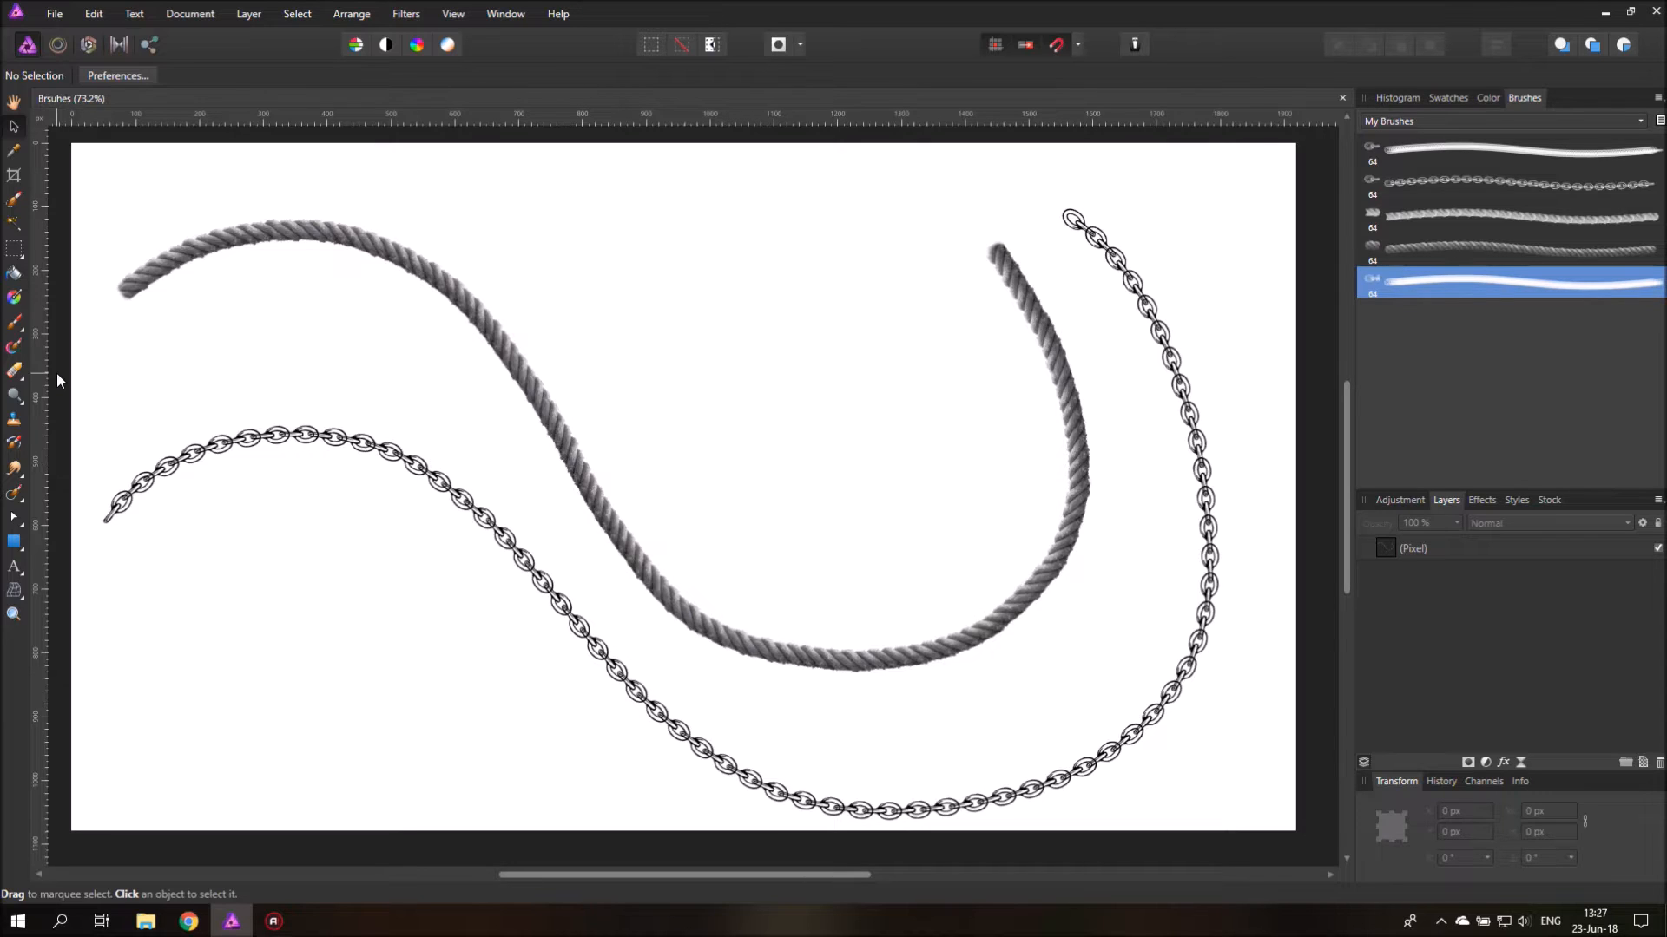
mouse_move(384, 387)
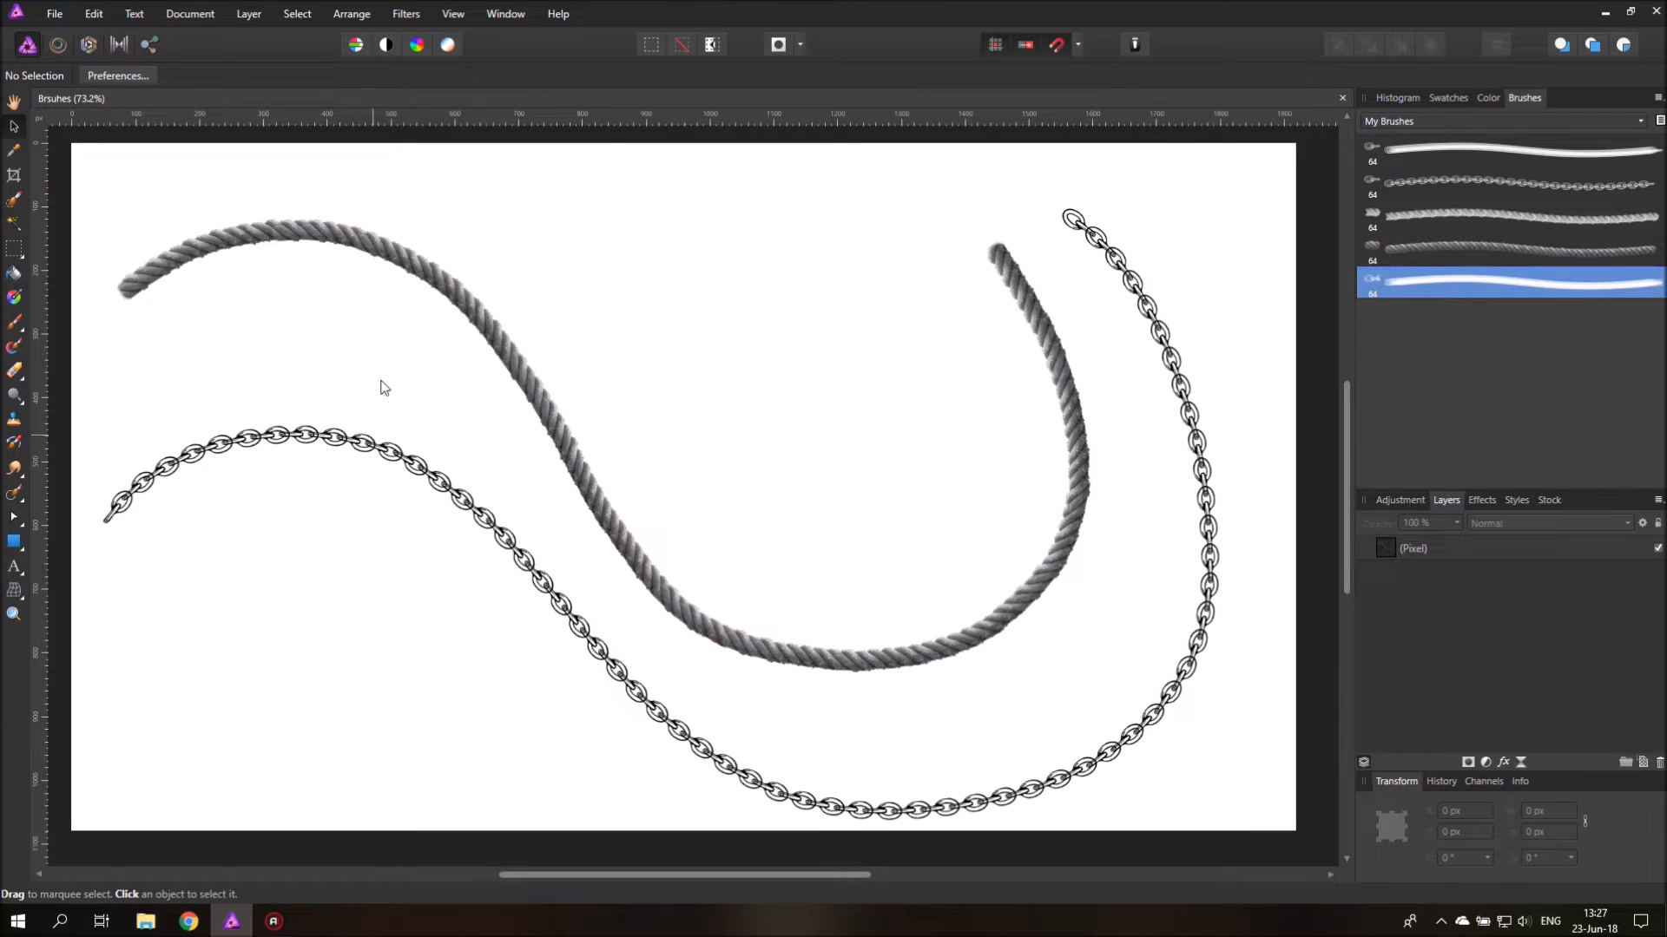
mouse_move(63, 60)
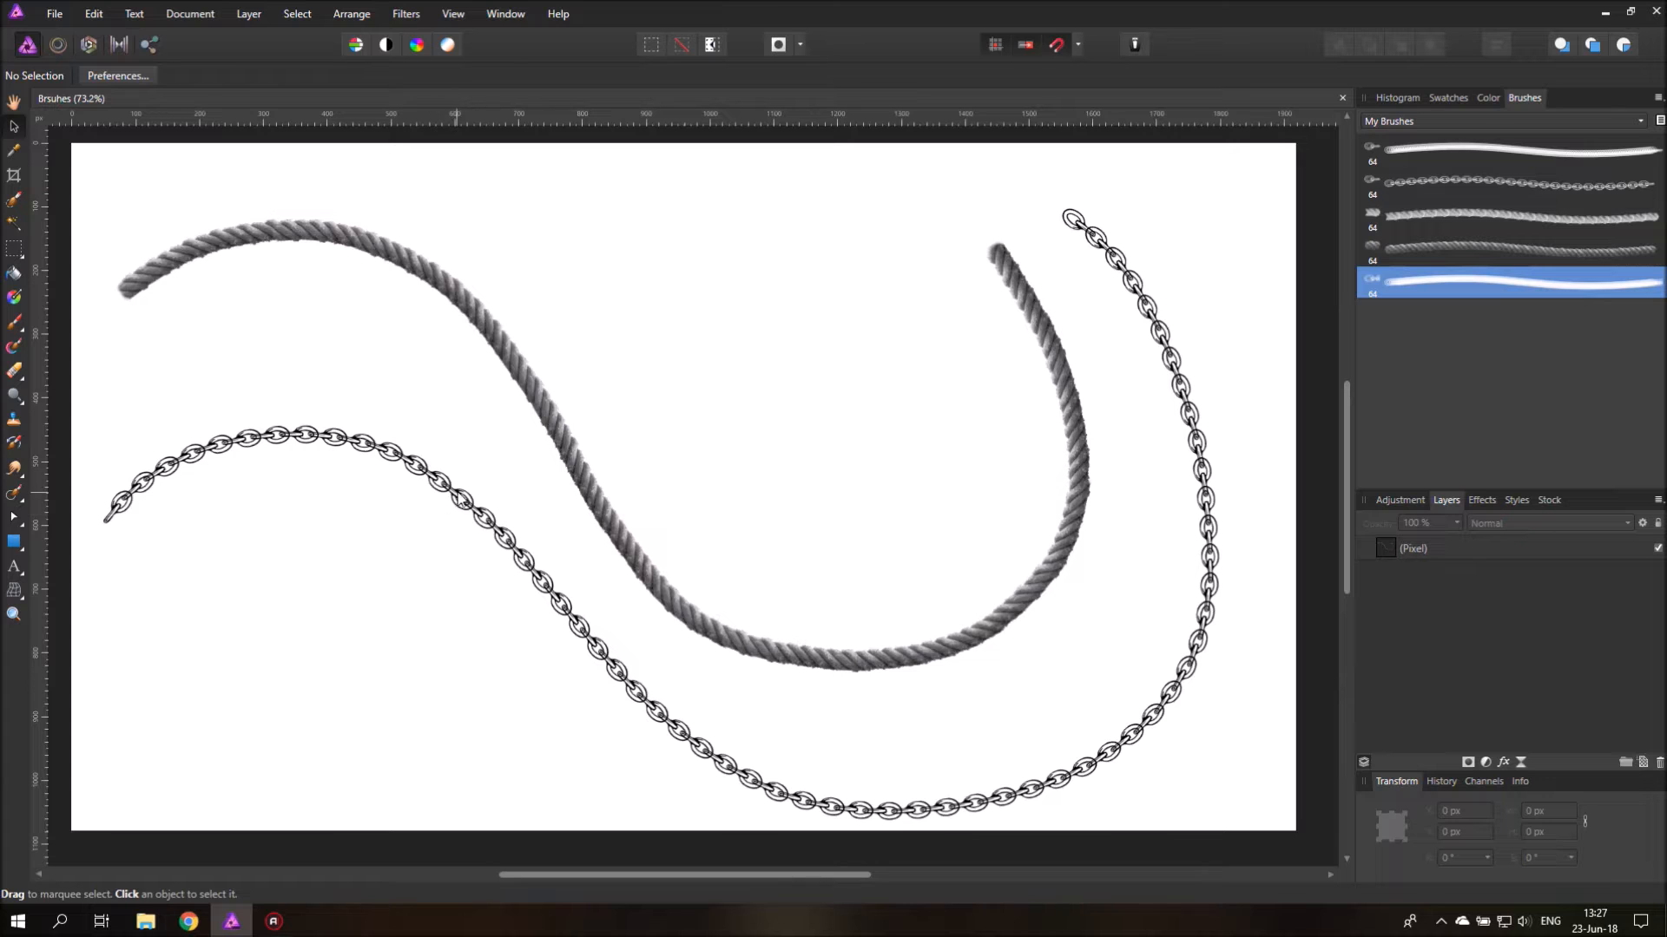
Step: Open chain-2027199.png and crop it to the first chain link, 463 × 265 px
click(53, 14)
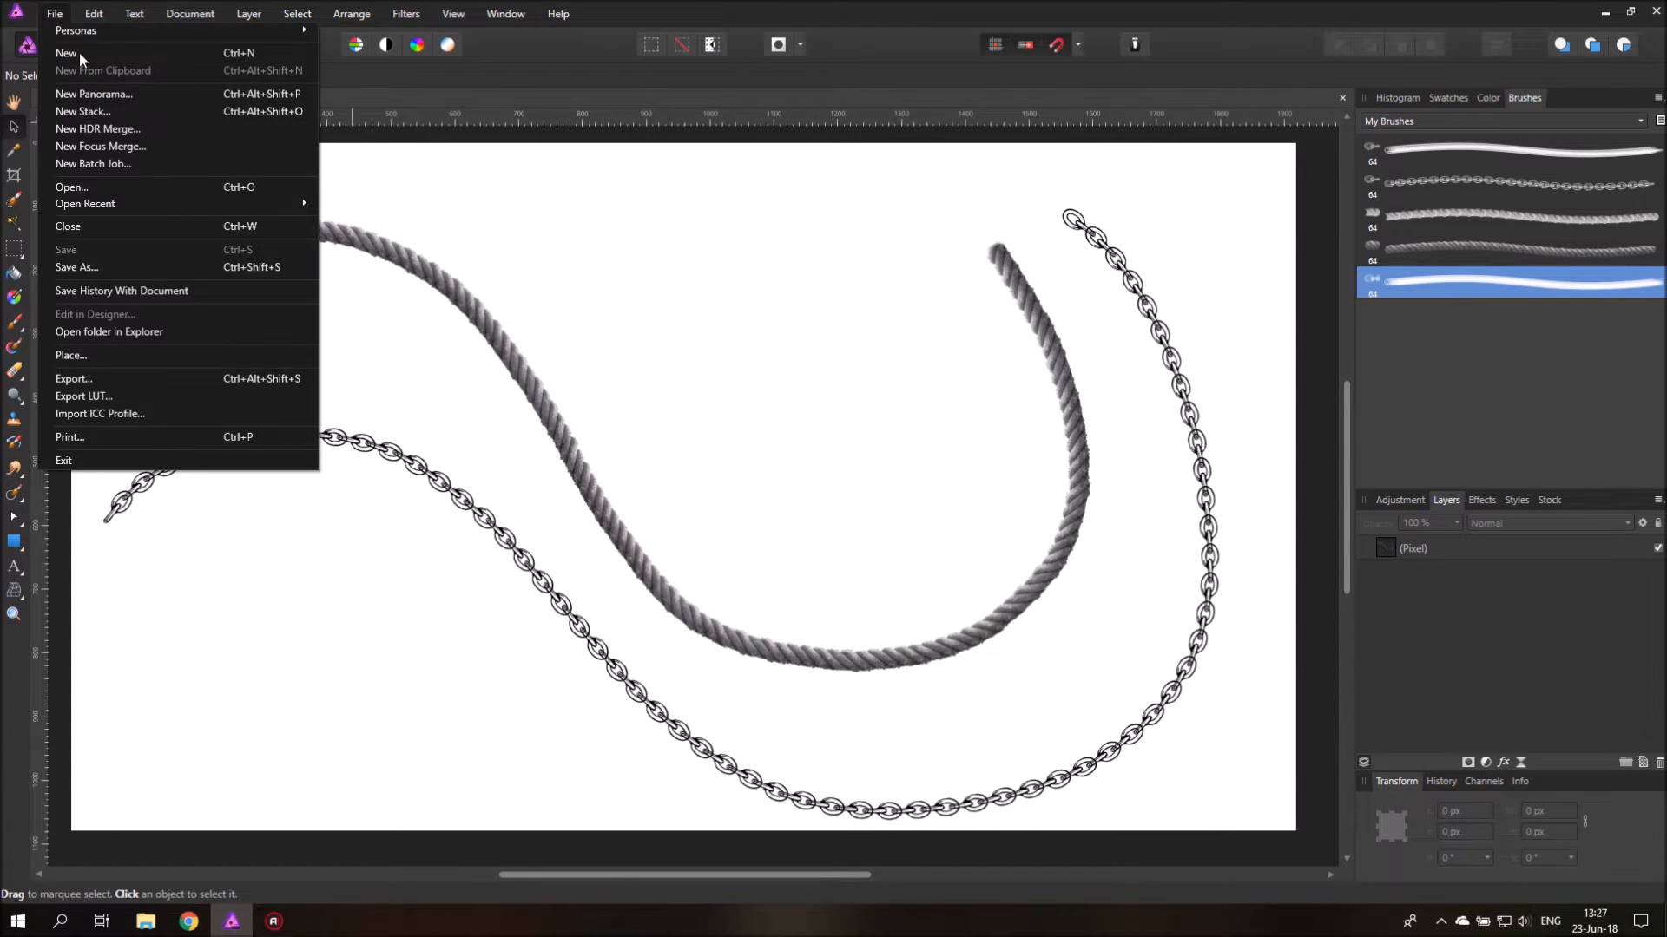
click(71, 188)
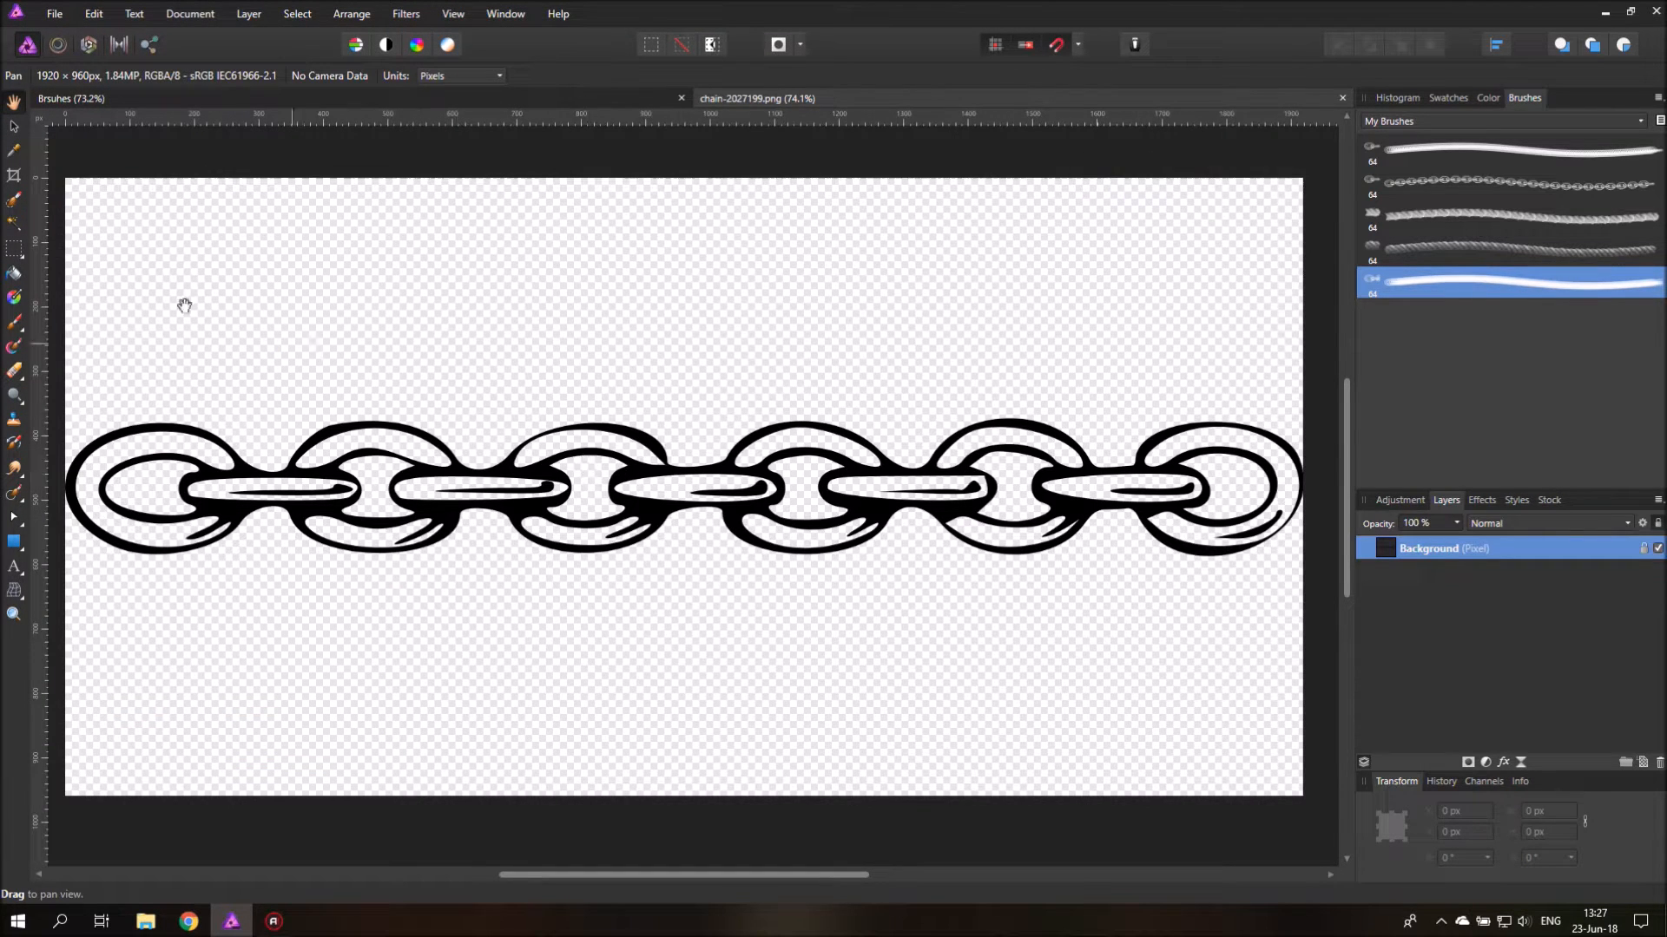
mouse_move(15, 175)
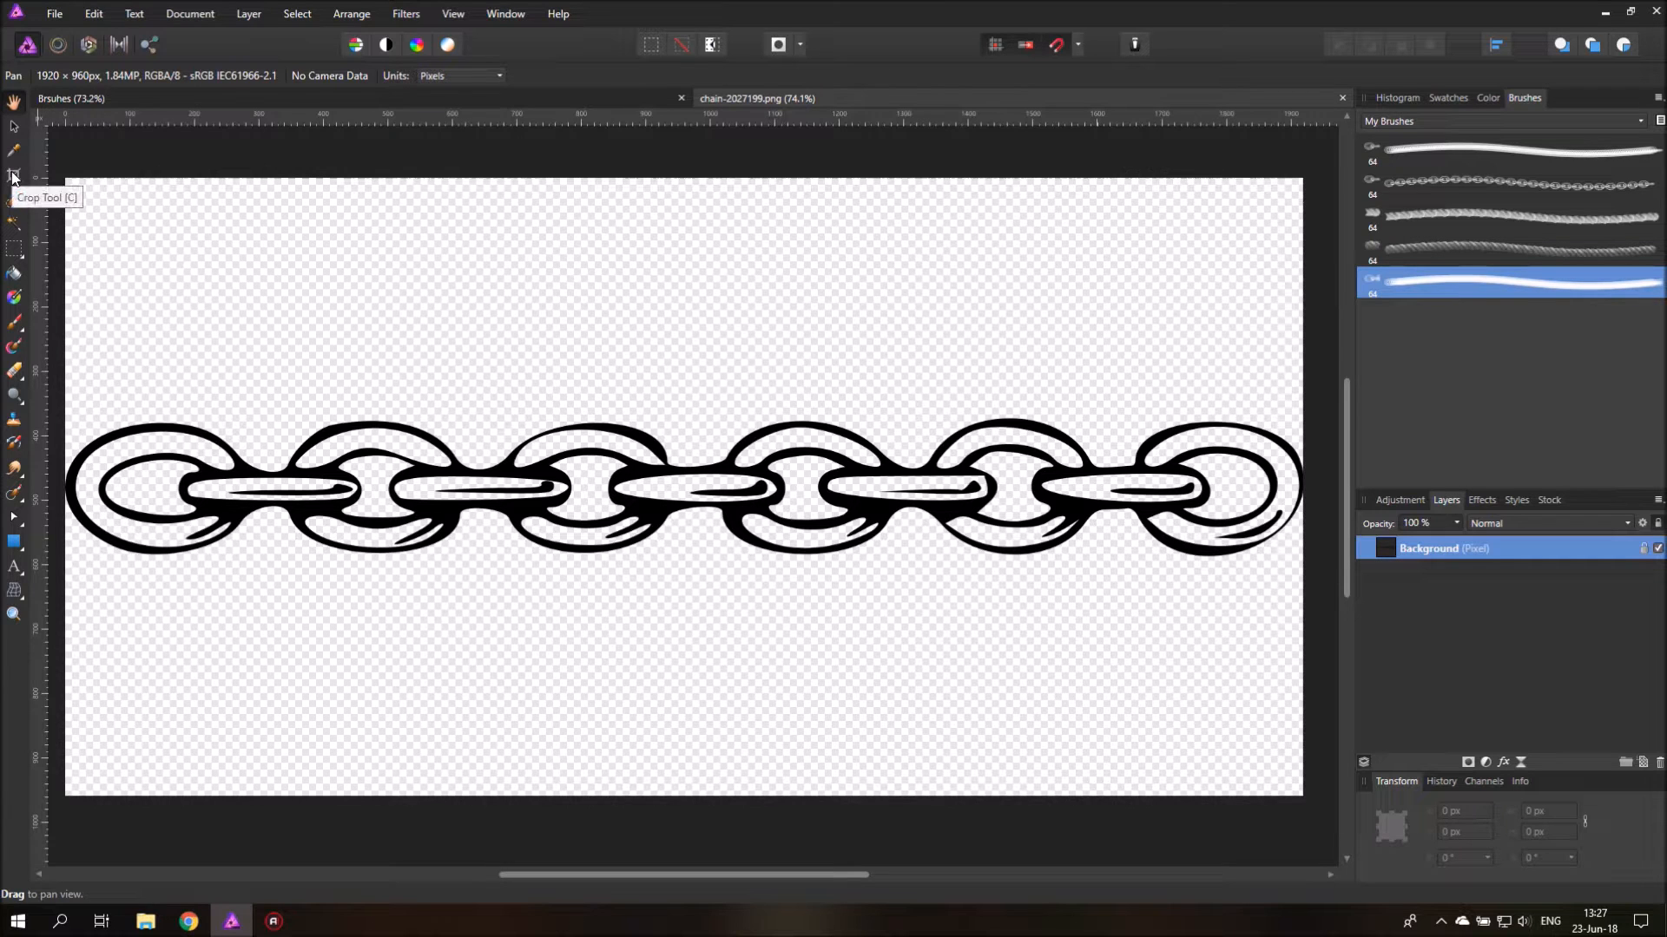
click(15, 176)
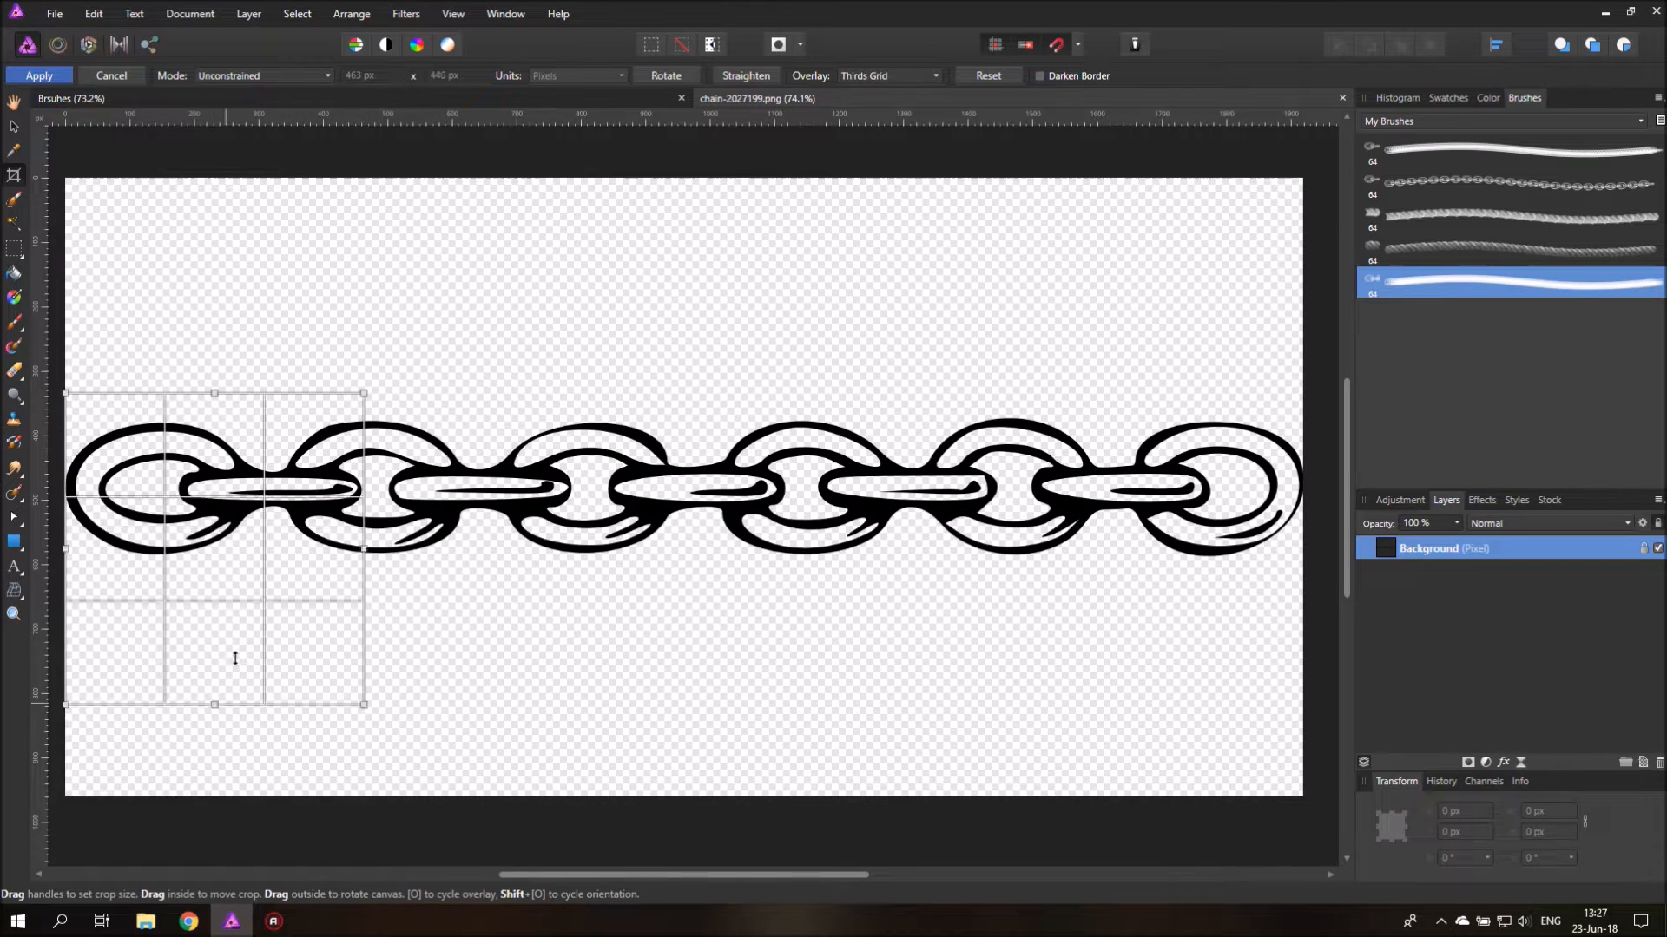
drag(214, 704, 214, 563)
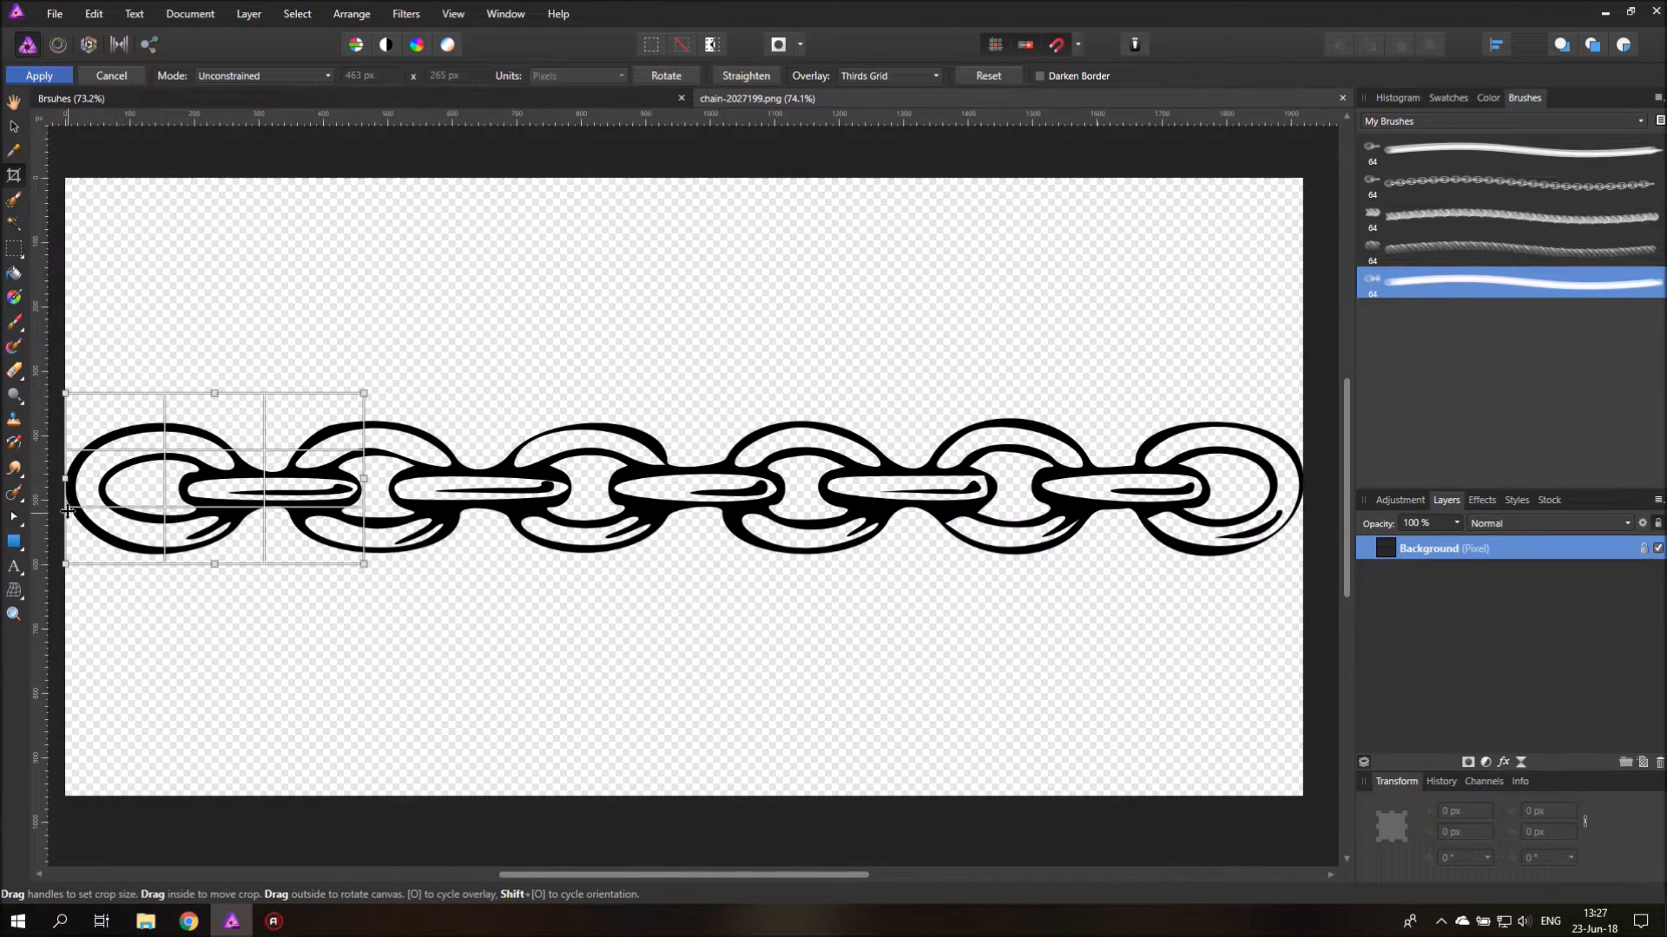
click(38, 75)
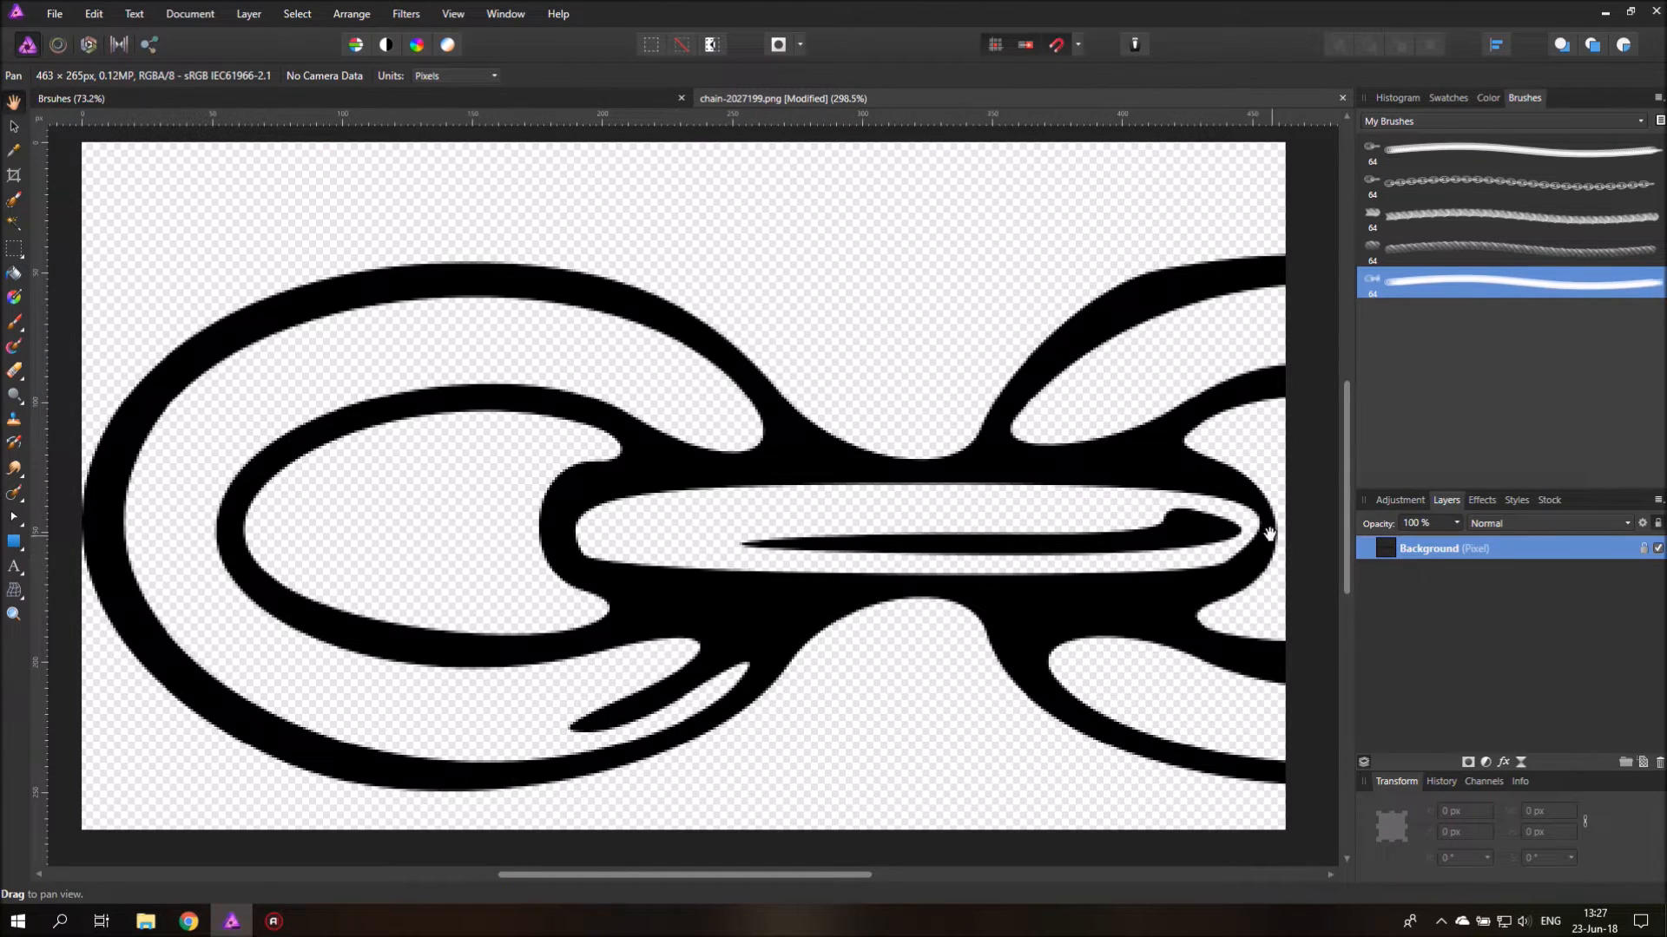
mouse_move(1387, 522)
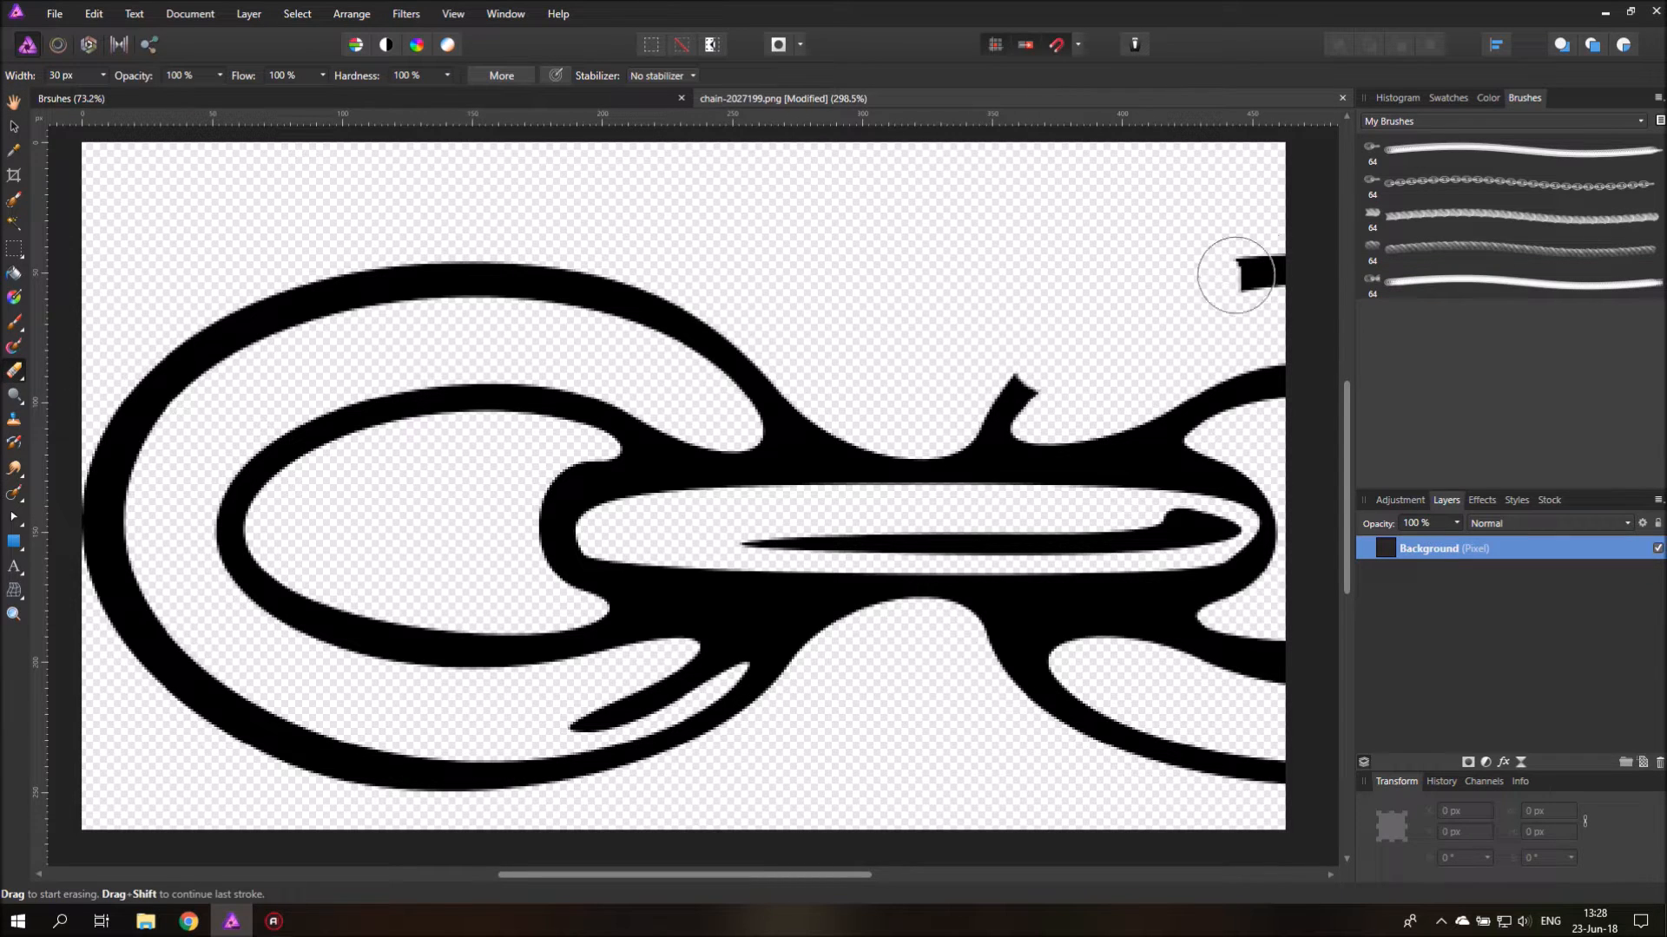
Step: Erase the neighbouring link's fragments at top right and smooth the bar's top edge
drag(1233, 274, 1241, 397)
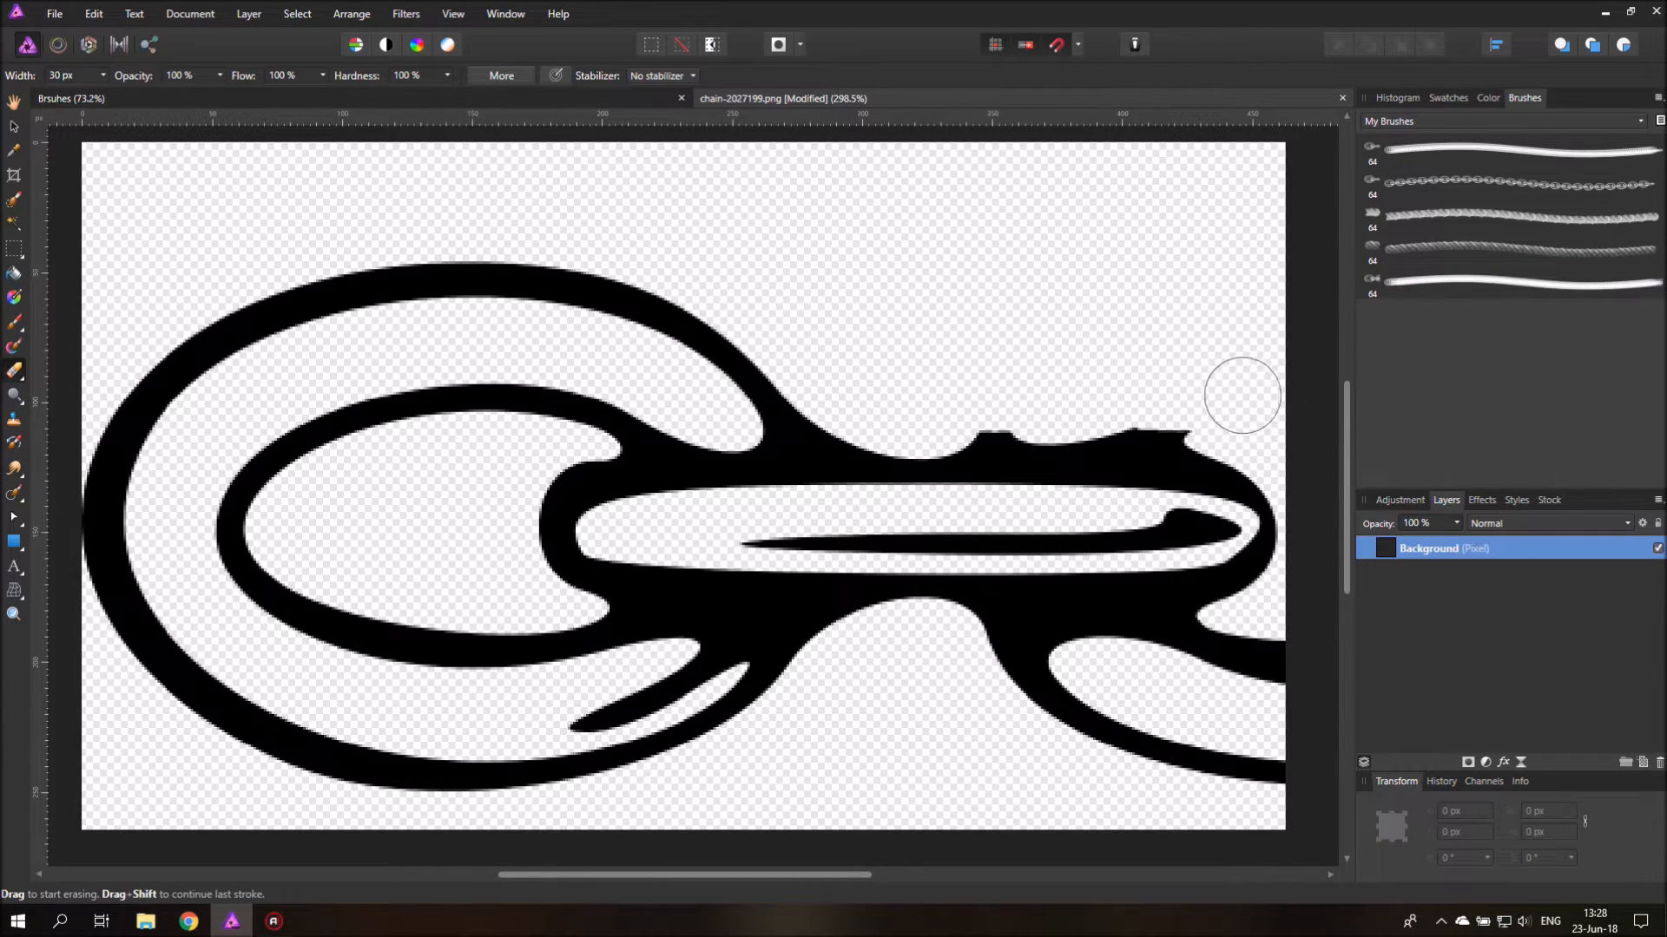
drag(1241, 396, 1311, 659)
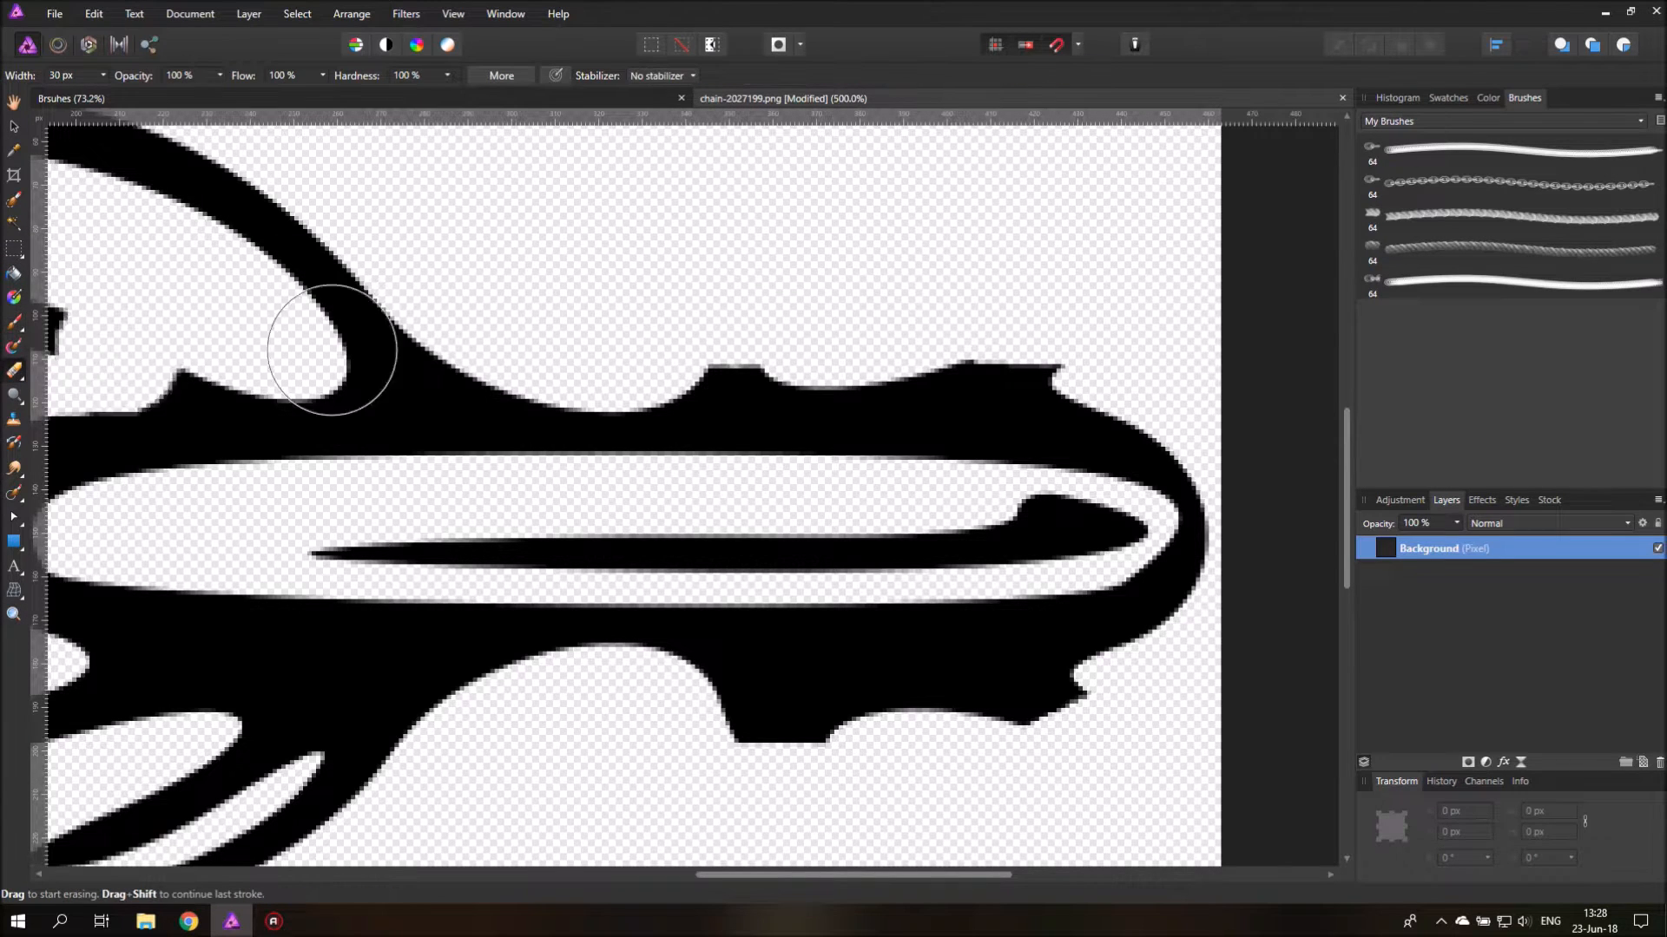
drag(330, 349, 1125, 338)
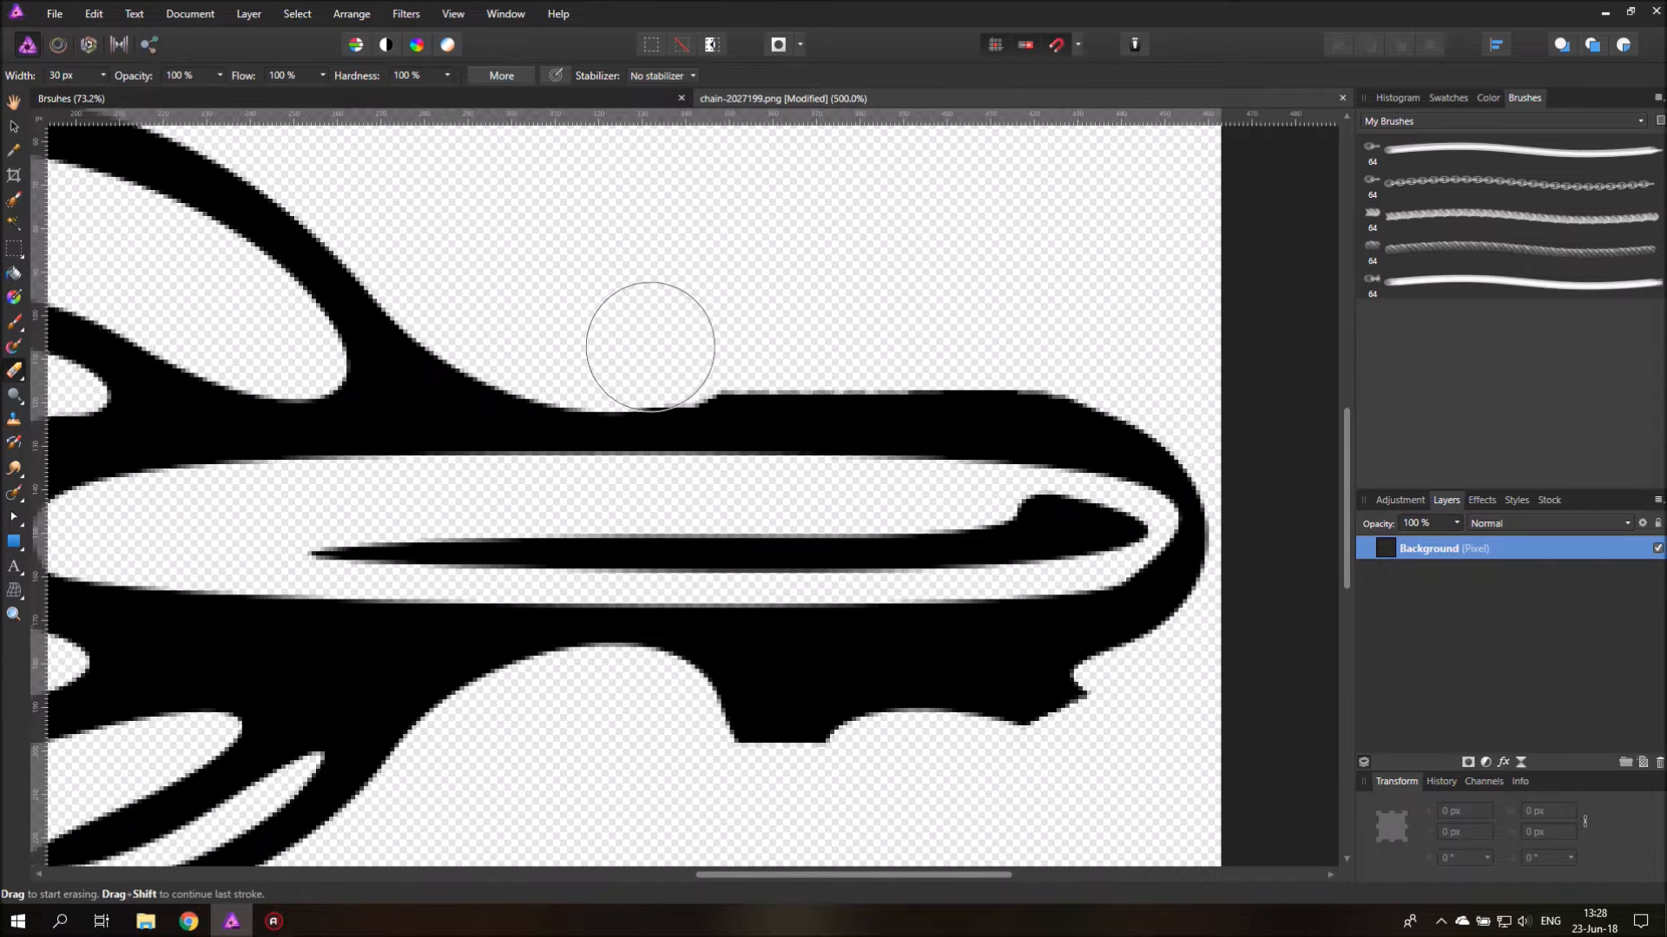
drag(649, 345, 901, 351)
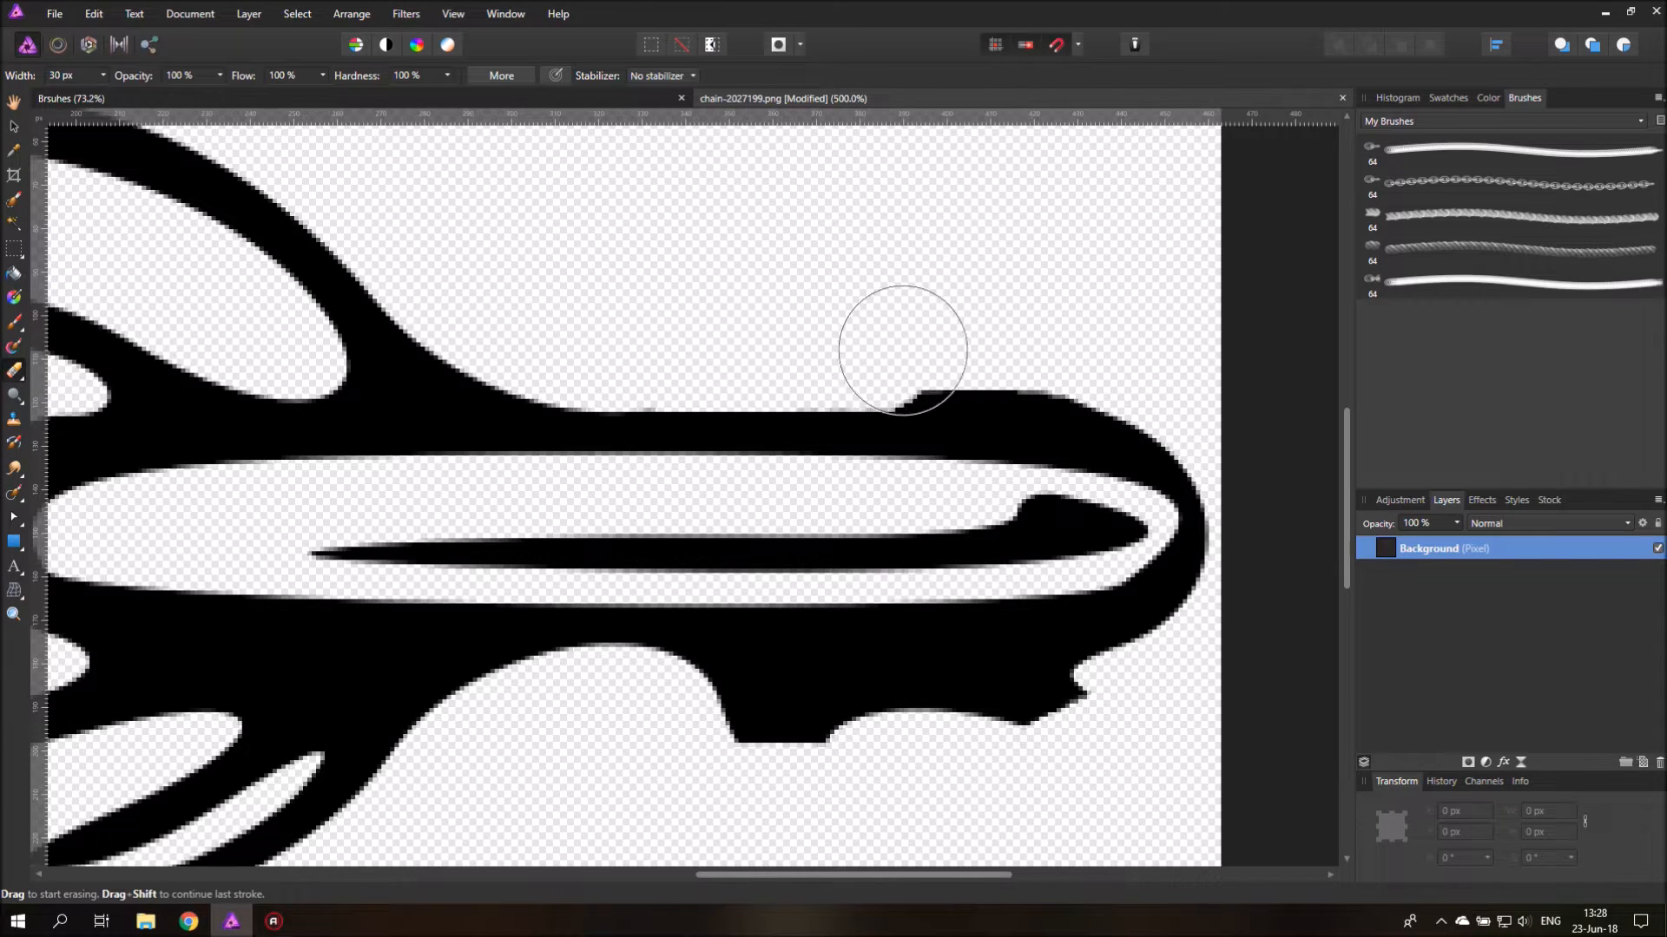
drag(901, 350, 1088, 340)
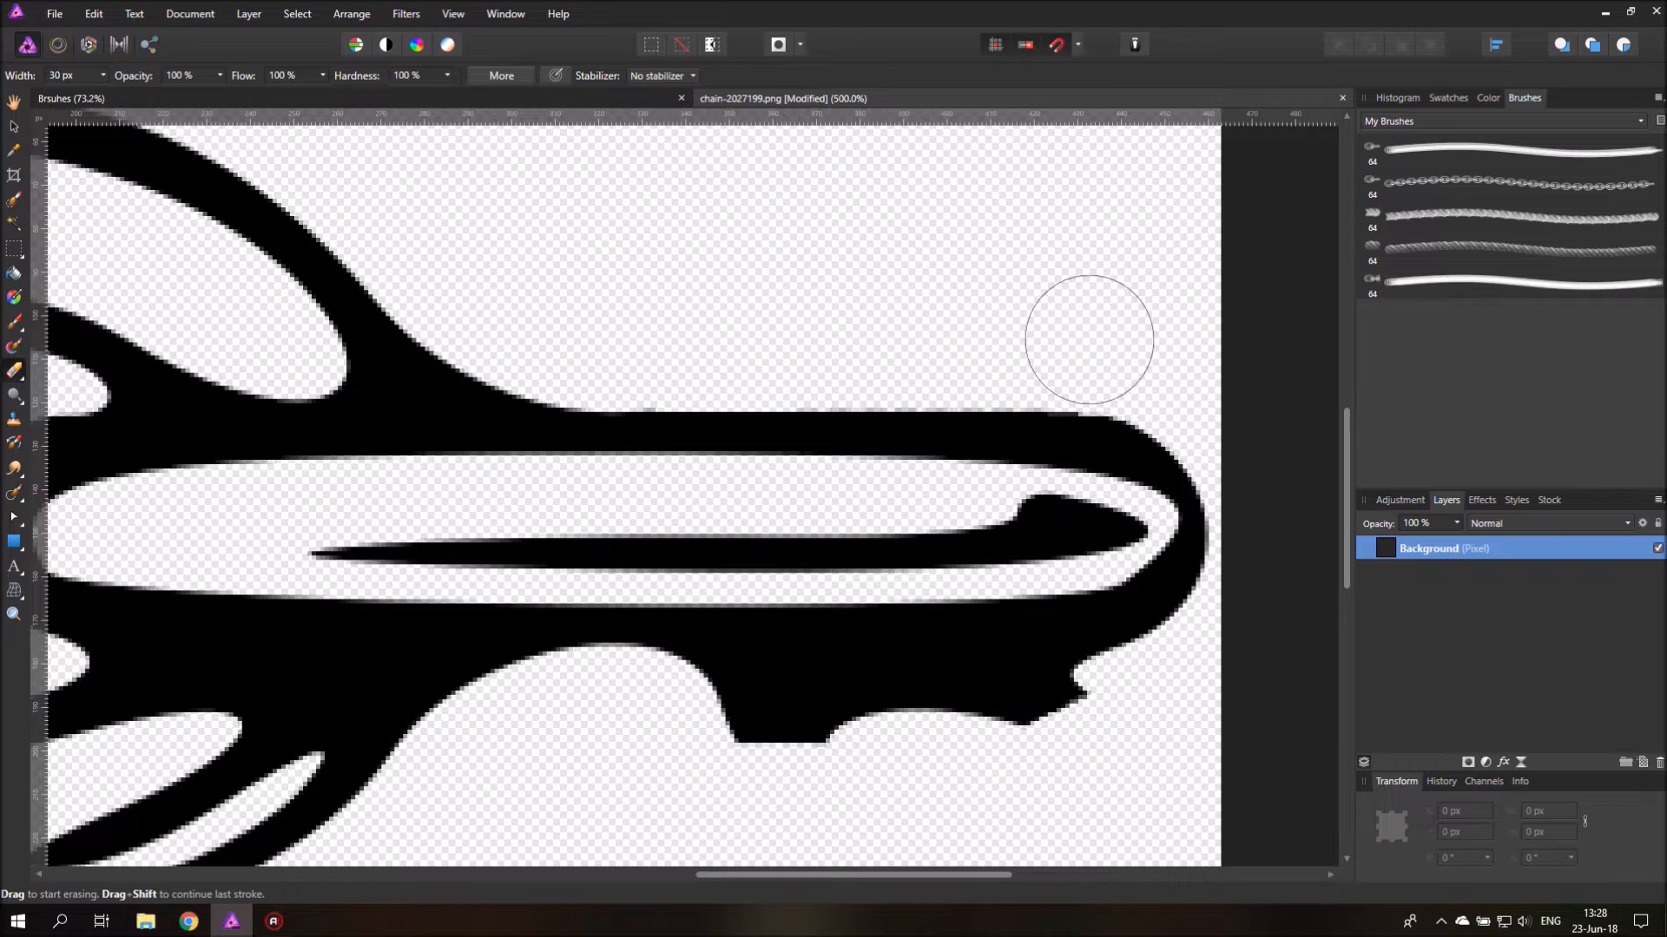
mouse_move(644, 349)
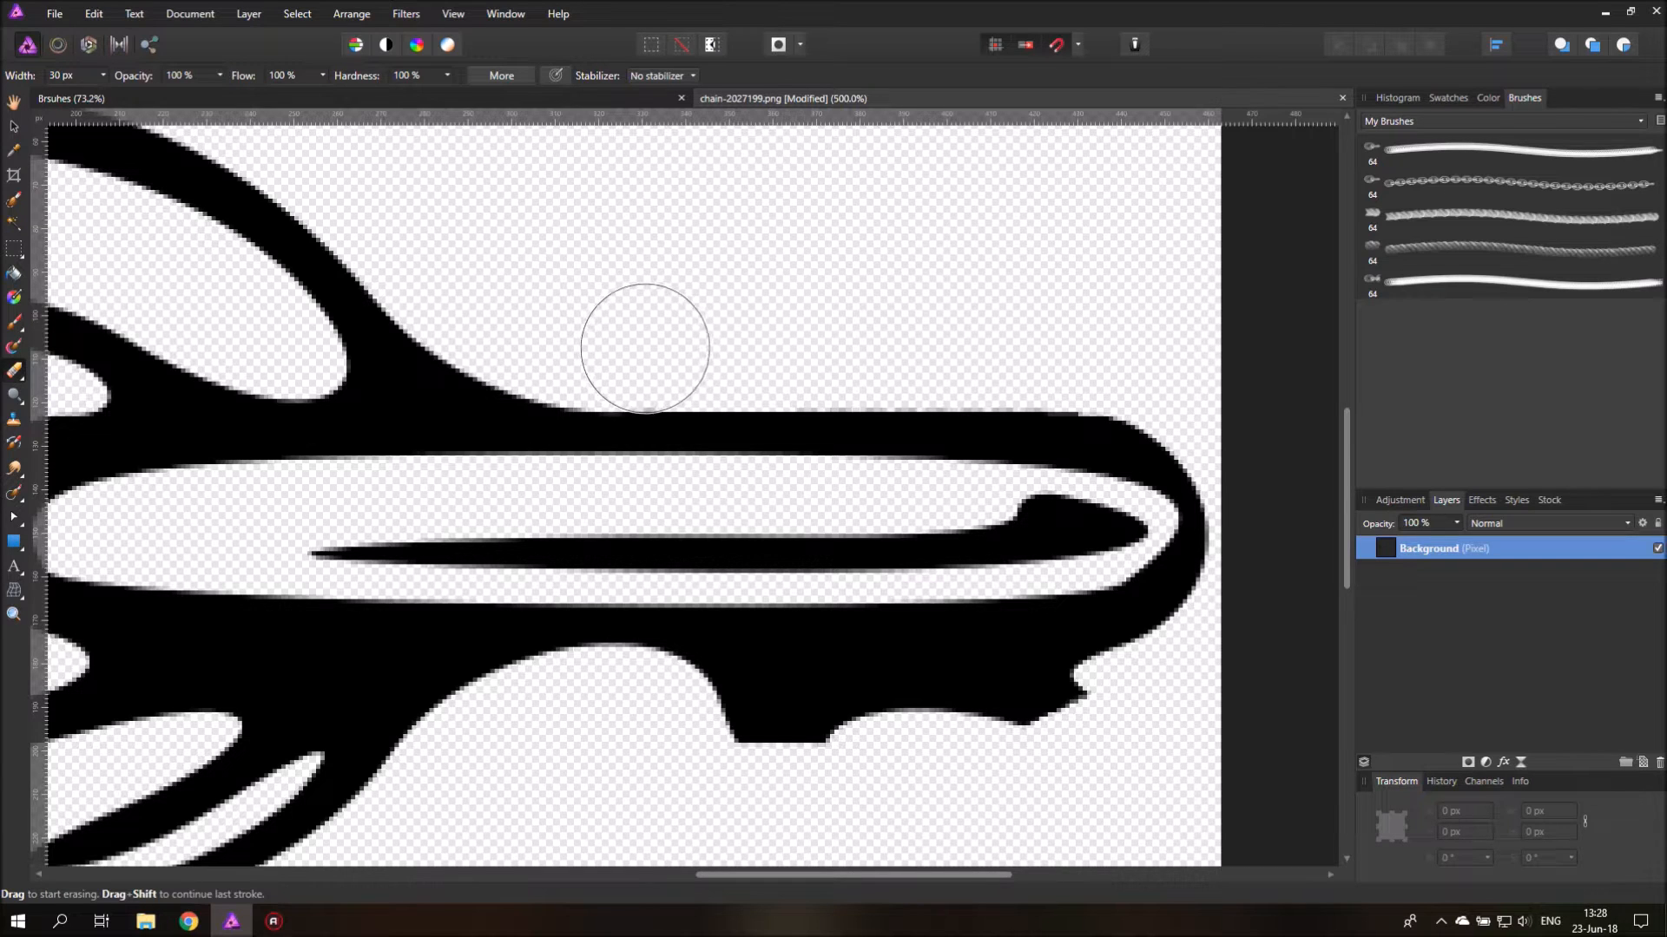
Step: Erase the leftover stub below the bar and smooth the bar's lower edge
drag(643, 346, 1127, 739)
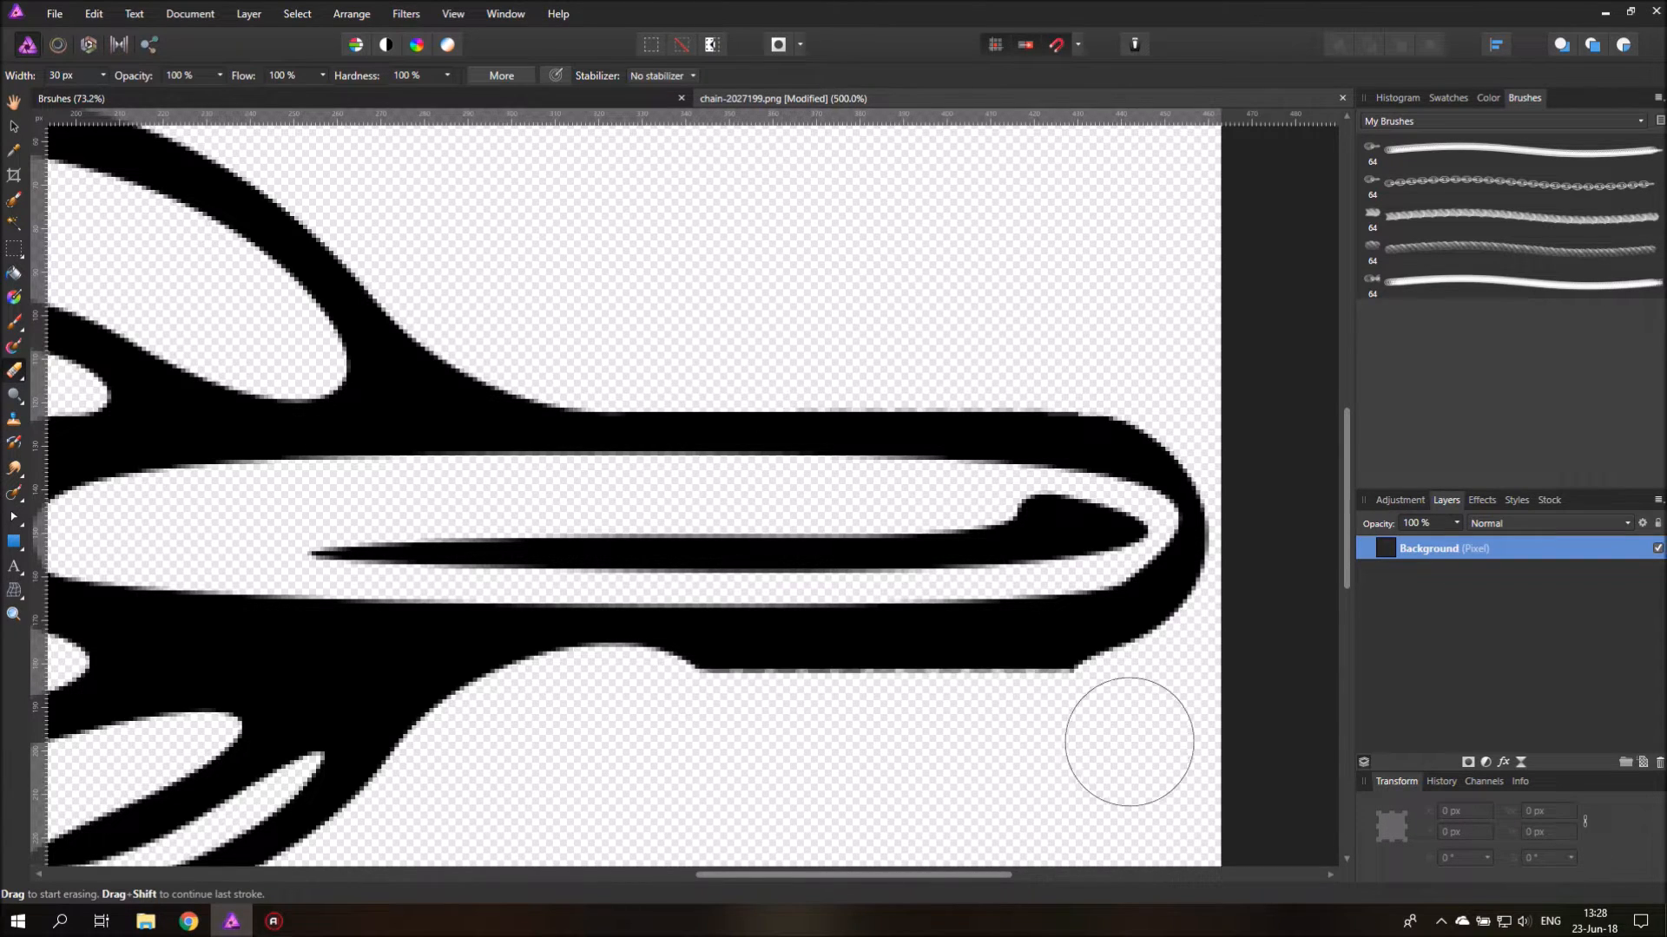
drag(1126, 742, 754, 707)
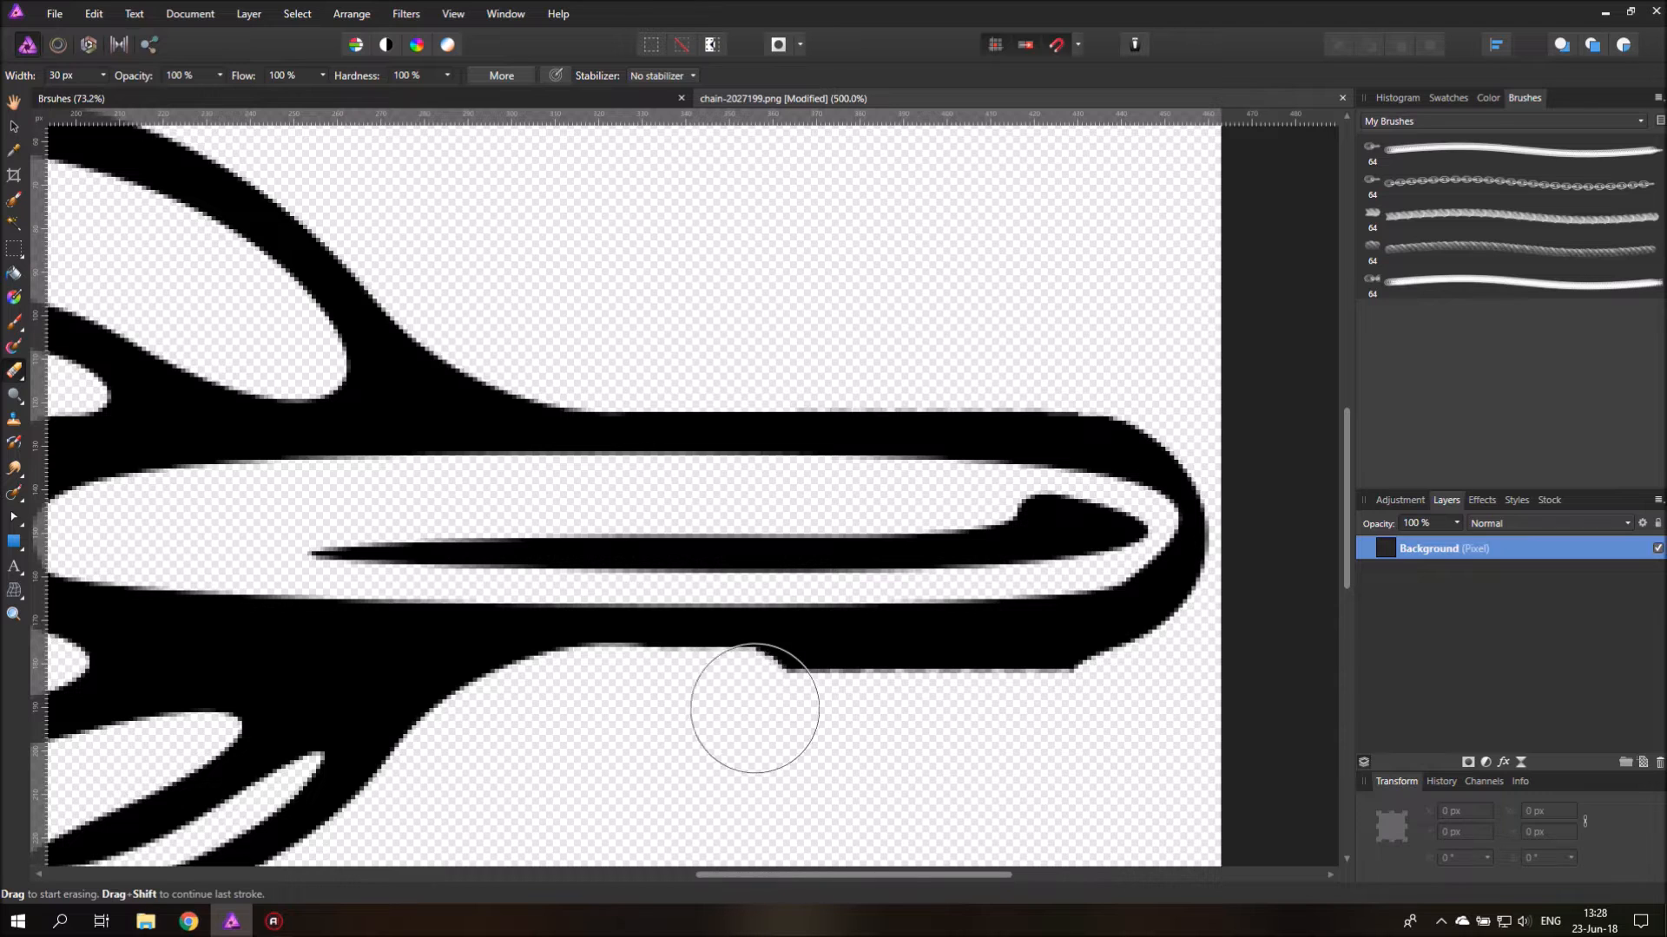
drag(755, 707, 606, 723)
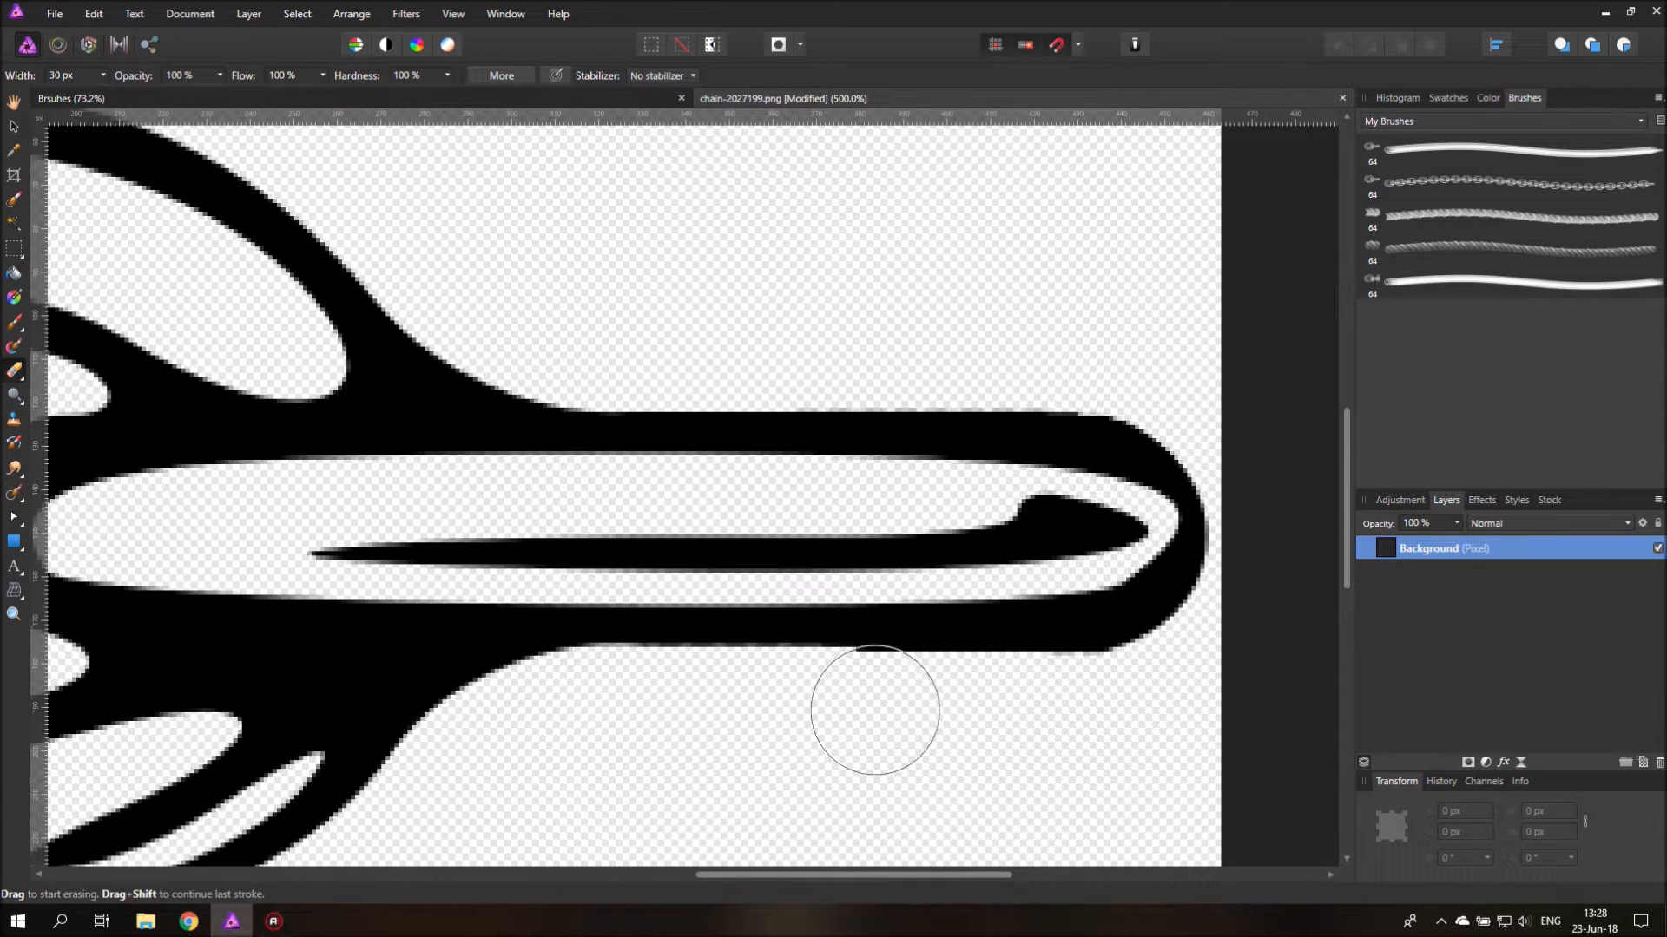
mouse_move(668, 705)
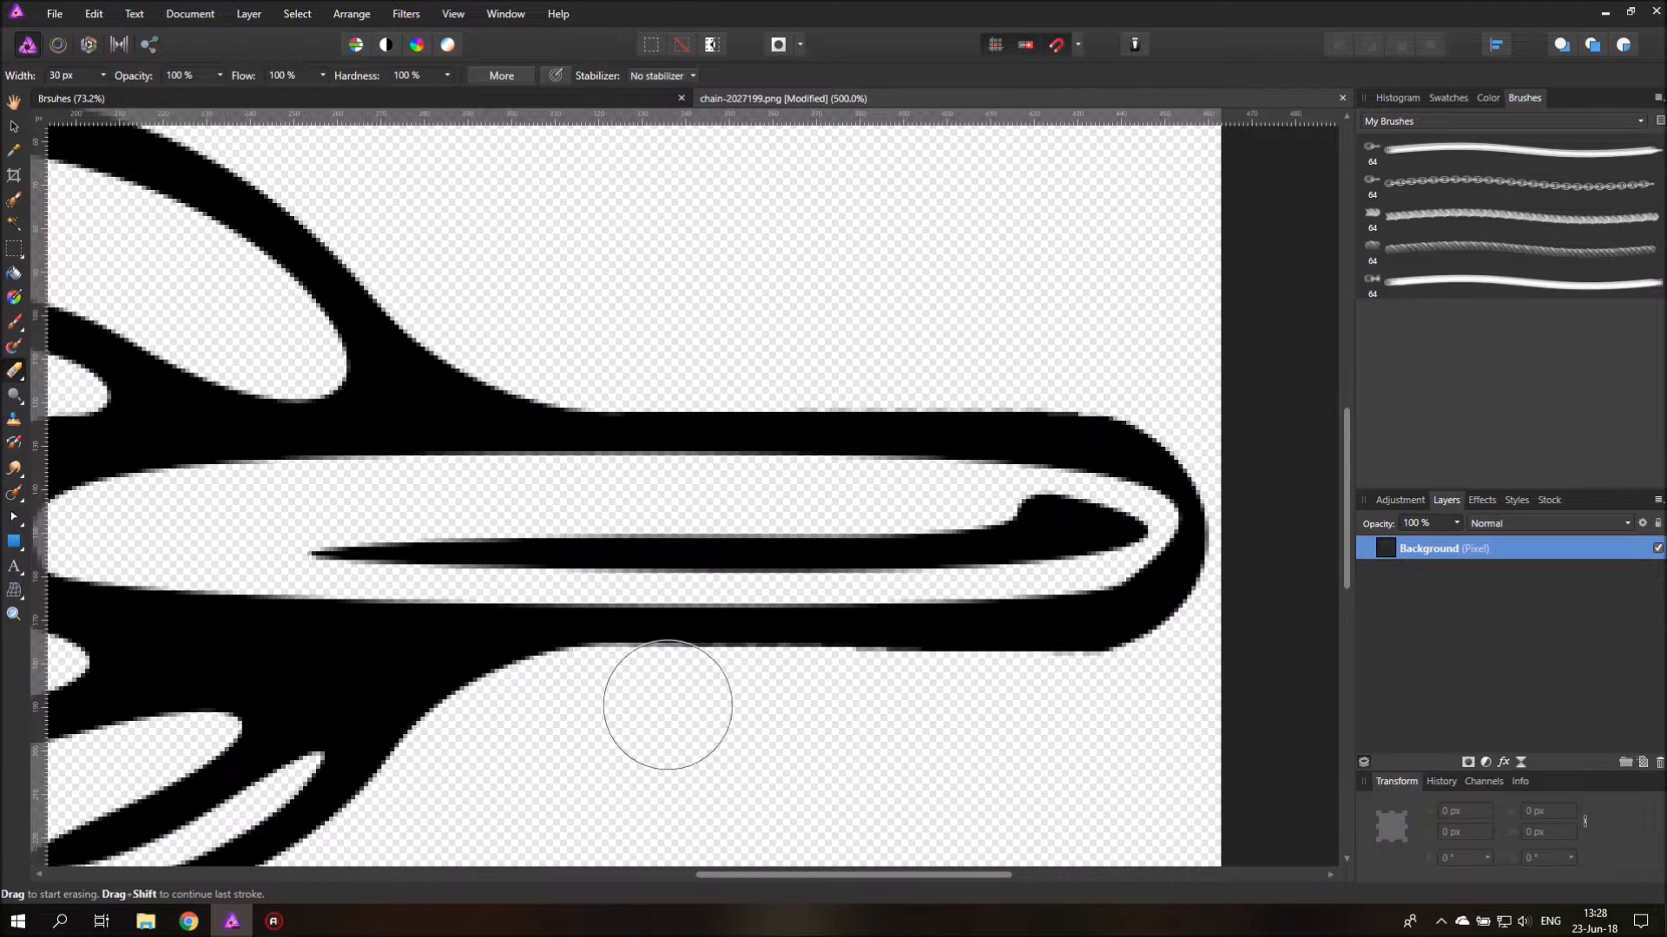
drag(667, 705, 895, 705)
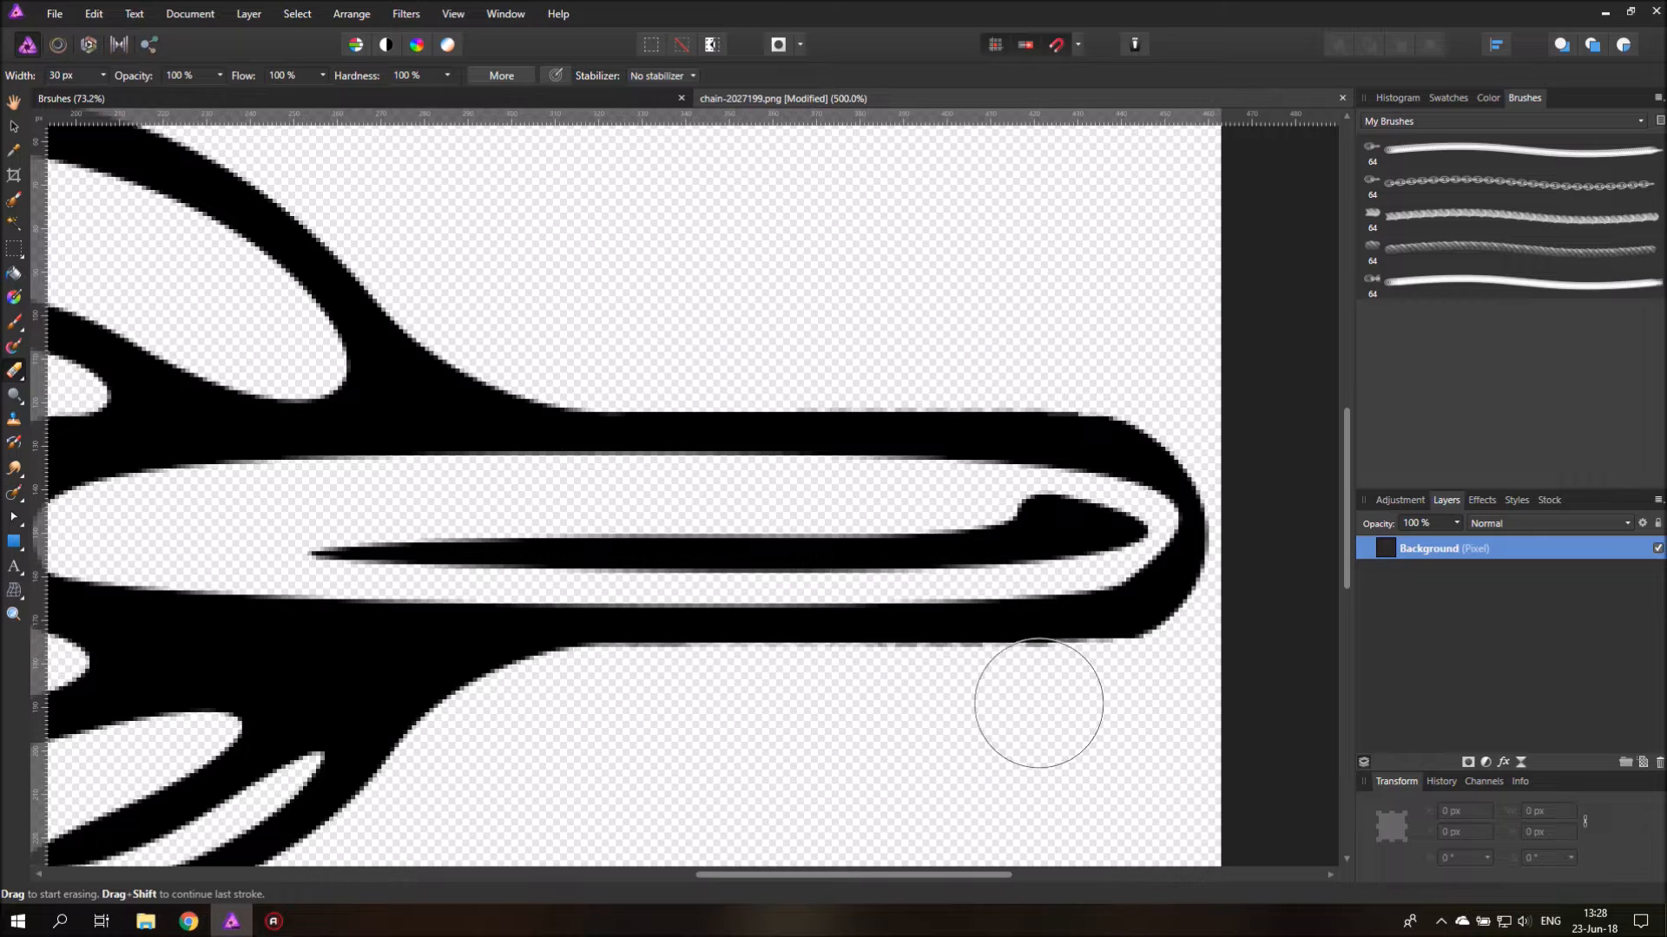
drag(1038, 704, 572, 604)
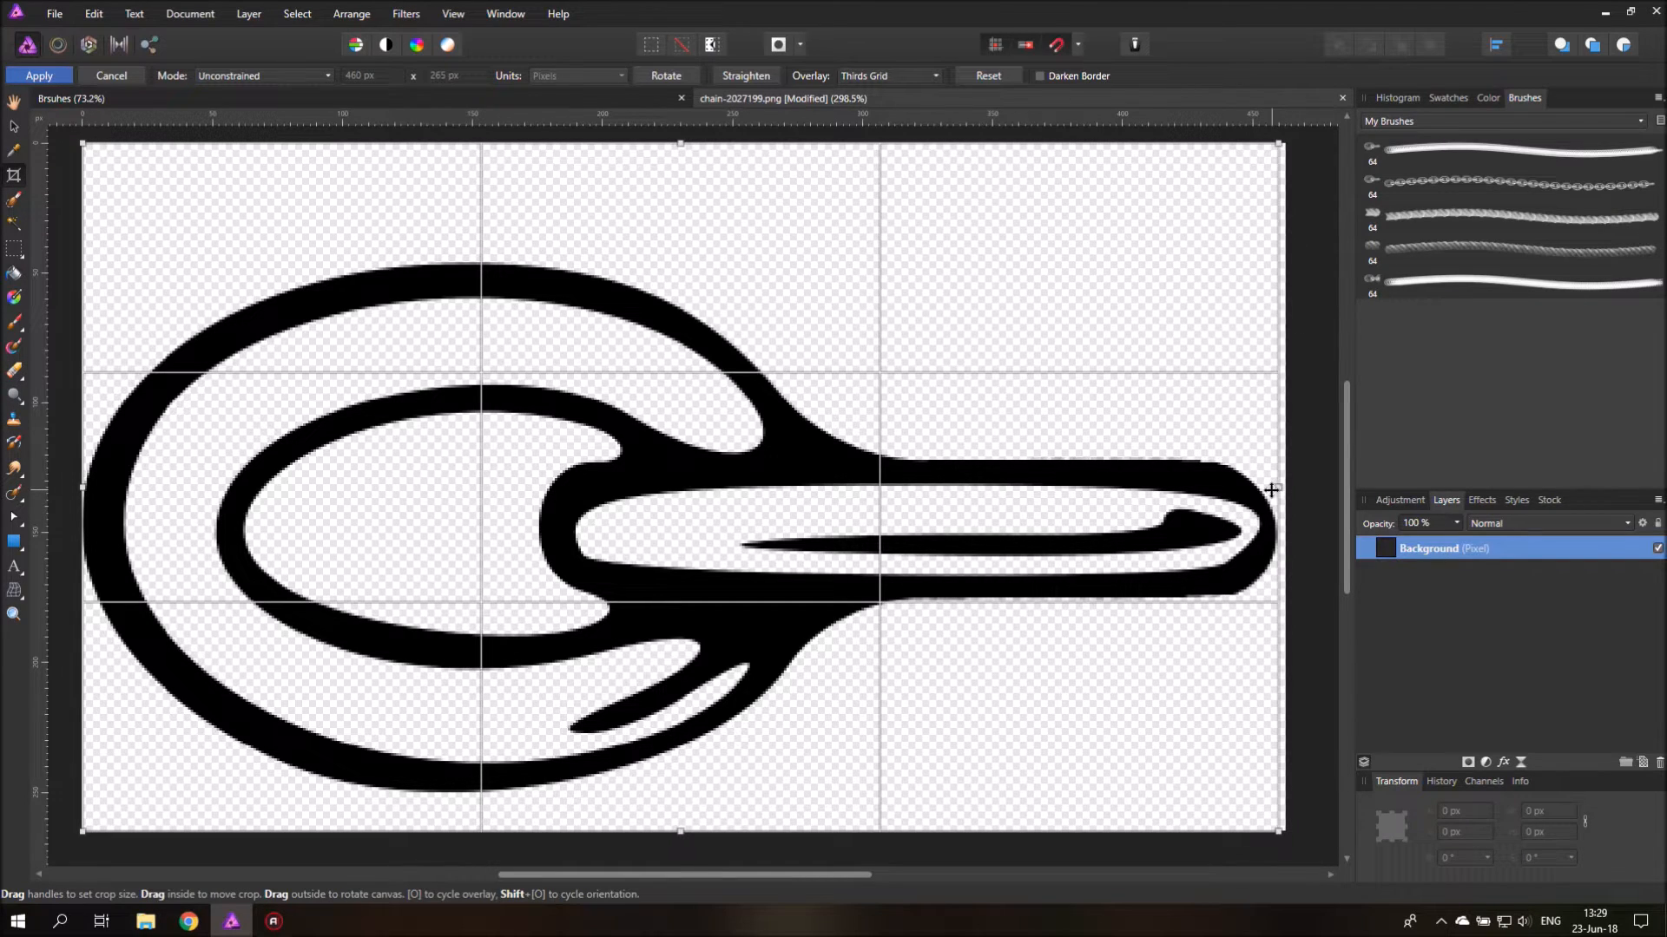
Step: Apply a tighter crop on the right edge, leaving the link at 460 × 265 px
click(39, 76)
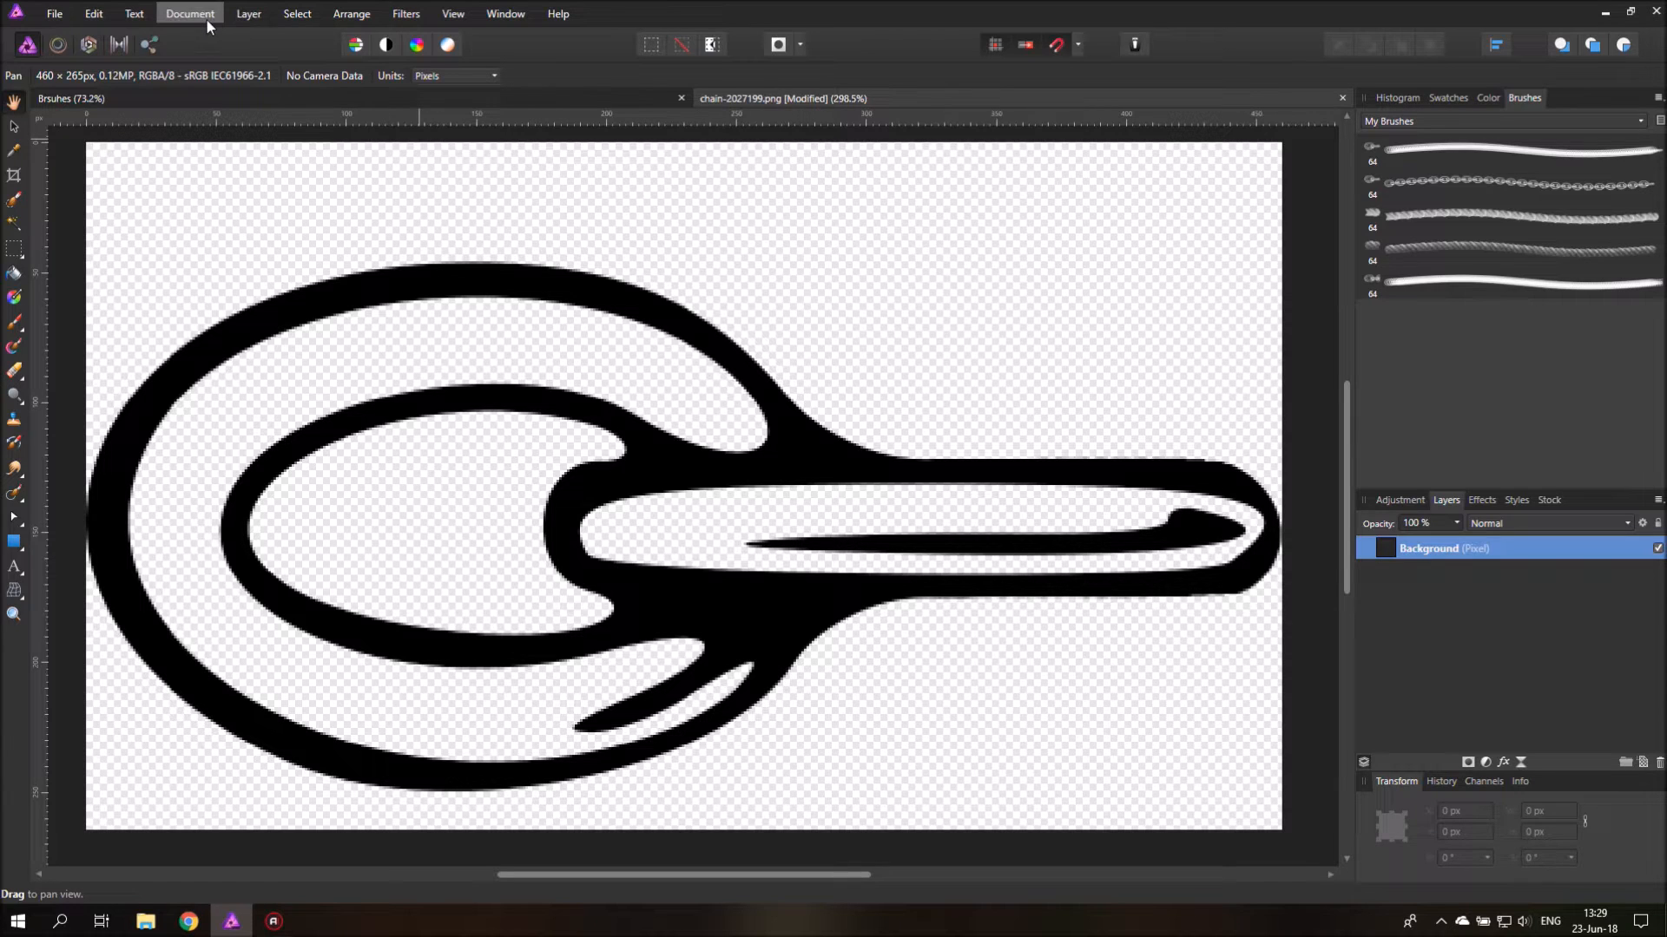
Step: Resize the canvas to 460 × 460 px with the aspect ratio unlocked
click(190, 13)
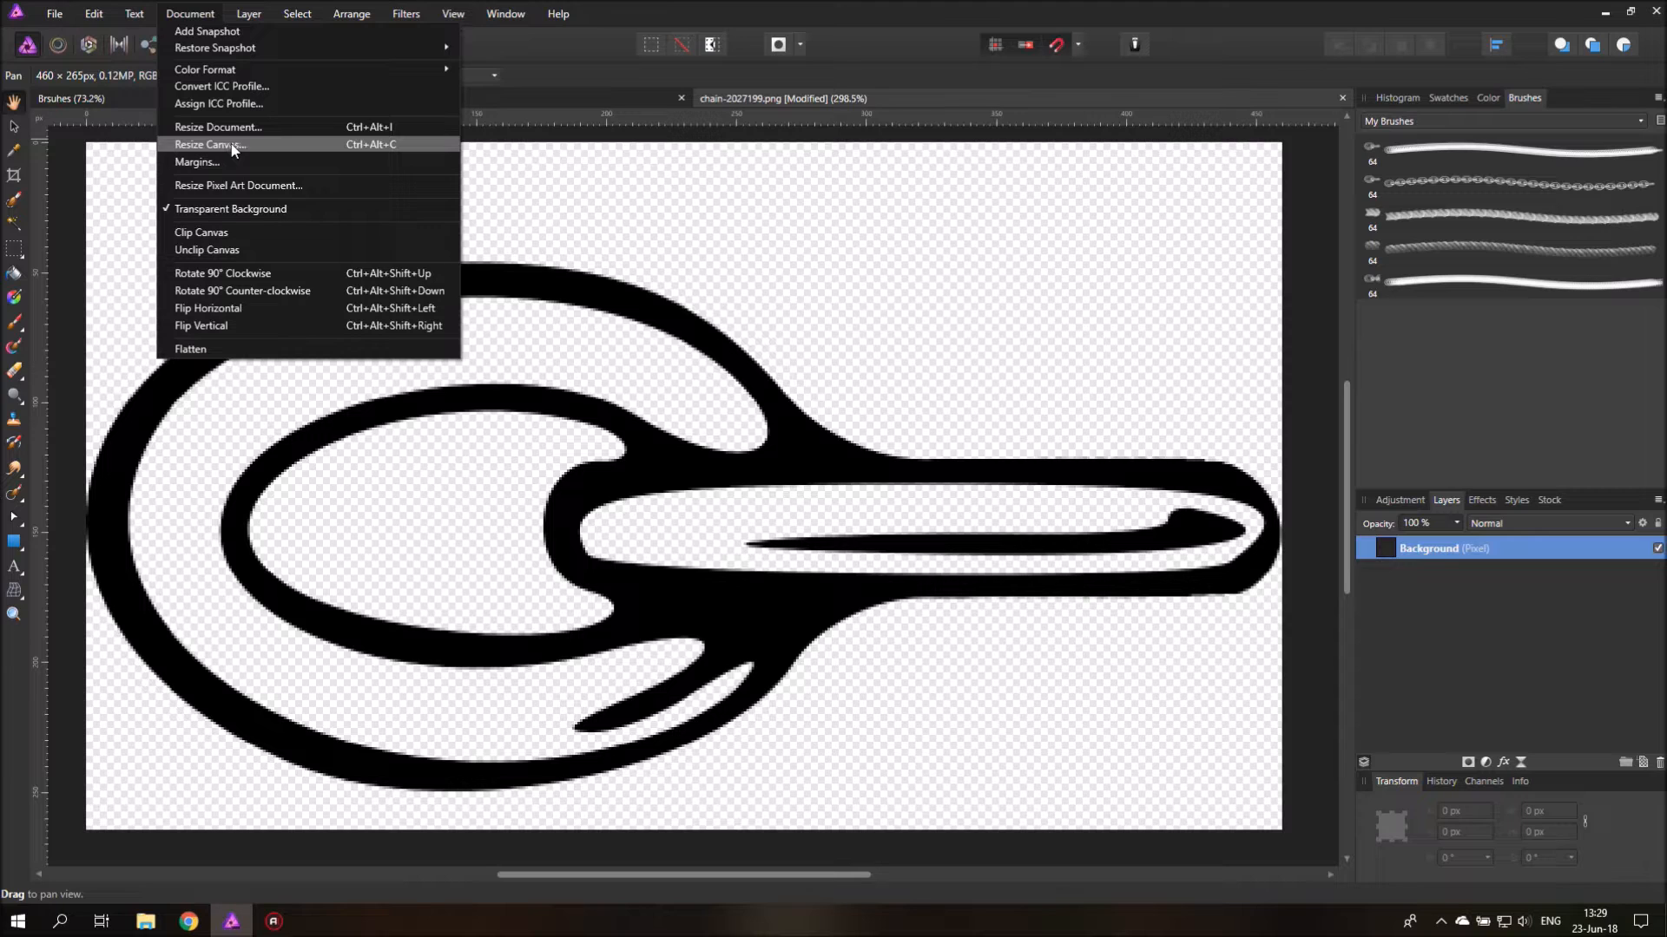
mouse_move(218, 127)
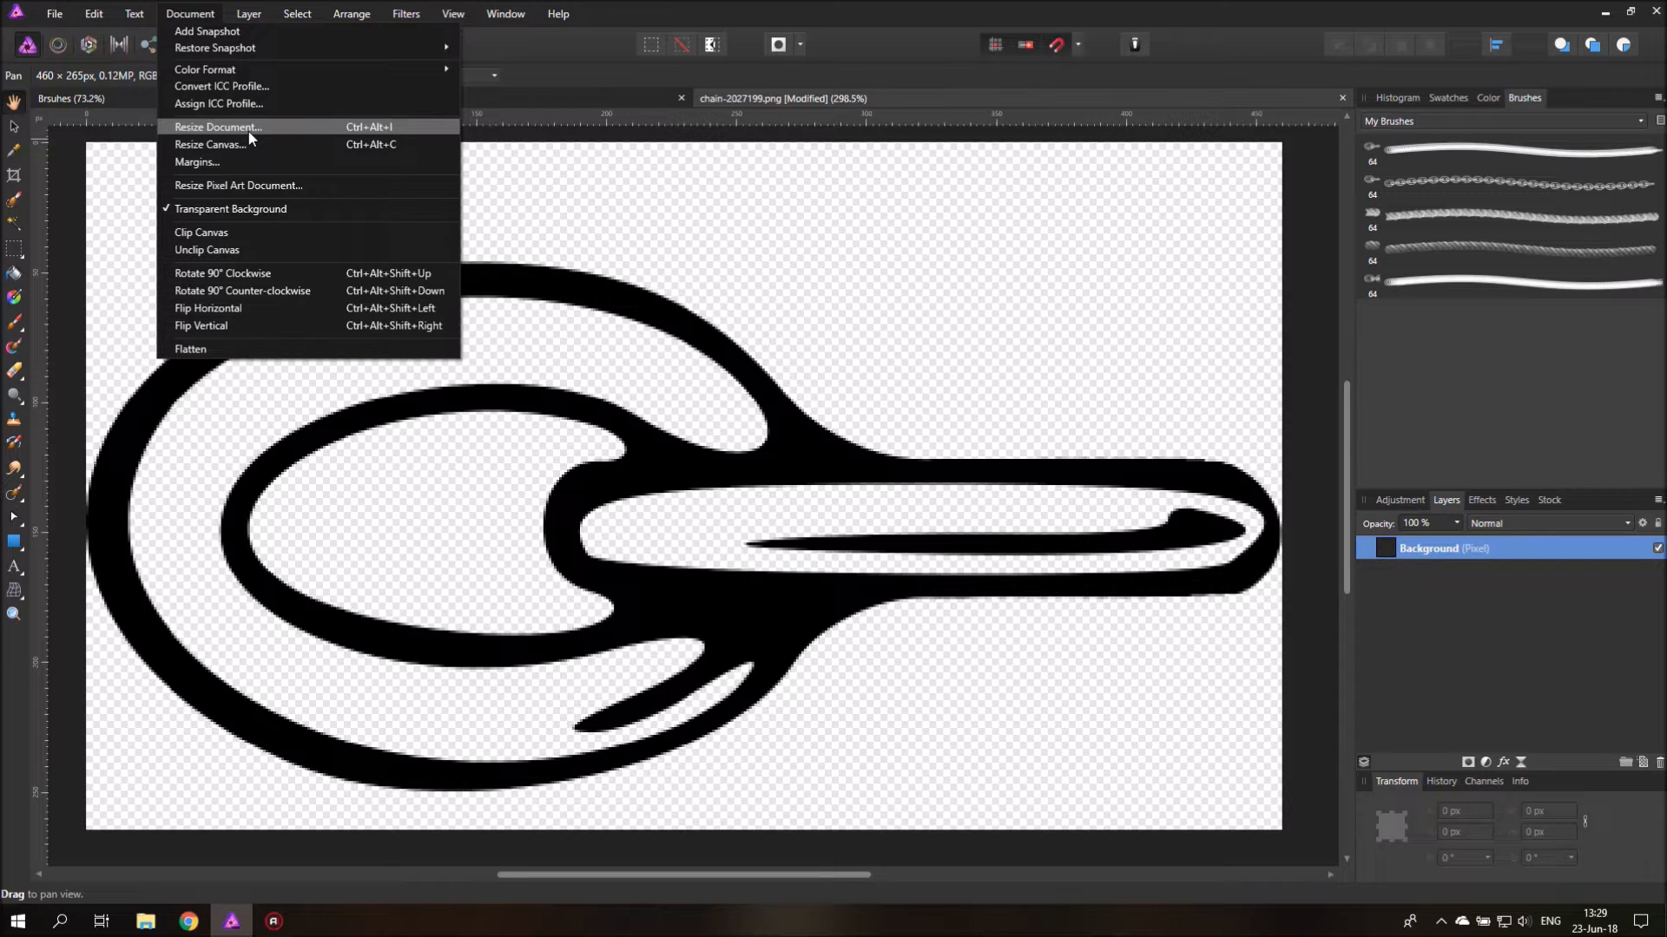
click(209, 143)
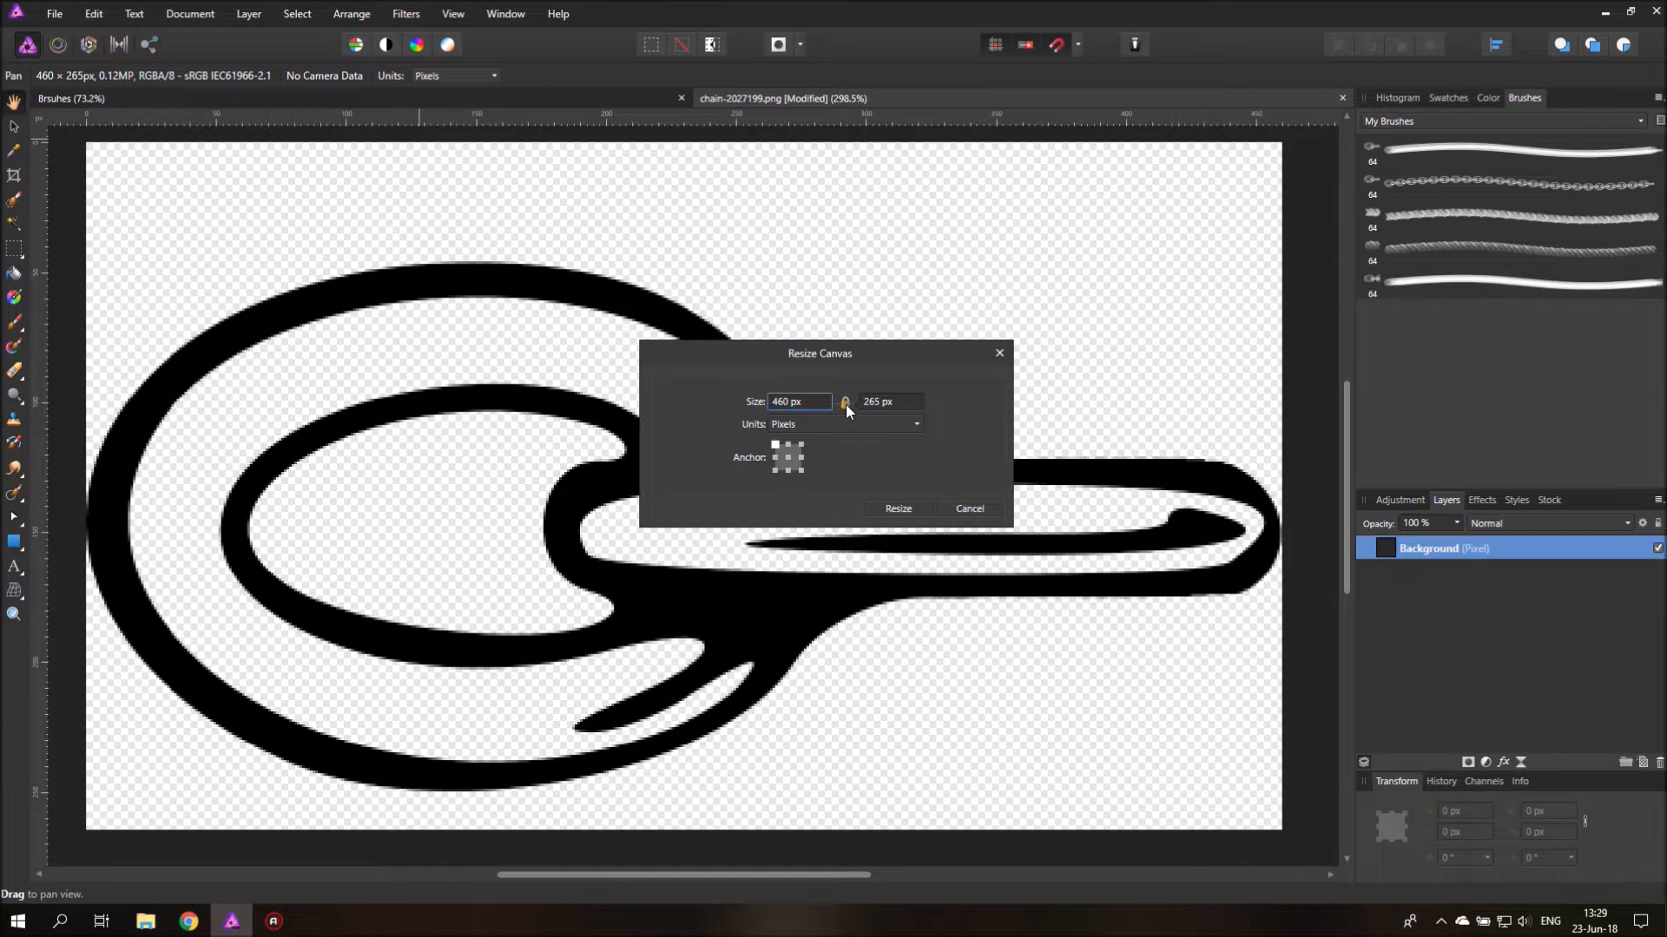
click(800, 402)
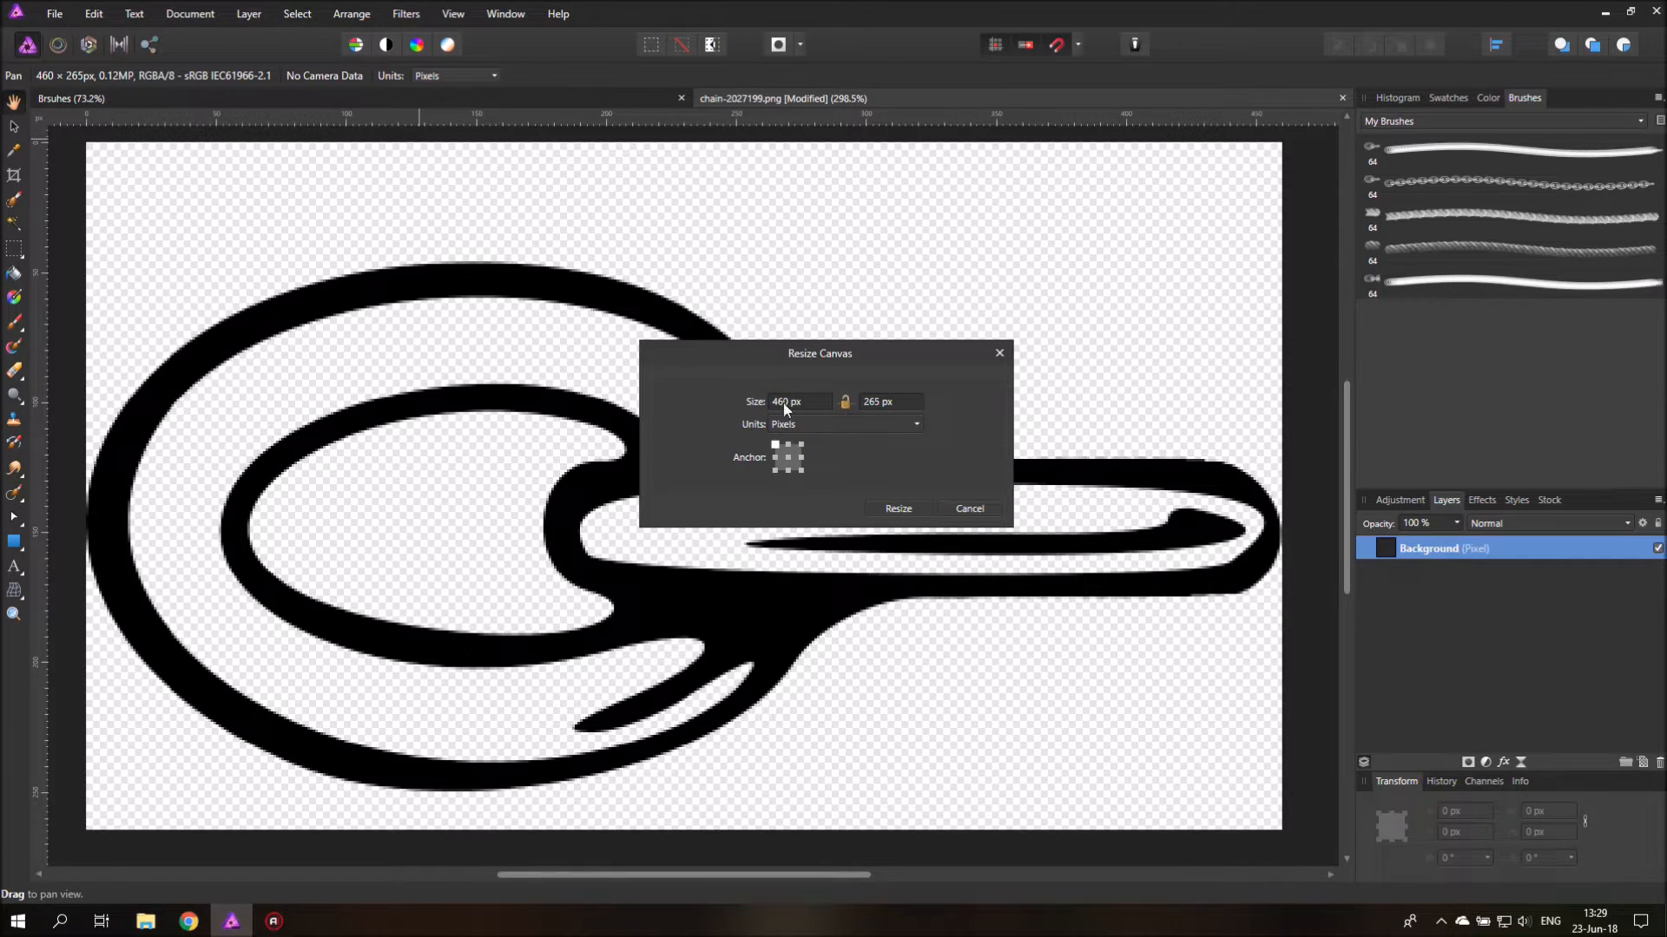
mouse_move(786, 409)
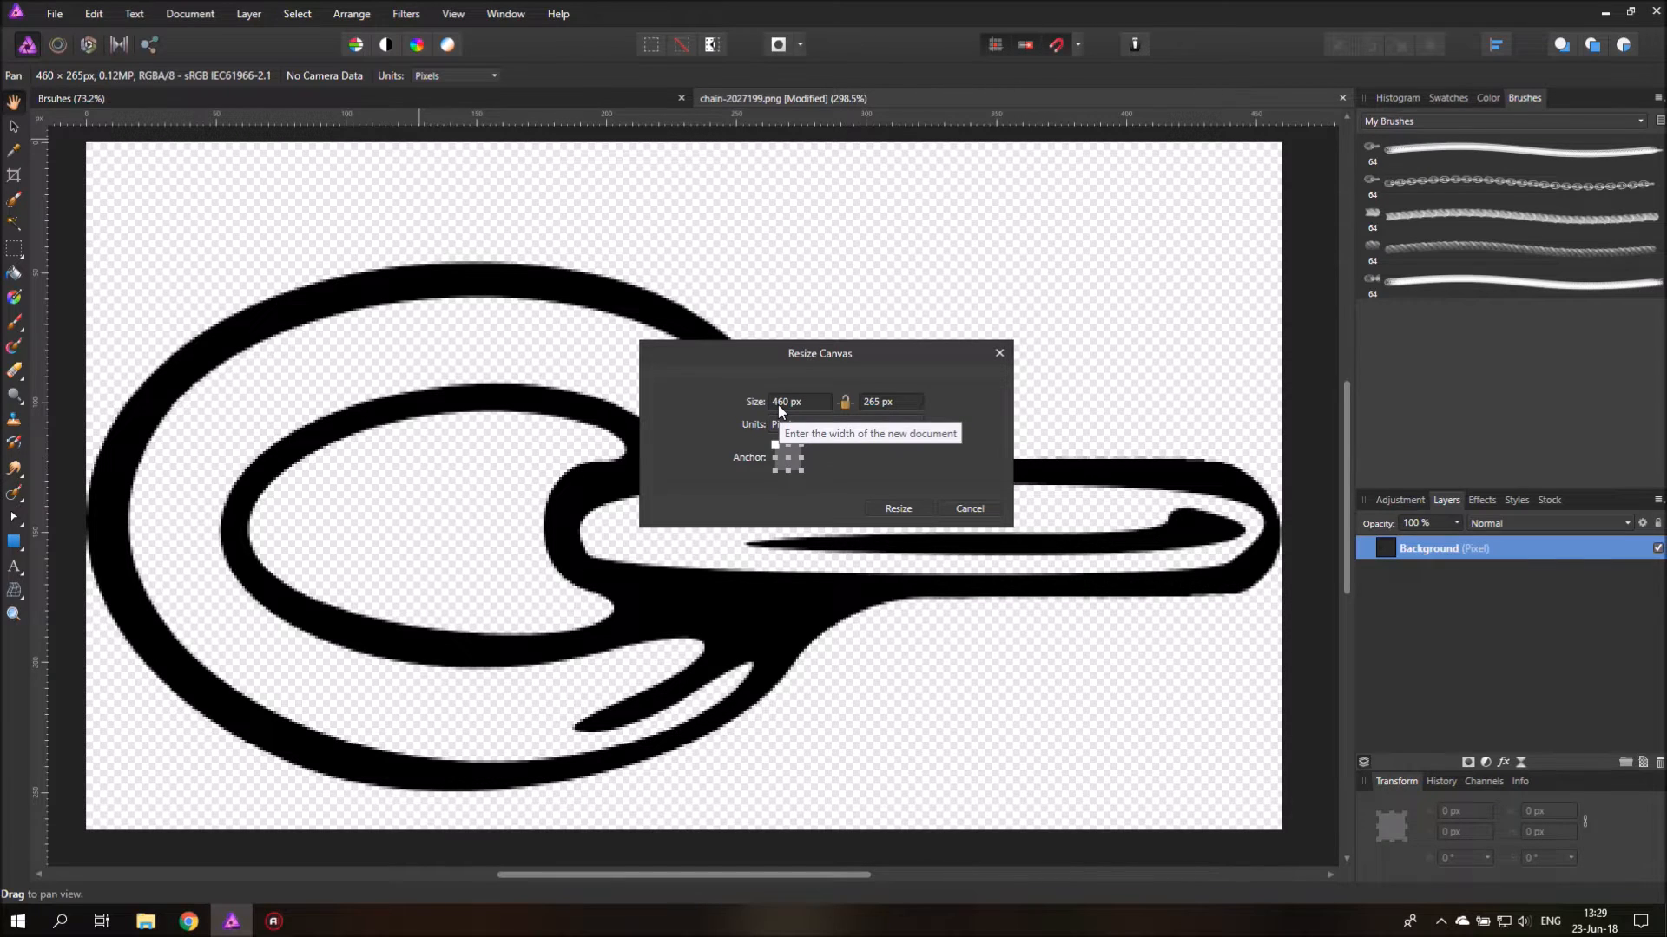
mouse_move(877, 409)
text(460)
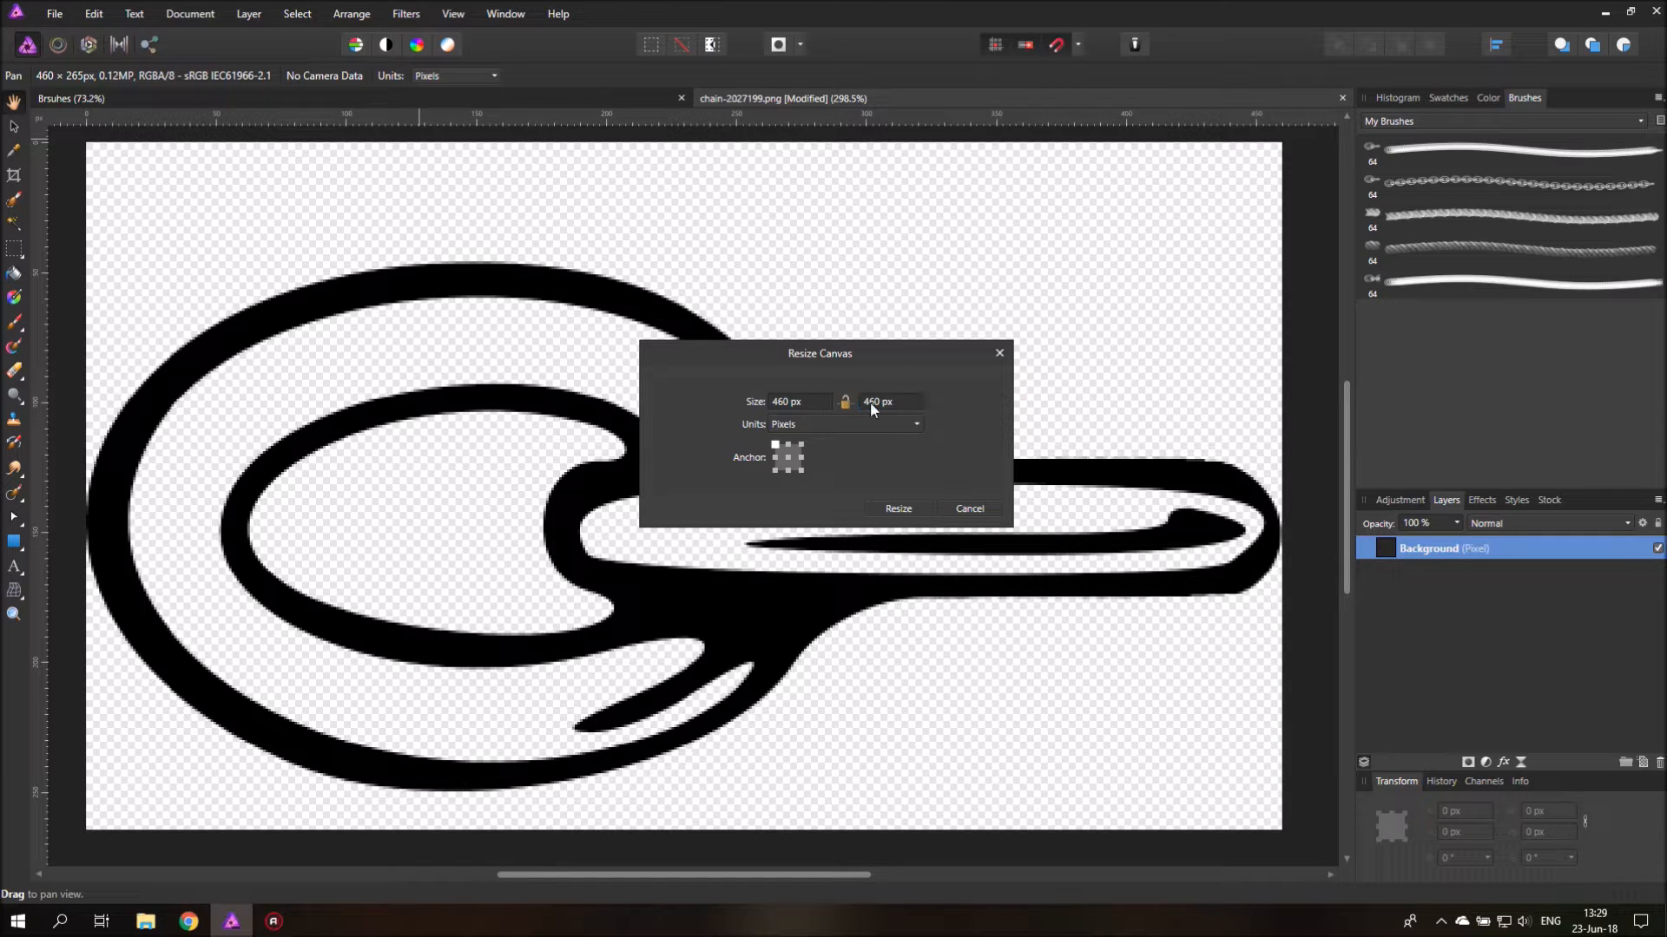
click(896, 507)
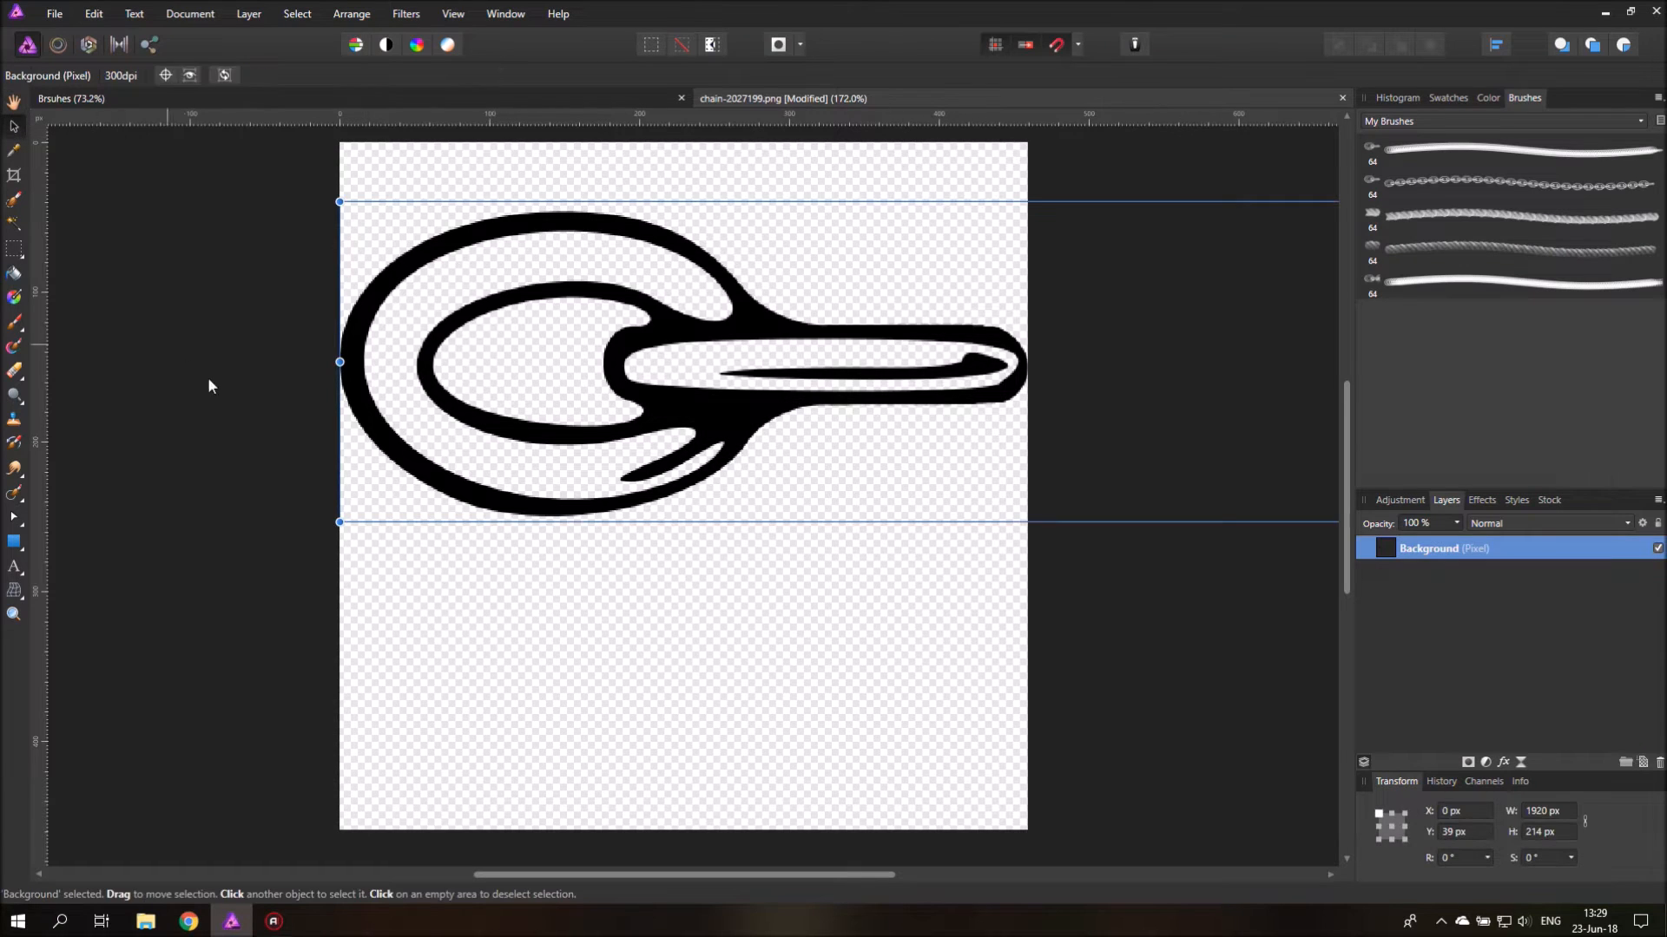
mouse_move(205, 377)
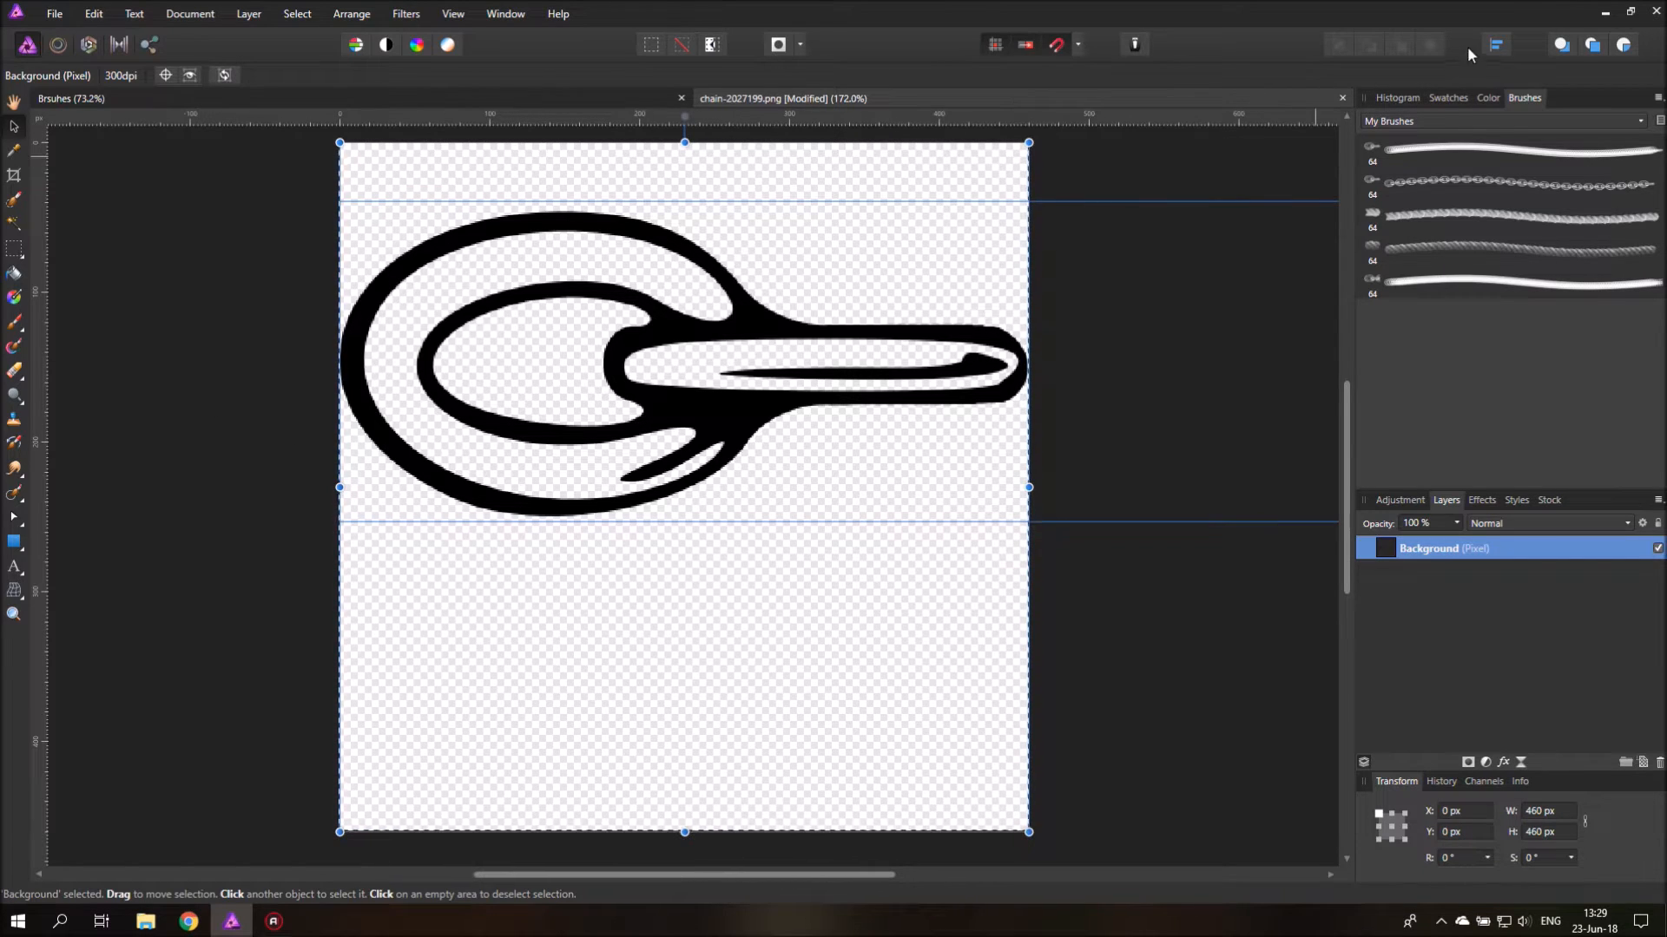
Step: Align the chain link to the vertical middle of the square canvas
click(1495, 43)
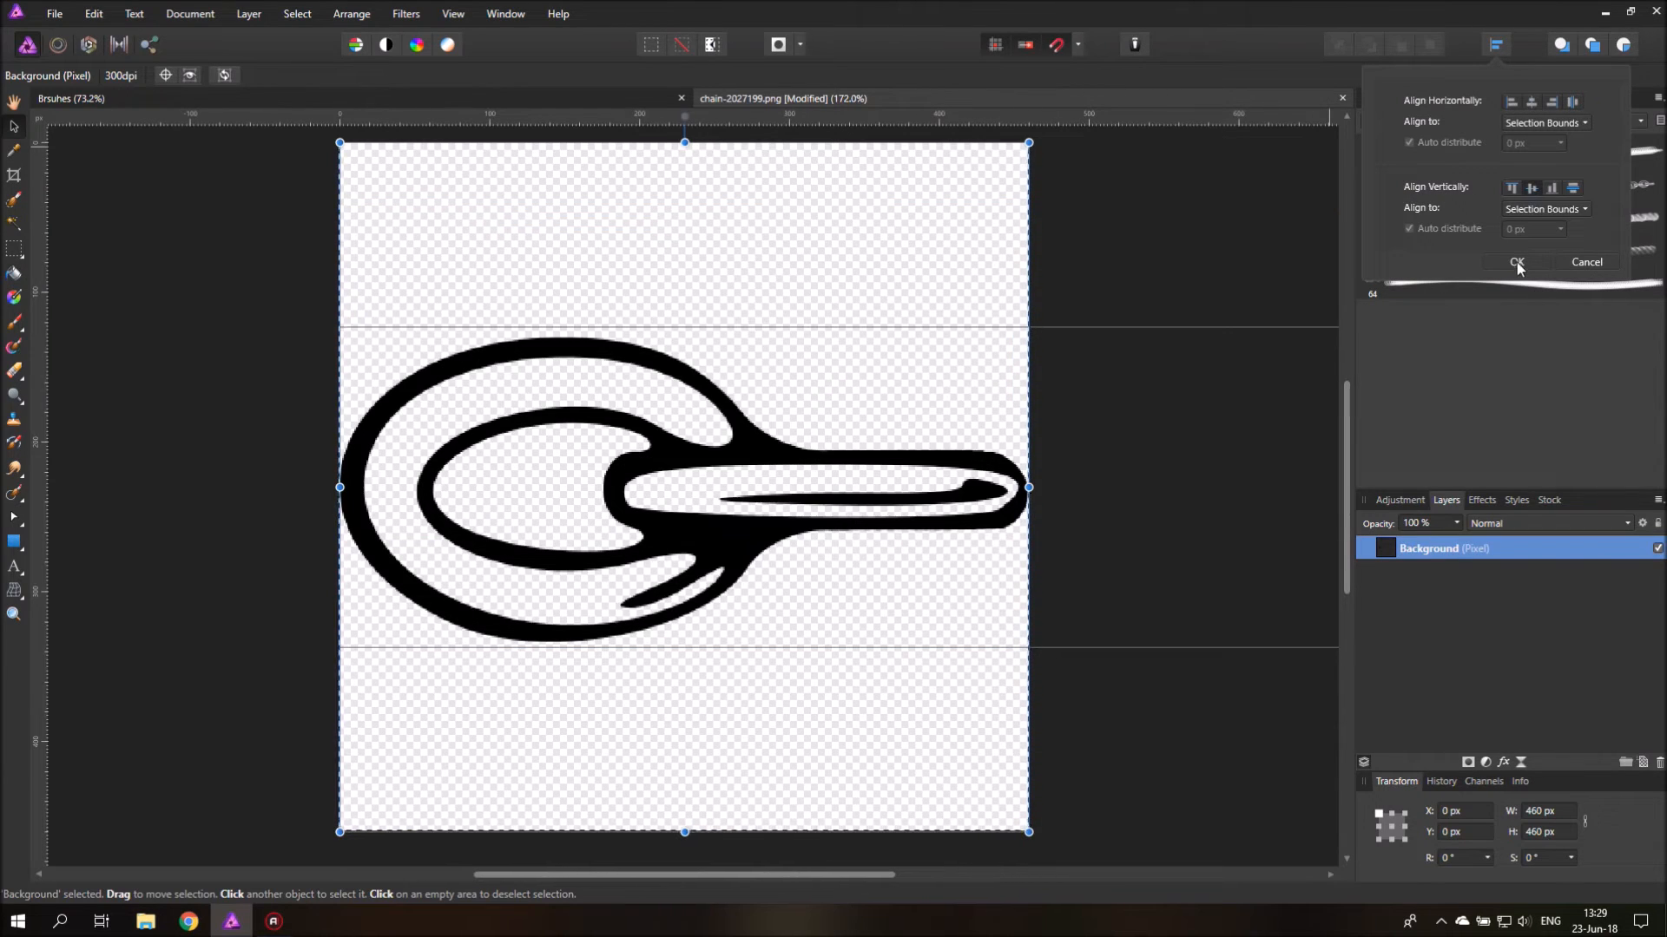
click(1514, 262)
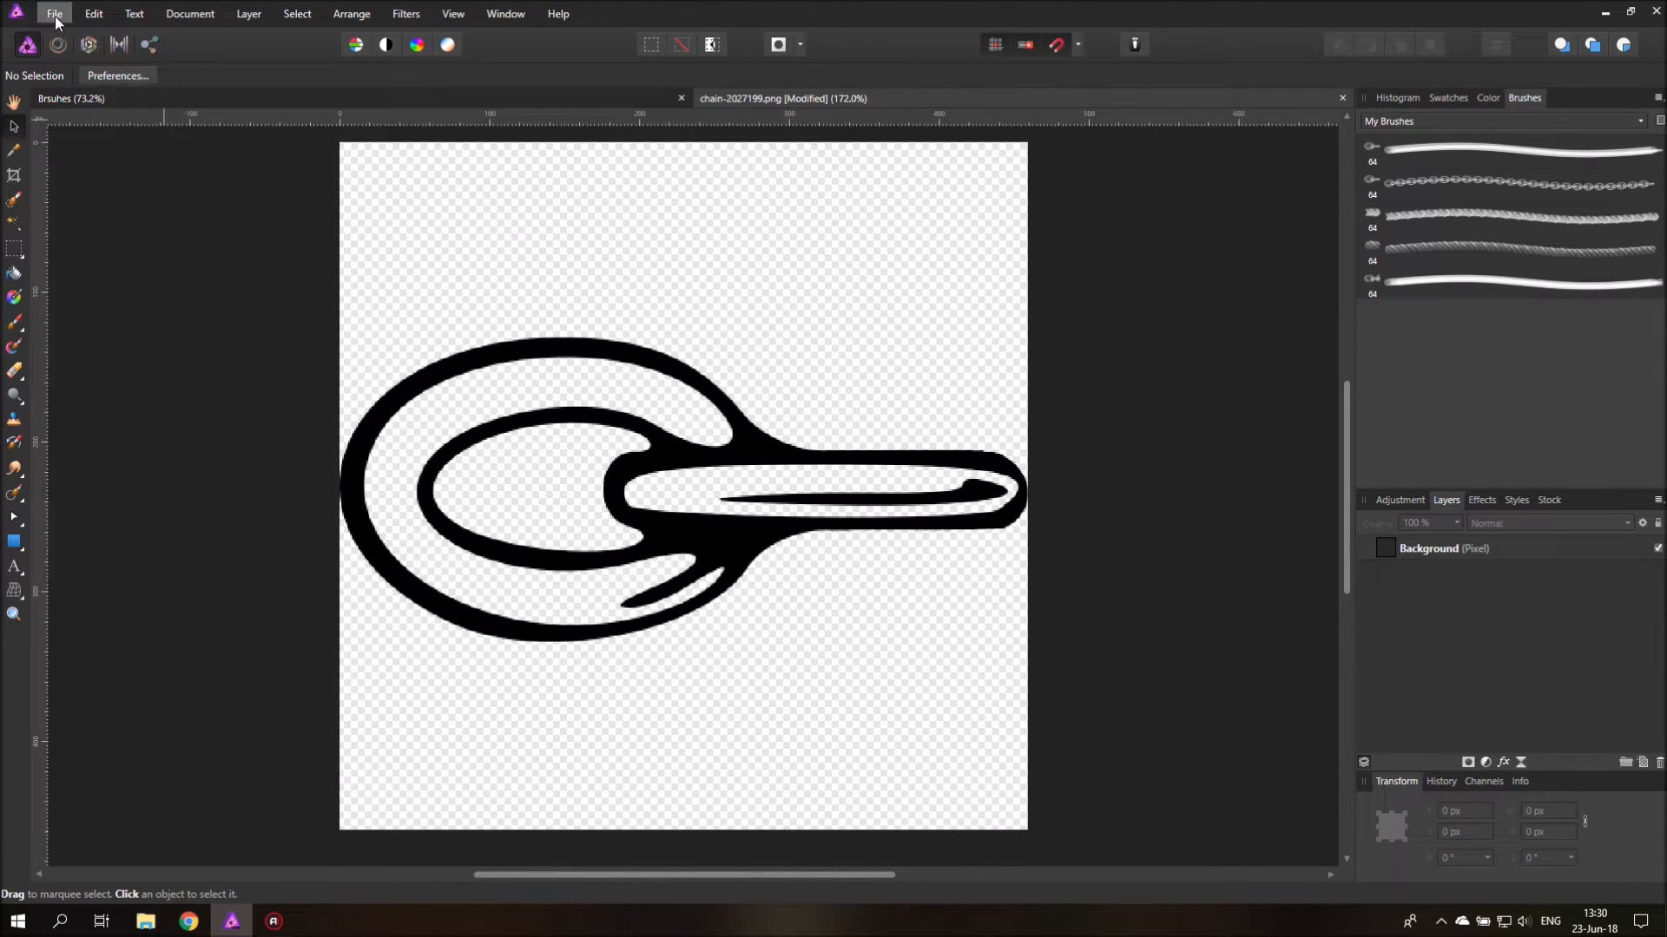
Step: Export the centred link as a 460 × 460 px PNG named Chain Brush 01
click(53, 14)
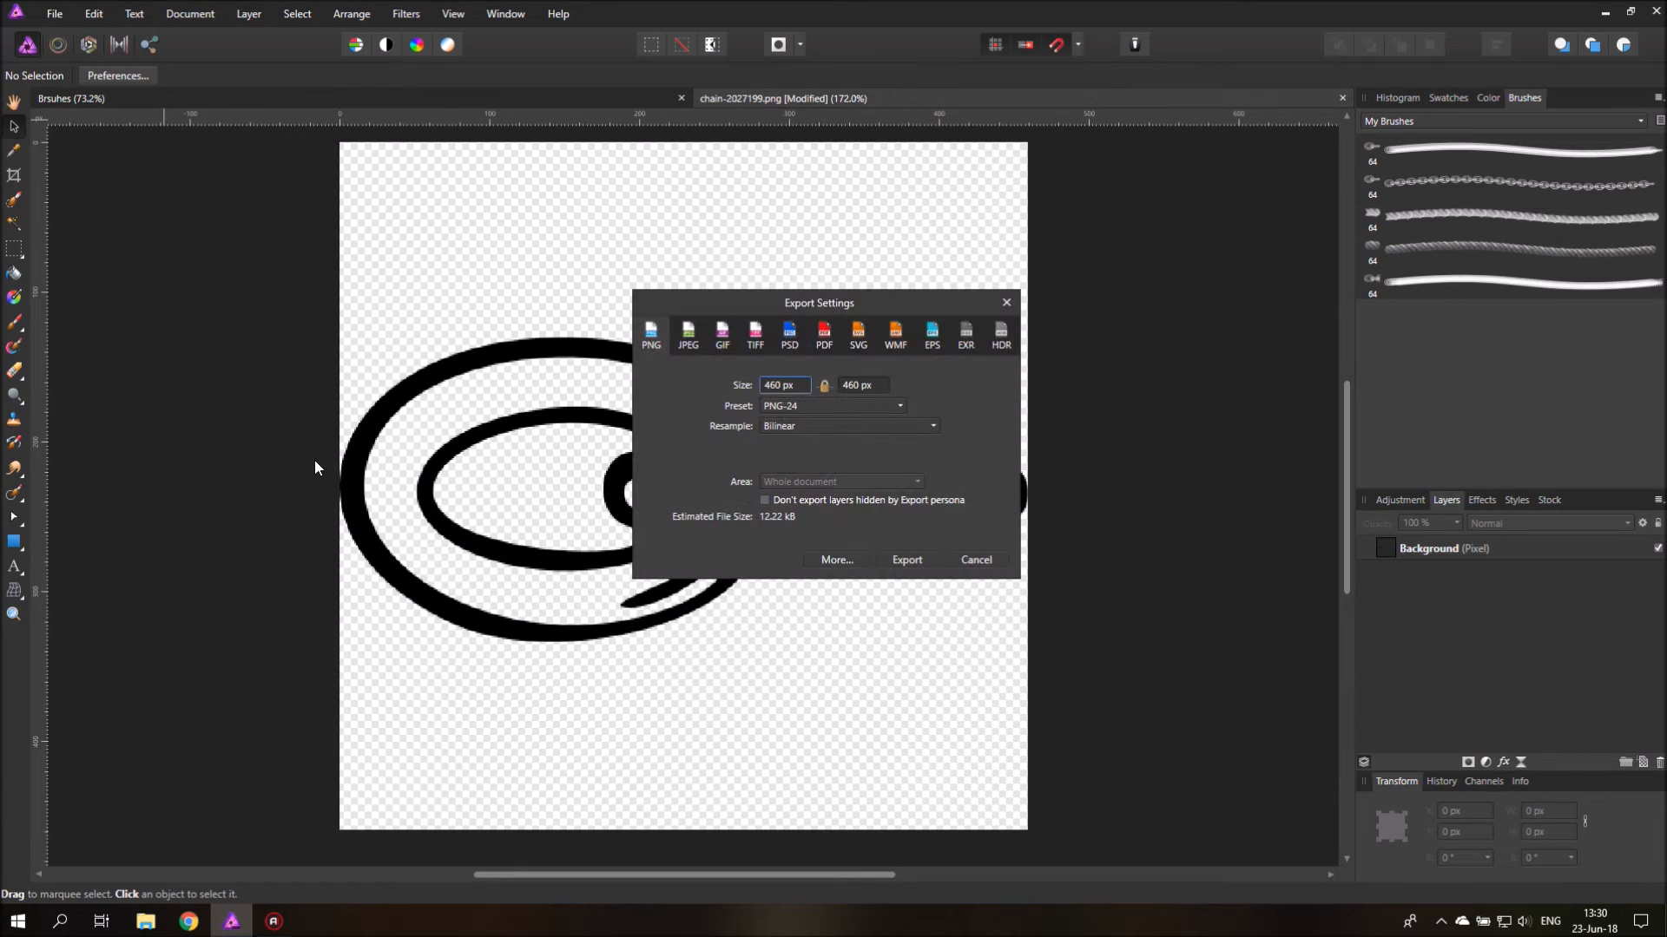
mouse_move(656, 356)
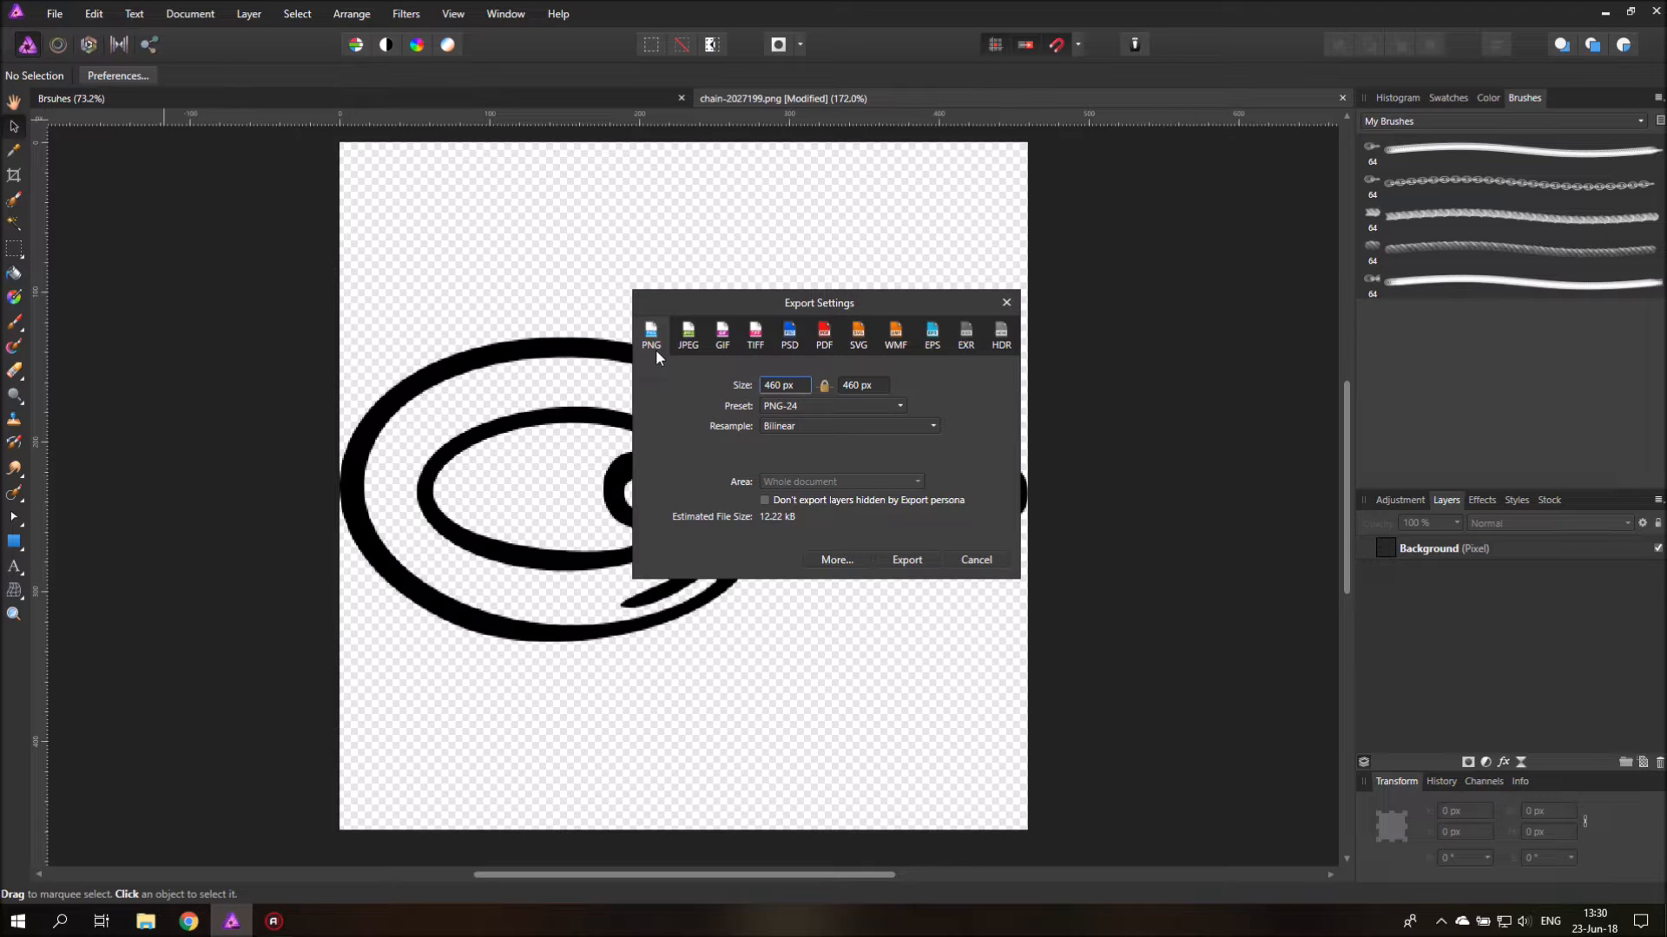
mouse_move(645, 312)
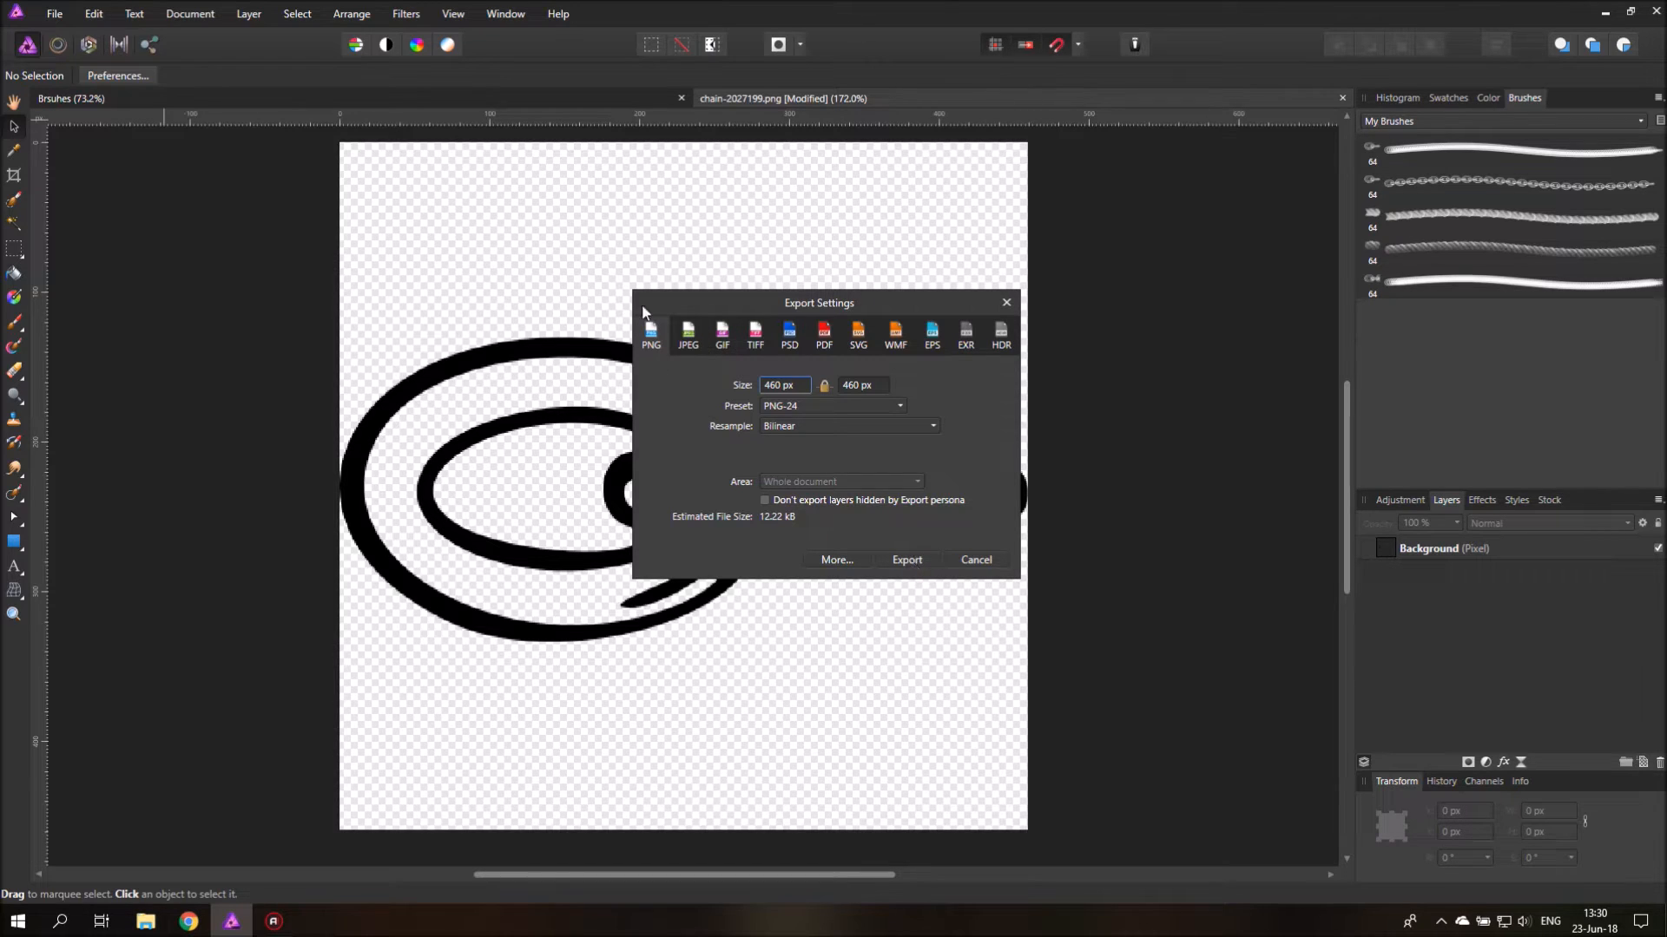
click(906, 560)
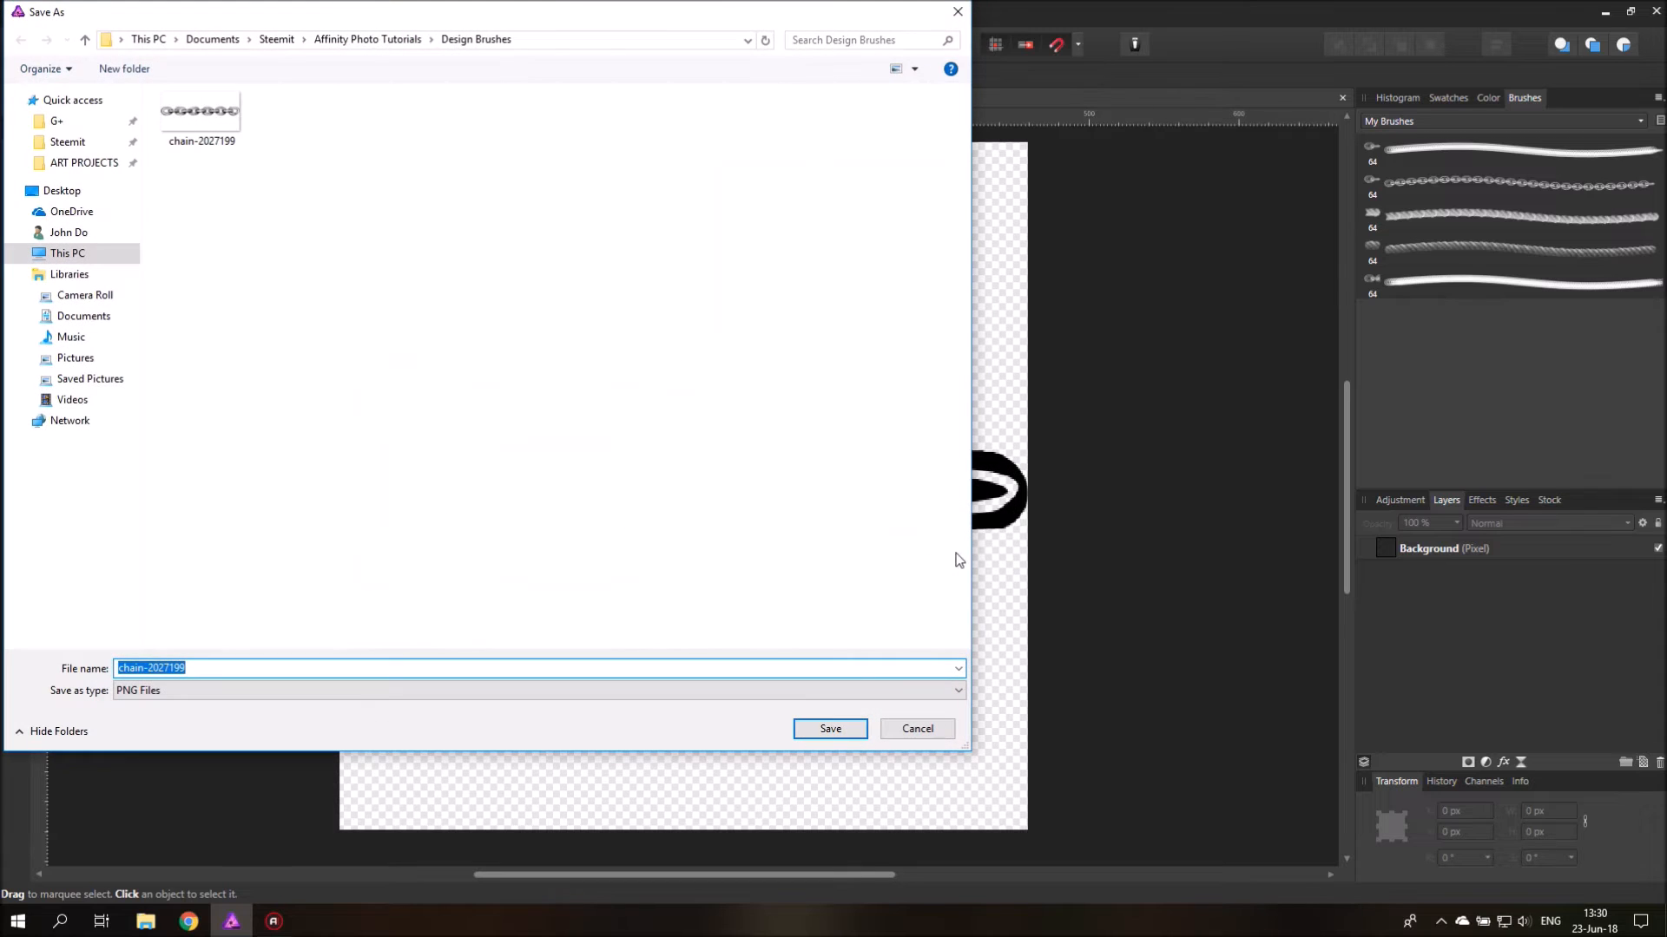
text(Chain Brush 01)
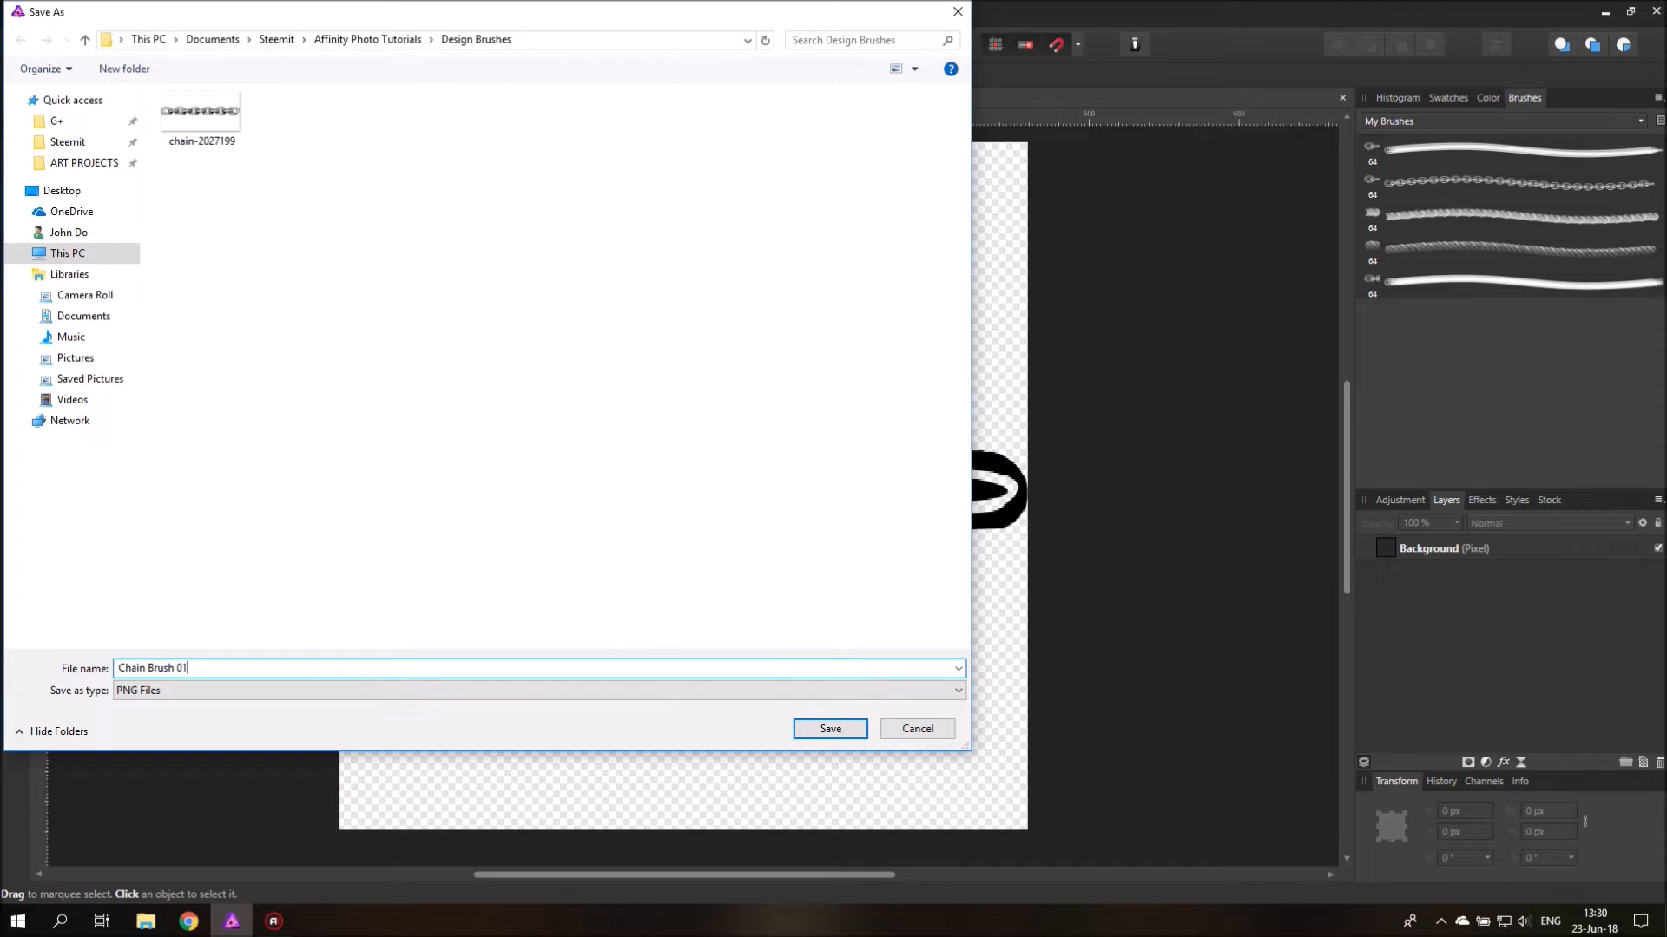
click(830, 728)
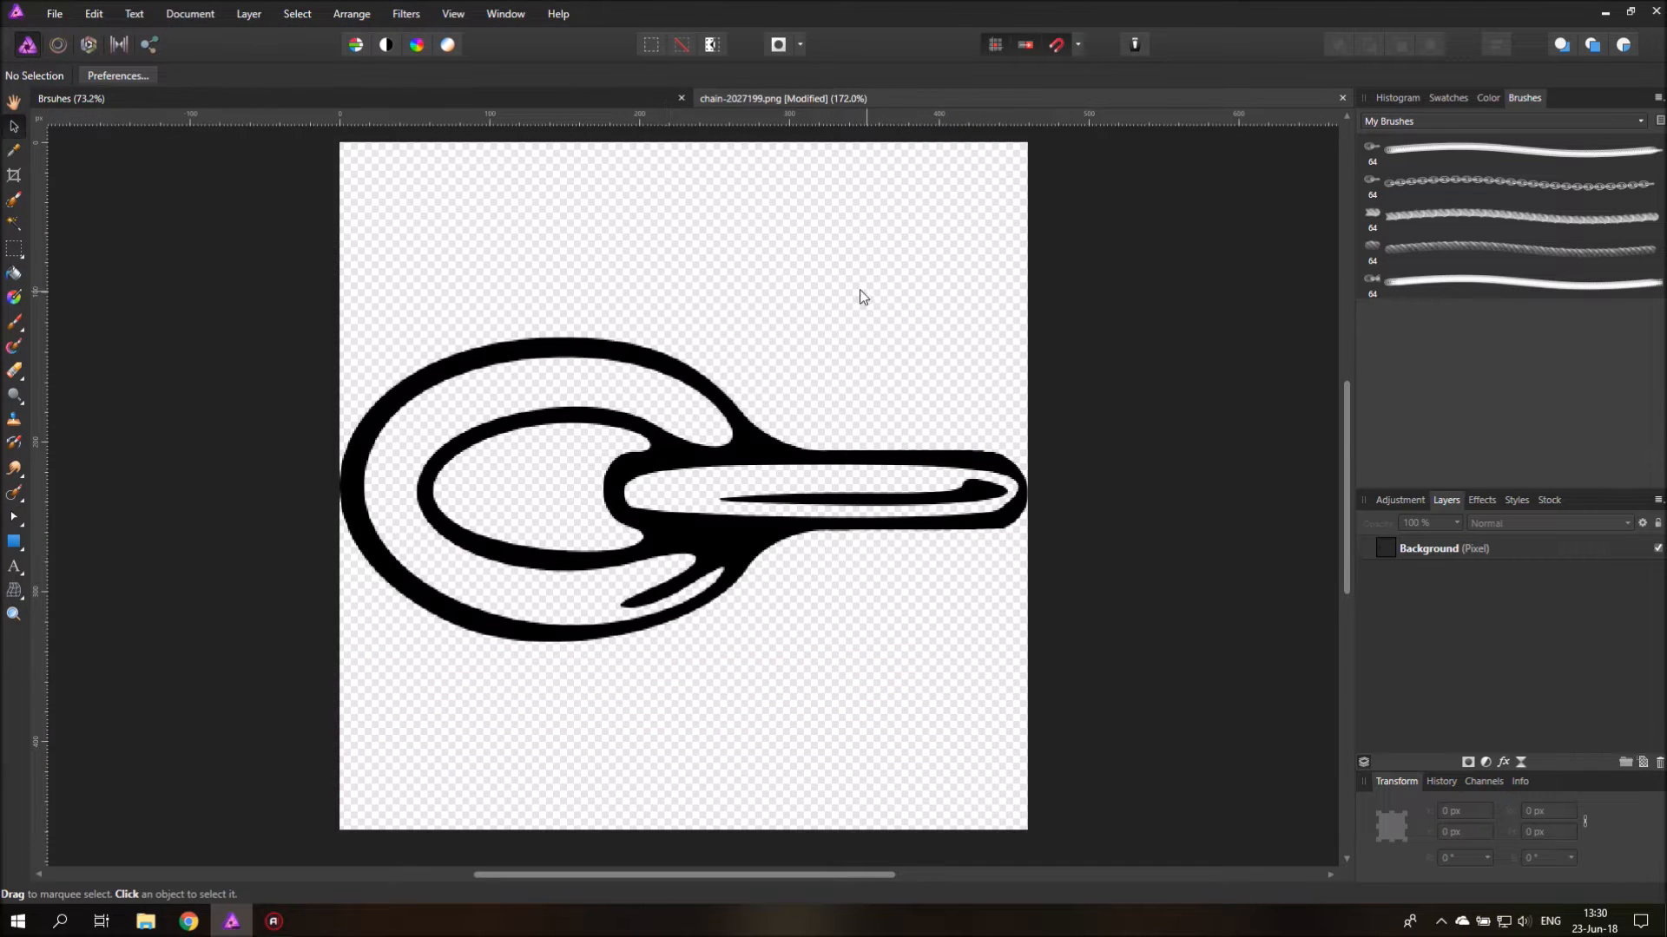
mouse_move(1342, 98)
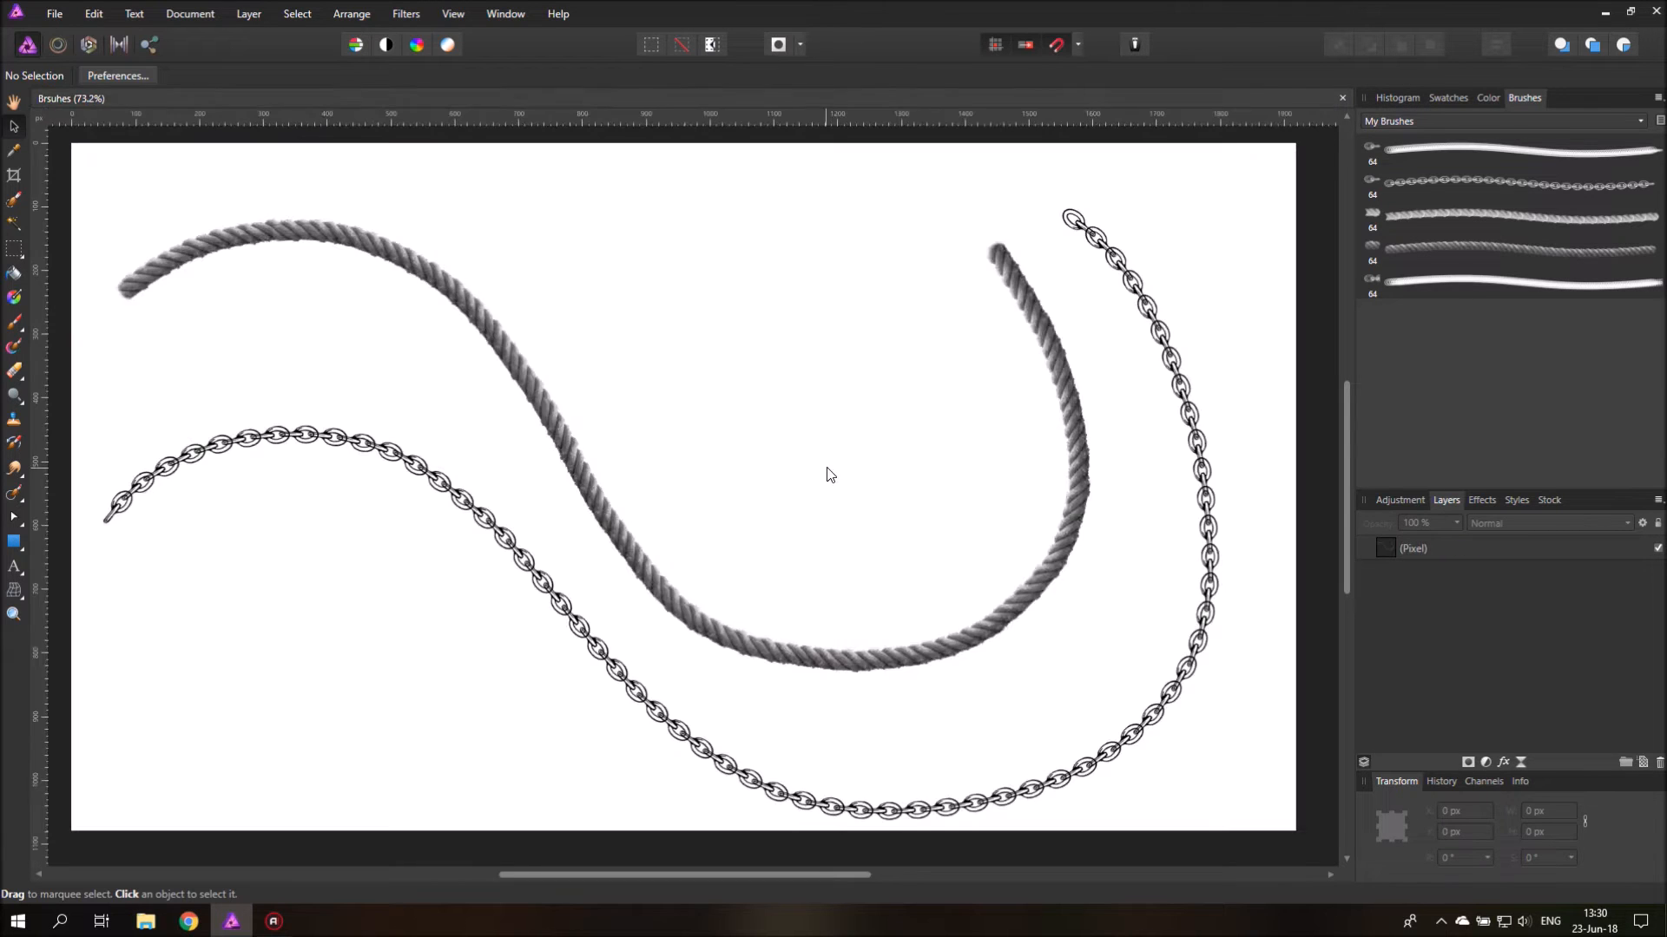
Step: On the Untitled document, add a new brush category and rename it Tutorial Brushes
click(53, 14)
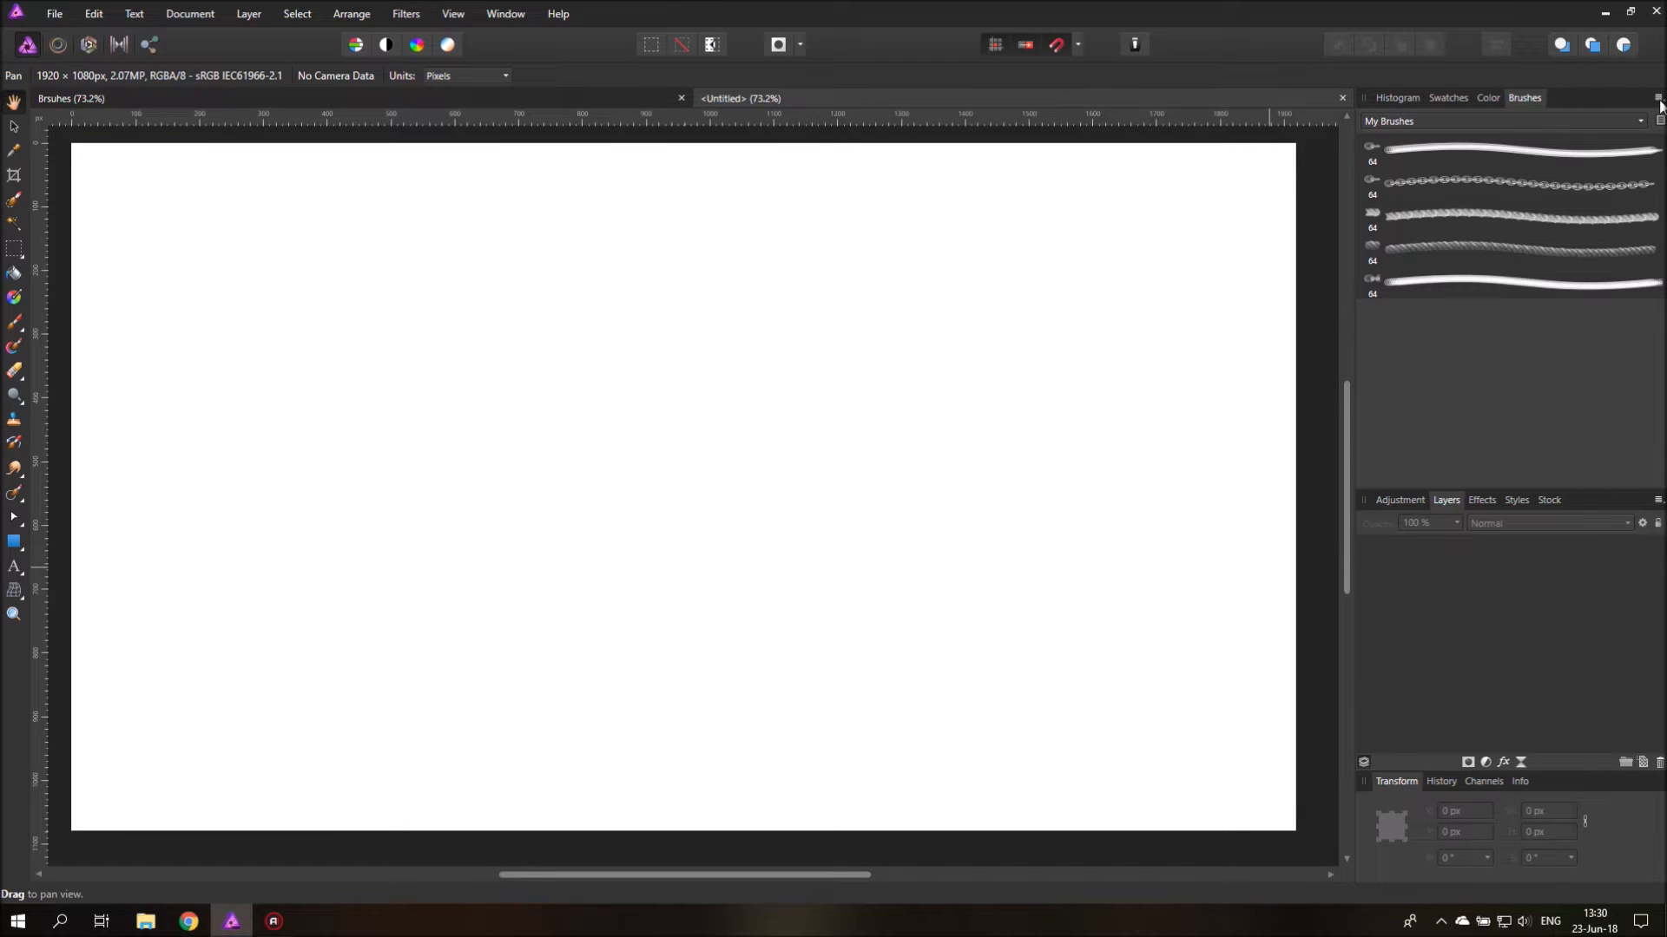
click(1656, 98)
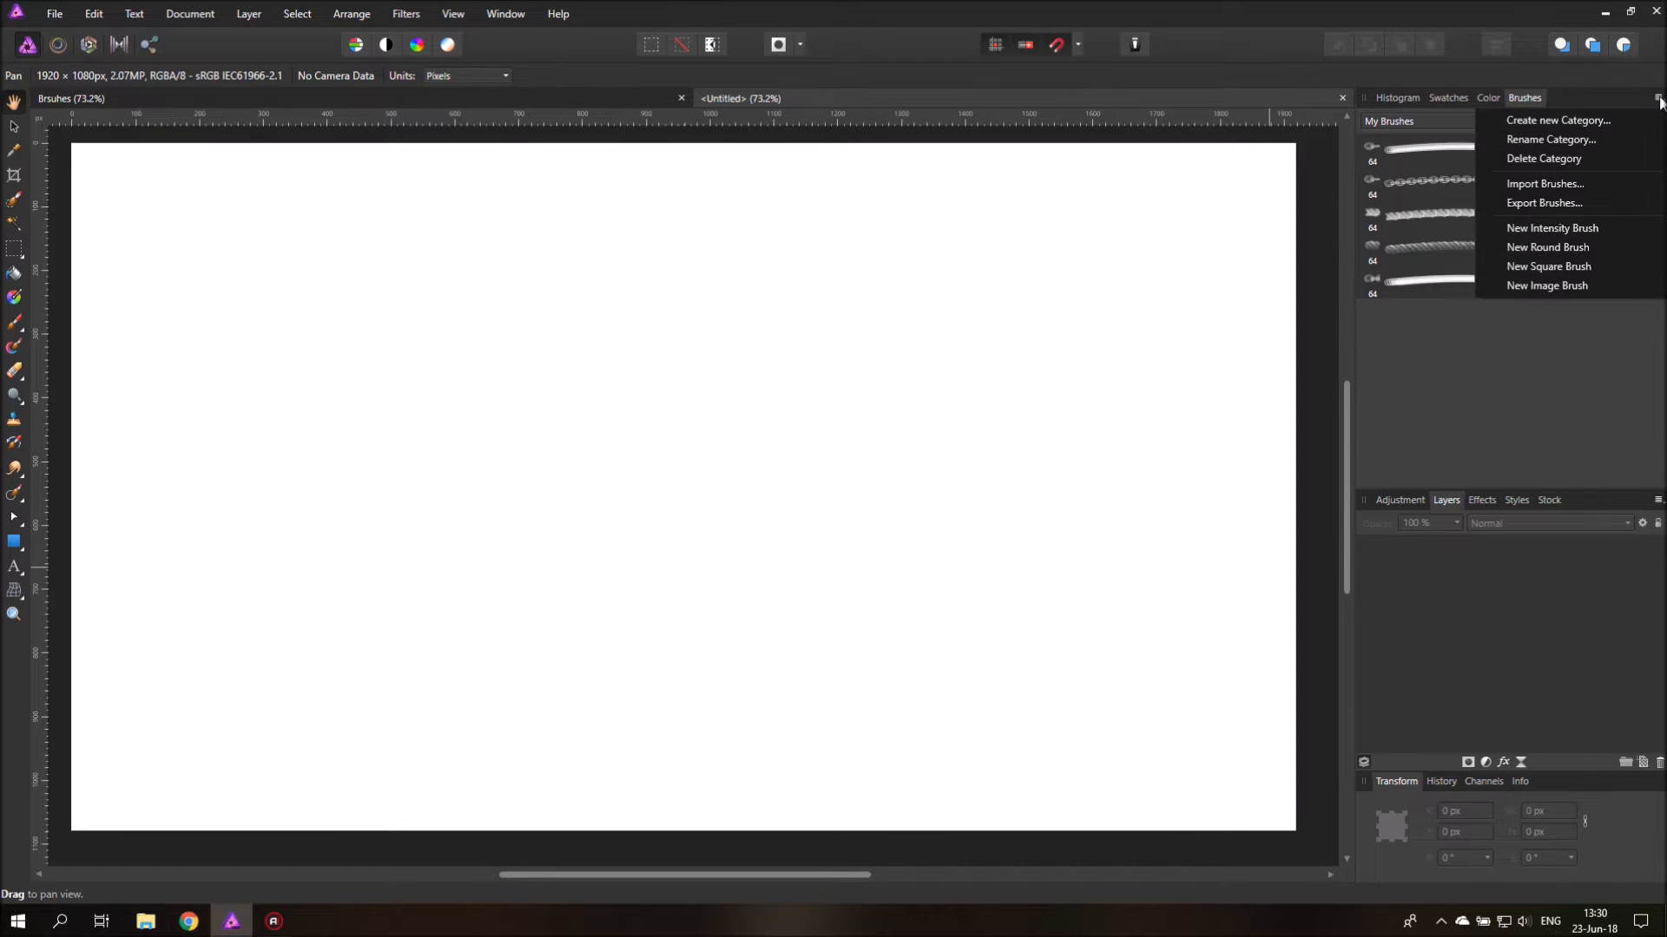
mouse_move(1557, 119)
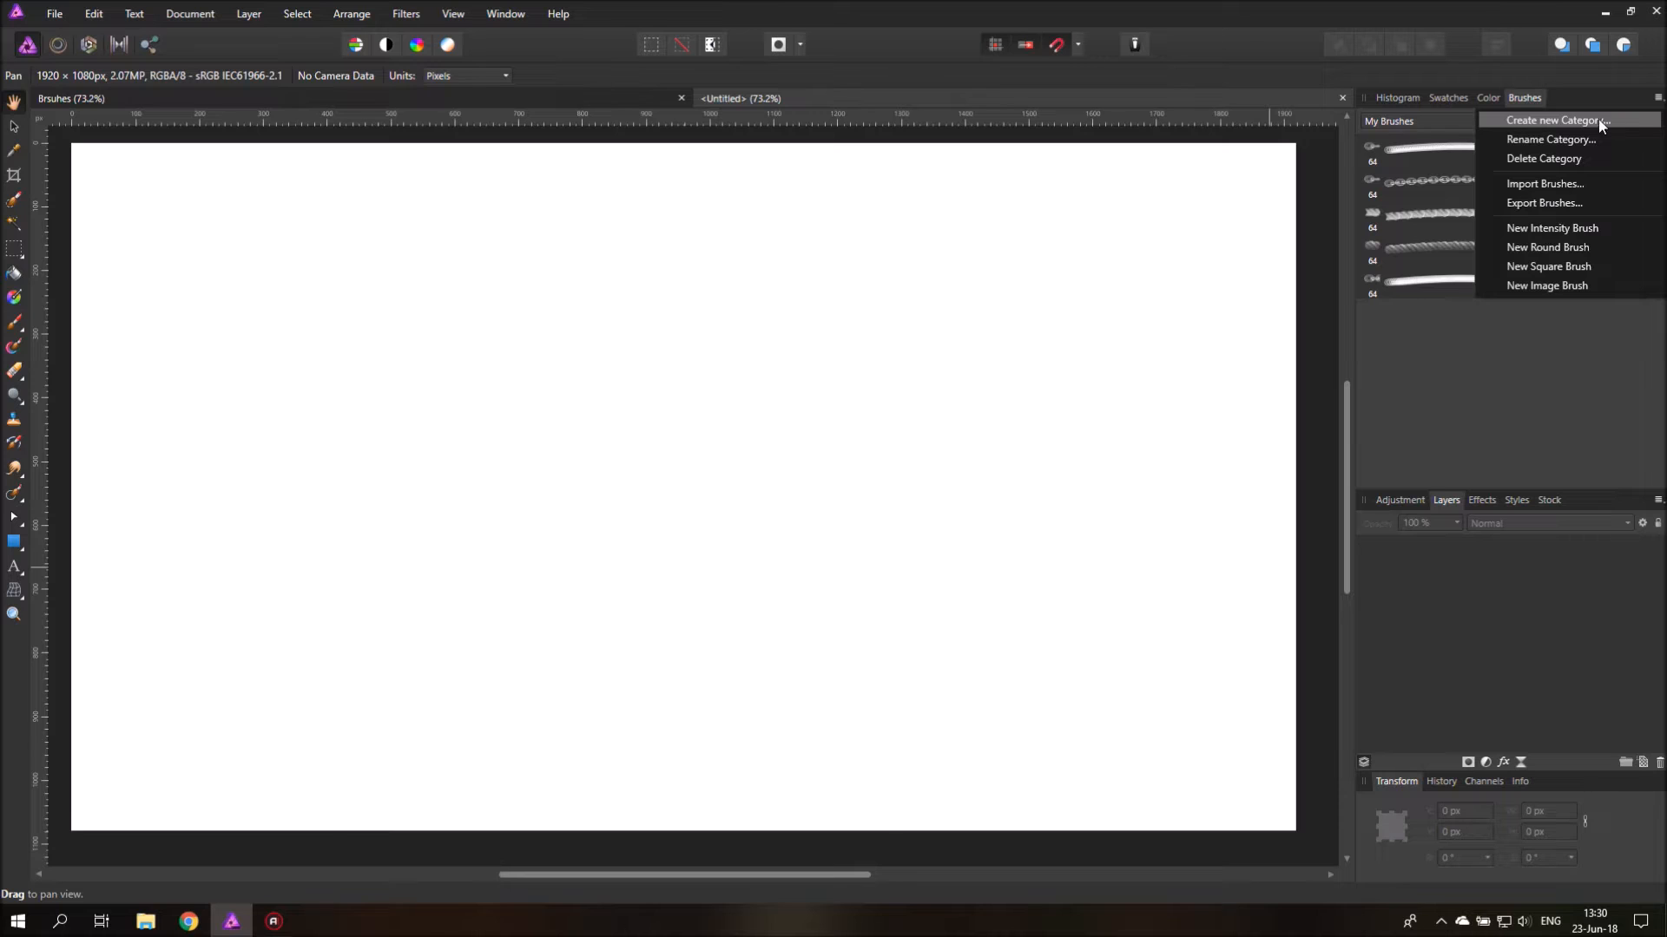
mouse_move(1591, 156)
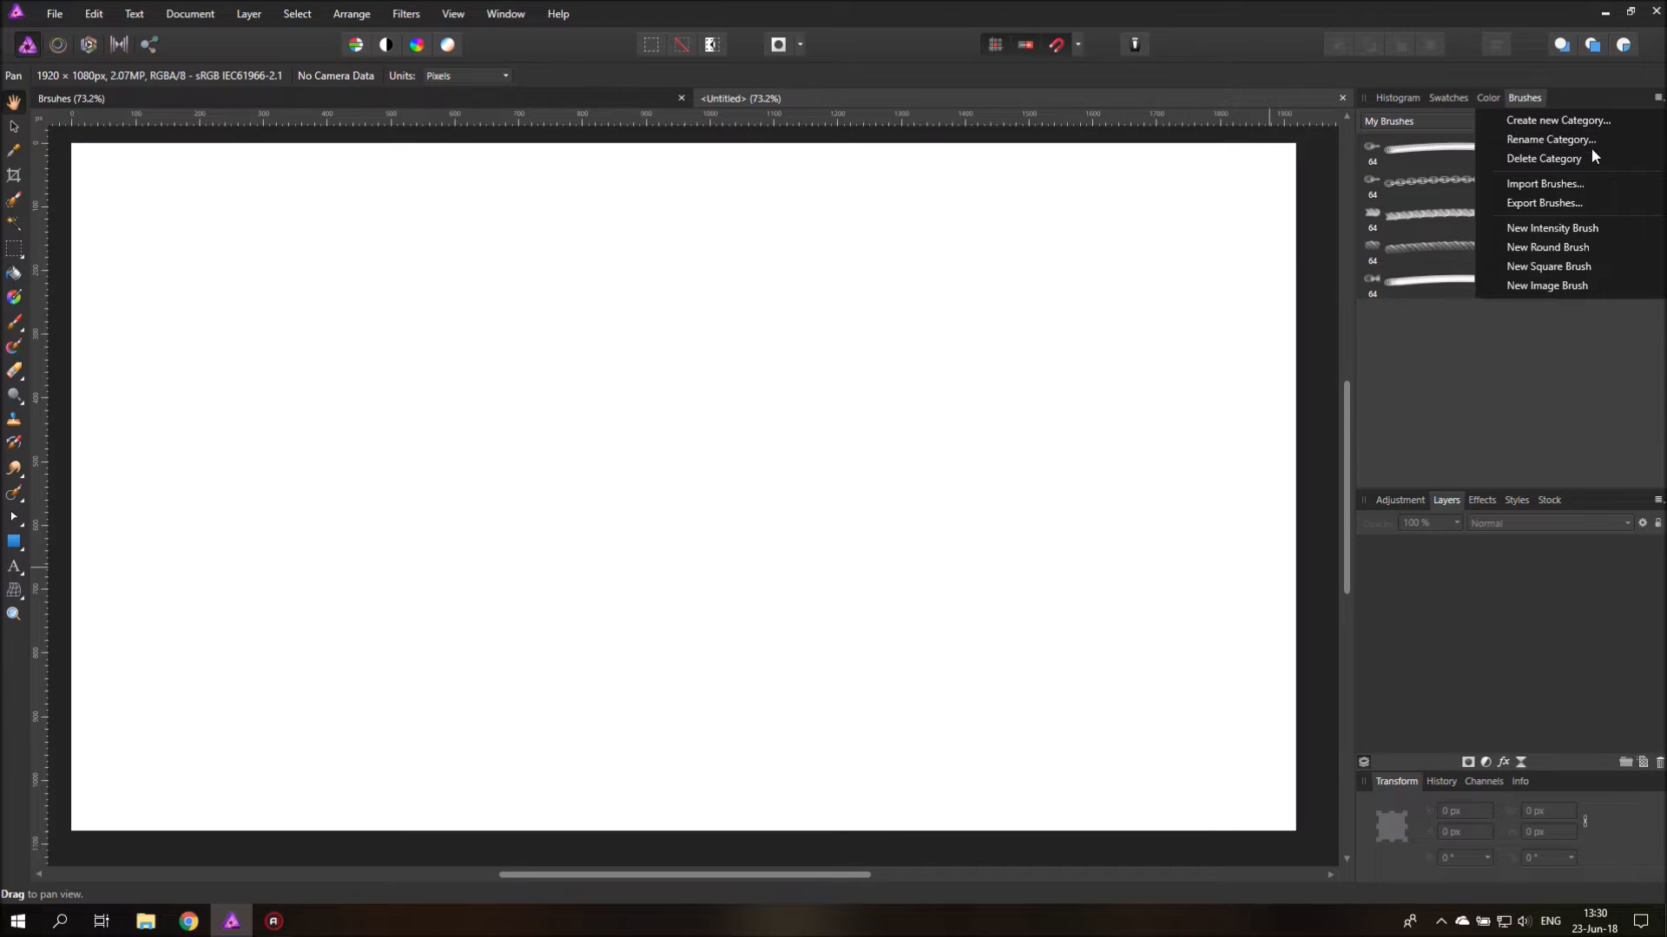
mouse_move(1557, 119)
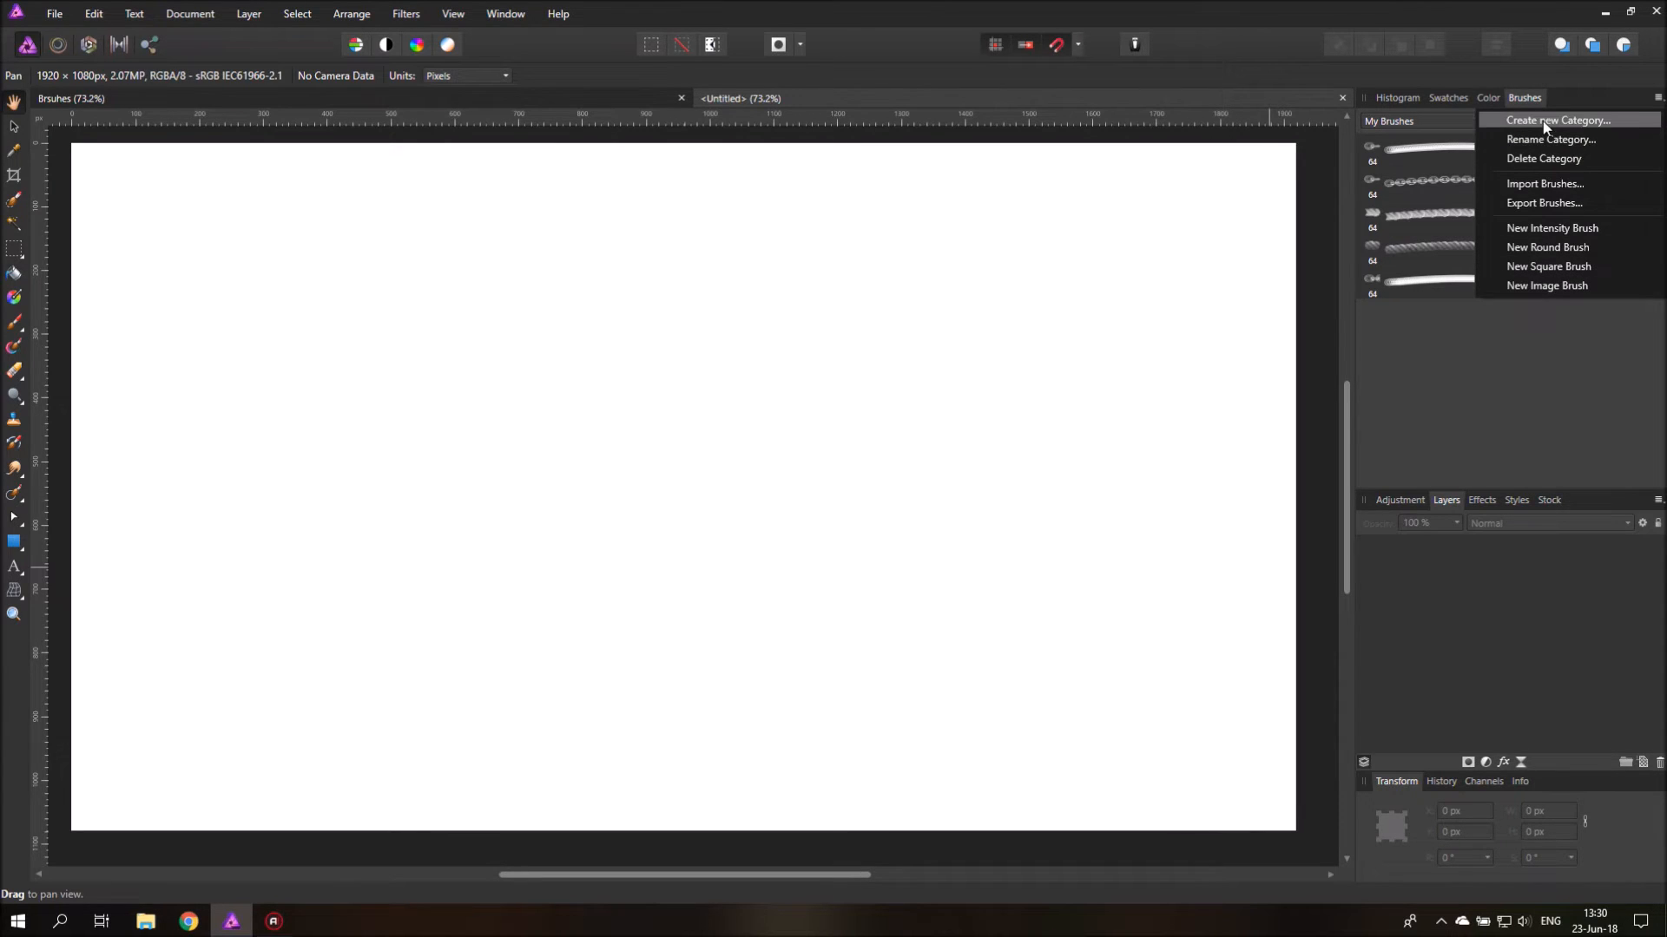
mouse_move(1553, 128)
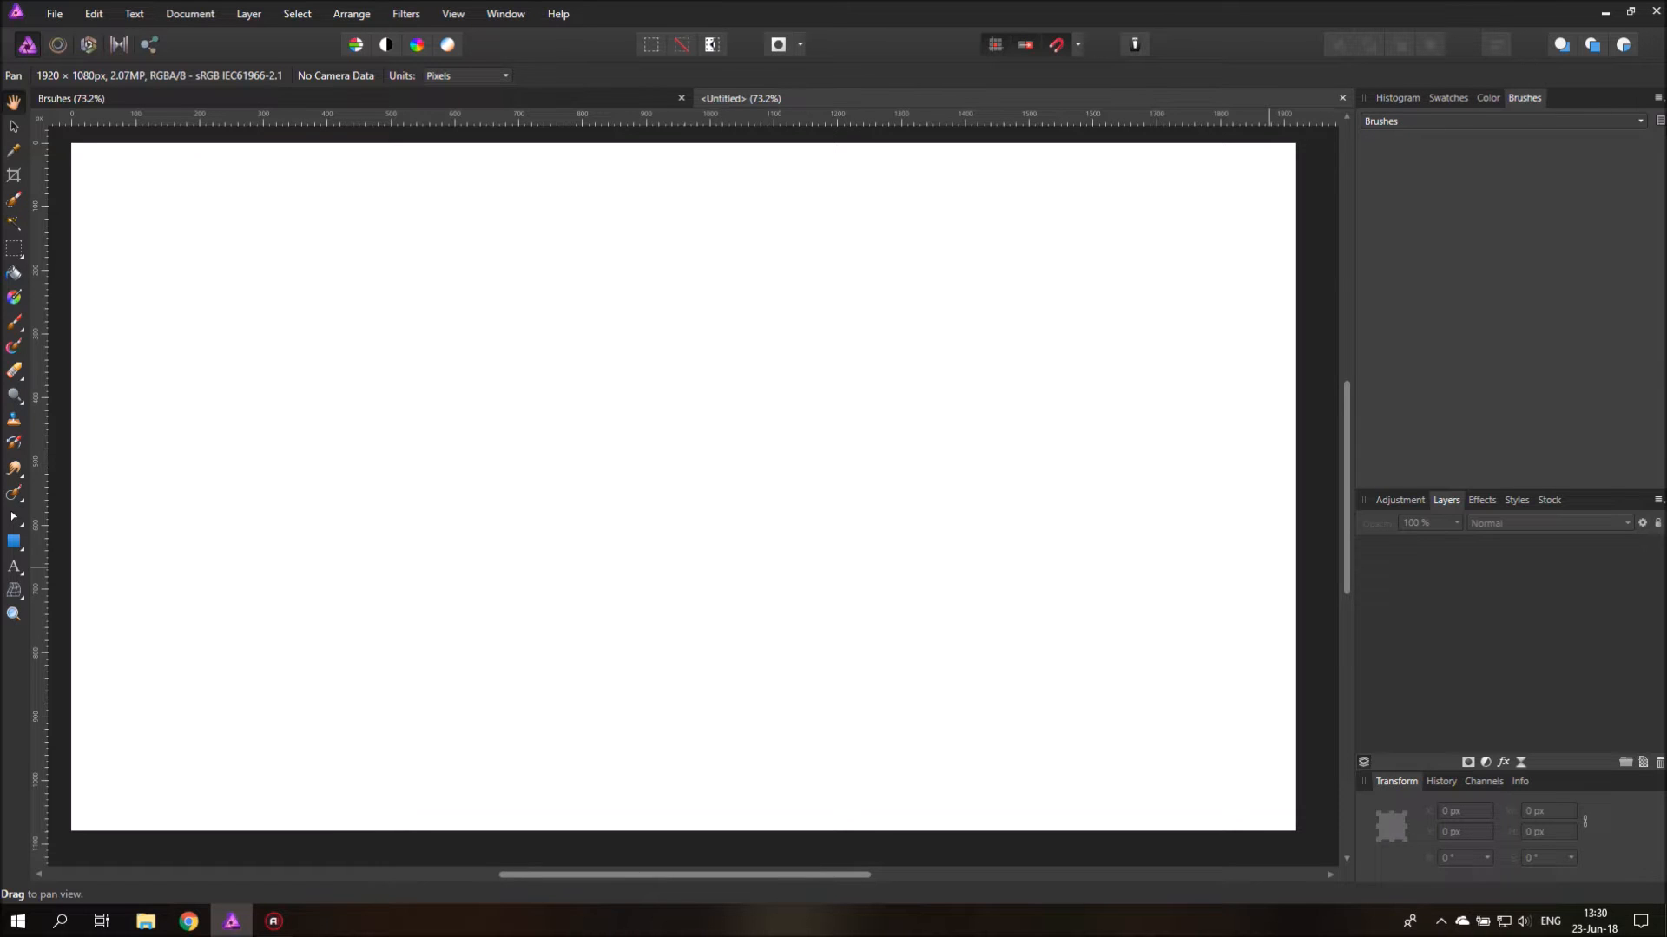
click(1640, 120)
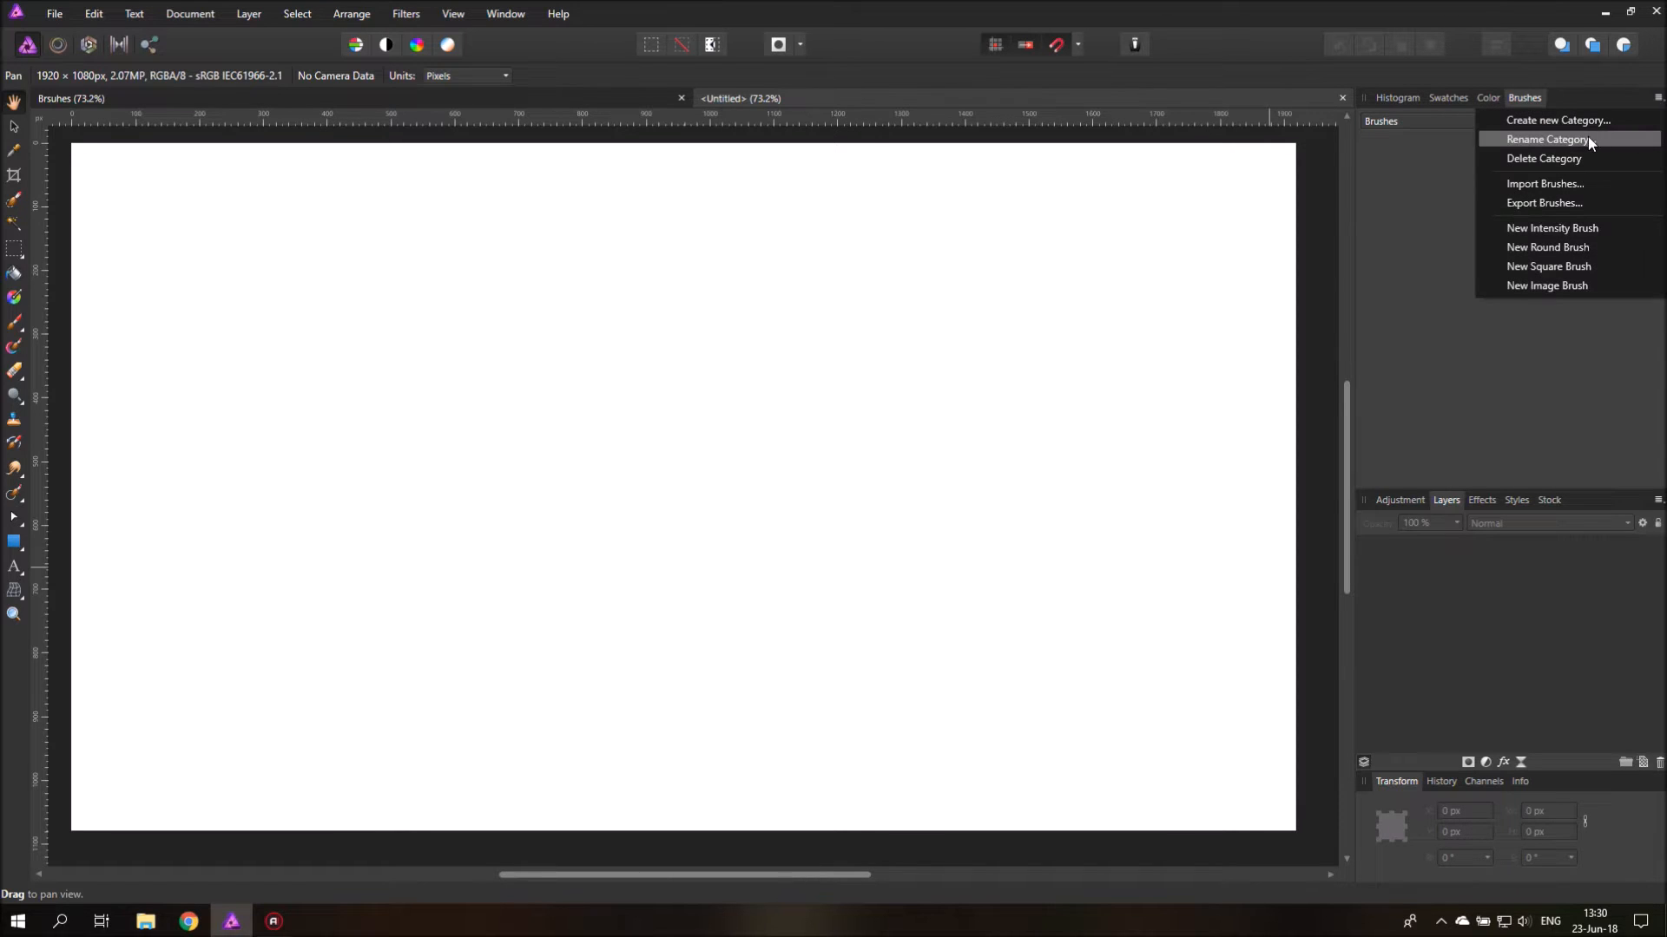
click(1543, 139)
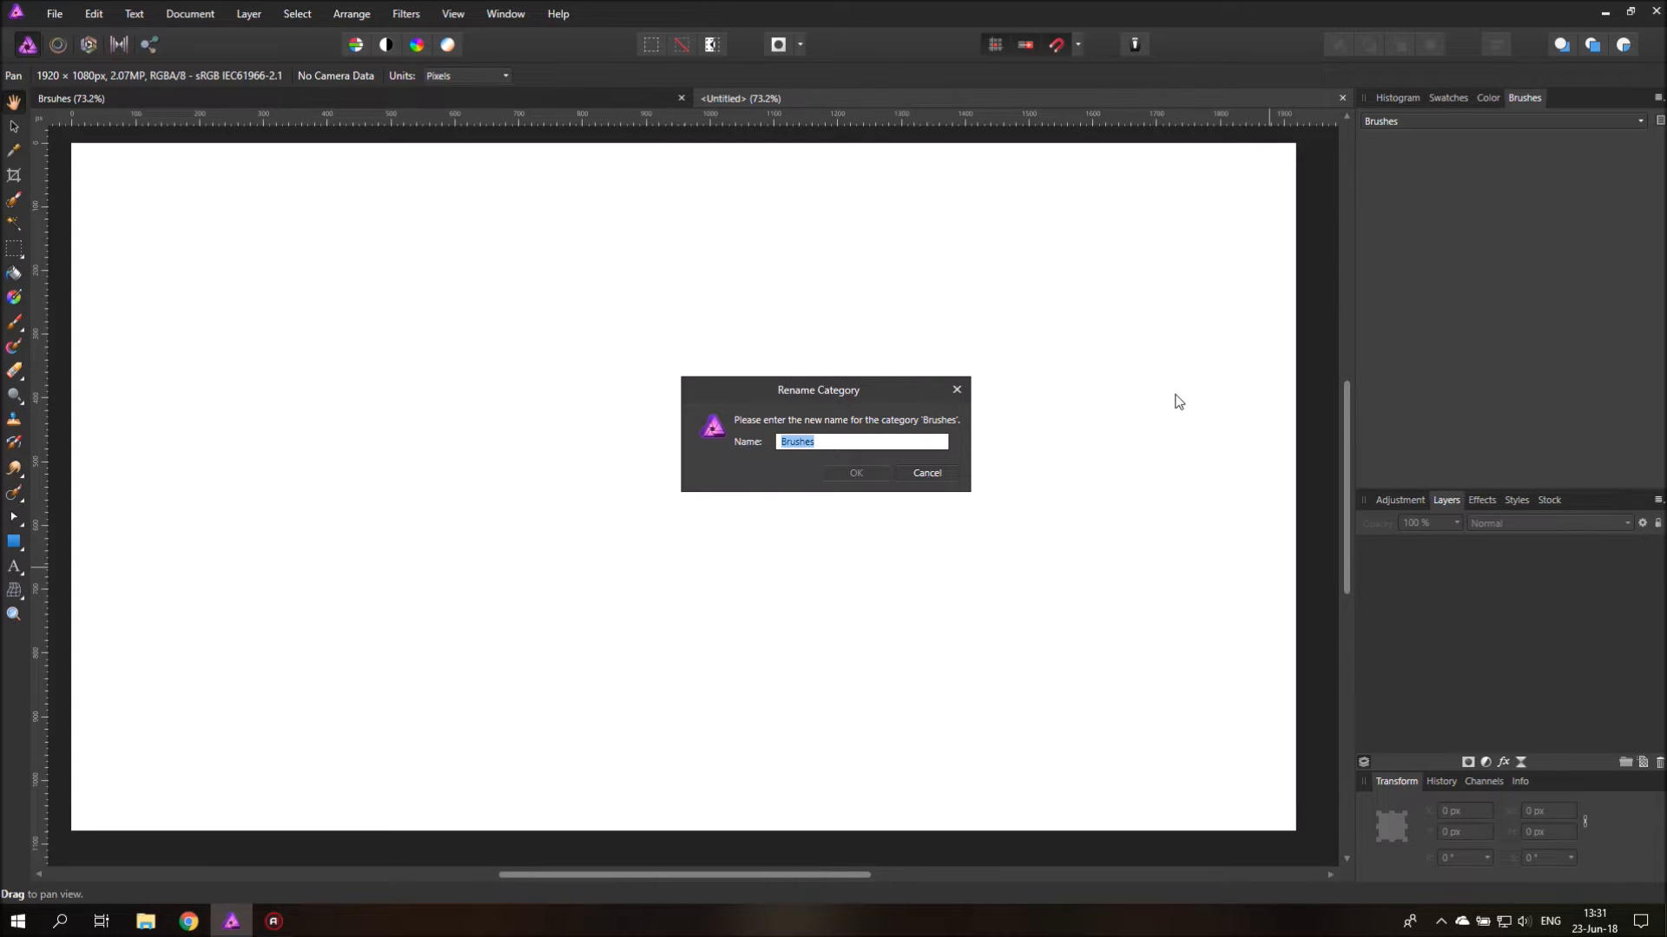
text(Tutorial)
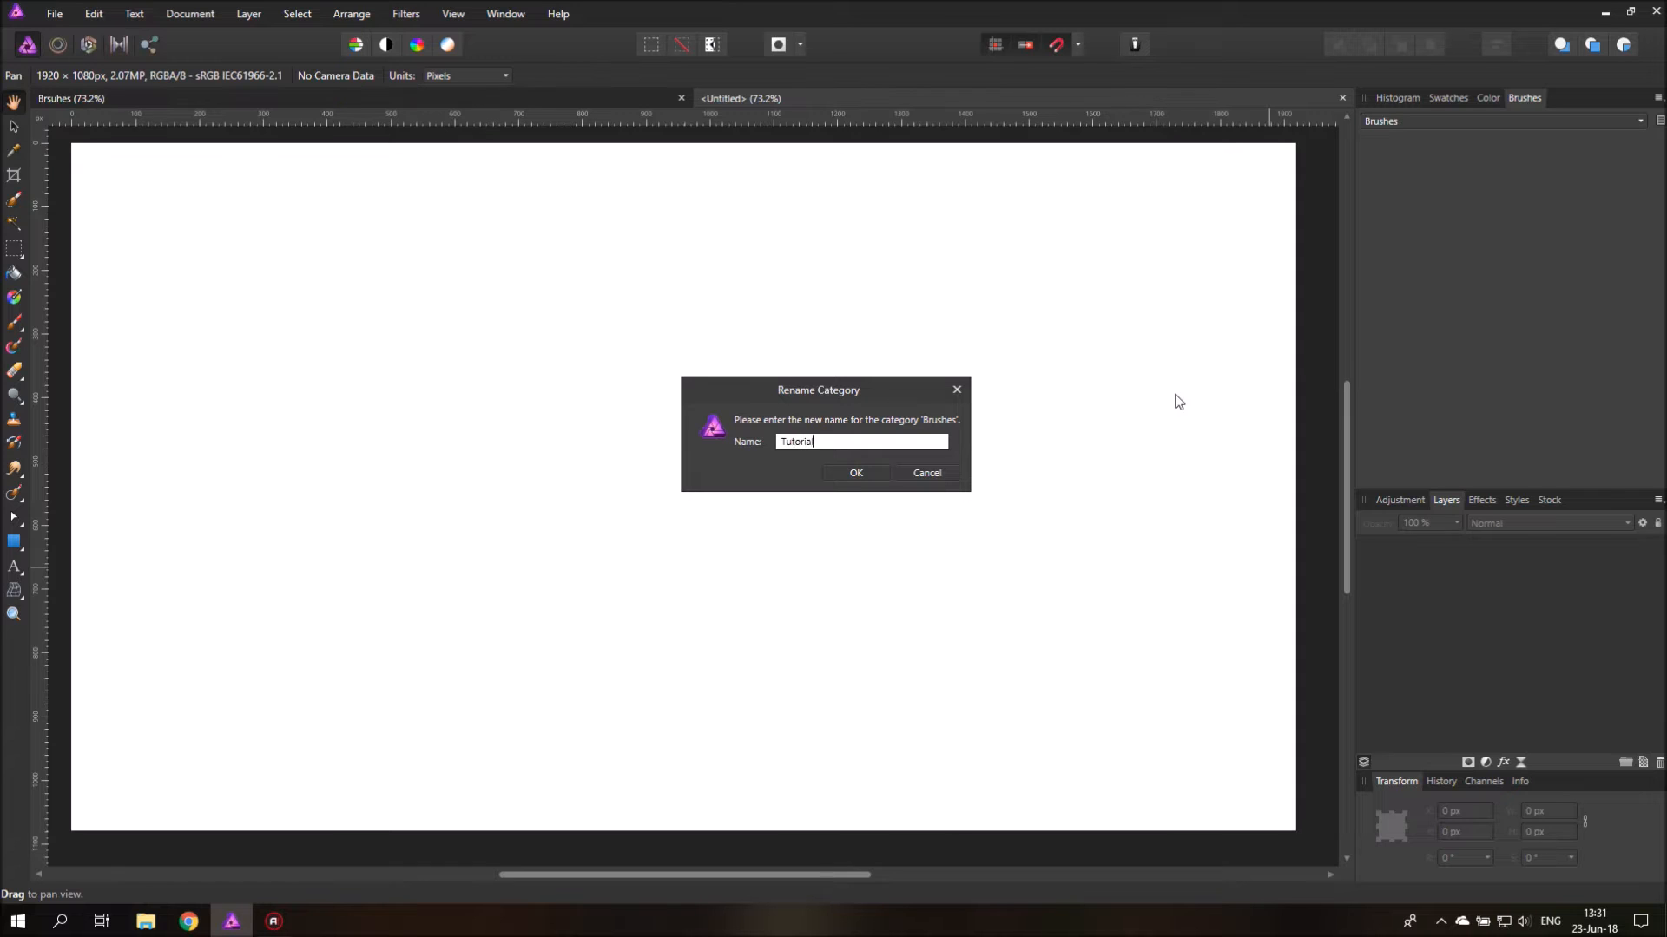
text(Brushes)
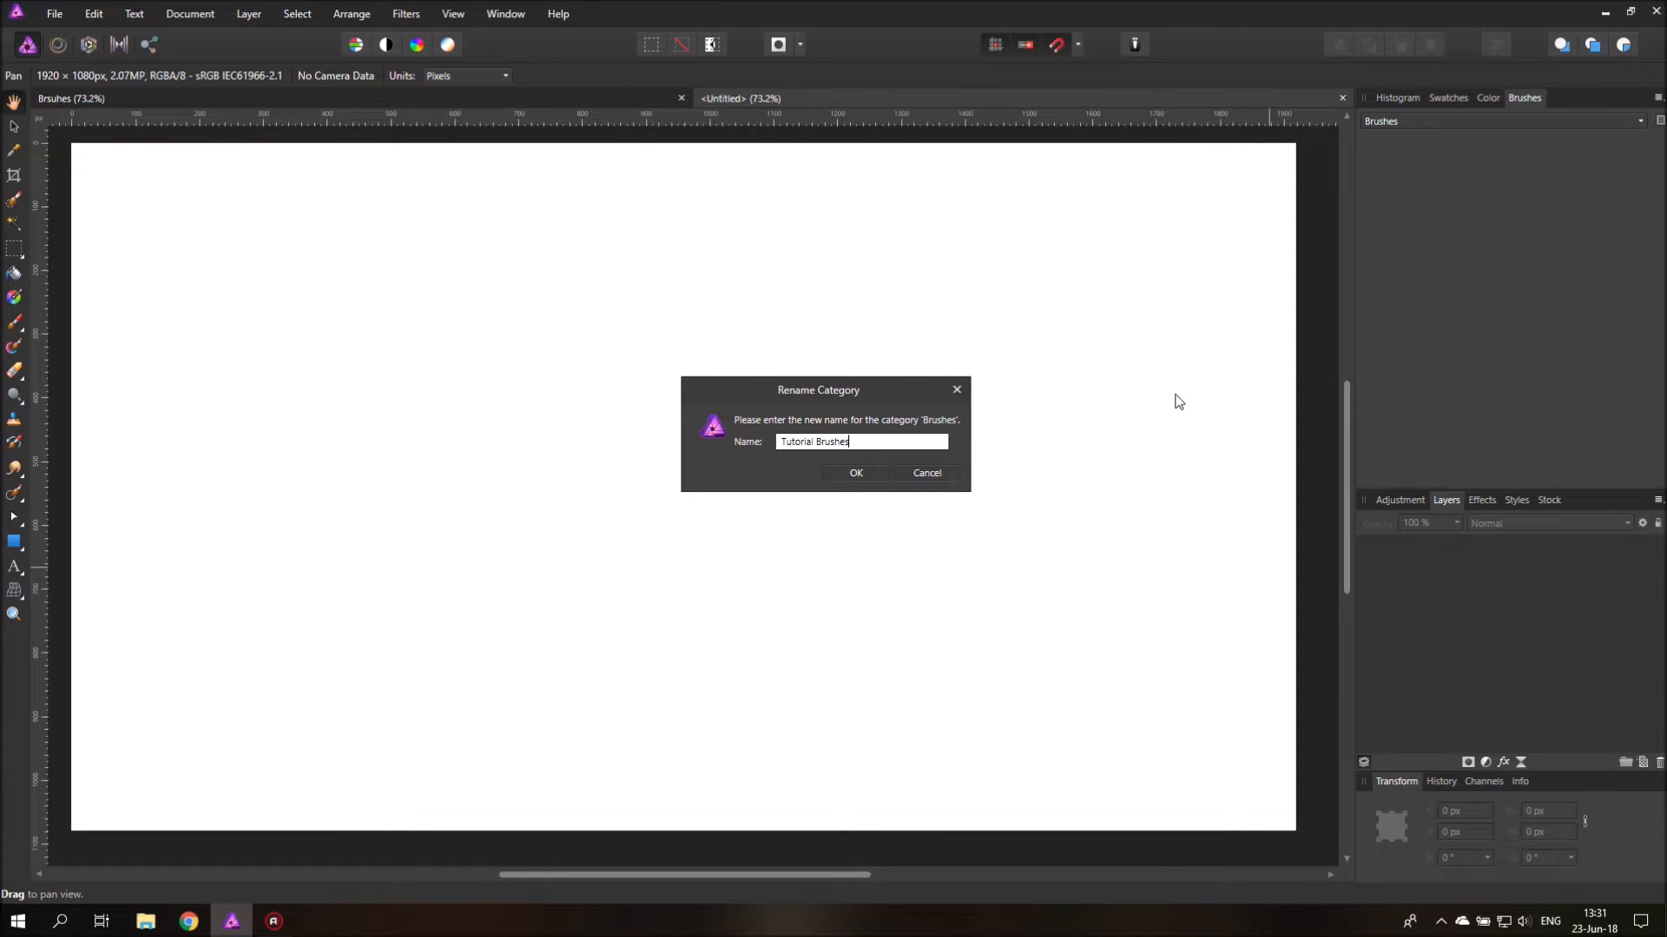
click(856, 472)
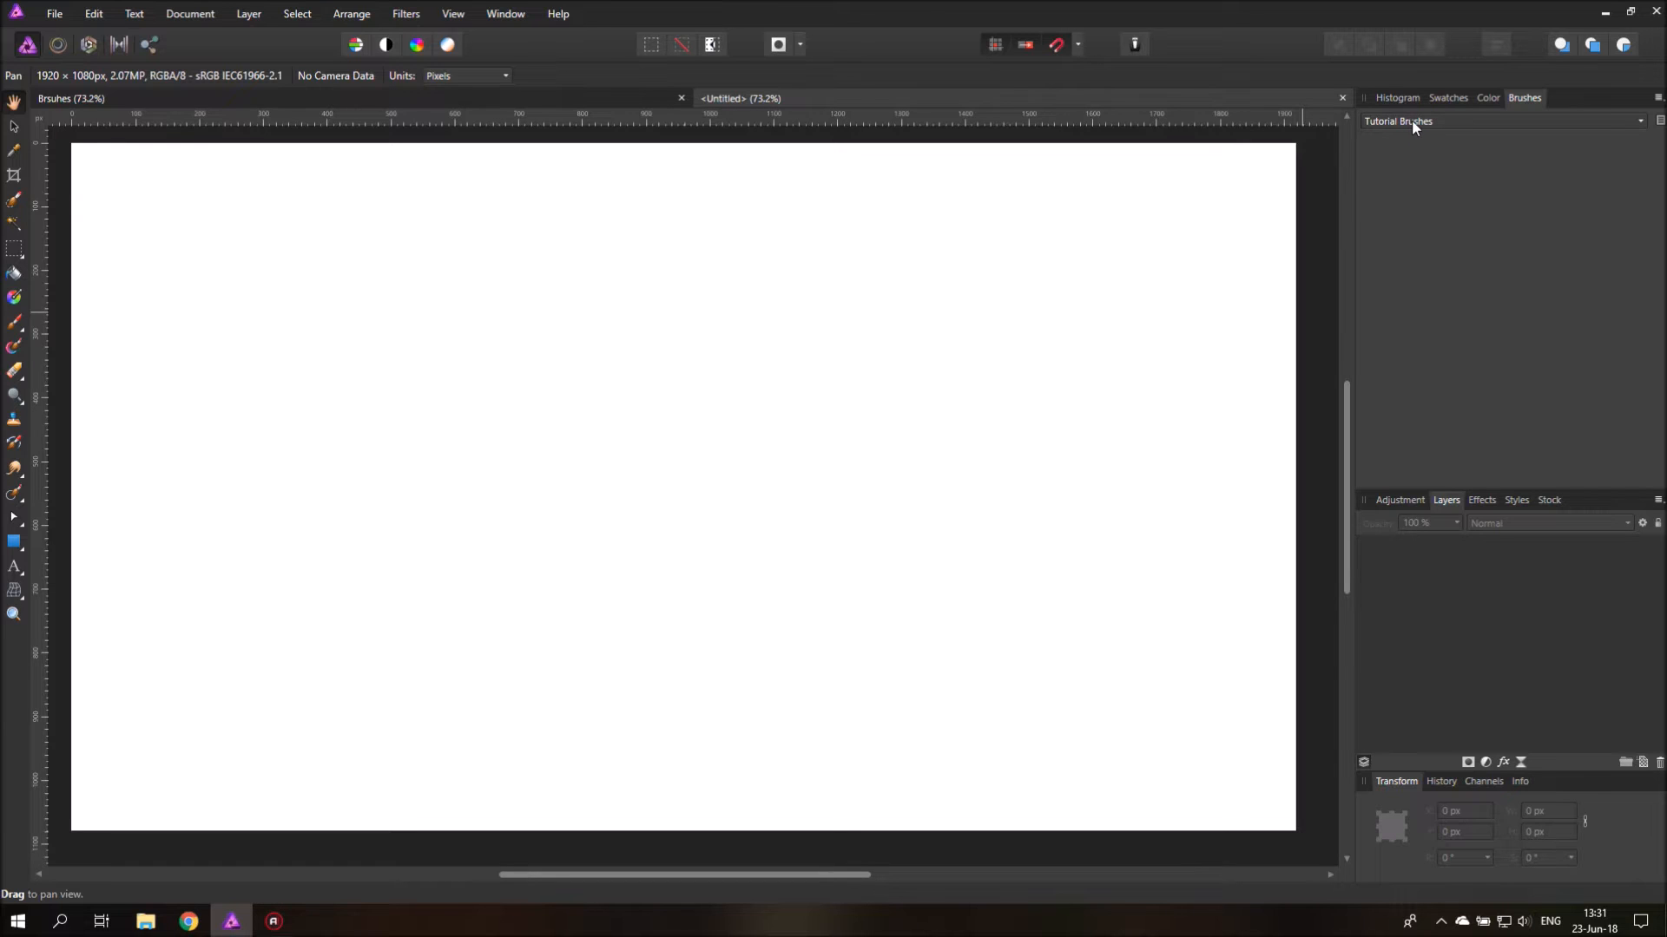
mouse_move(1646, 104)
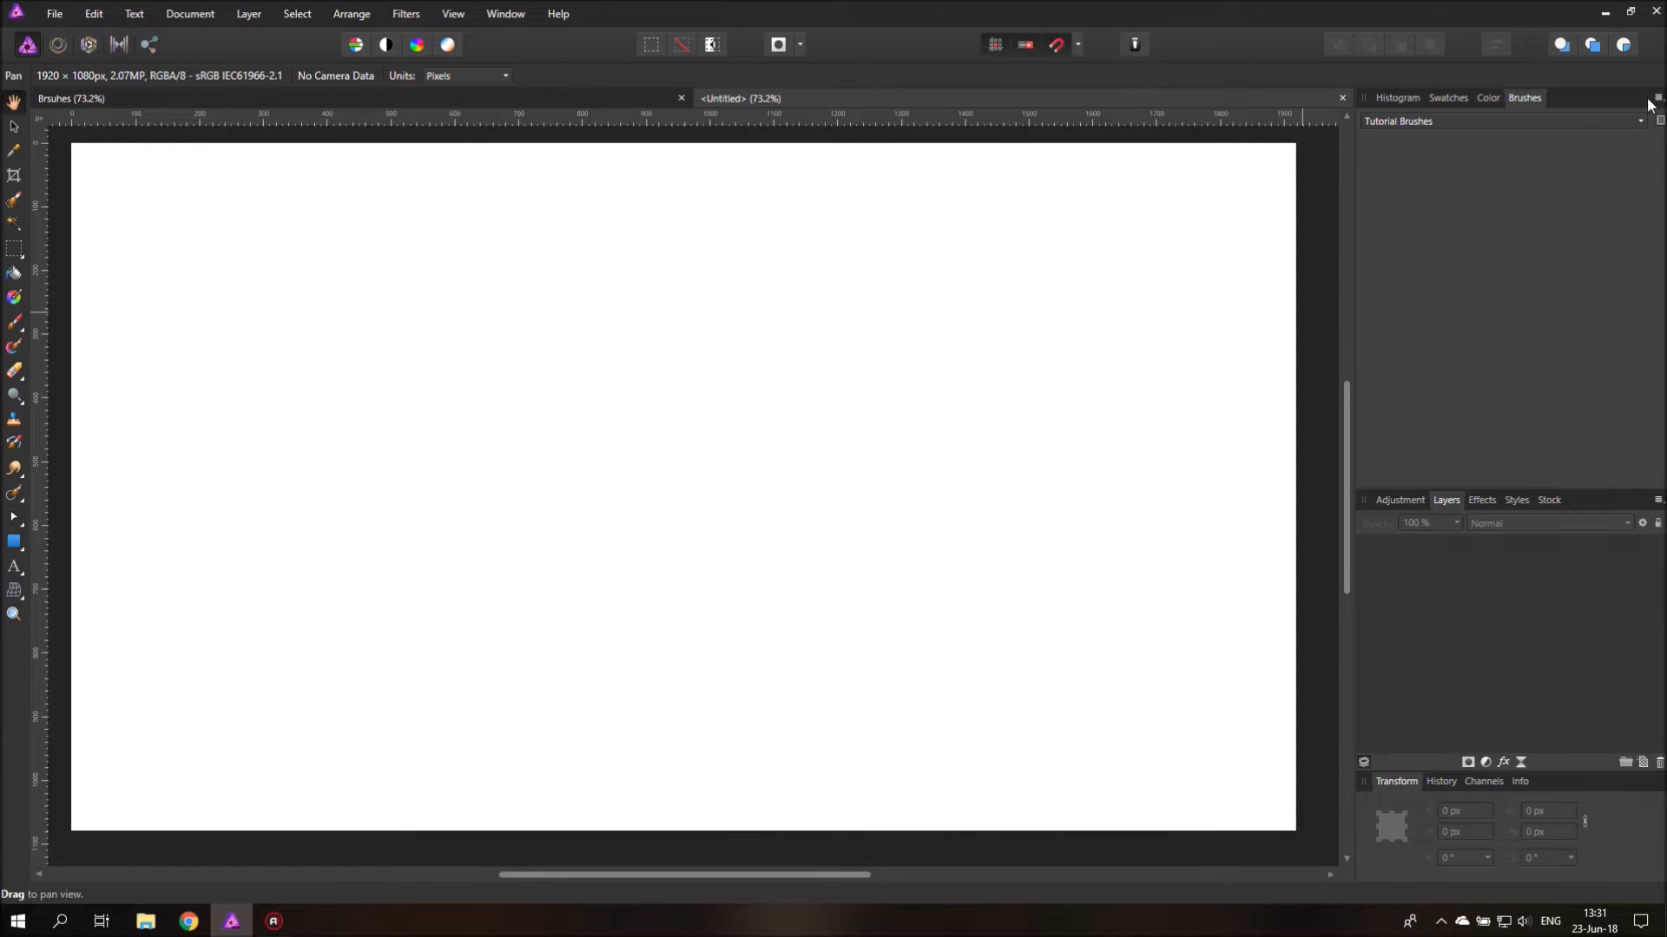
Step: Create a new image brush from Chain Brush 01.png in Tutorial Brushes
click(1648, 98)
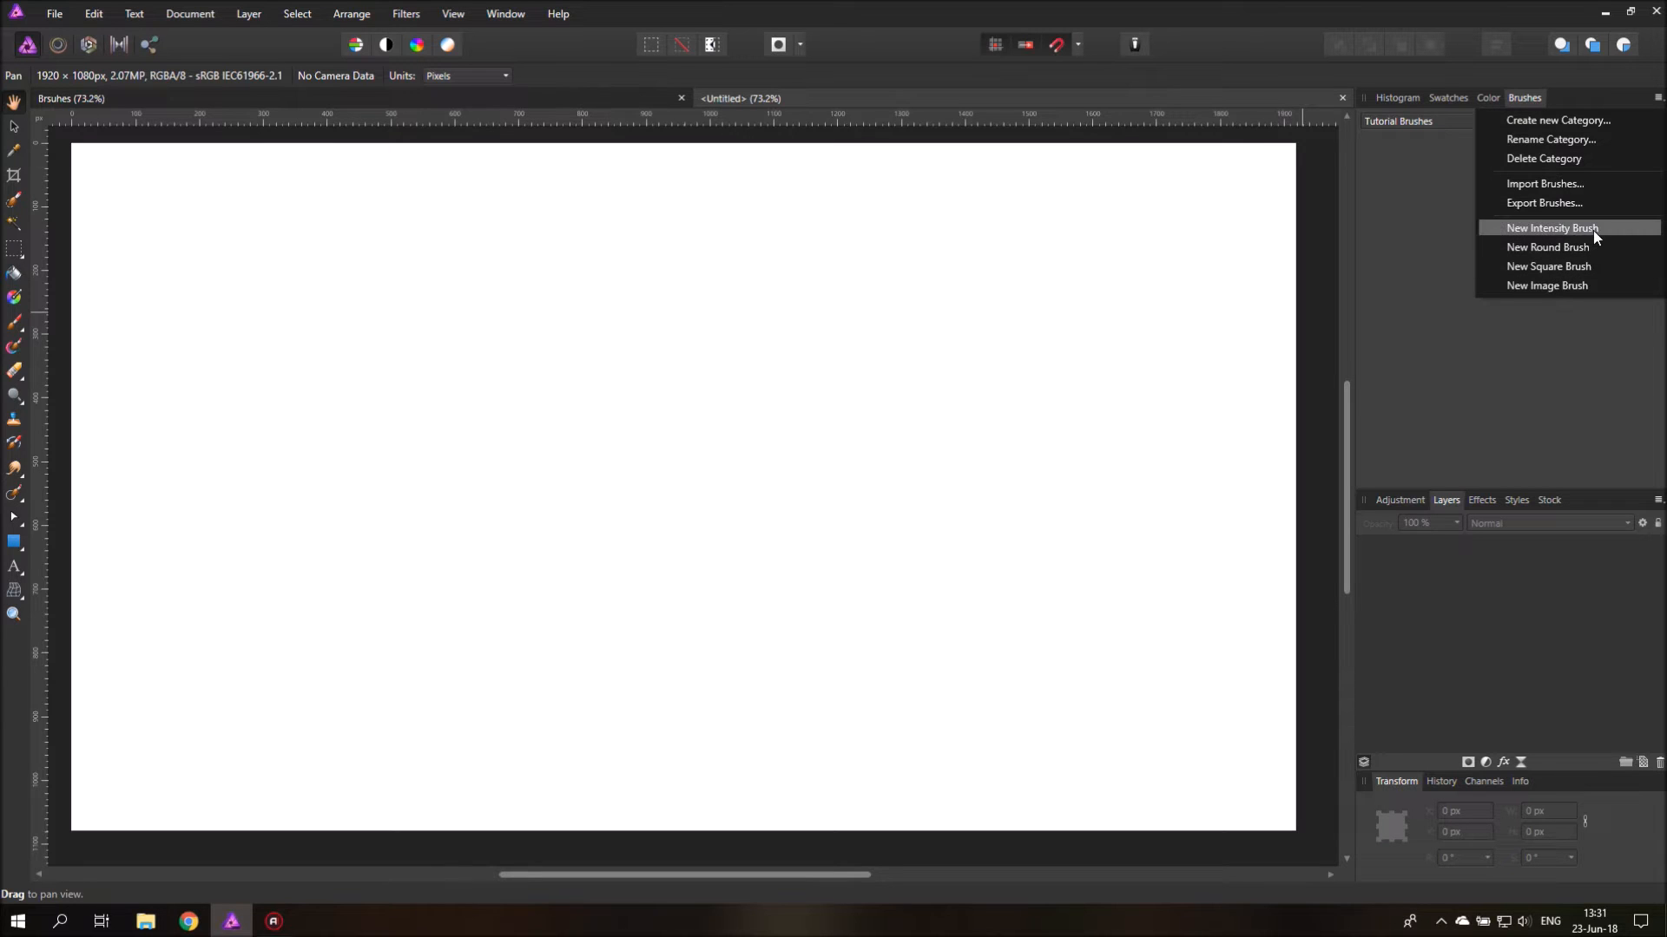
mouse_move(1567, 246)
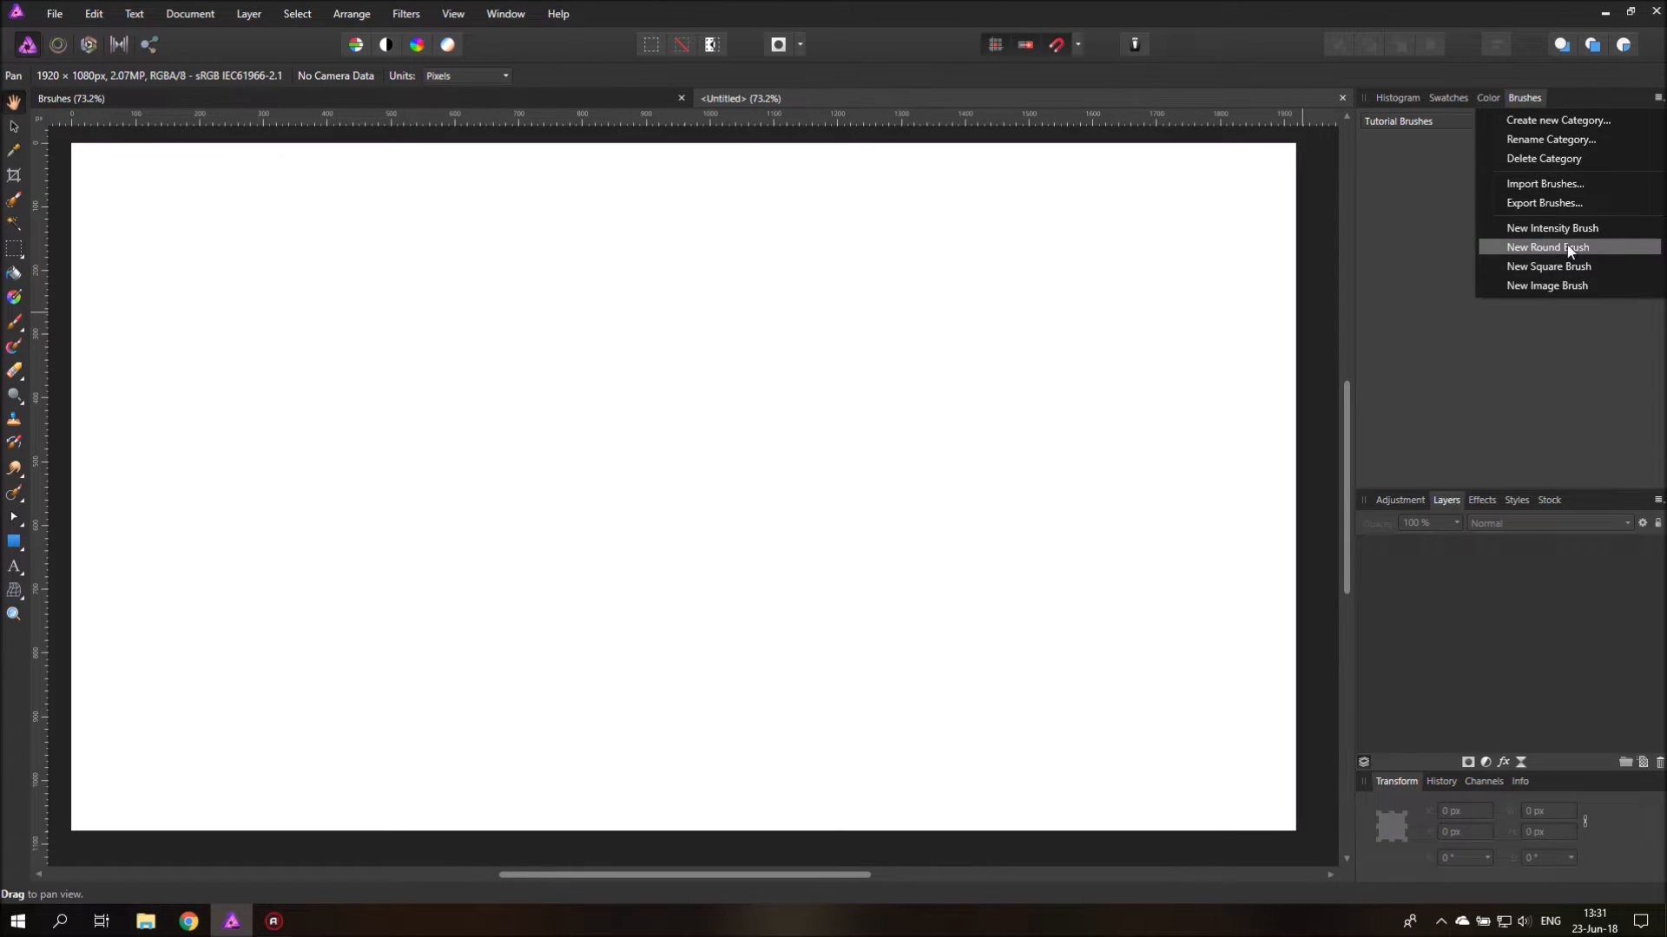
mouse_move(1566, 285)
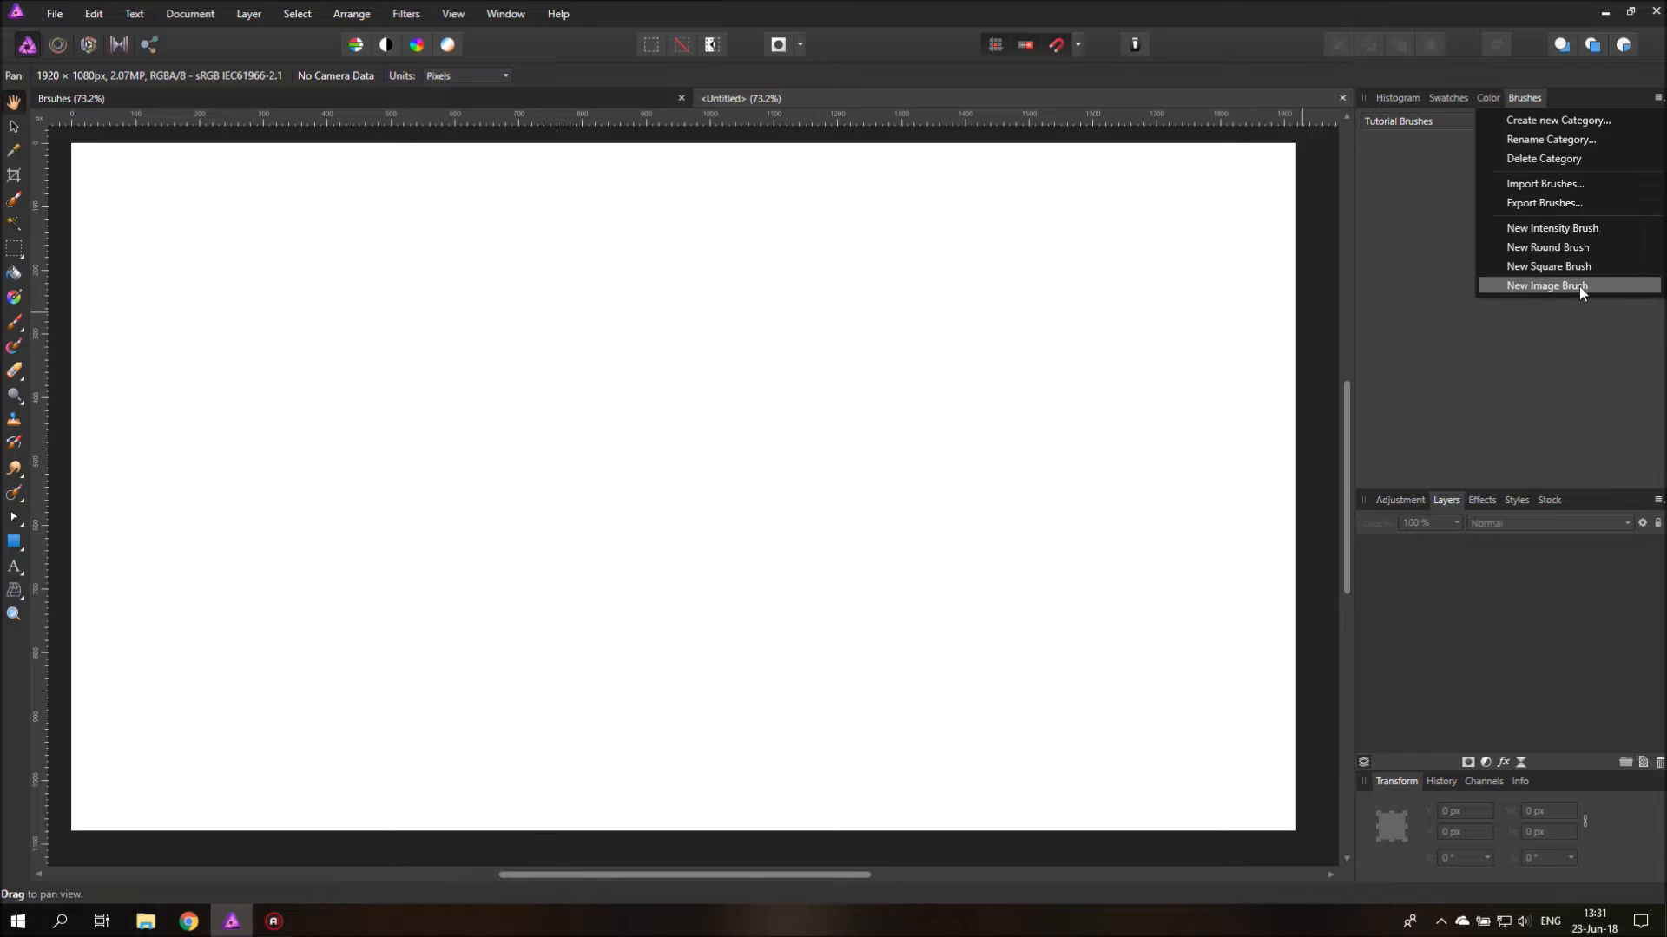
mouse_move(1570, 266)
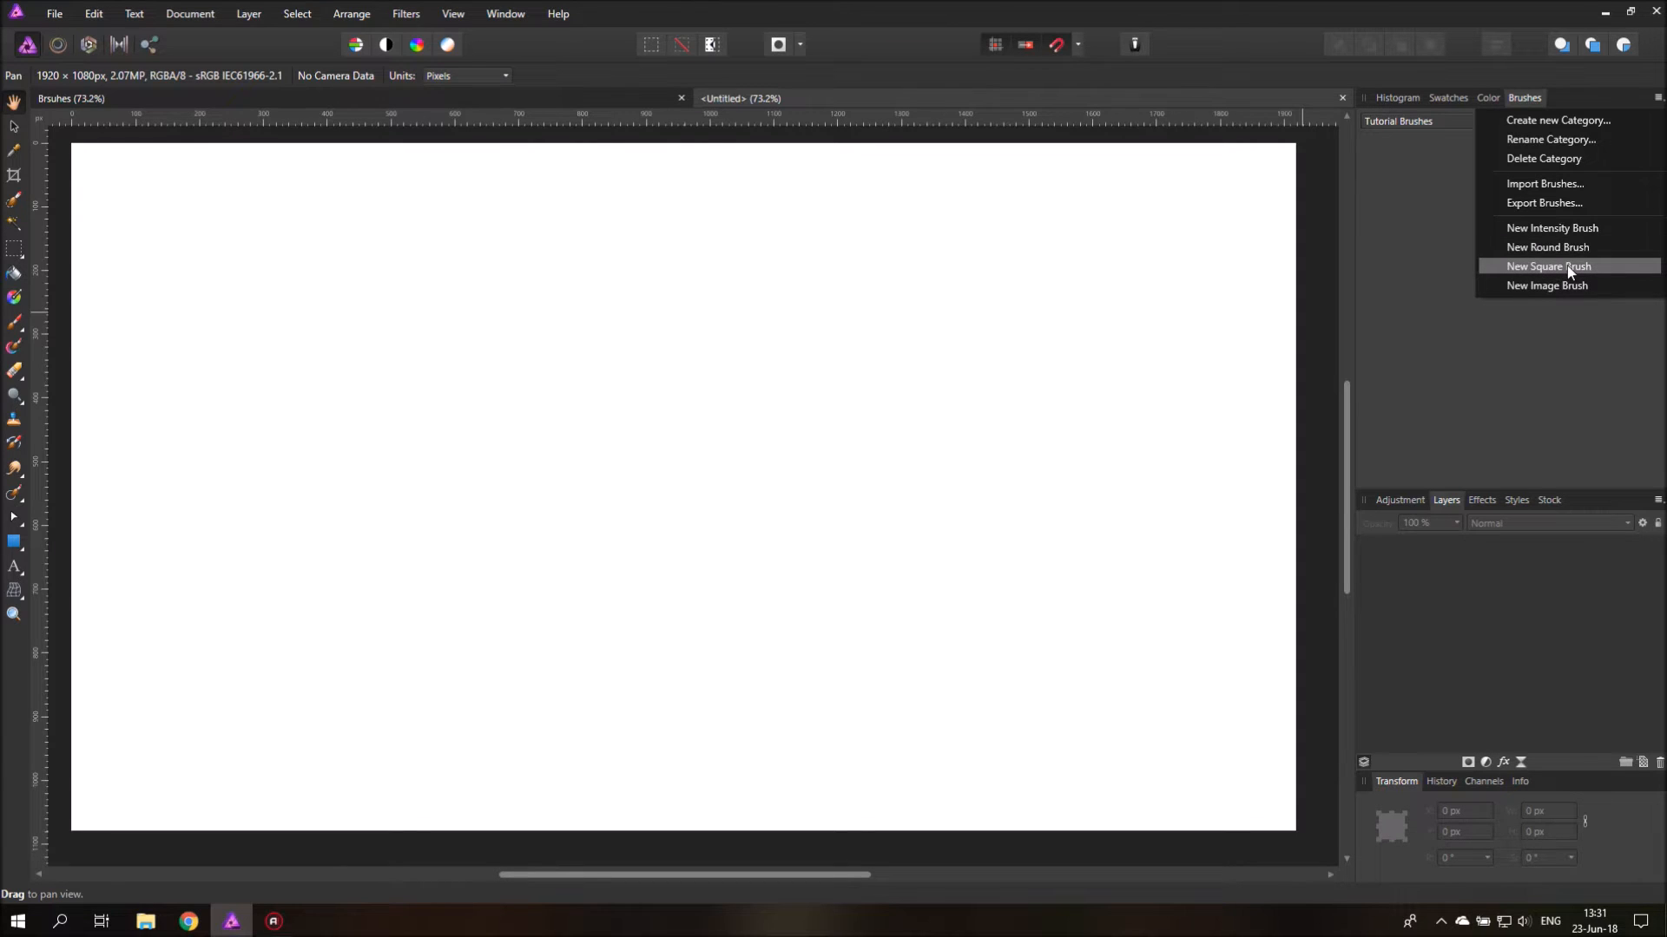
mouse_move(1547, 284)
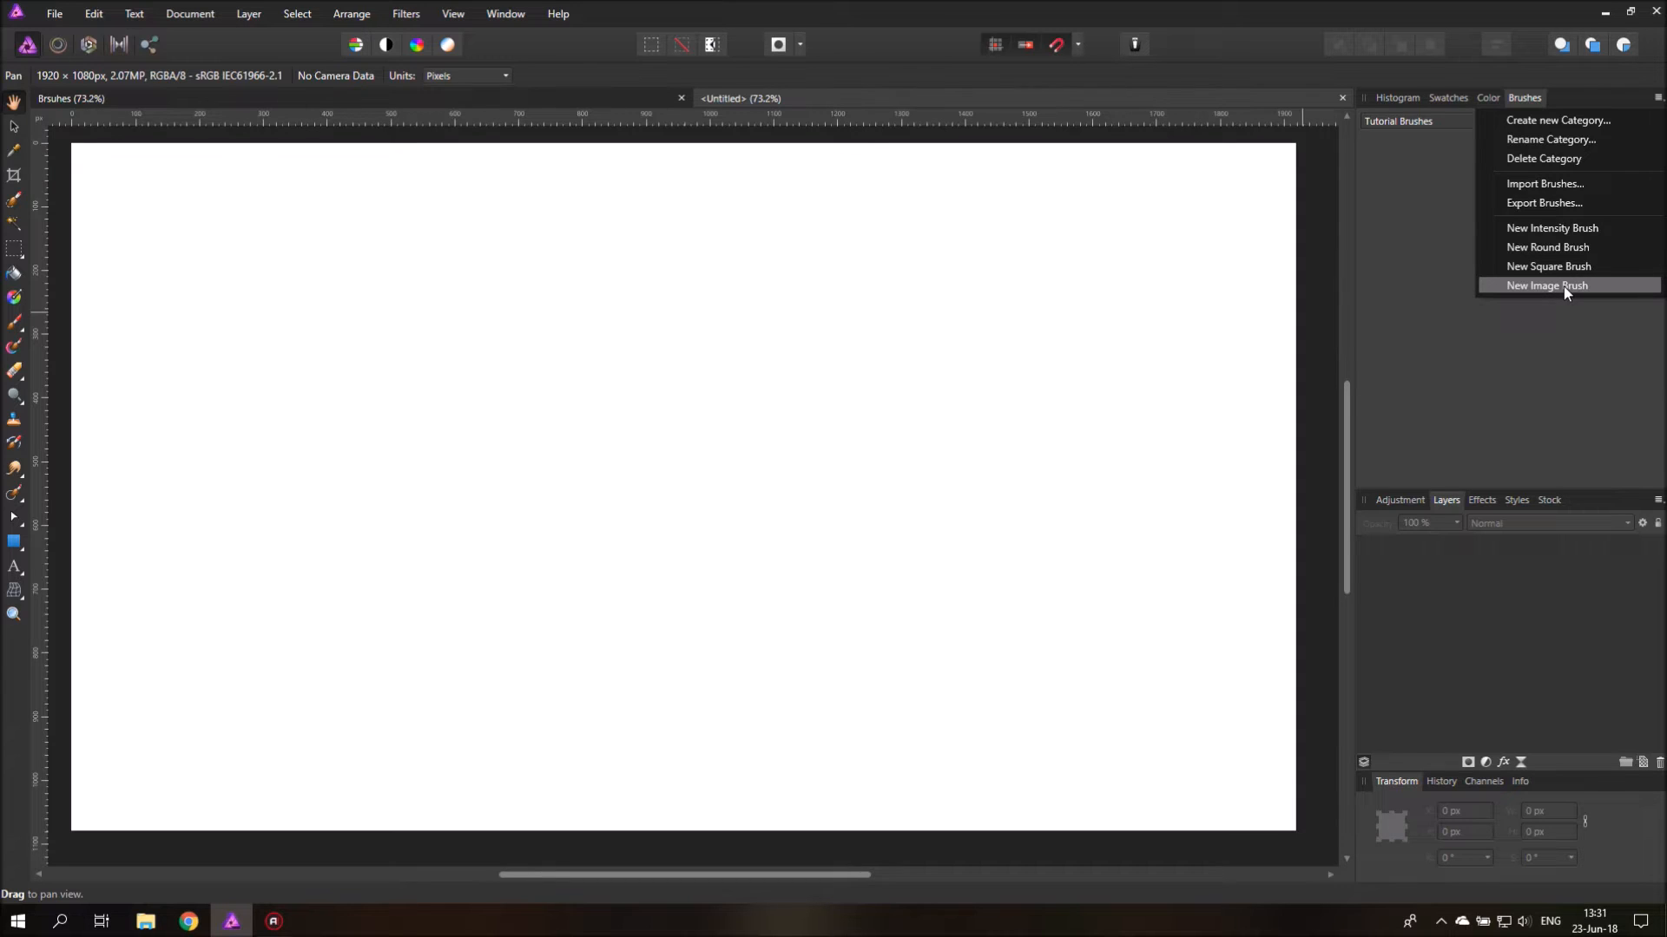
mouse_move(1551, 227)
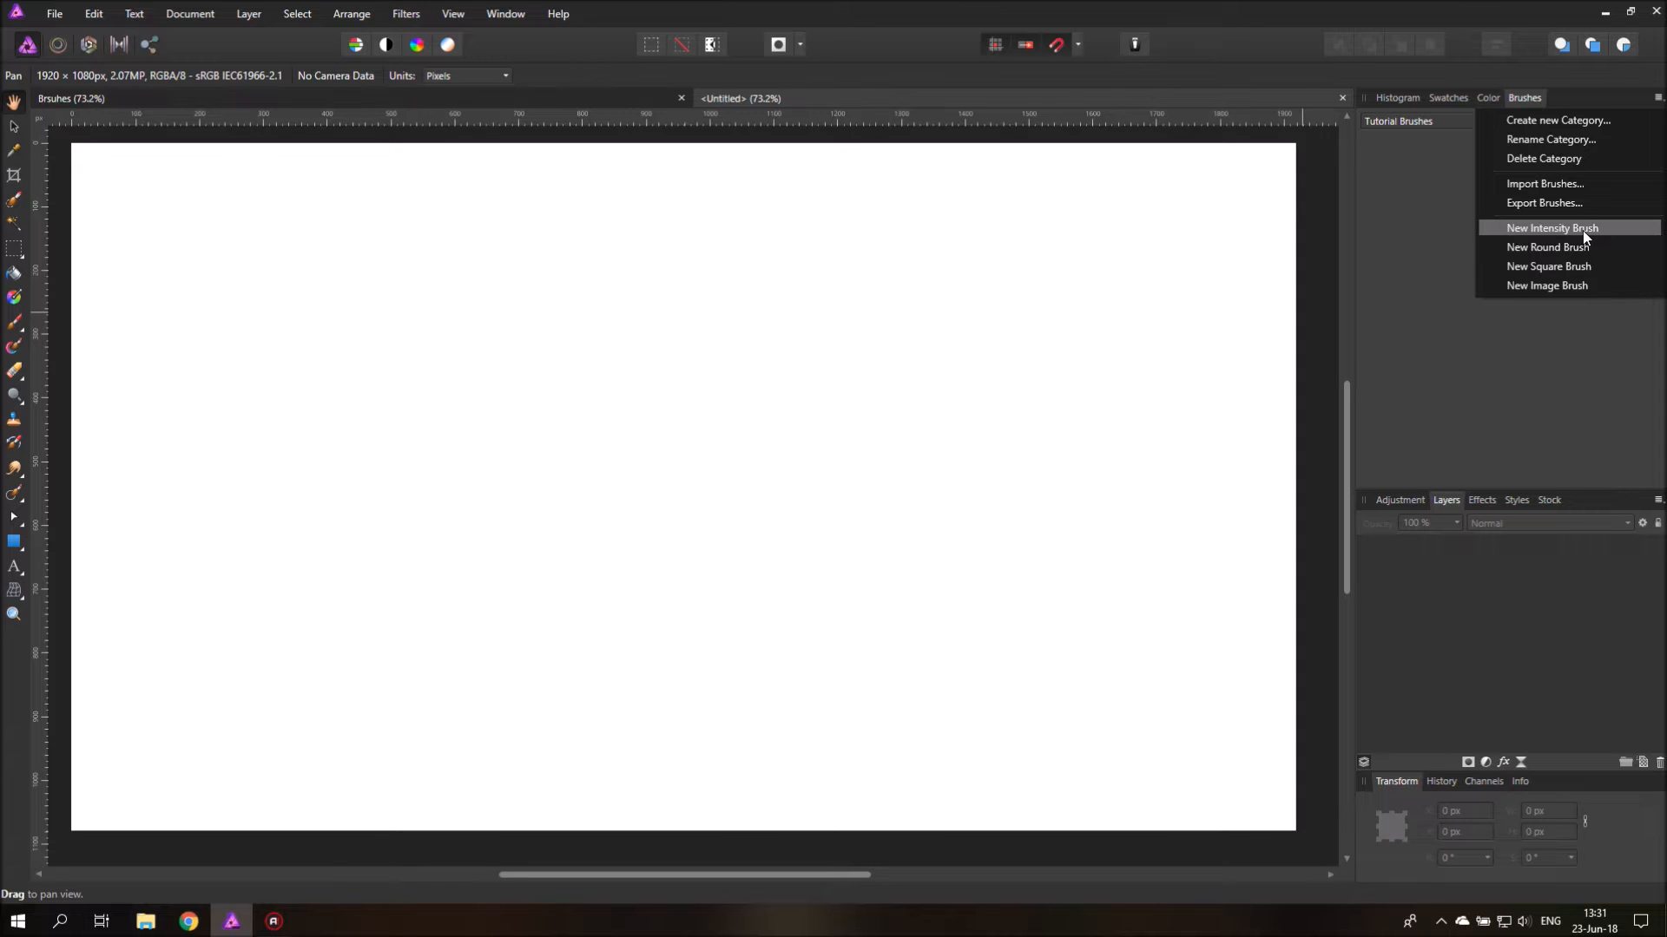
click(1547, 285)
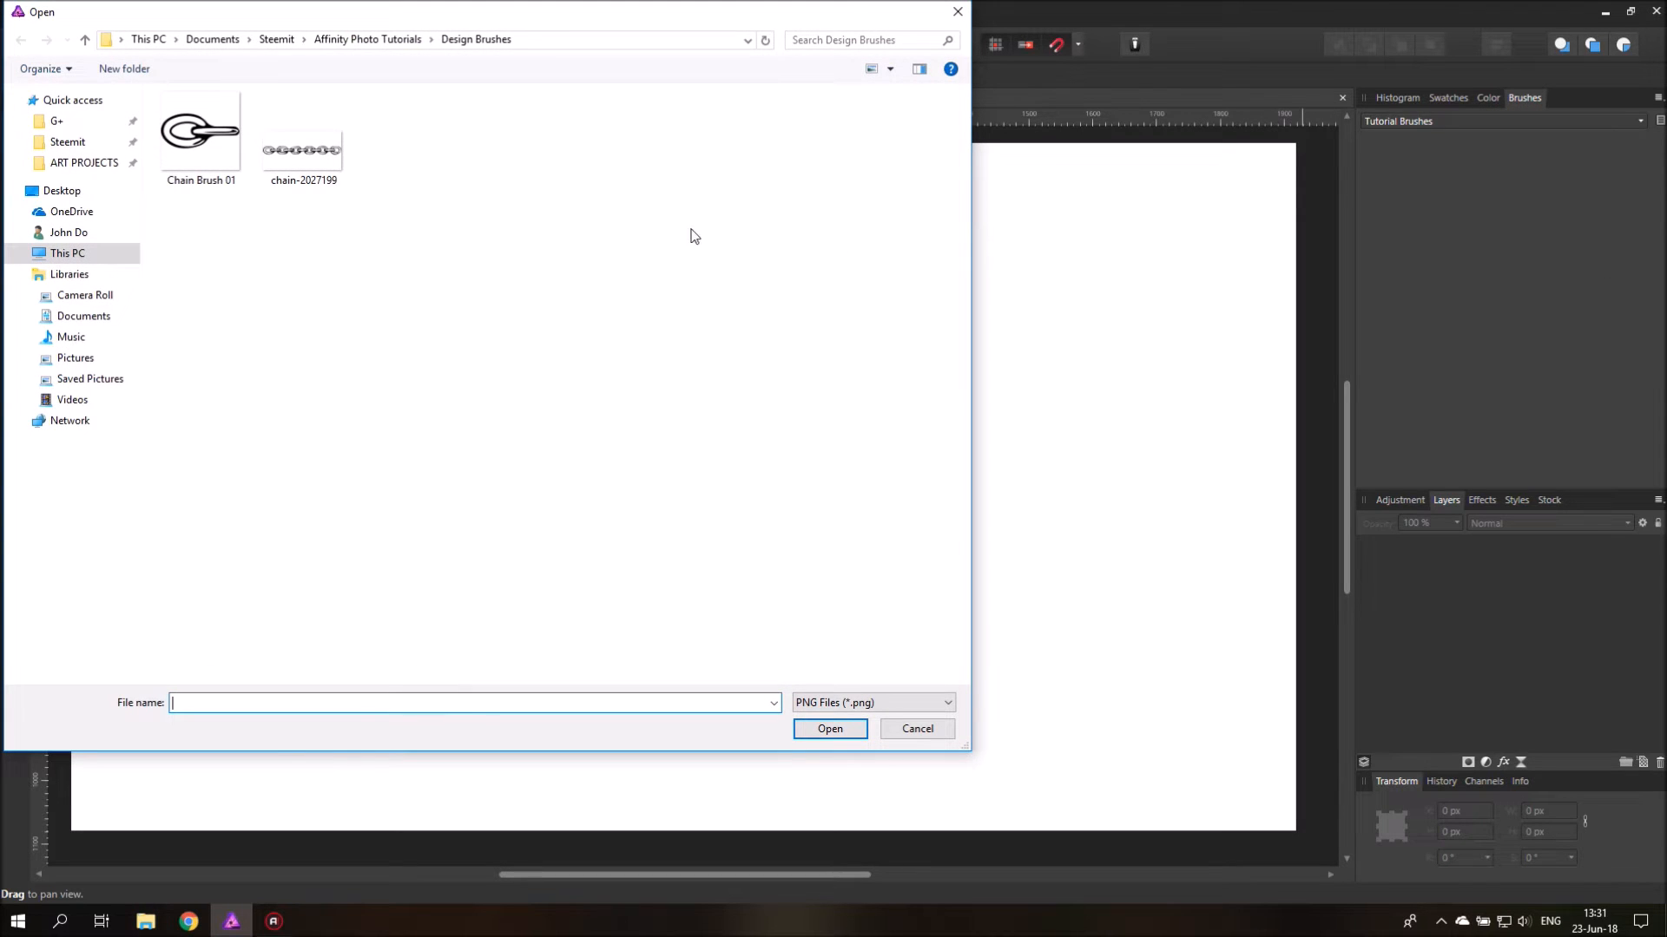
mouse_move(199, 131)
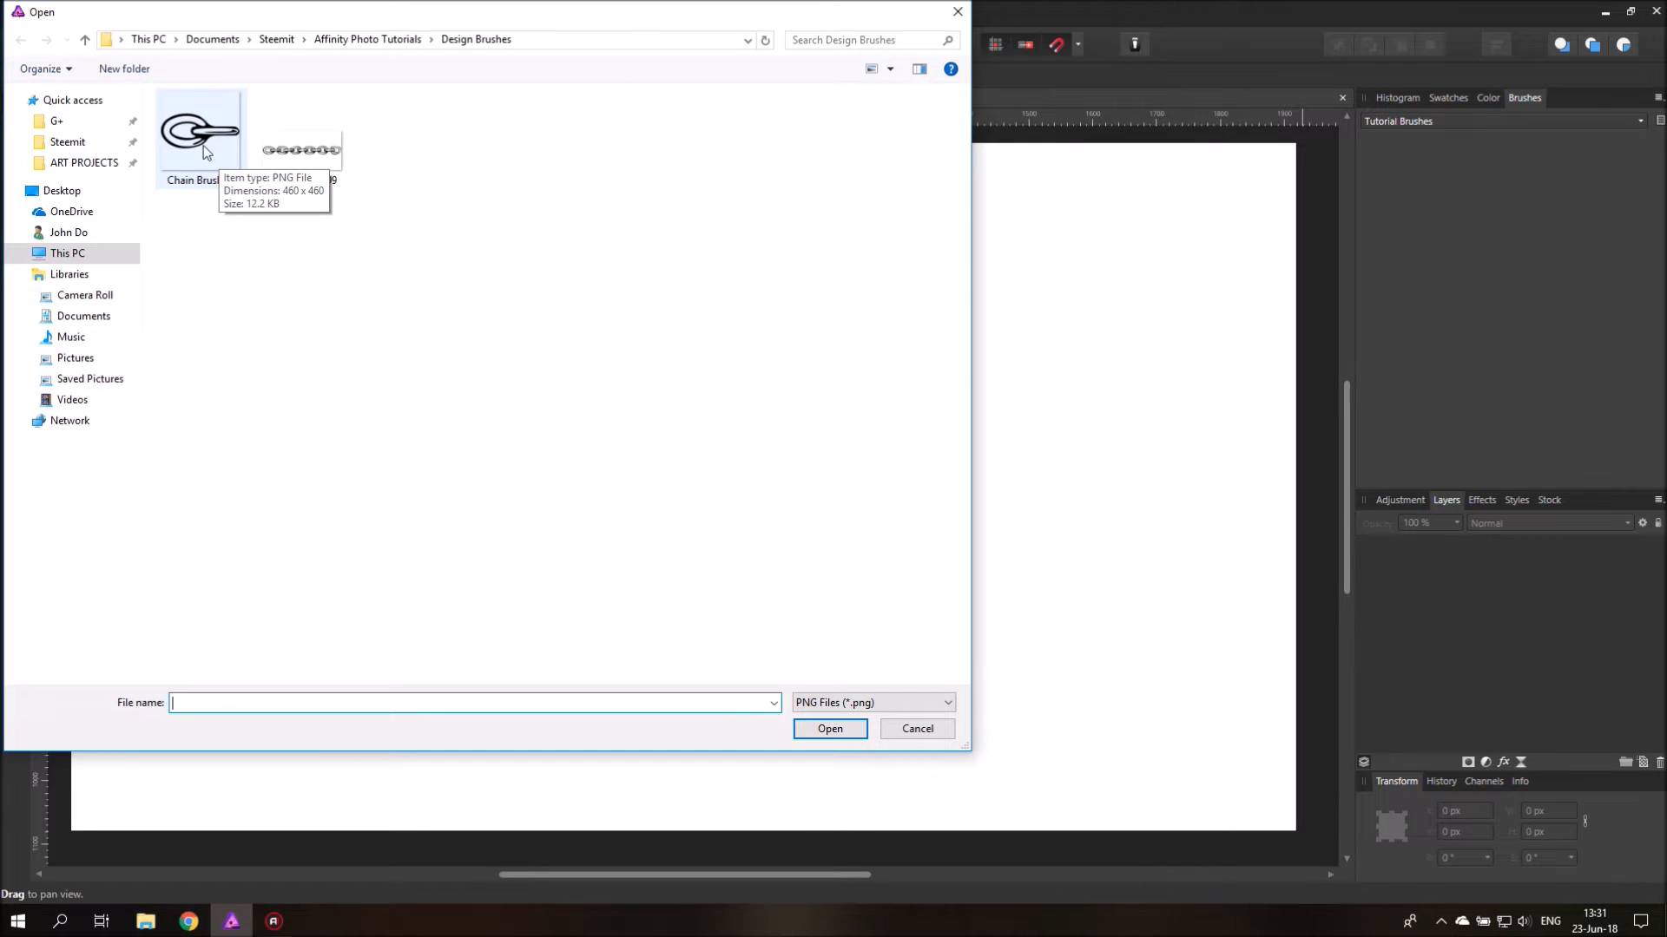
click(828, 729)
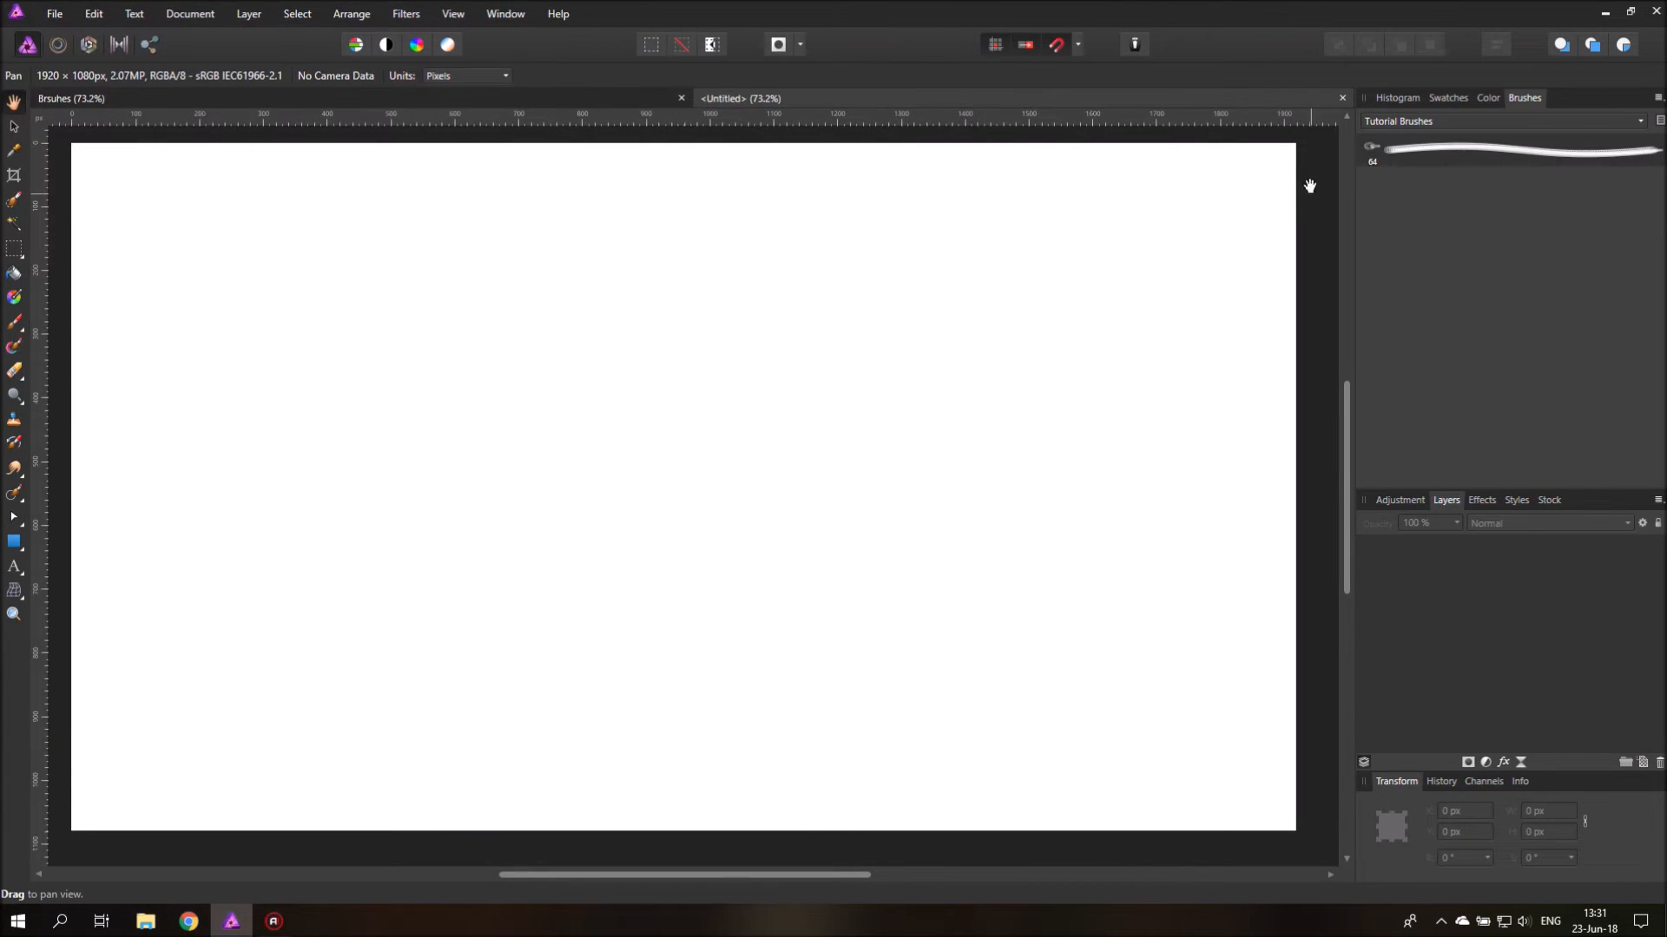
mouse_move(1395, 157)
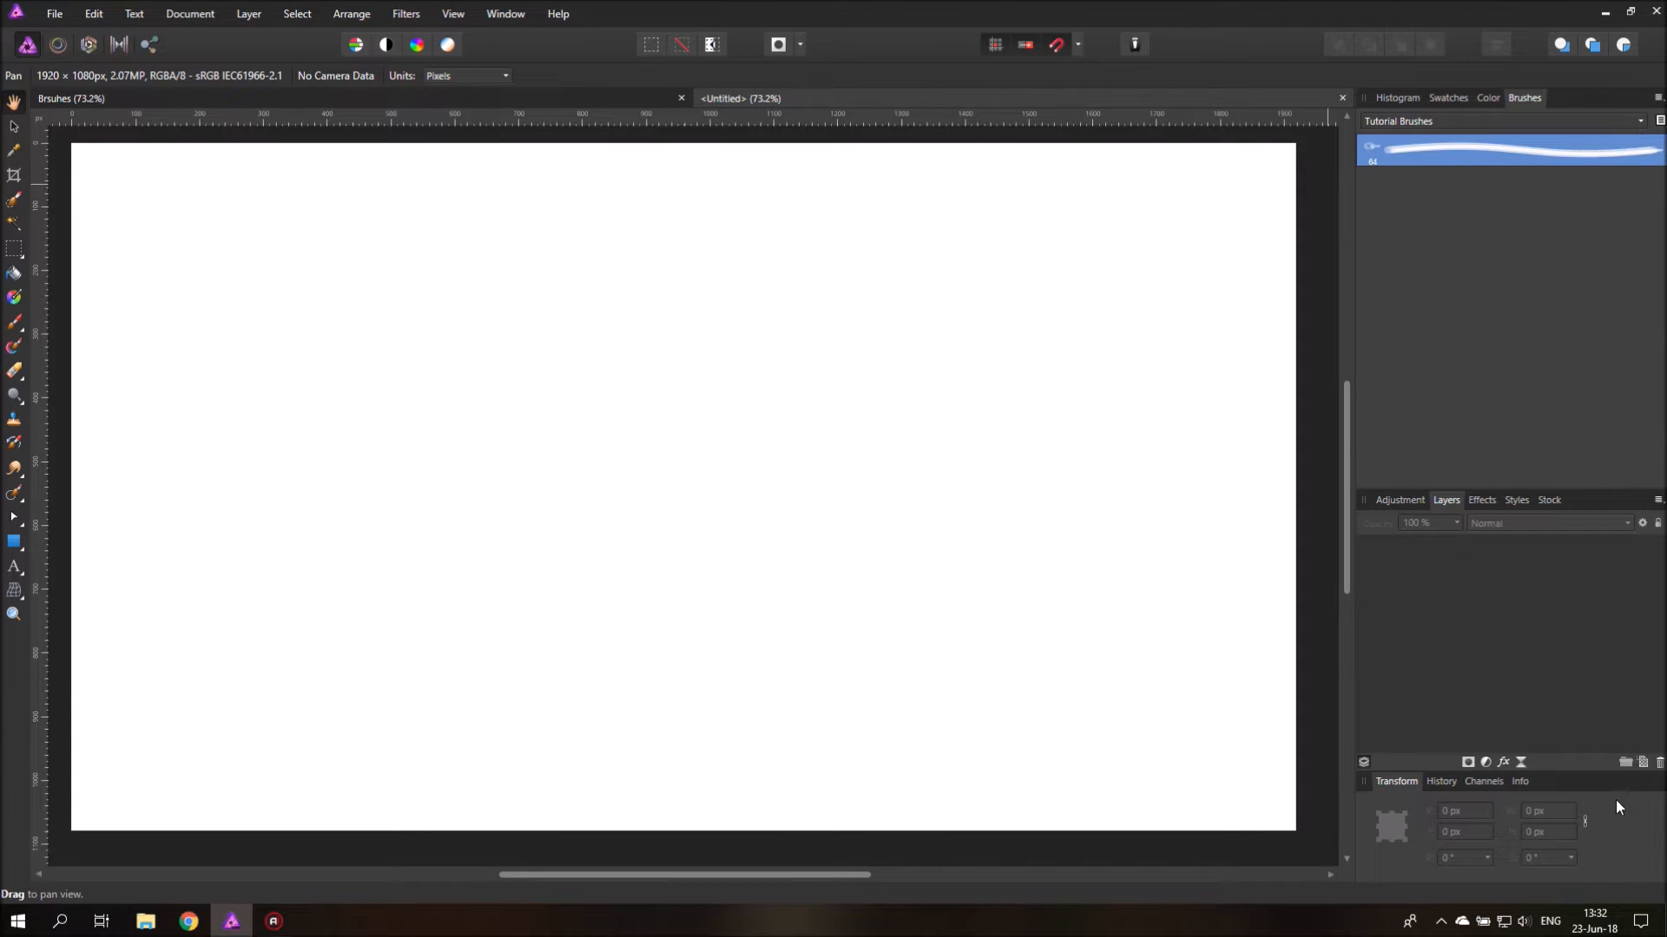
Step: Add a new pixel layer and paint a curved test stroke with the chain brush
click(1640, 762)
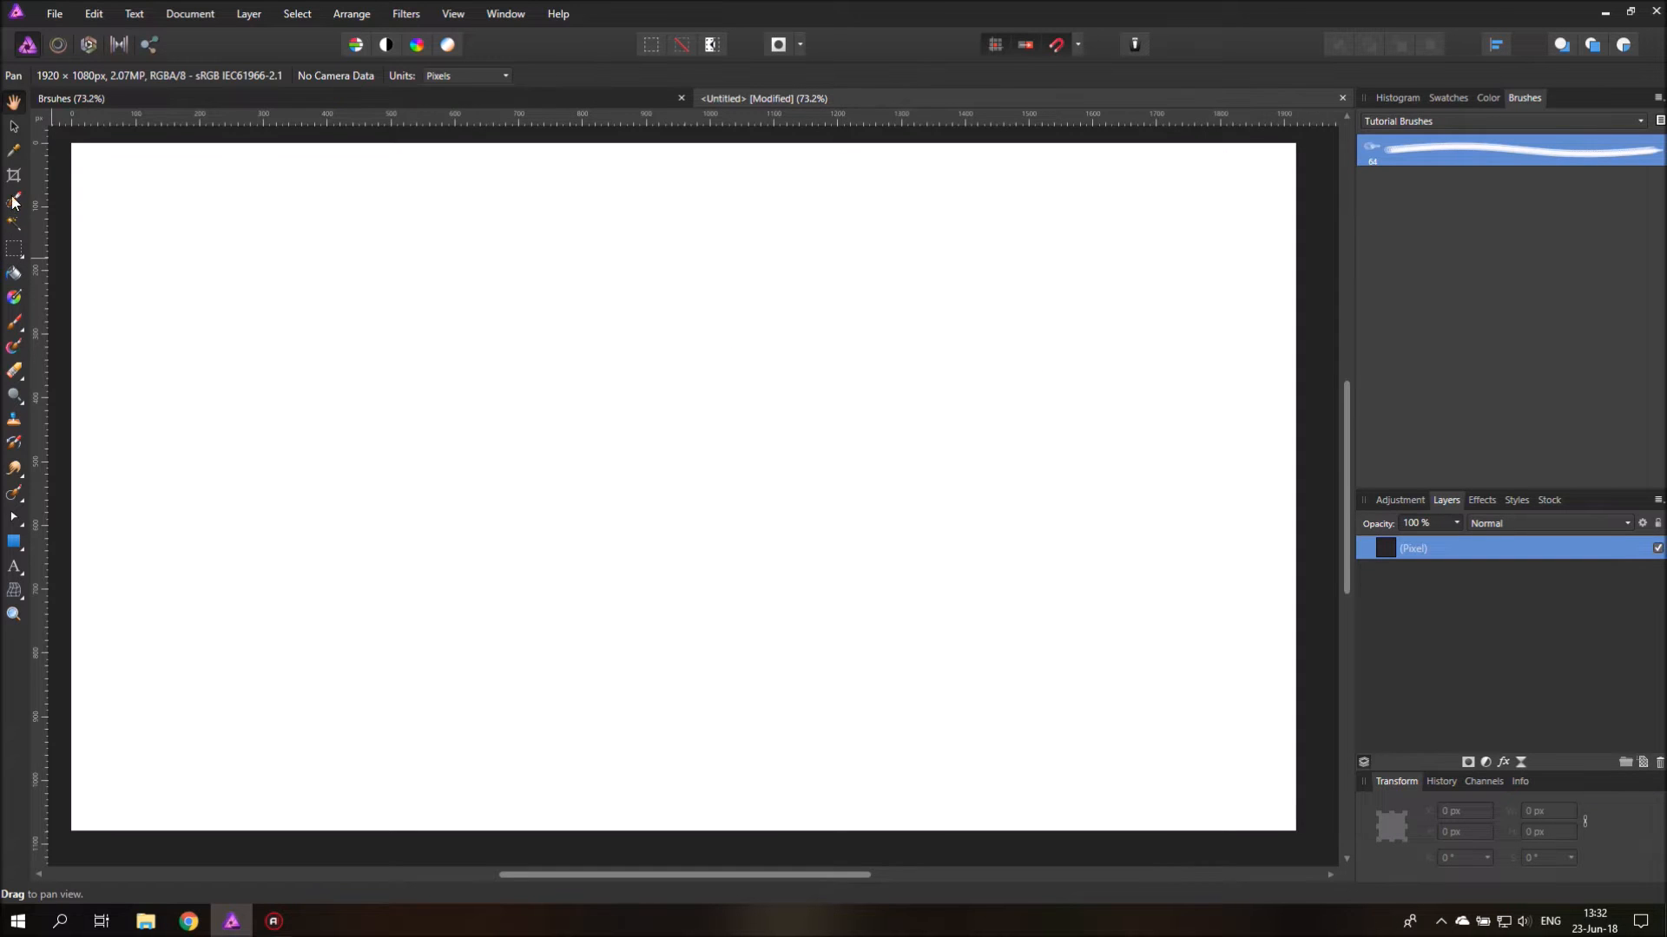
click(14, 198)
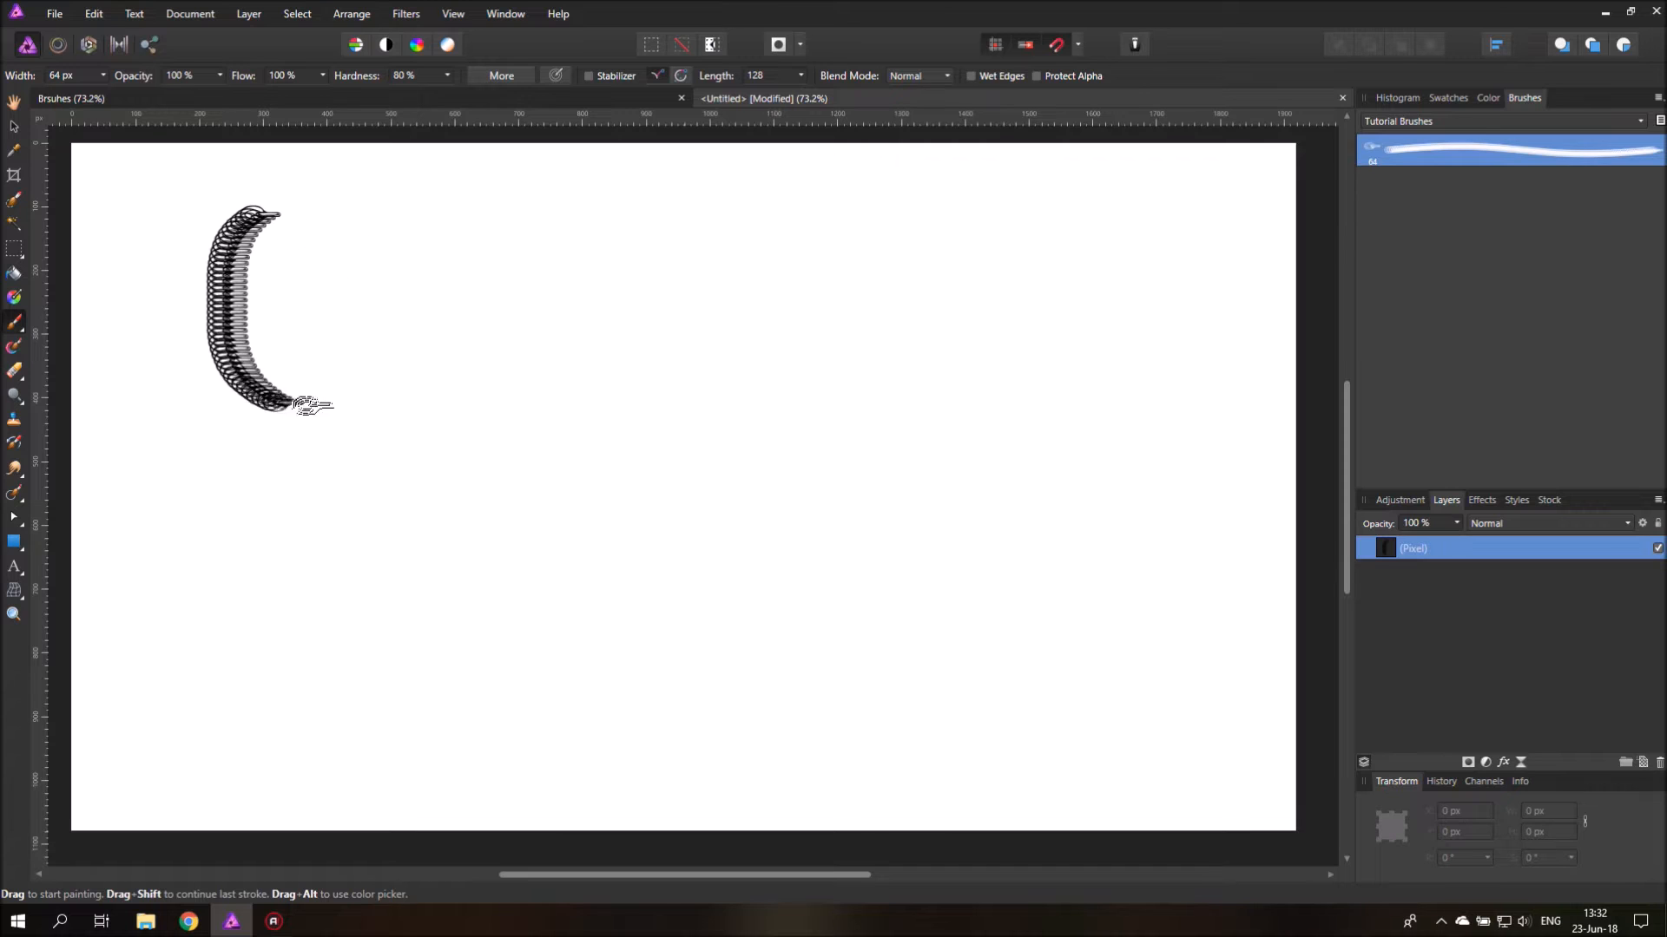
drag(297, 408, 1014, 638)
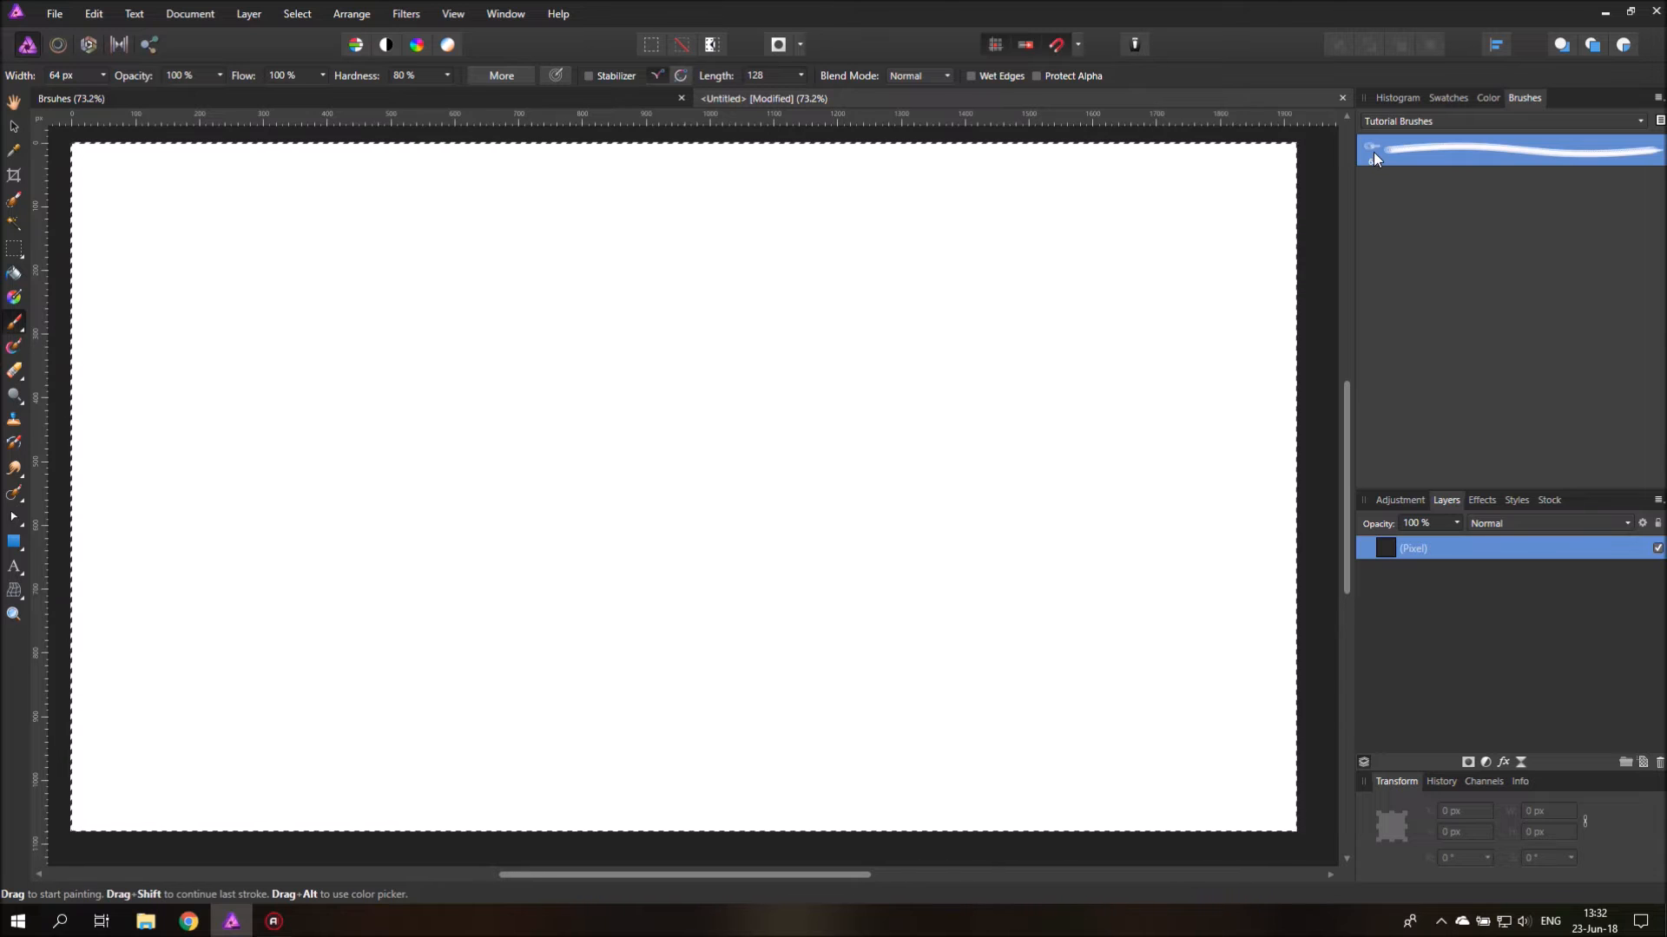
Step: Raise Chain Brush 01's spacing to about 76% in its brush settings
double_click(1504, 155)
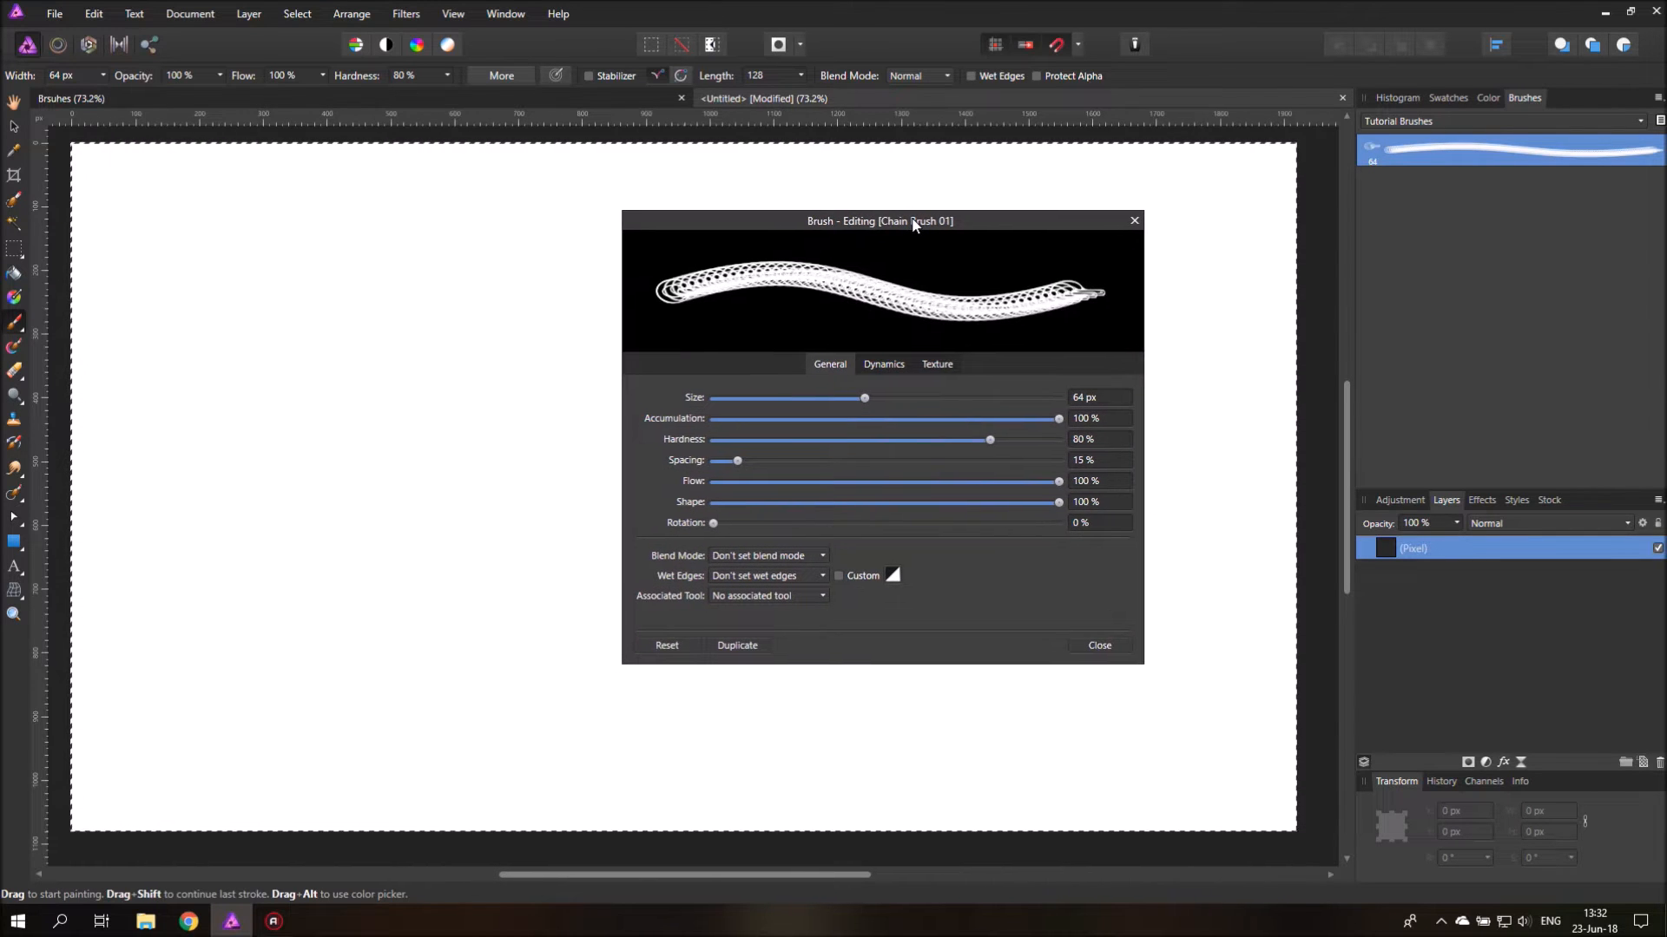
mouse_move(1008, 307)
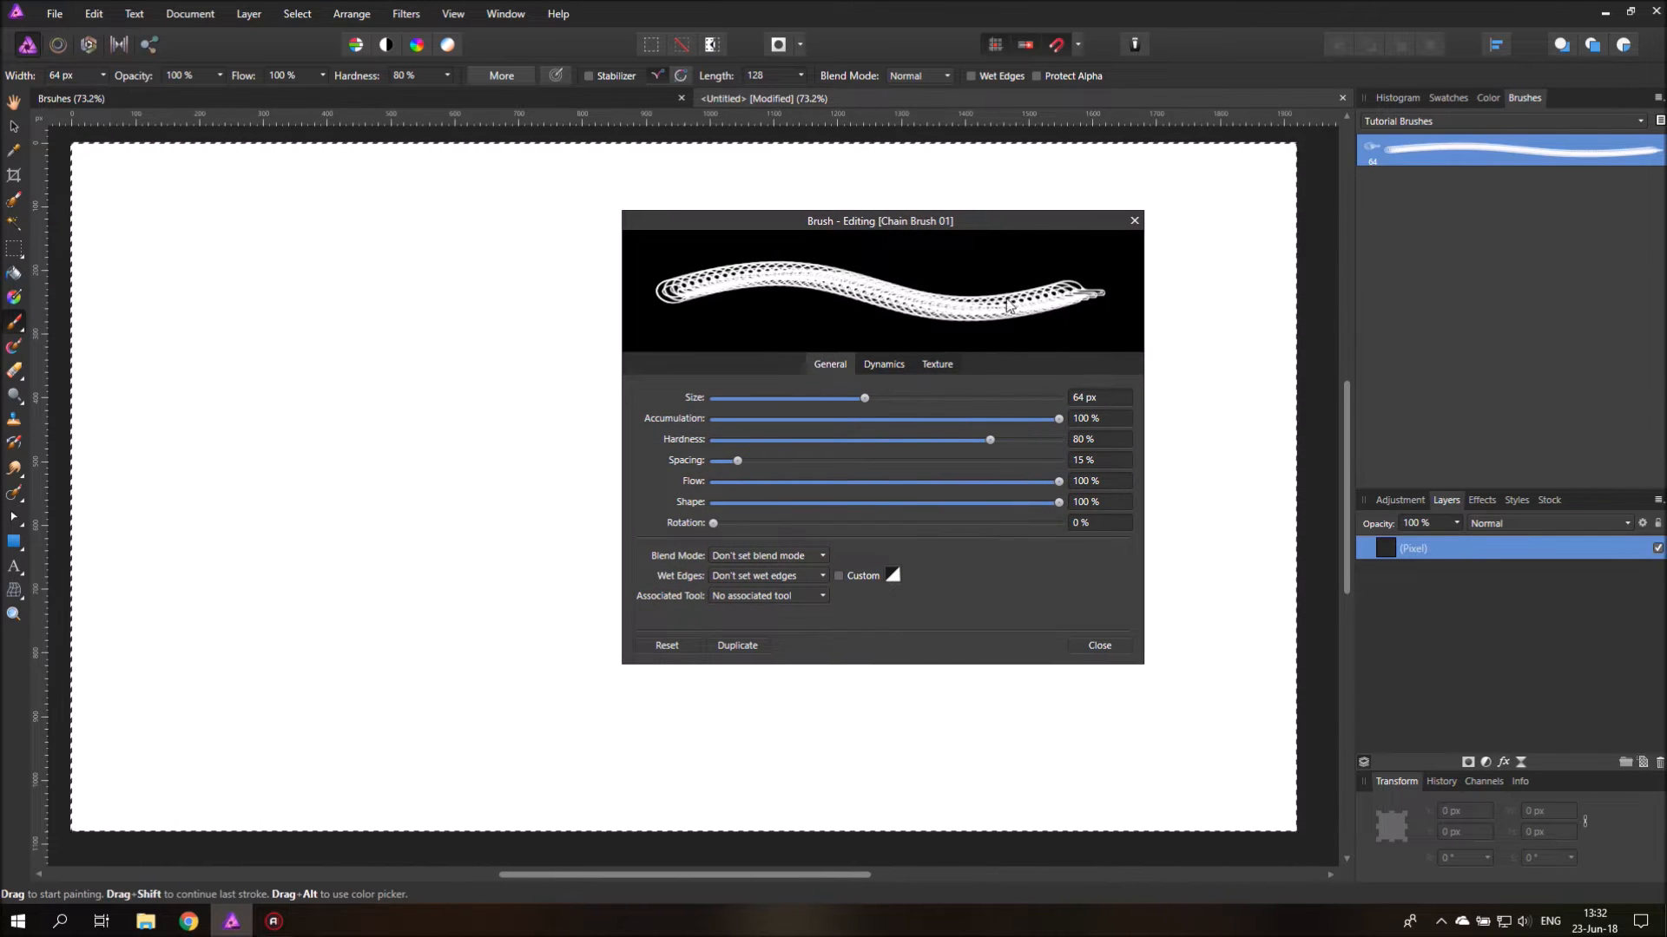
mouse_move(772, 550)
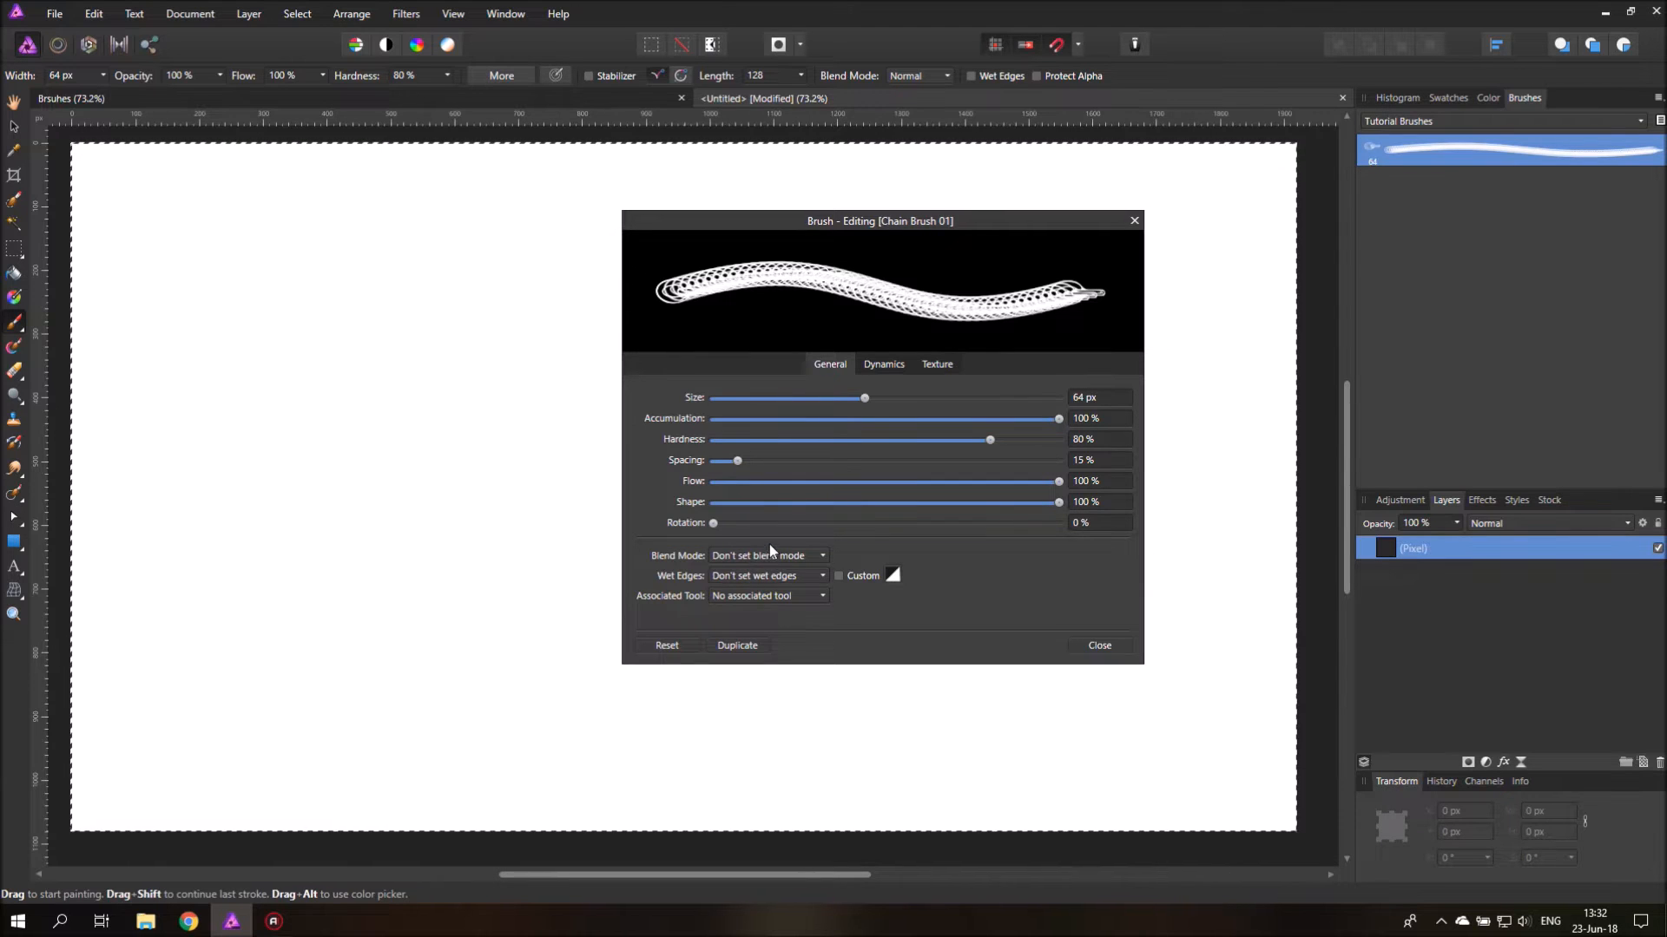
mouse_move(766, 512)
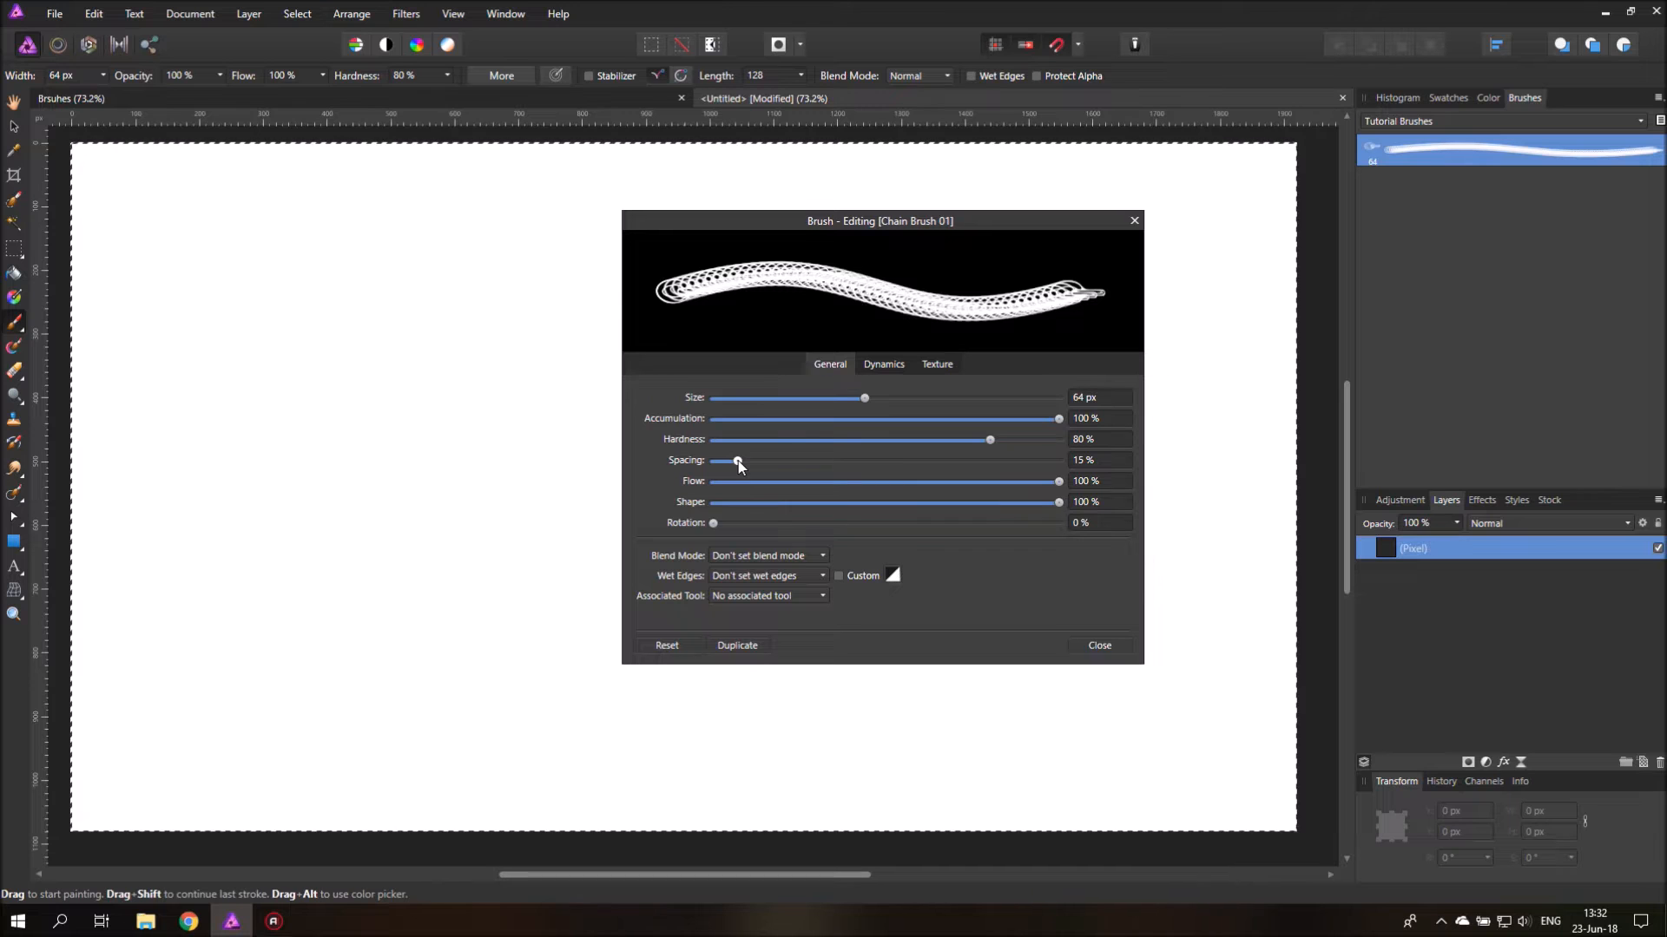
drag(738, 461, 787, 461)
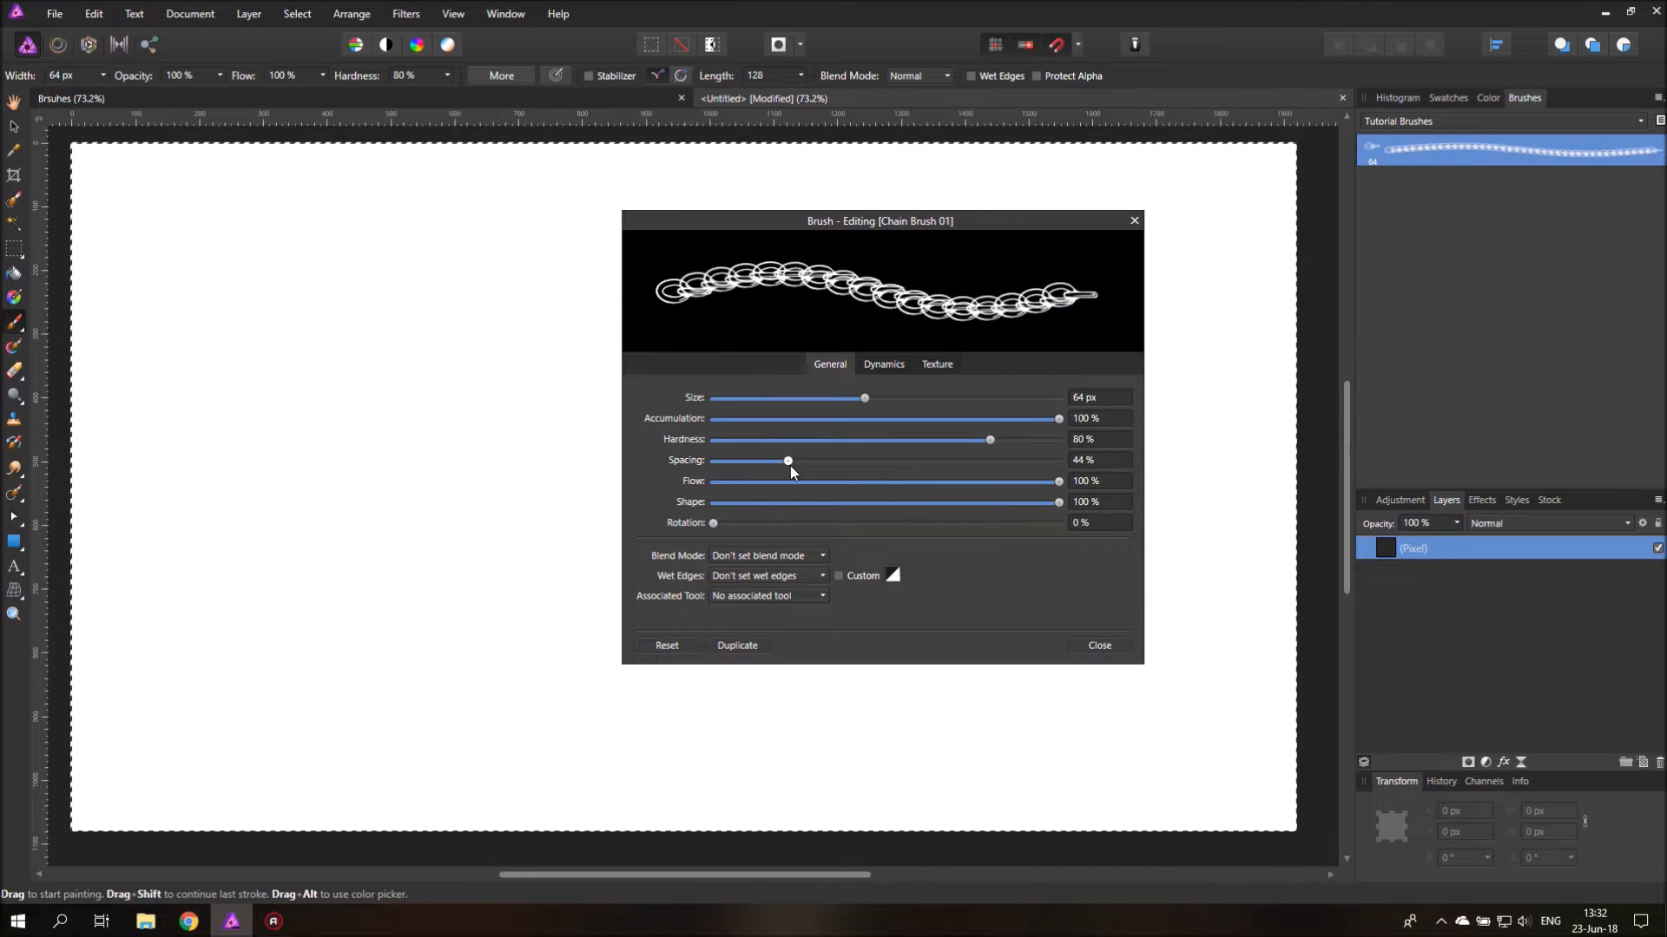
drag(787, 460, 839, 461)
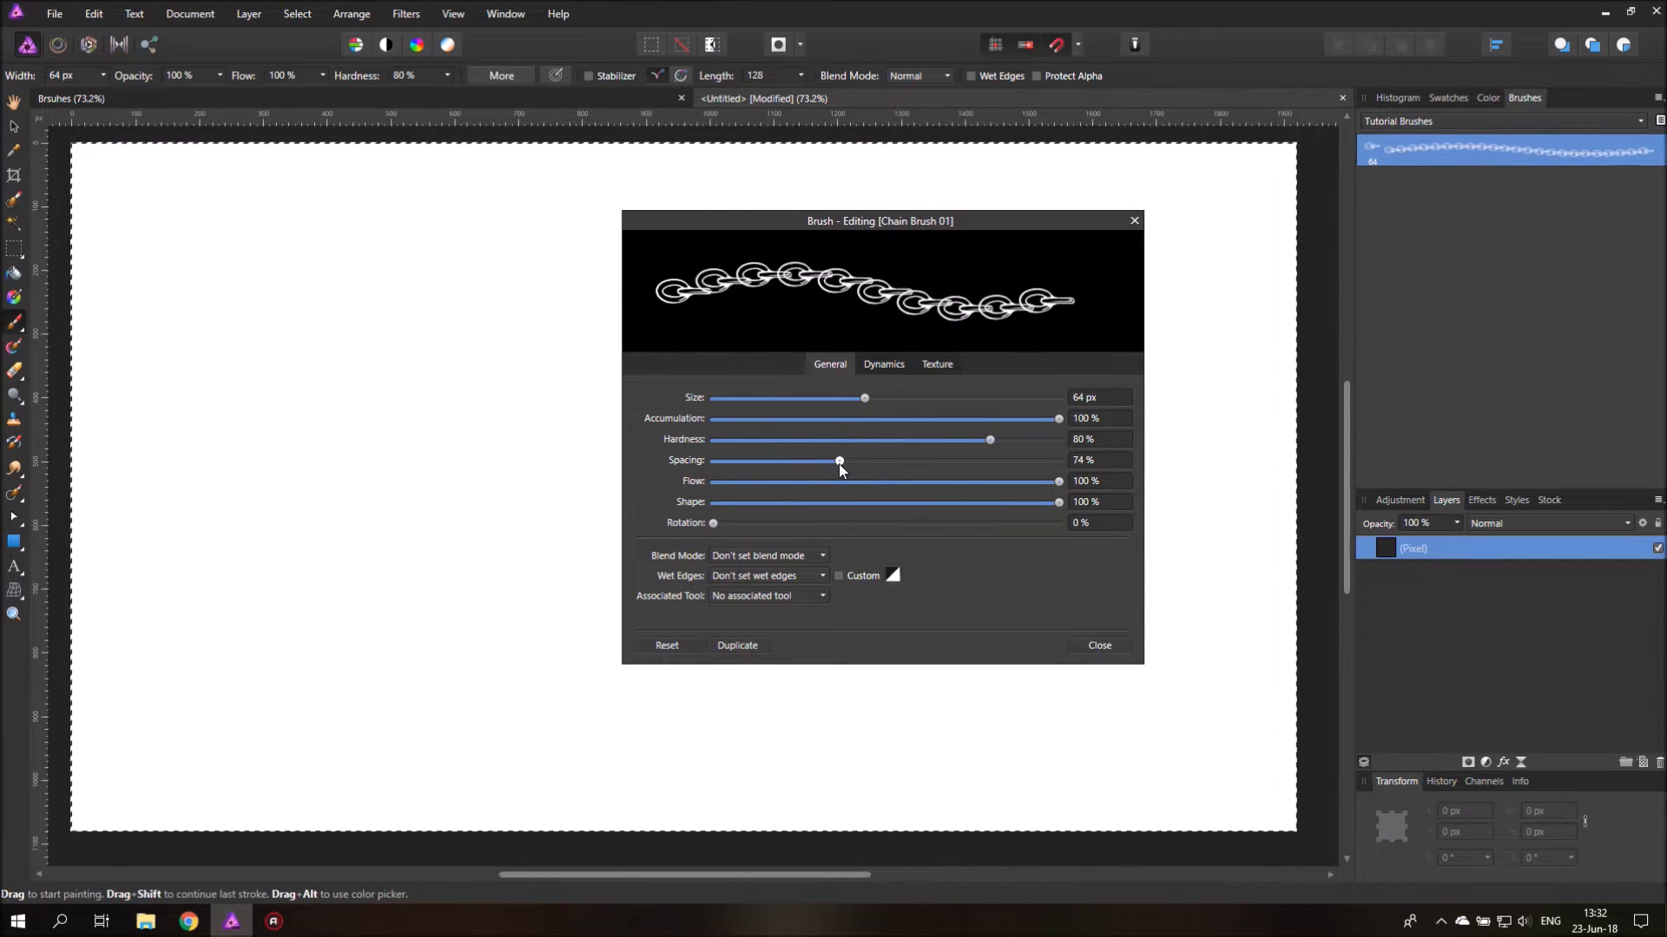
drag(838, 460, 843, 461)
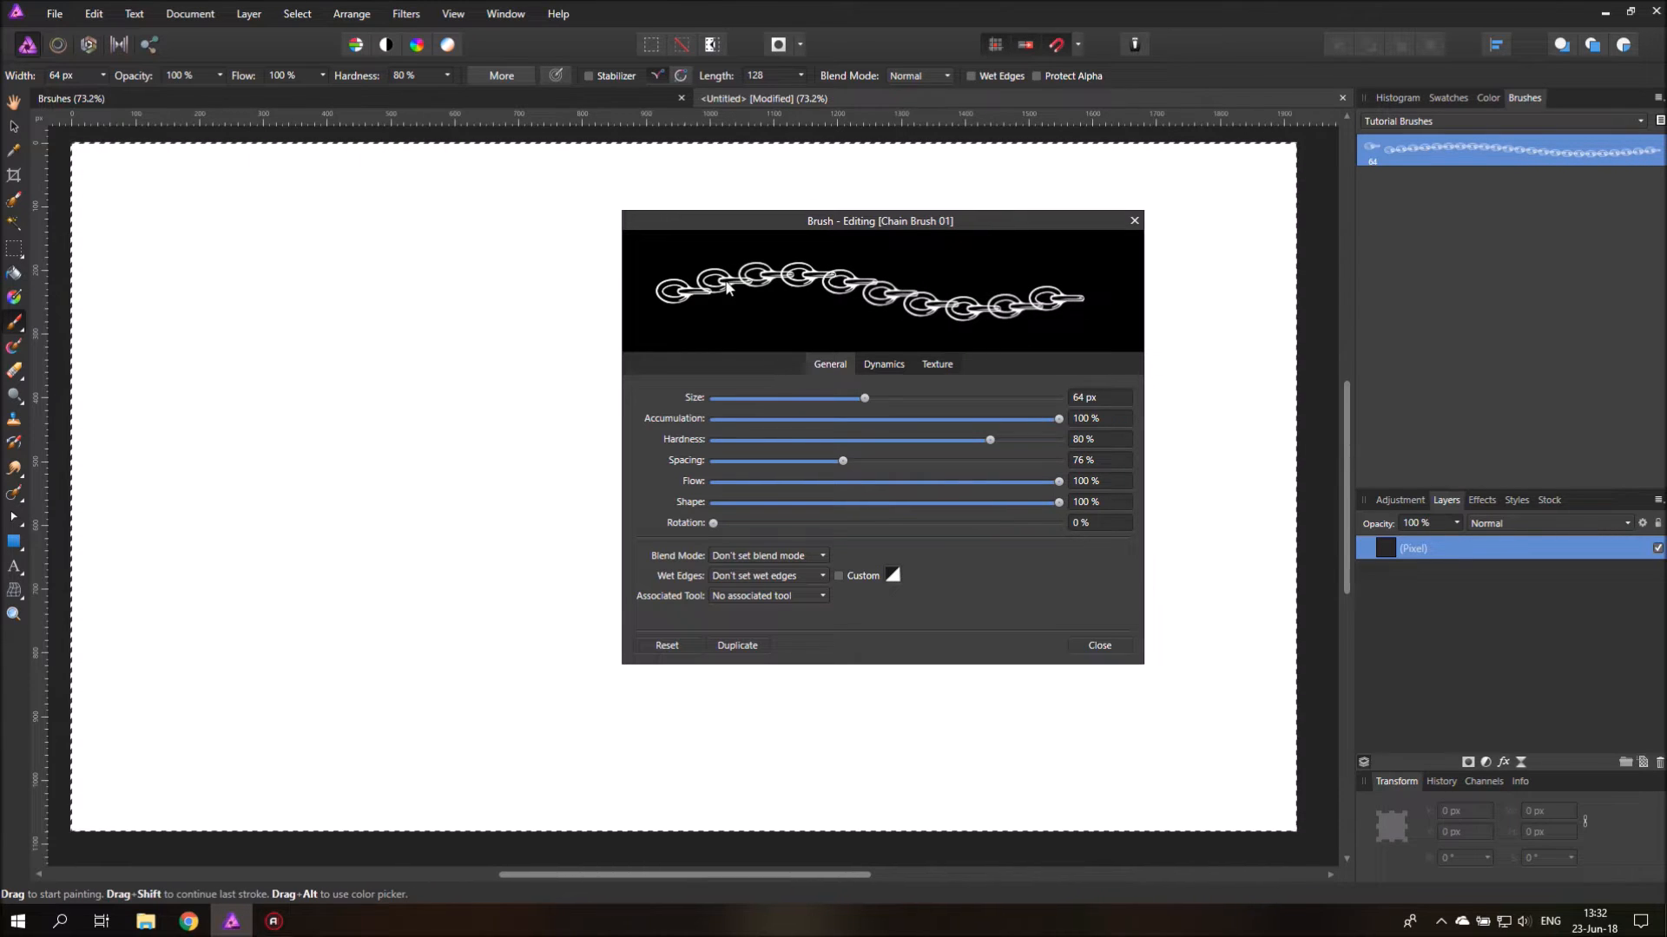
mouse_move(933, 308)
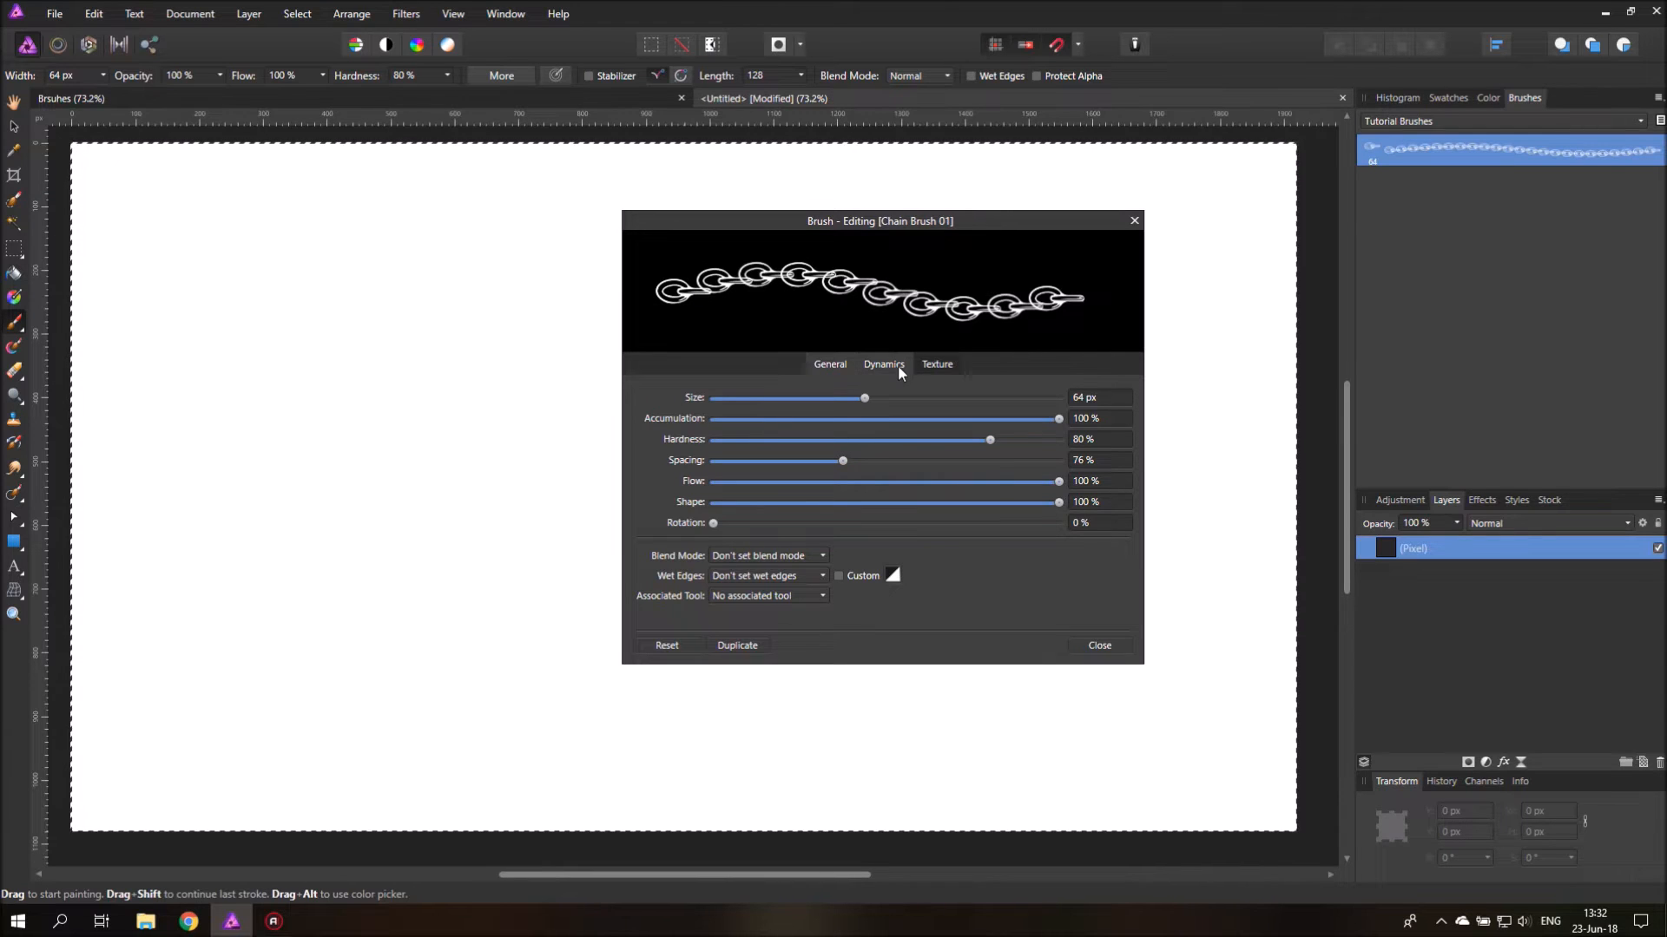
Step: Set Rotation Jitter to 100% controlled by stroke Direction on the Dynamics tab
click(884, 364)
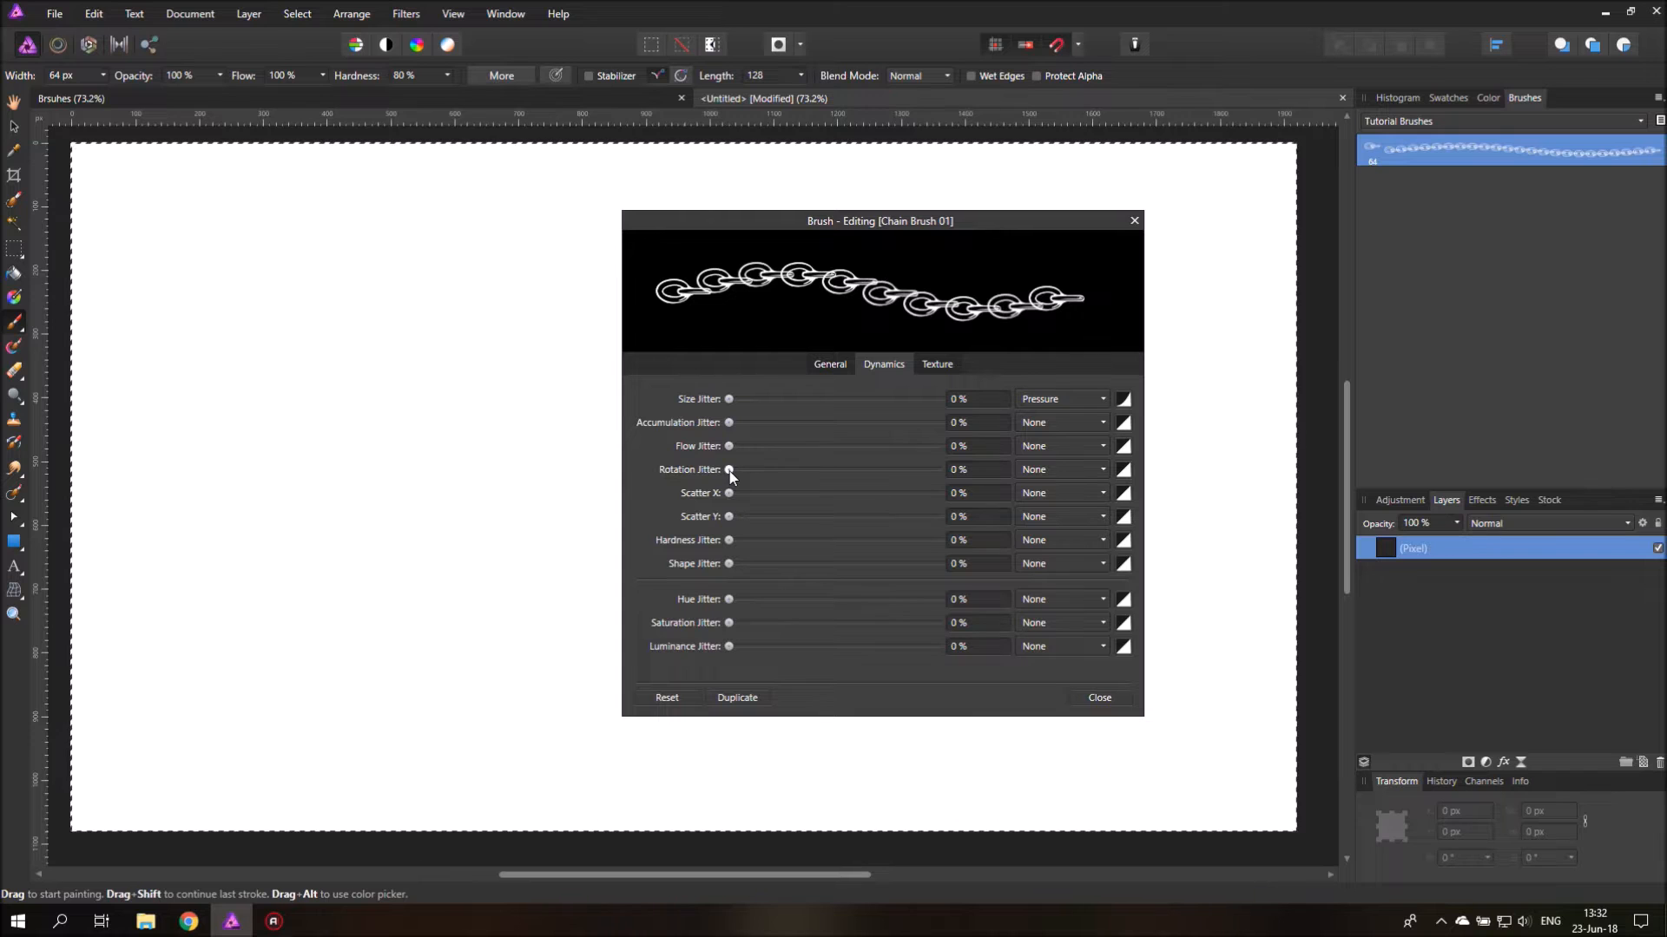
drag(729, 469, 936, 469)
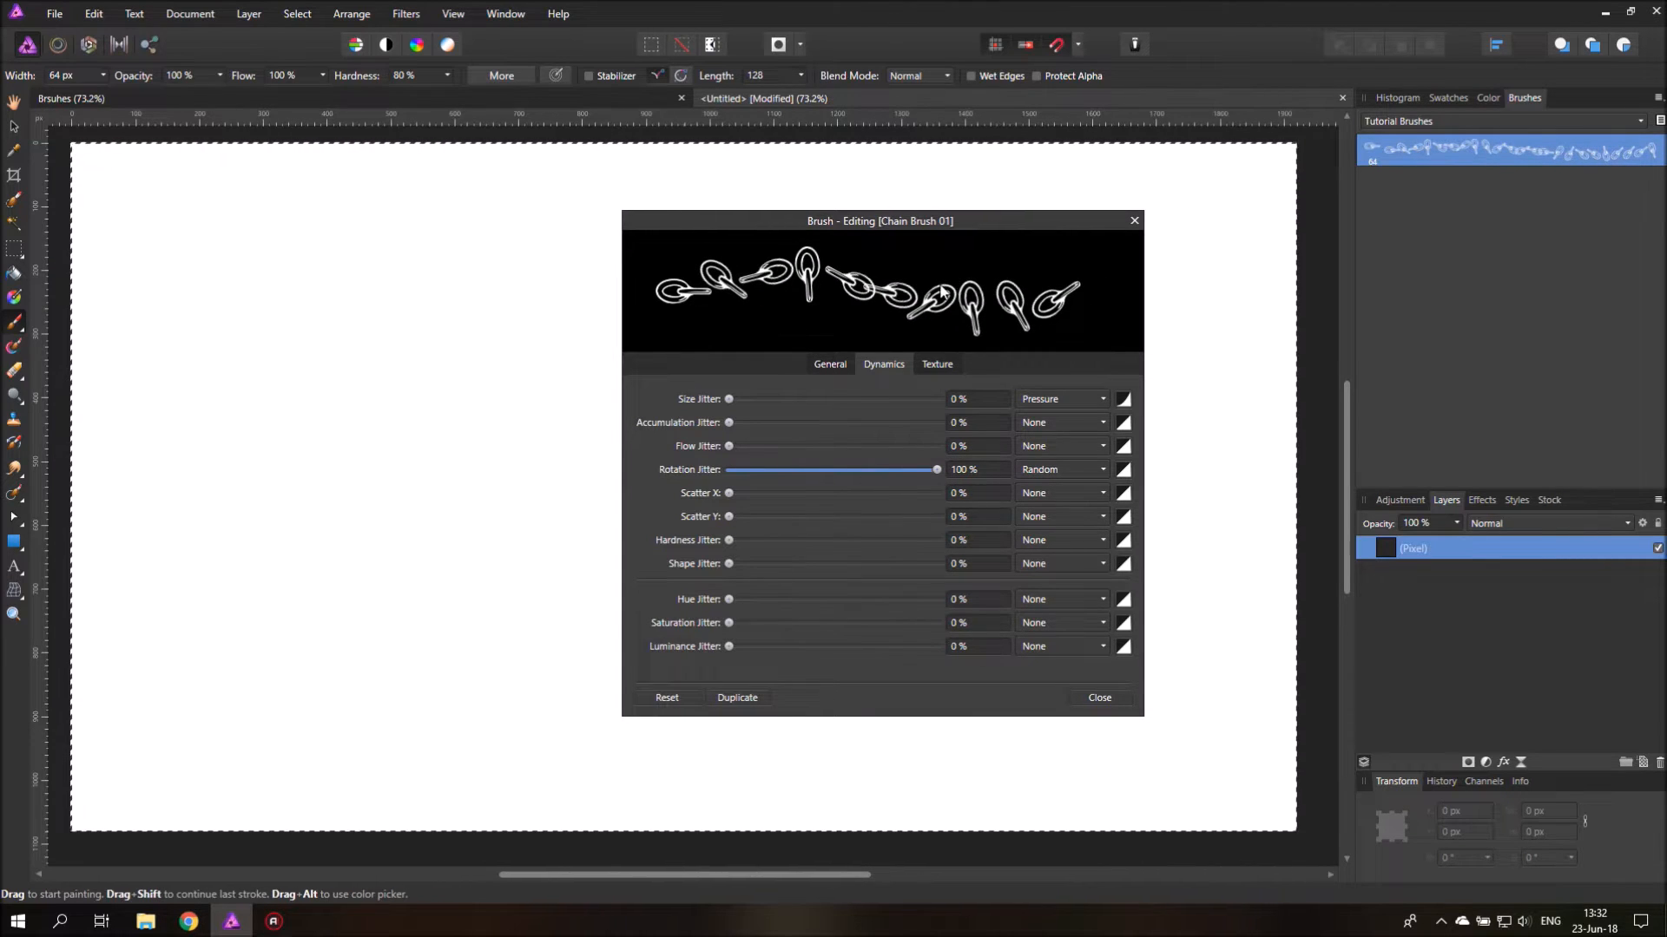
click(1060, 469)
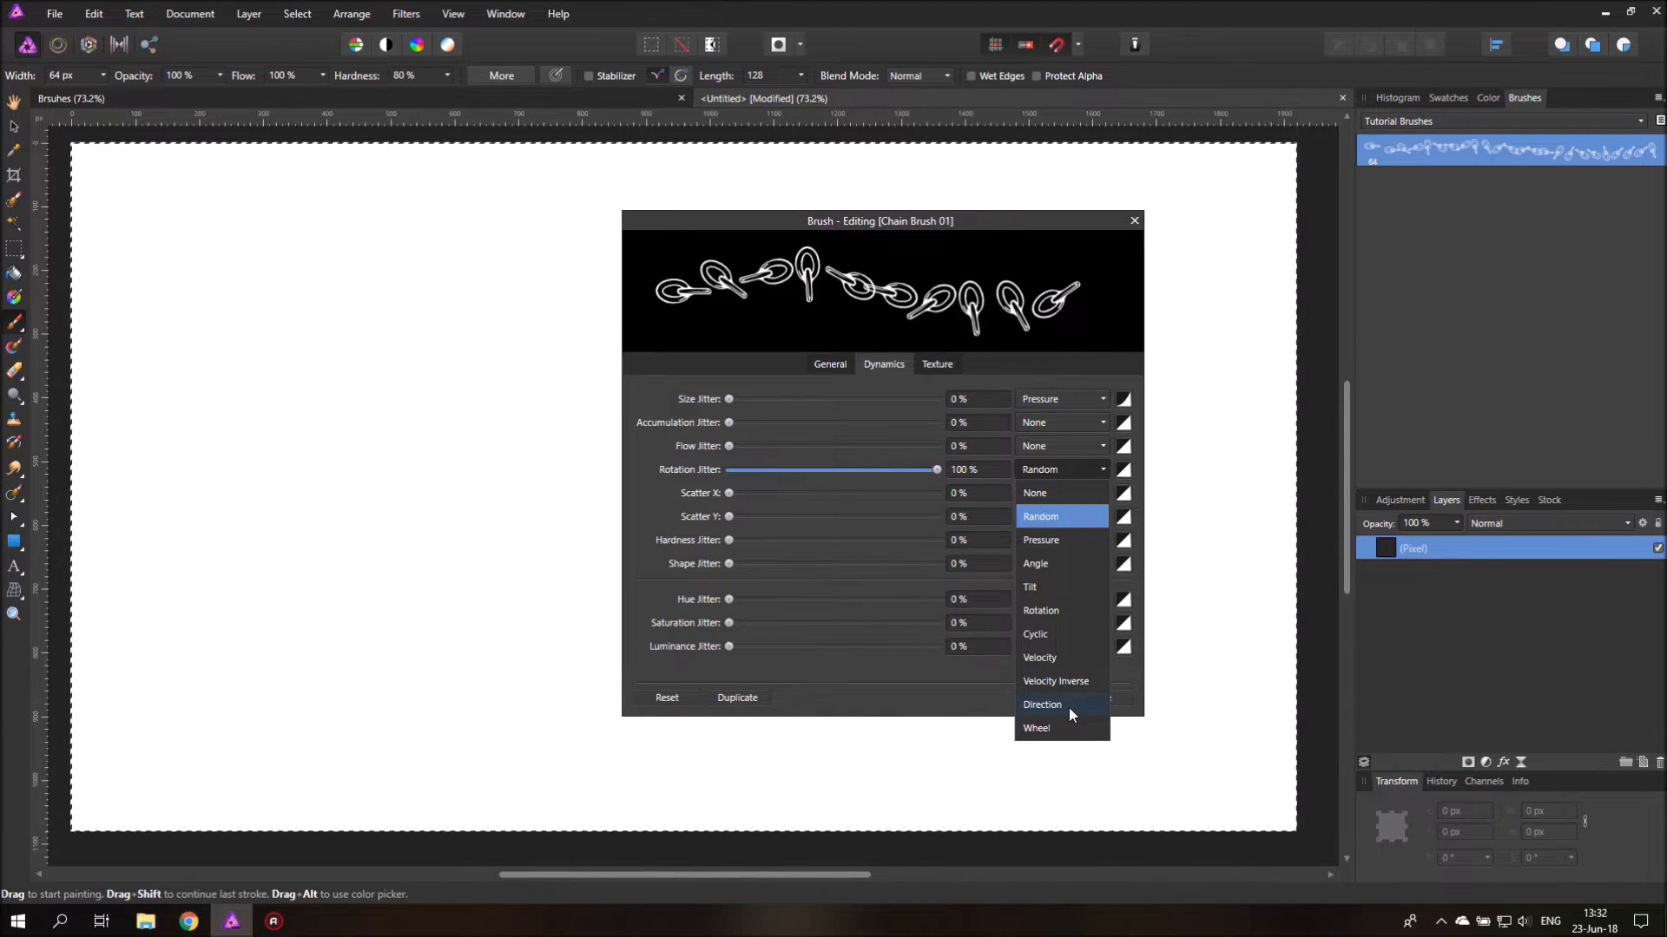
click(1041, 705)
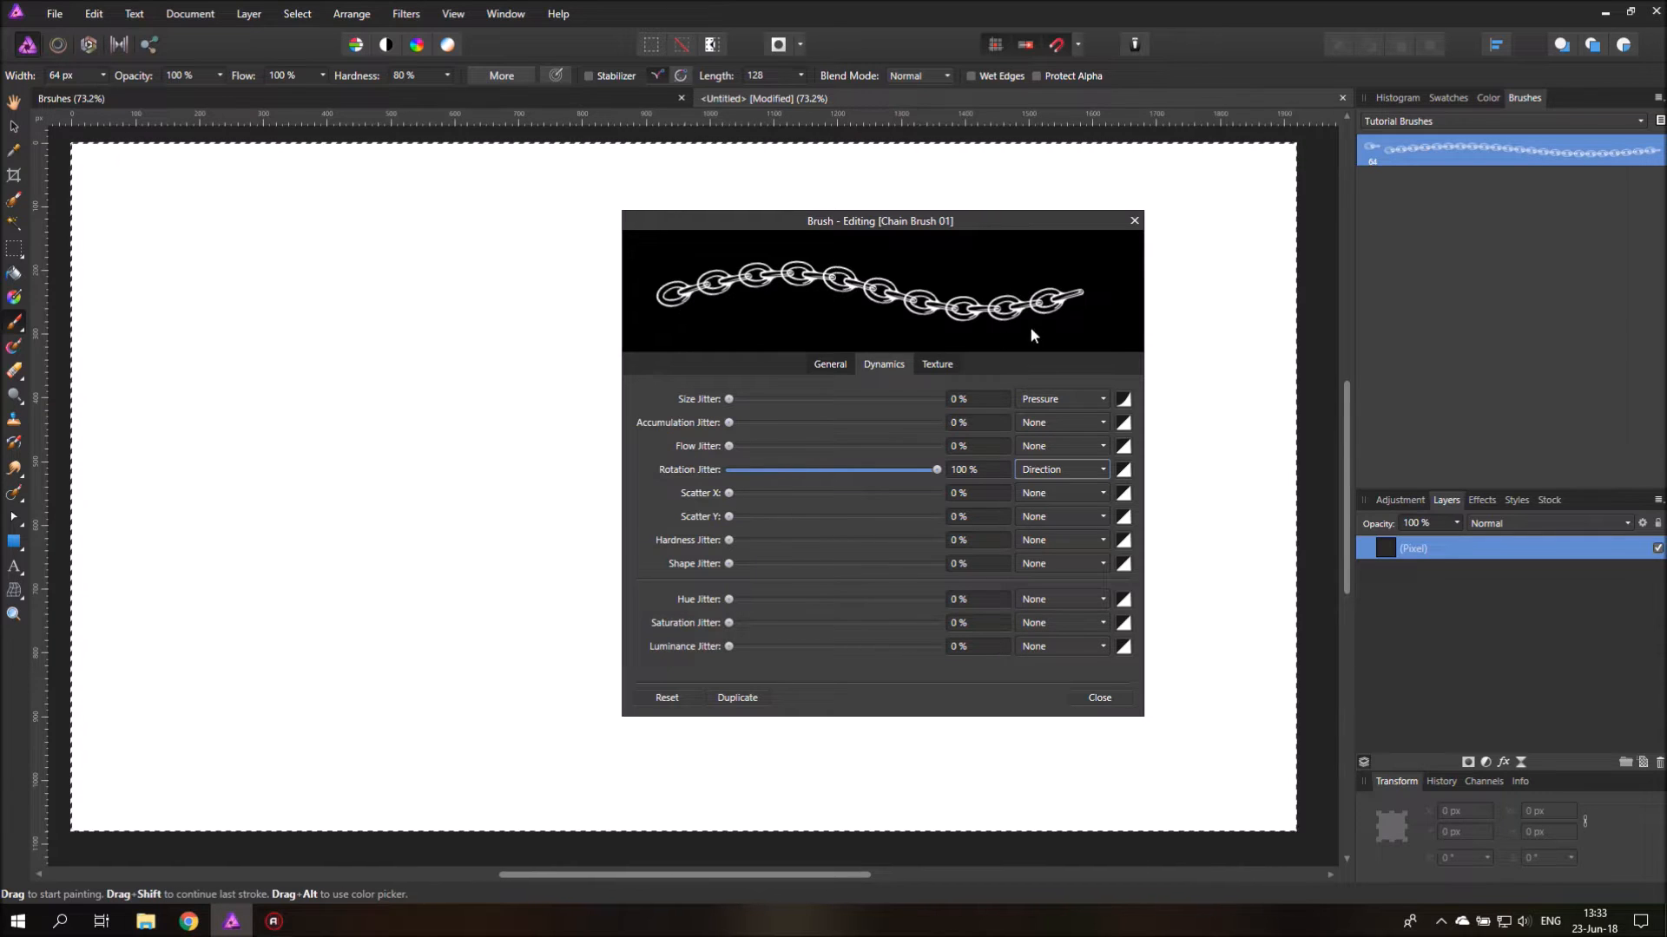
Step: Lower the brush Spacing to about 69% on the General tab
click(829, 364)
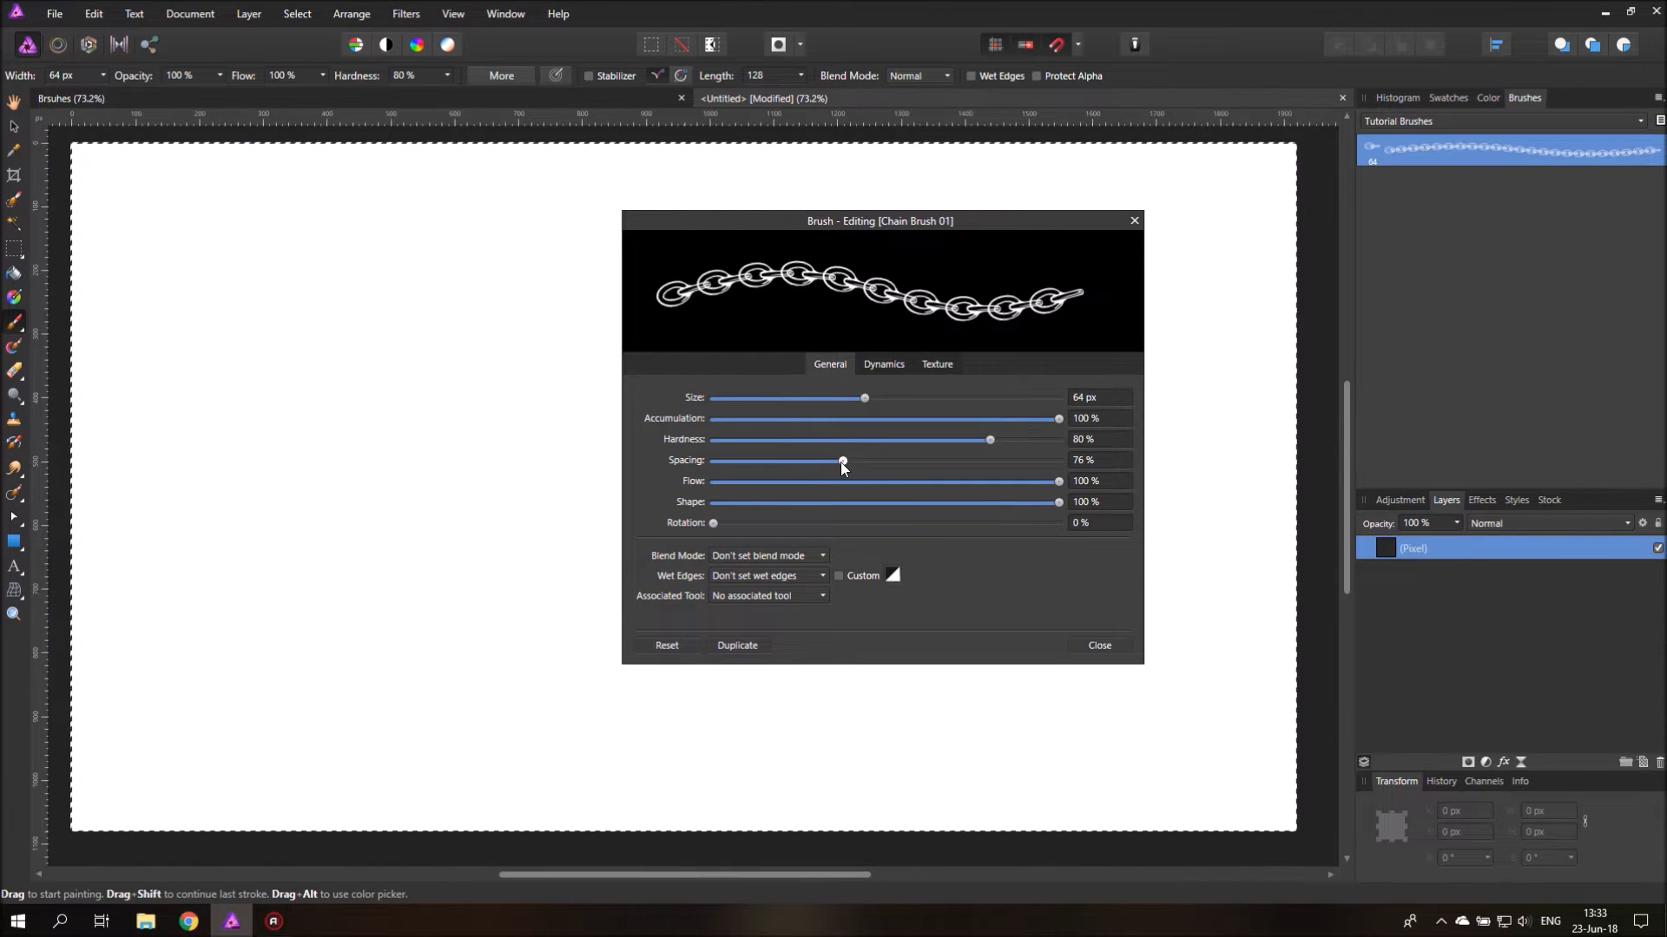
drag(843, 461, 834, 461)
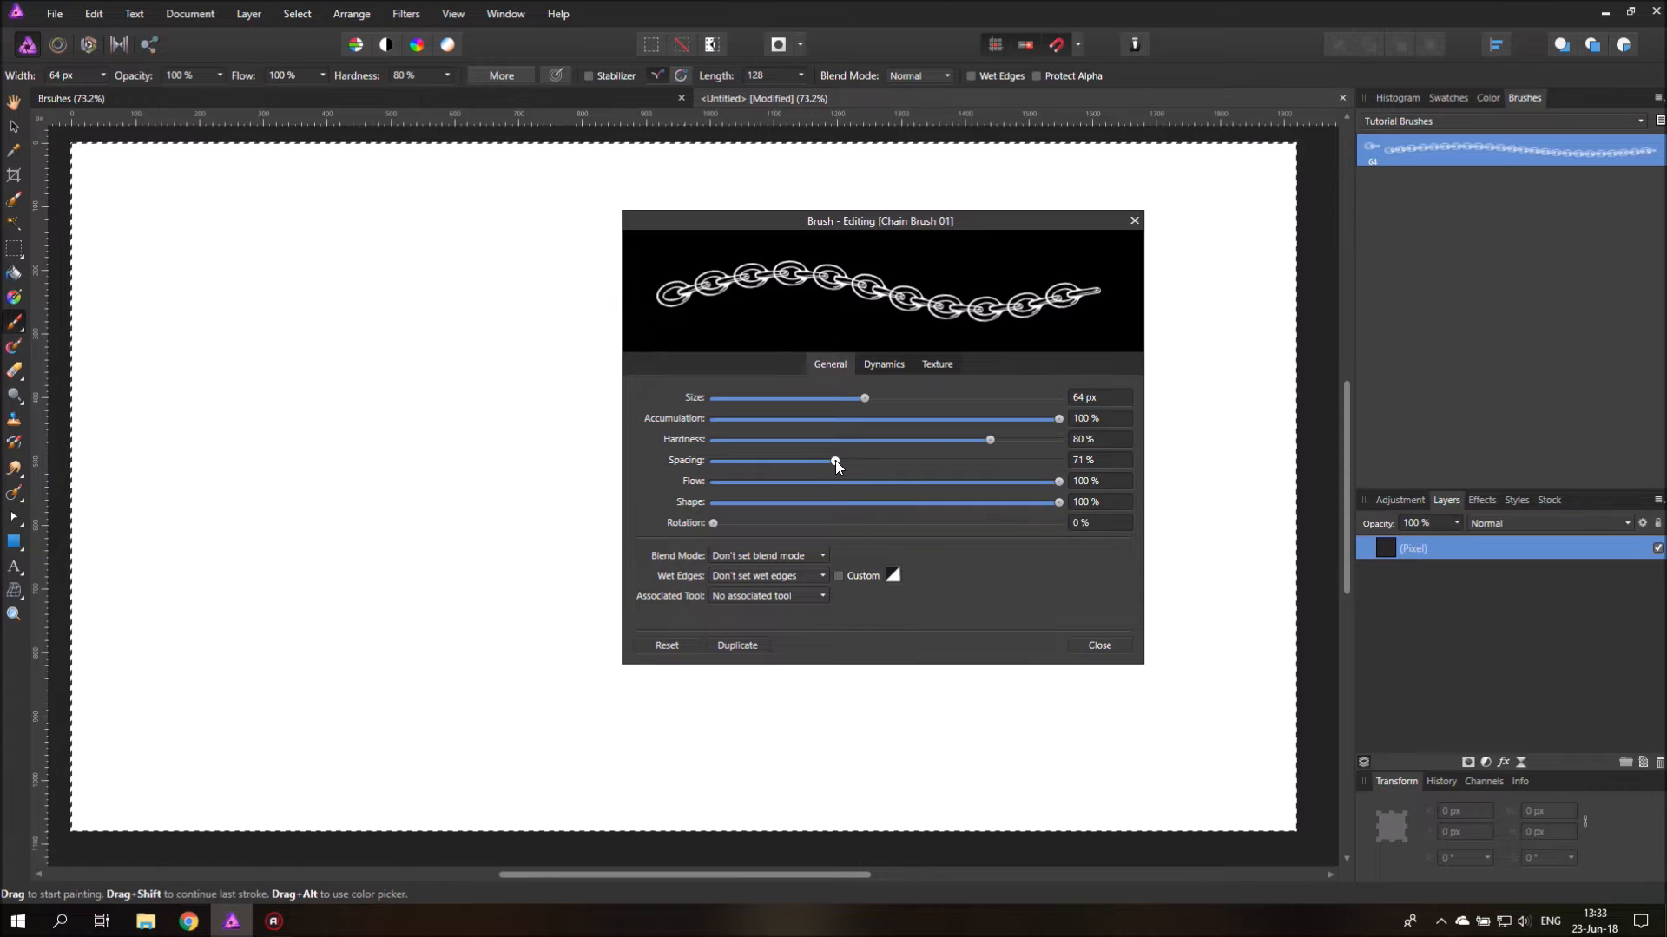
drag(835, 461, 831, 461)
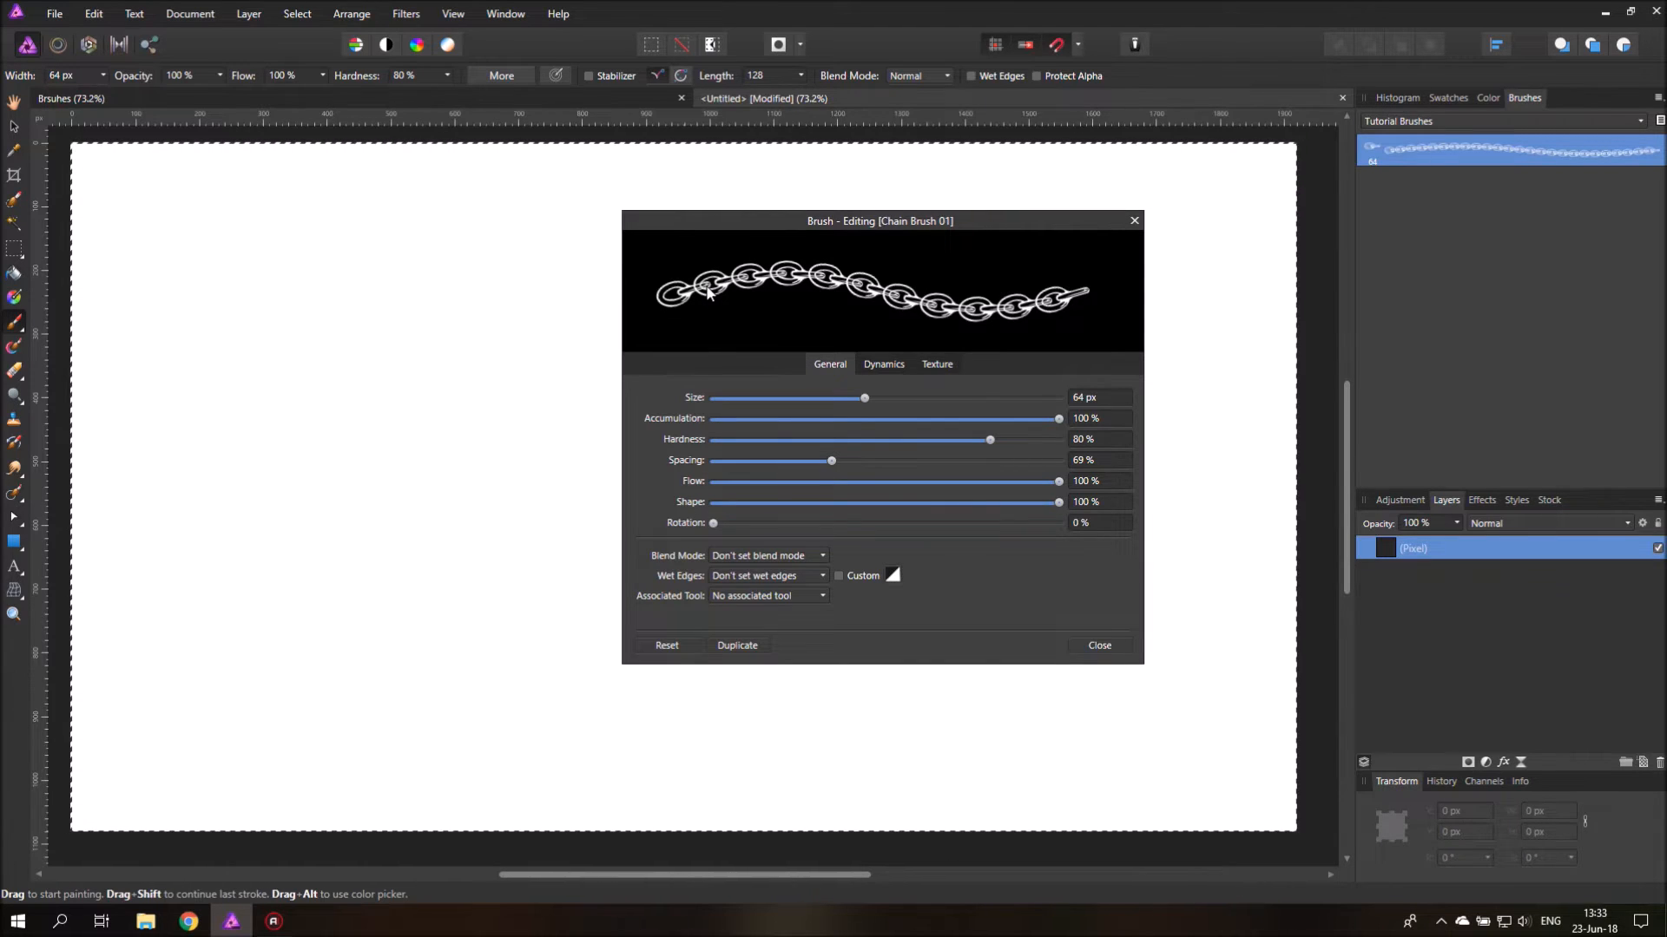
mouse_move(1018, 368)
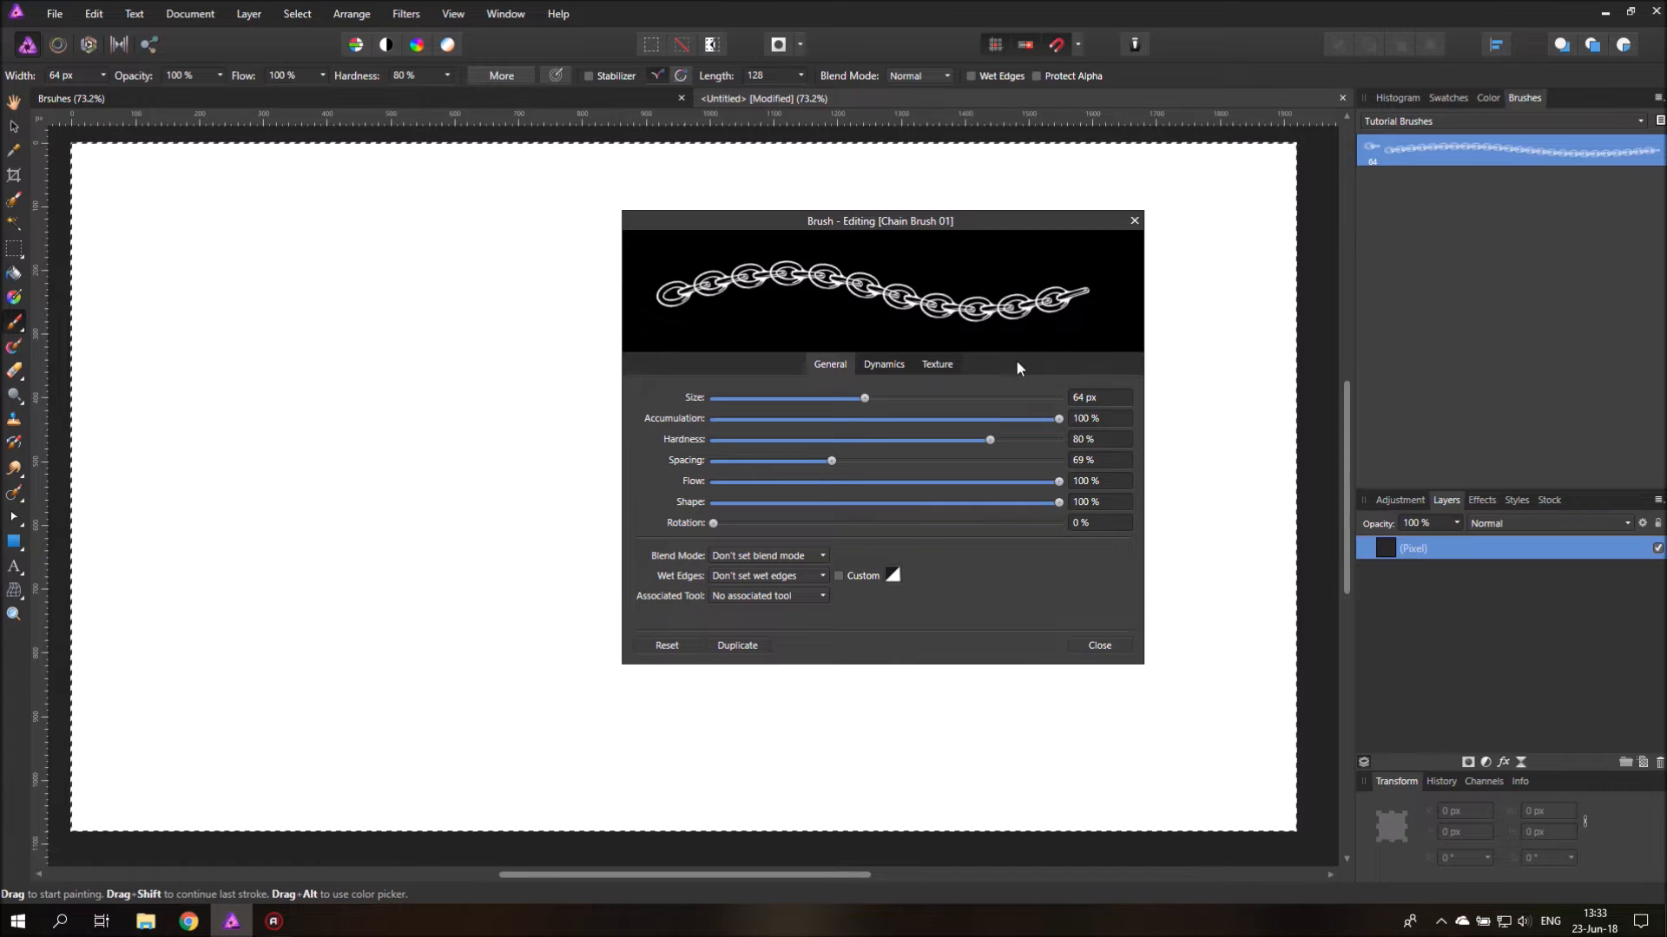
mouse_move(1133, 221)
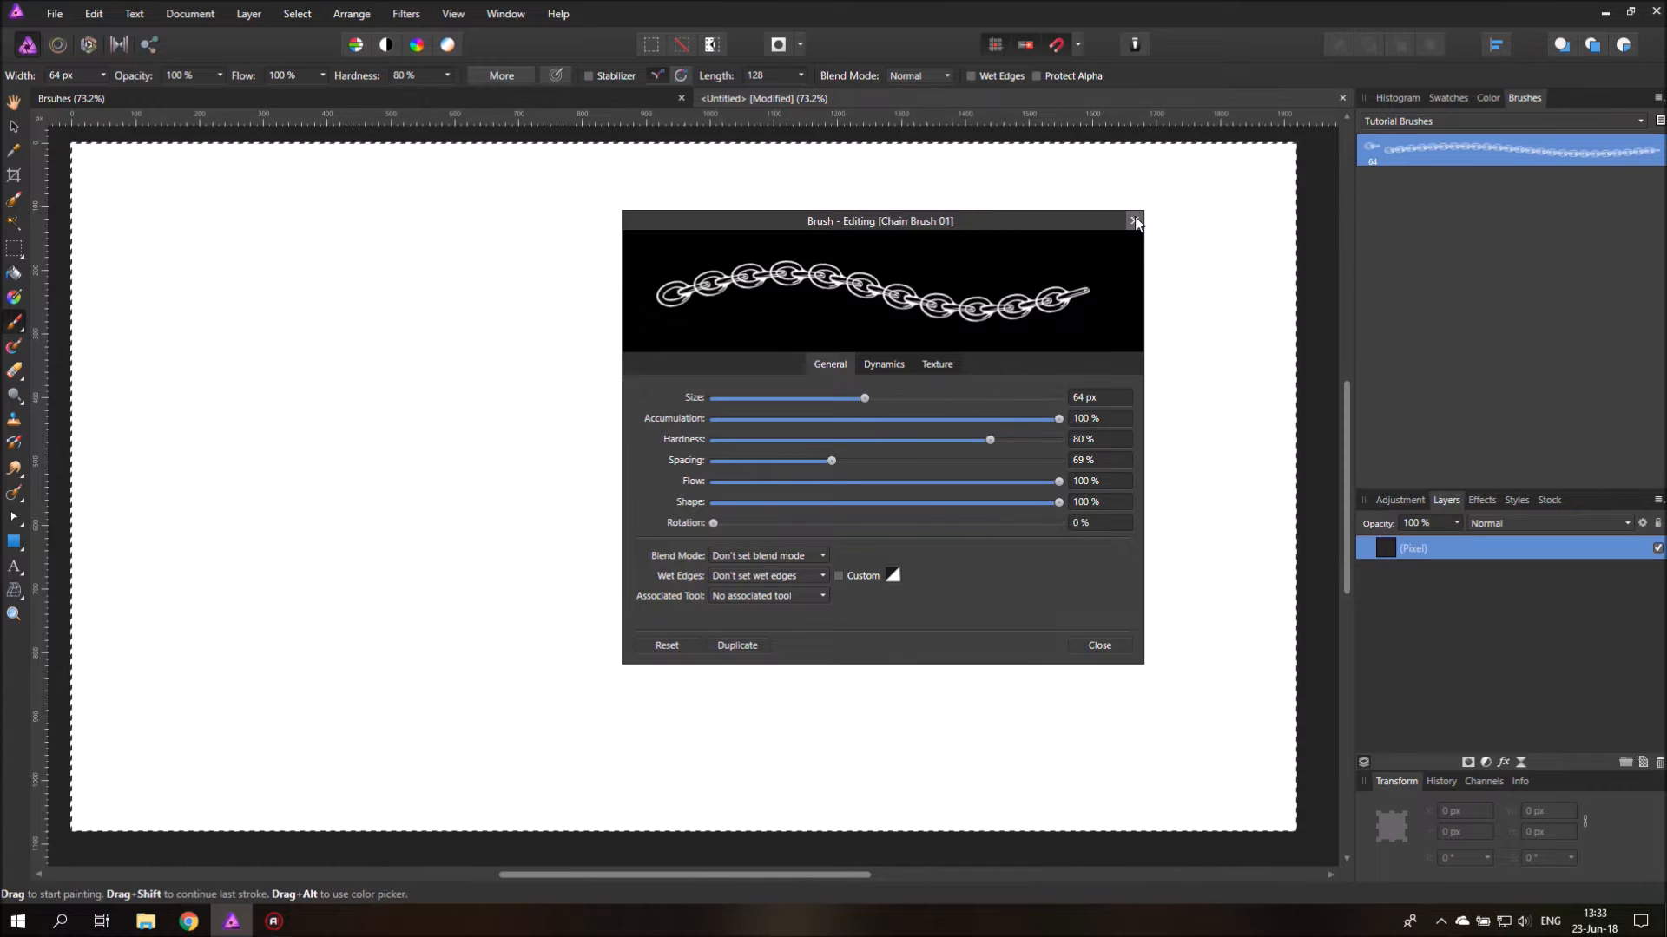
Step: Close the brush editor, paint a test stroke, and enable the Stabilizer in Window mode
click(1134, 222)
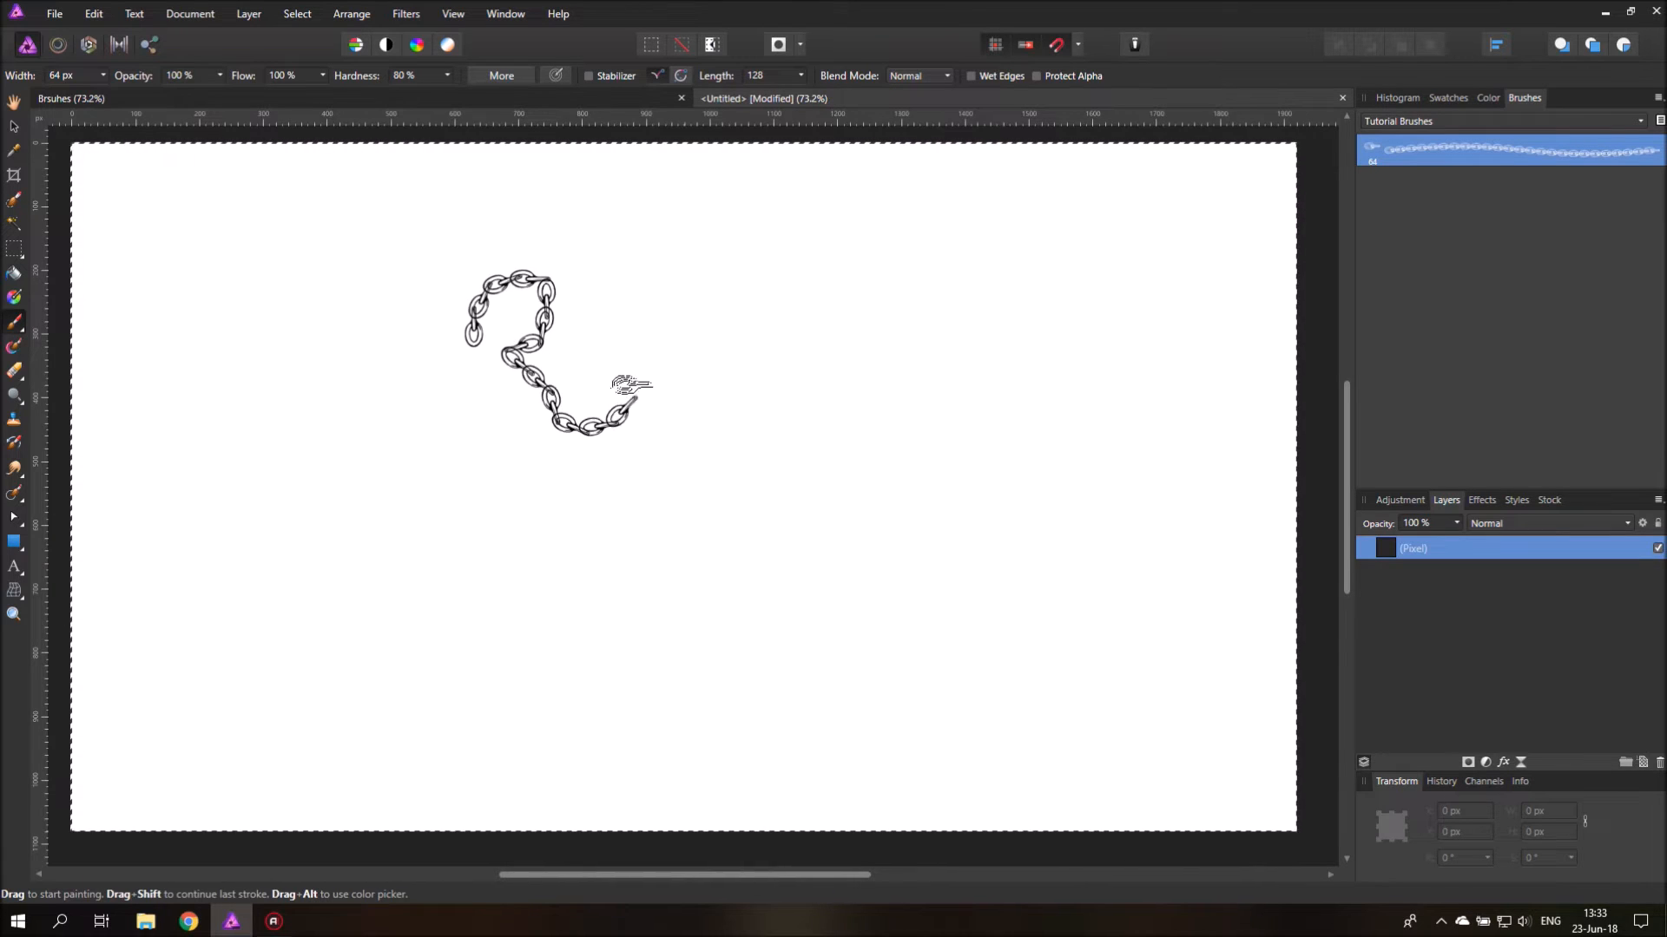
drag(632, 399, 664, 701)
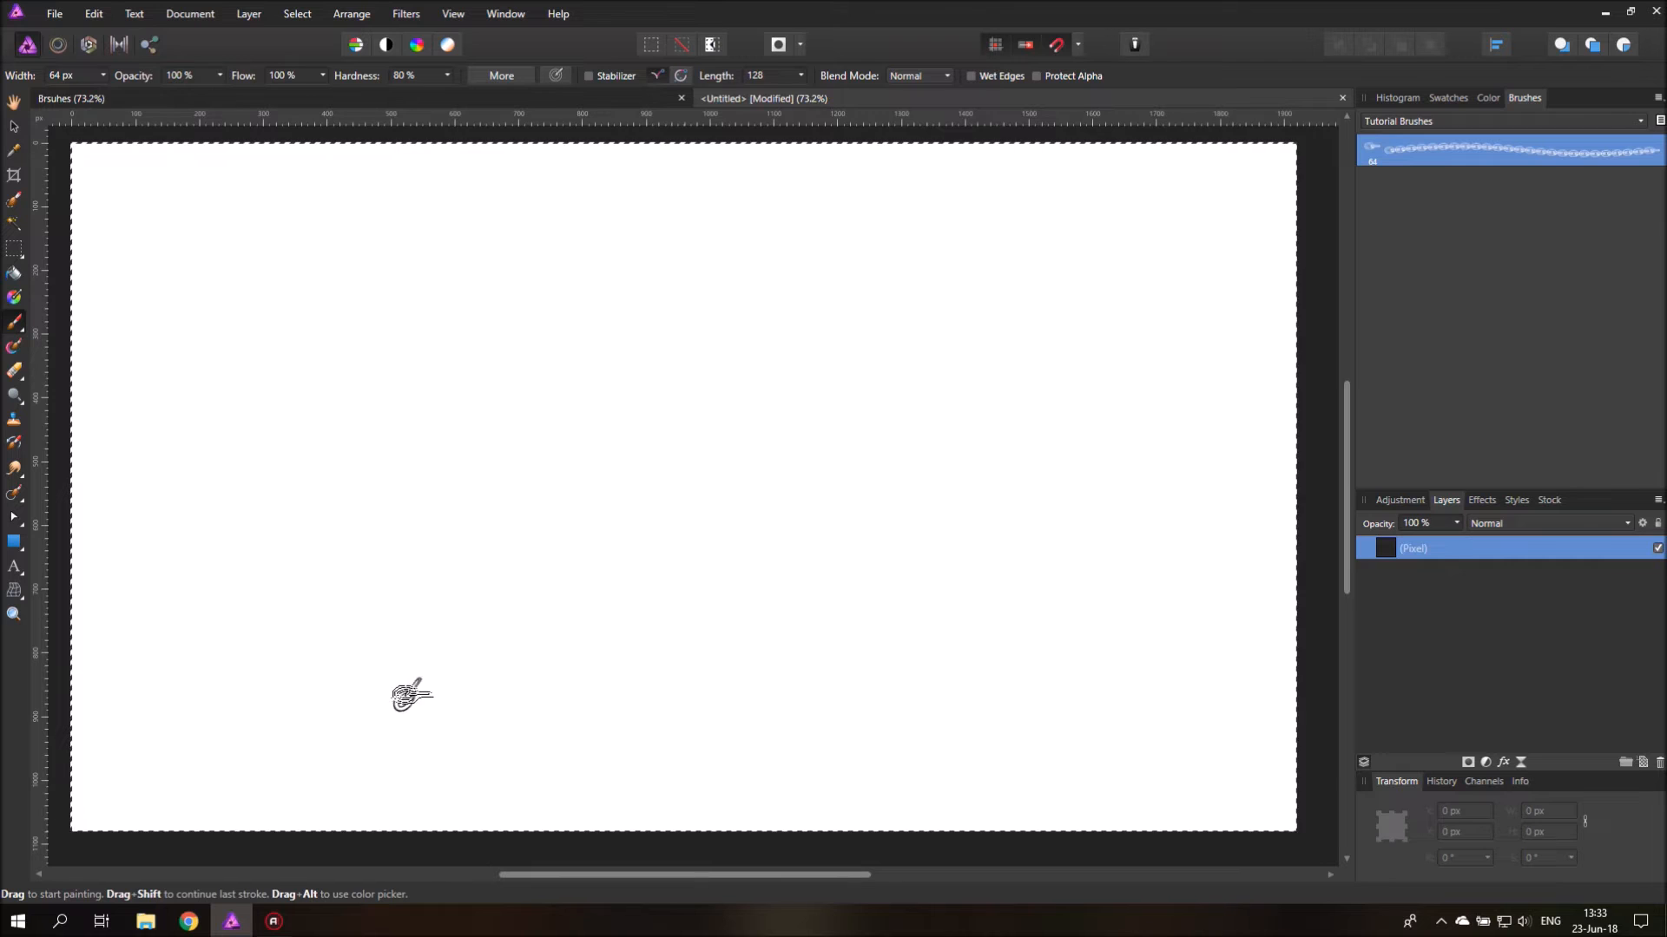
mouse_move(658, 120)
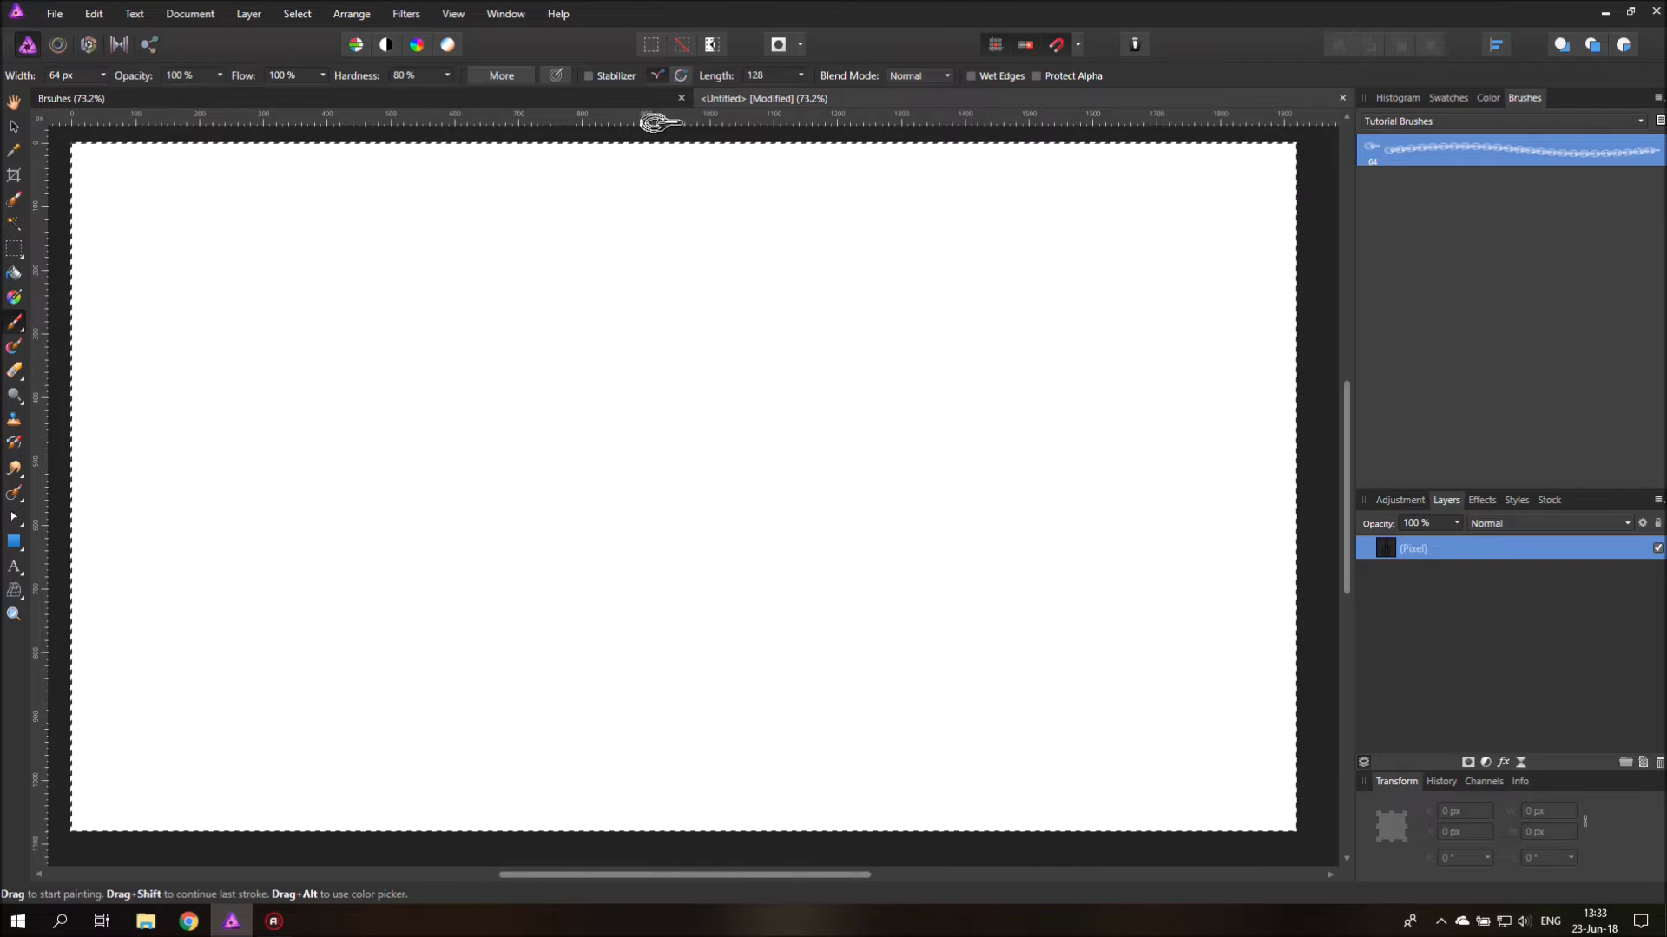
click(588, 76)
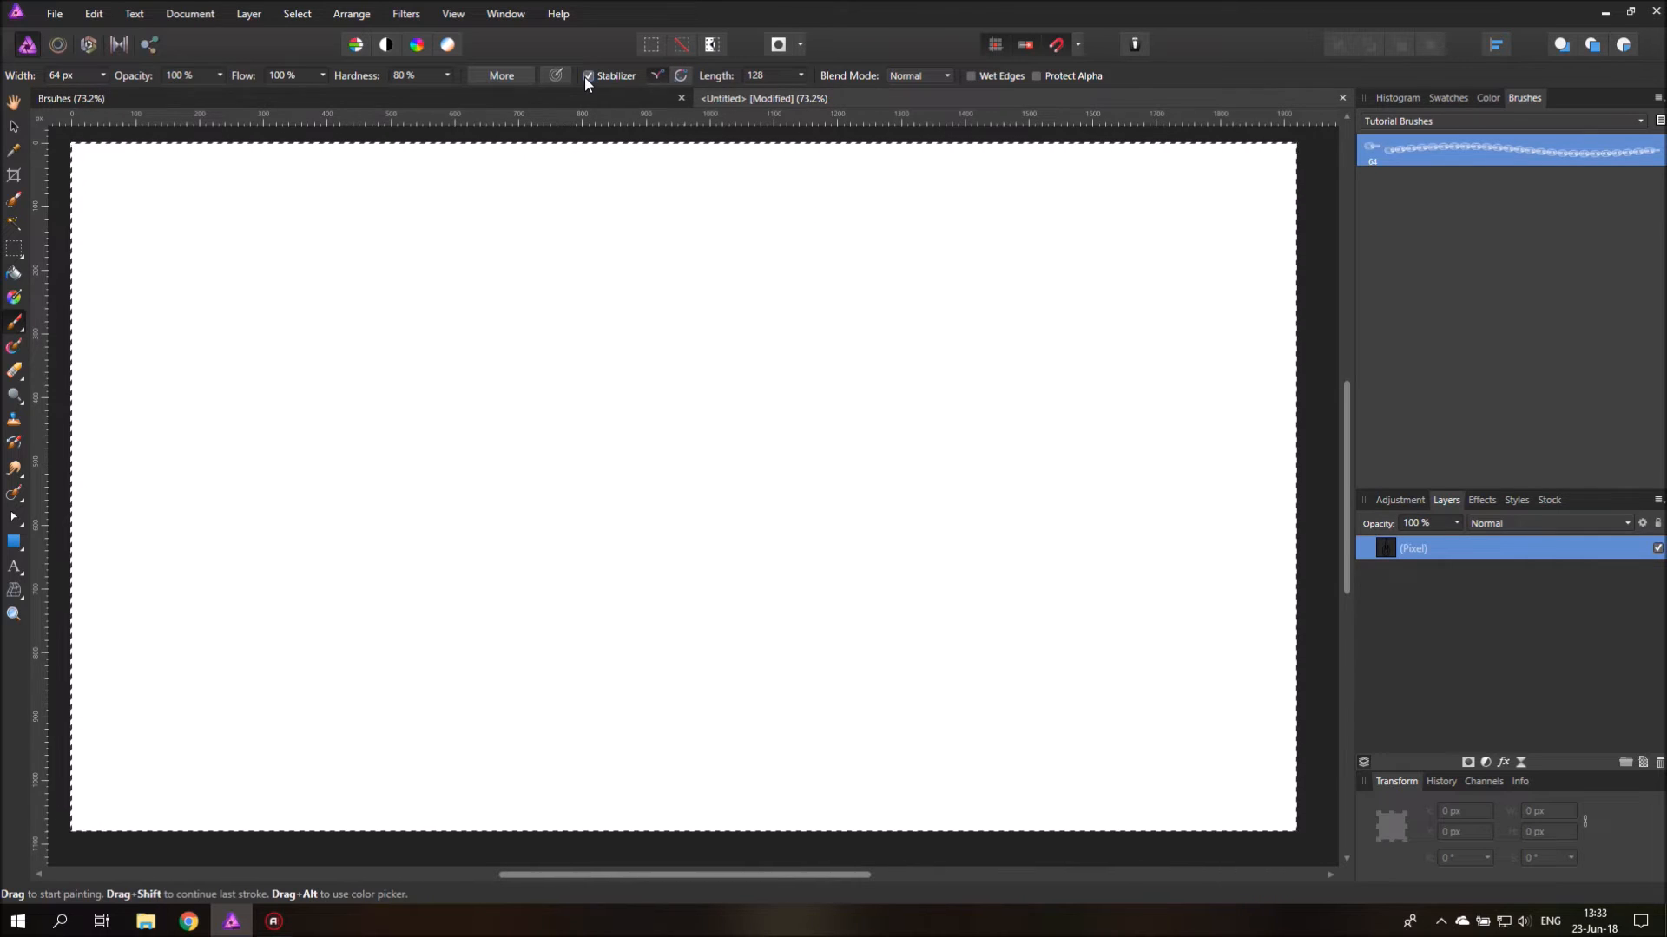
mouse_move(681, 76)
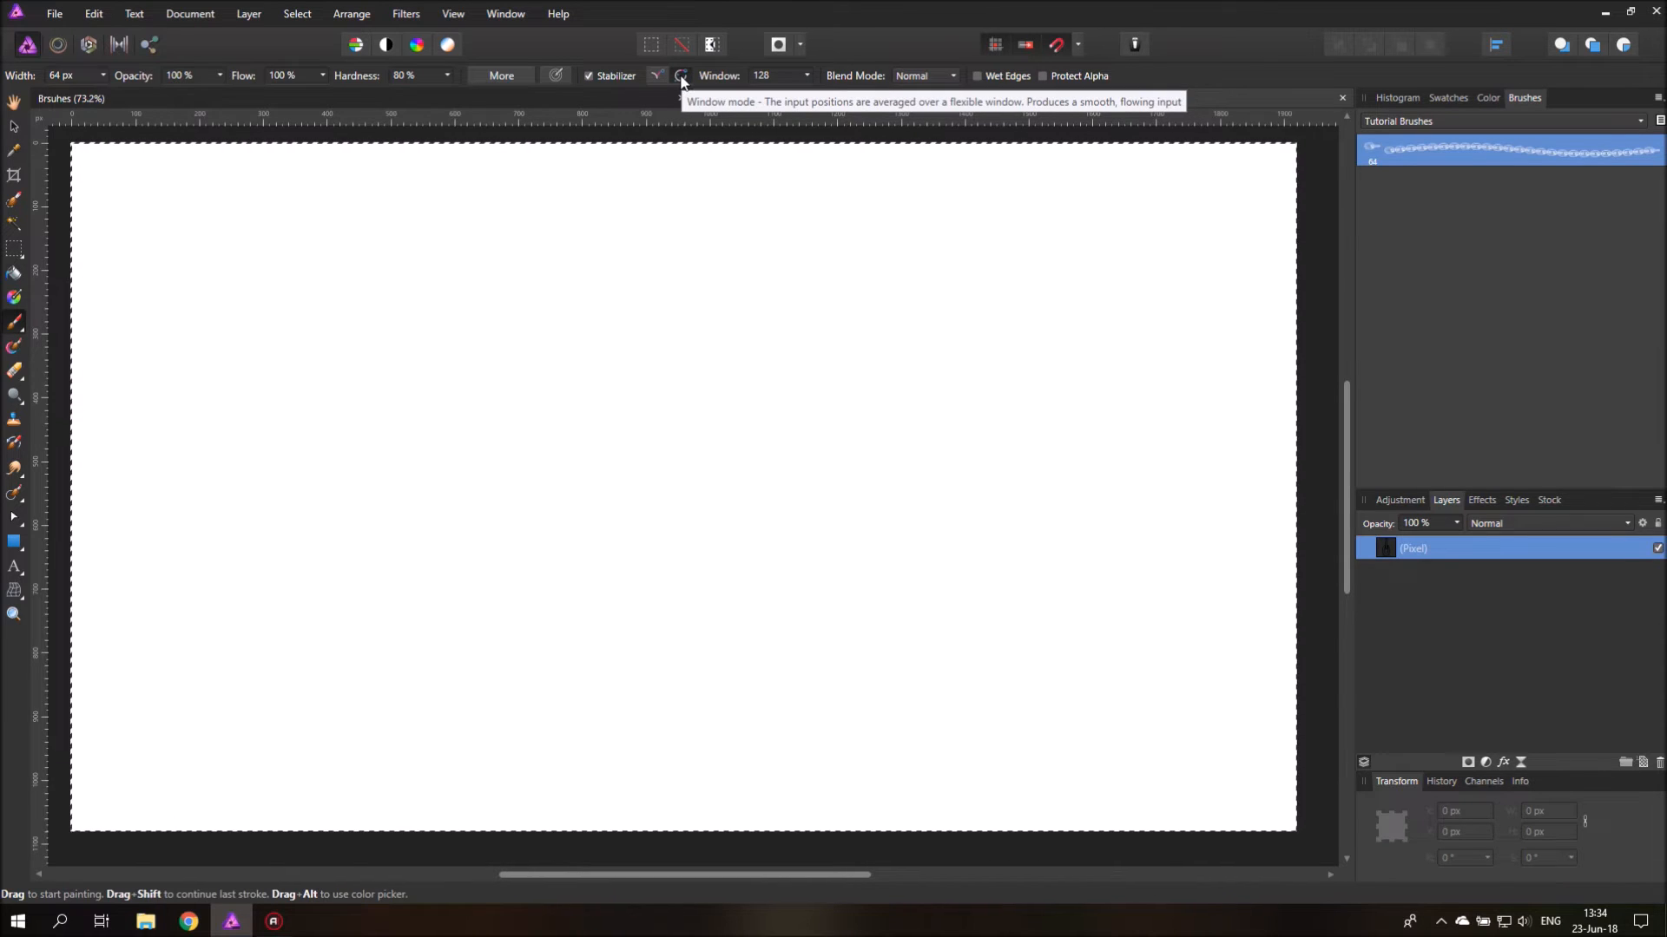
click(338, 208)
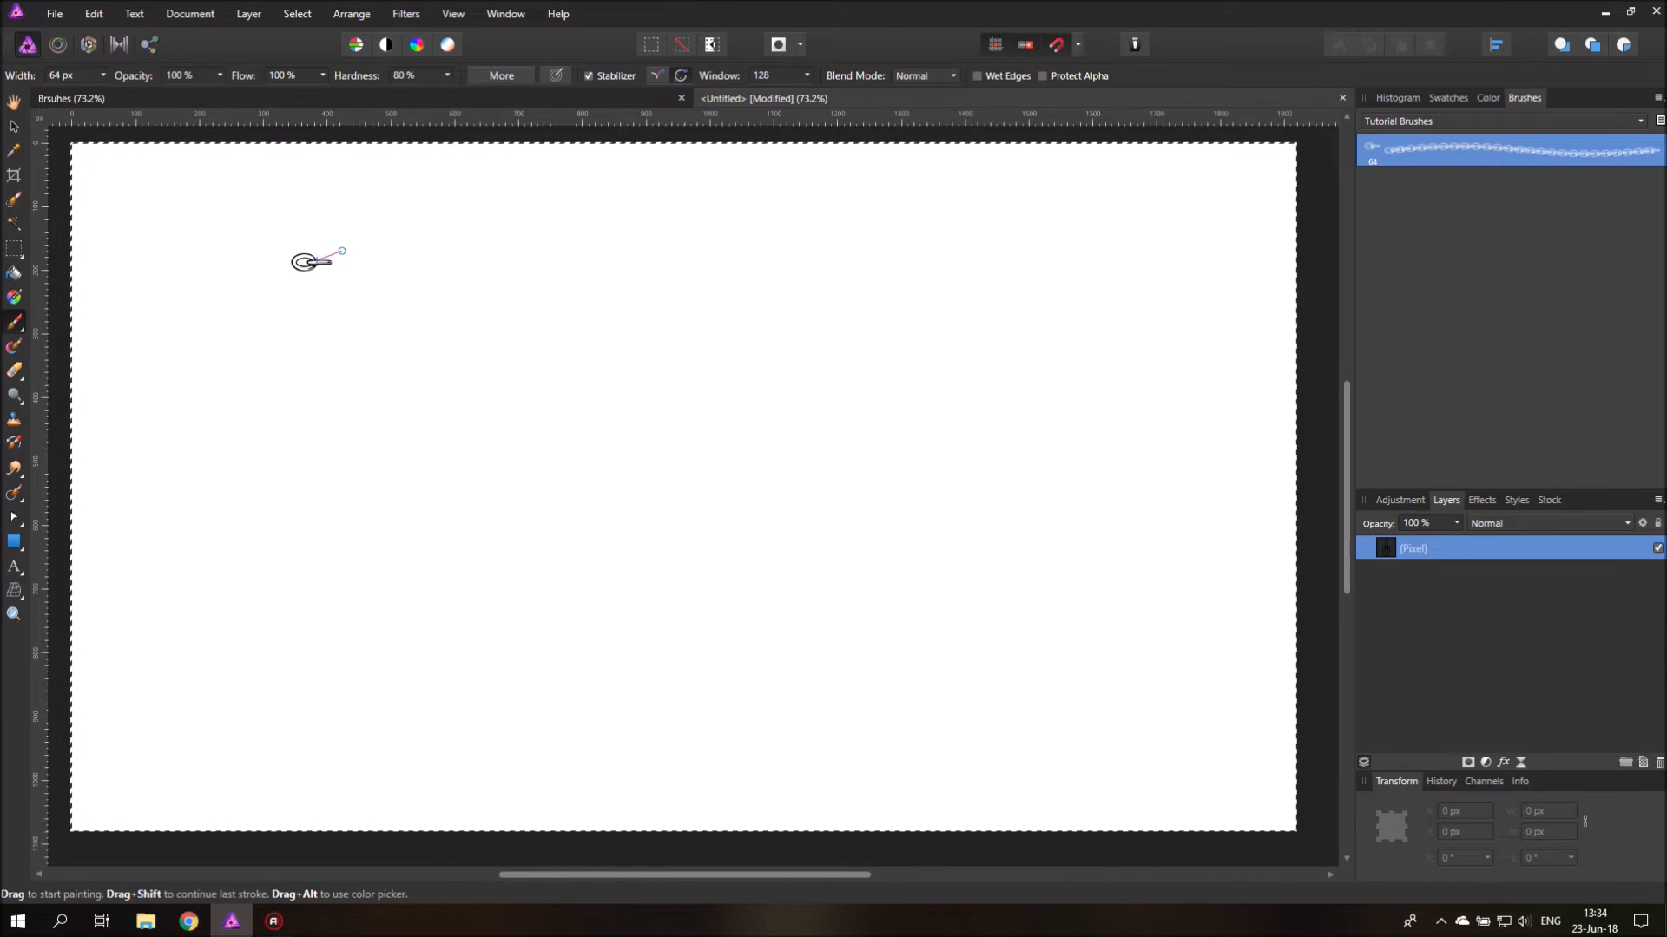
Step: Paint stabilized looping chain strokes from the top left across the canvas
drag(306, 262, 421, 251)
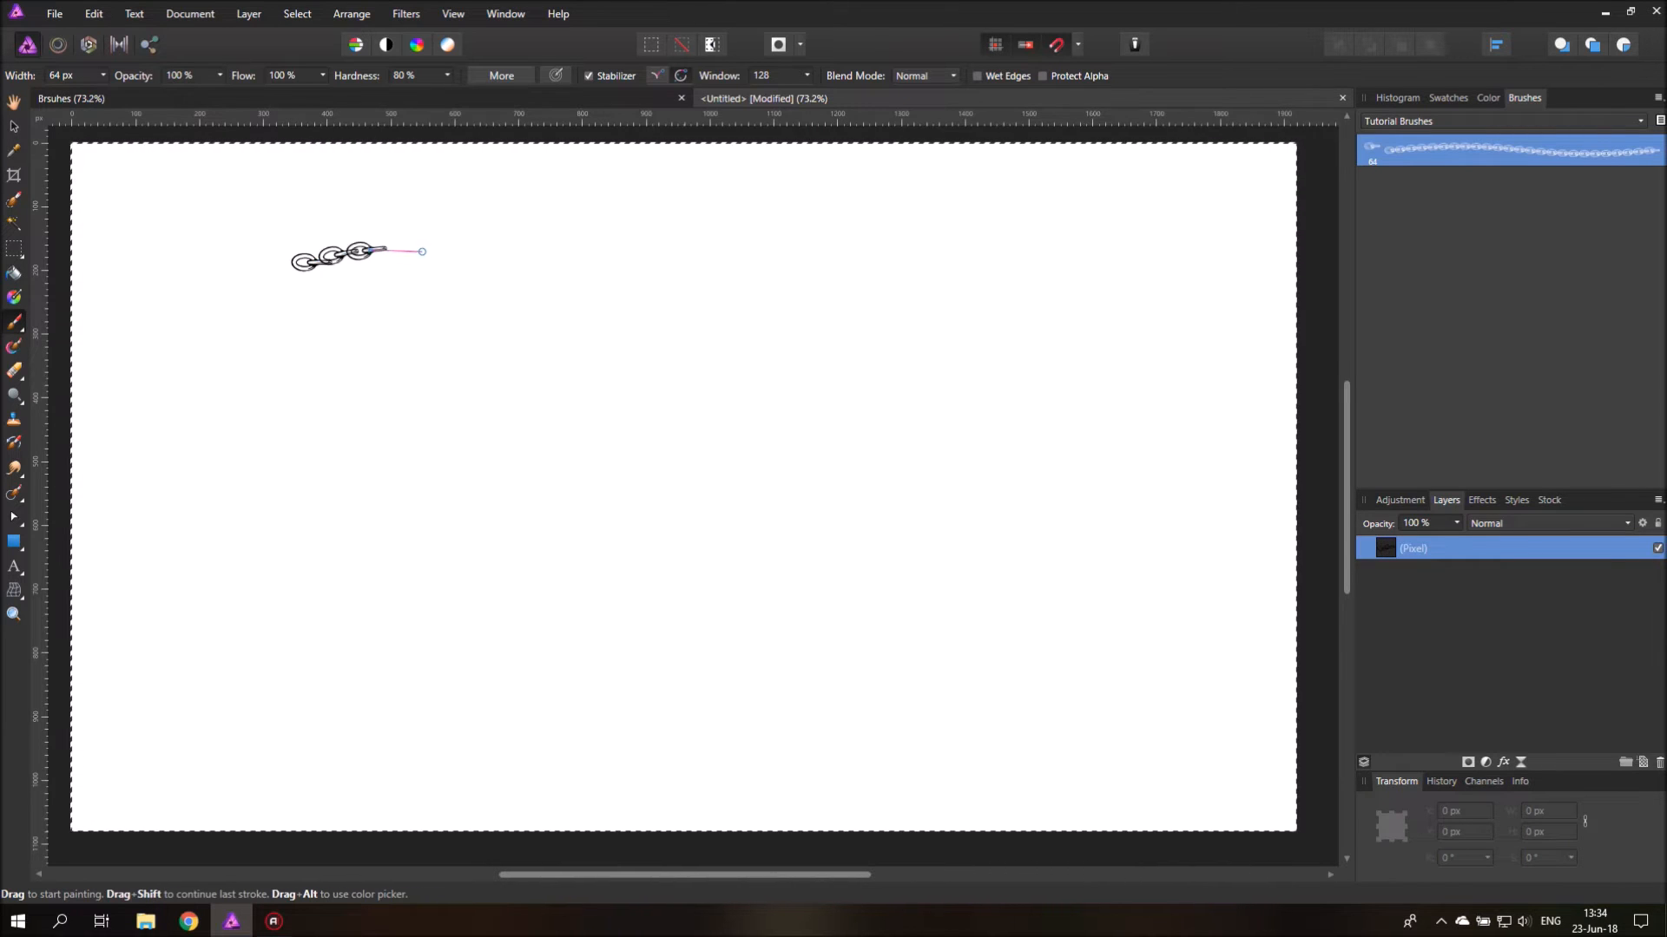
drag(420, 251, 494, 508)
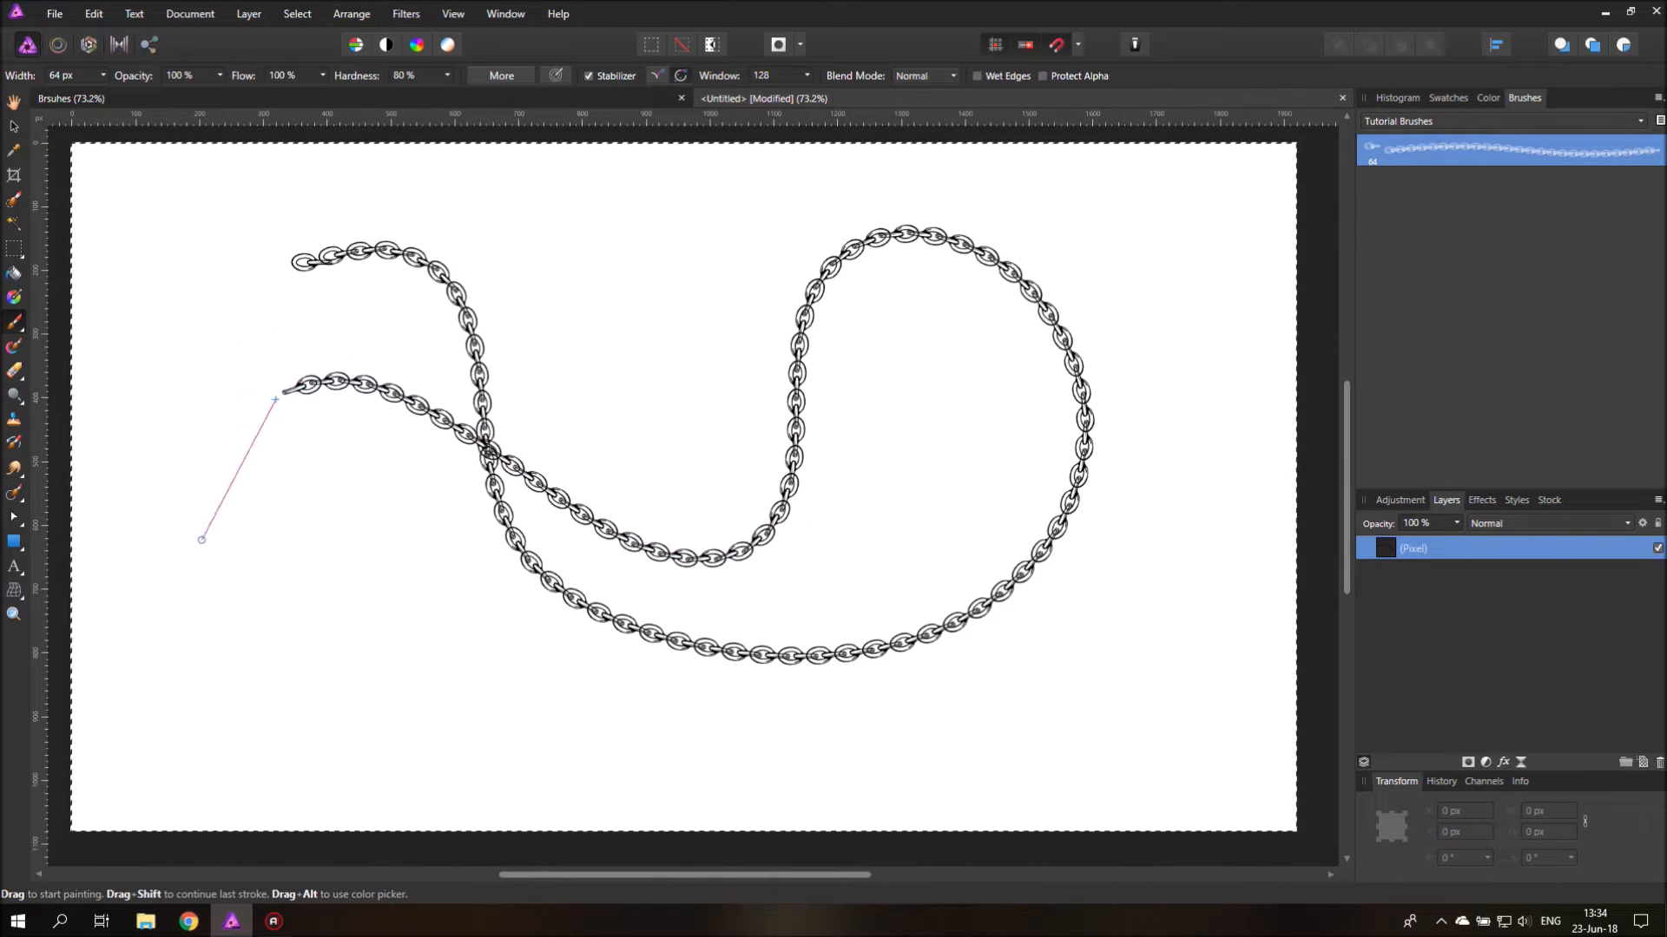
drag(202, 536, 818, 760)
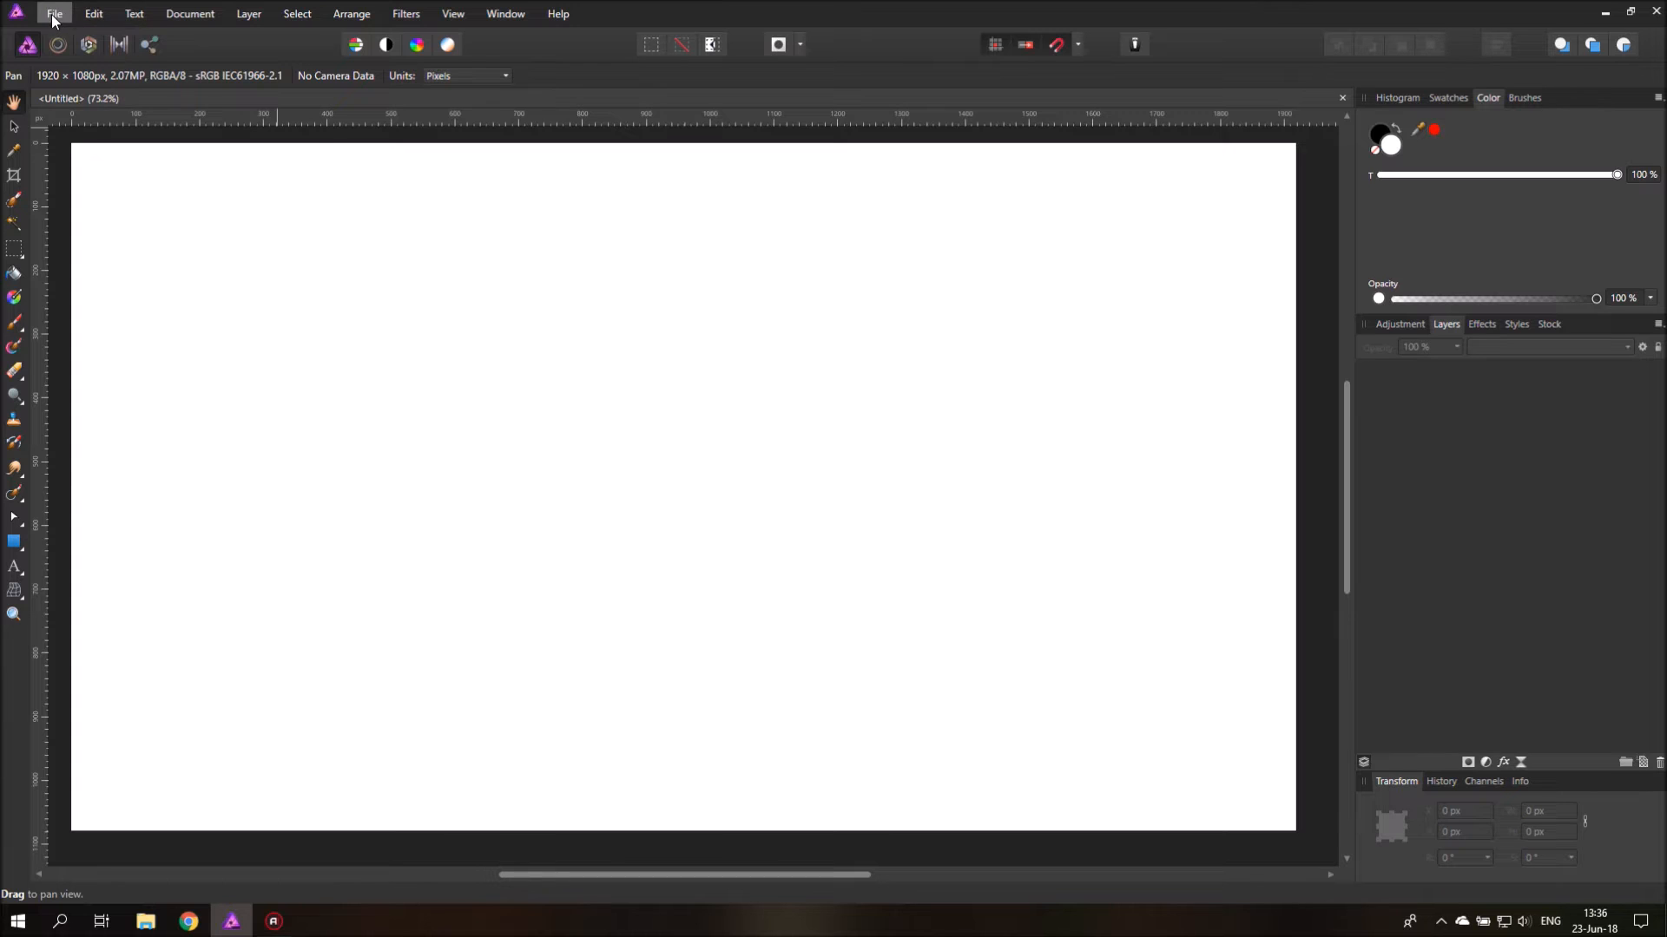
Step: Open the rope image and set the Flood Select Tool to Add mode
click(53, 14)
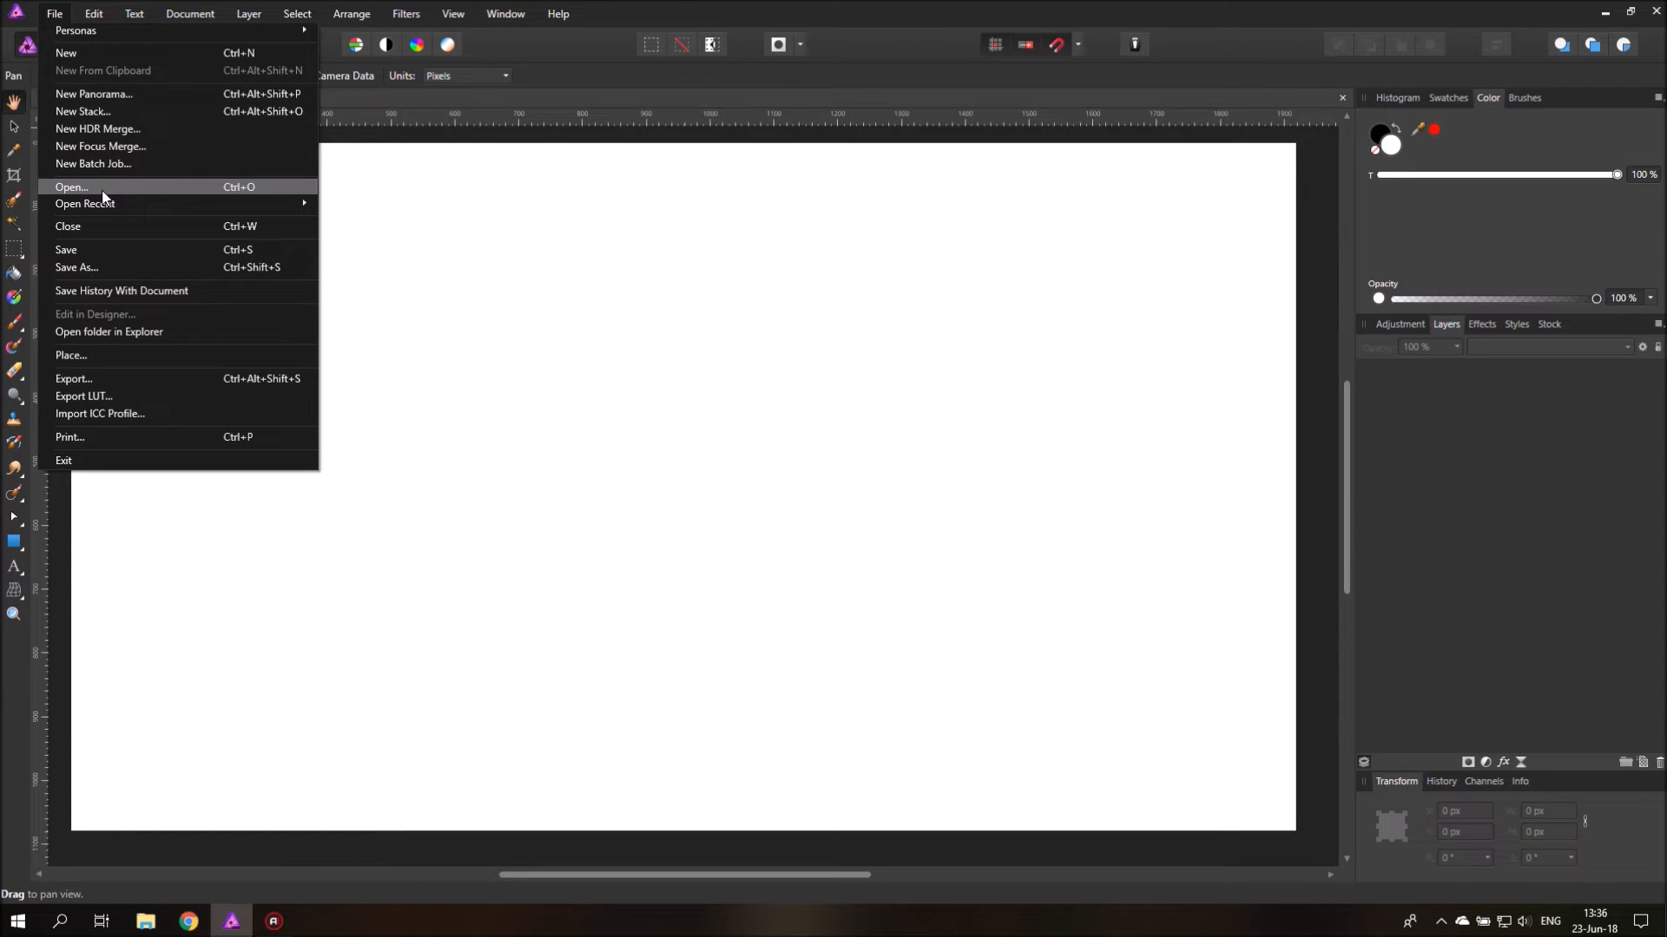
click(72, 187)
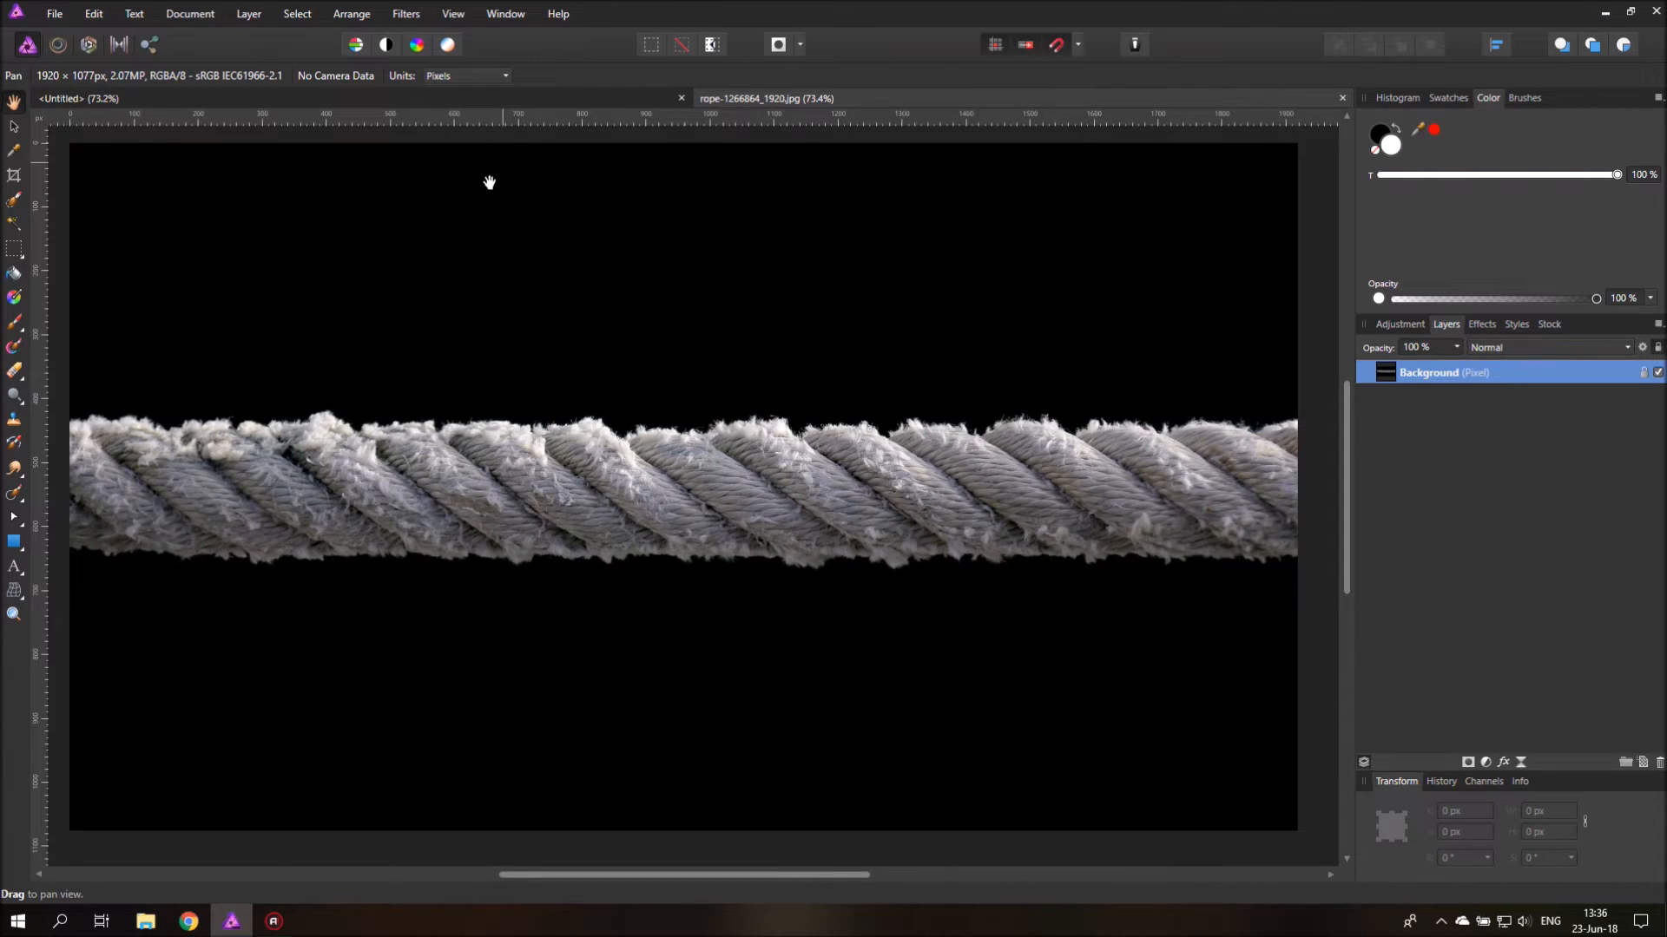
mouse_move(754, 386)
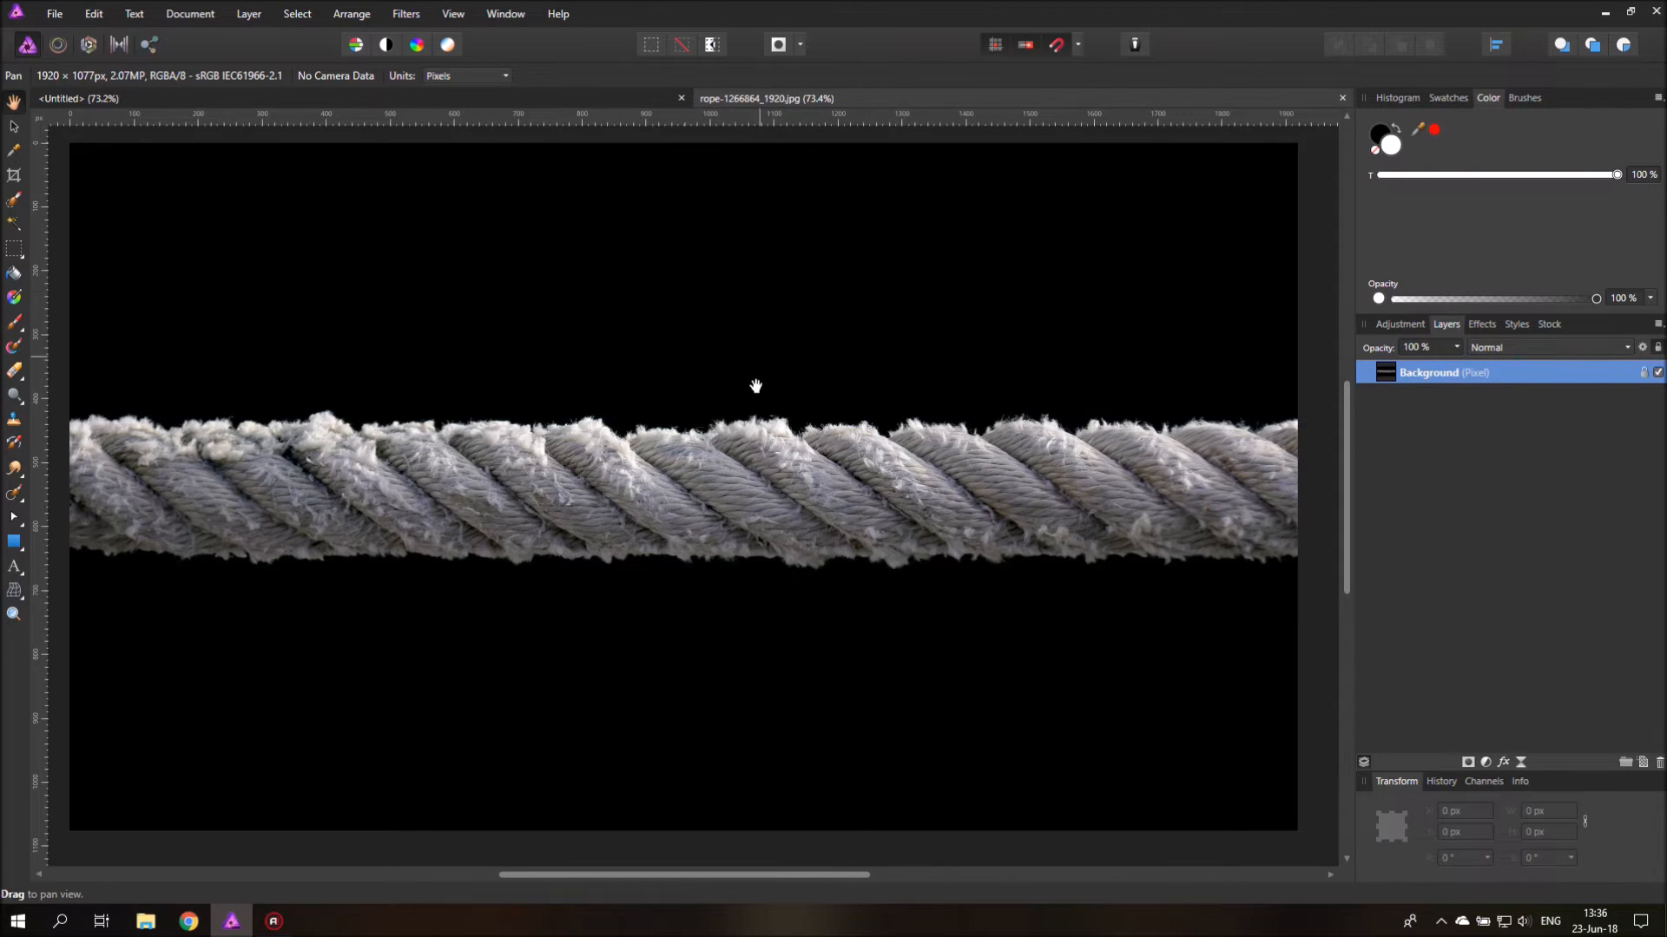
drag(755, 385, 710, 533)
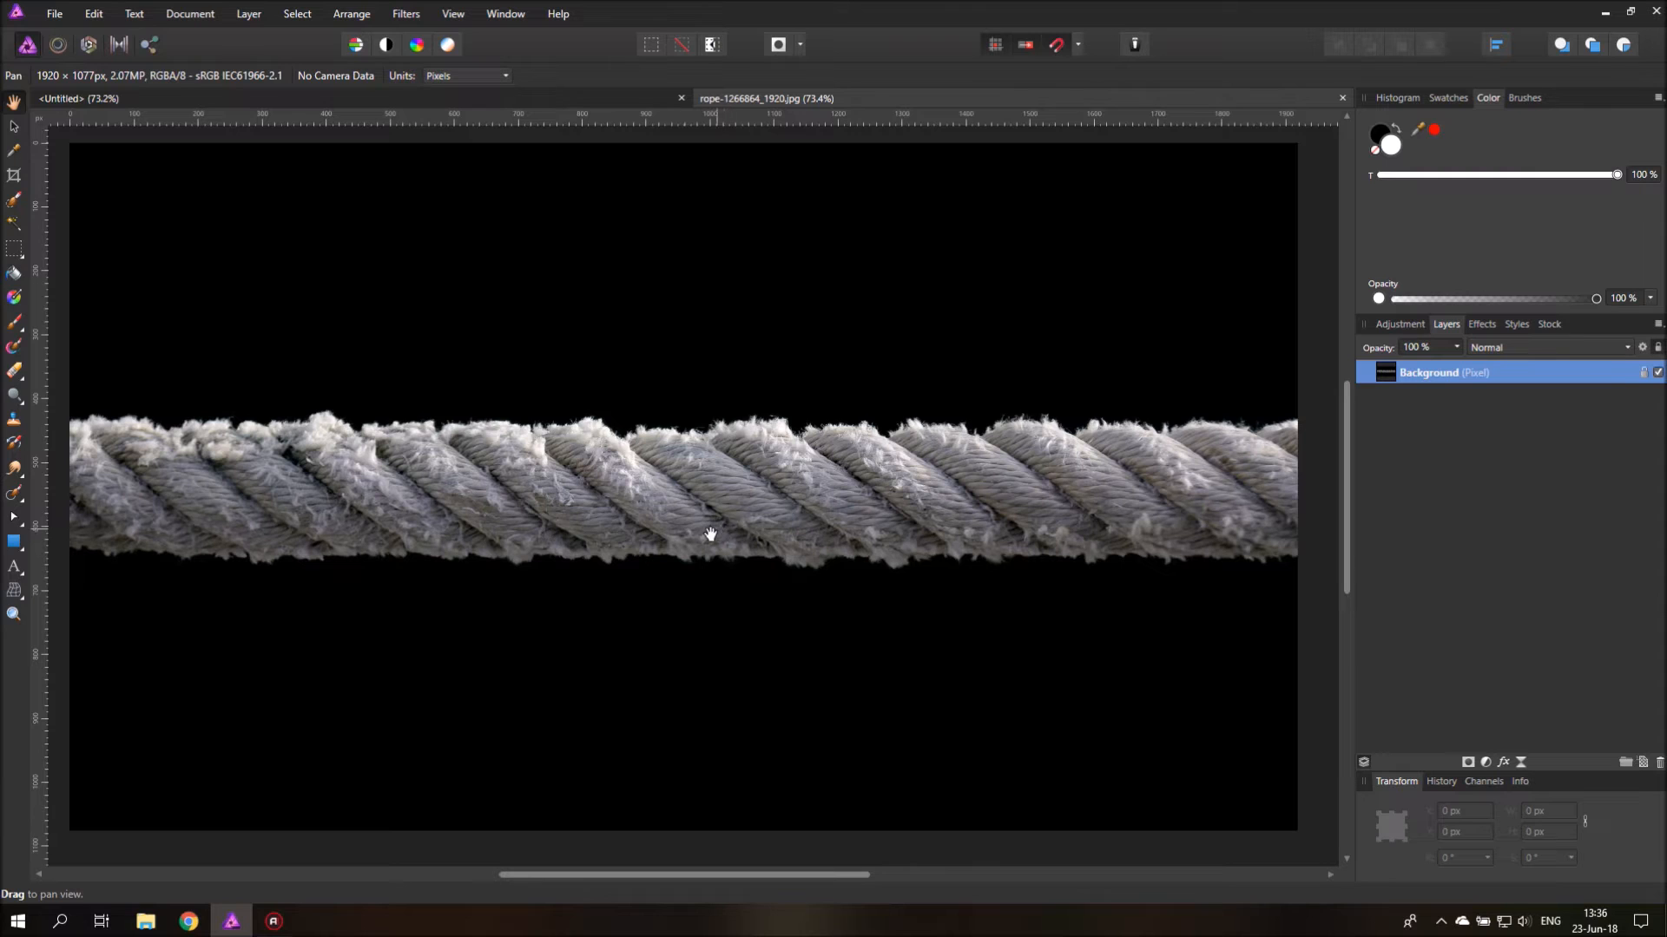
click(15, 223)
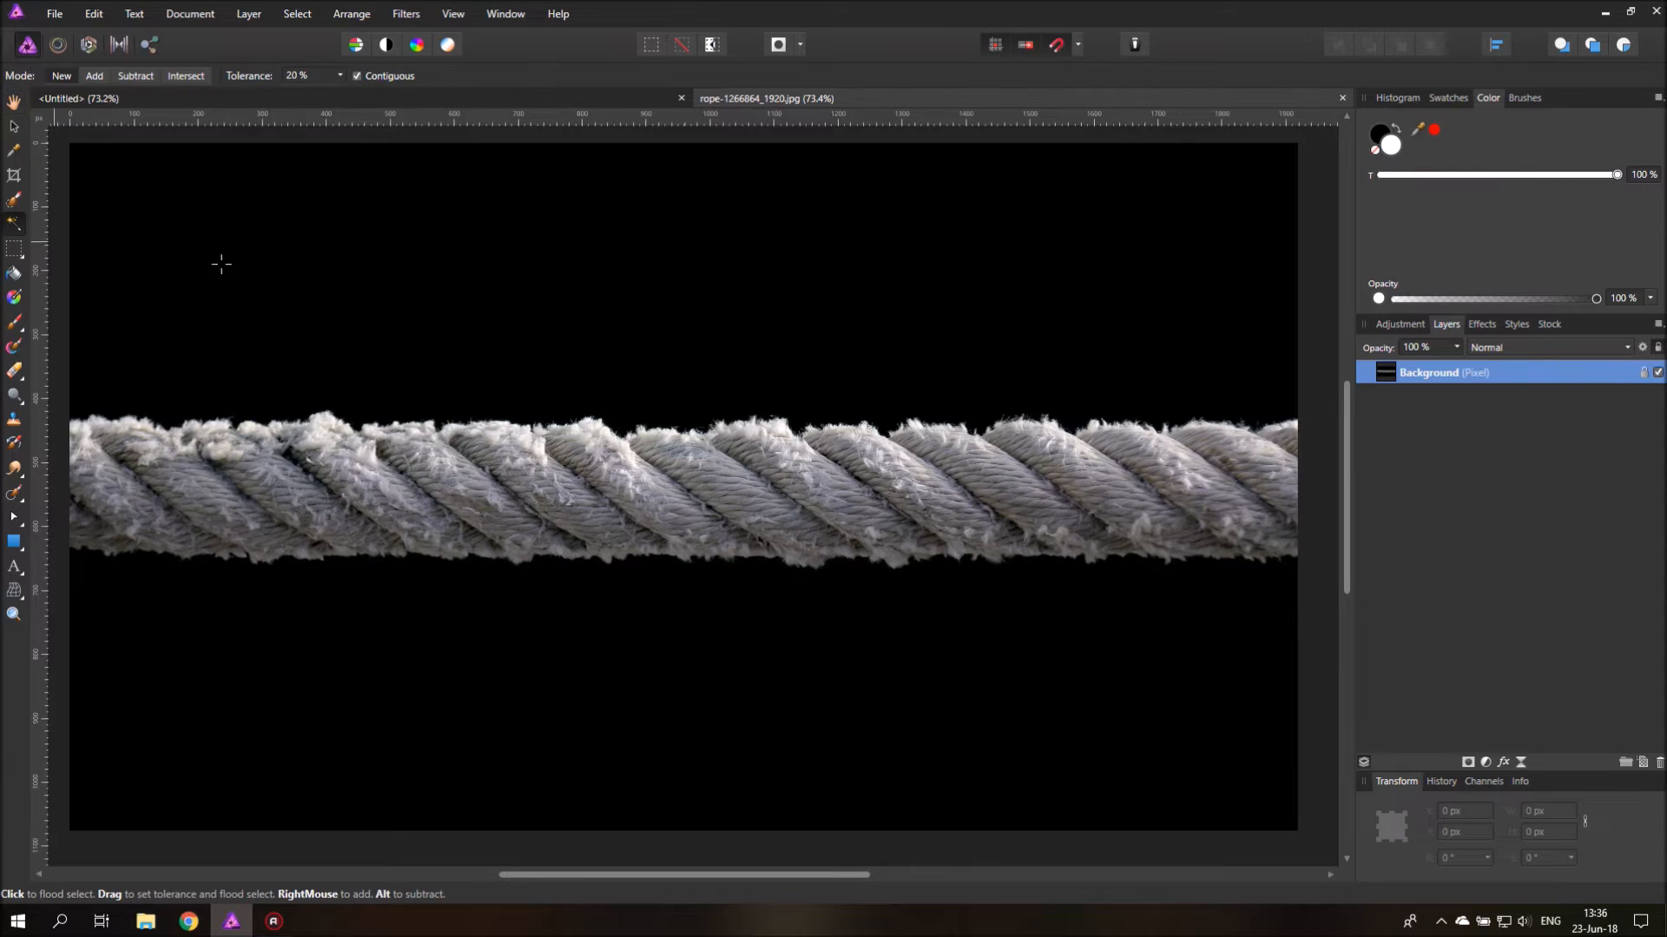
click(221, 264)
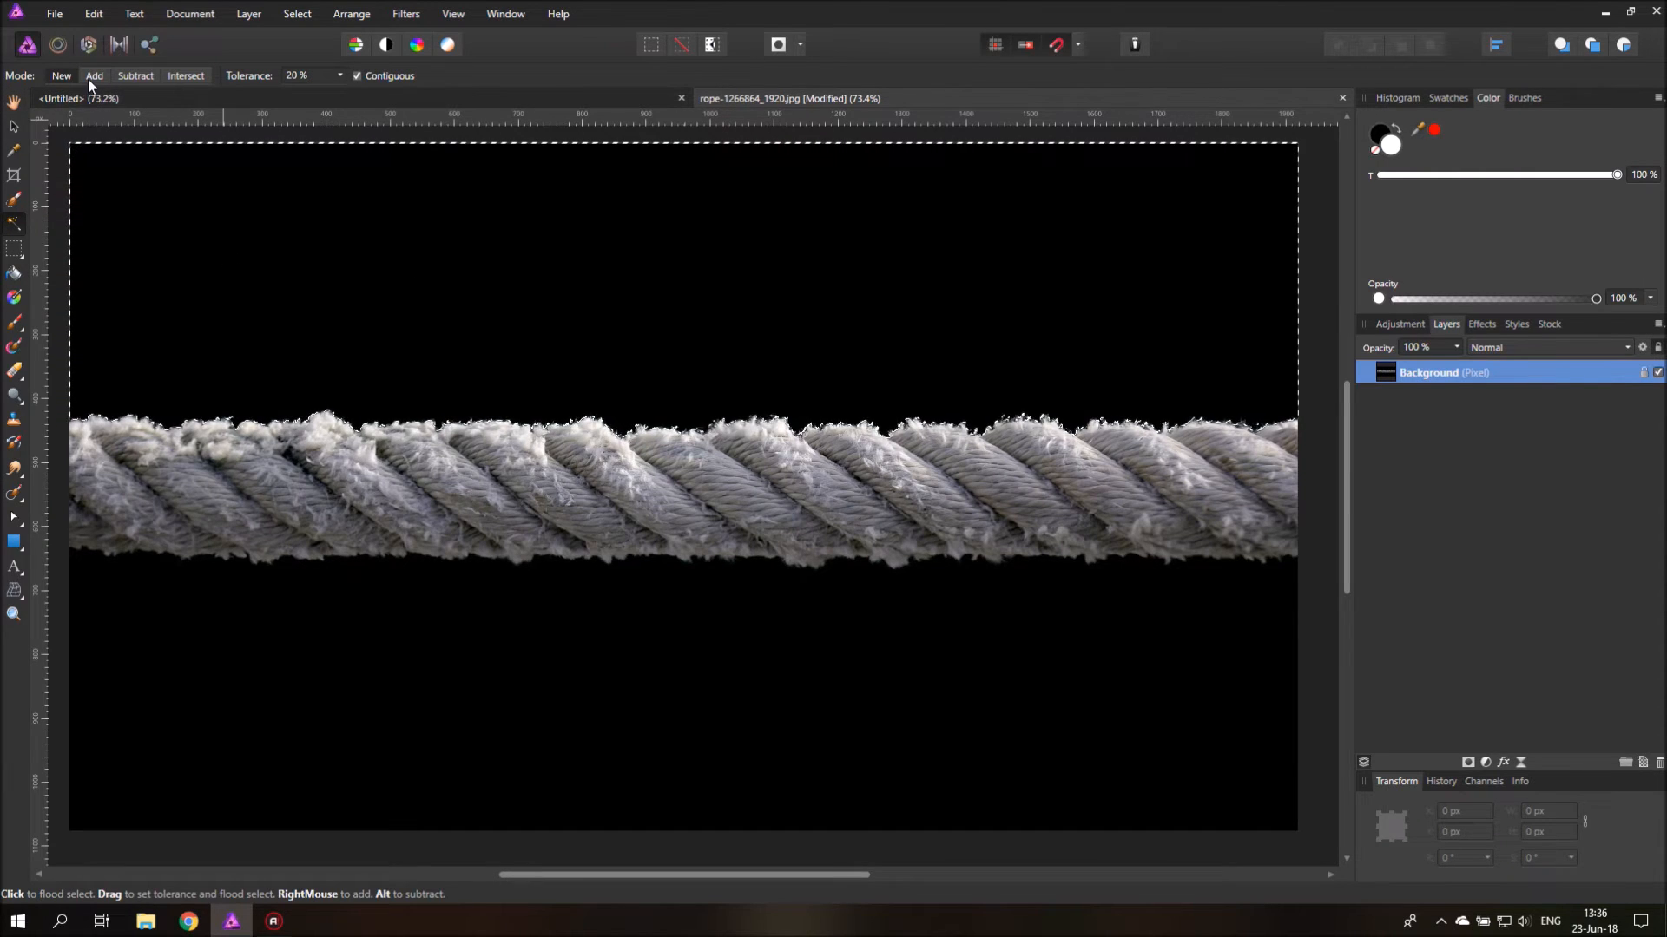
mouse_move(15, 223)
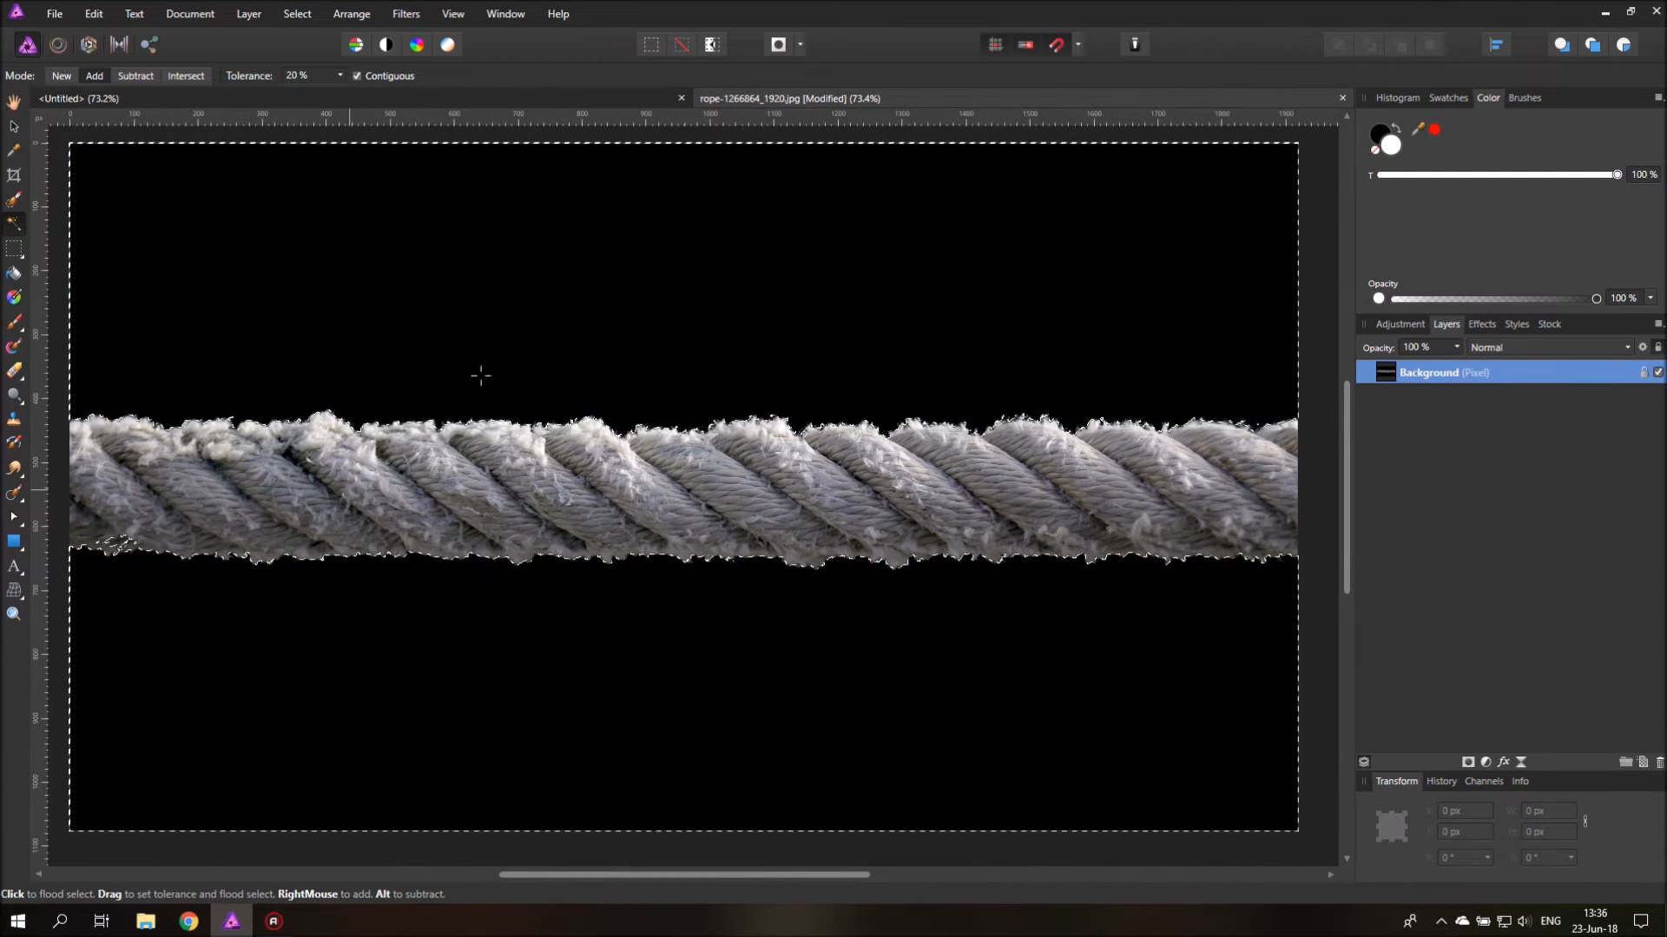
Step: Grow the selection by a 2 px radius with Select > Grow/Shrink
click(296, 14)
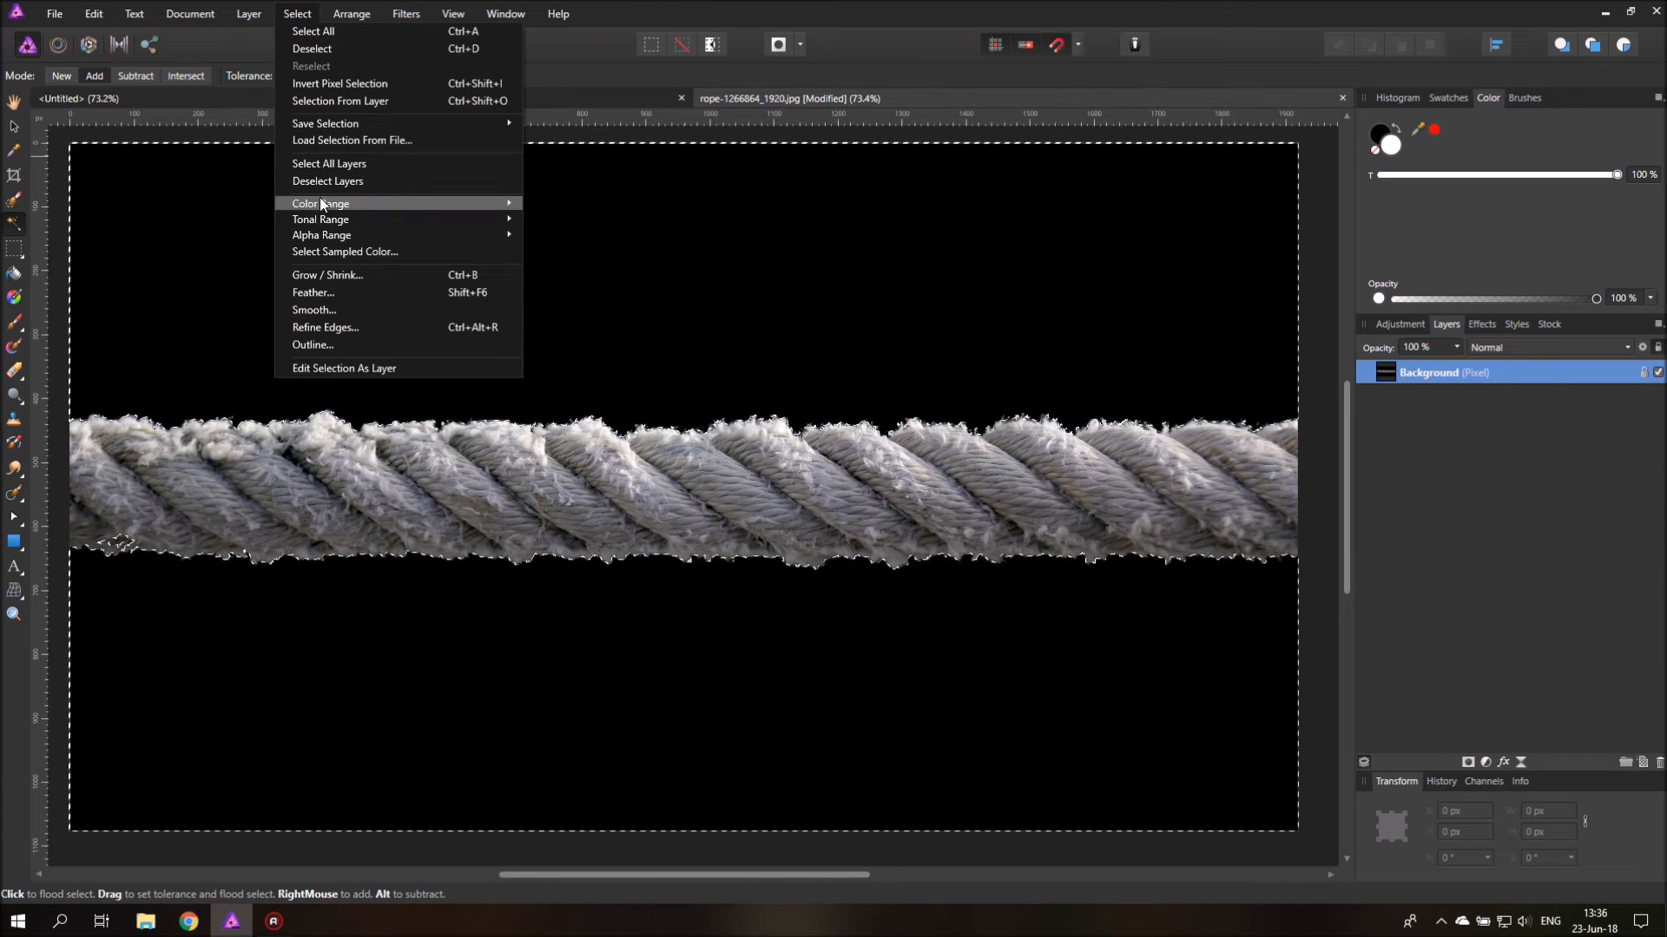
click(327, 274)
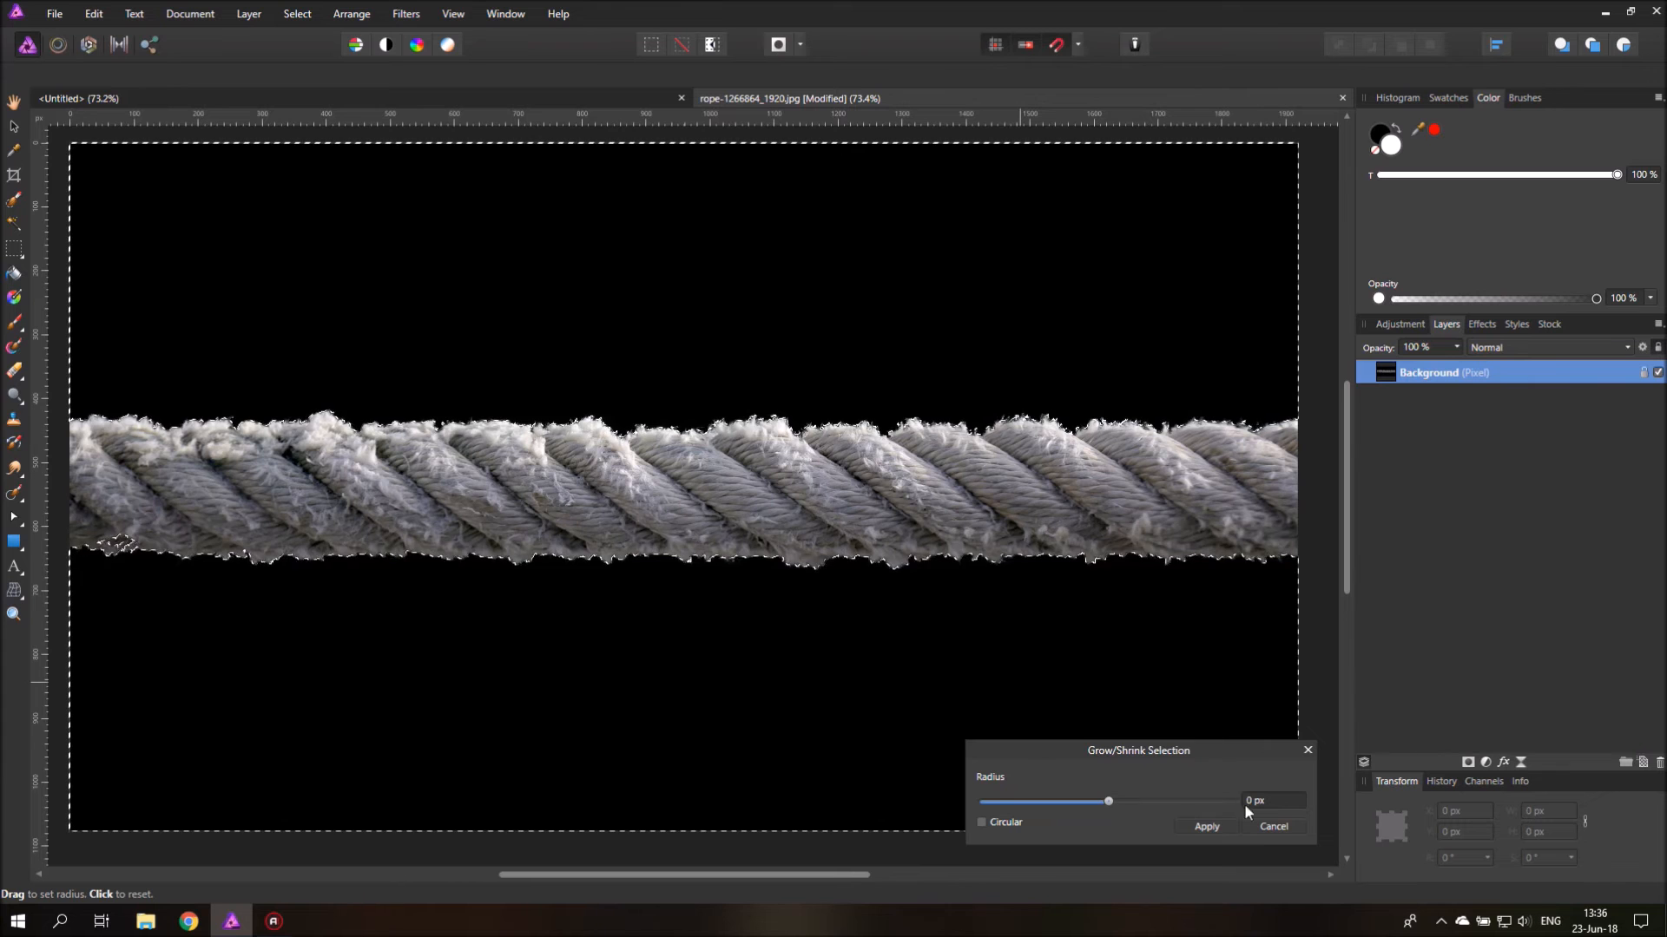
click(1270, 801)
text(2)
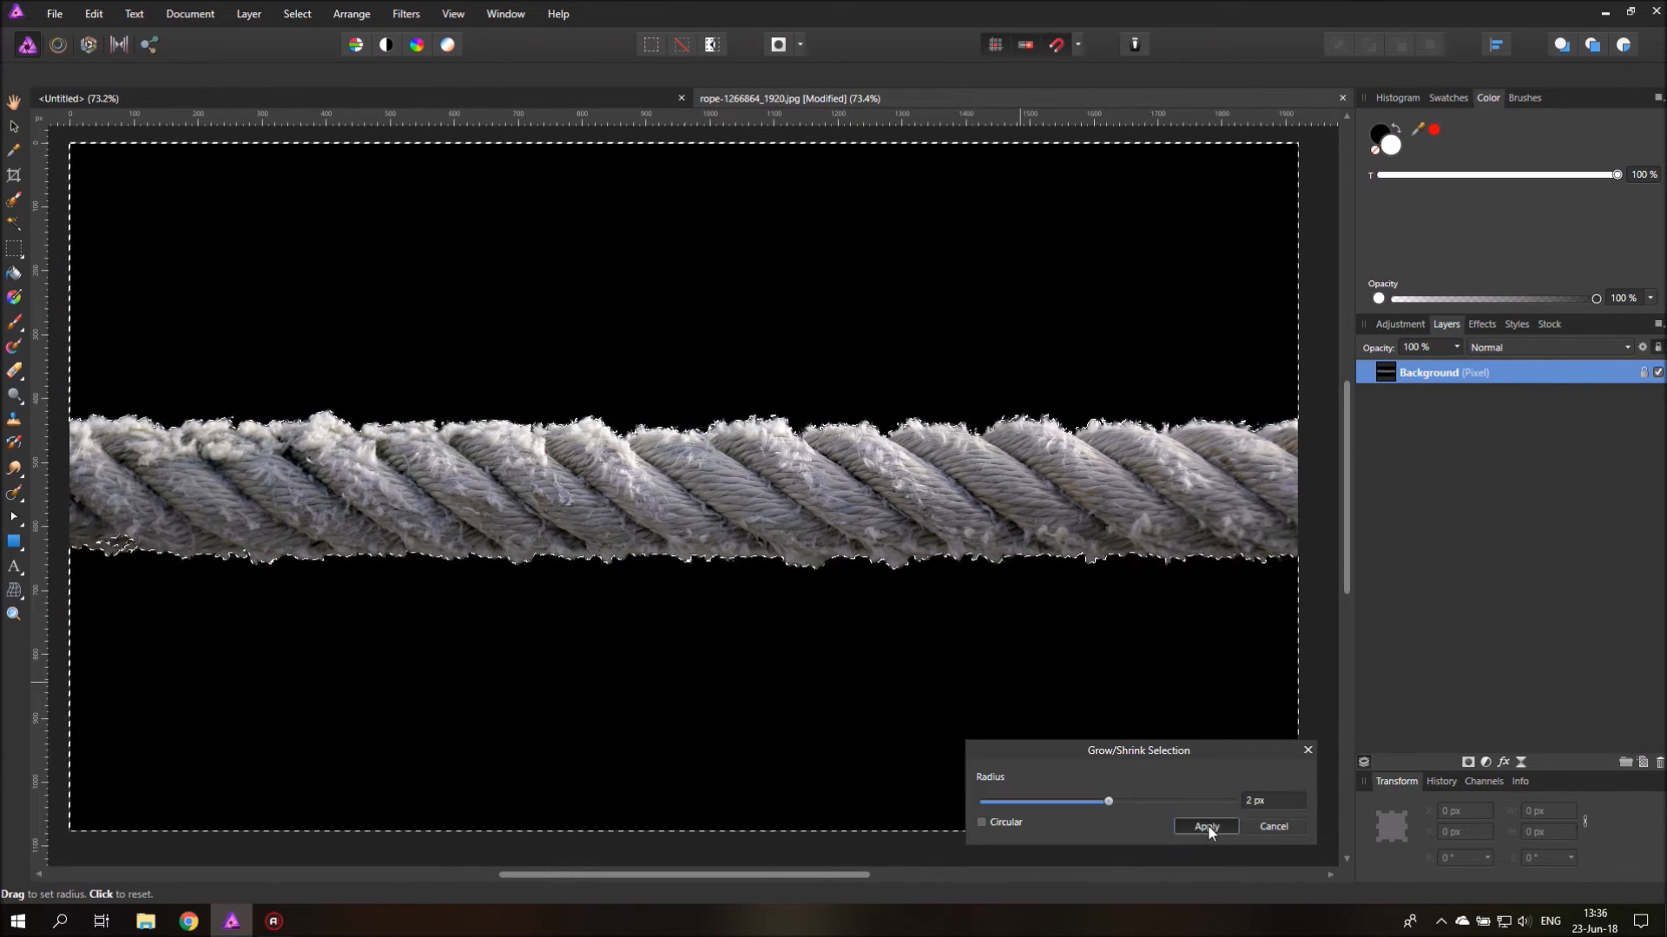
click(1204, 827)
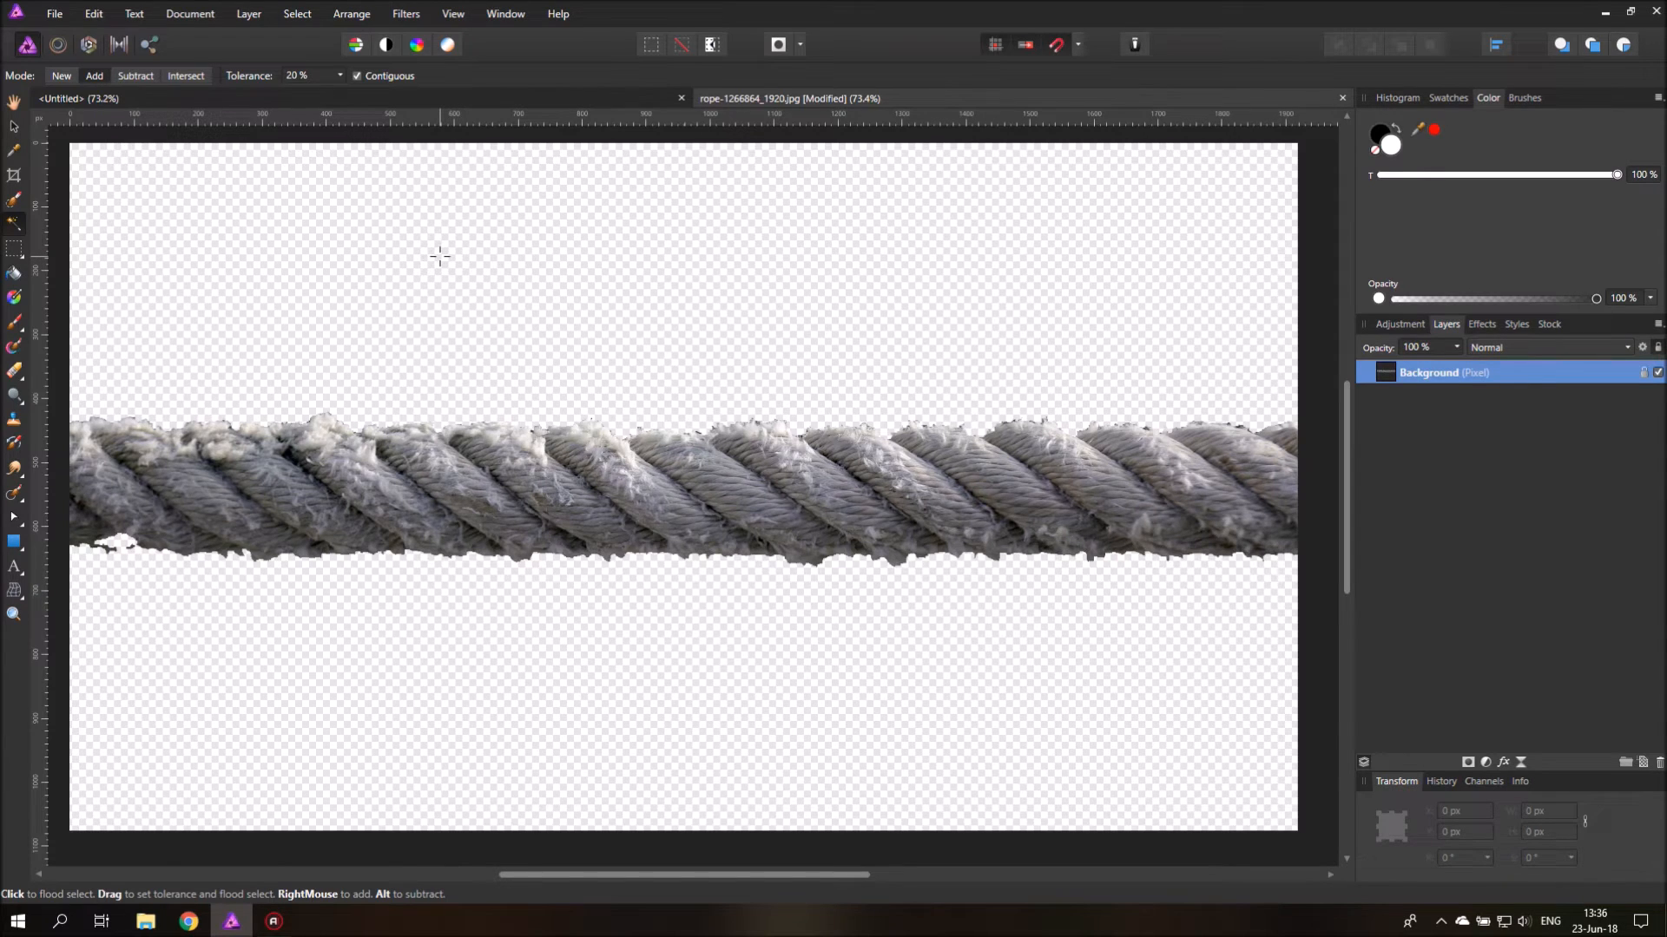
mouse_move(14, 252)
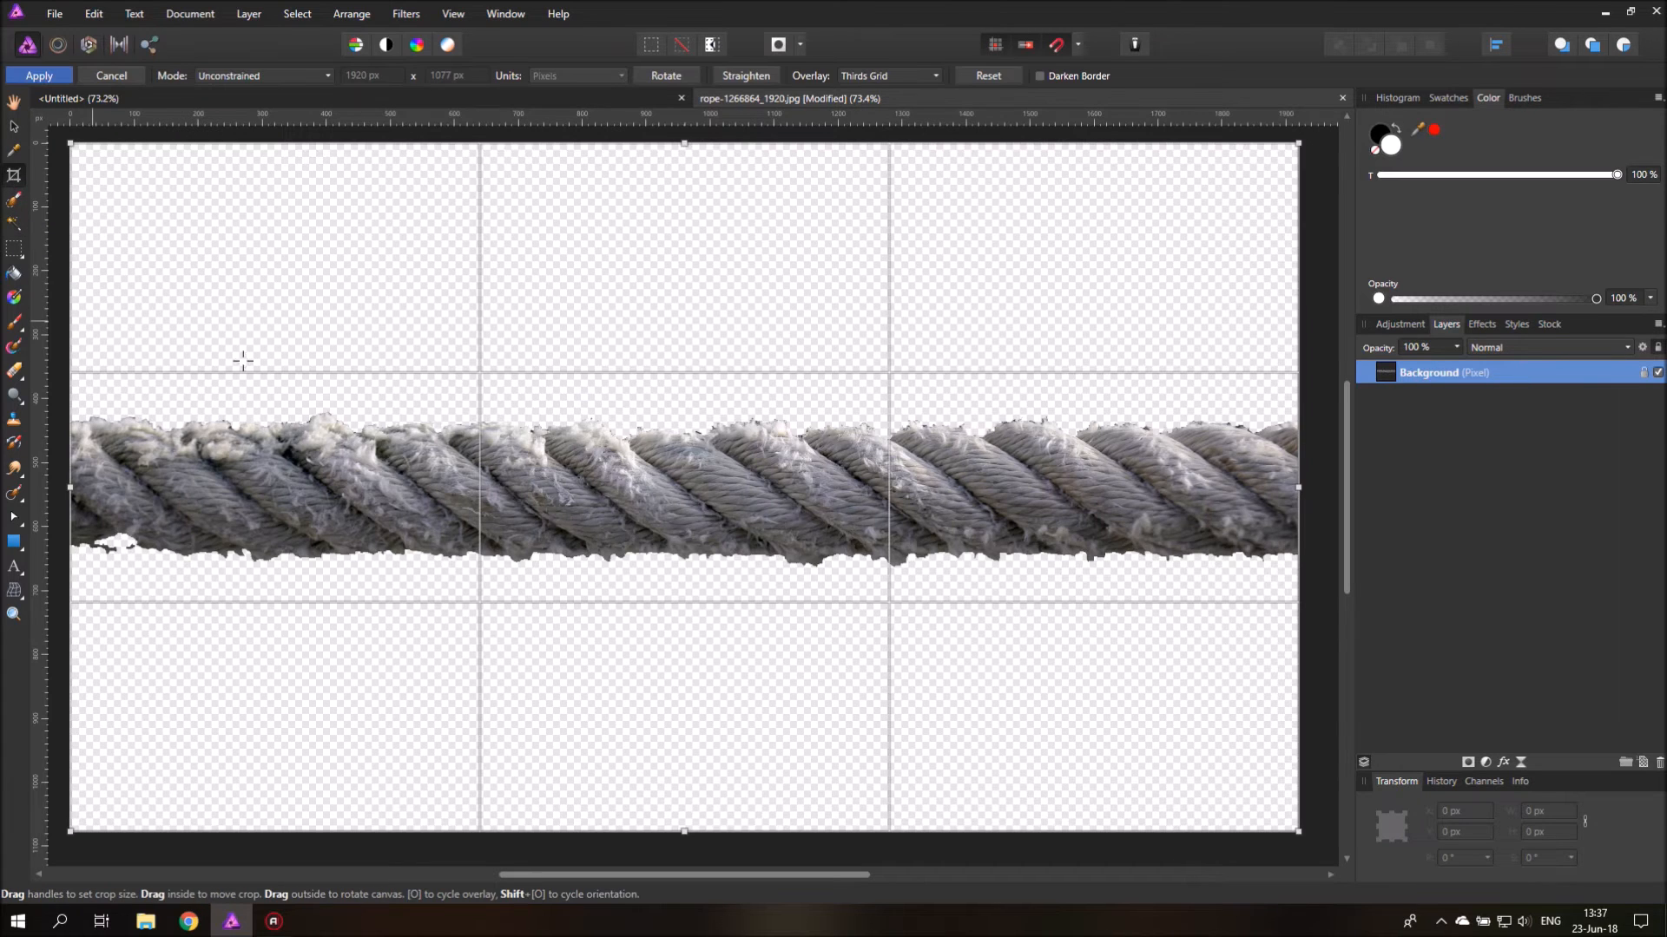
Step: Crop the rope image to a 1:1 square centred on the rope strands
click(261, 76)
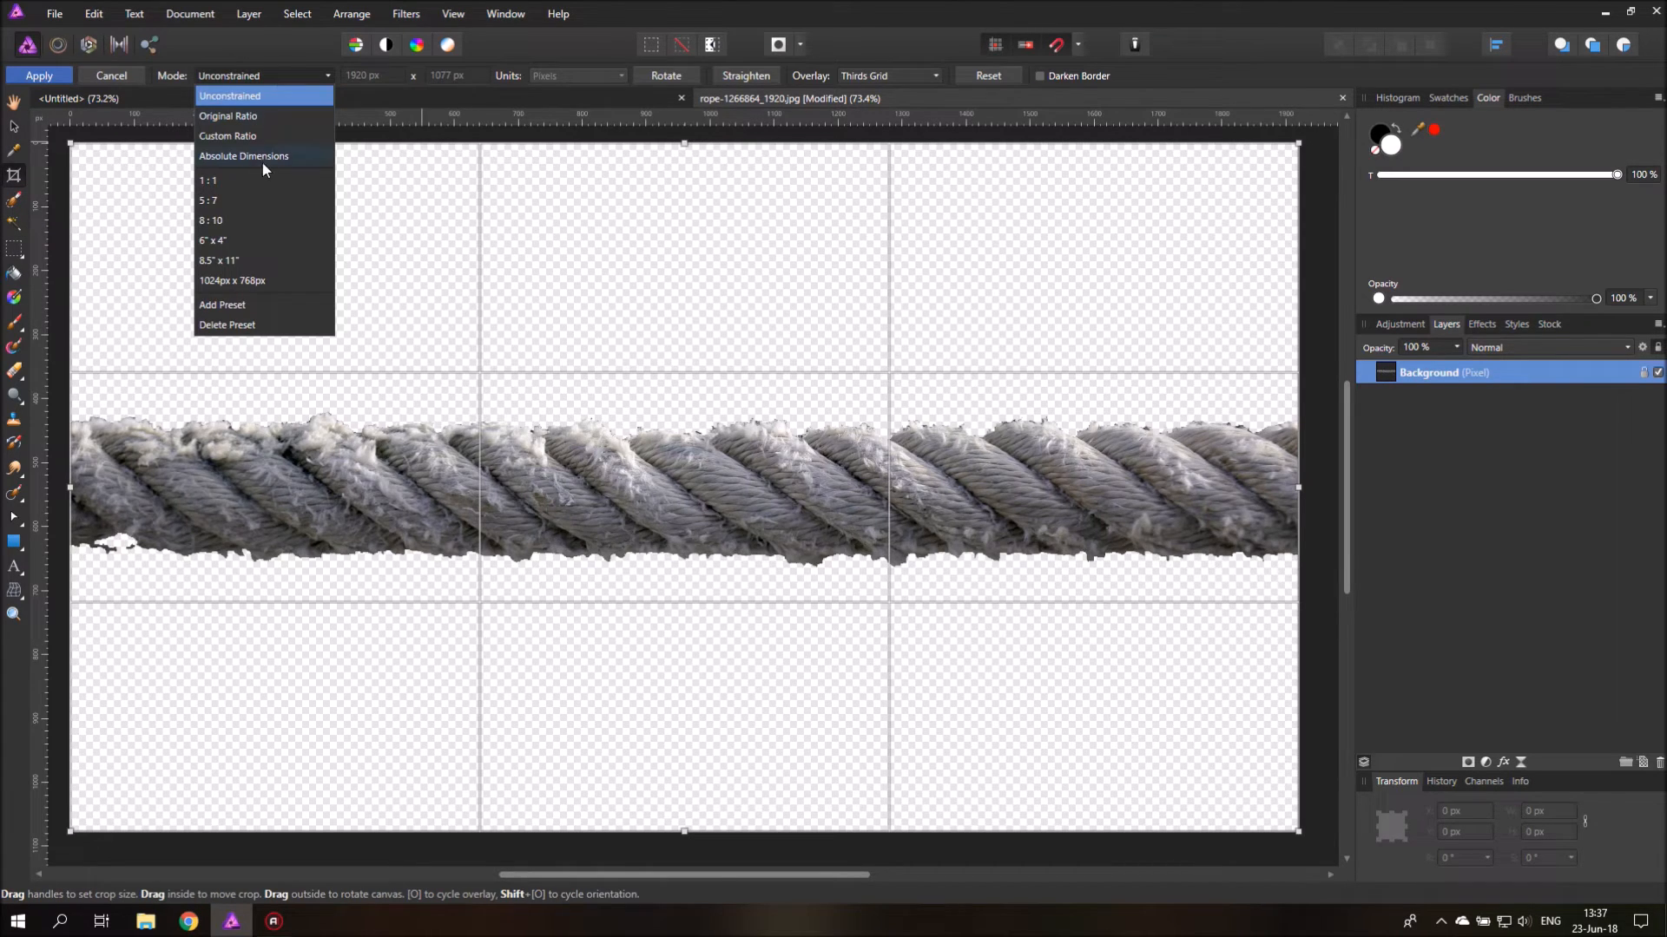
click(209, 180)
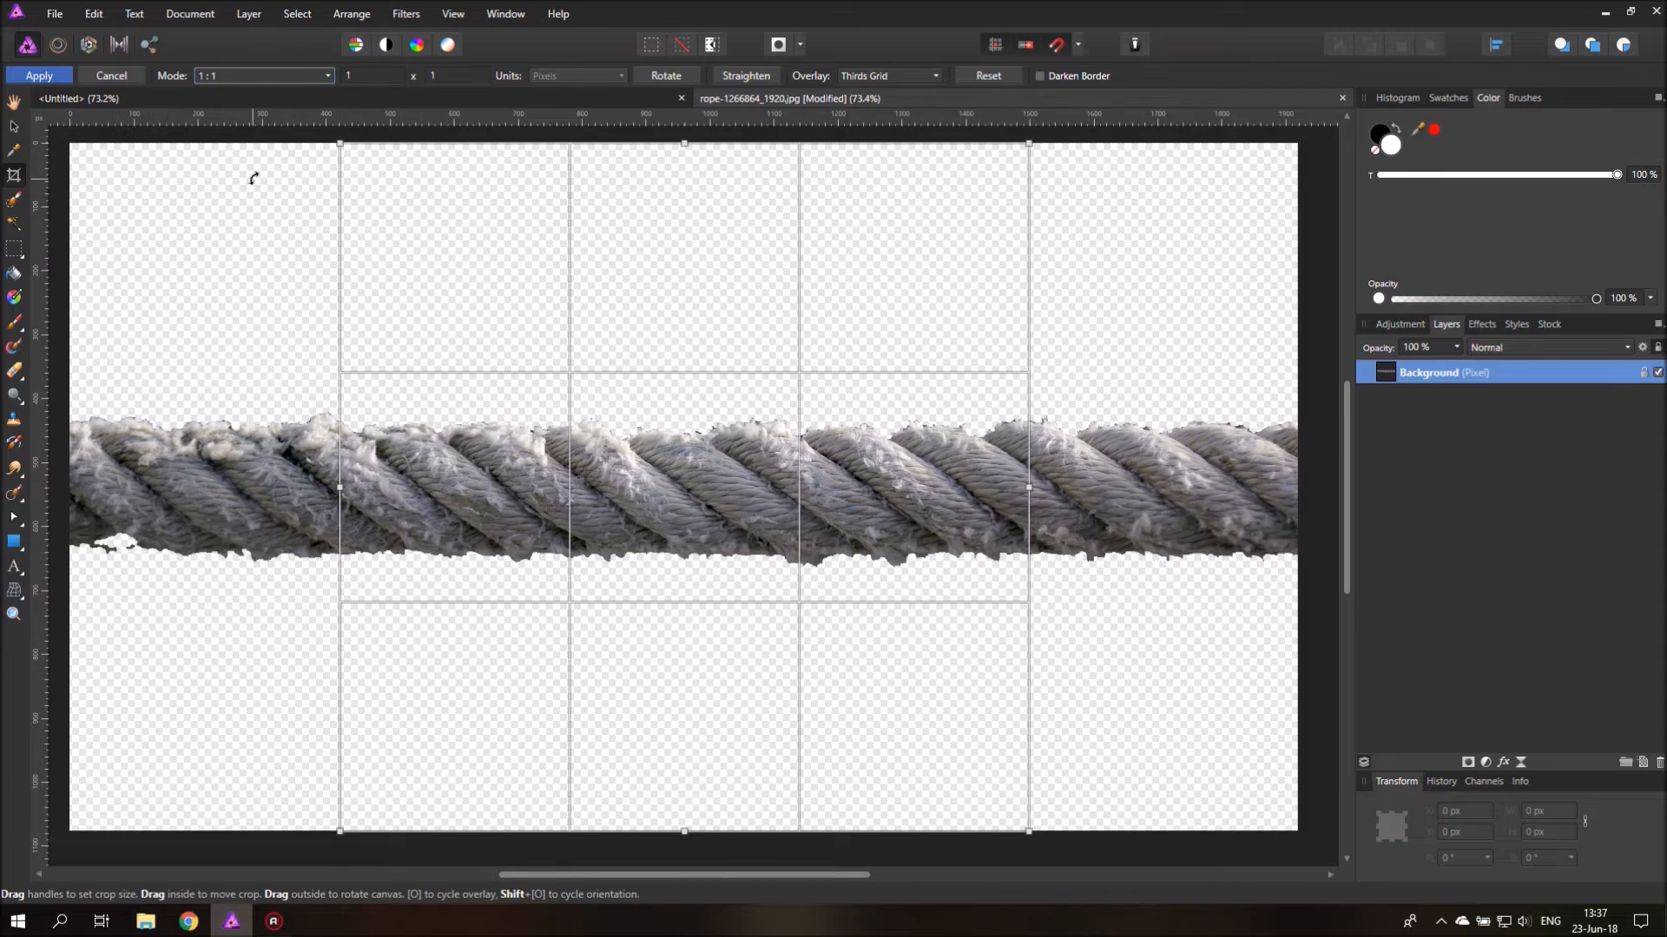
drag(340, 143, 520, 326)
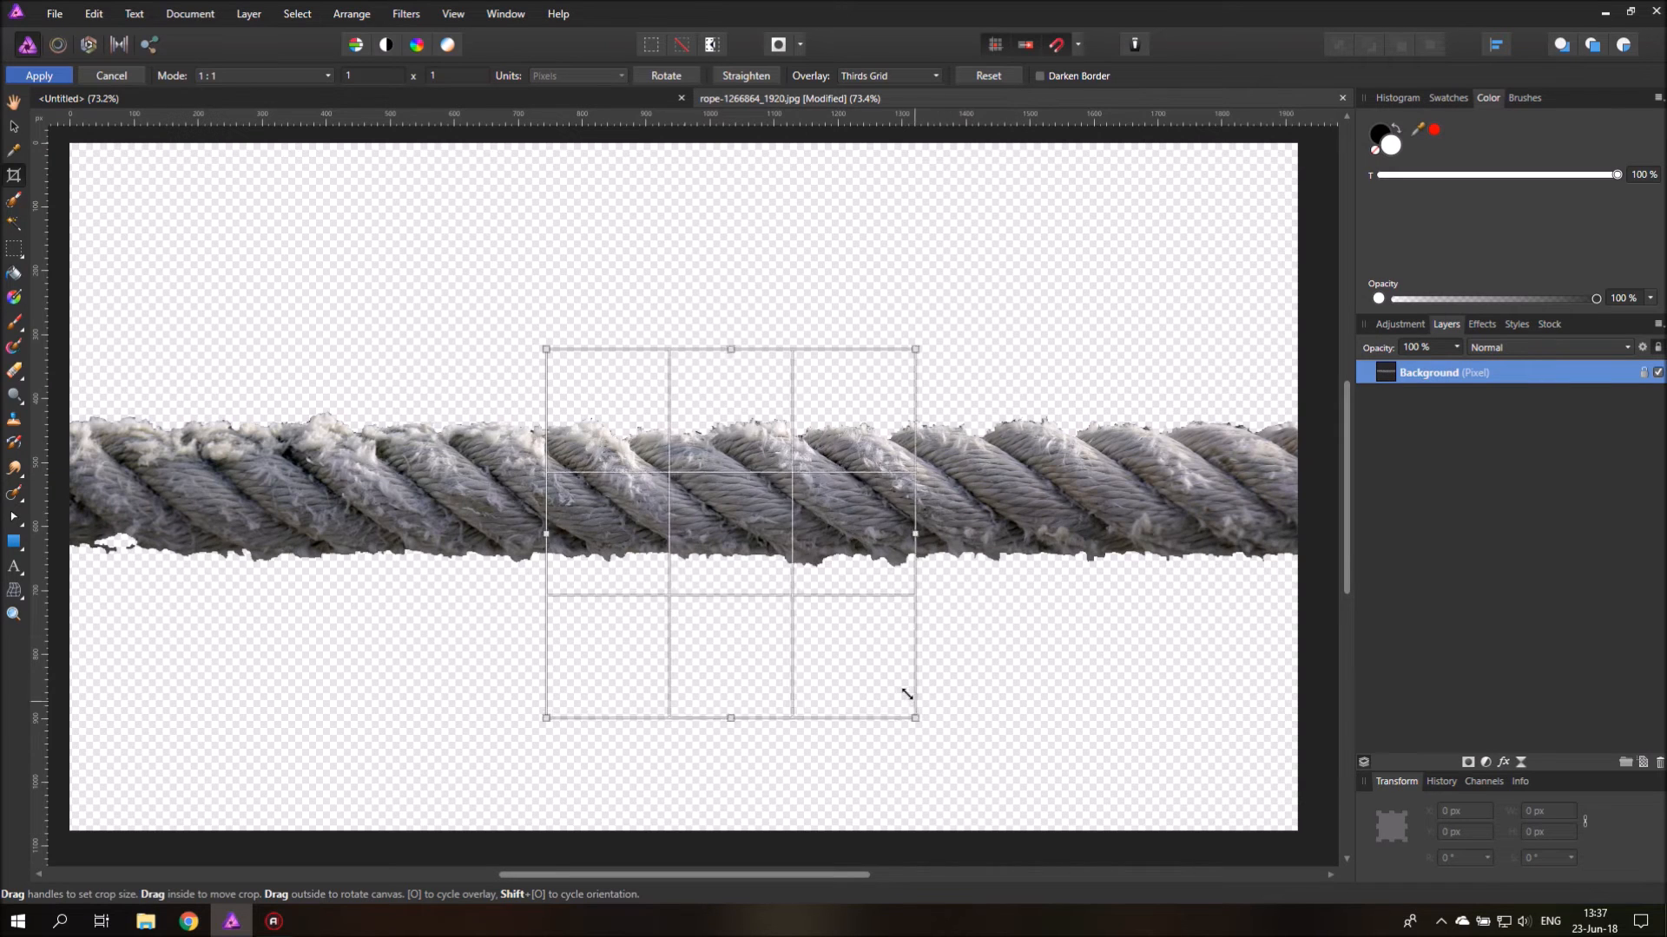
drag(914, 718, 858, 659)
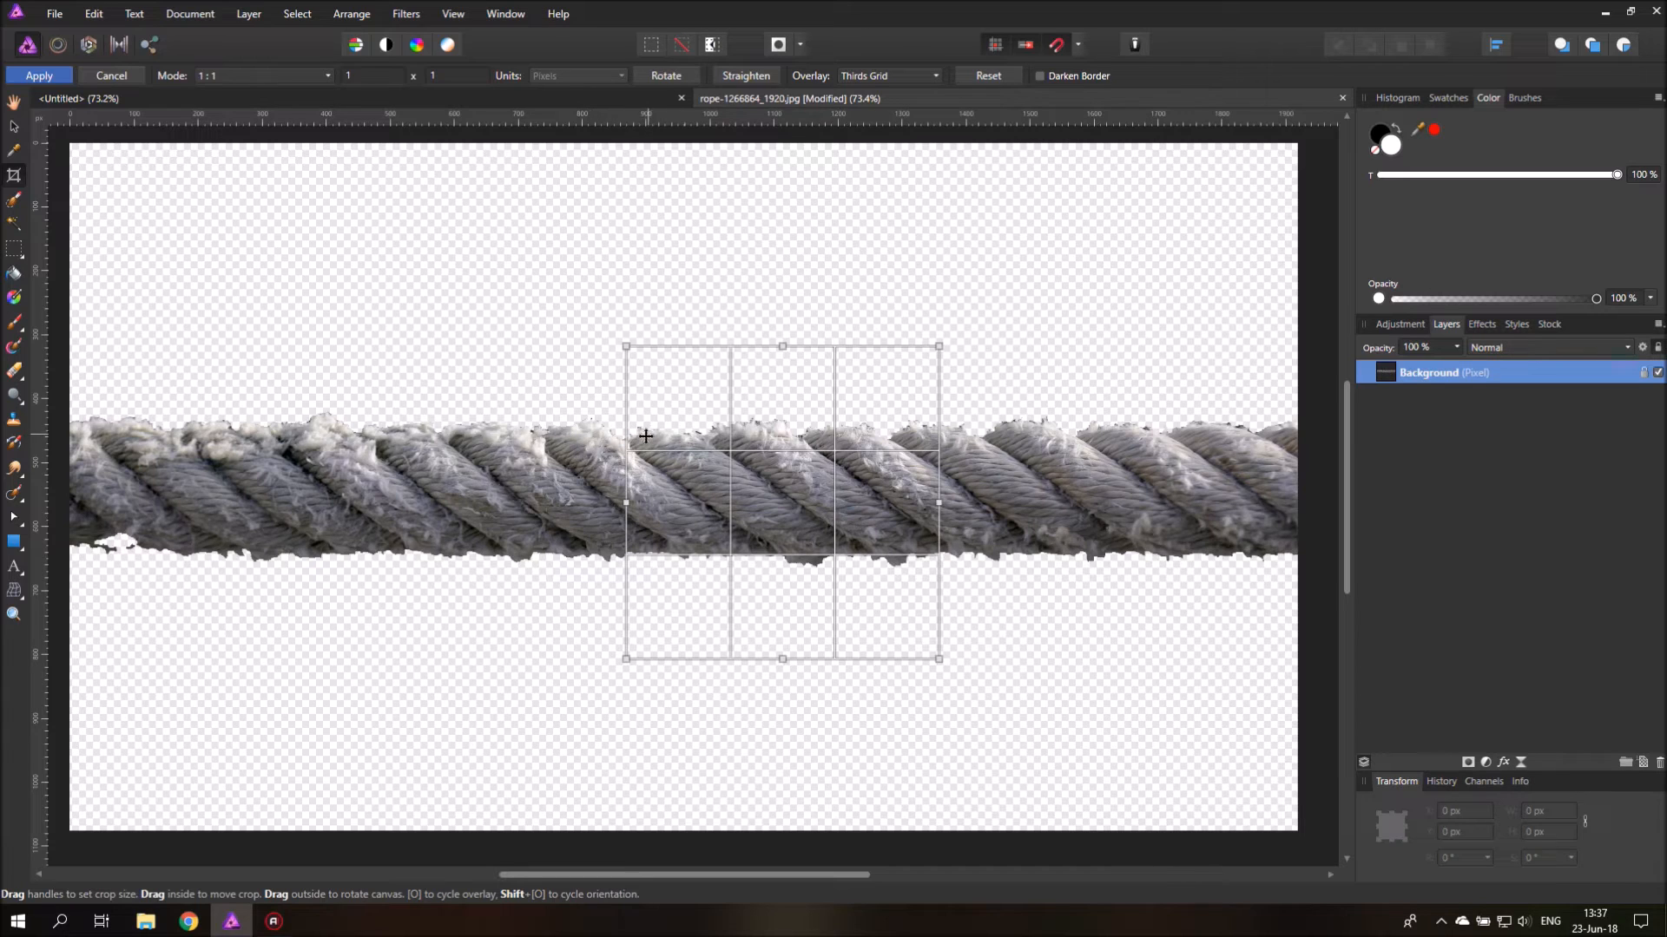
mouse_move(887, 450)
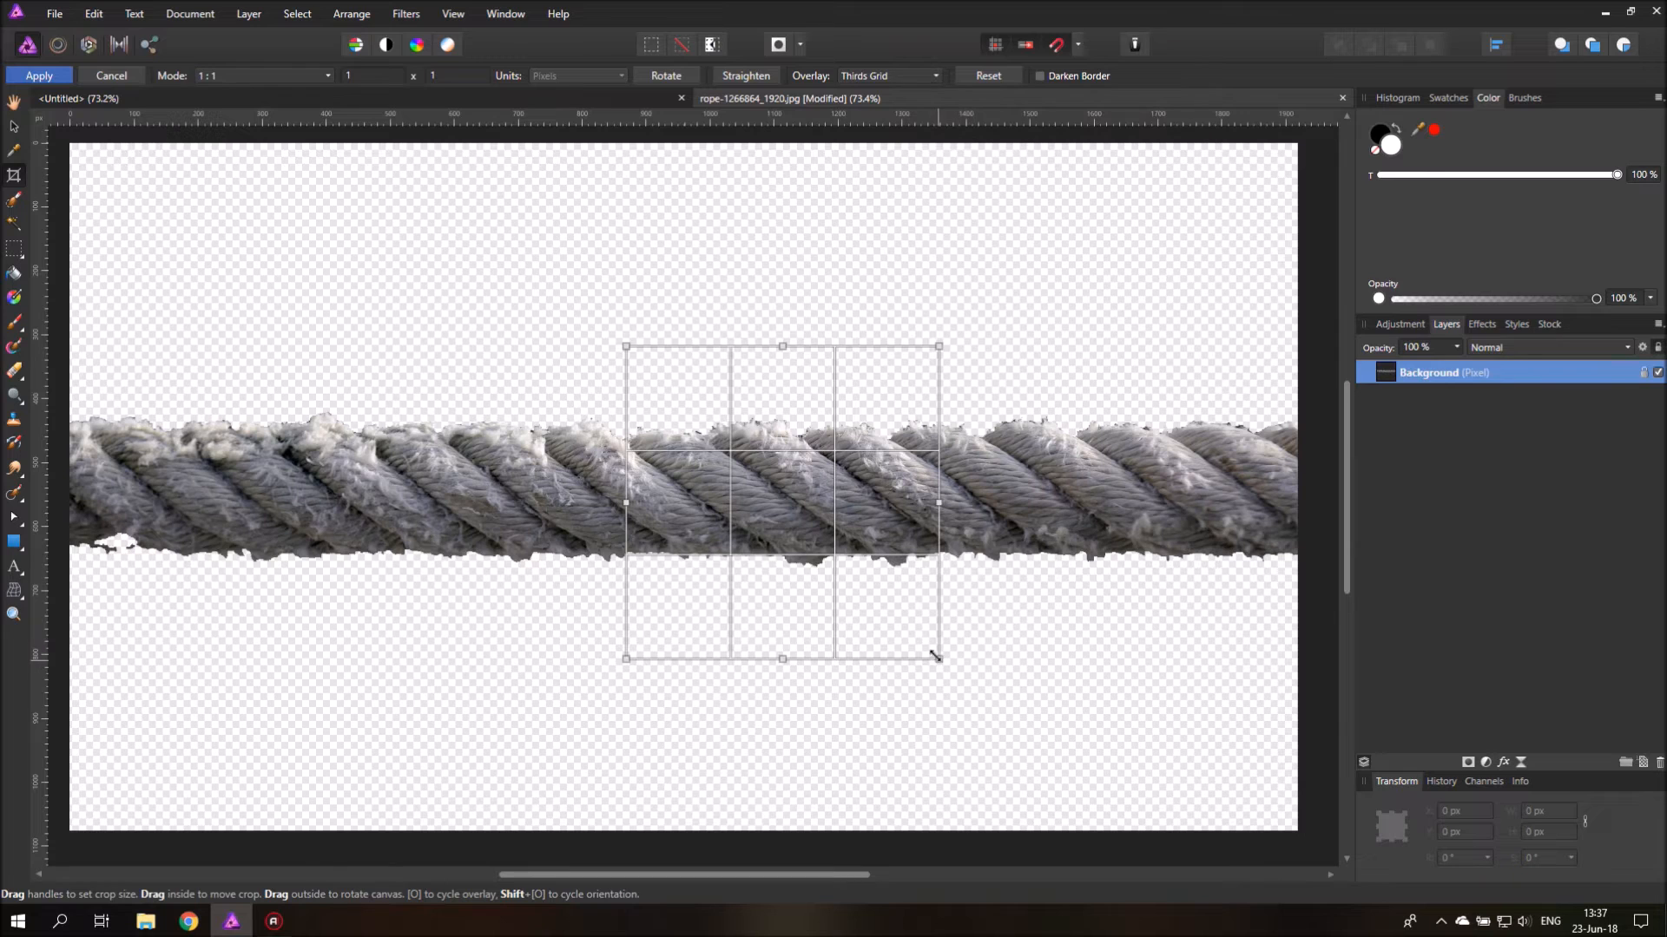
drag(937, 657, 890, 611)
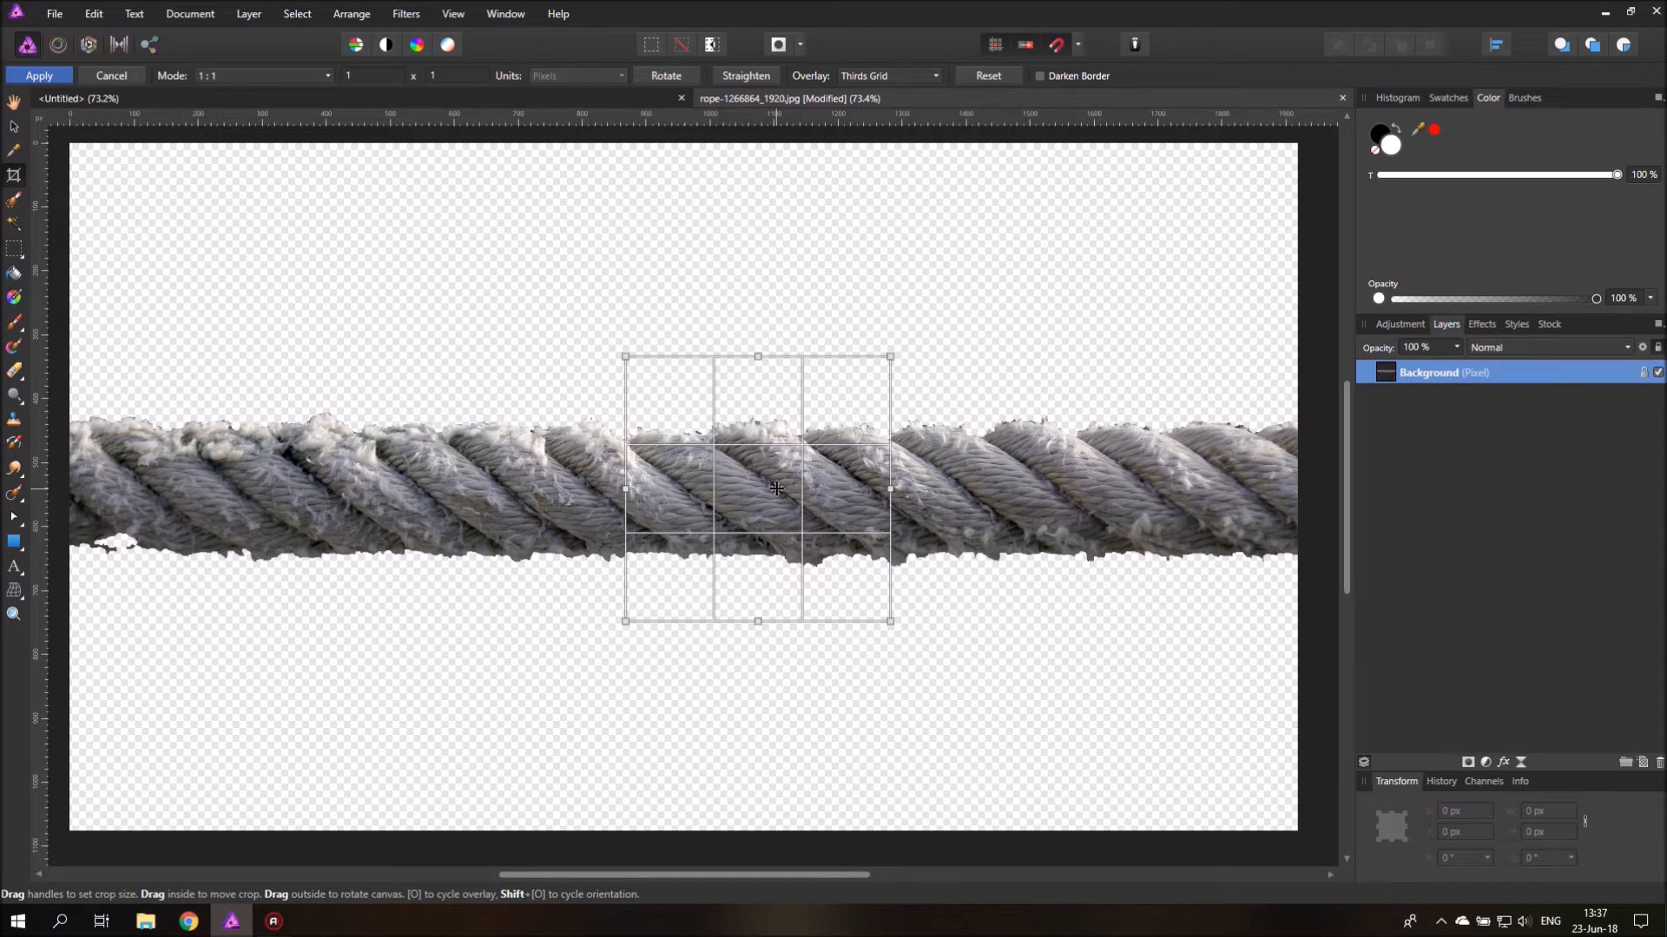
drag(757, 488, 750, 487)
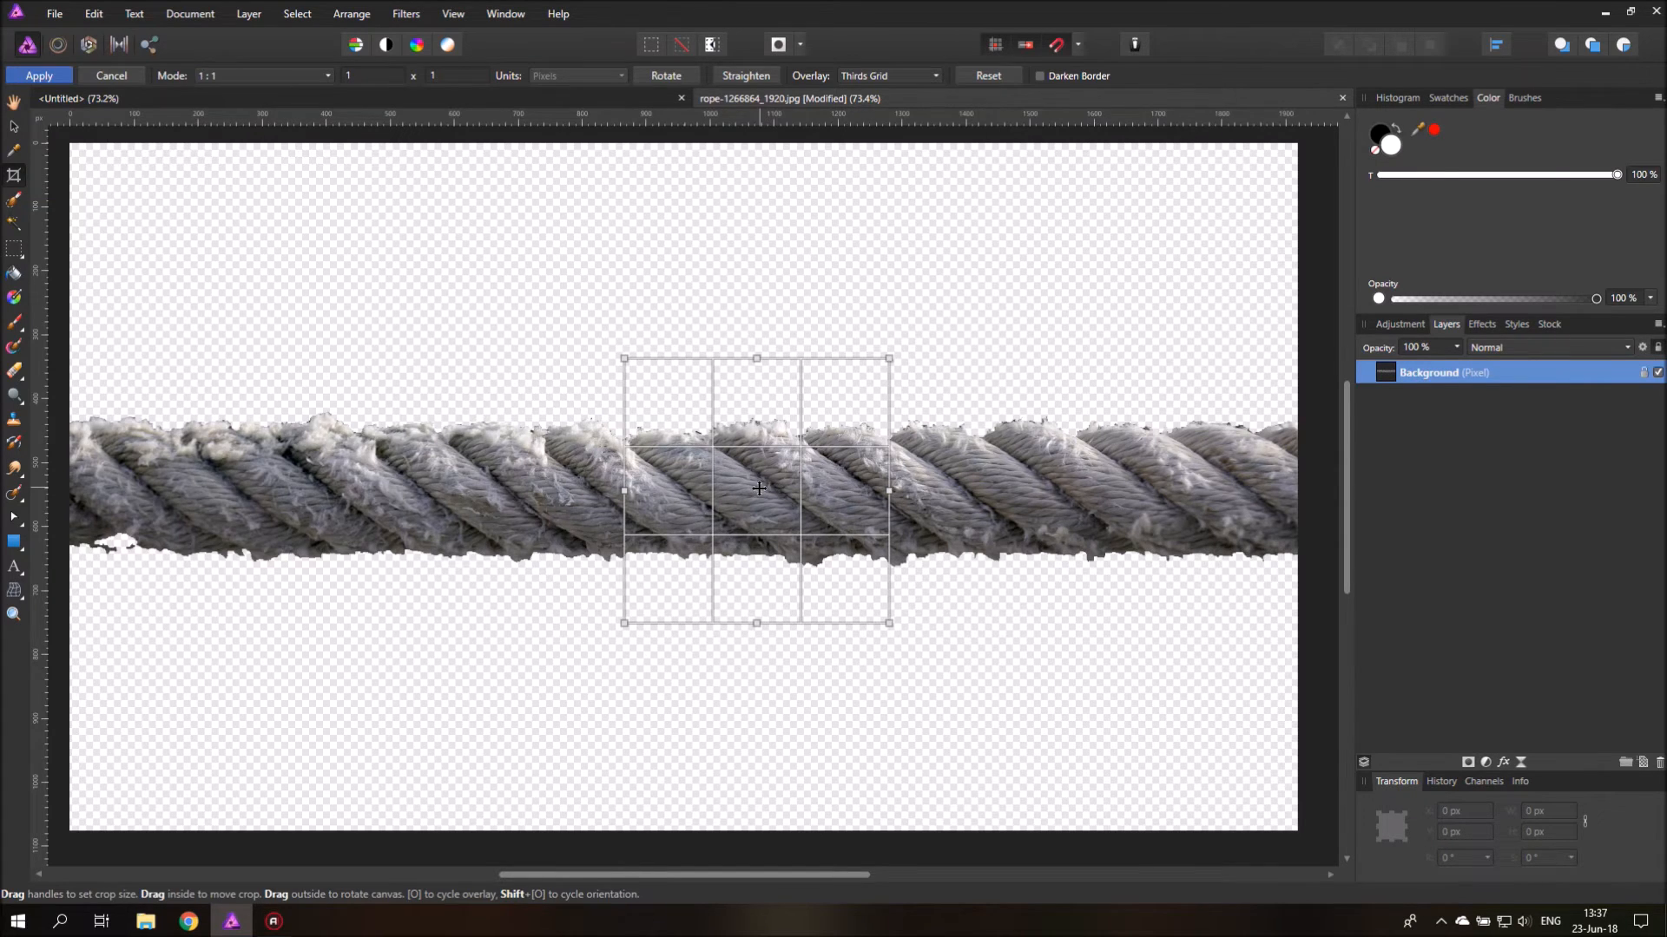
click(39, 75)
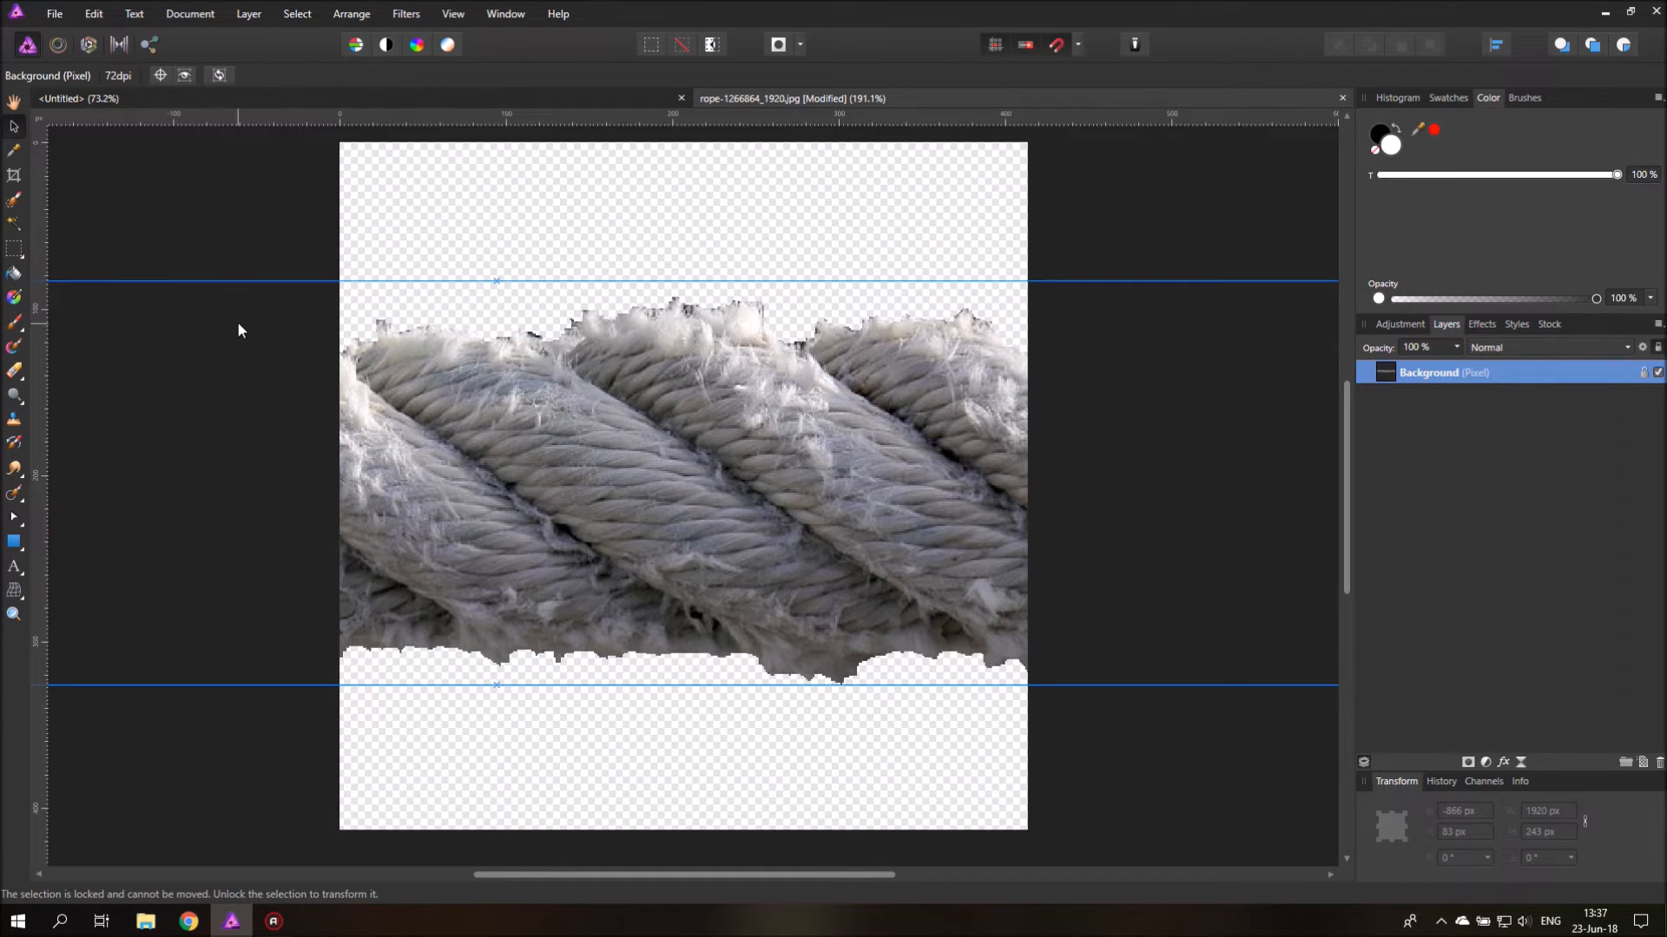
mouse_move(715, 519)
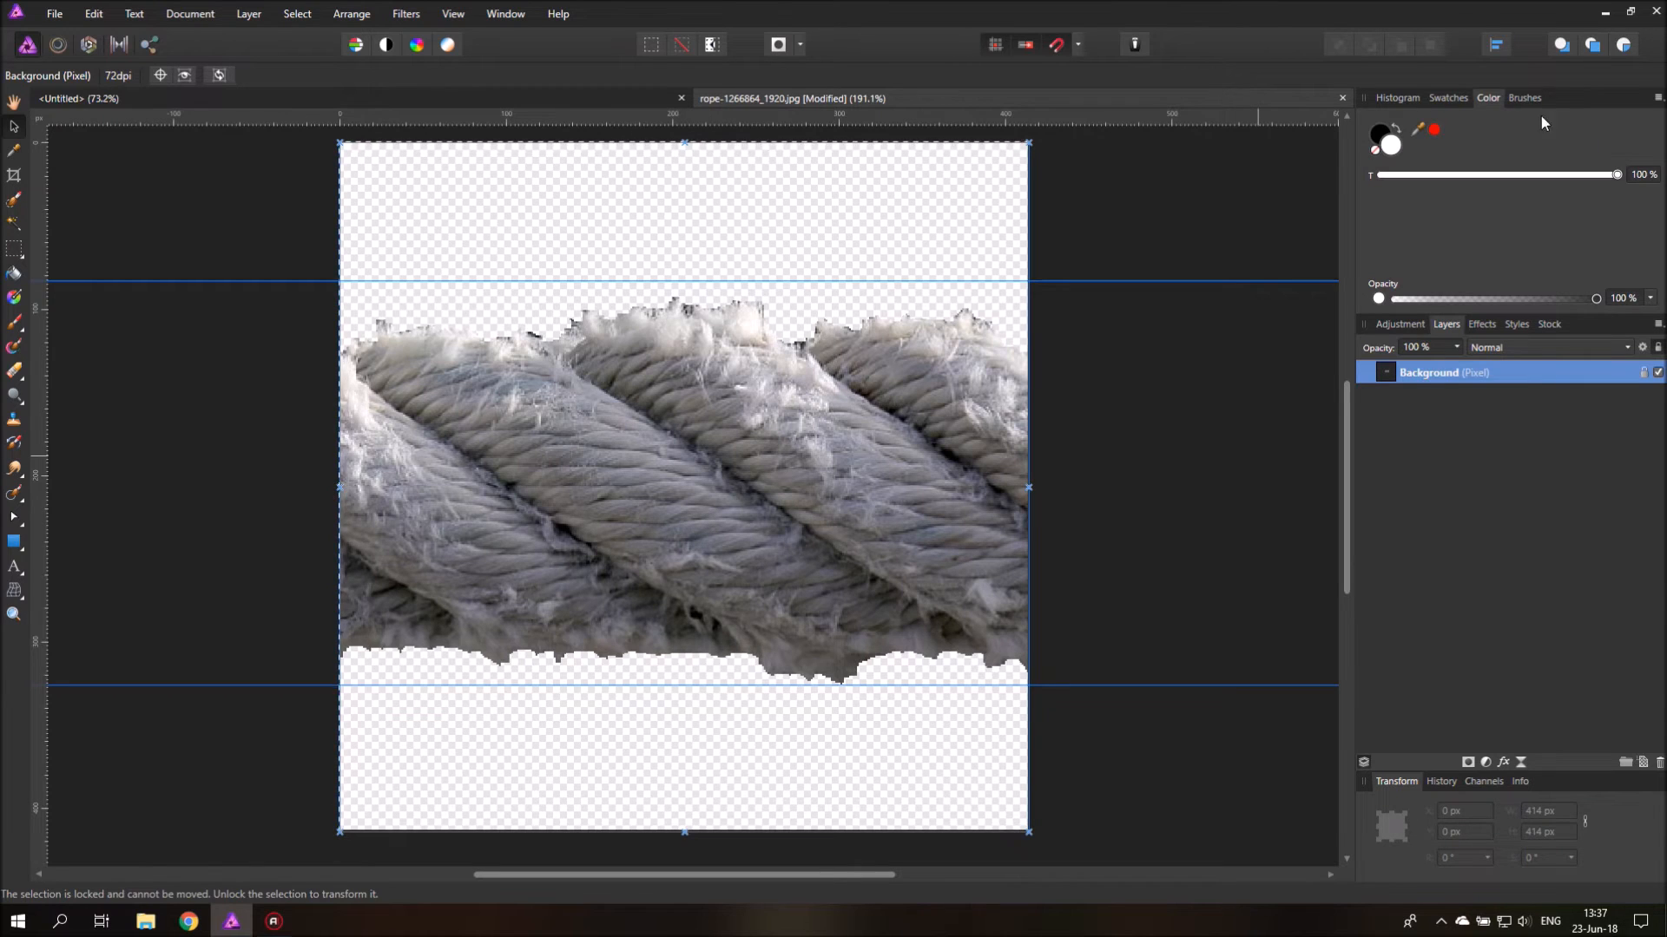
click(1494, 43)
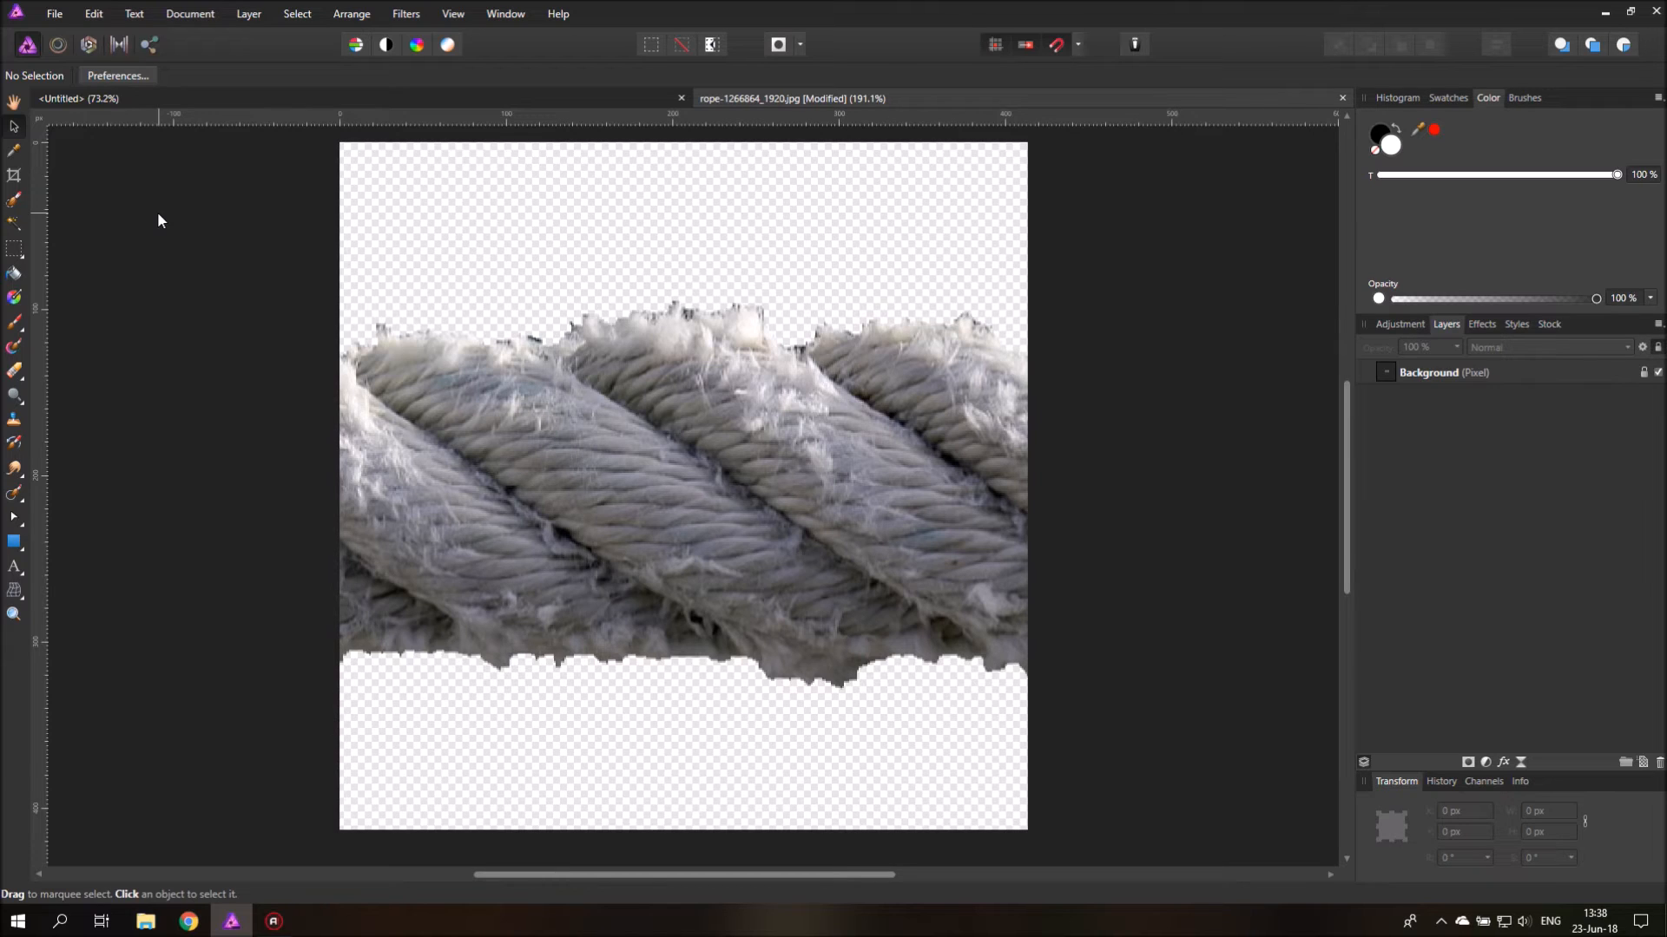
mouse_move(1286, 541)
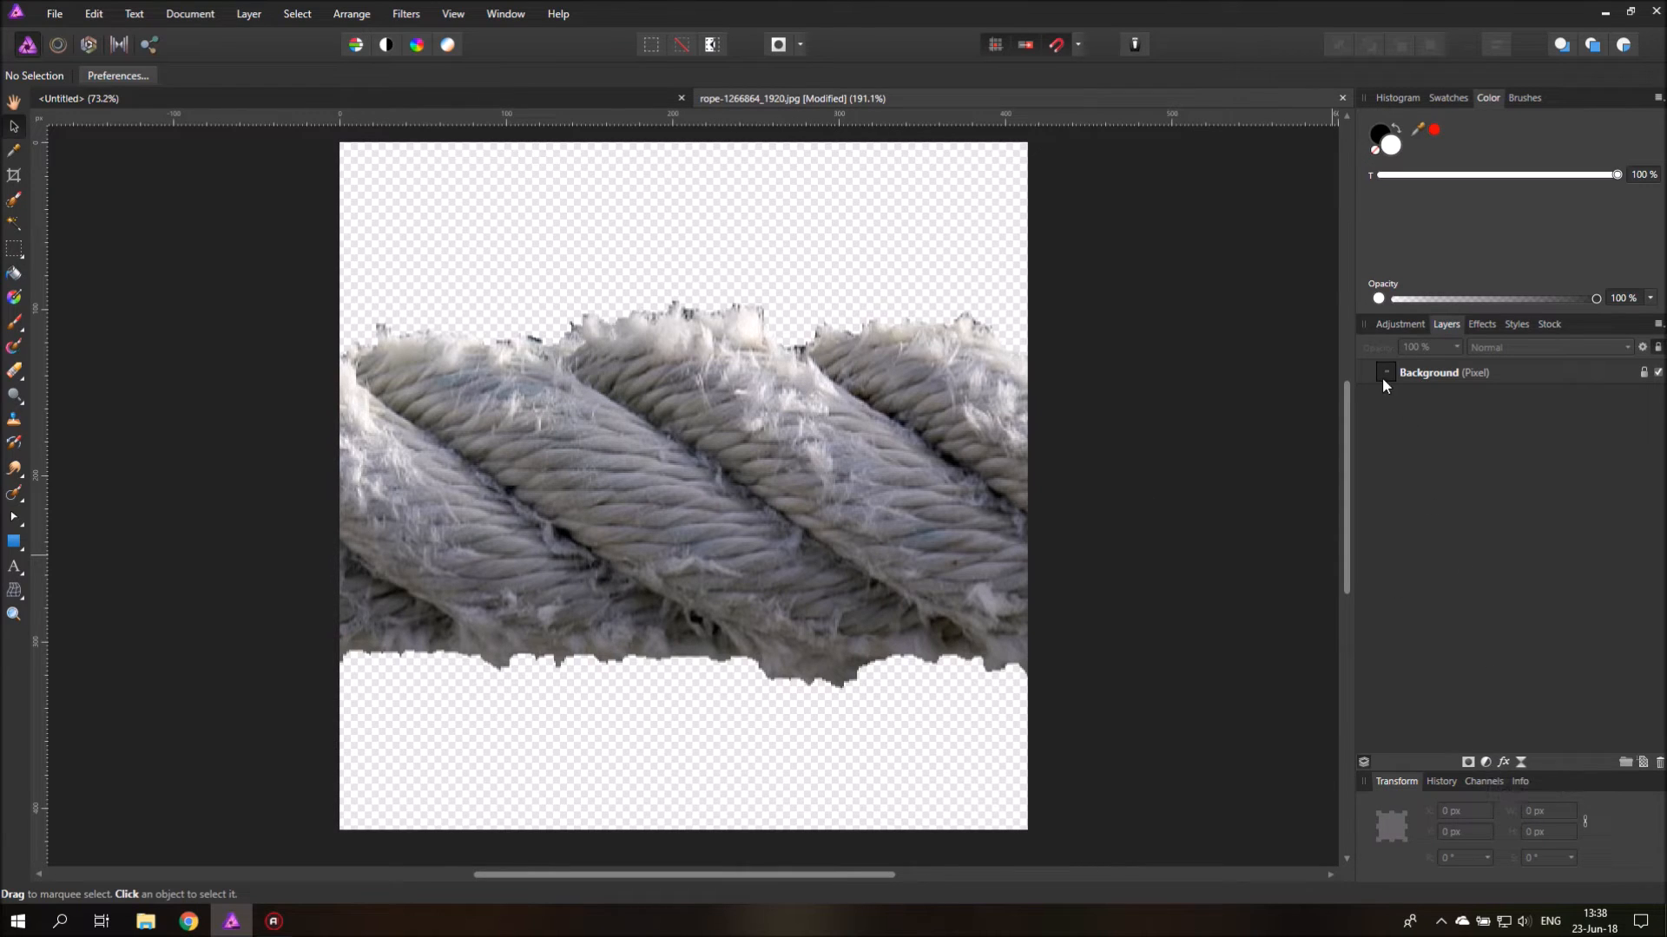
Step: Group the rope layer, expand the group, add a Mask inside it and select the mask
click(1430, 372)
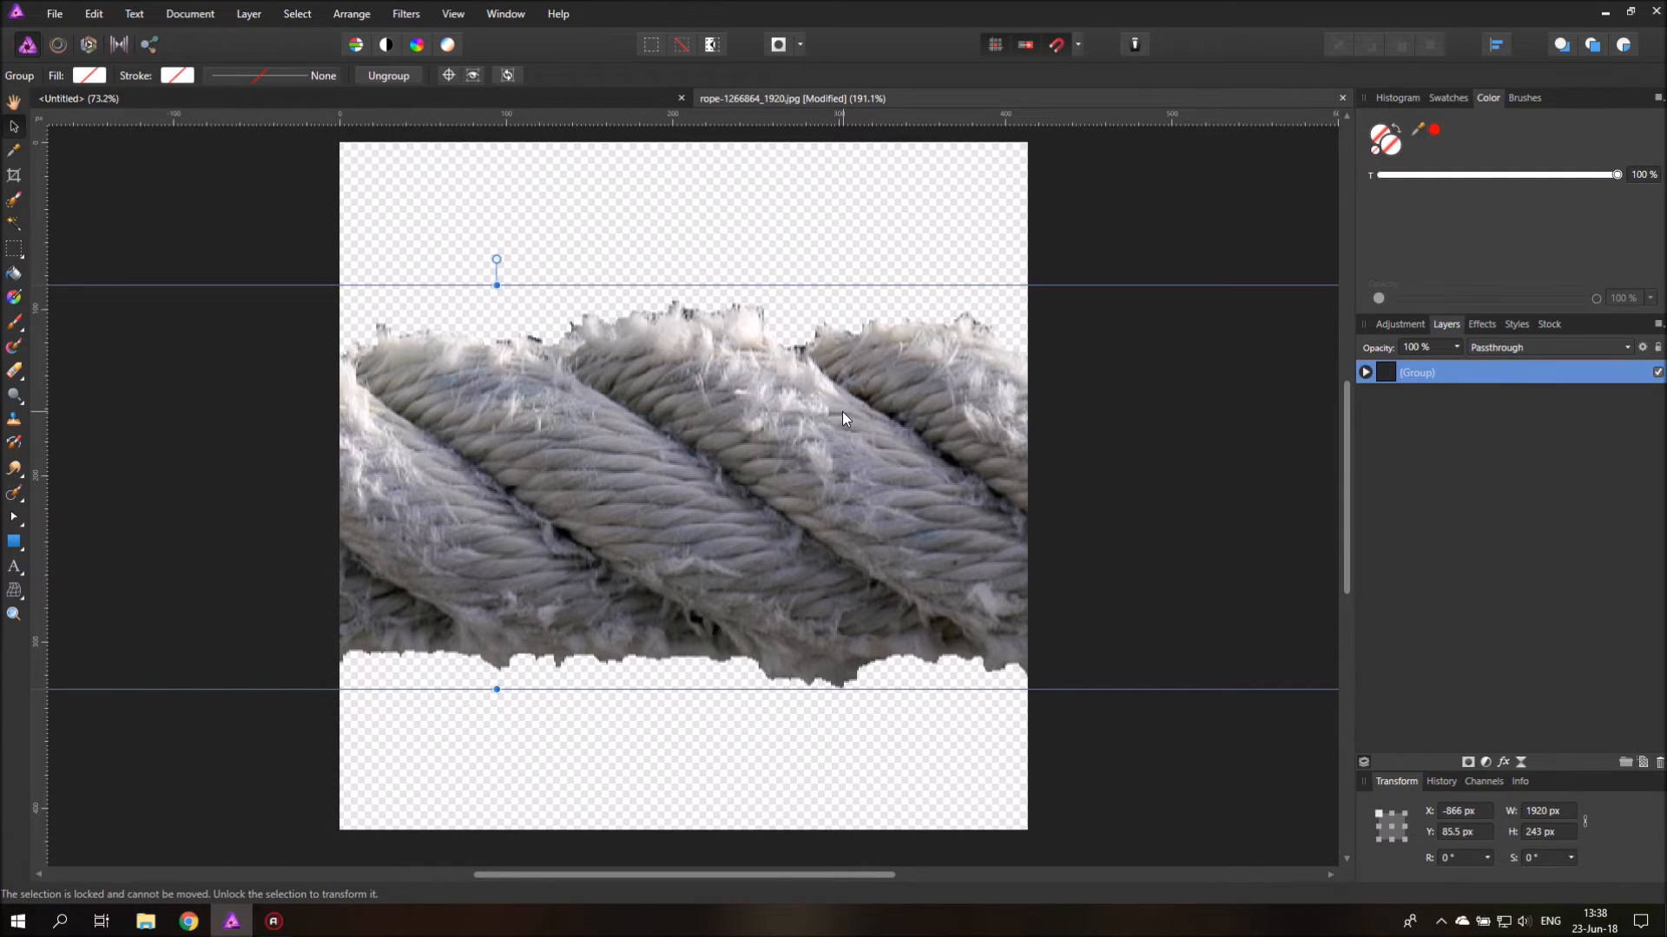
click(1365, 372)
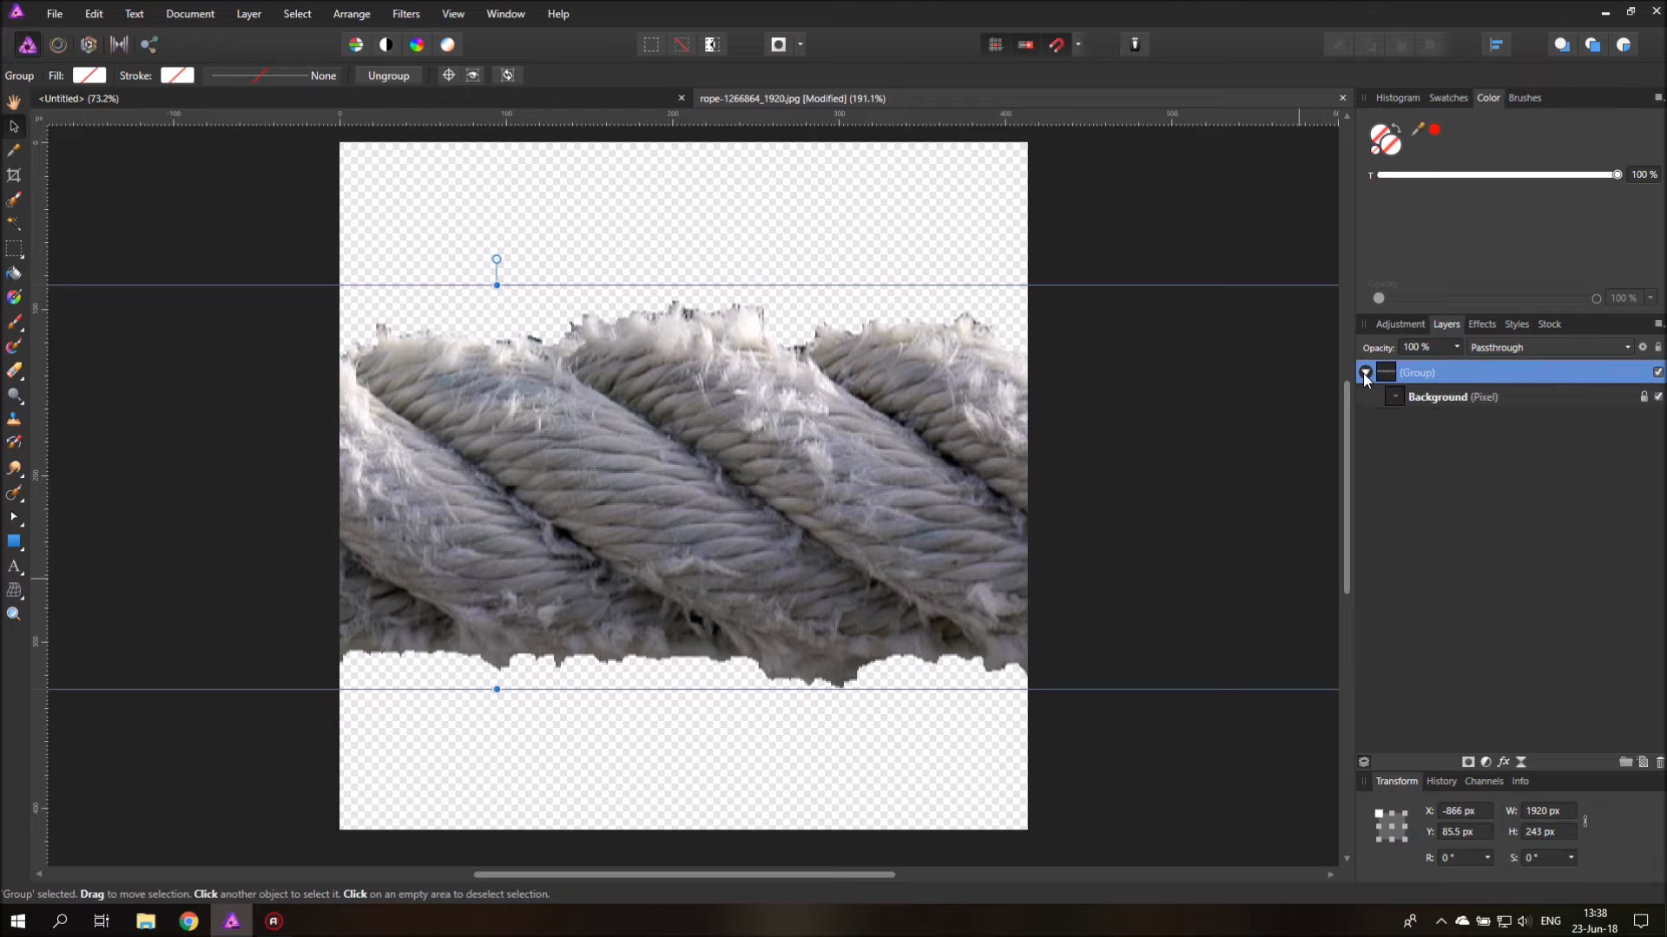
click(1453, 396)
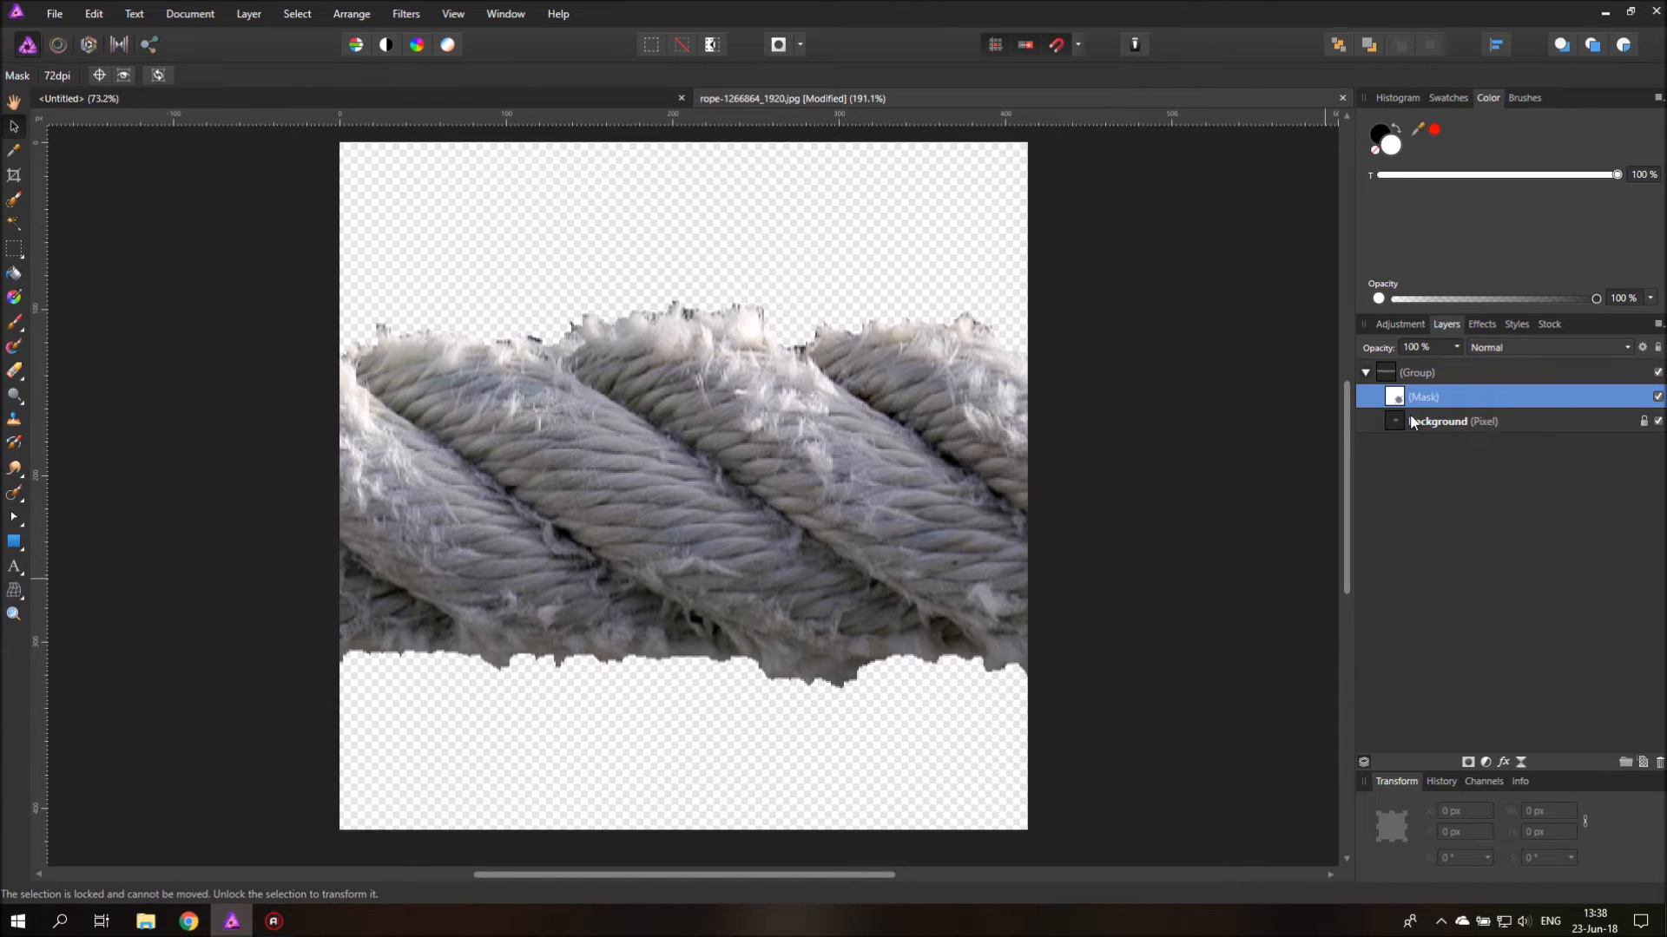
click(1453, 421)
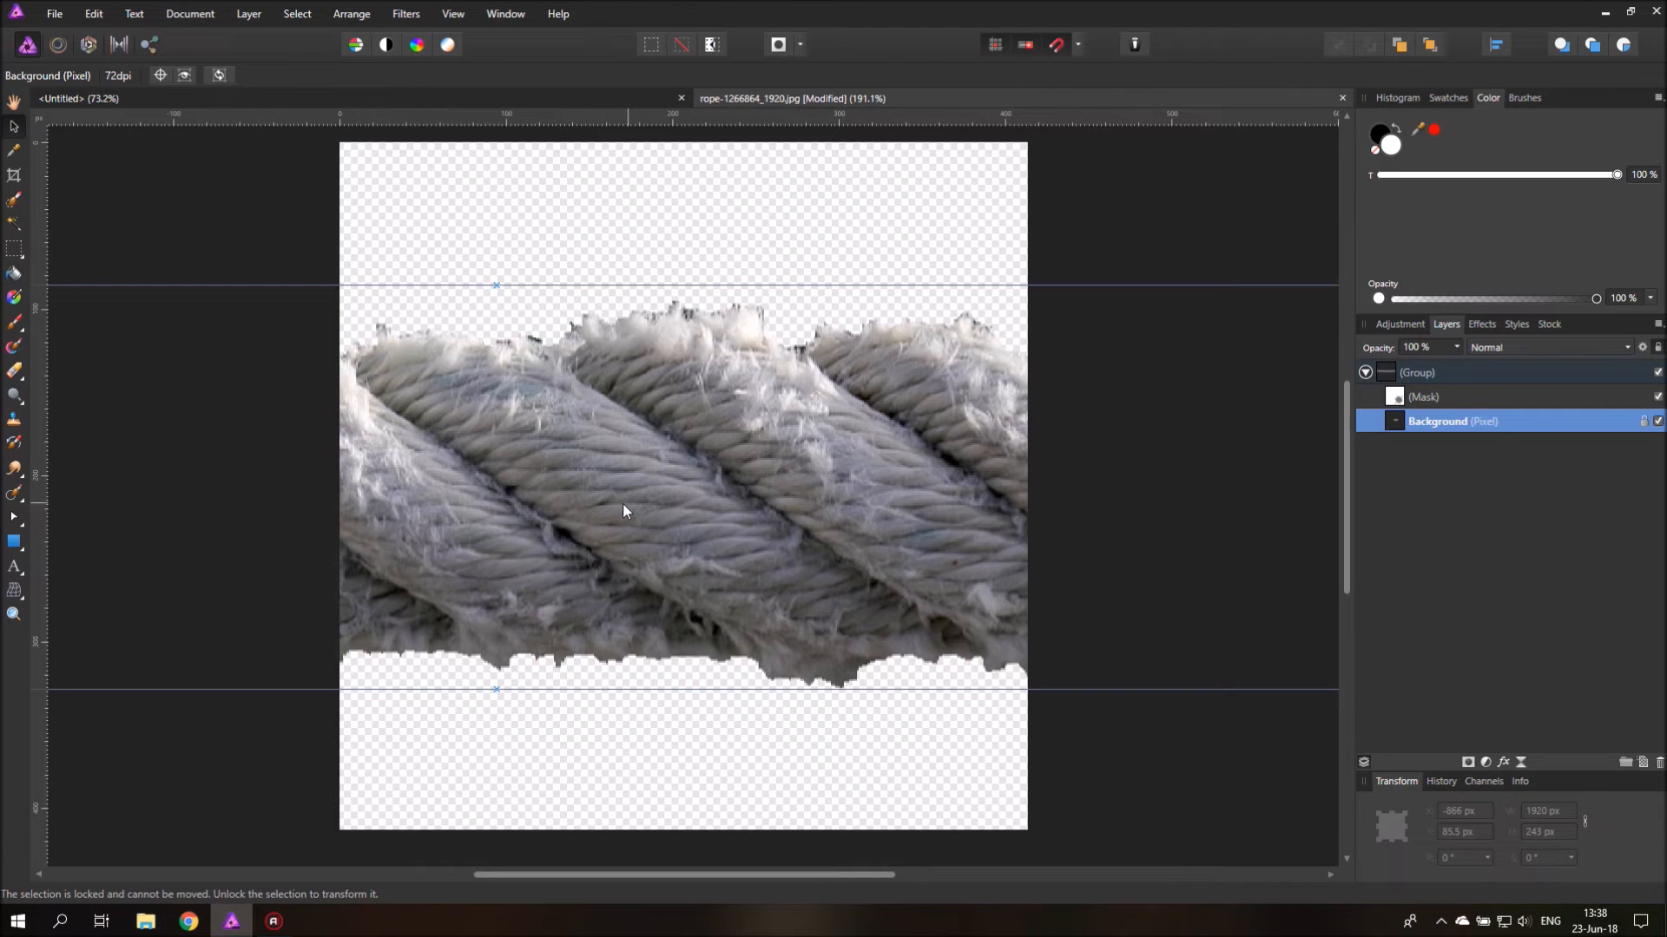
click(1425, 396)
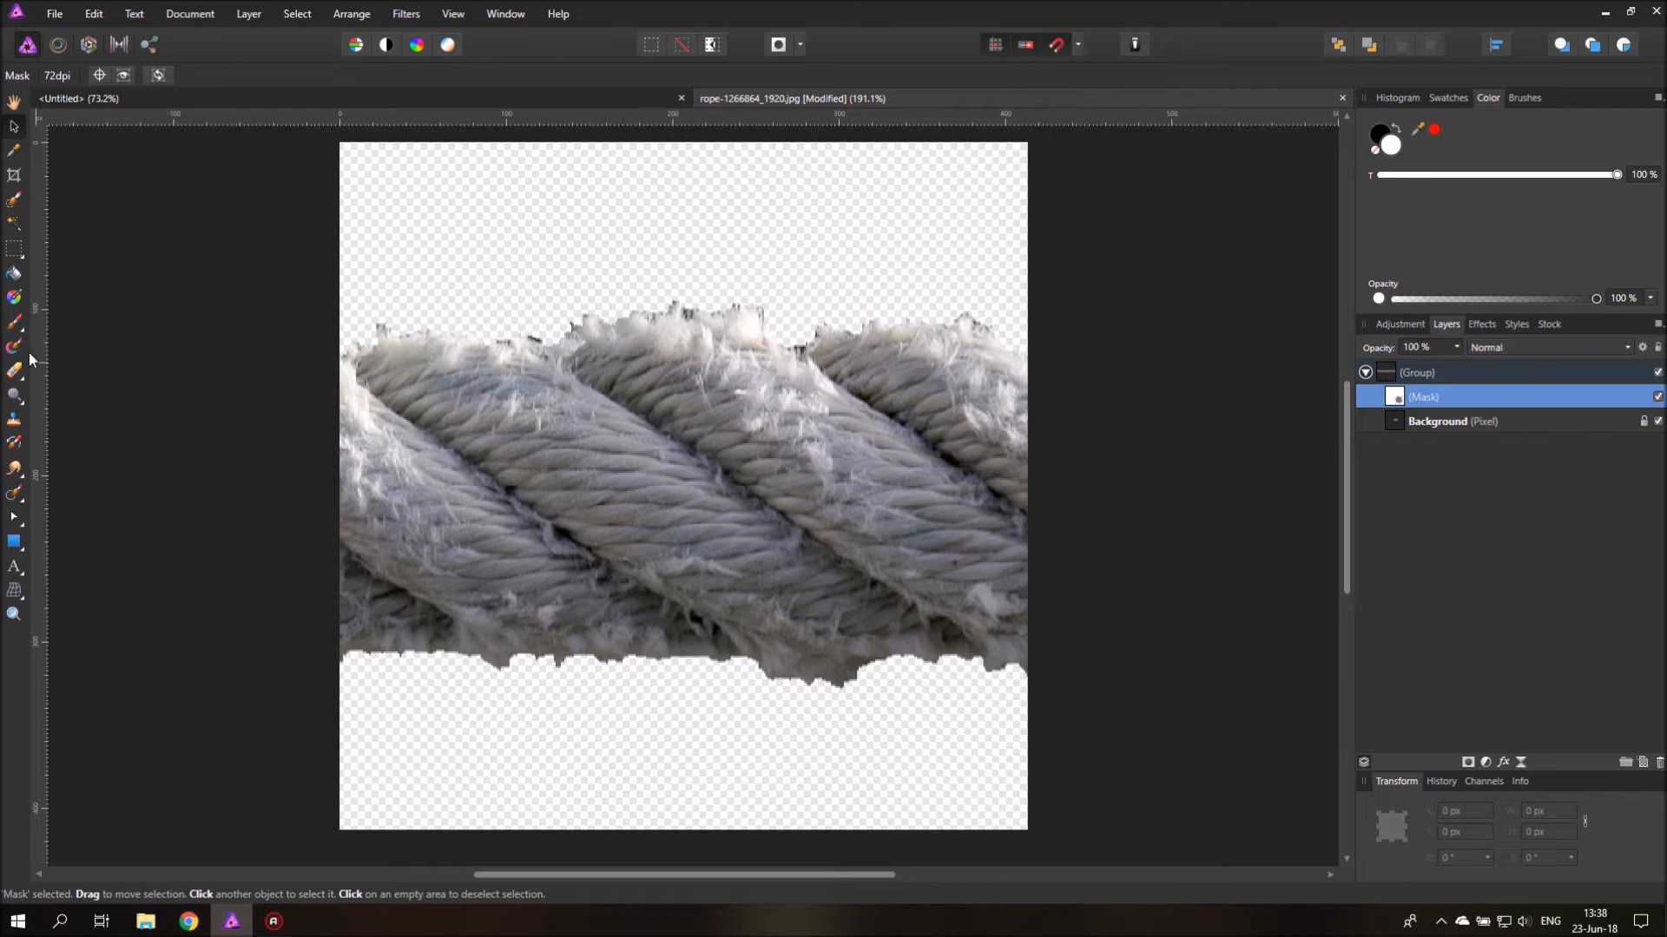
mouse_move(13, 324)
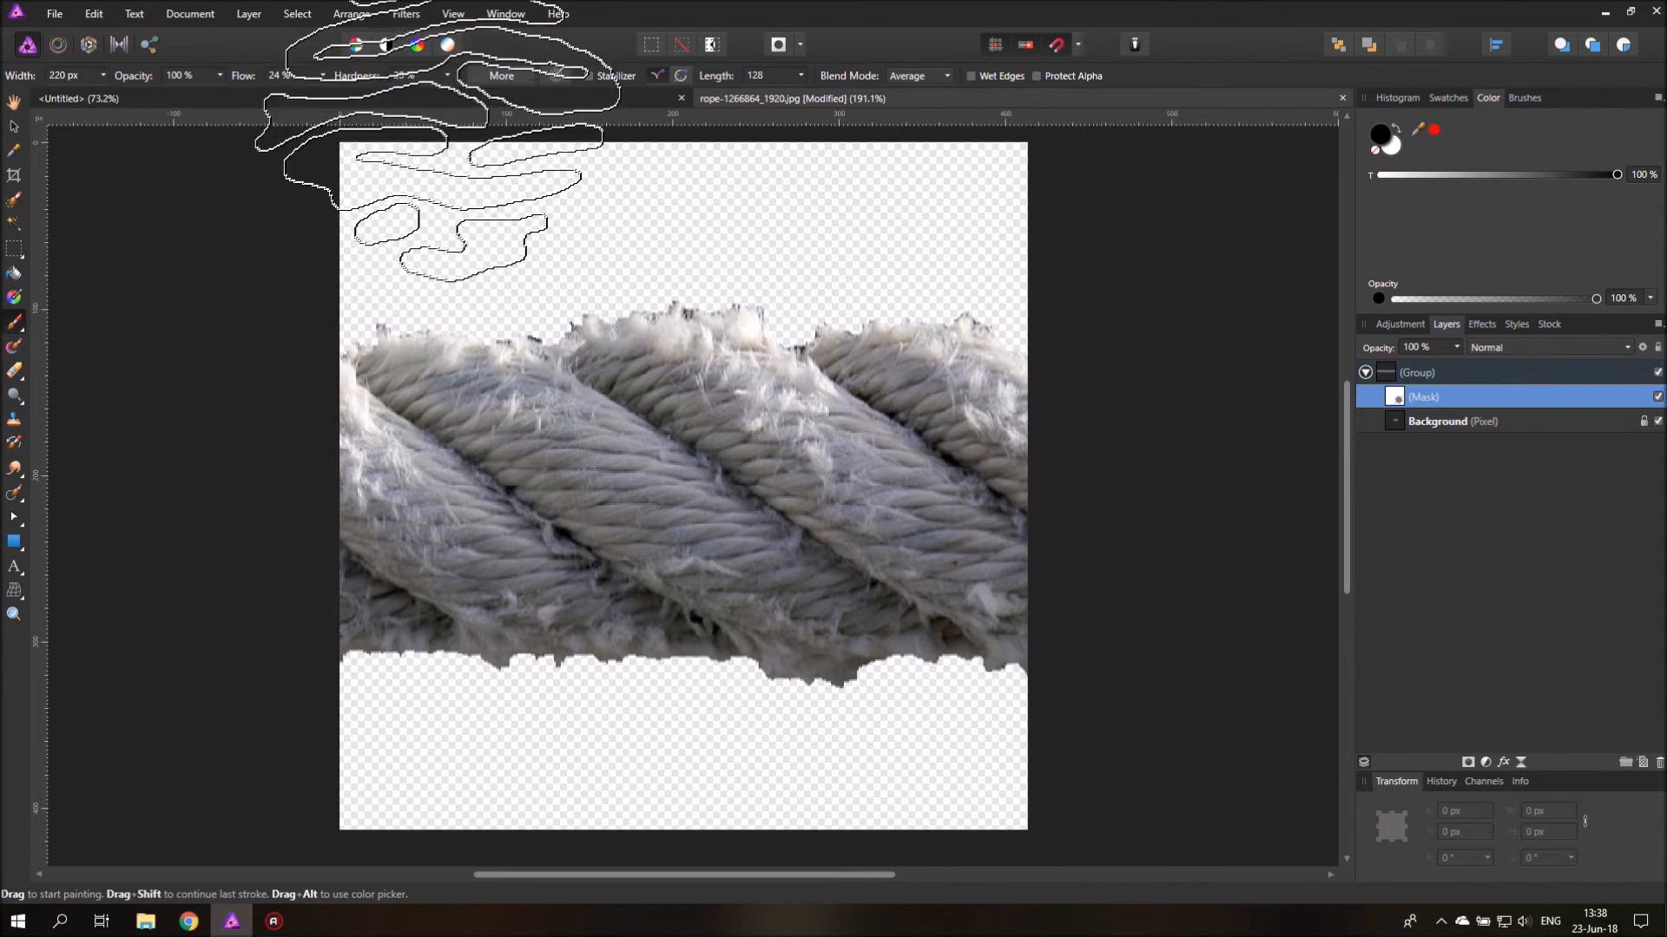
Step: With a round basic brush, softly fade the rope's left and right ends on the mask
click(1525, 98)
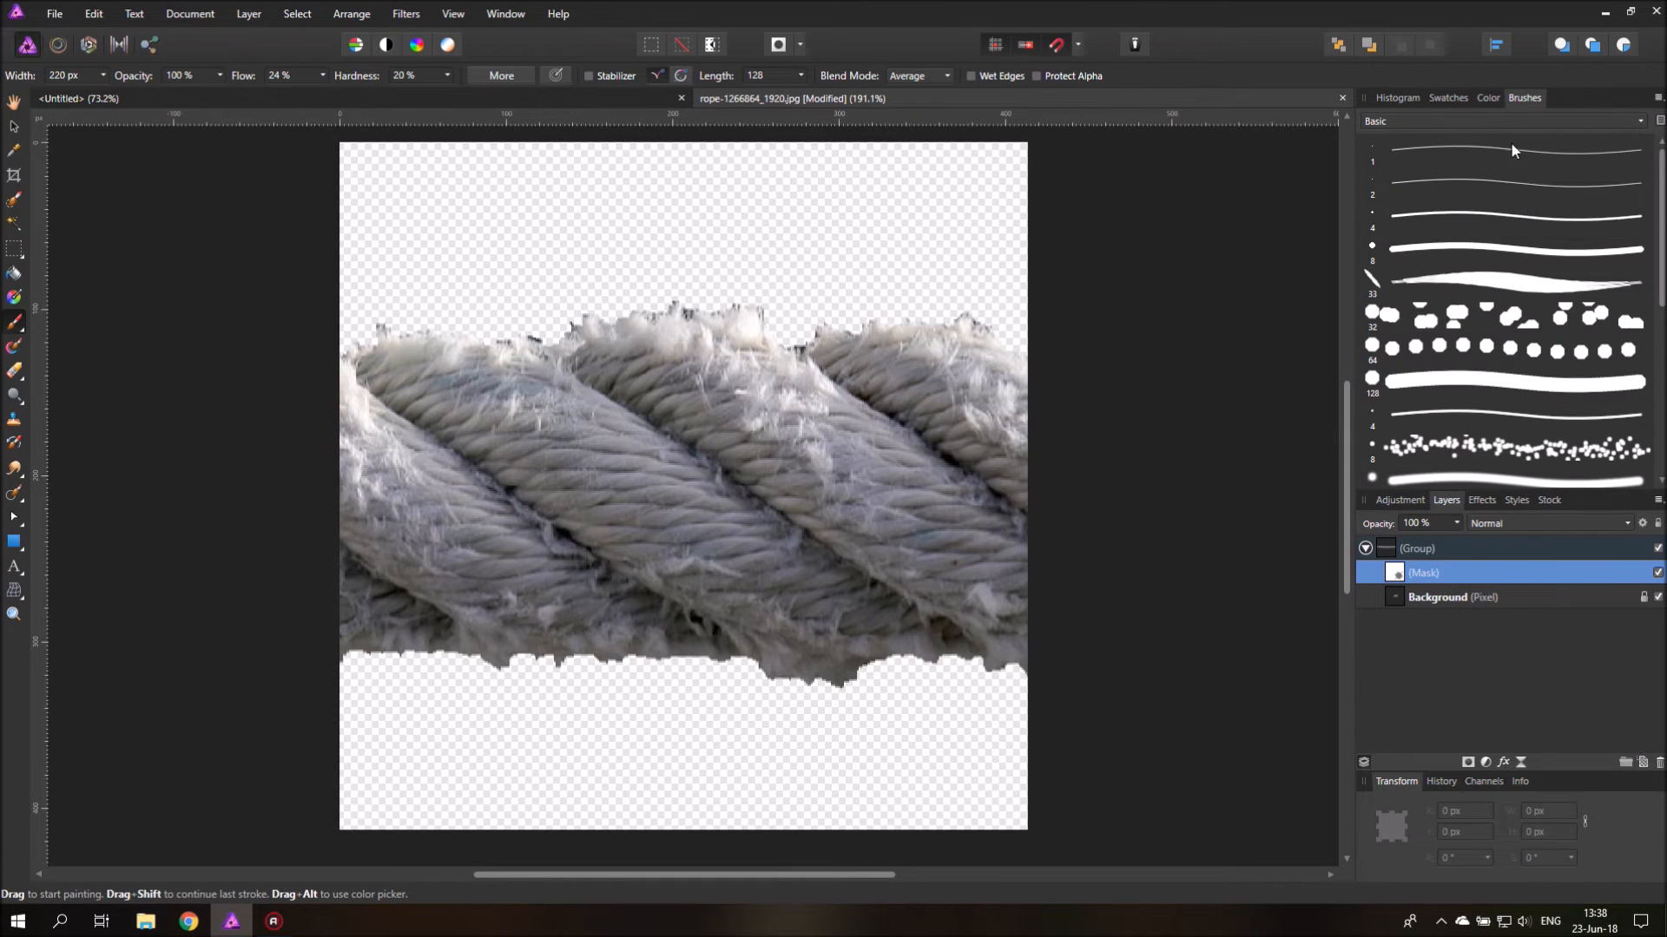
click(1510, 249)
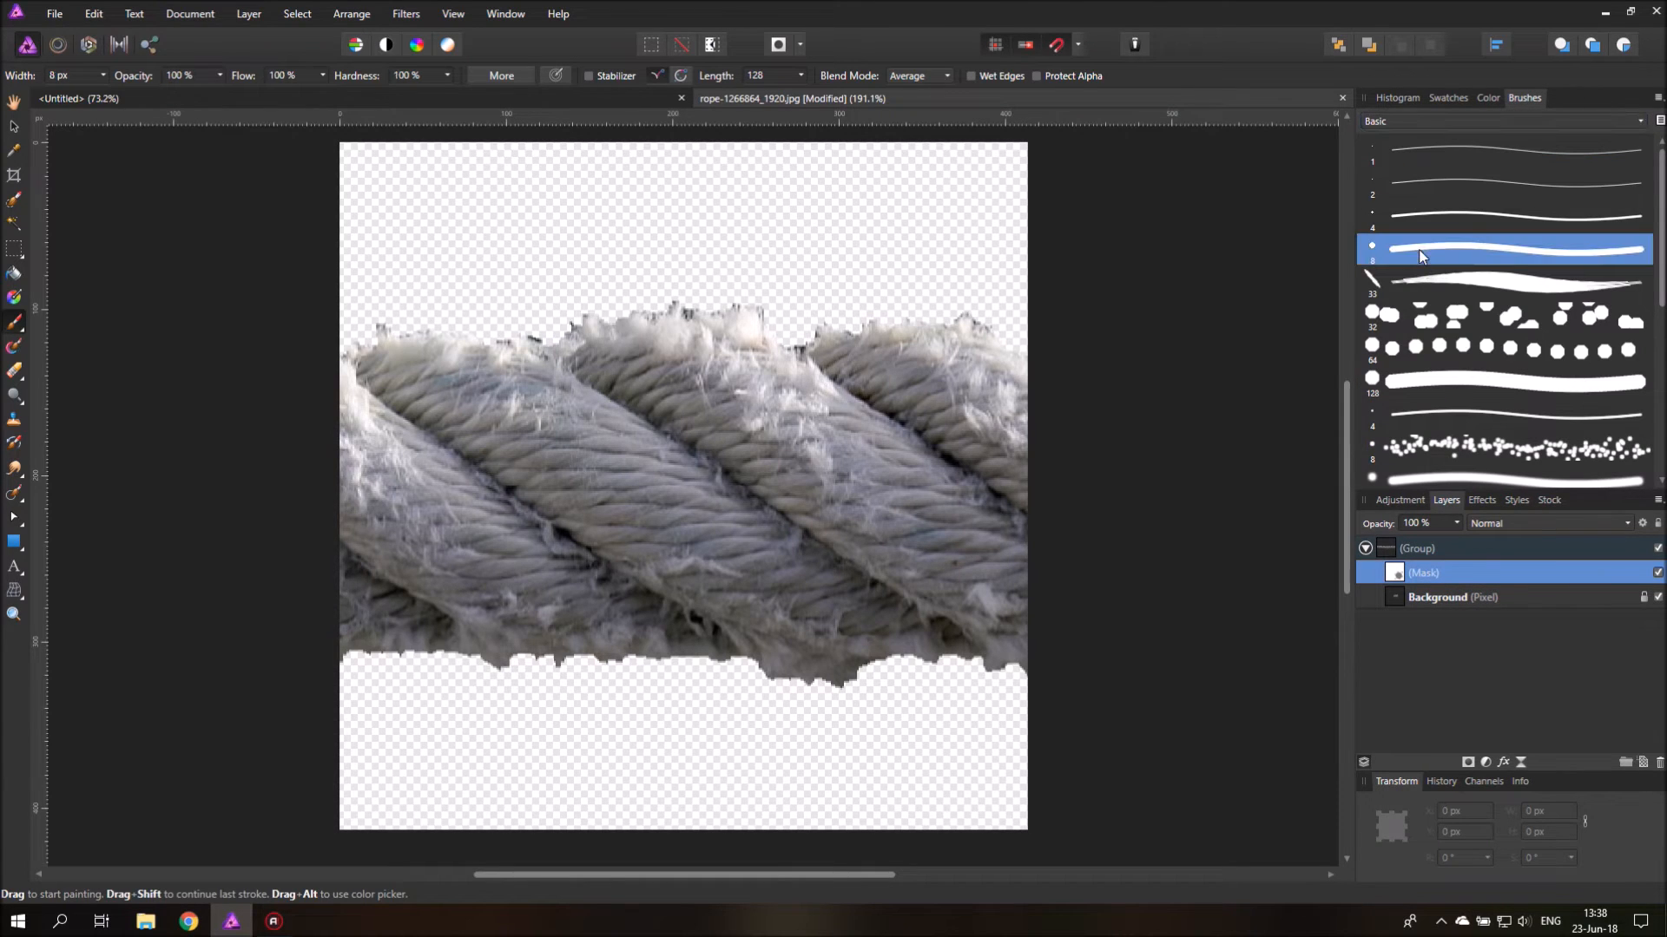
click(446, 76)
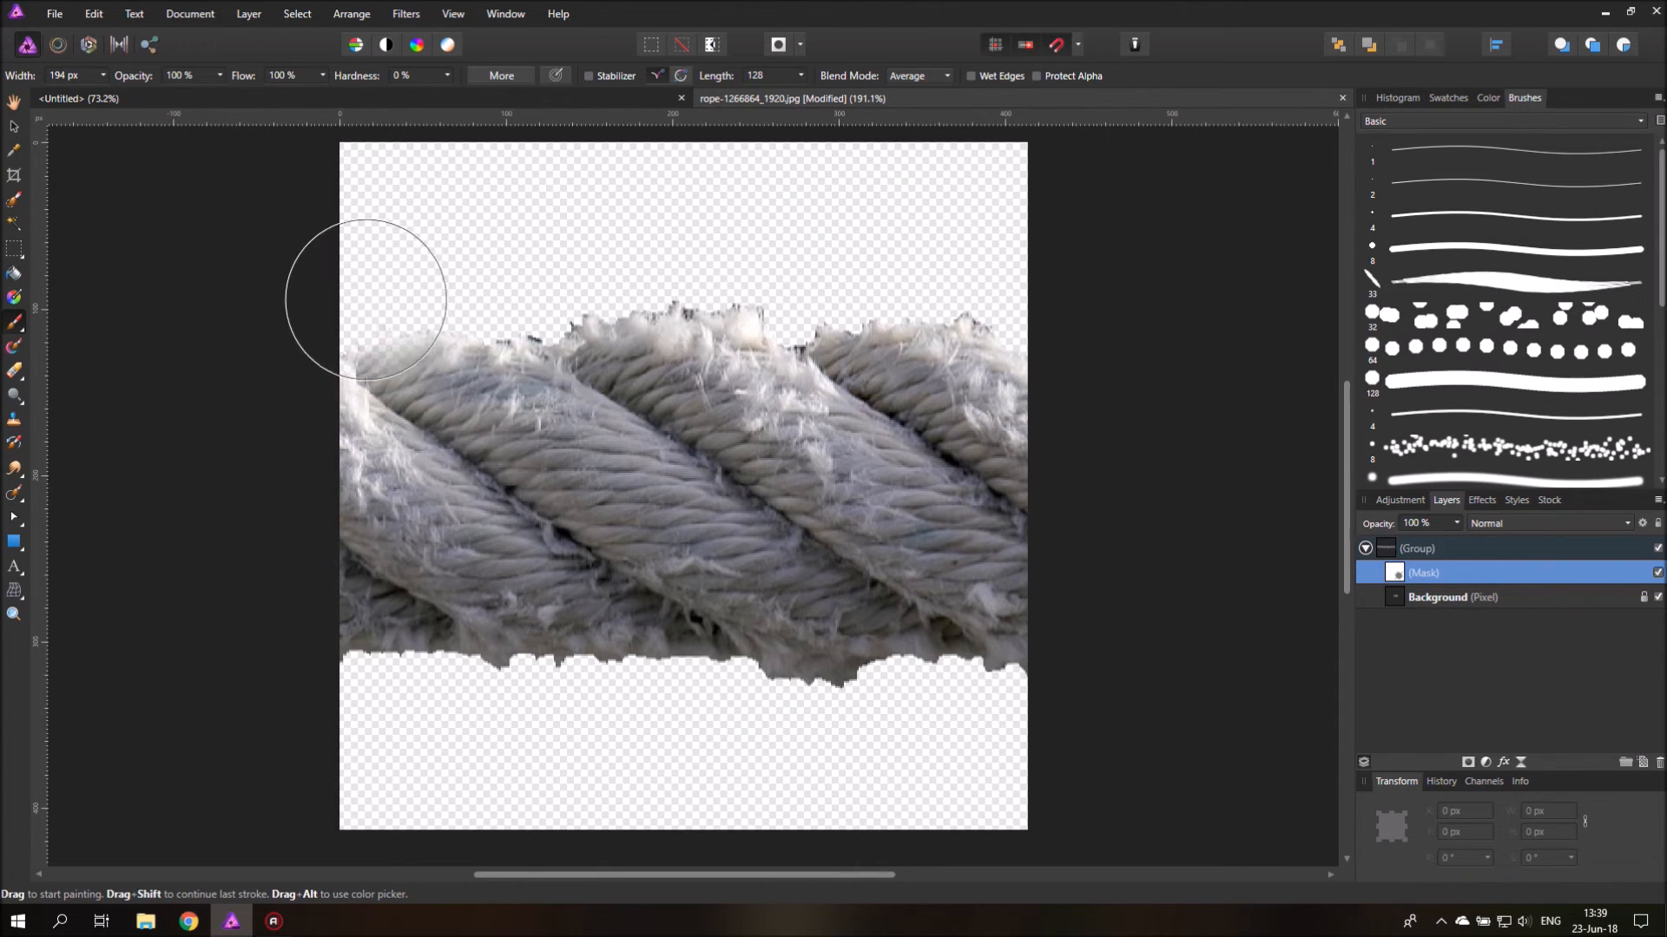
mouse_move(372, 297)
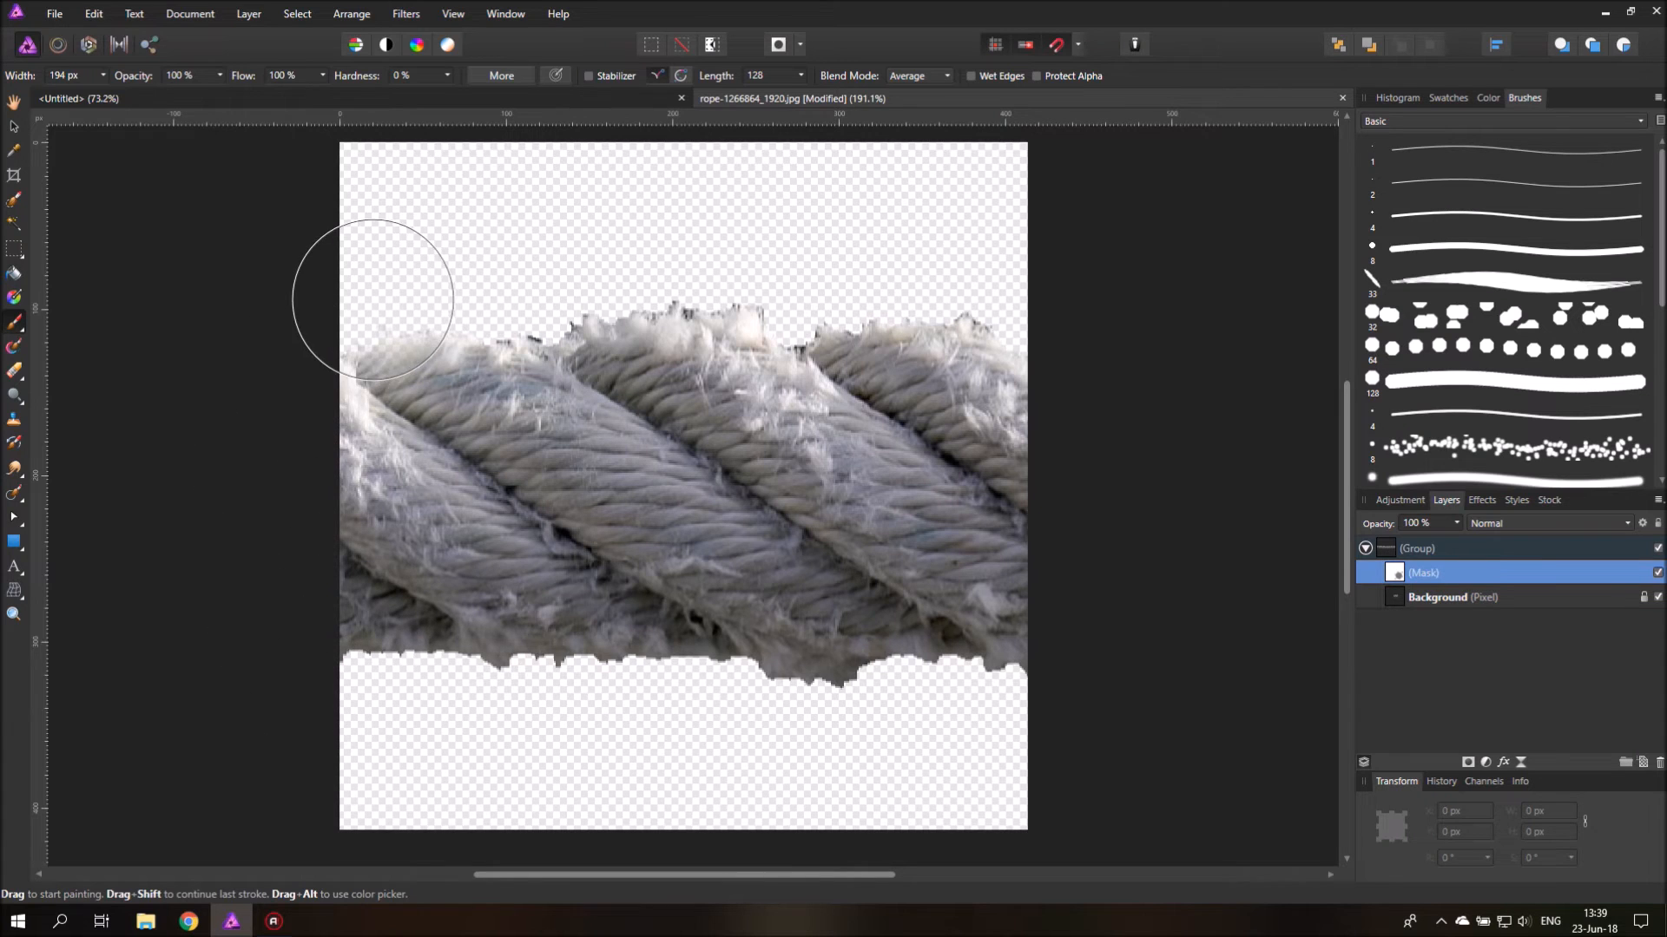
drag(373, 298, 281, 415)
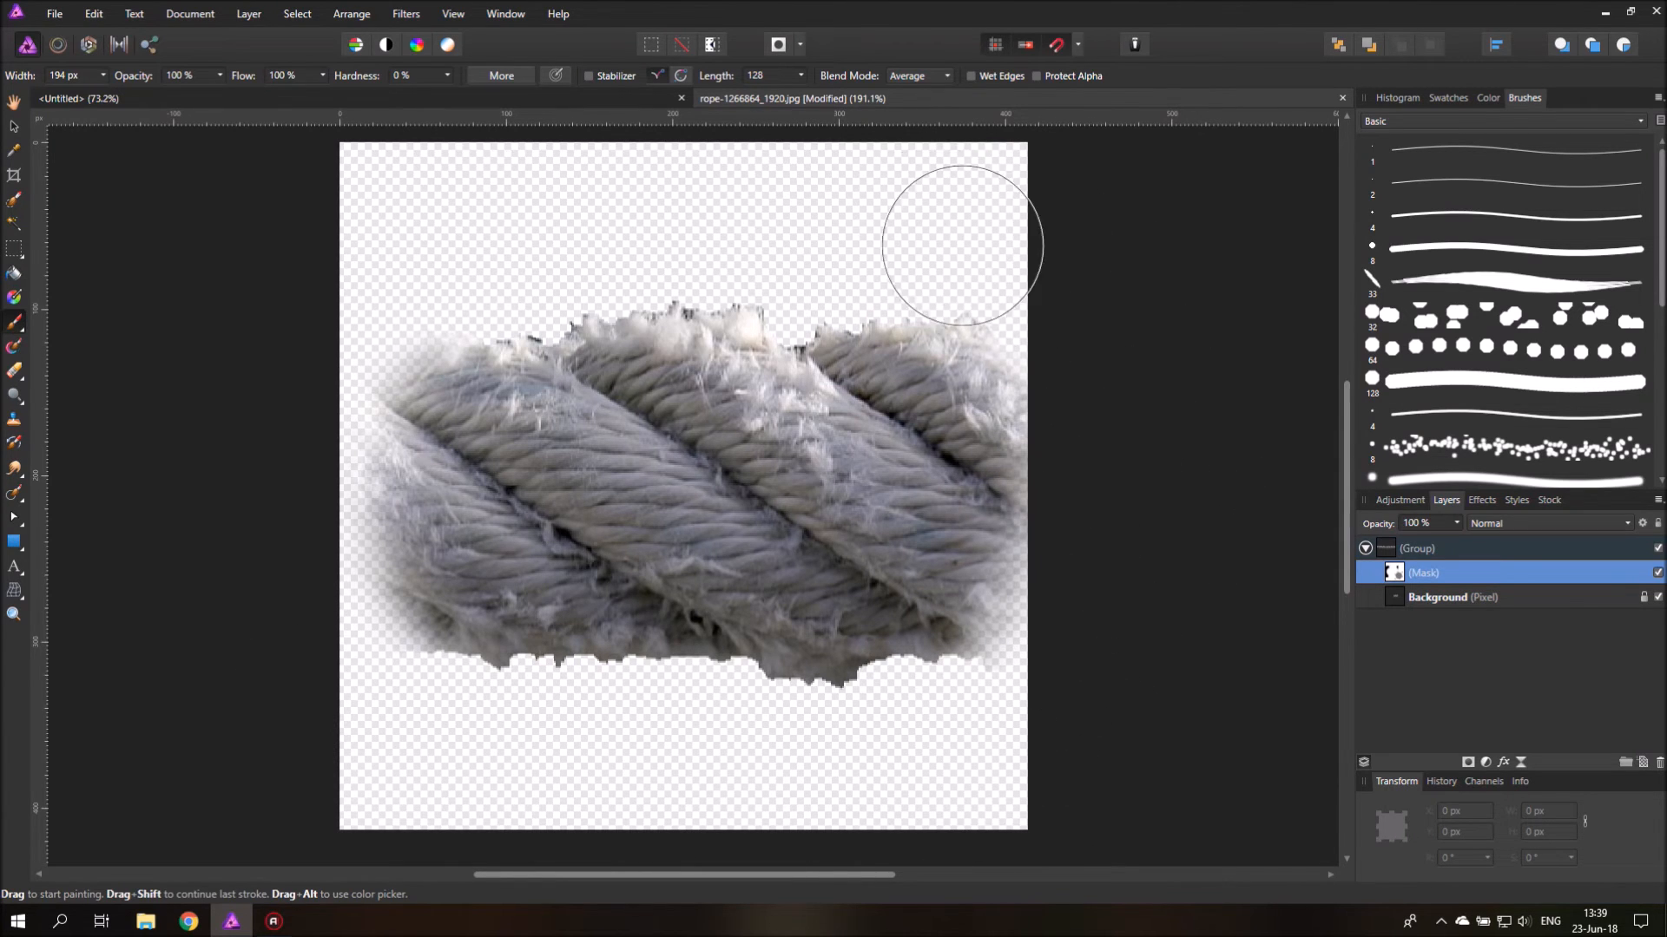
drag(960, 245, 1037, 691)
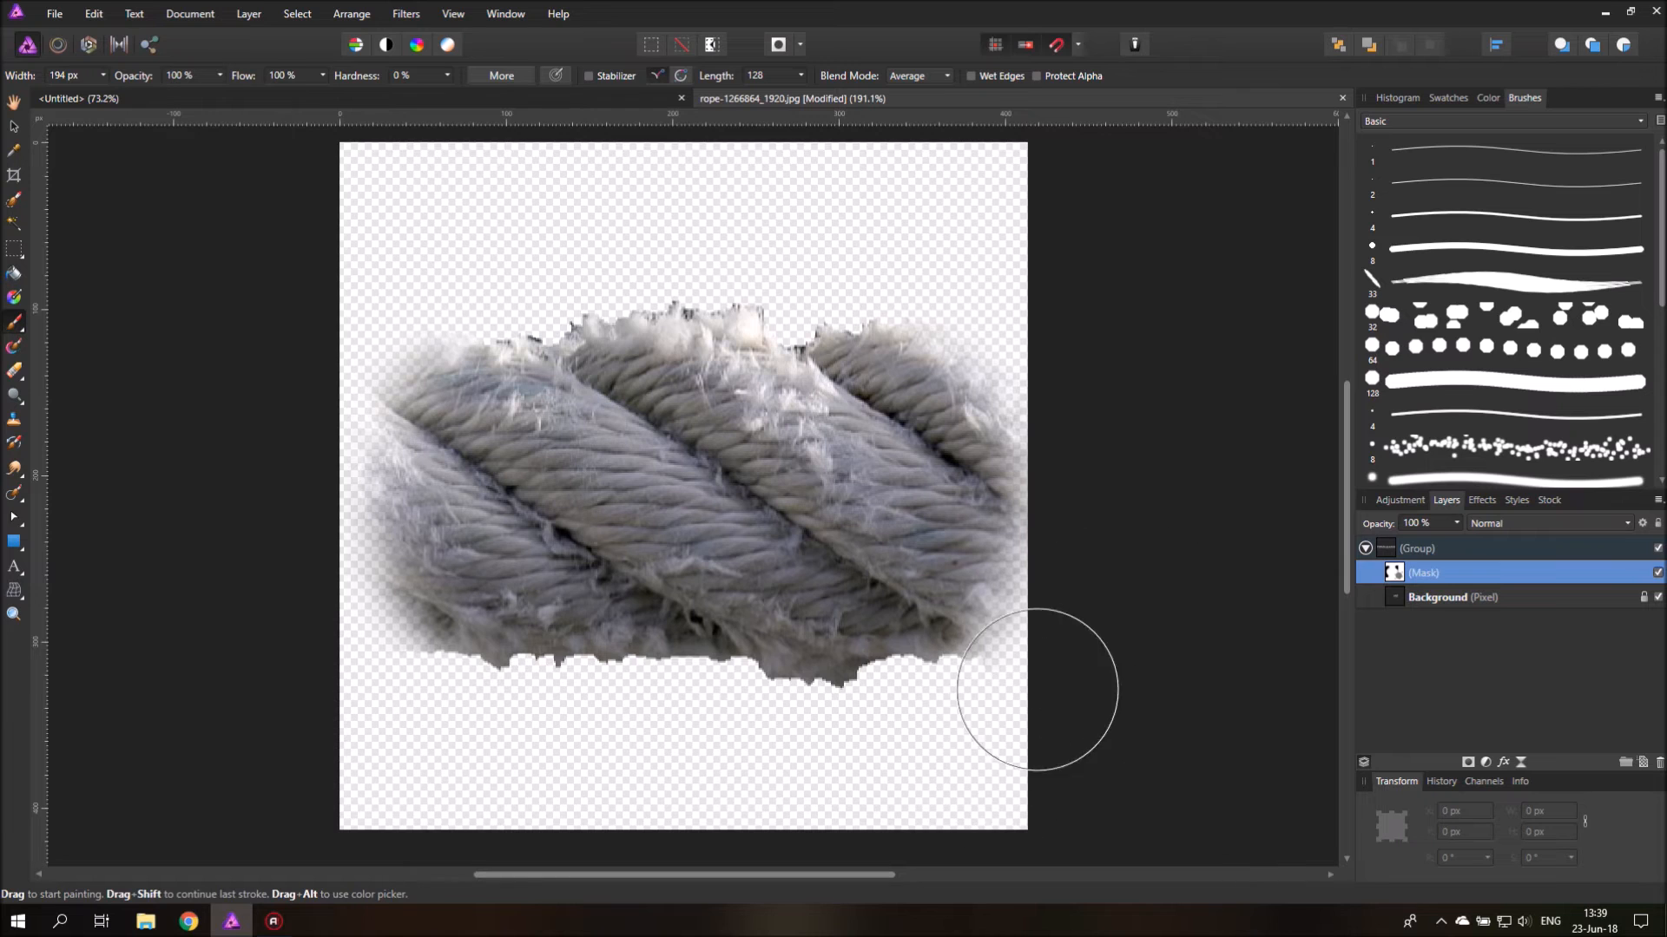
drag(1036, 688, 1015, 290)
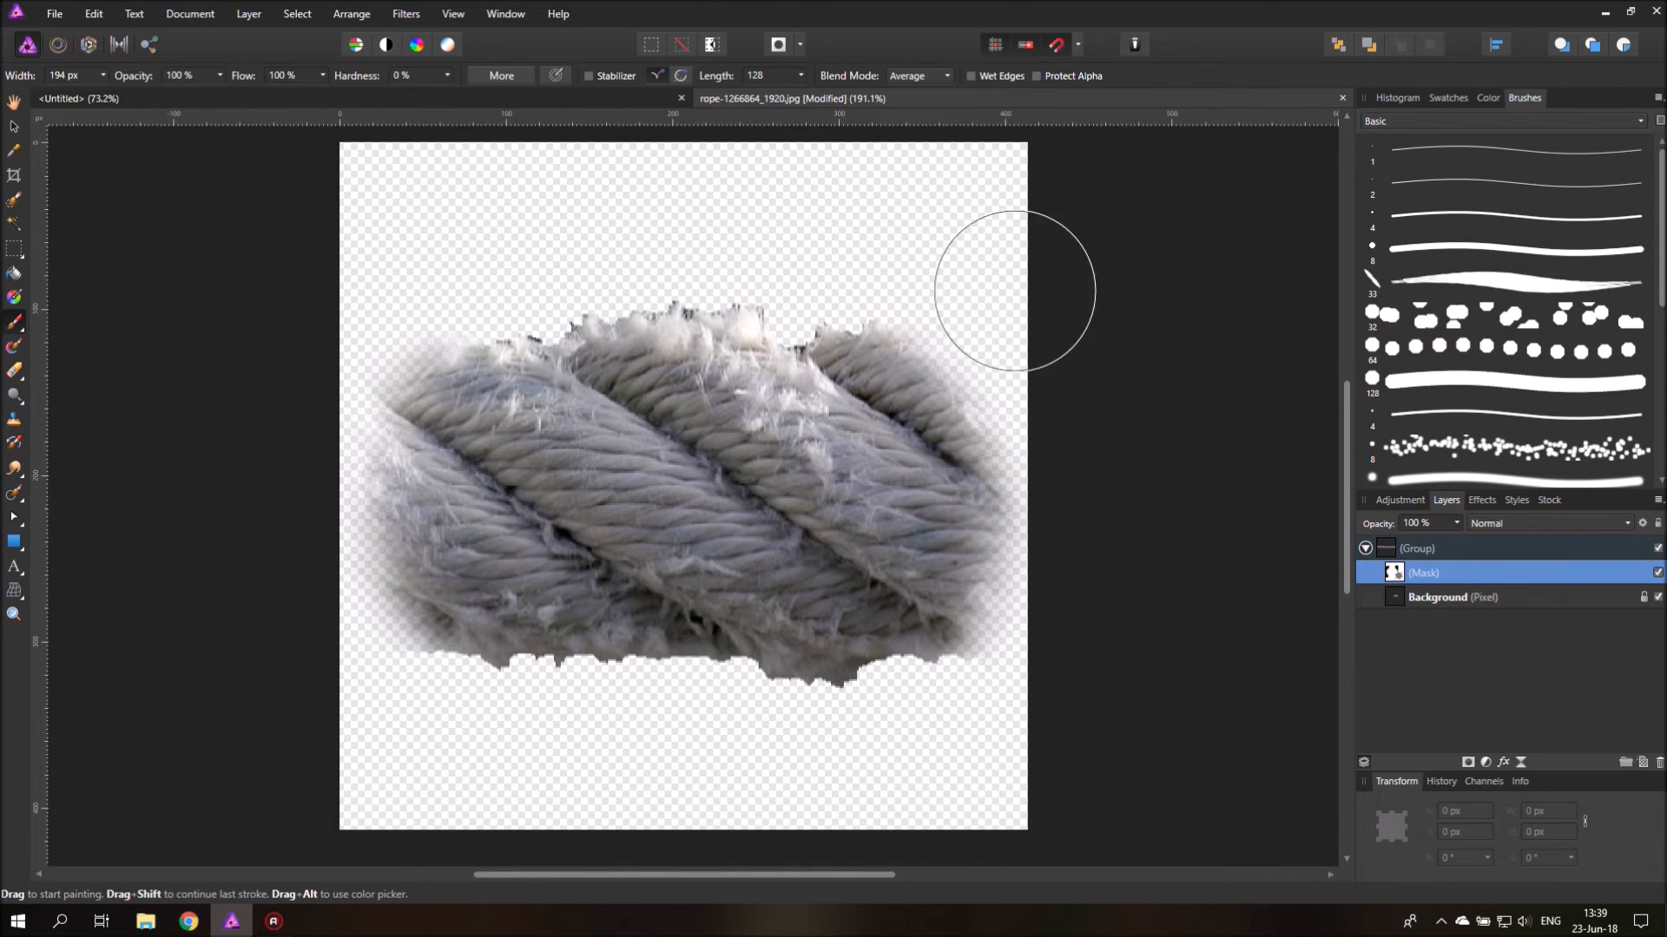
drag(1013, 290, 1021, 718)
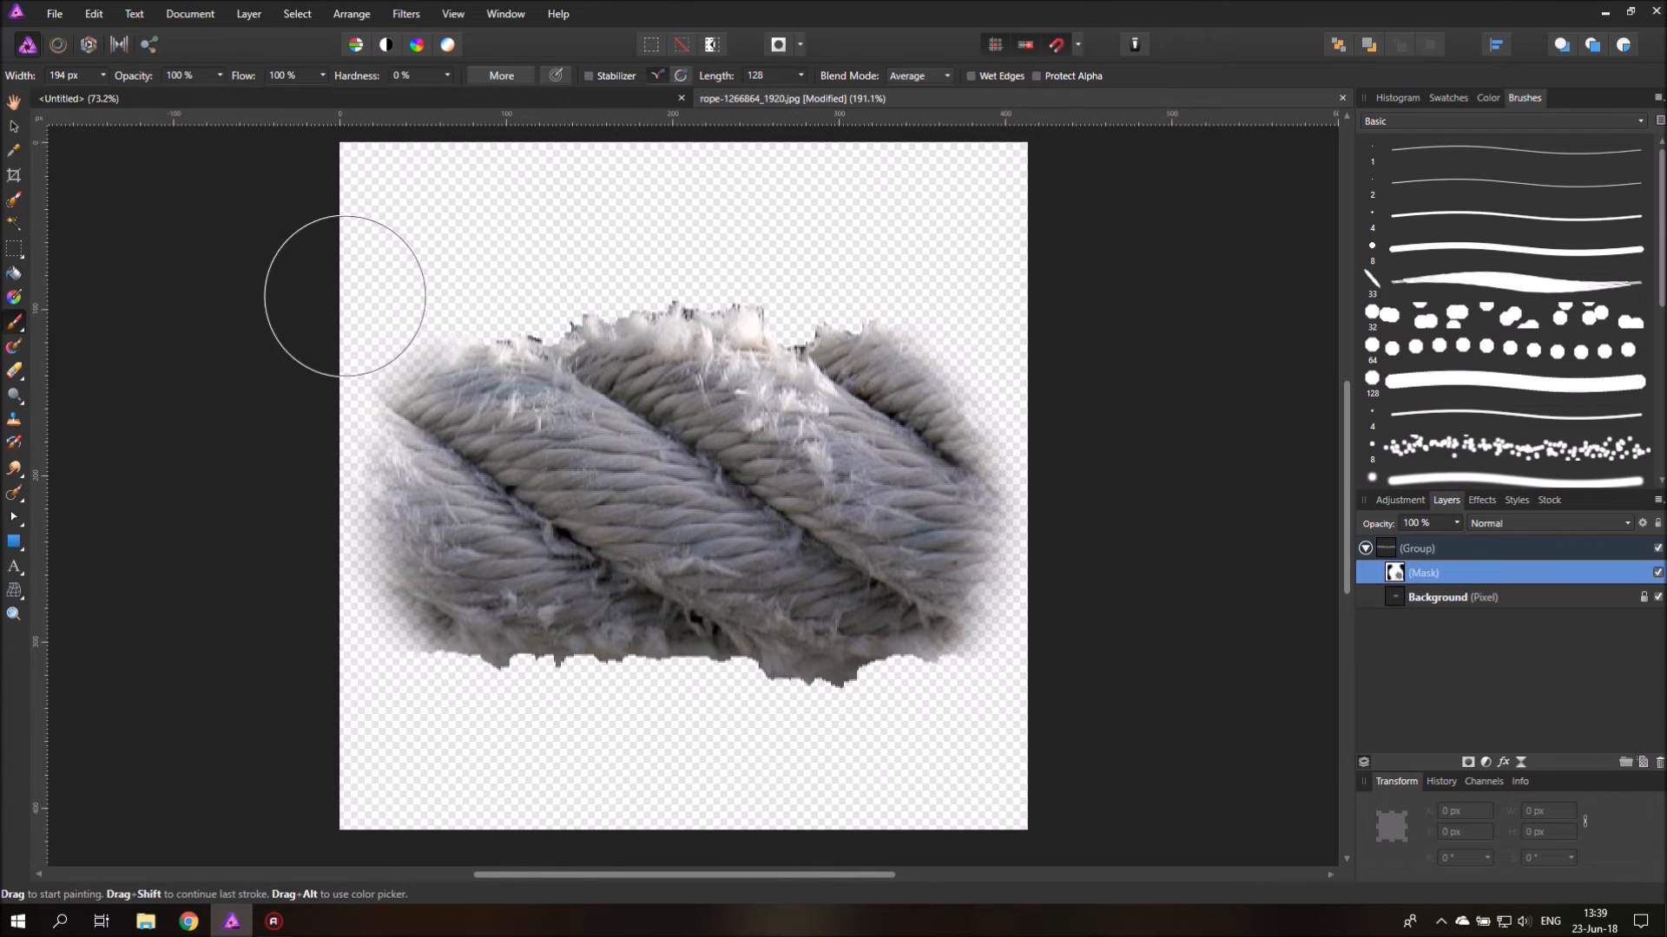
click(14, 125)
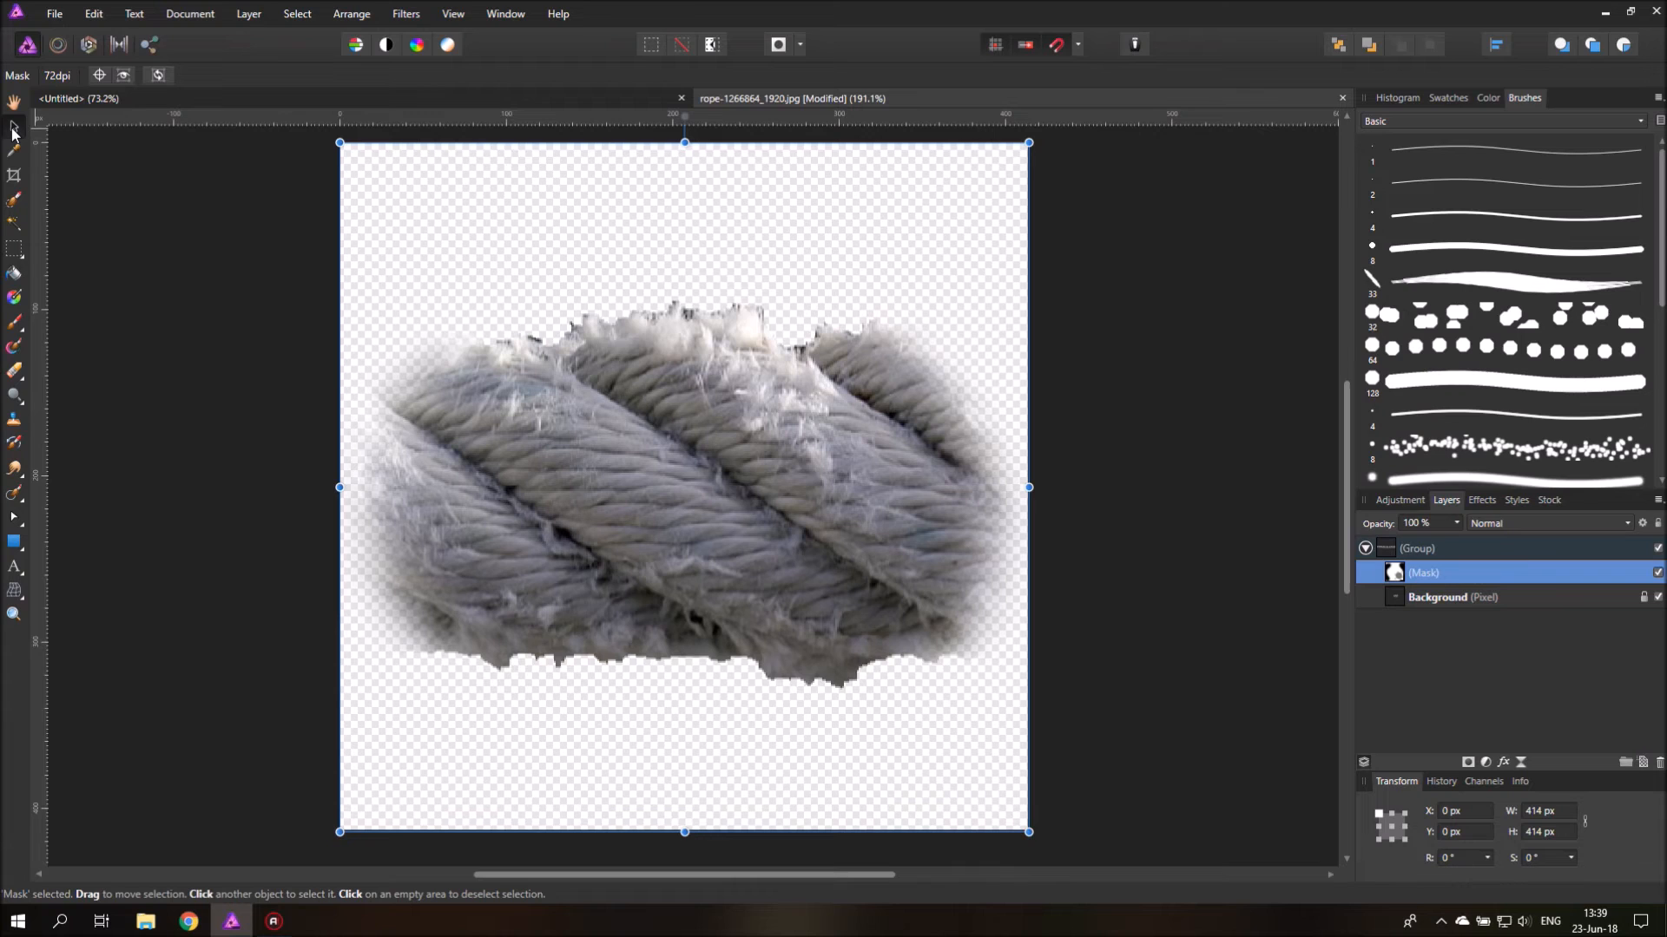
mouse_move(548, 129)
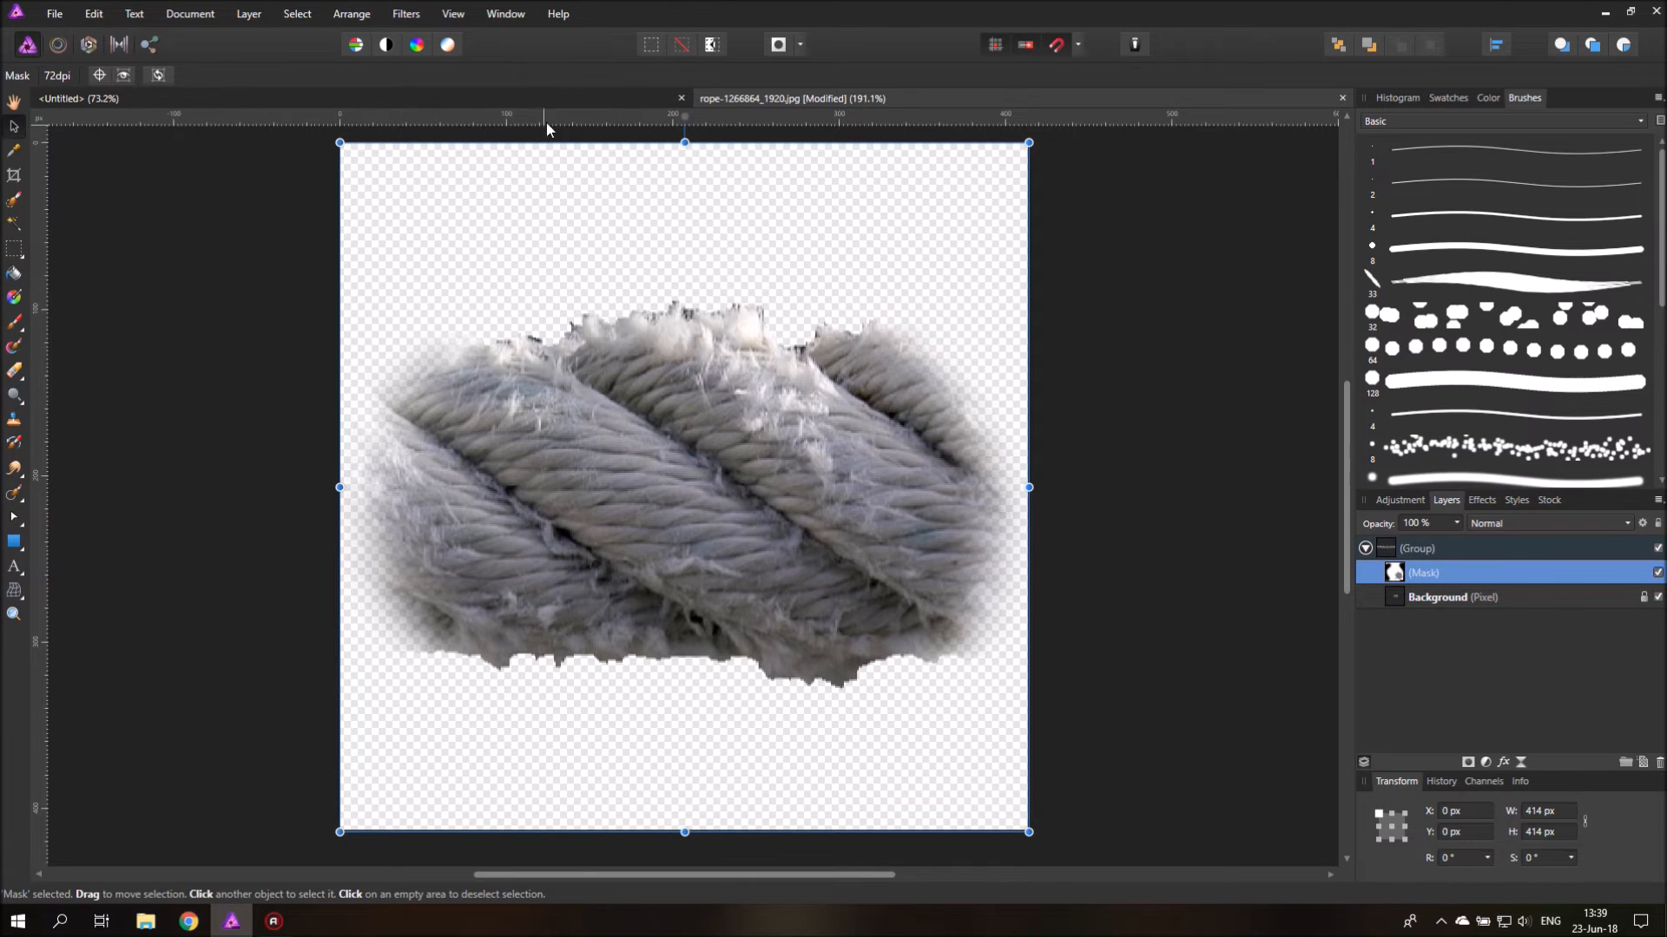
mouse_move(27, 128)
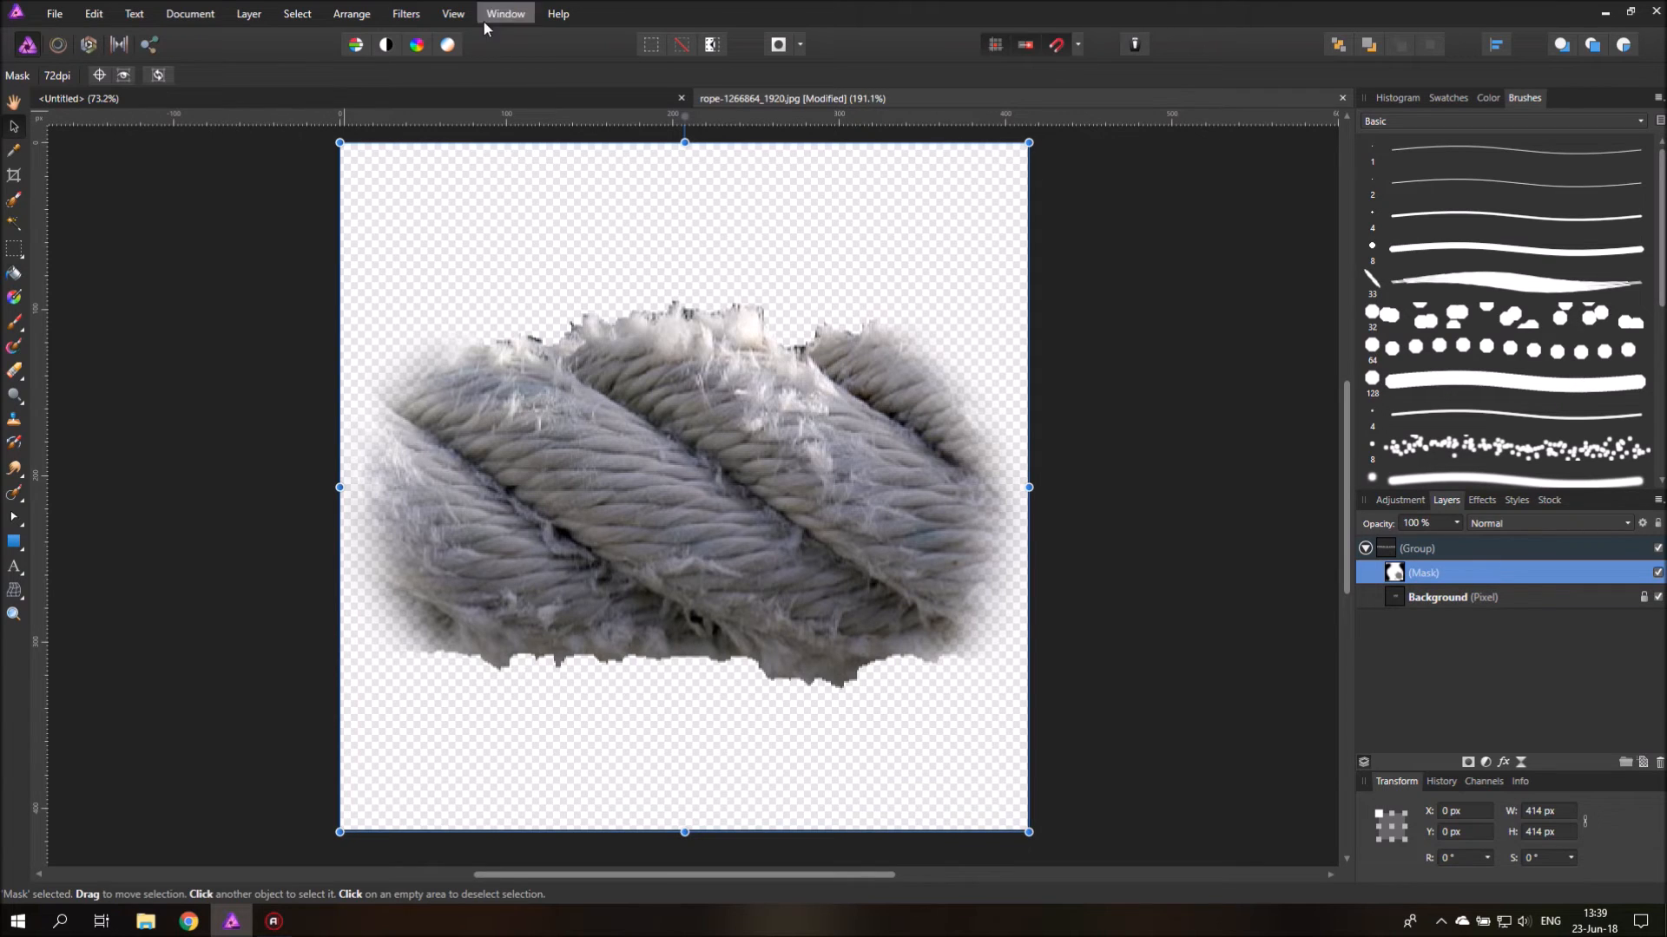
Step: Turn on rulers and drag a horizontal guide to the canvas centre
click(452, 14)
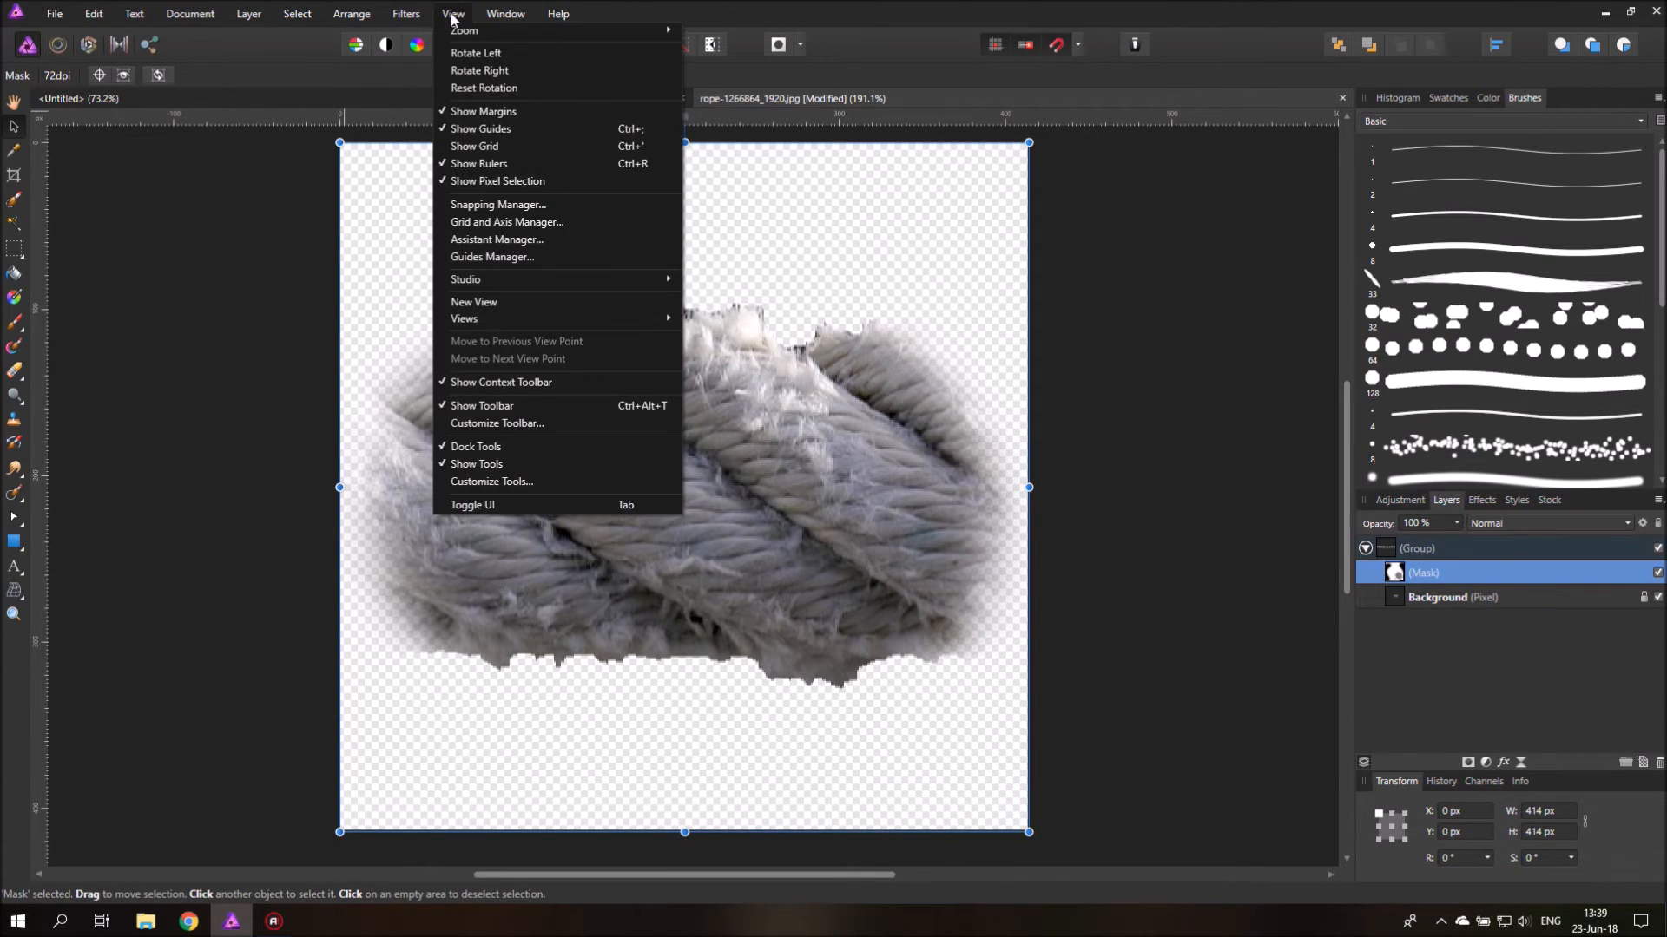
mouse_move(478, 164)
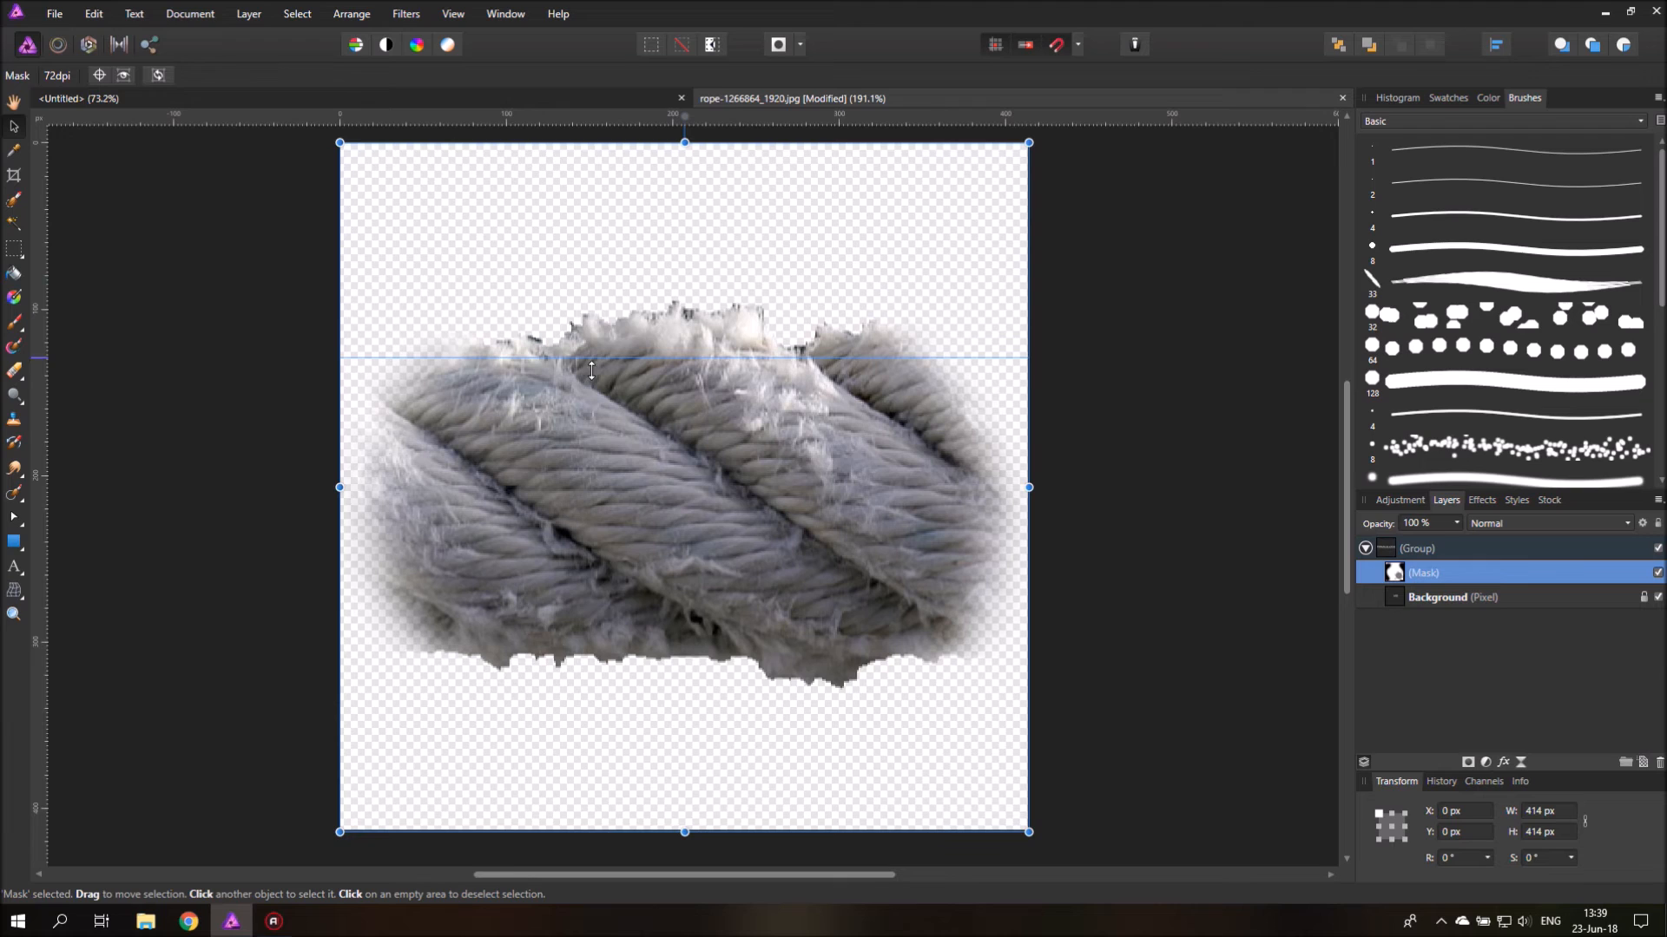
drag(592, 369, 596, 487)
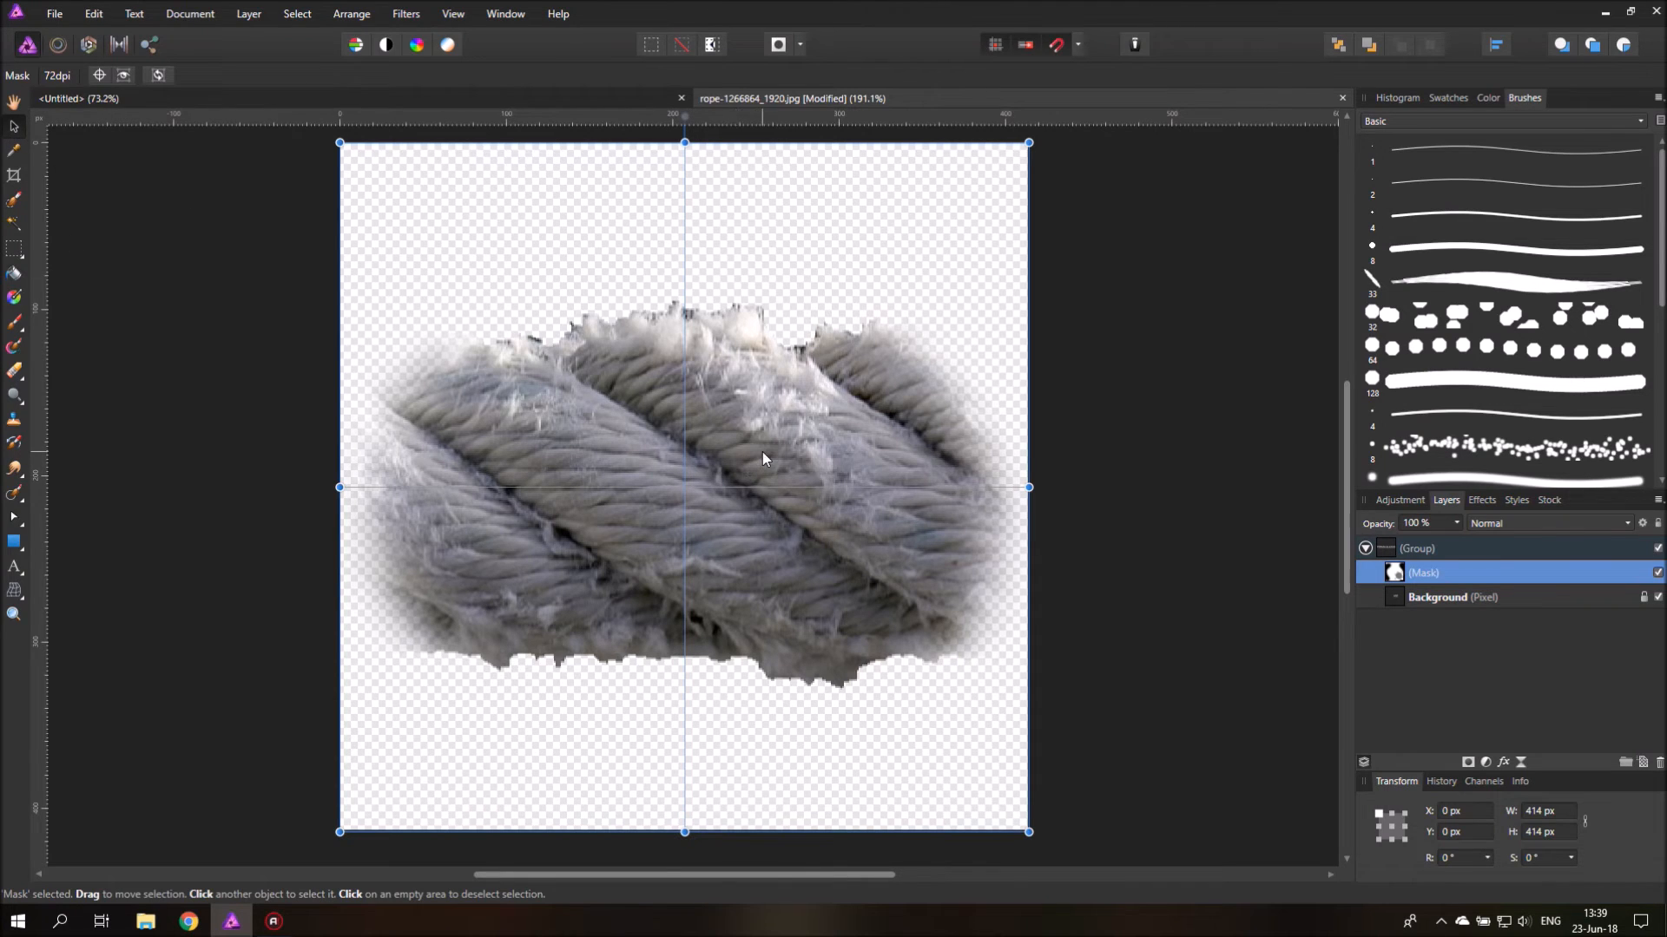
mouse_move(734, 507)
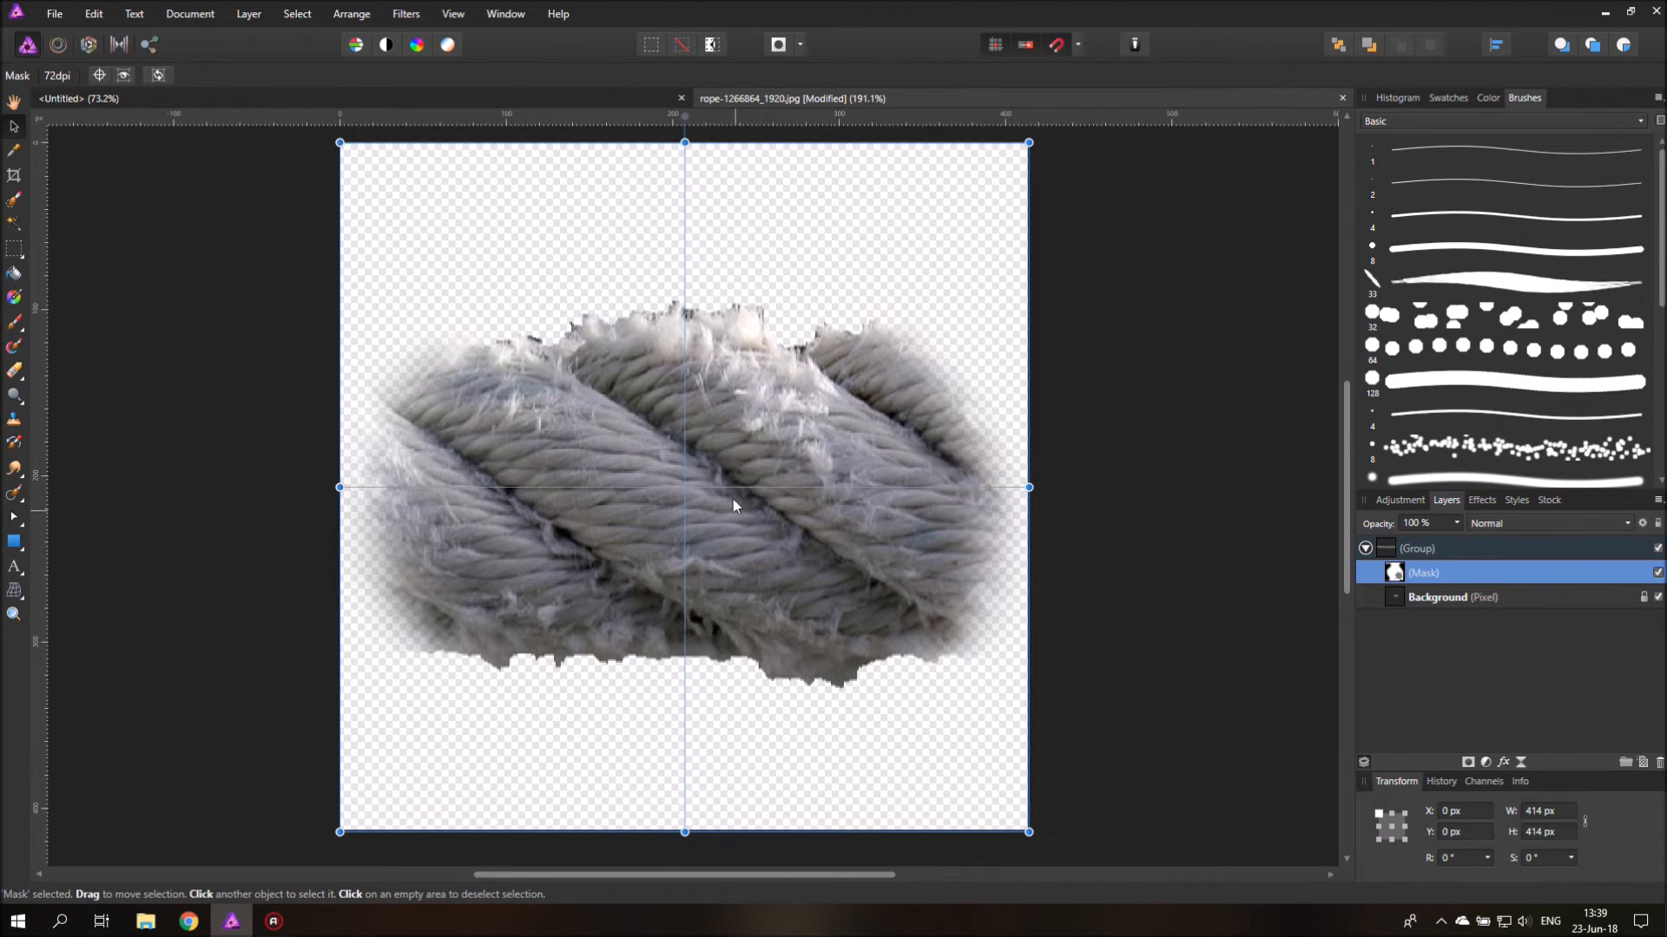
mouse_move(688, 486)
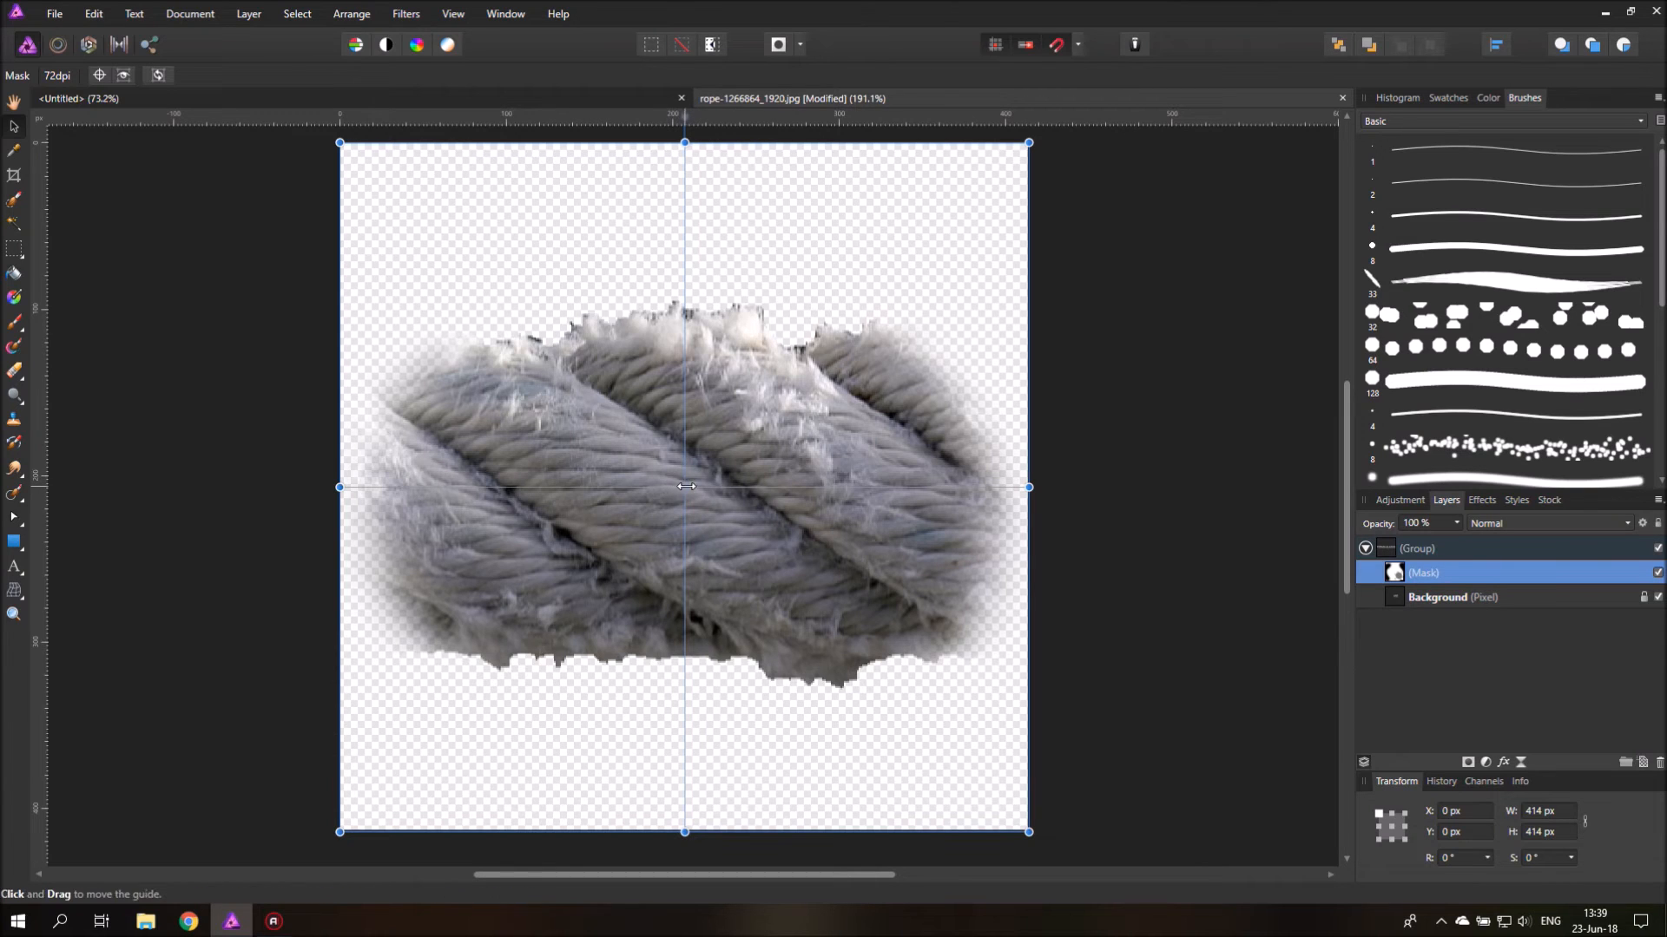
Step: Select the rope photo layer and slide it sideways to frame a different rope section
click(1453, 596)
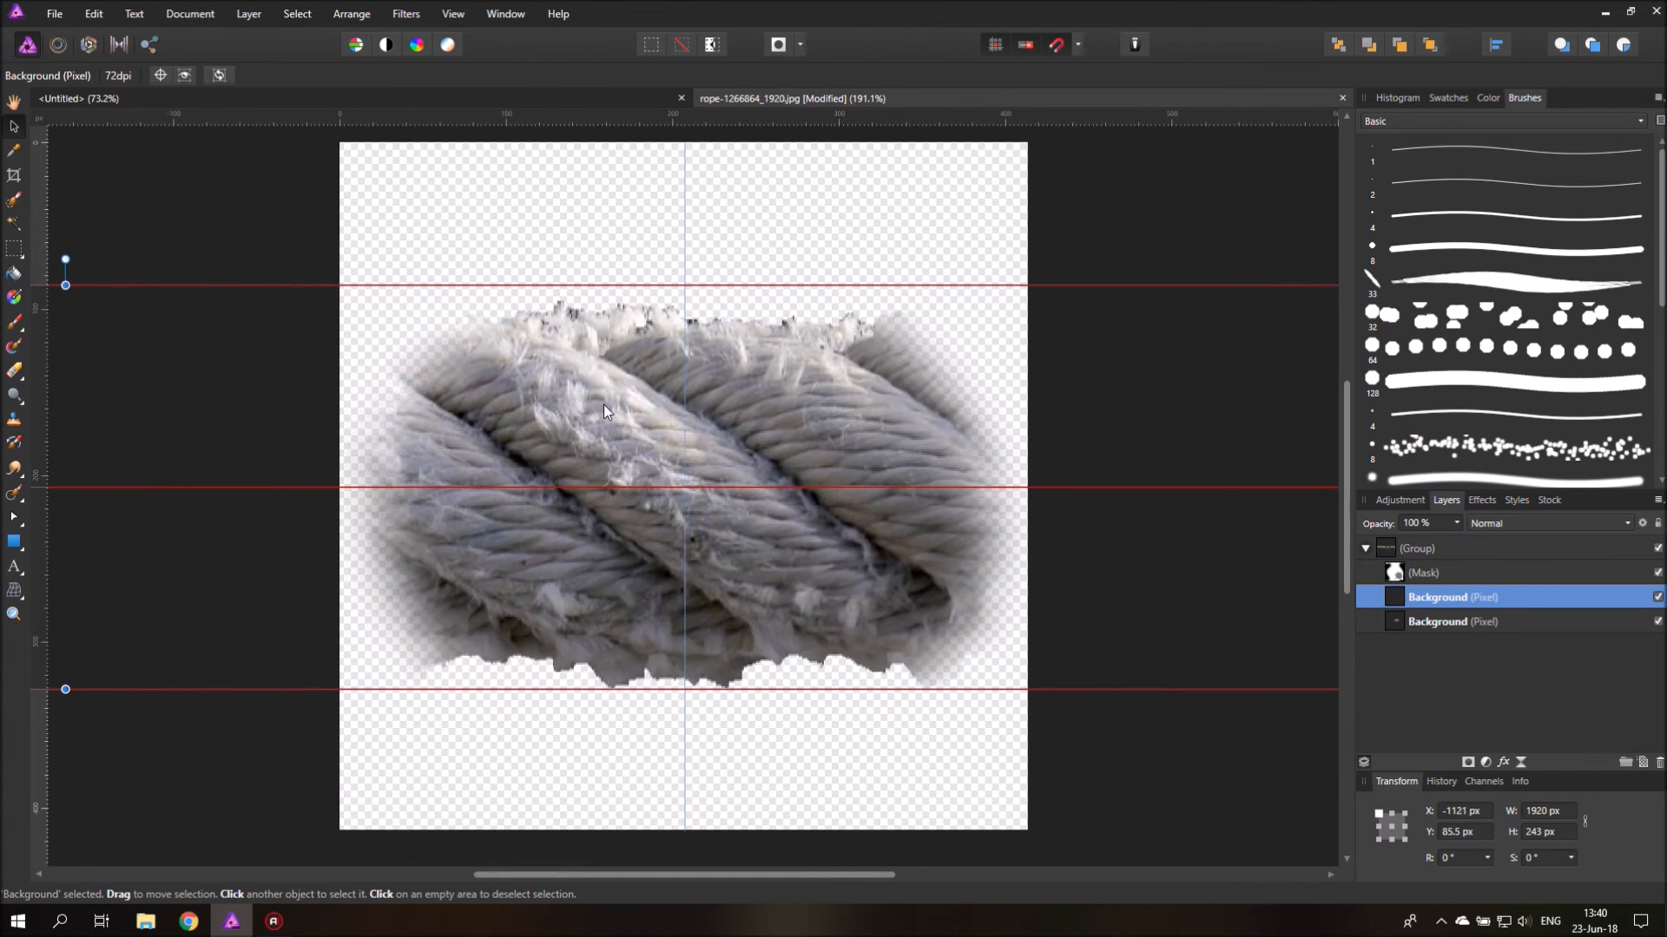
drag(606, 412, 875, 418)
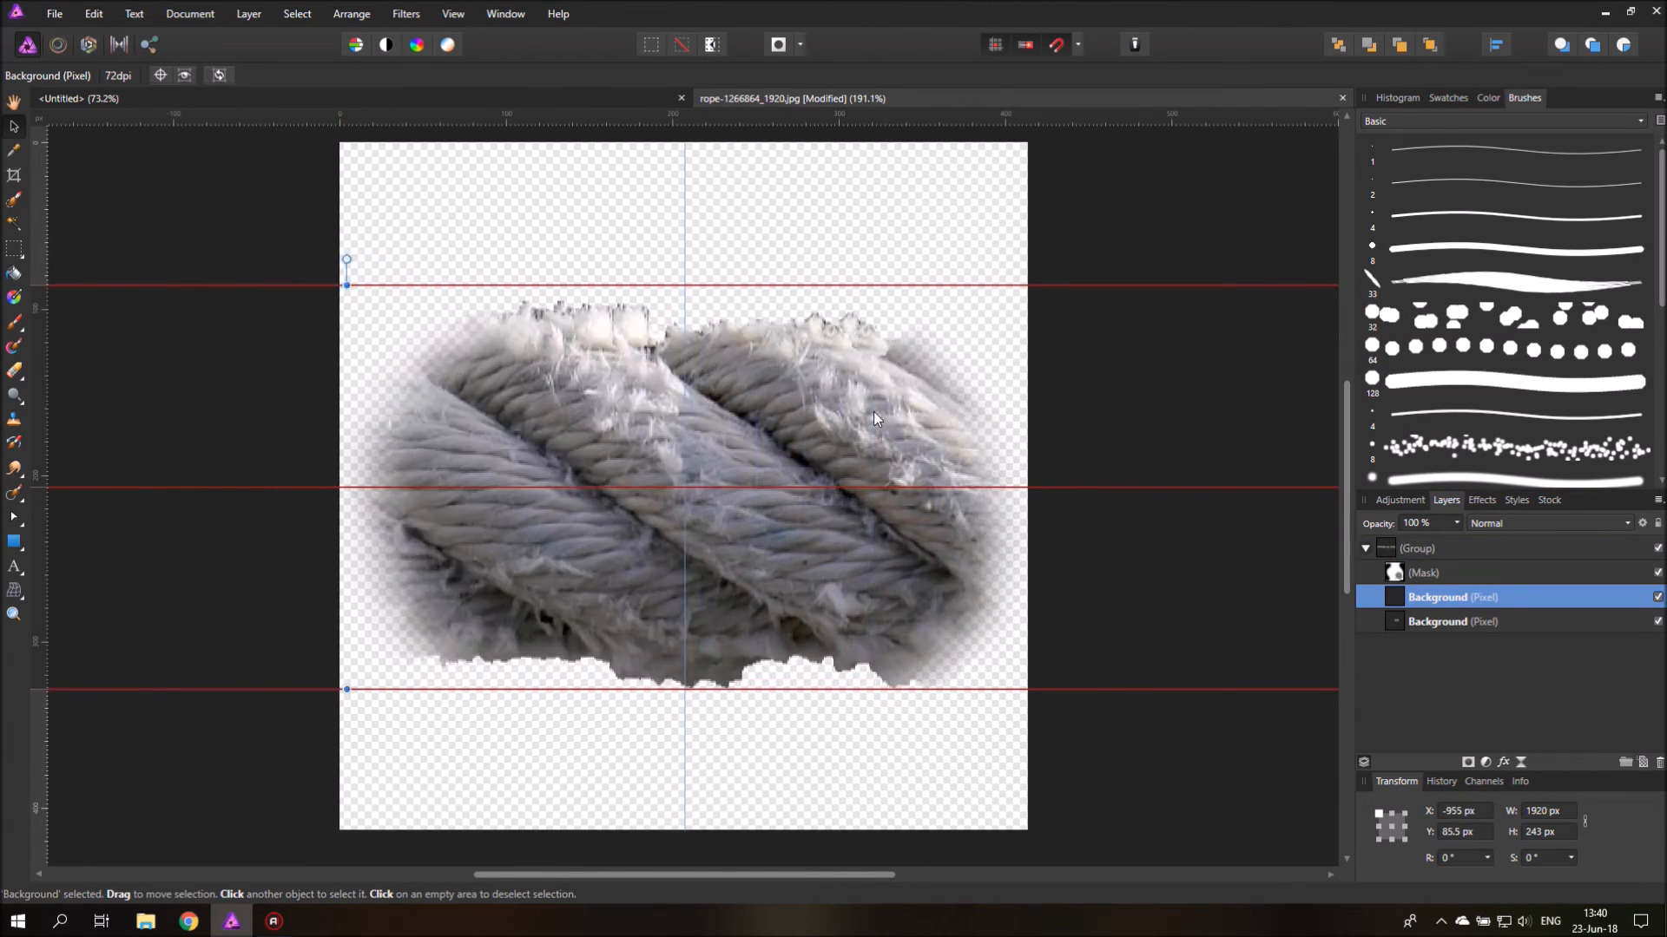
drag(872, 417, 627, 415)
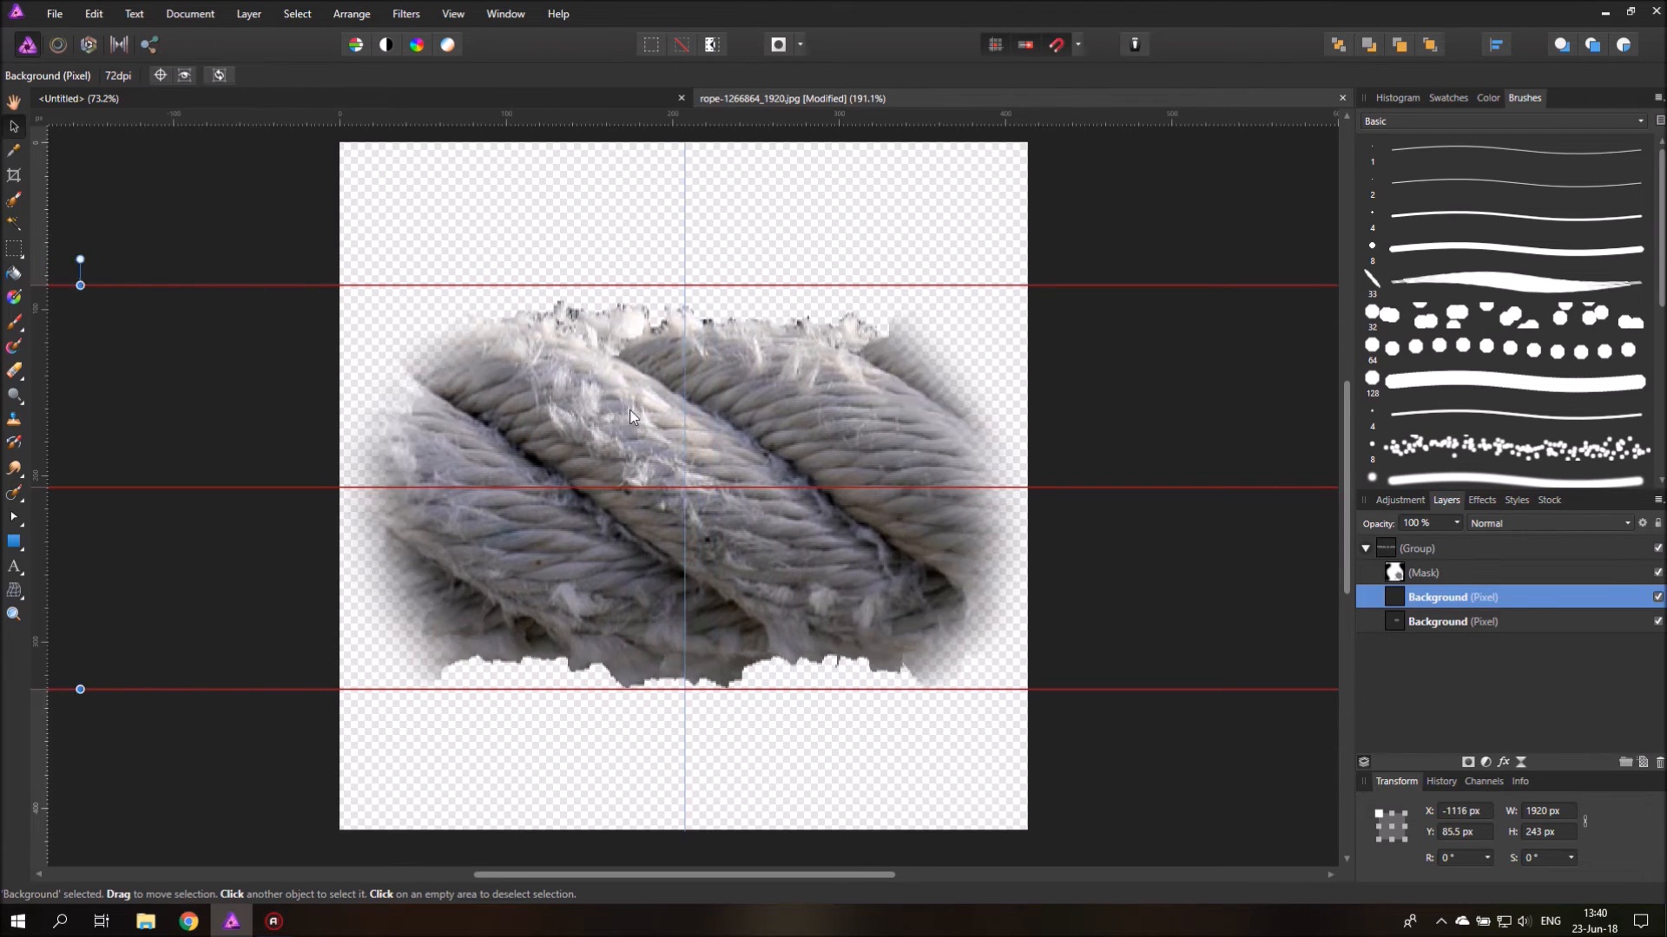
drag(633, 415, 723, 417)
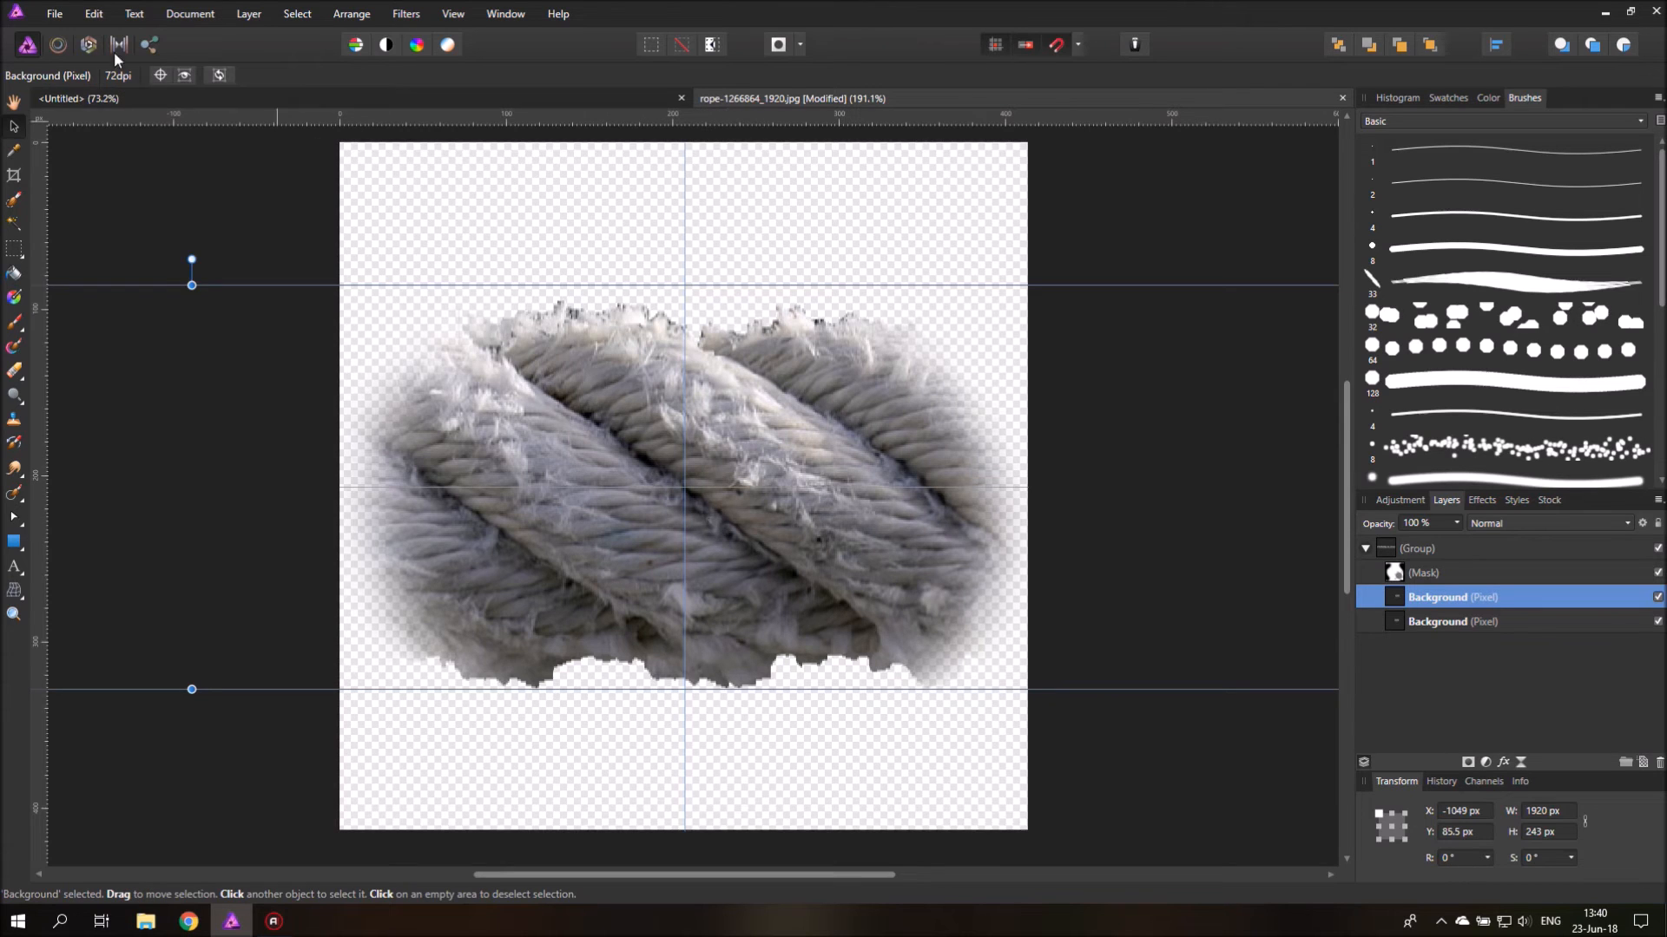
Step: Export the current rope crop as a PNG named r01
click(53, 13)
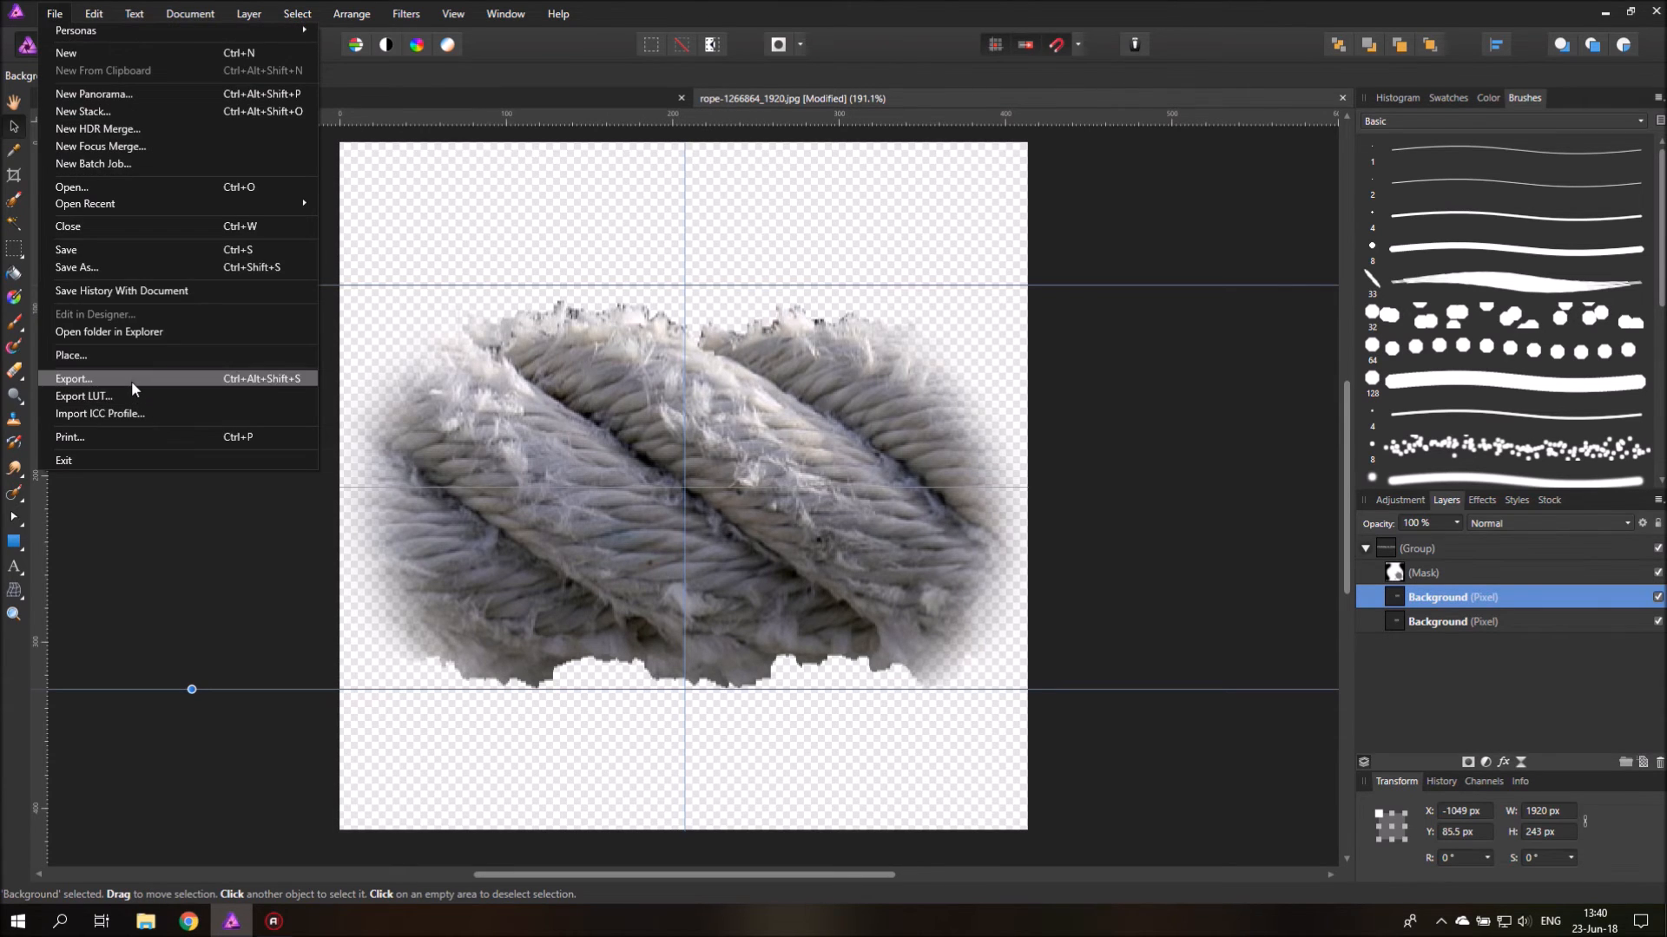
click(73, 379)
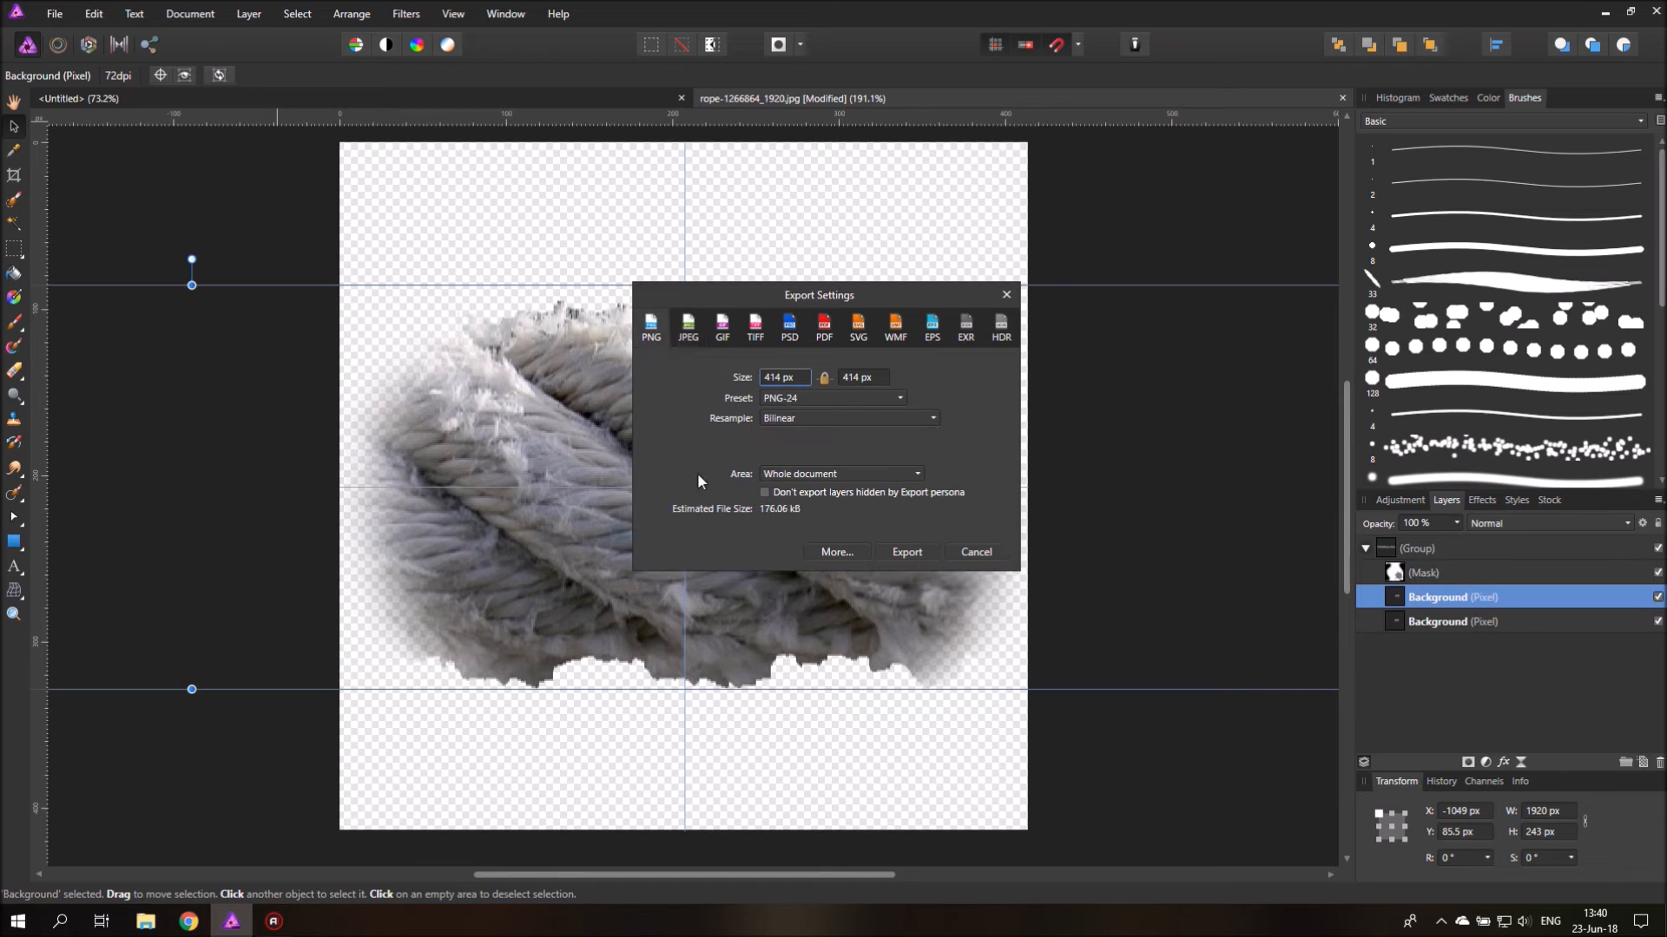
click(905, 553)
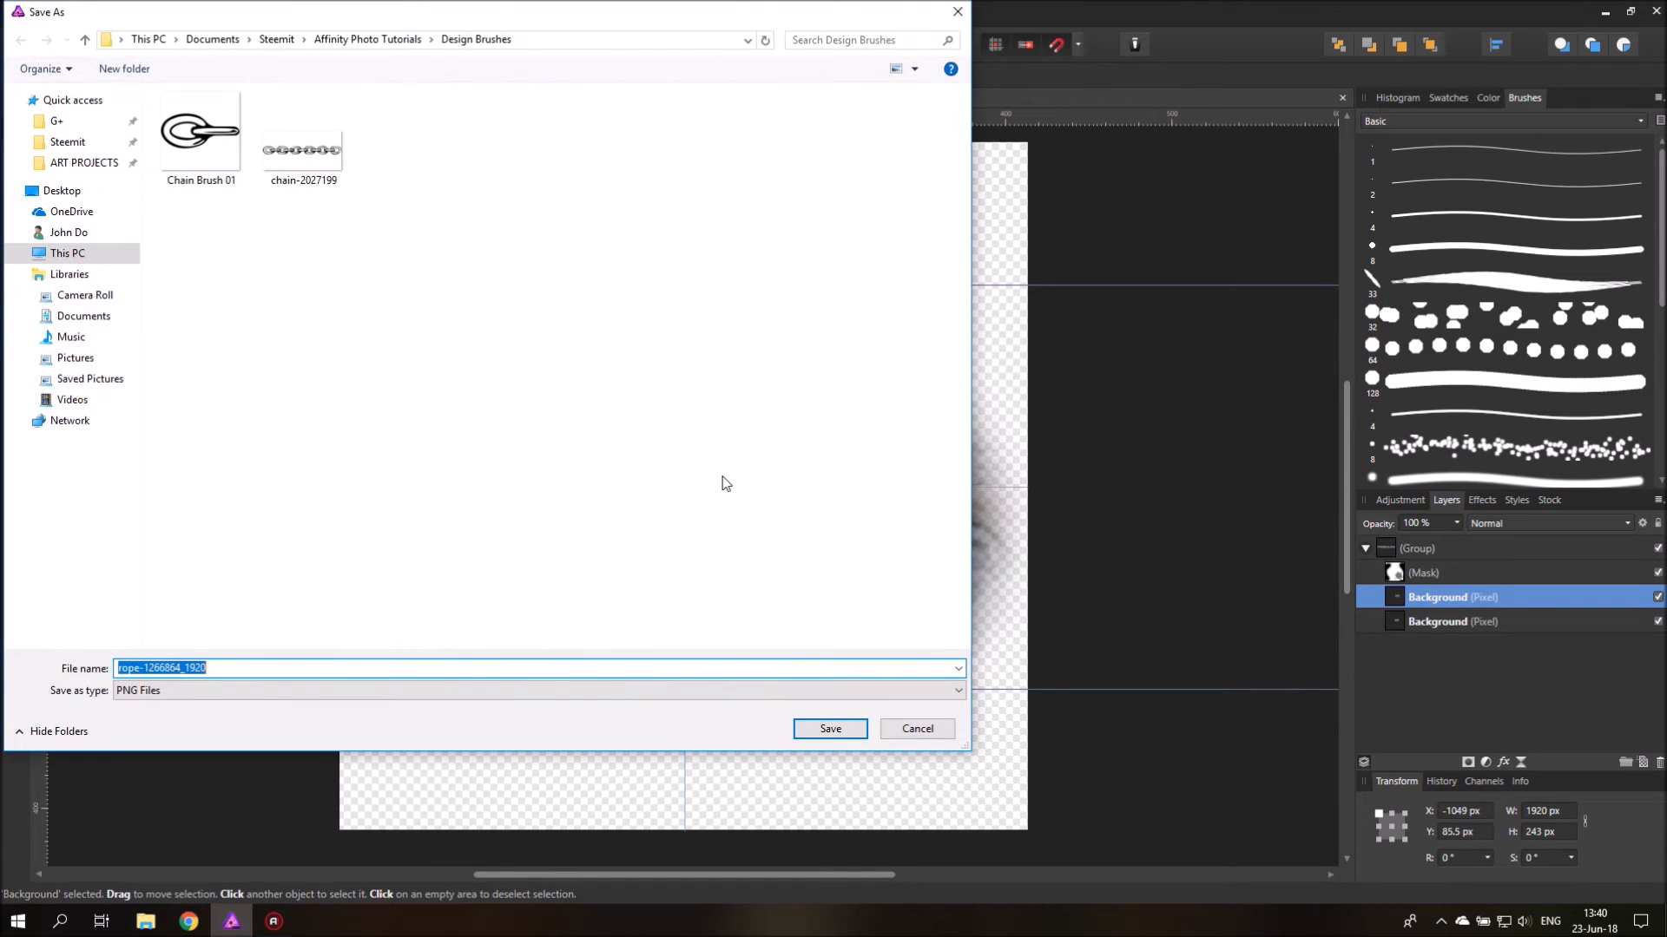
text(r01)
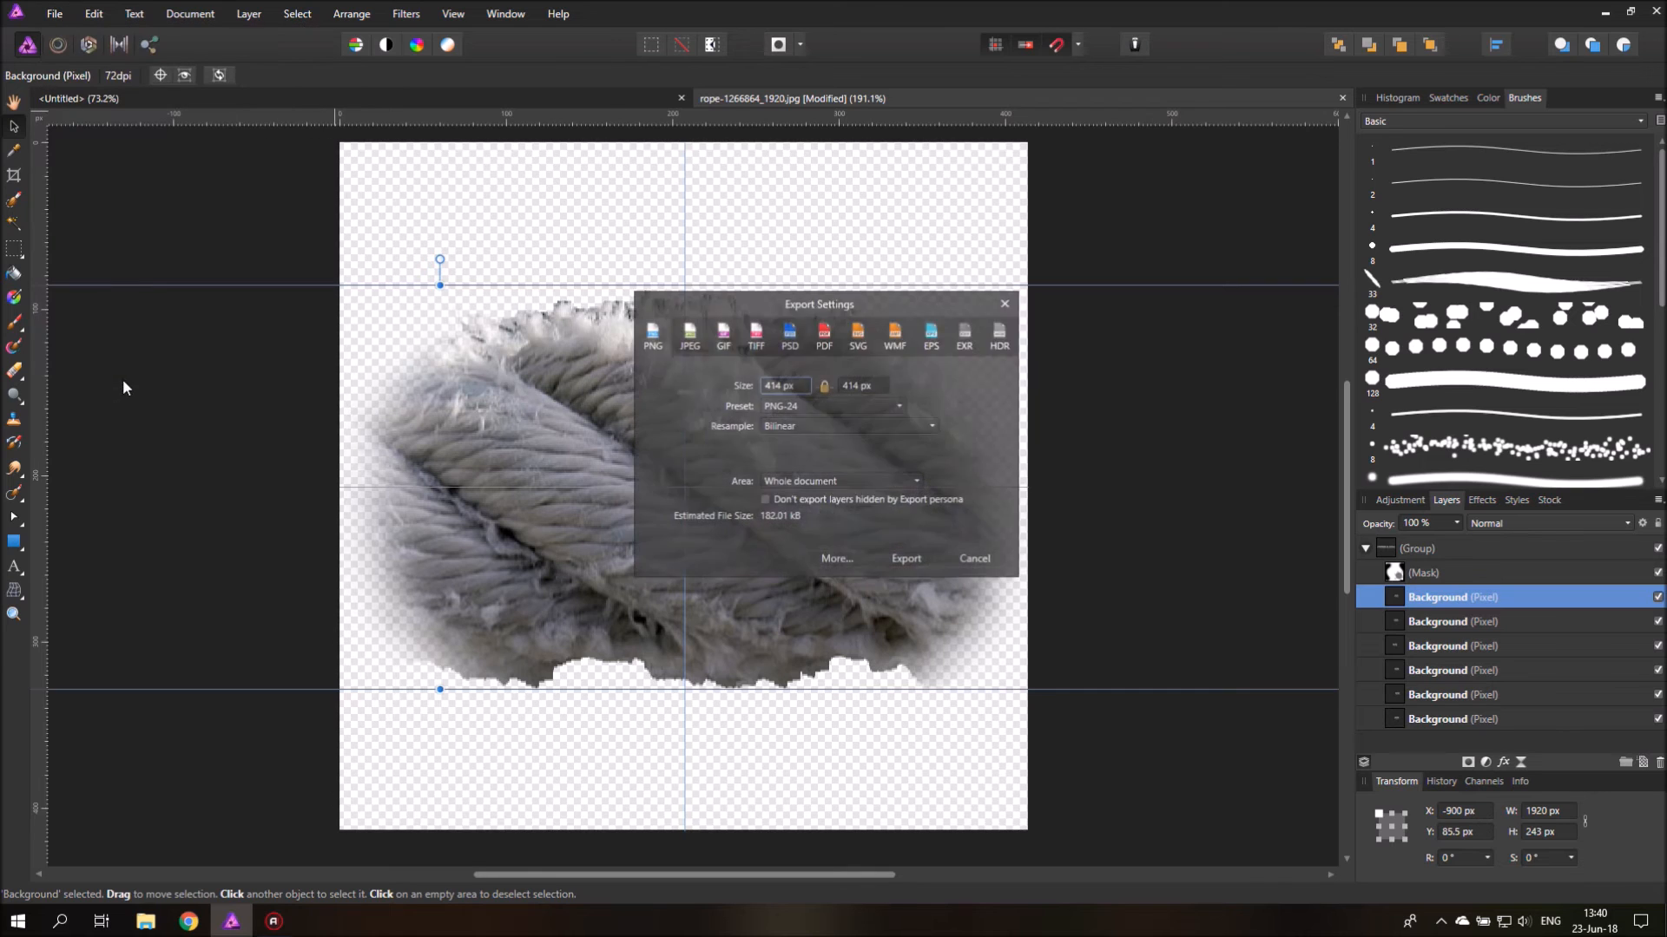
Step: Export the second crop as r02, then slide the rope photo to a new section
click(904, 558)
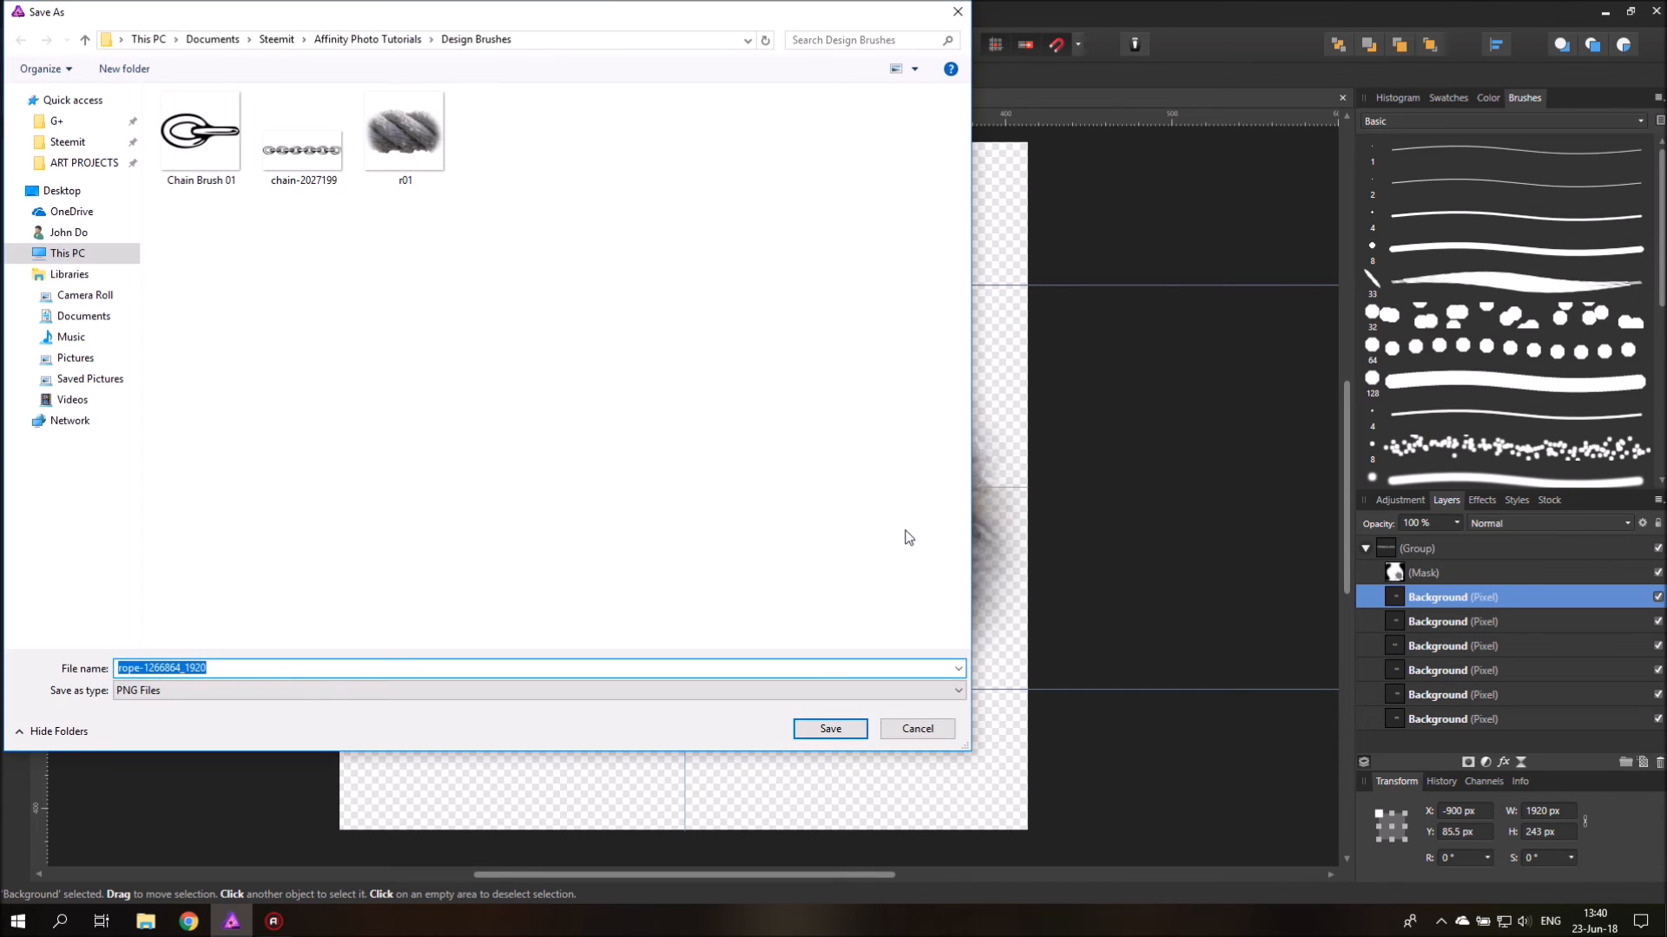
text(r02)
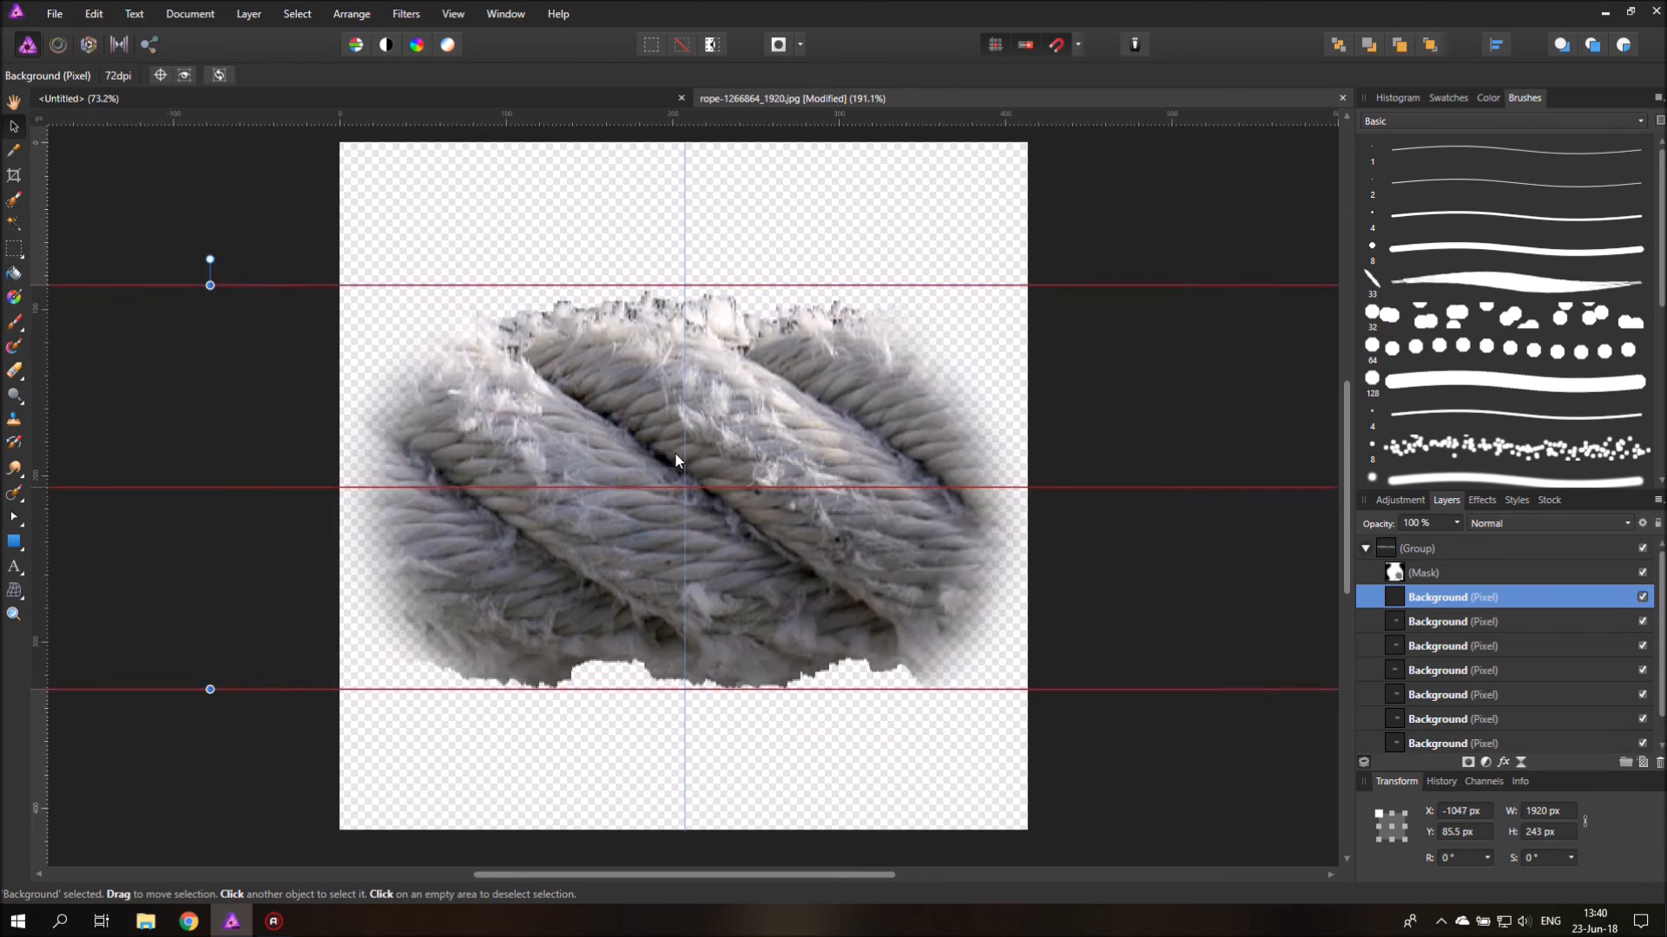
drag(675, 461, 513, 441)
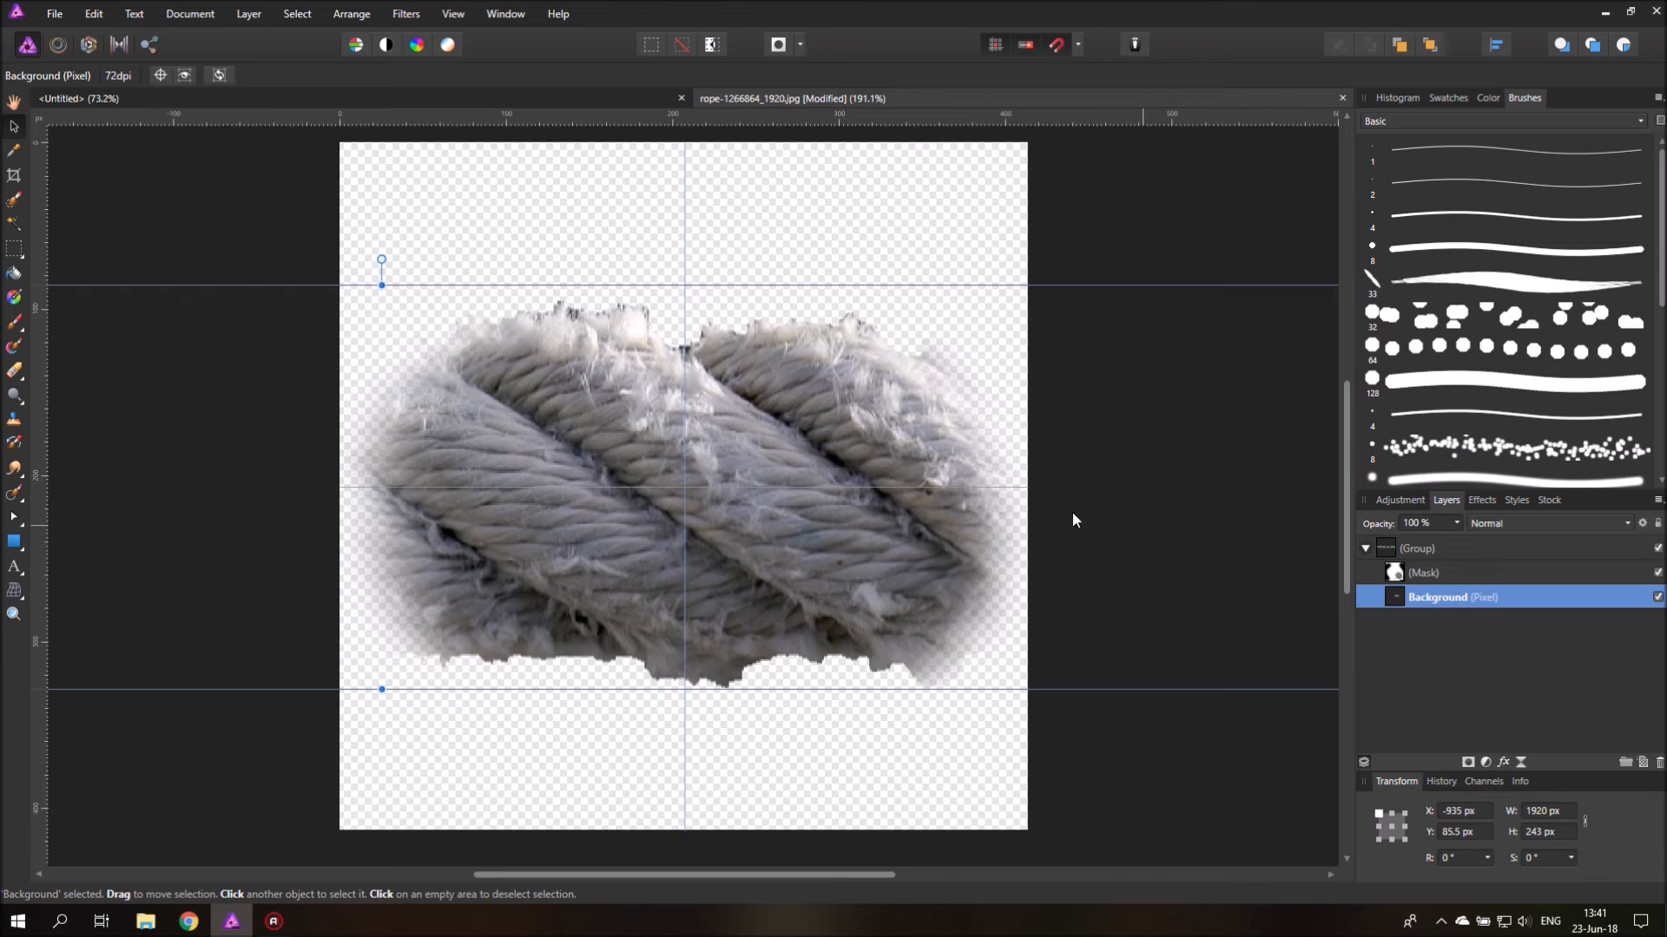
Step: Nudge the mask slightly left and down, then reselect the rope photo layer
click(1424, 573)
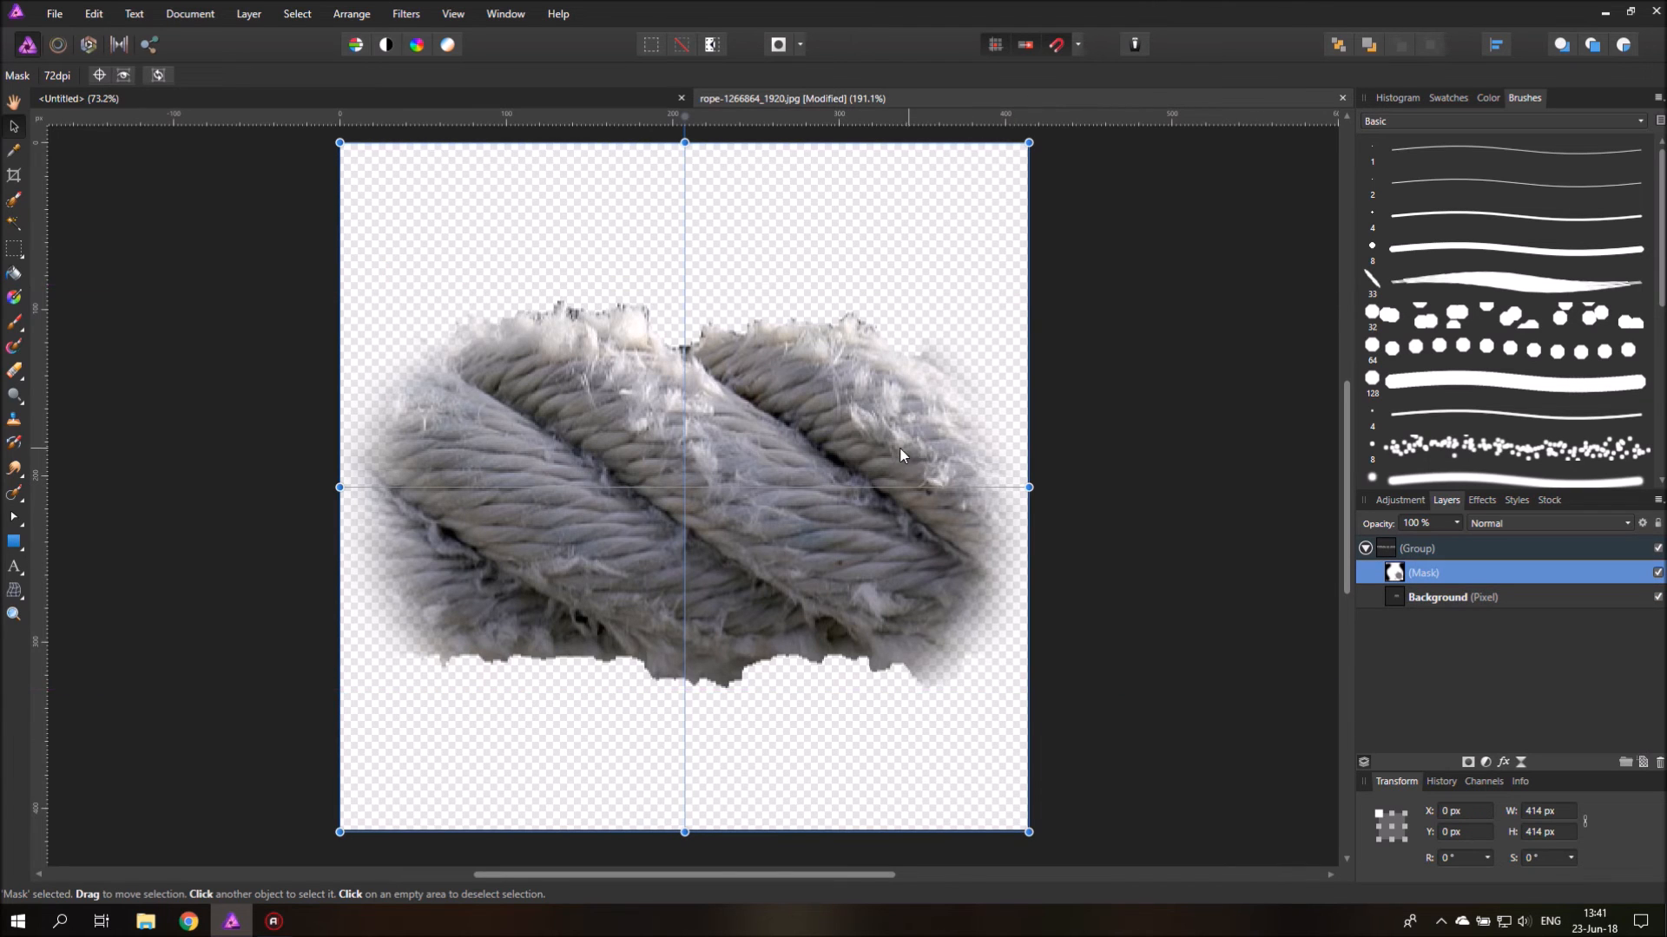
drag(900, 455, 889, 465)
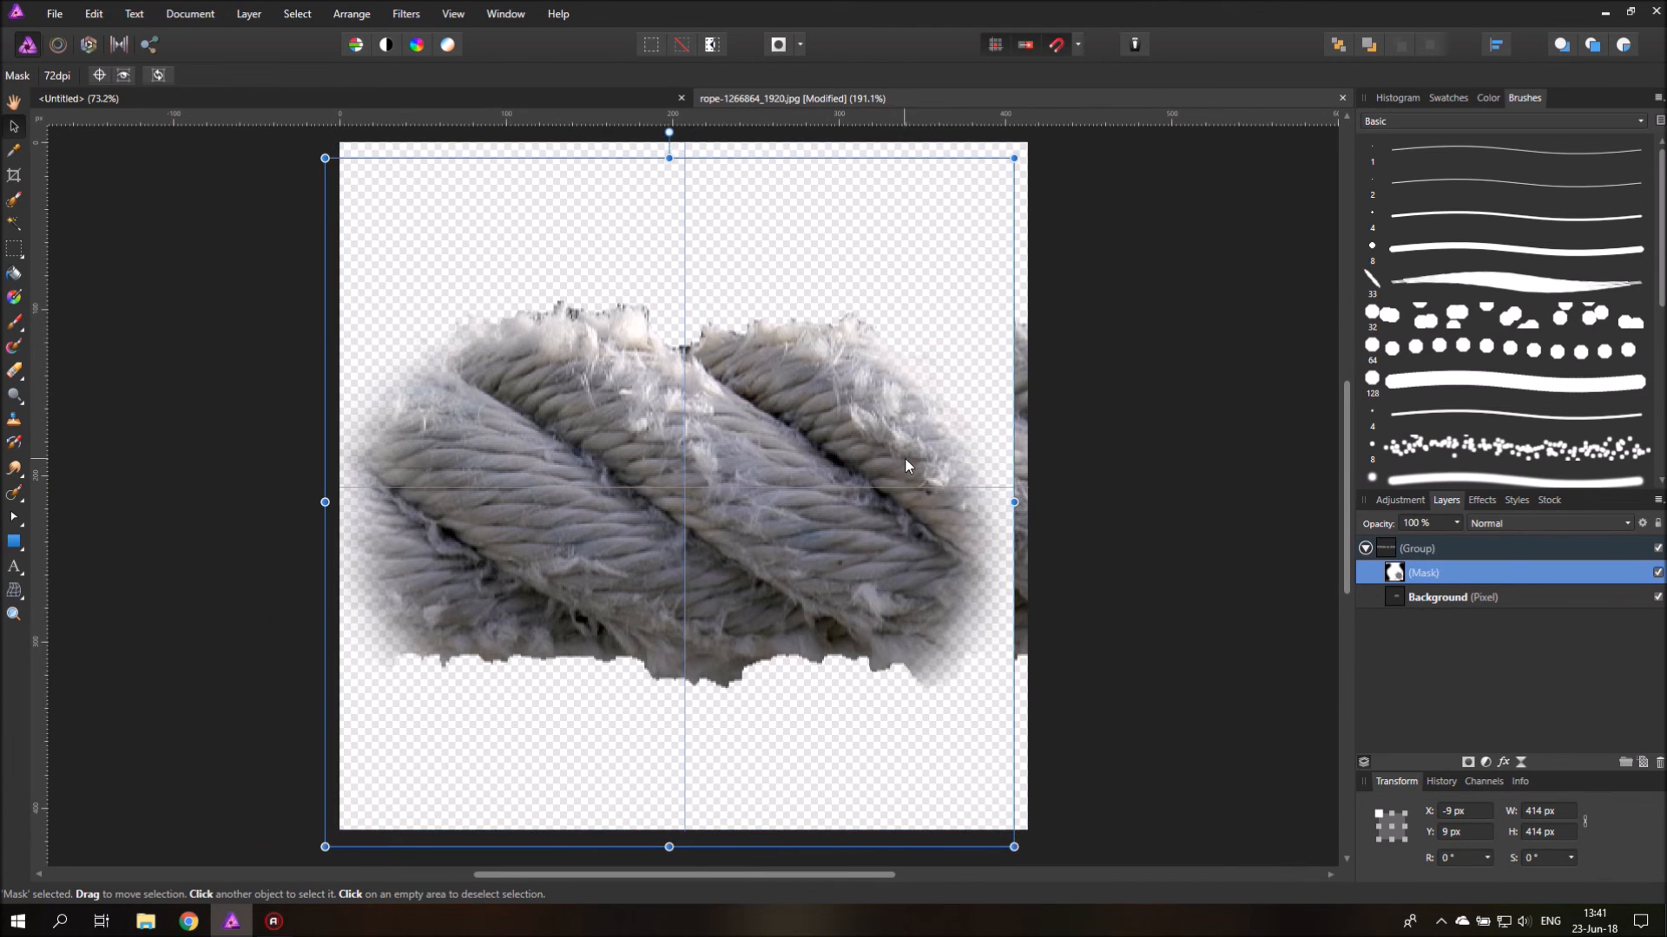
click(1453, 596)
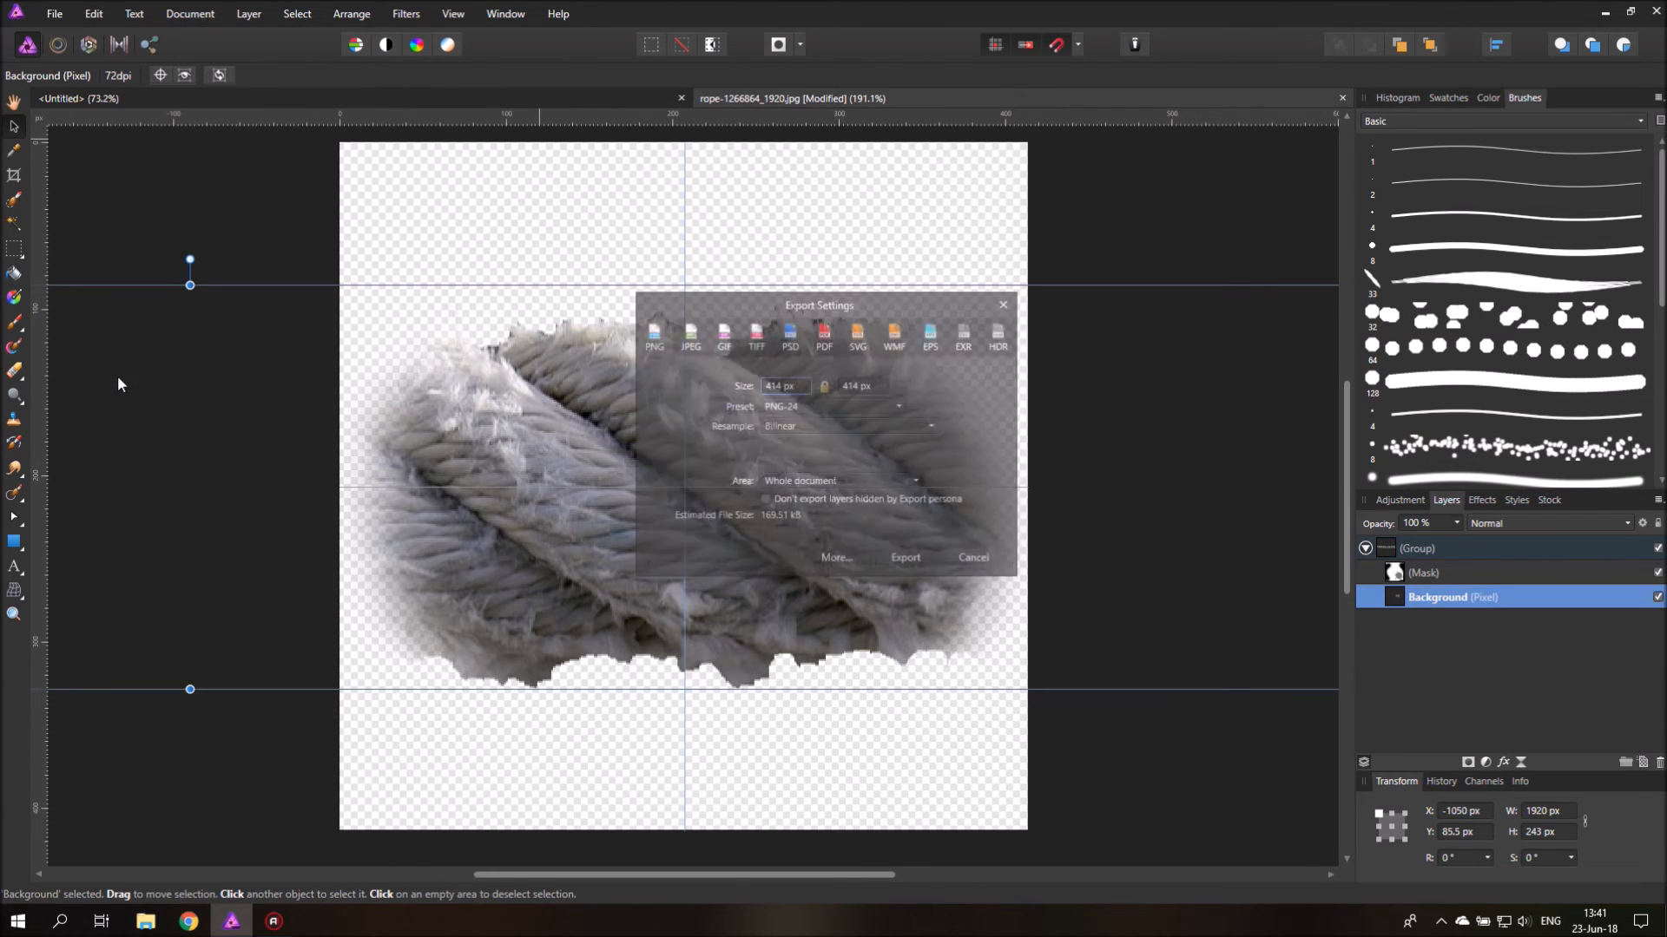
Step: Delete the exported r01 rope PNG from the save dialog and cancel the export
click(904, 557)
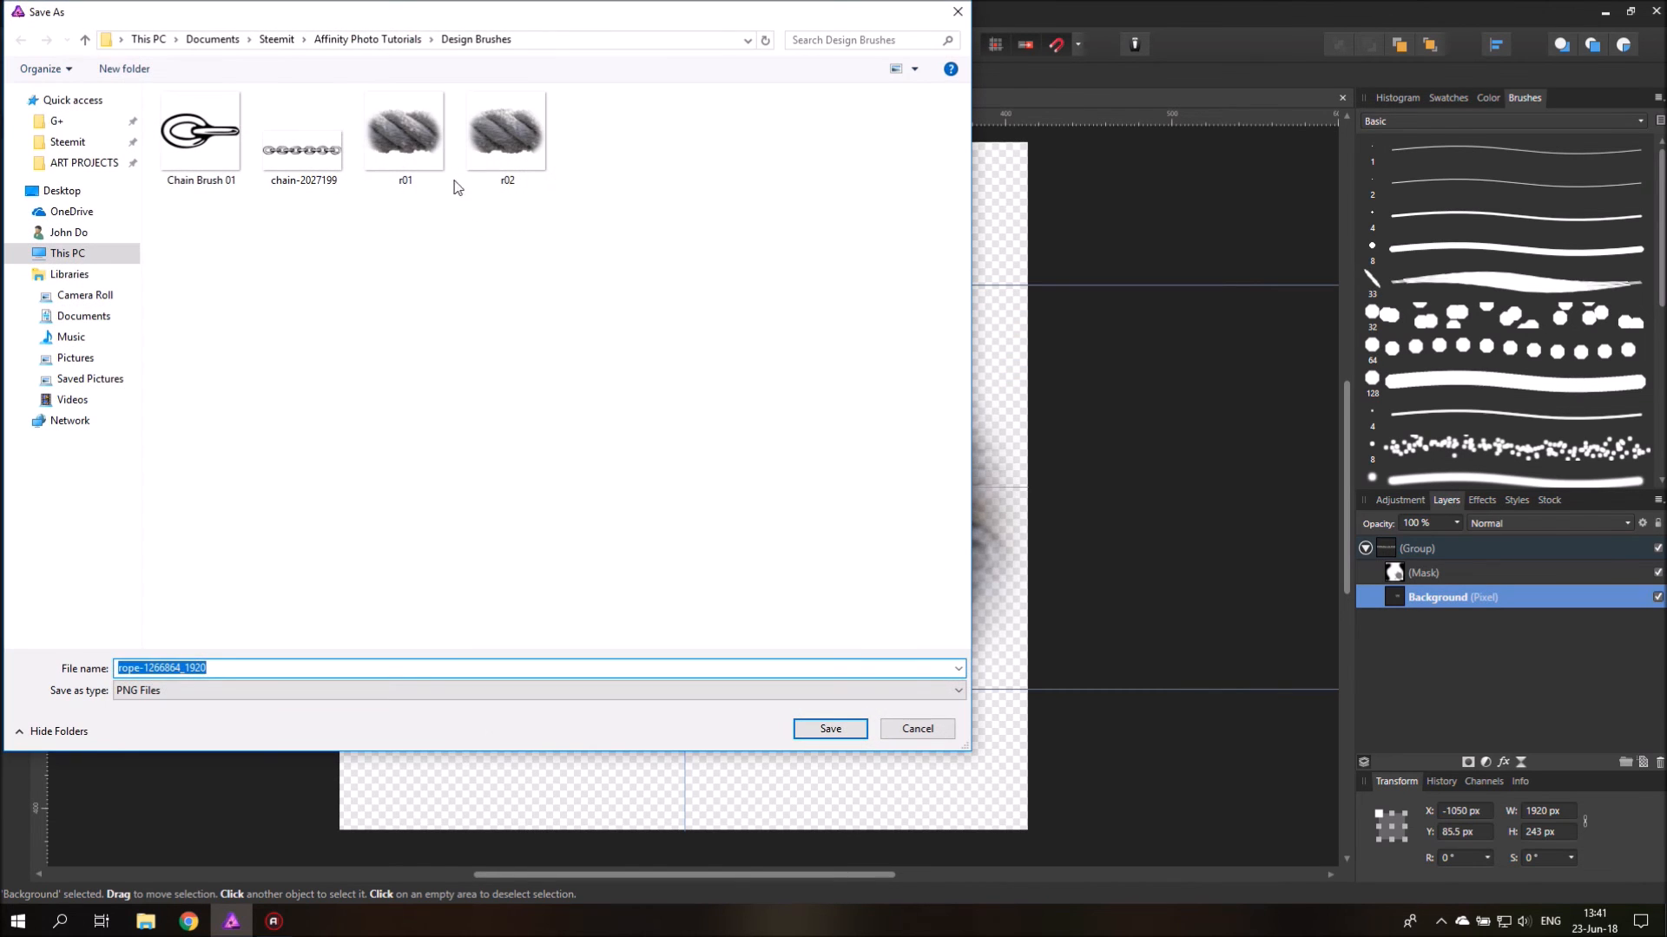
click(405, 131)
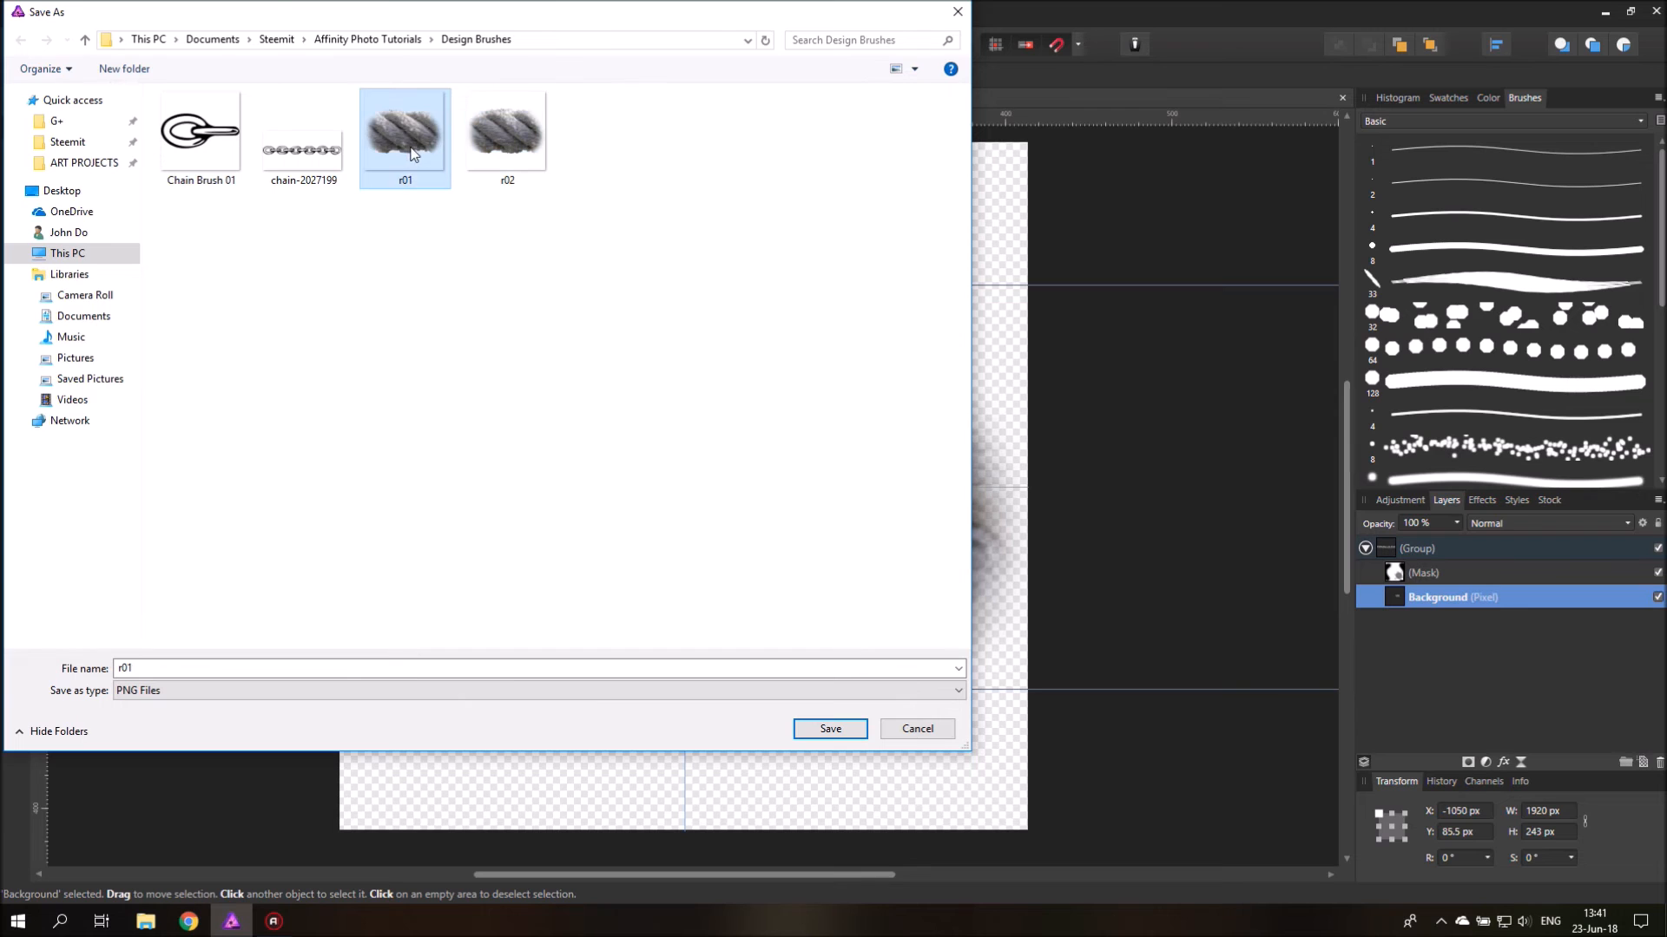
right_click(507, 132)
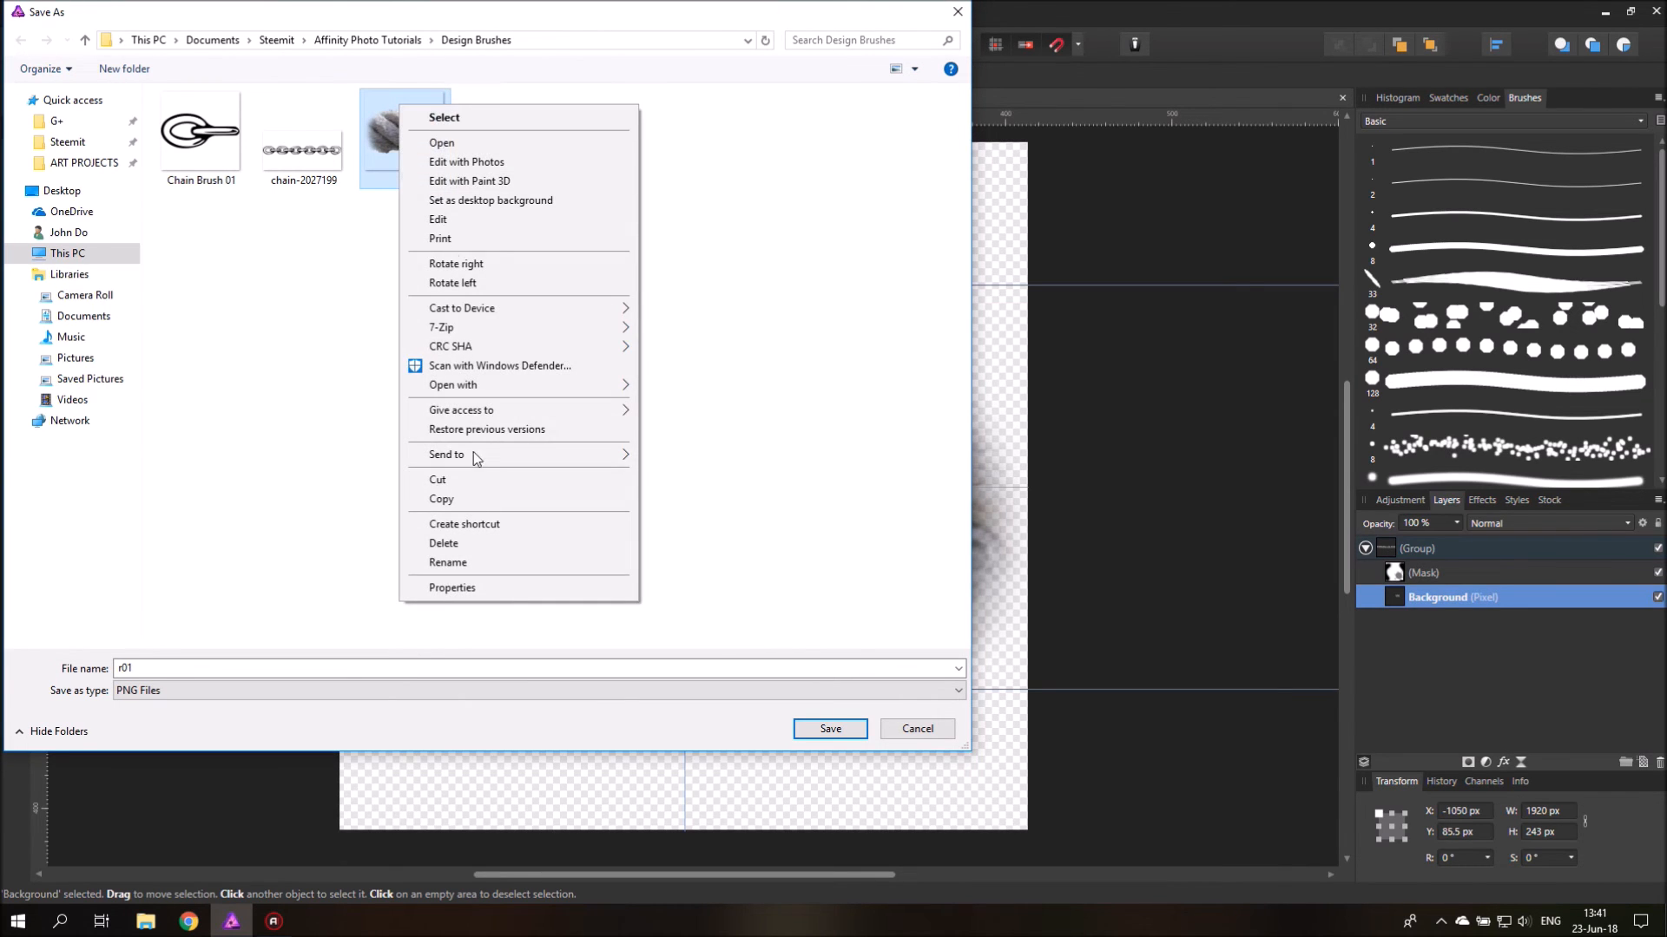
click(426, 710)
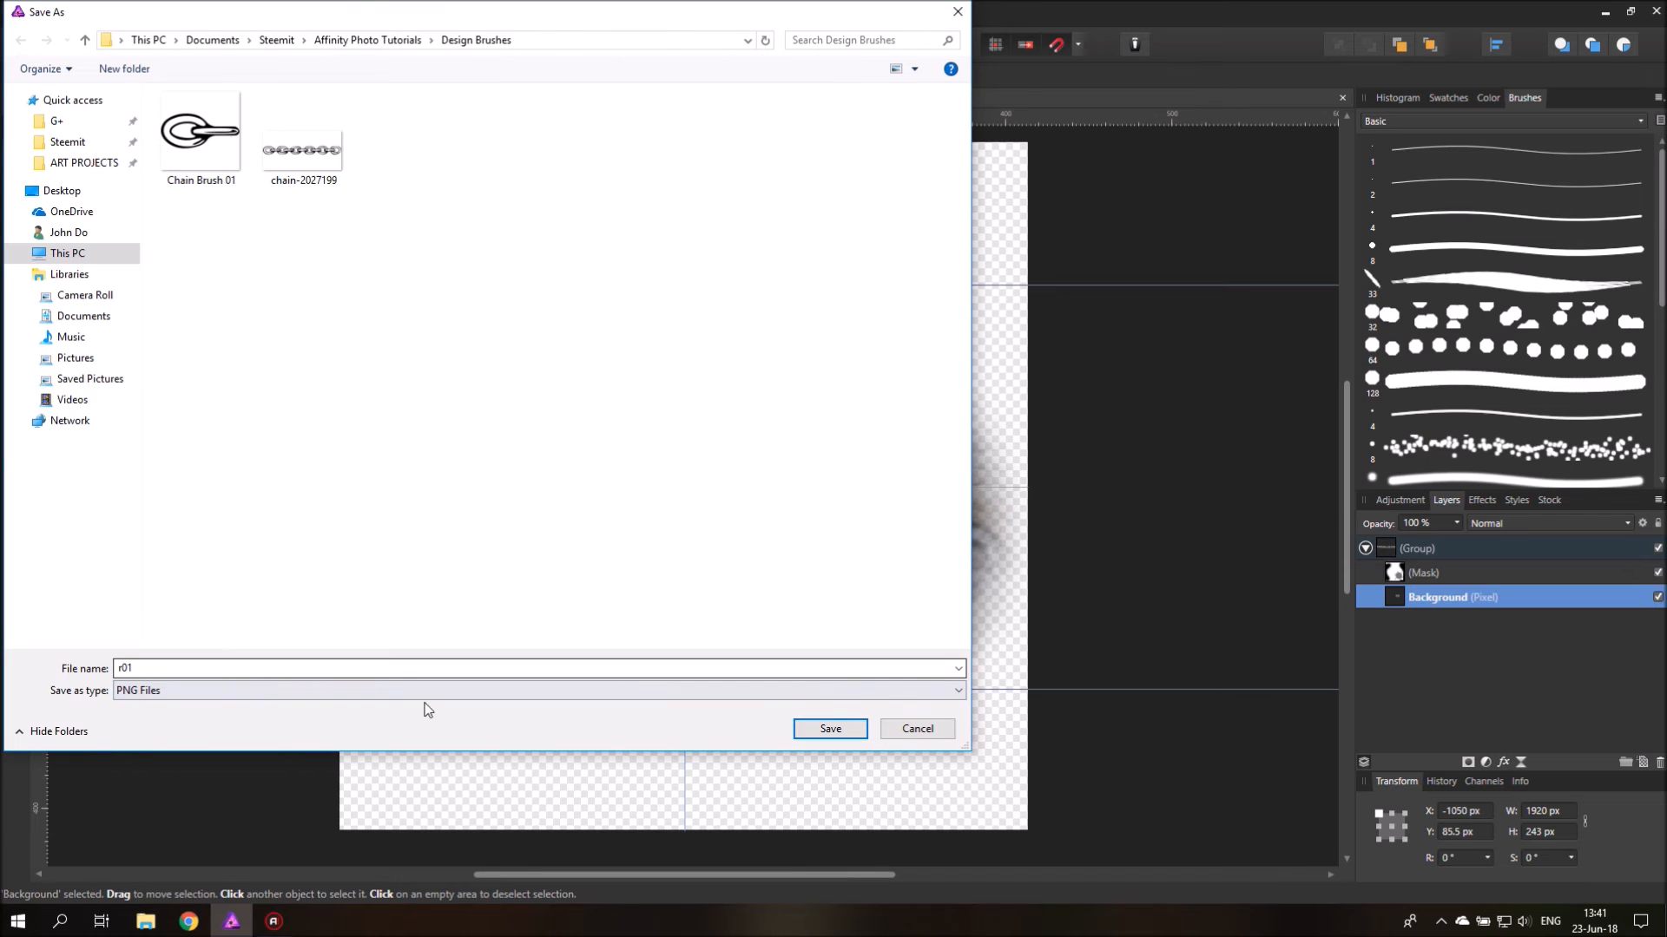
click(830, 728)
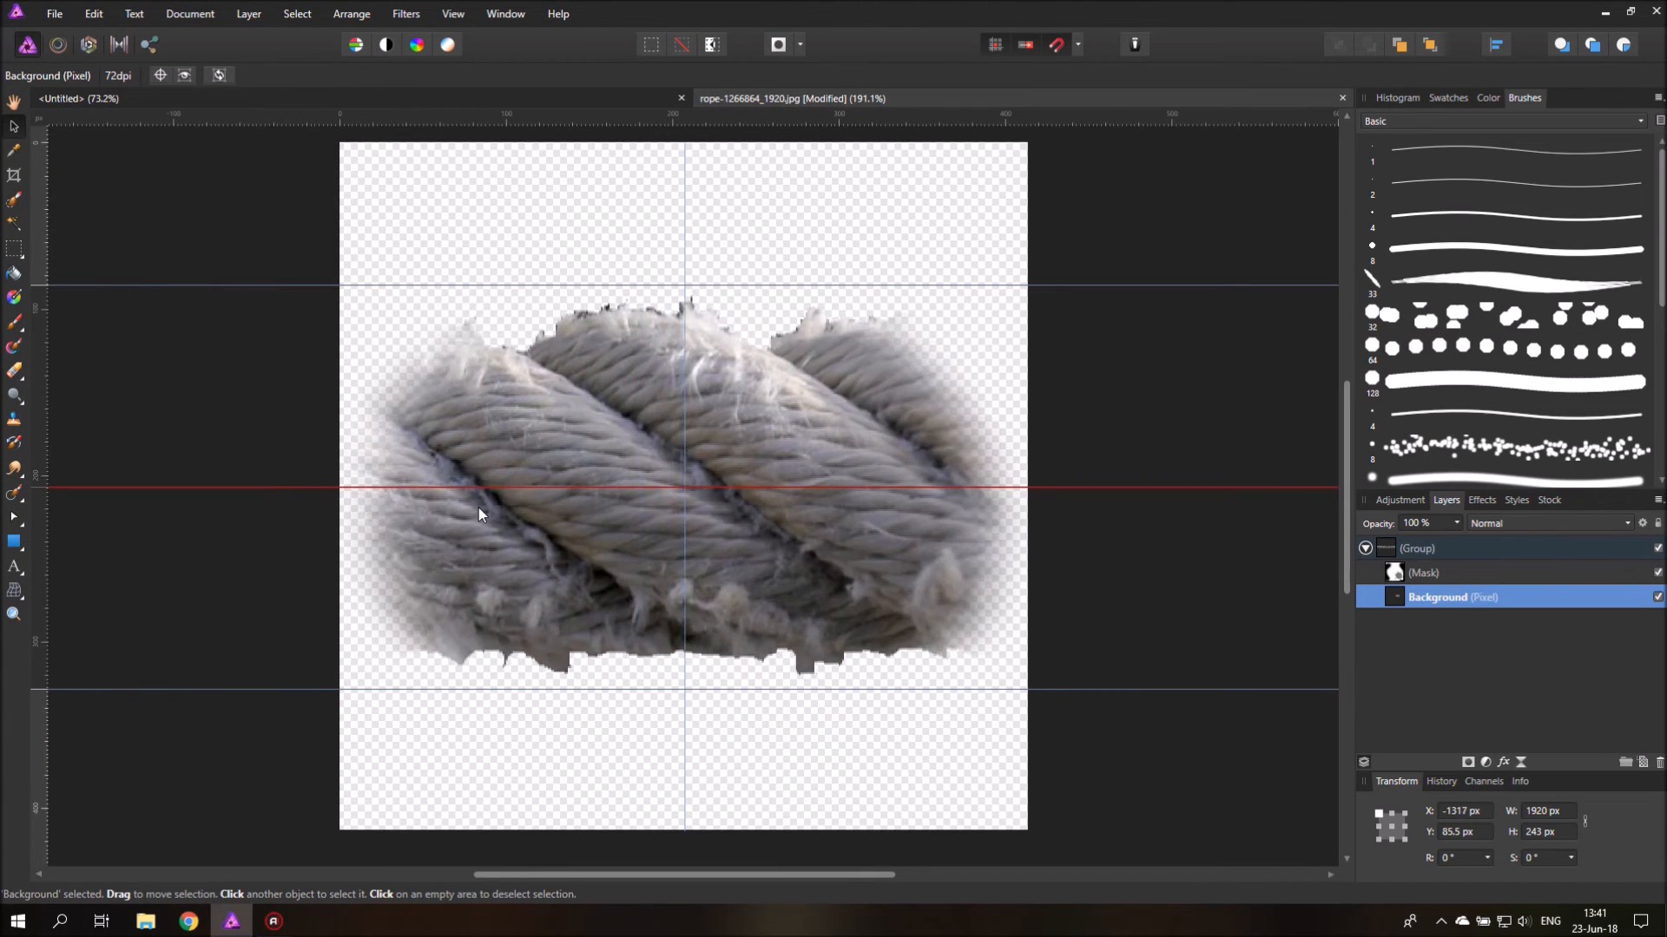
Step: Slide the rope photo twice to frame new strand sections for export
drag(478, 516, 571, 366)
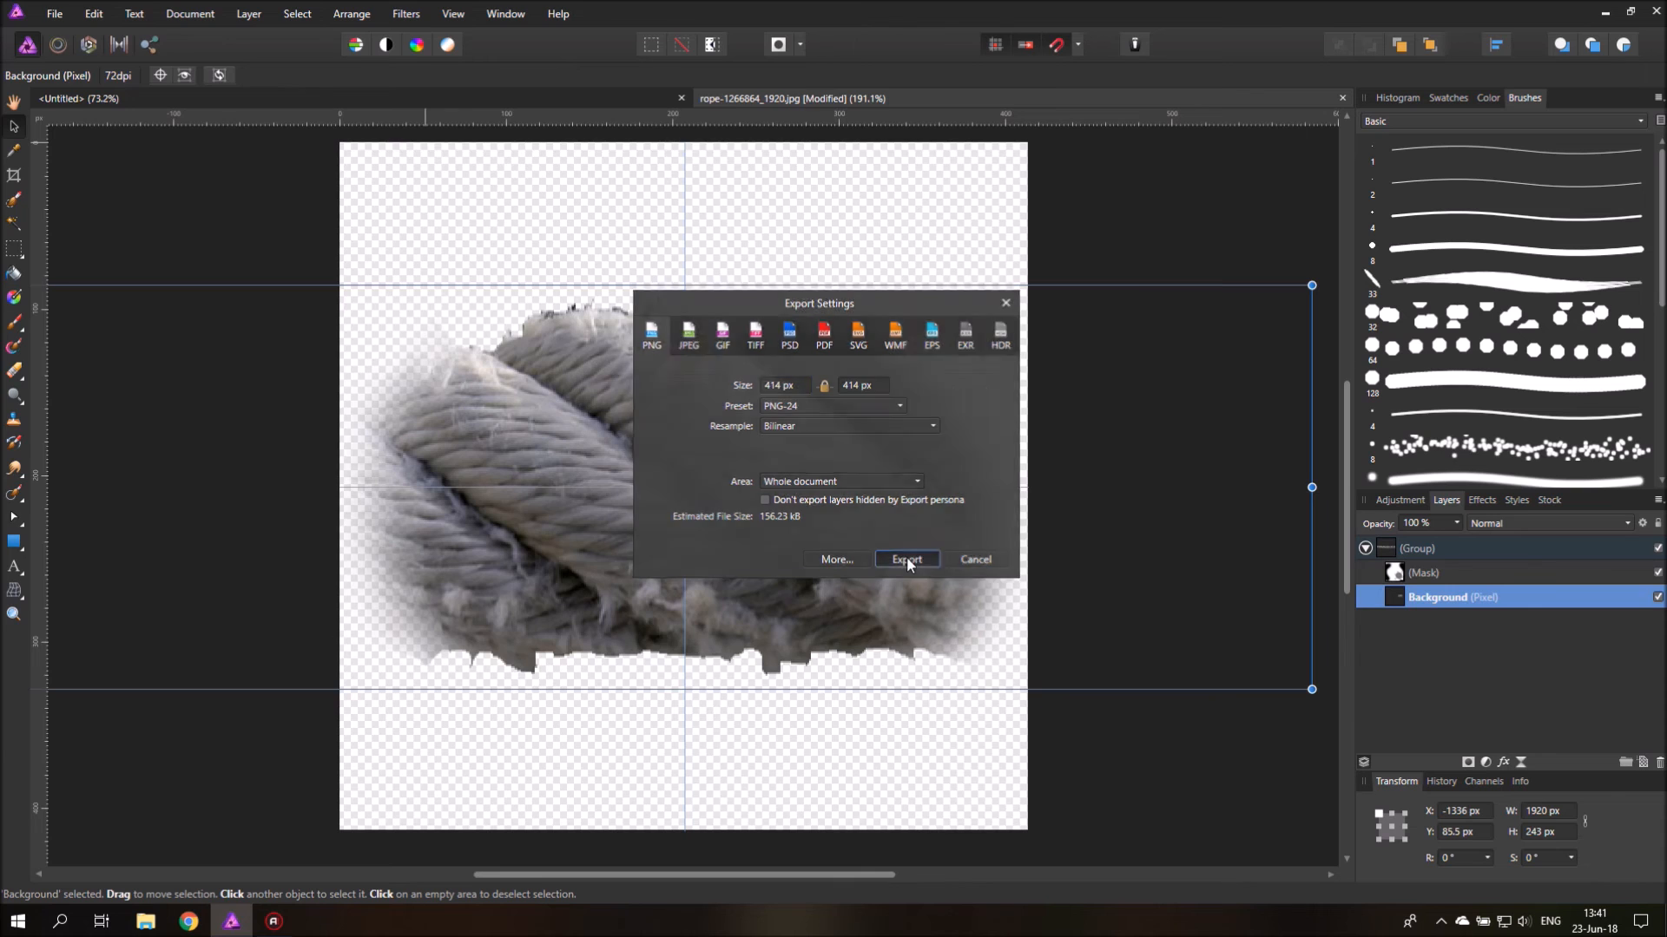
click(905, 559)
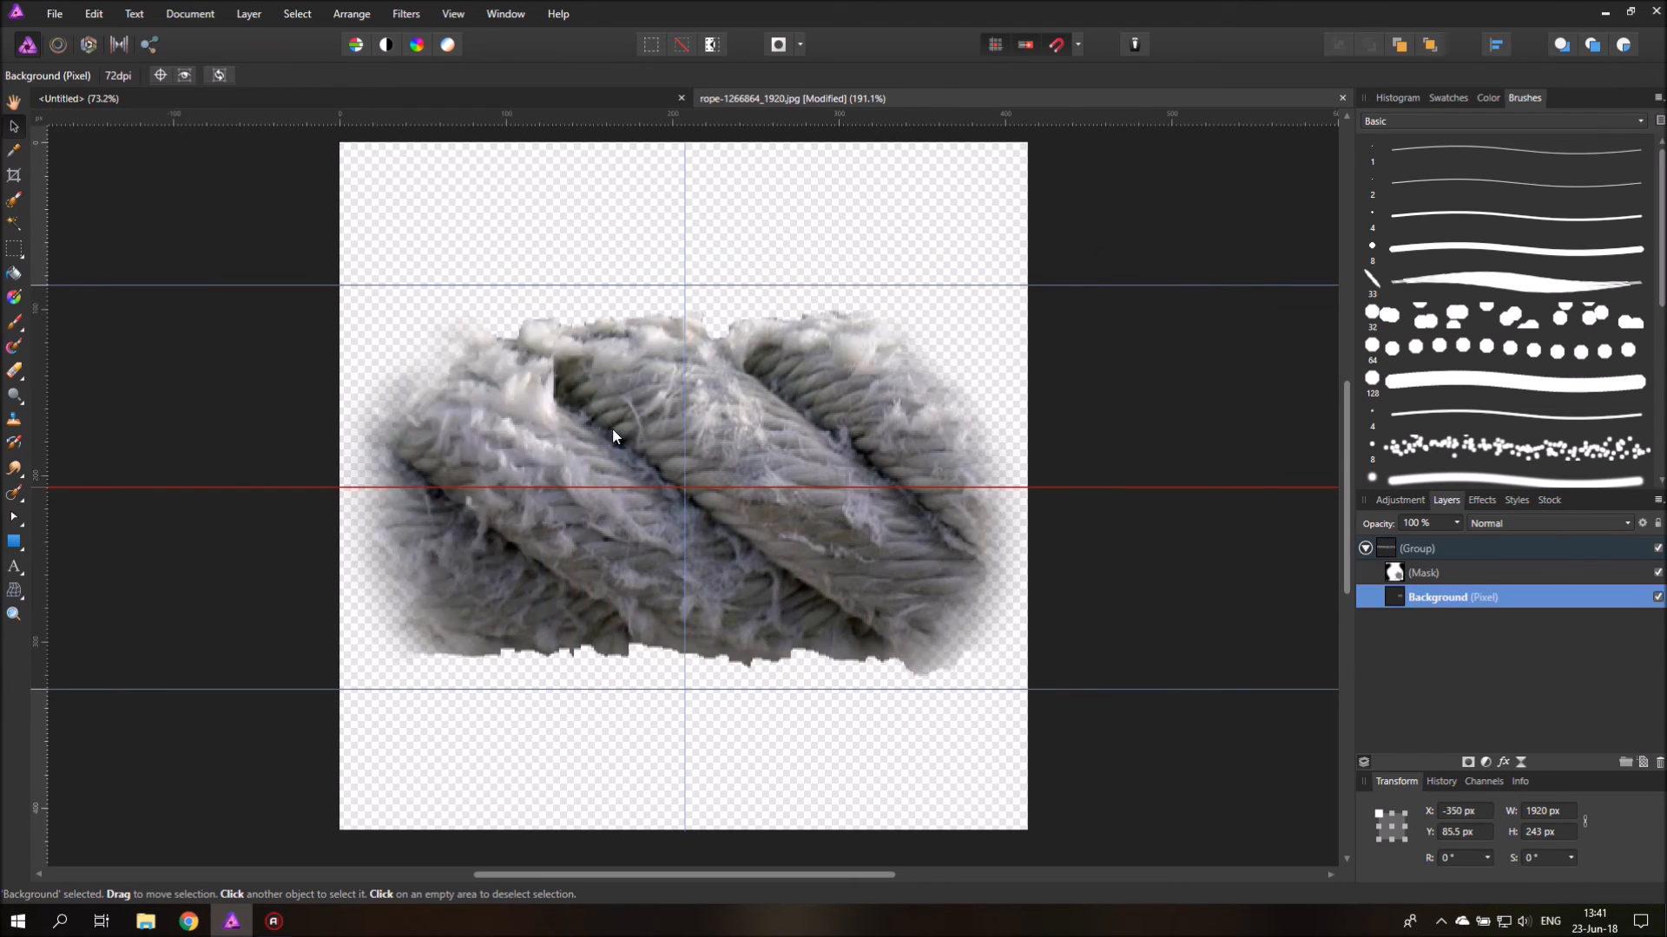
drag(611, 436, 744, 434)
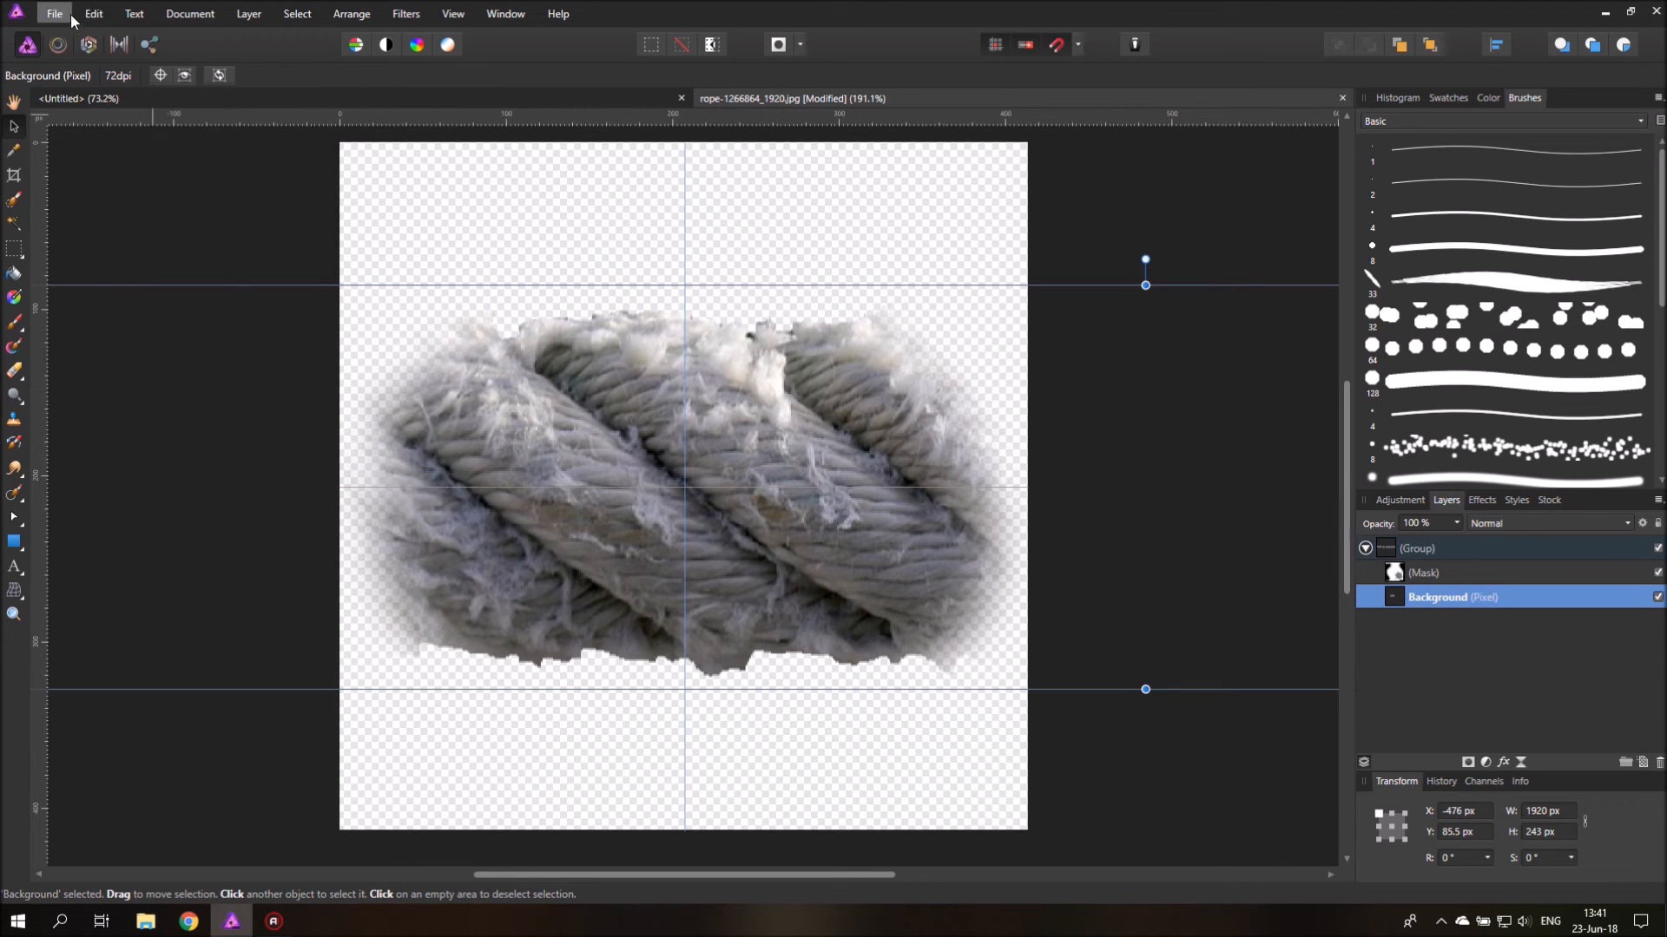
Step: Export the framed rope image as a PNG named r03
click(53, 14)
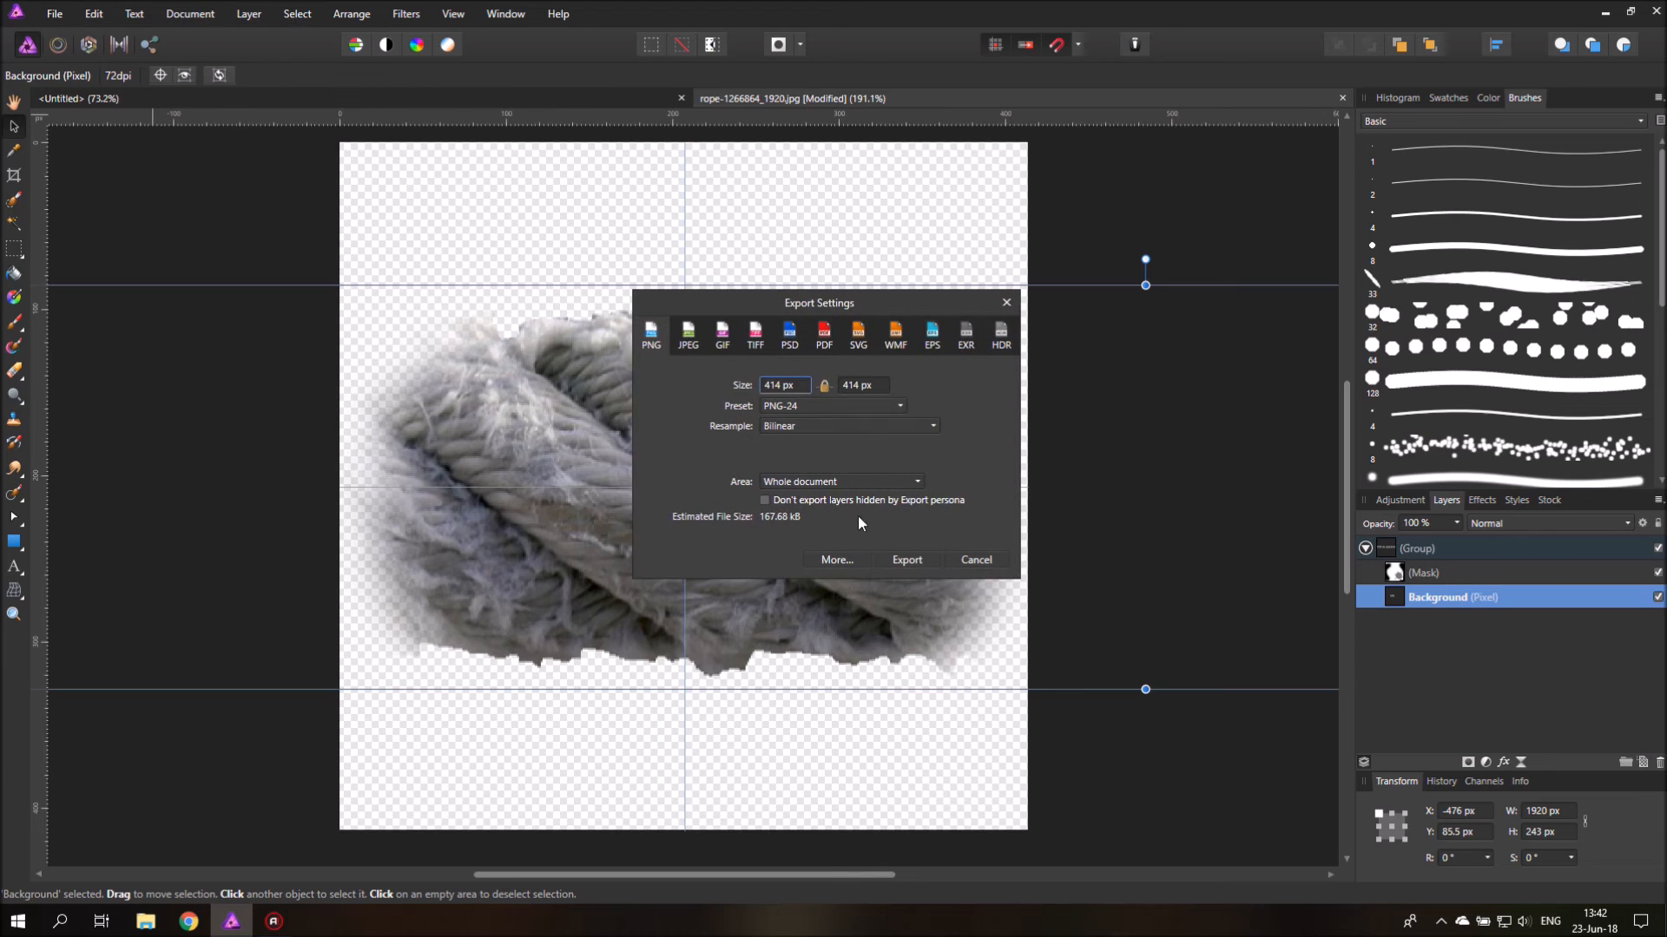
click(783, 384)
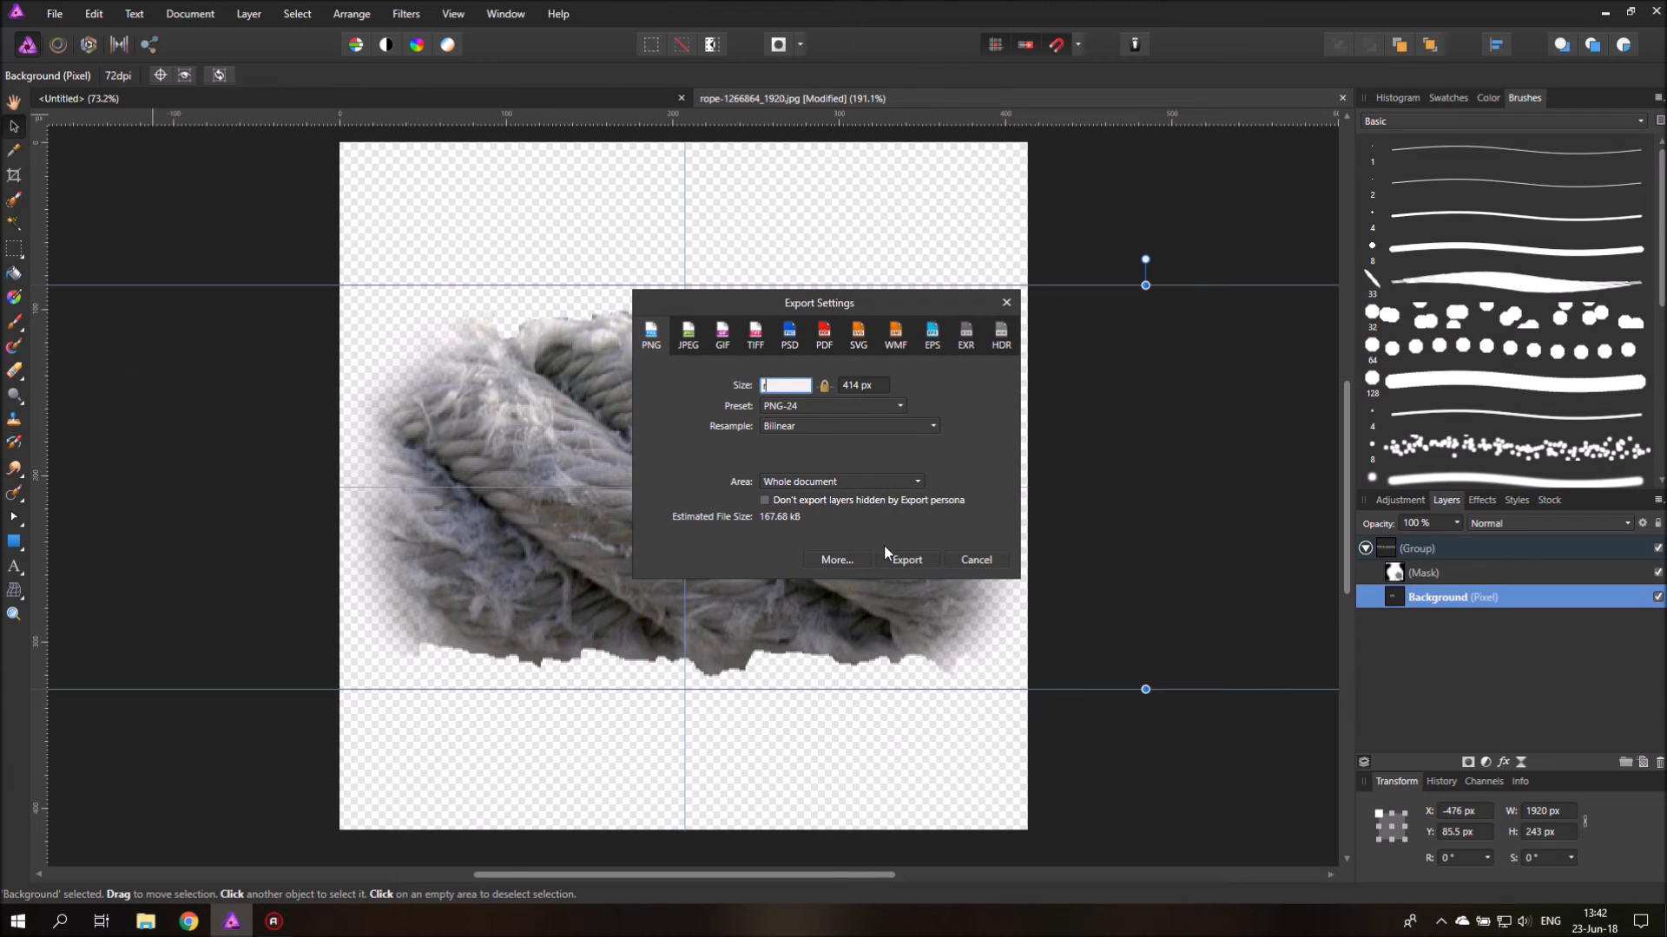
text(r03)
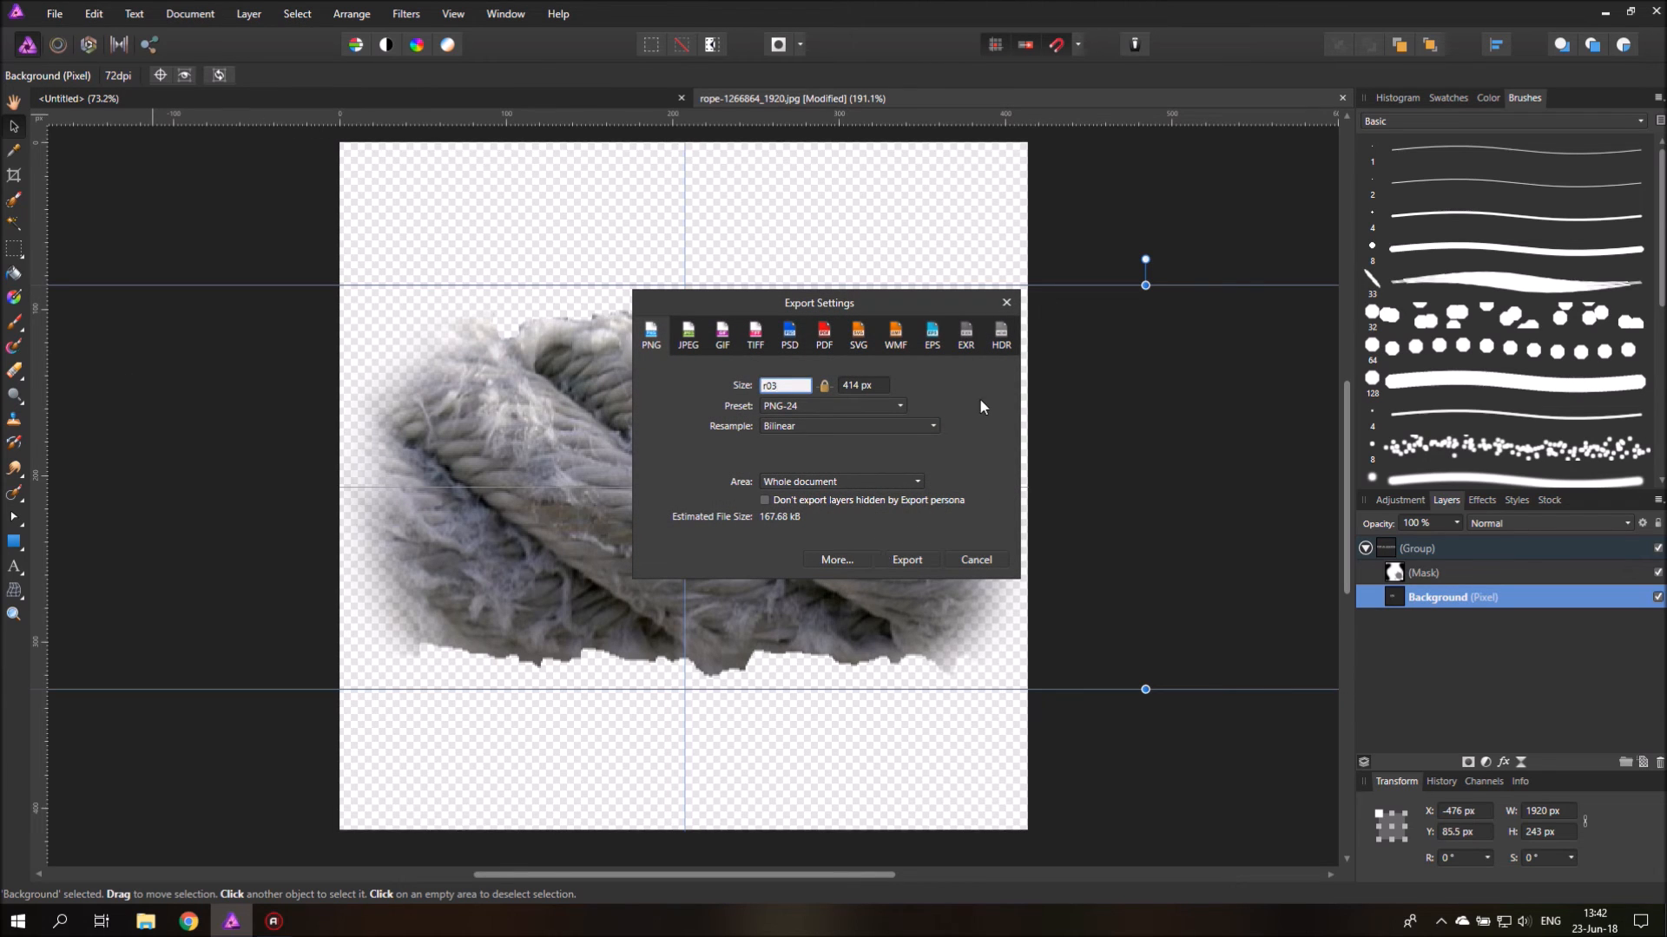
click(54, 14)
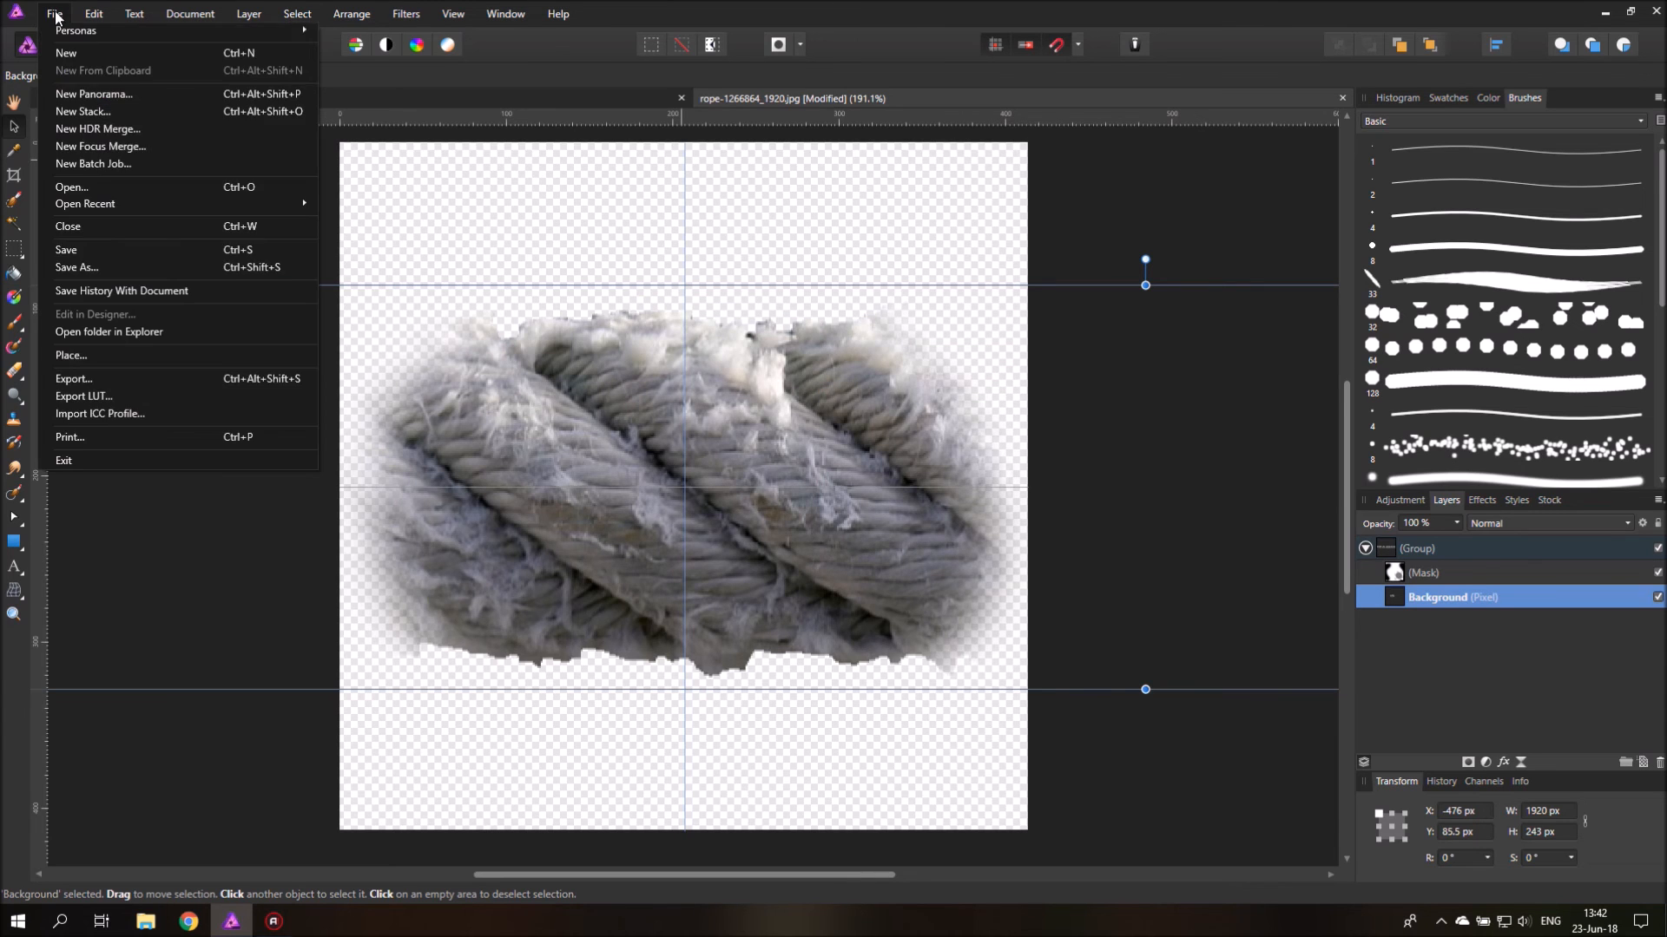
click(75, 267)
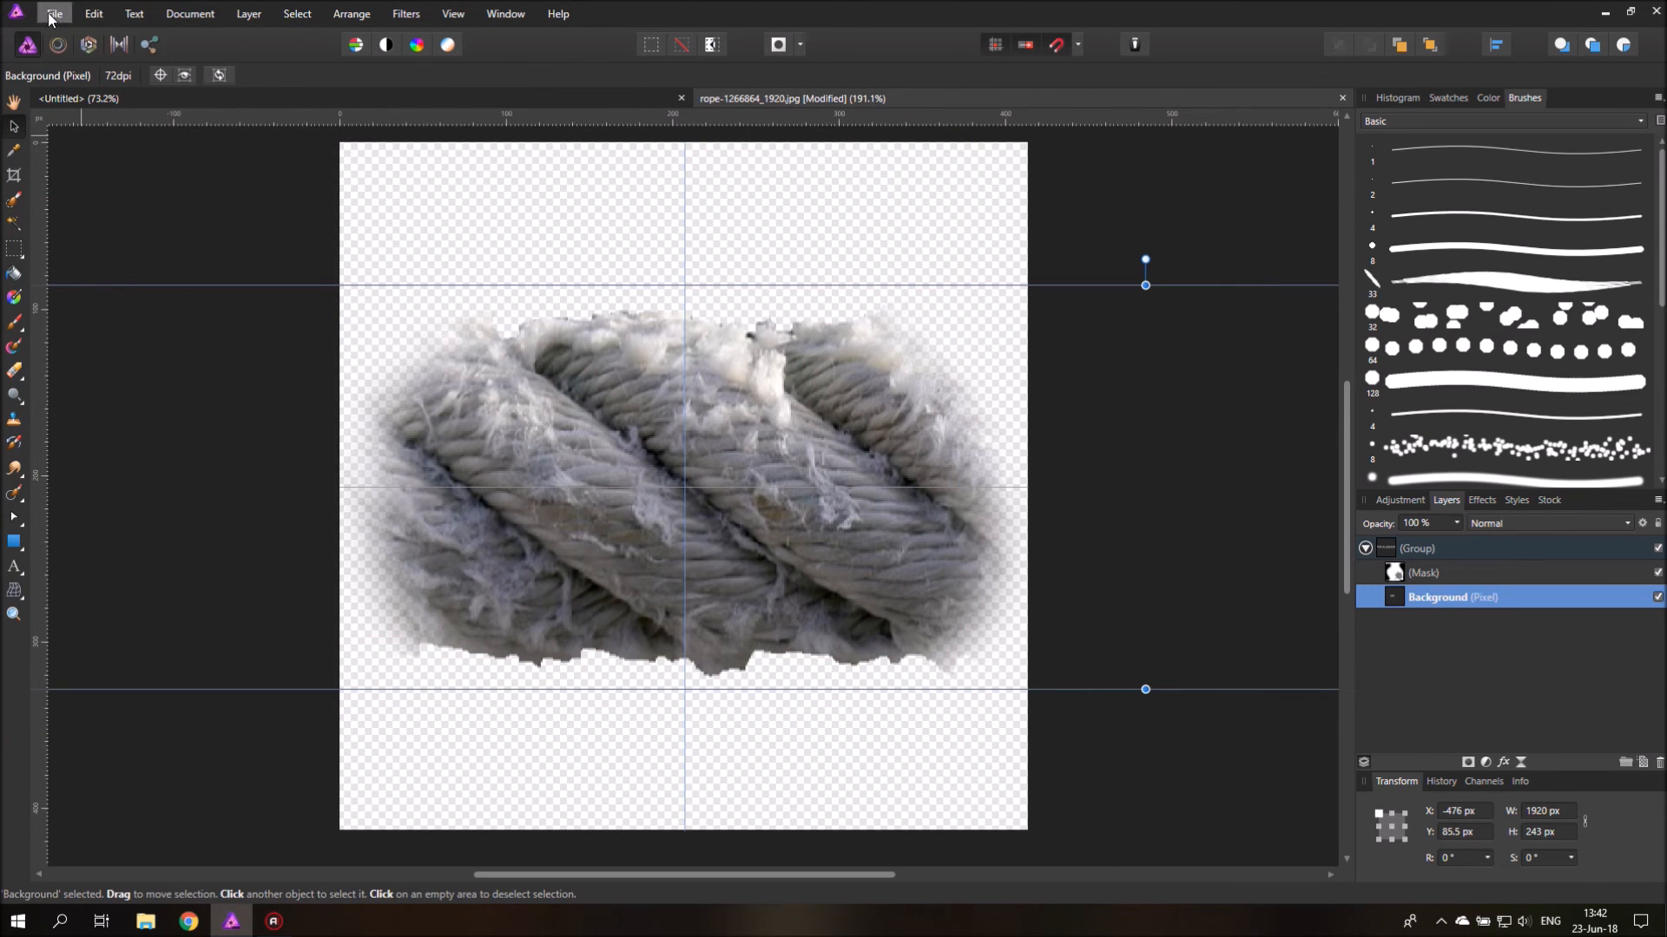
Step: Create a new blank 1920×1080 document
click(53, 14)
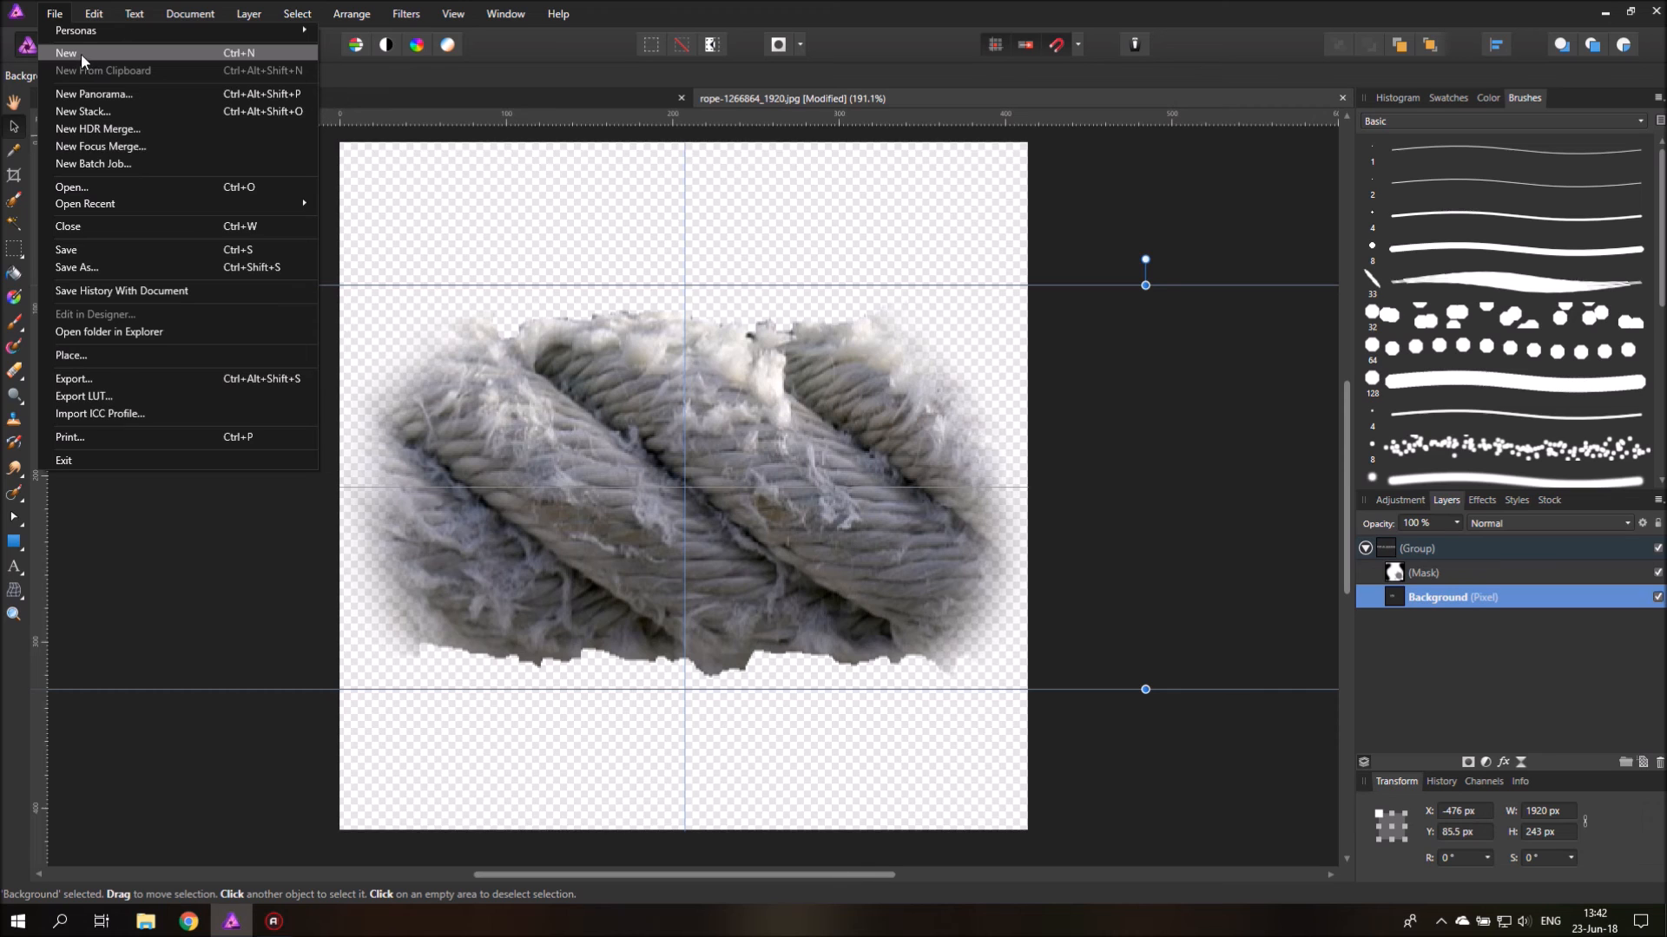
click(66, 53)
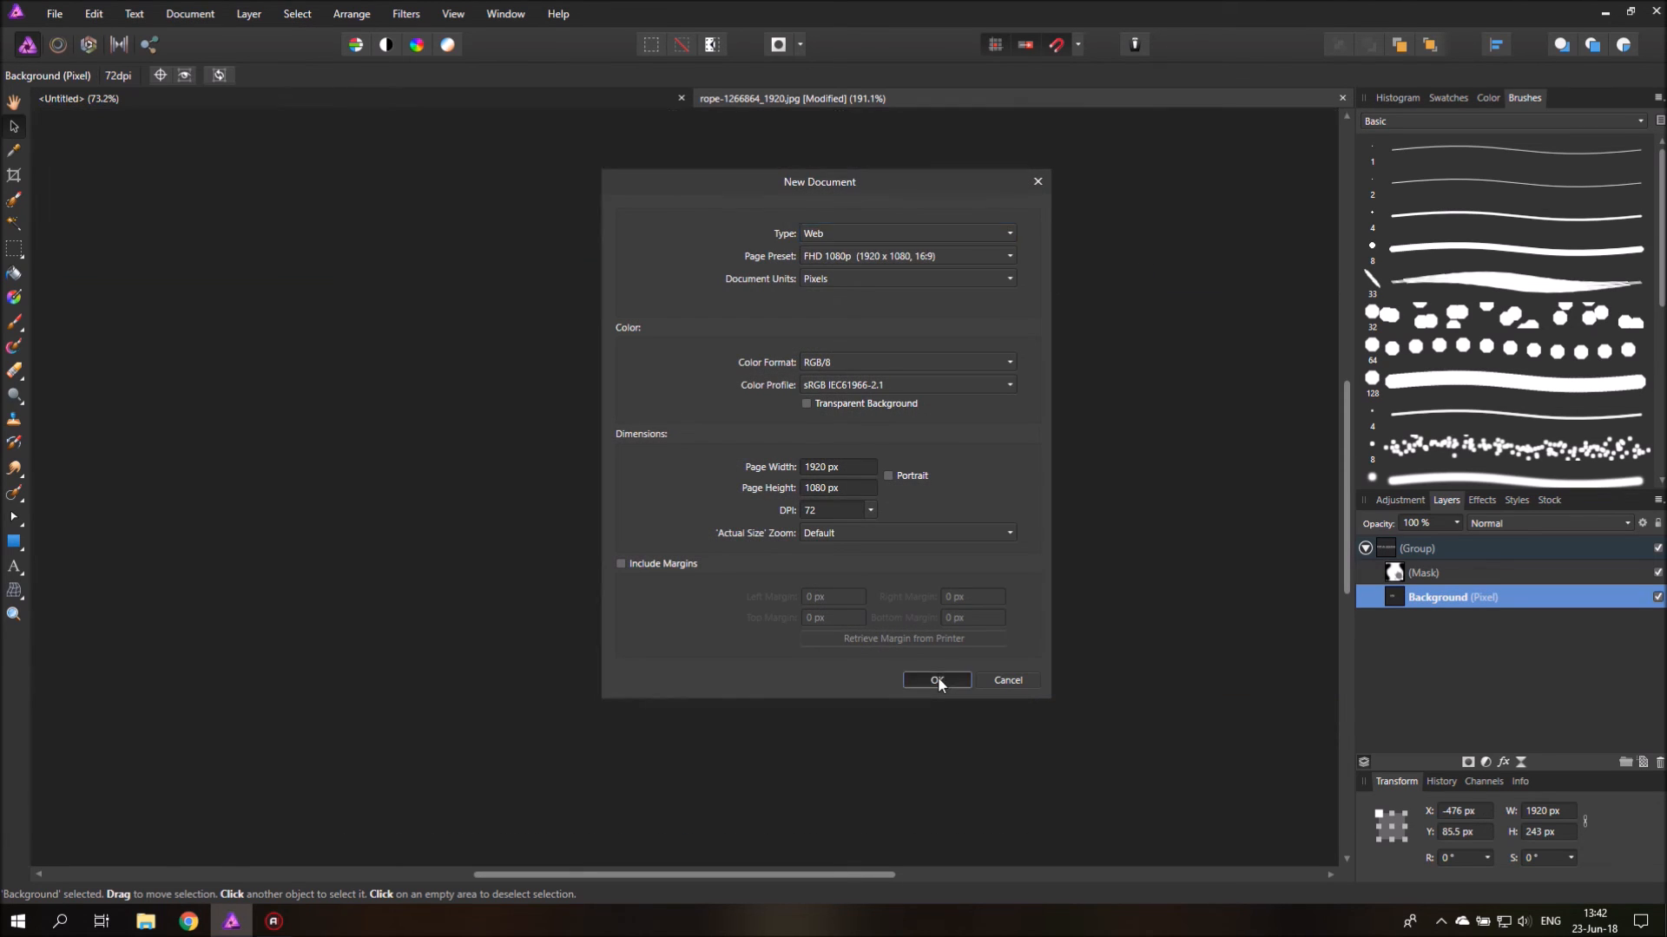
click(936, 680)
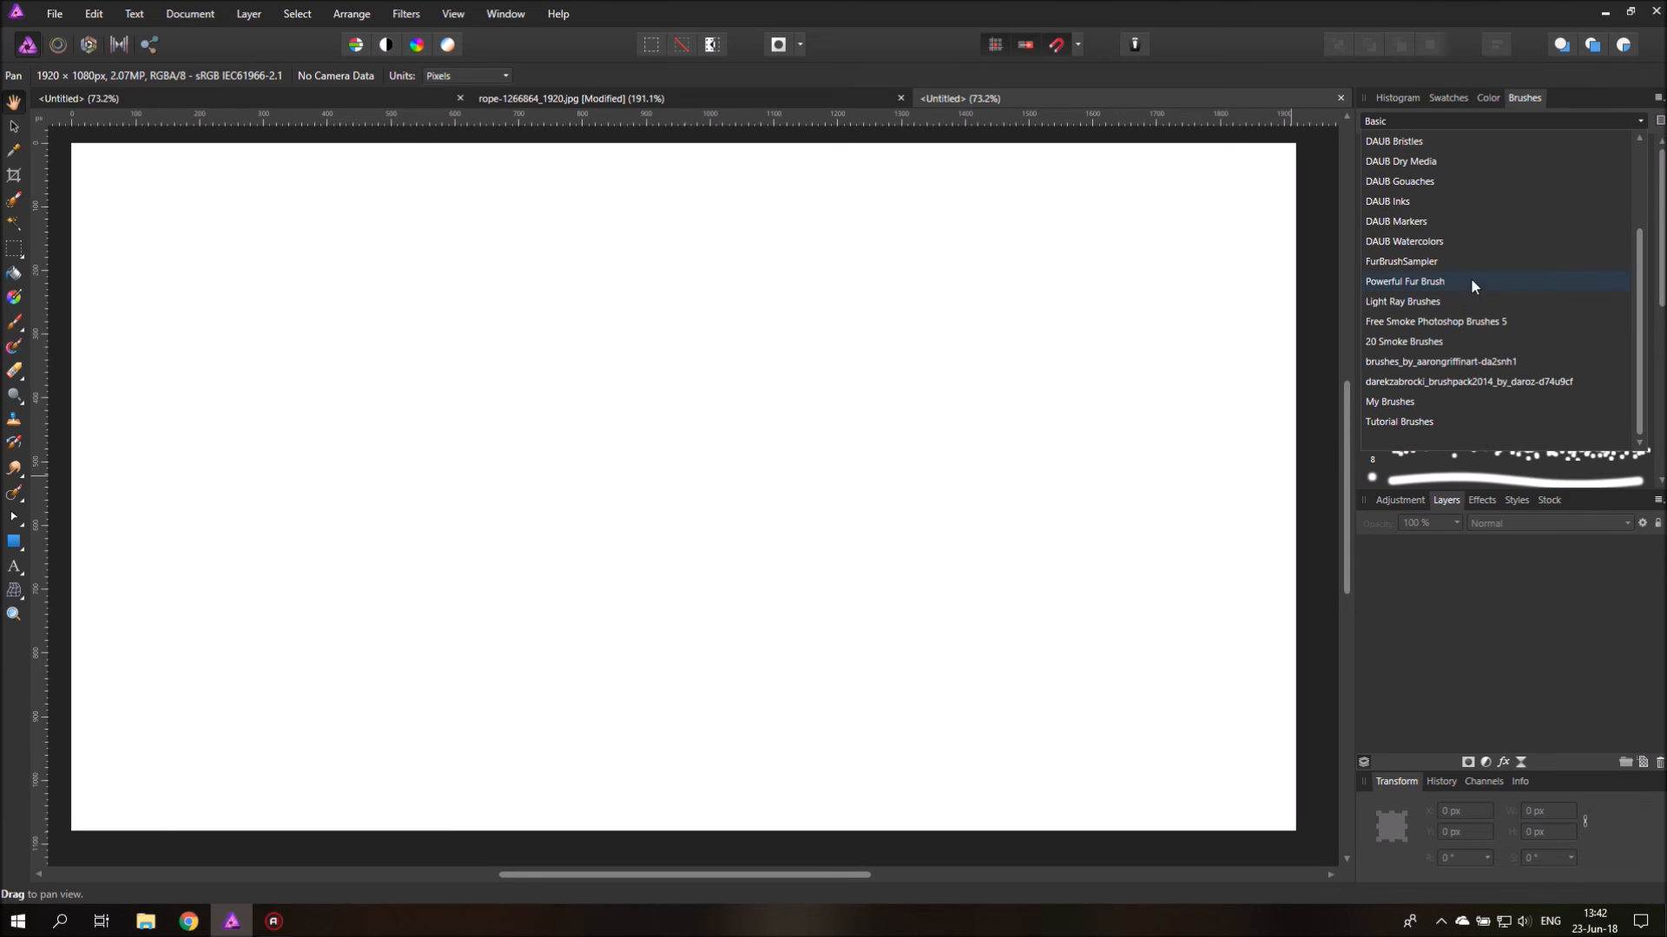
Step: Add a new image brush from r01.png to the Tutorial Brushes category
click(1398, 421)
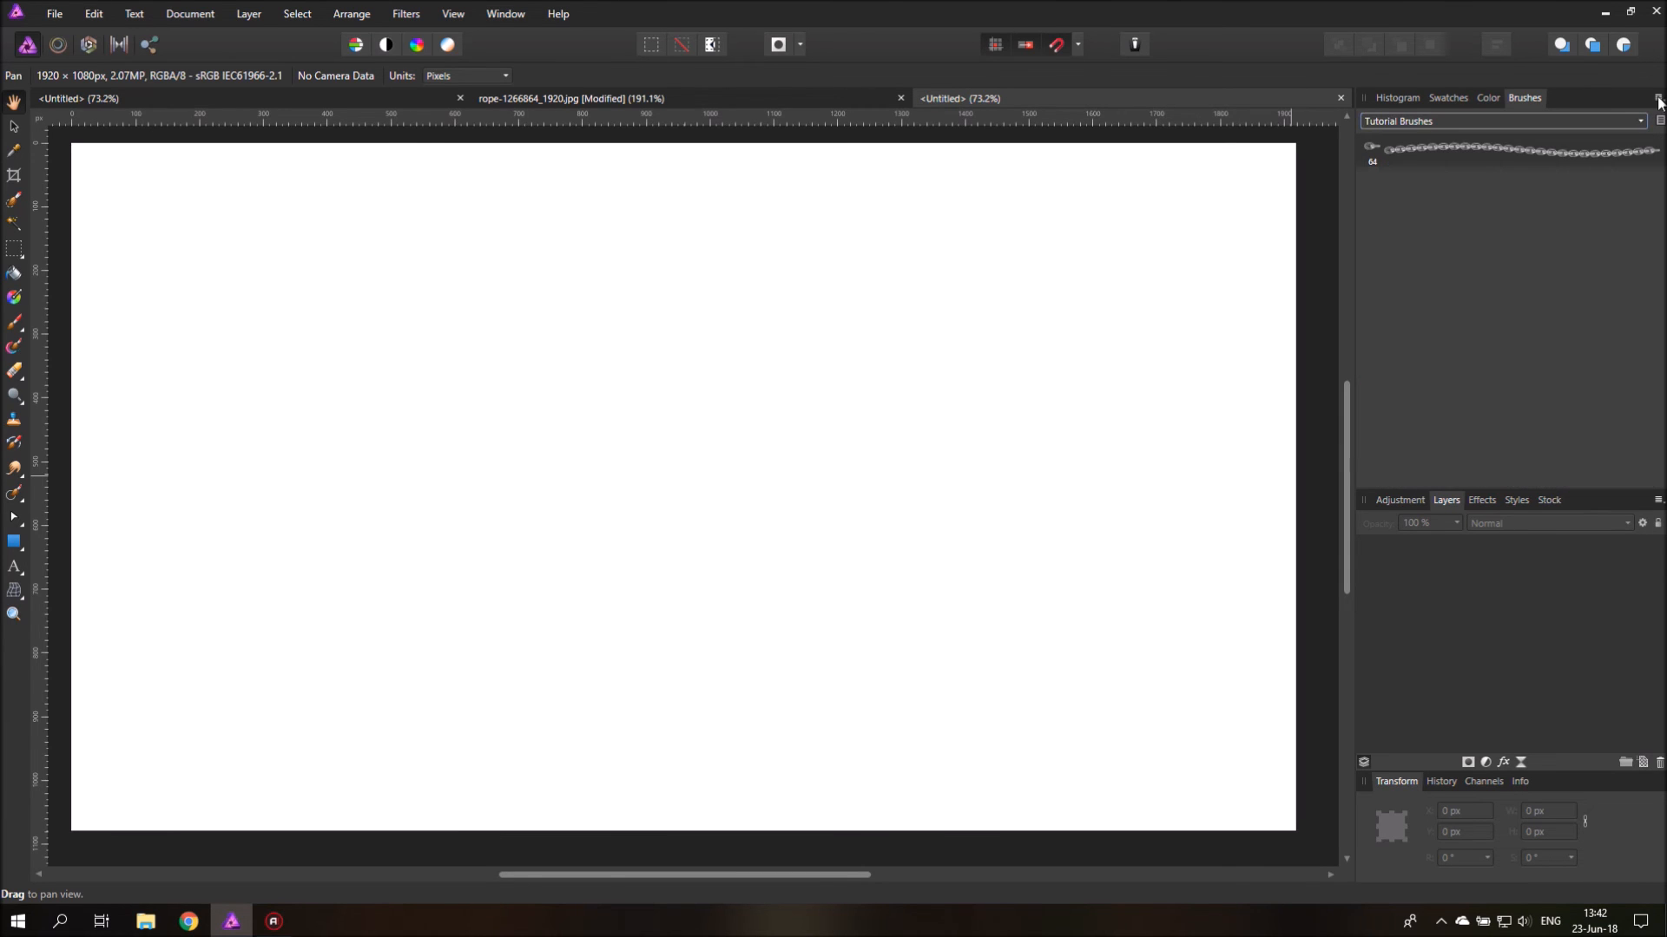
click(1657, 98)
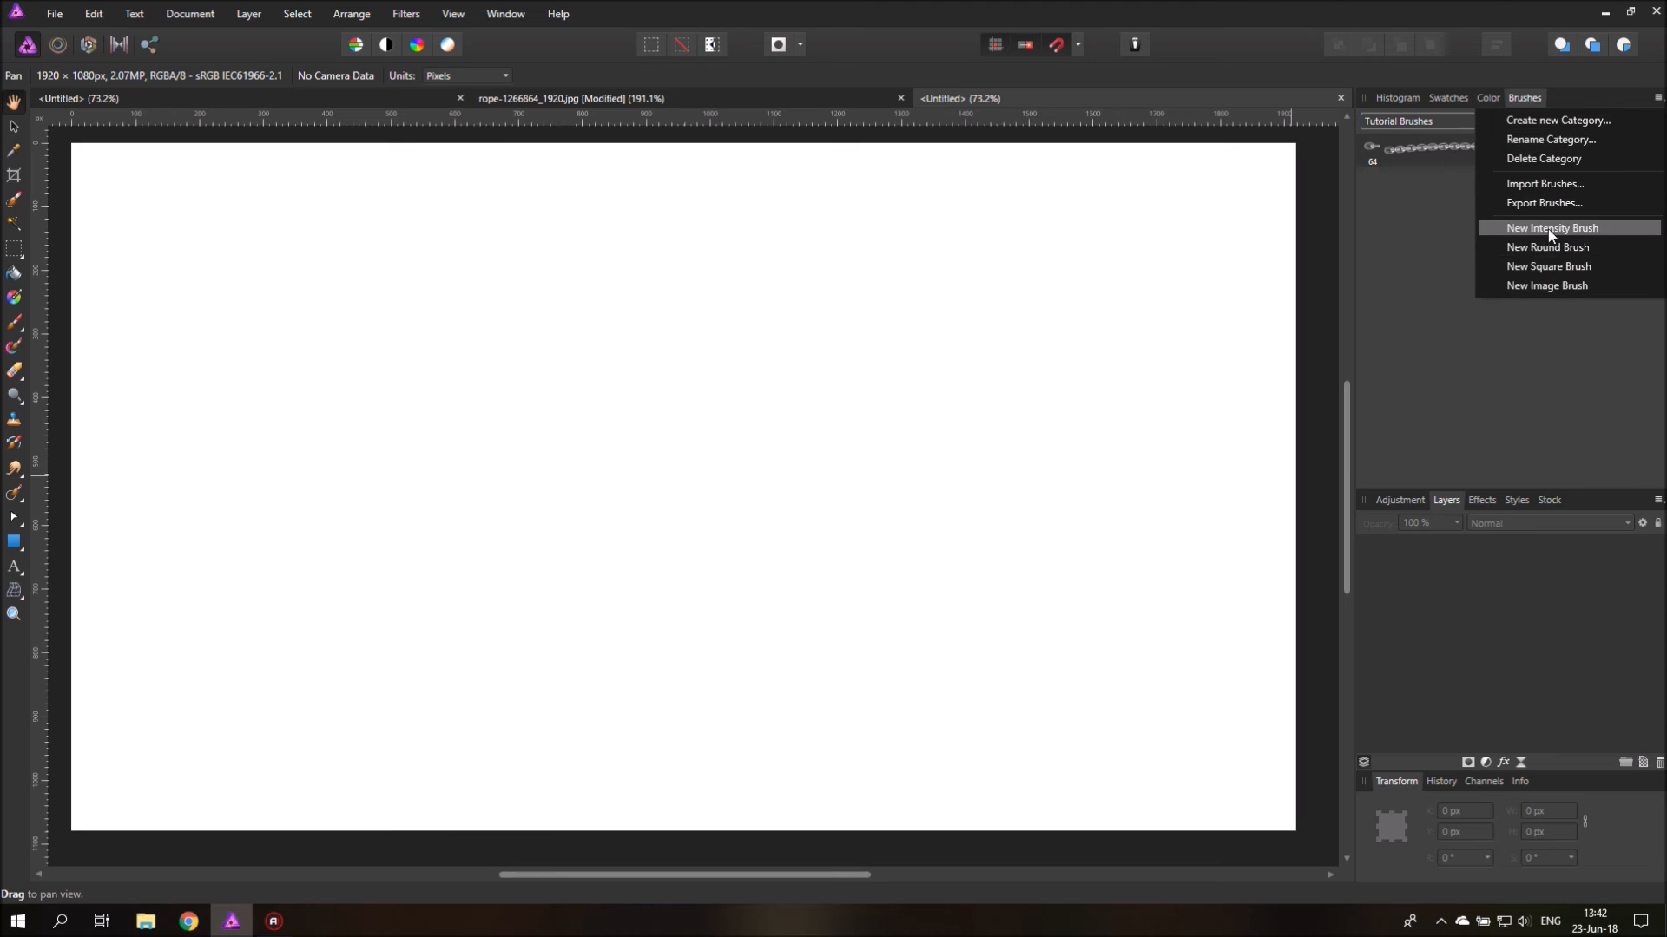
click(1547, 285)
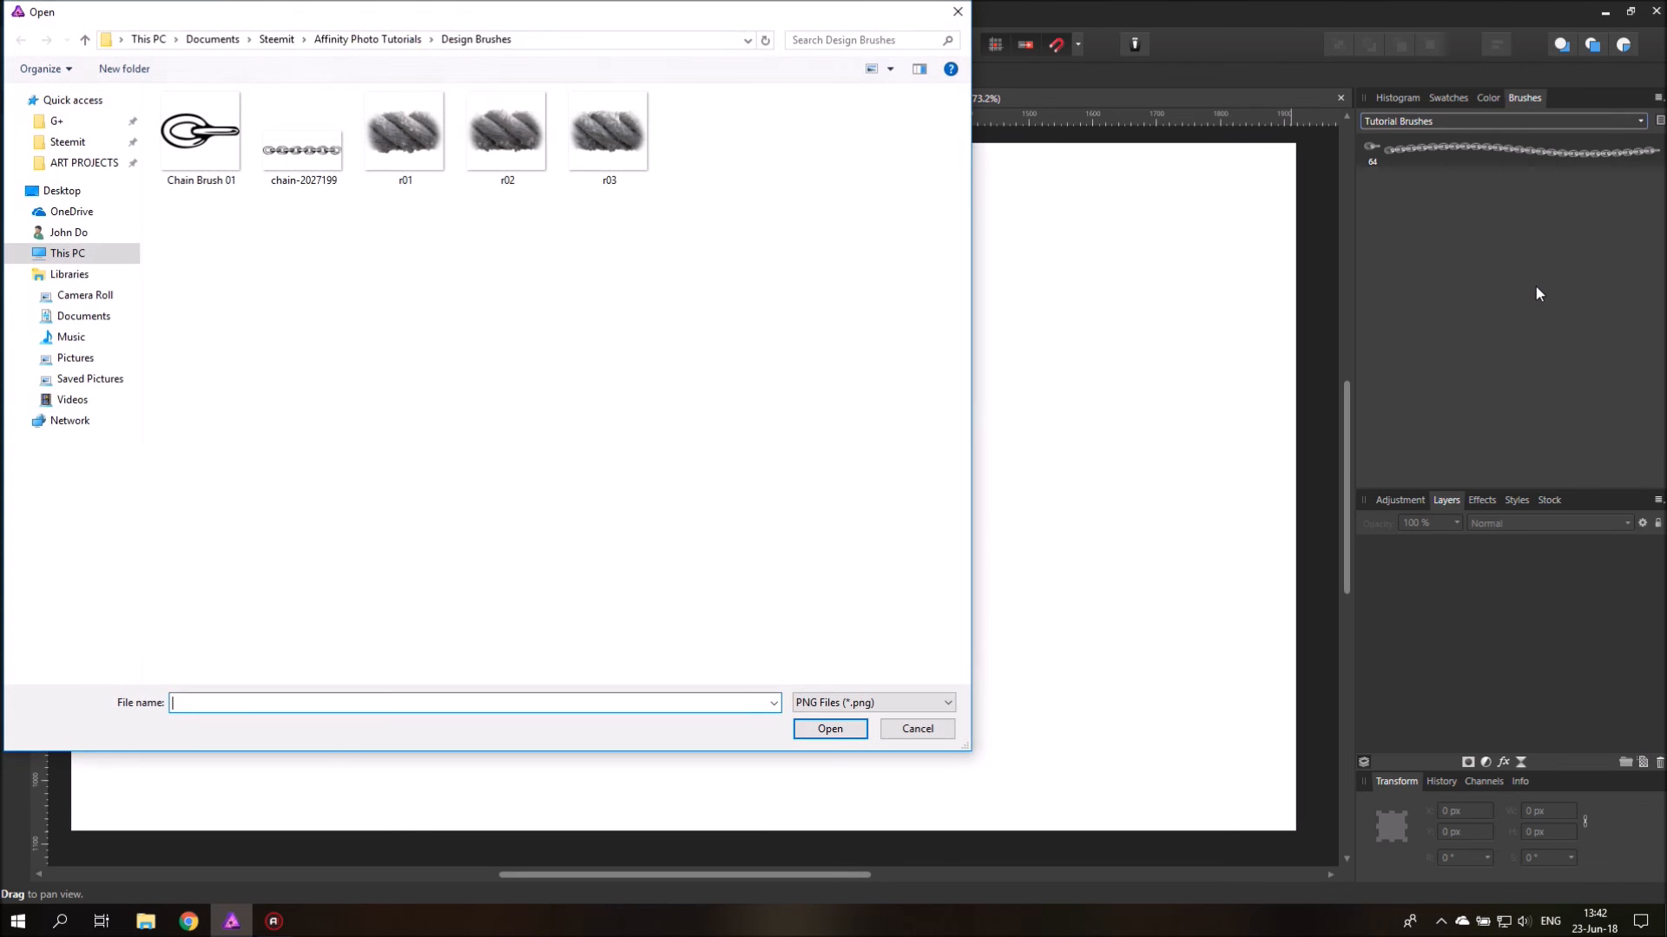
click(405, 131)
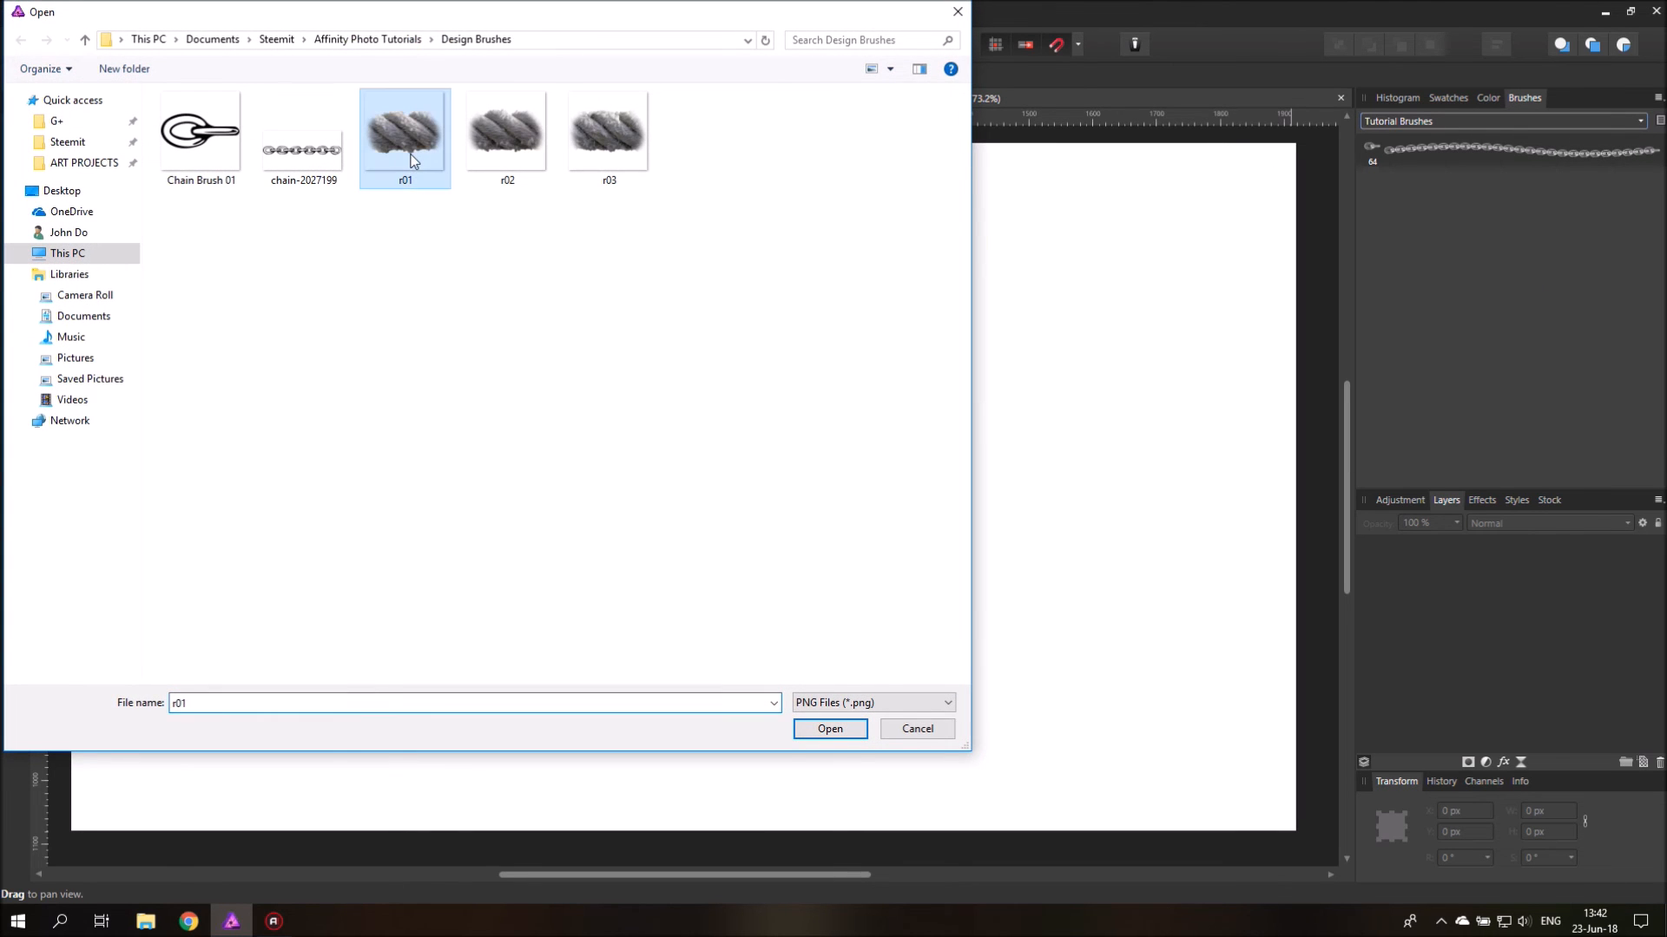
click(829, 728)
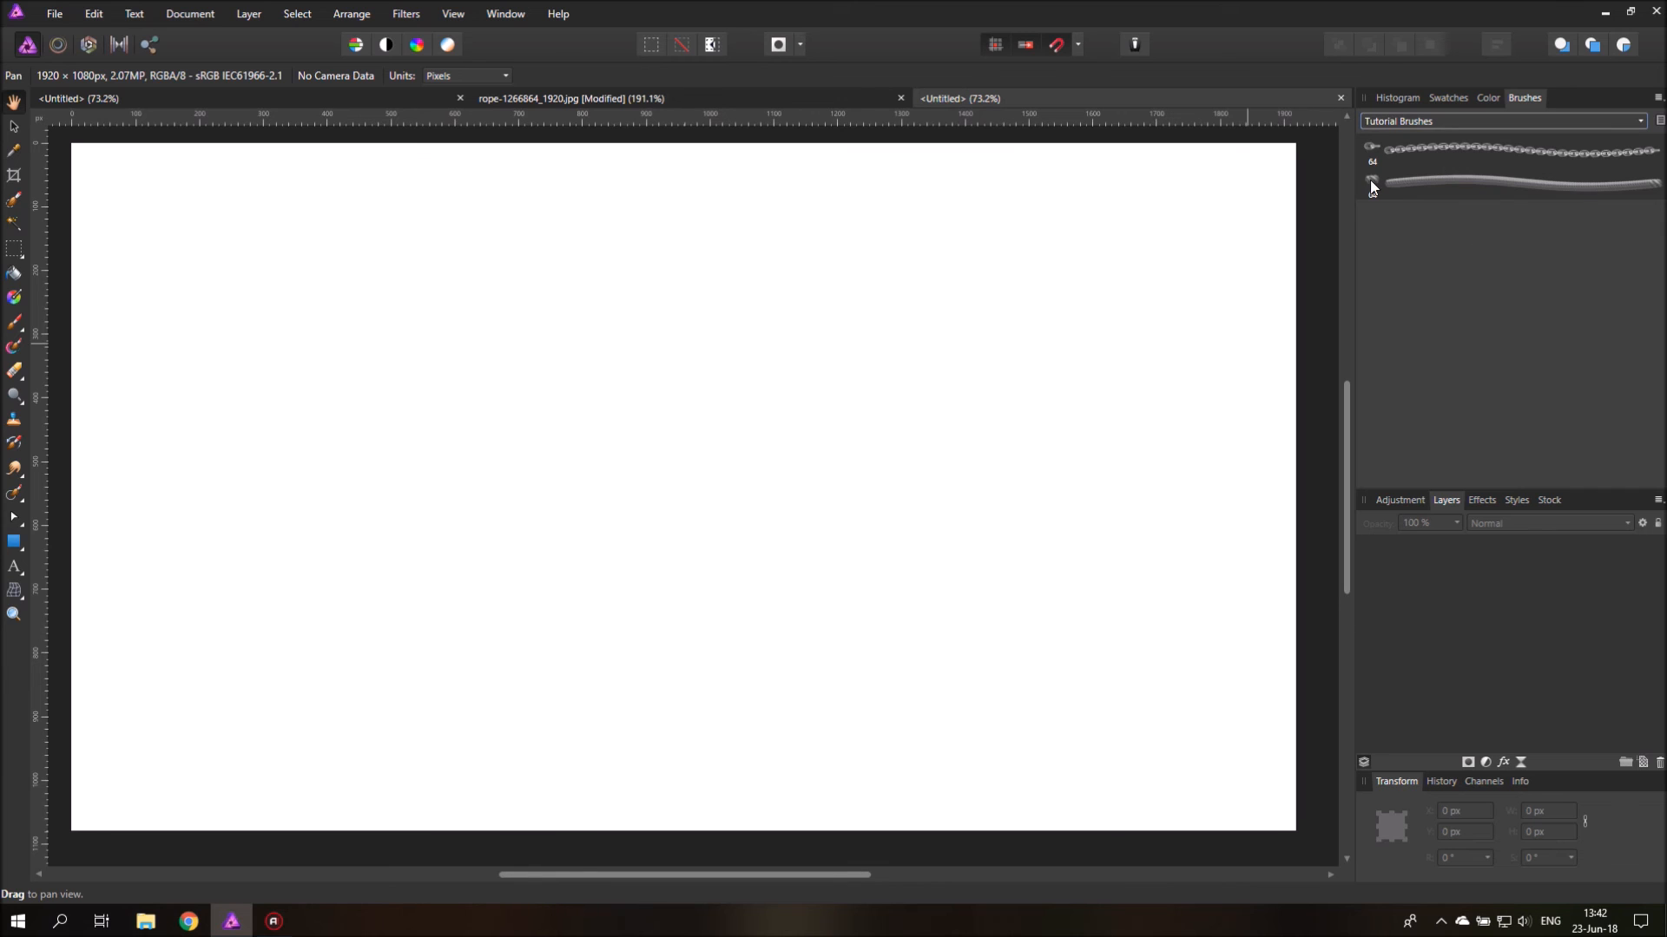
Step: In the rope brush's Texture settings, start adding another rope PNG as a nozzle
double_click(1372, 184)
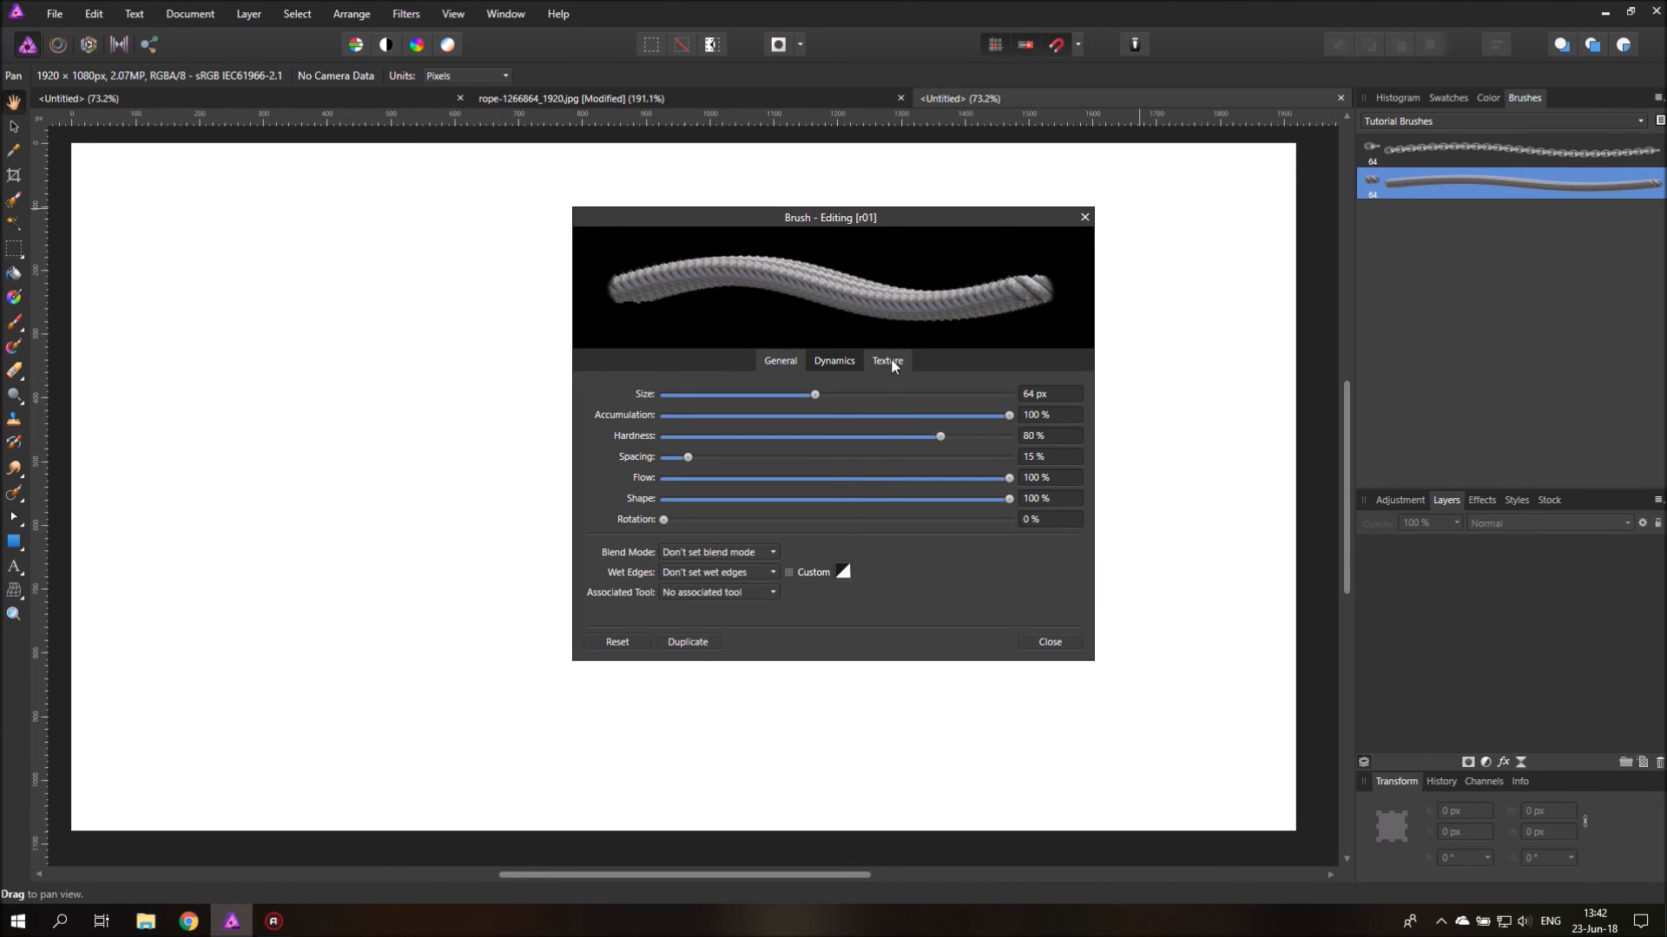
click(886, 360)
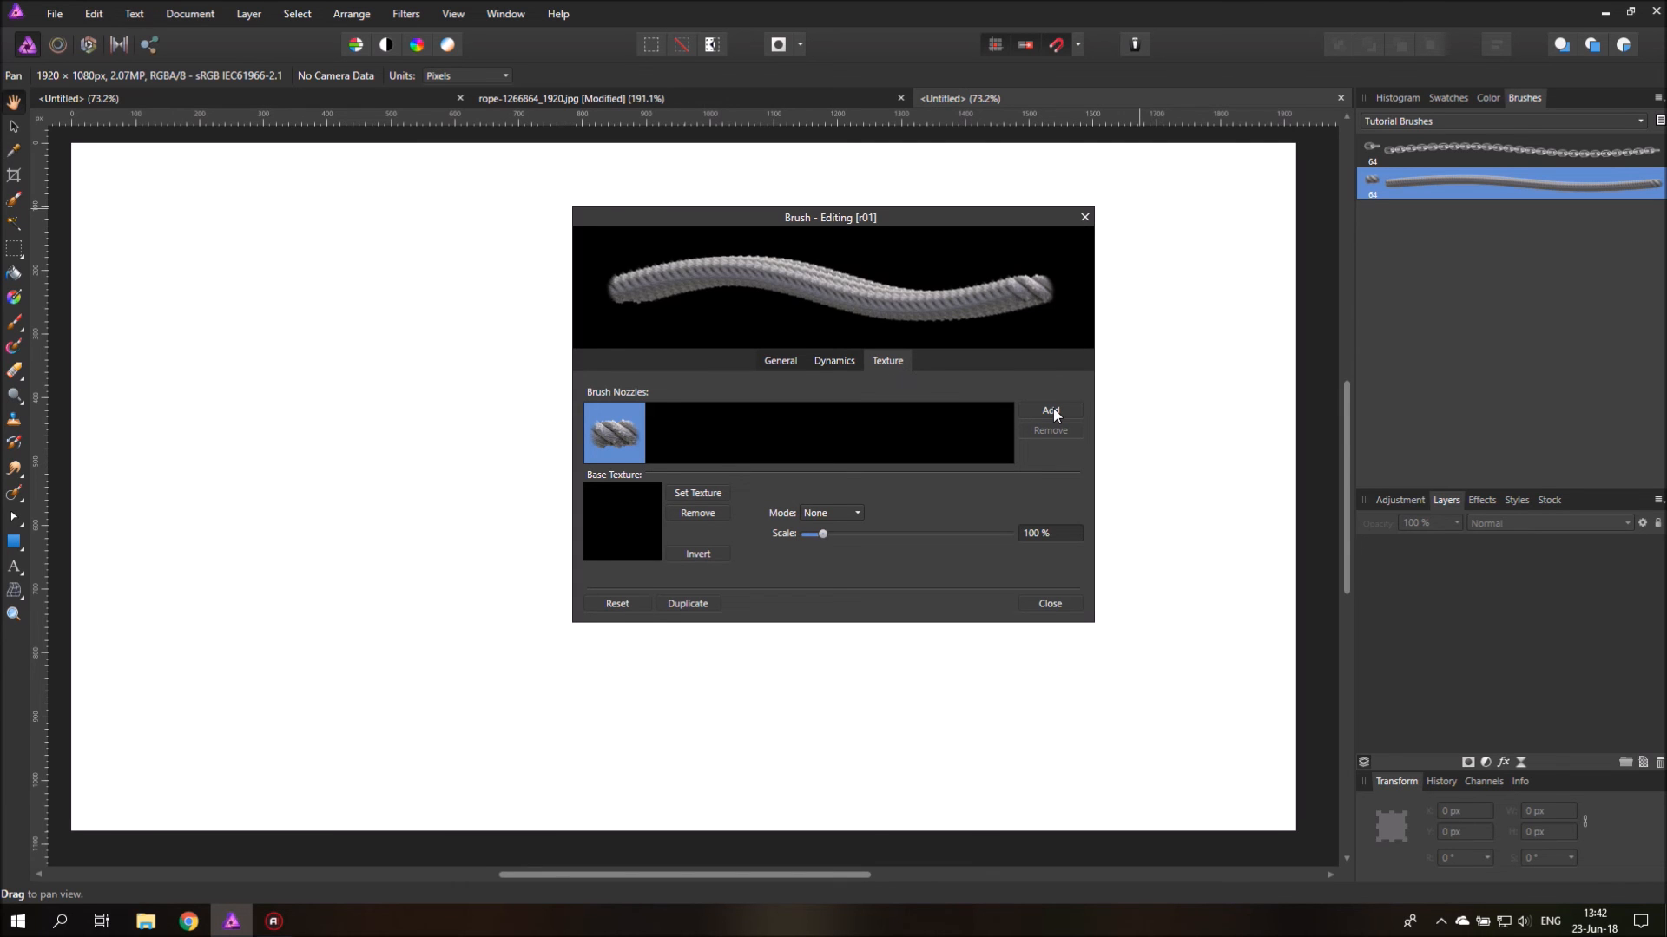
click(1050, 411)
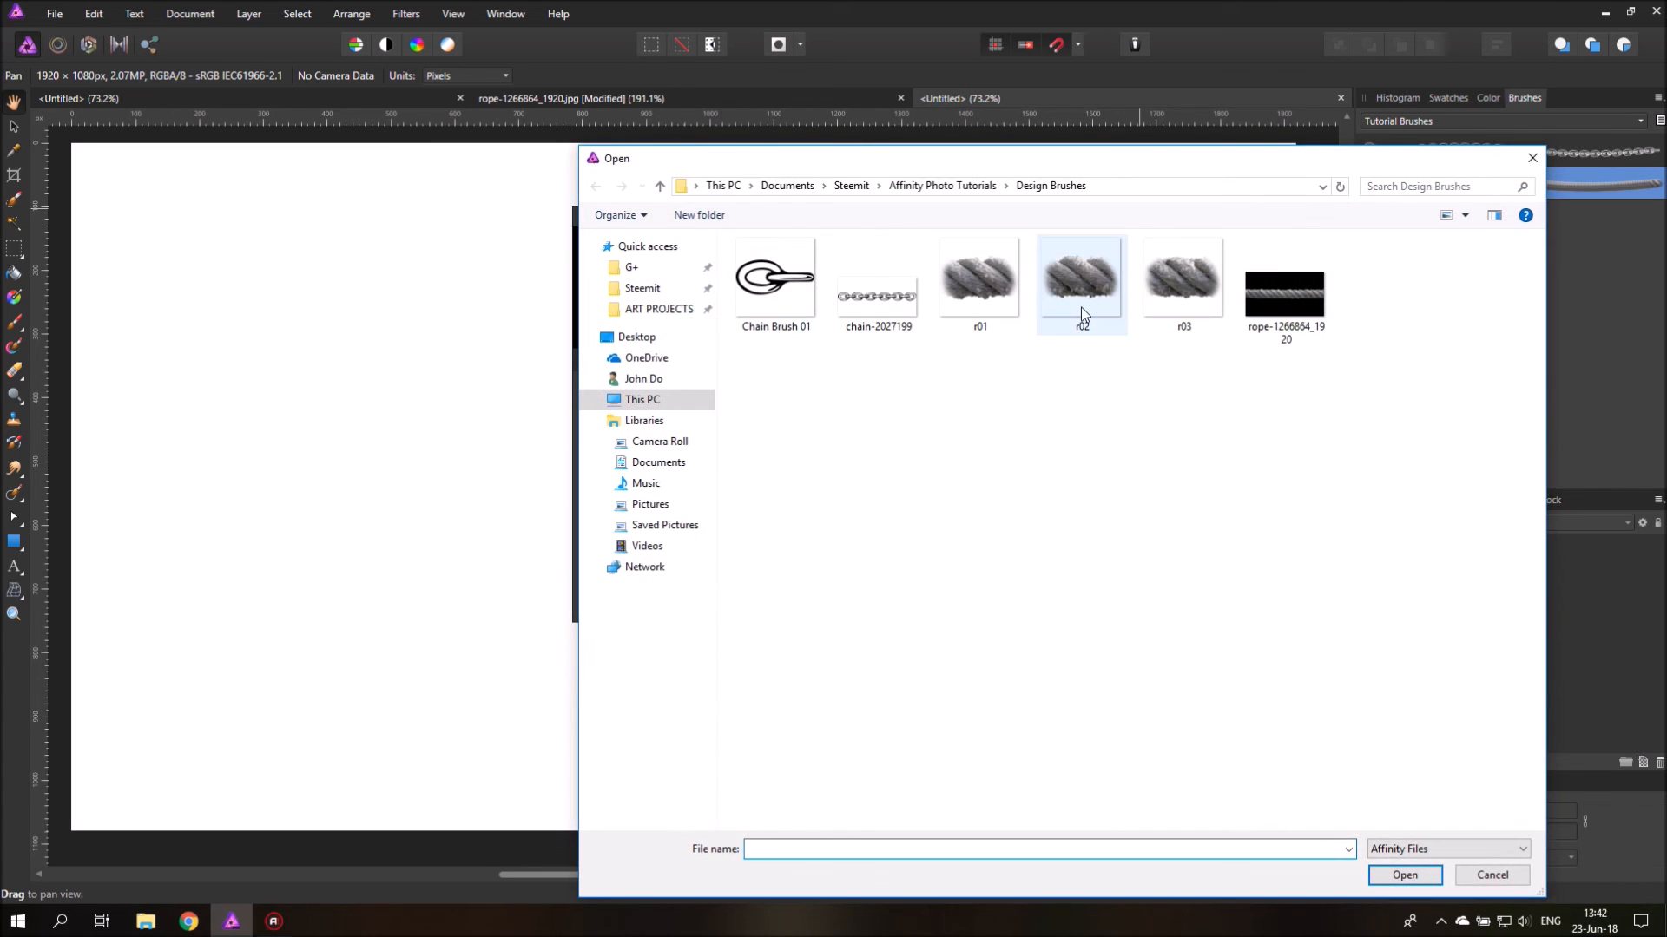
mouse_move(1177, 340)
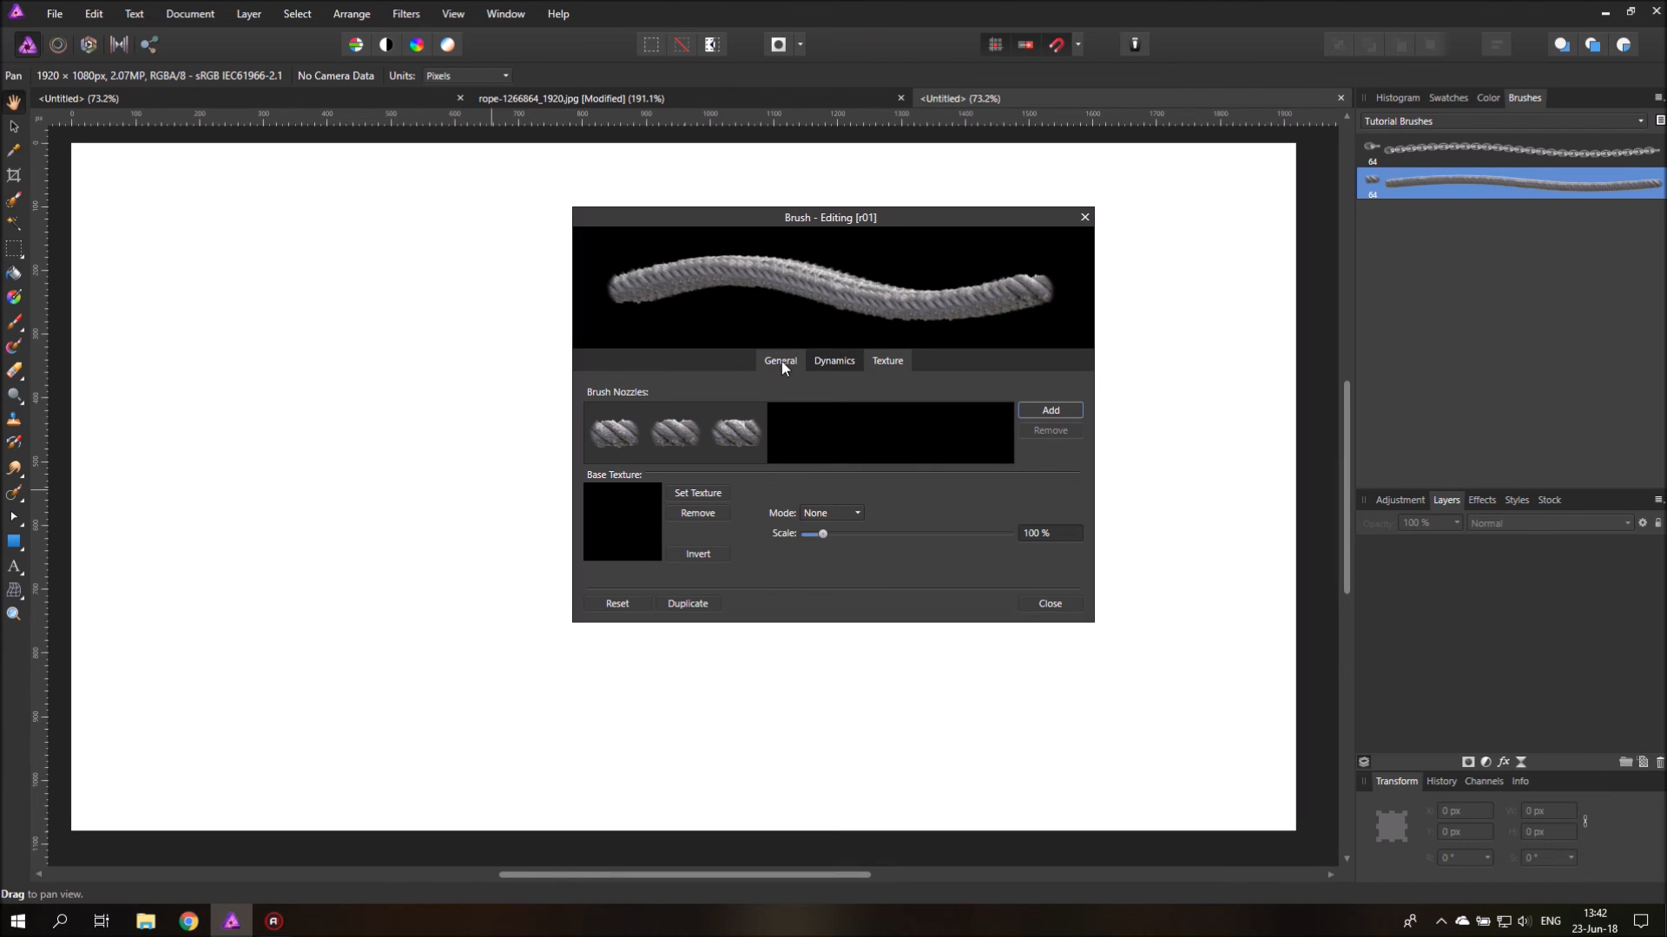
Step: Set the brush's Rotation Jitter to 100% with the Direction controller
click(834, 360)
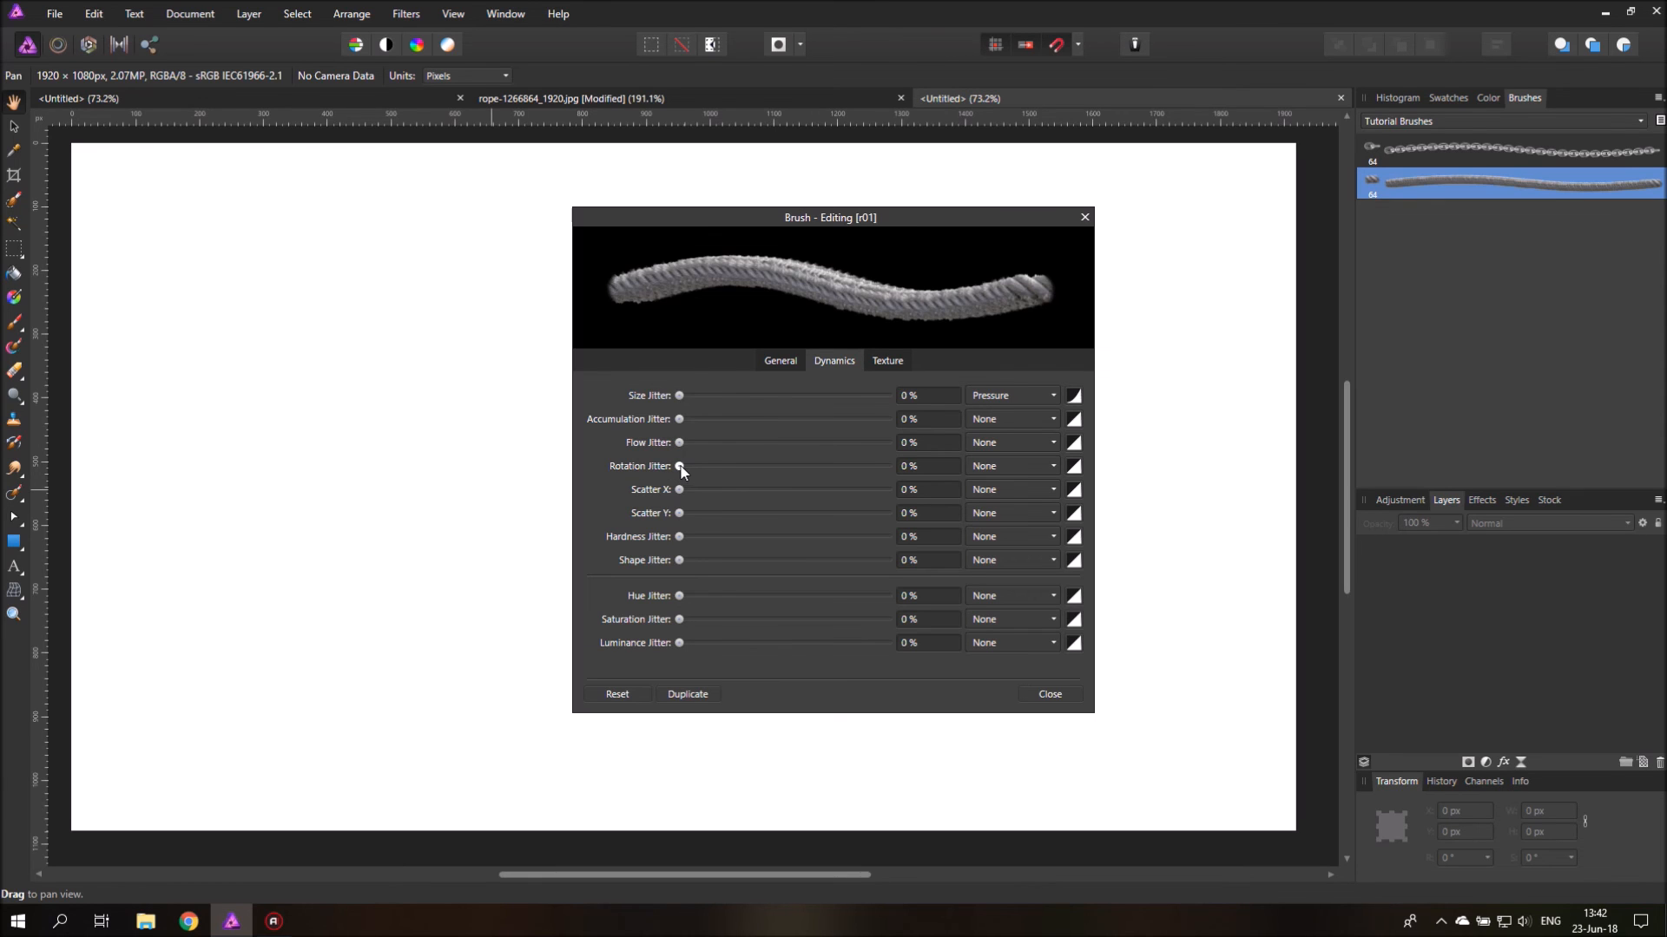
click(1009, 465)
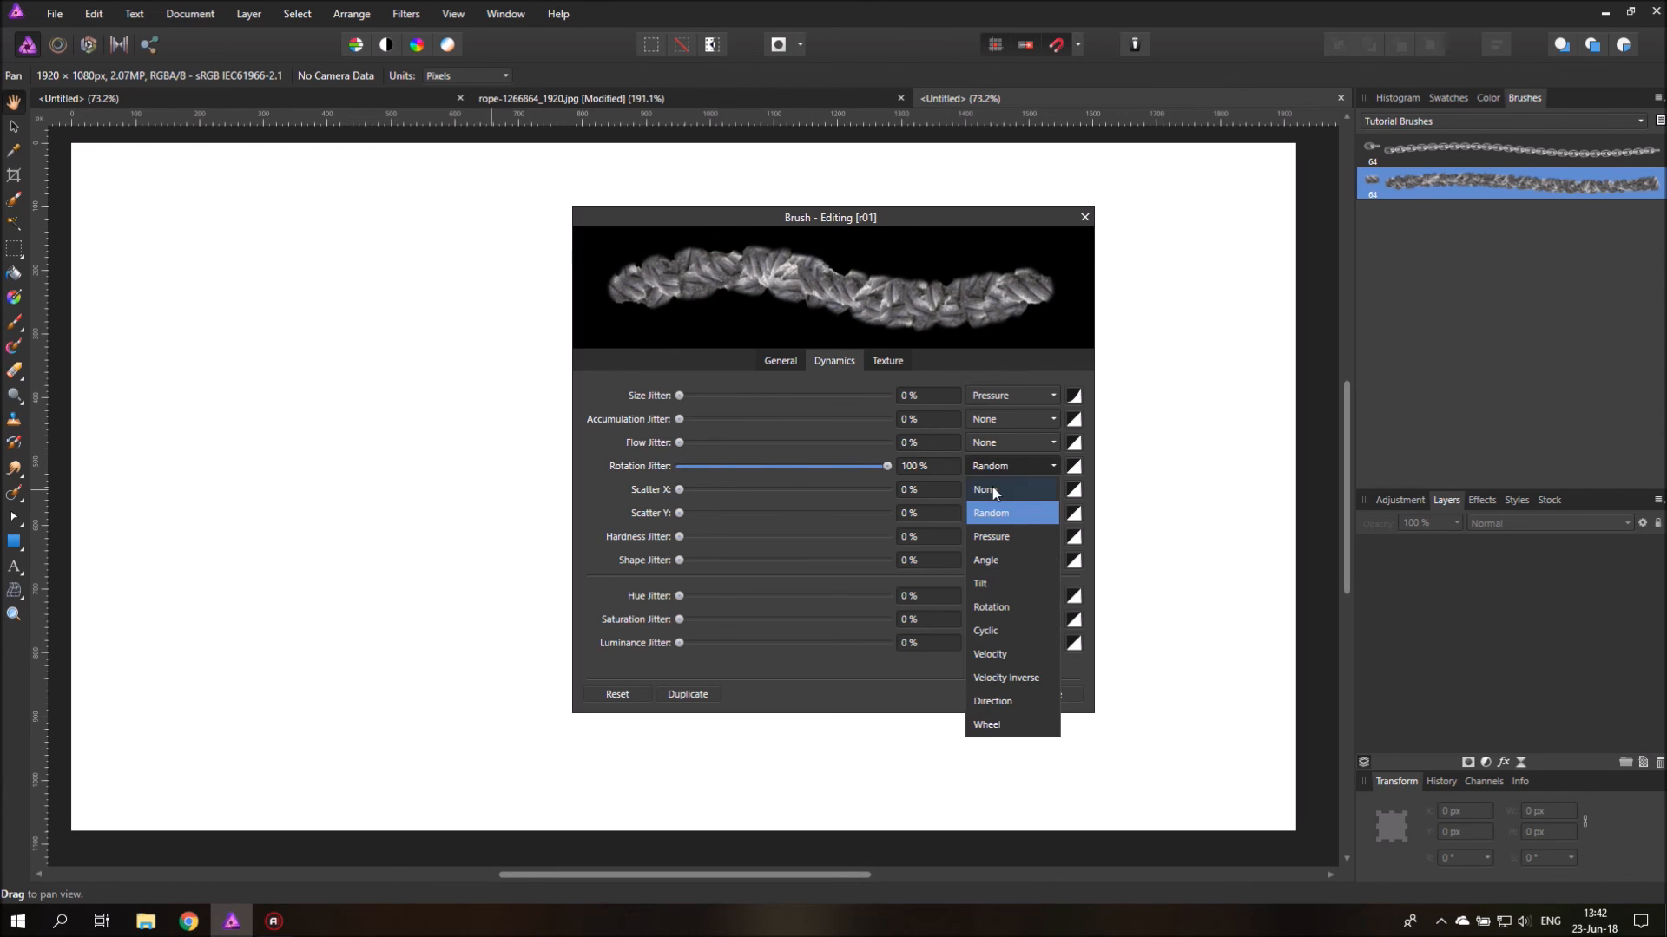
click(991, 701)
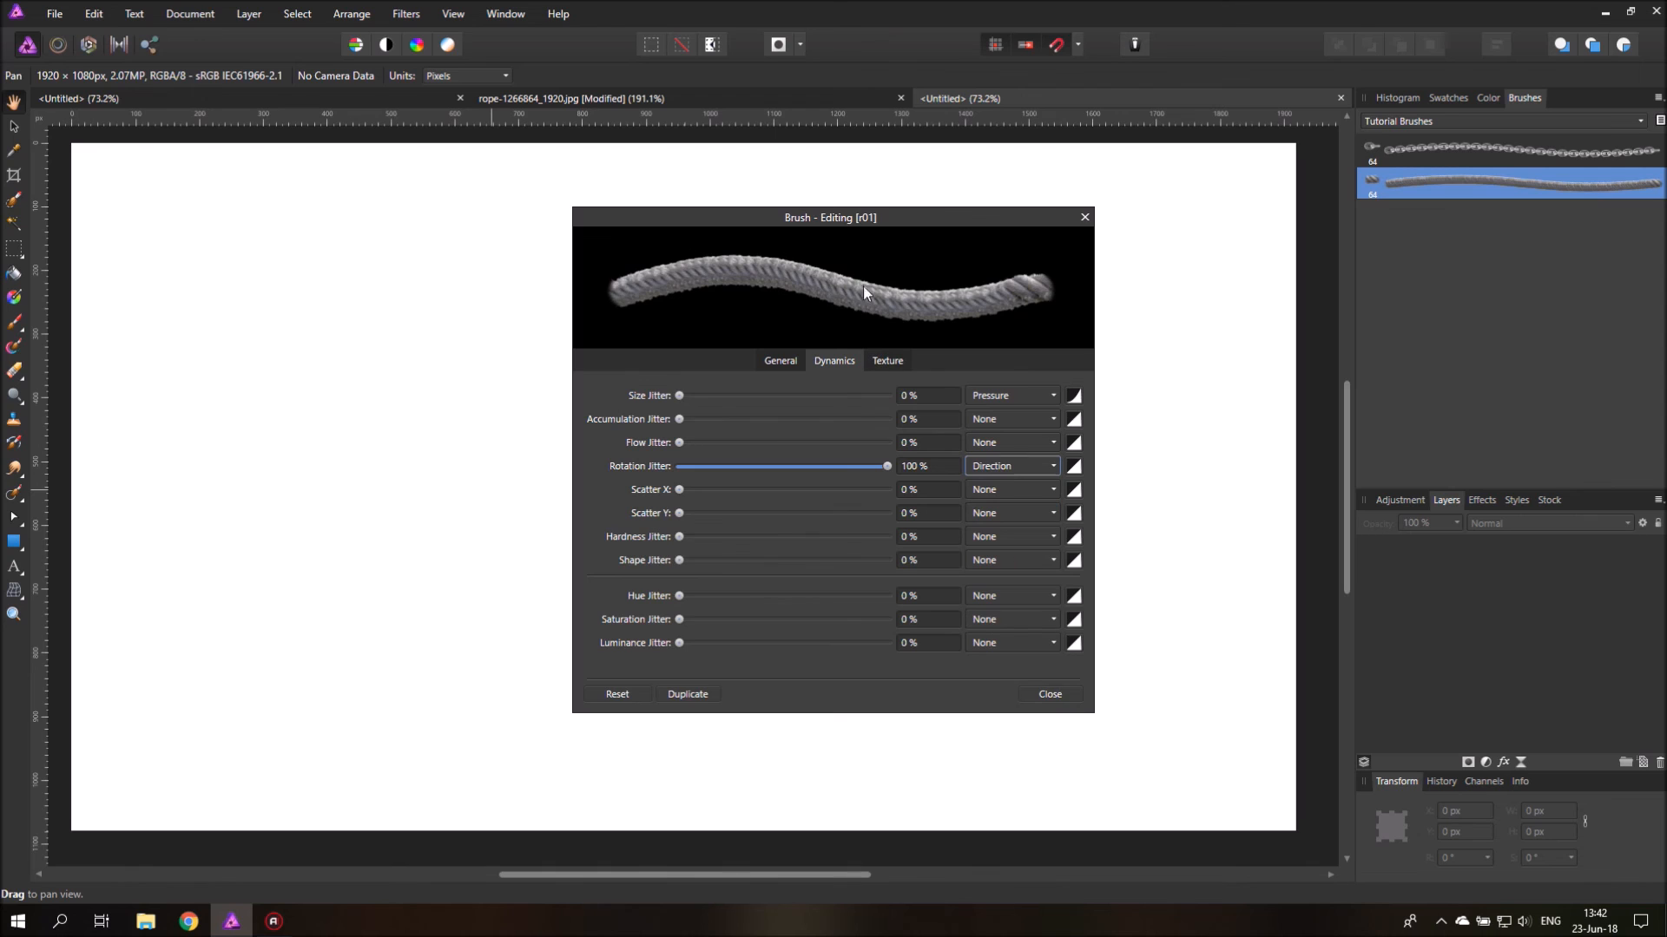
Step: Adjust the brush Spacing in General settings, settling around 31%
click(780, 360)
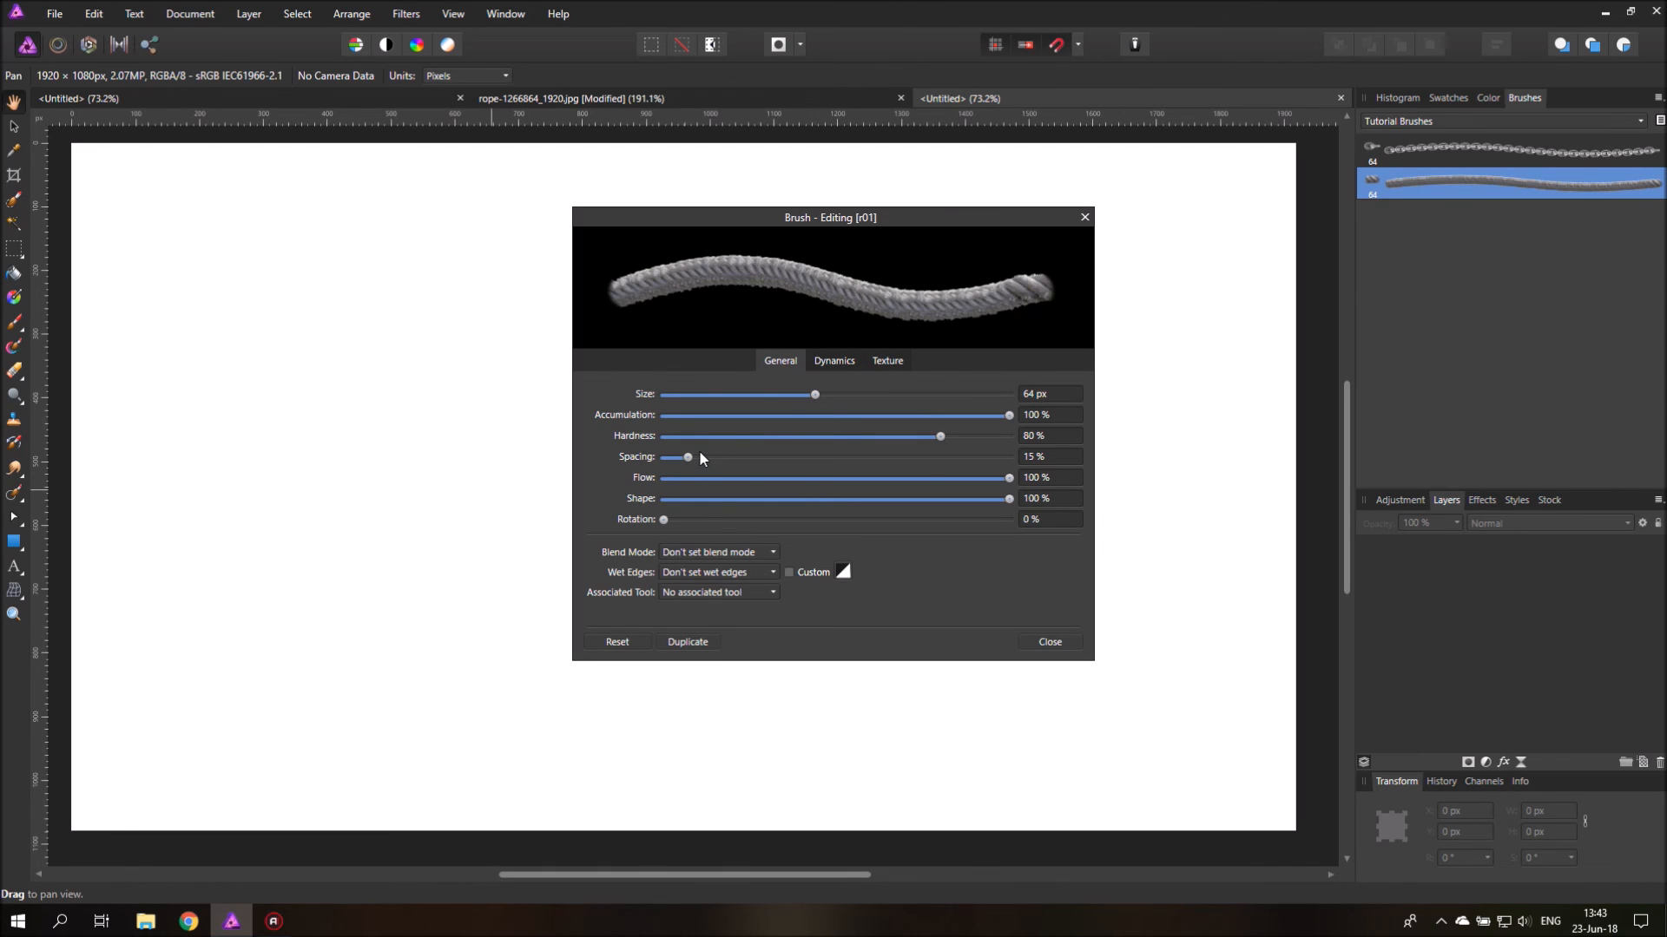
drag(688, 457, 698, 458)
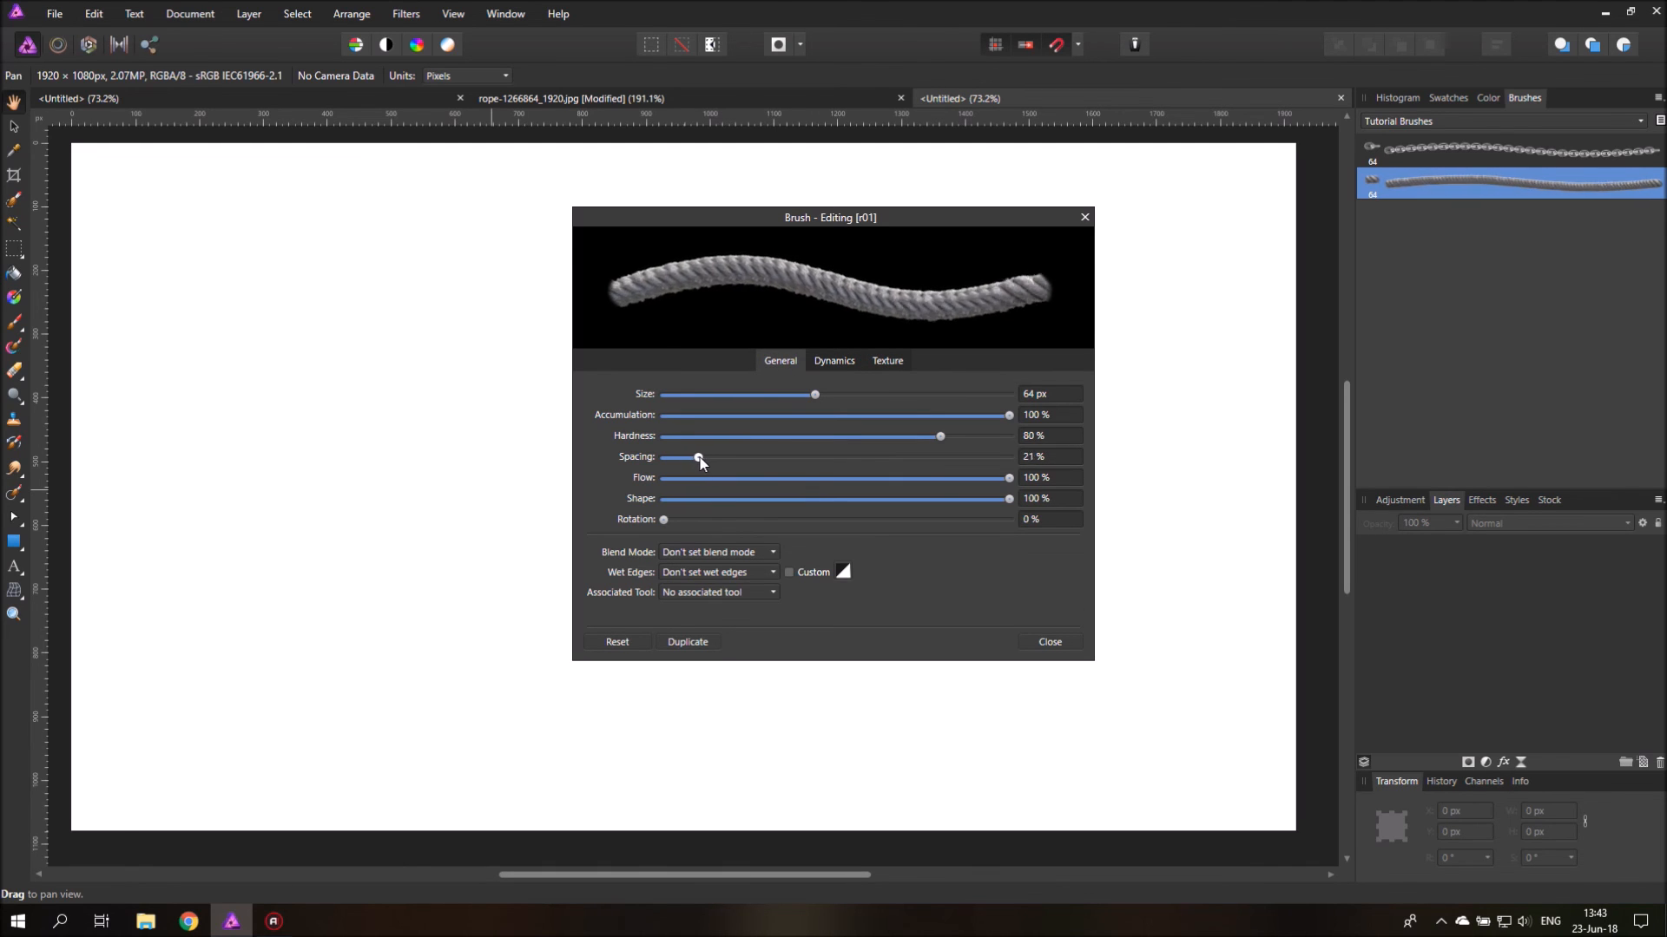
drag(698, 458, 753, 458)
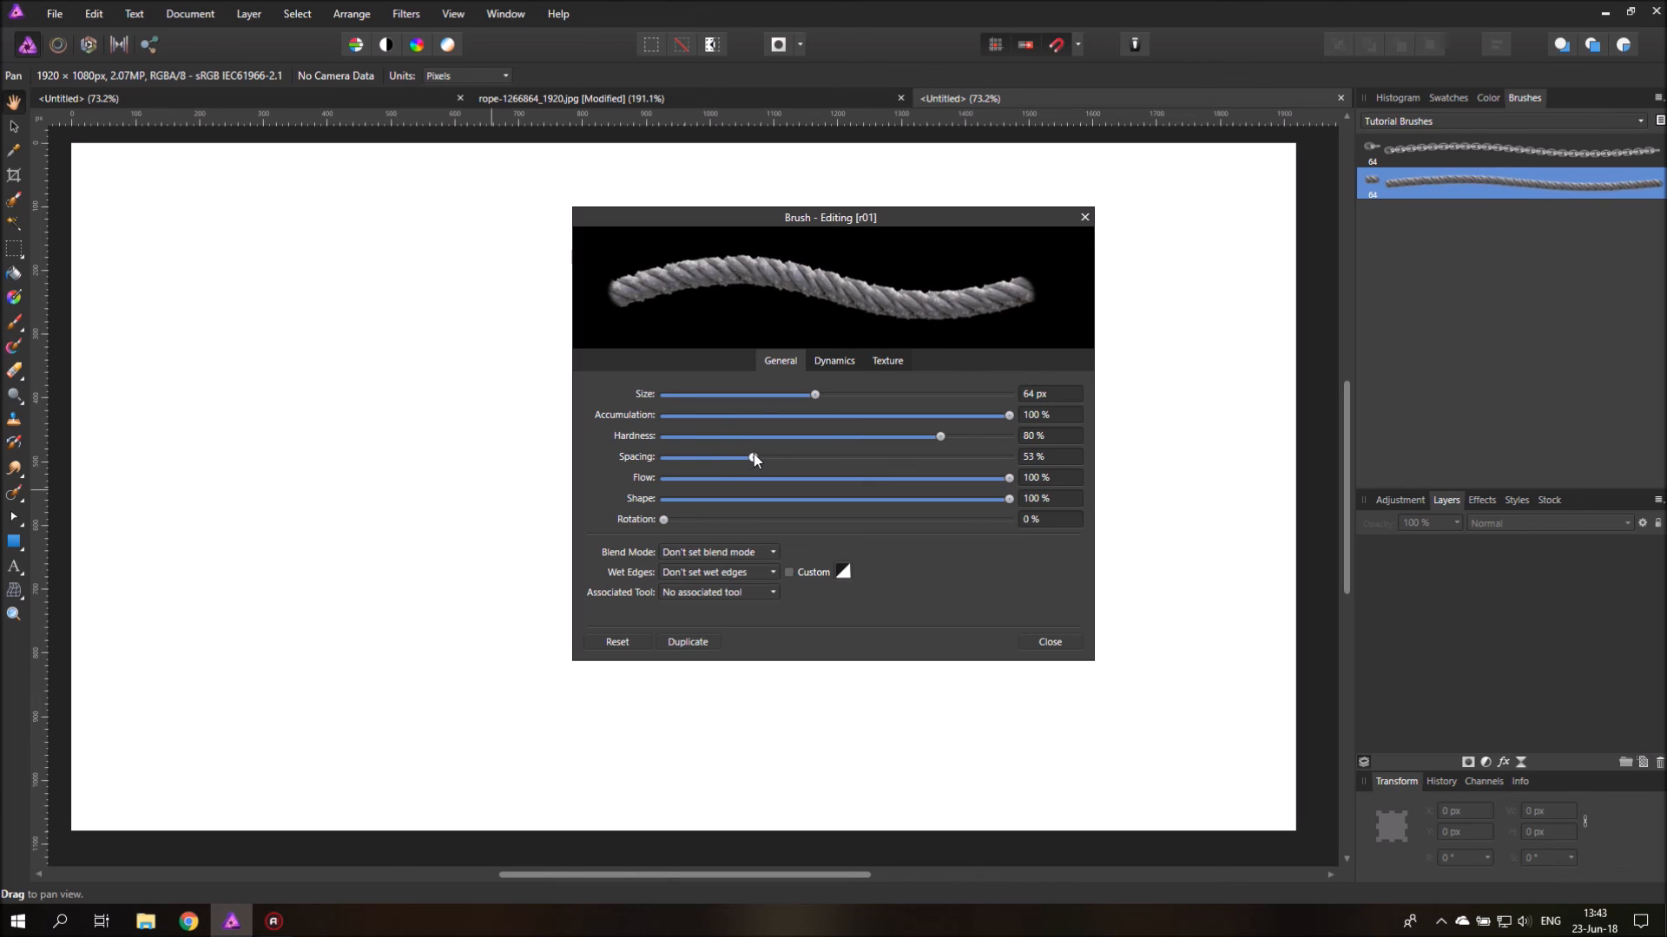
drag(752, 458, 781, 458)
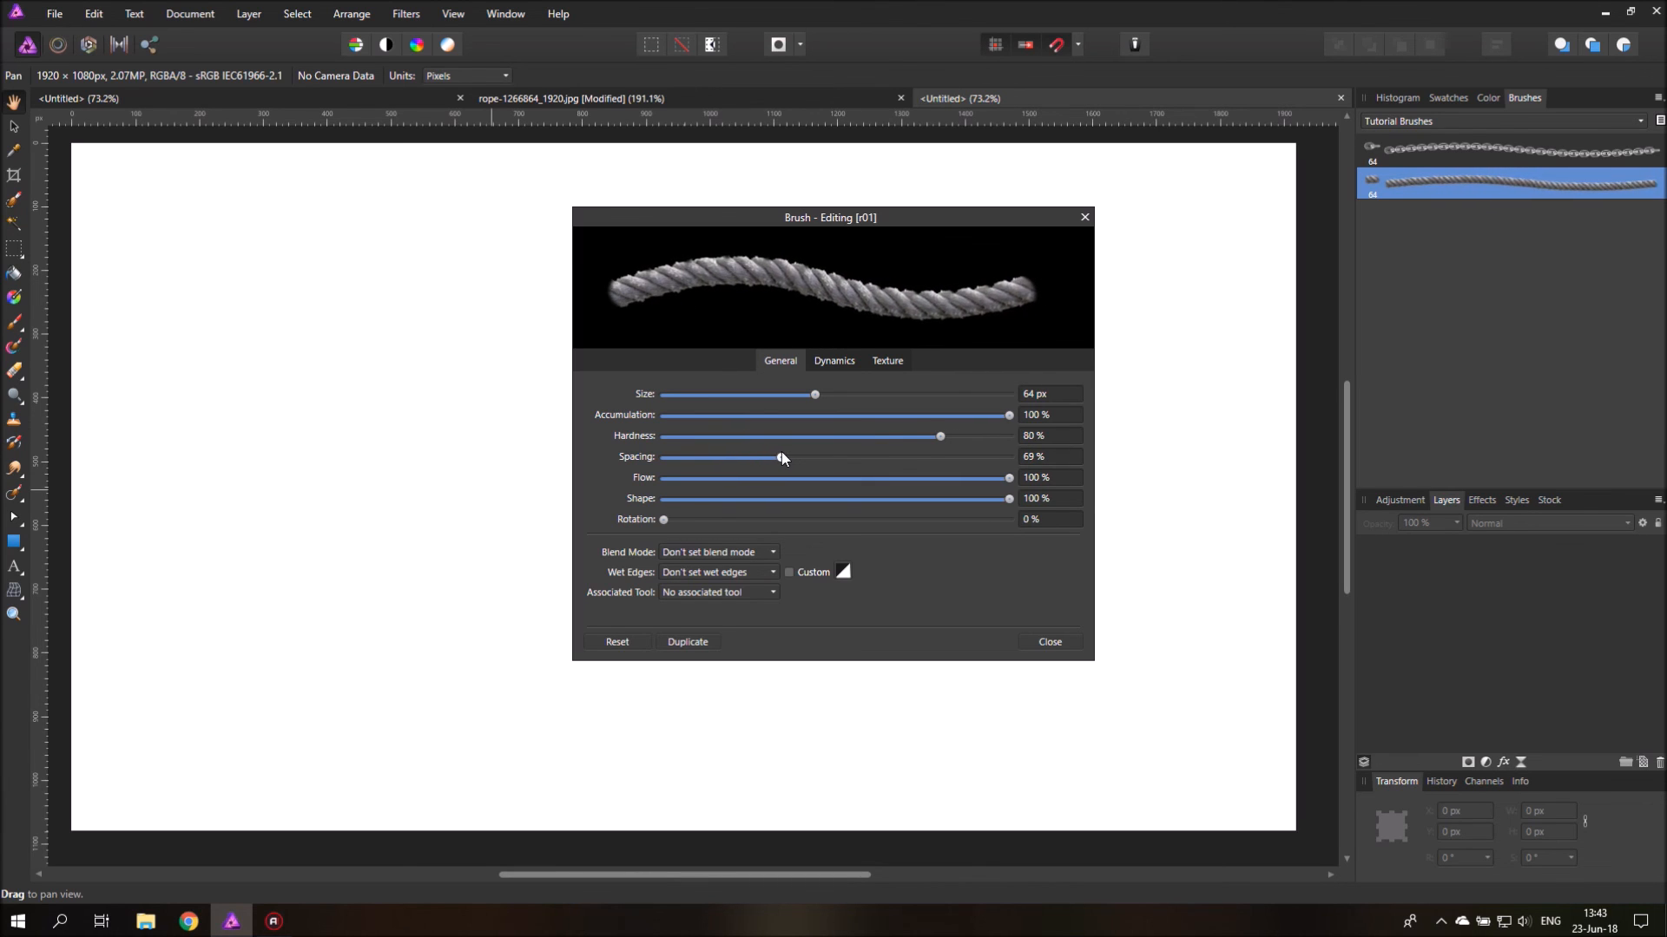
drag(781, 458, 712, 457)
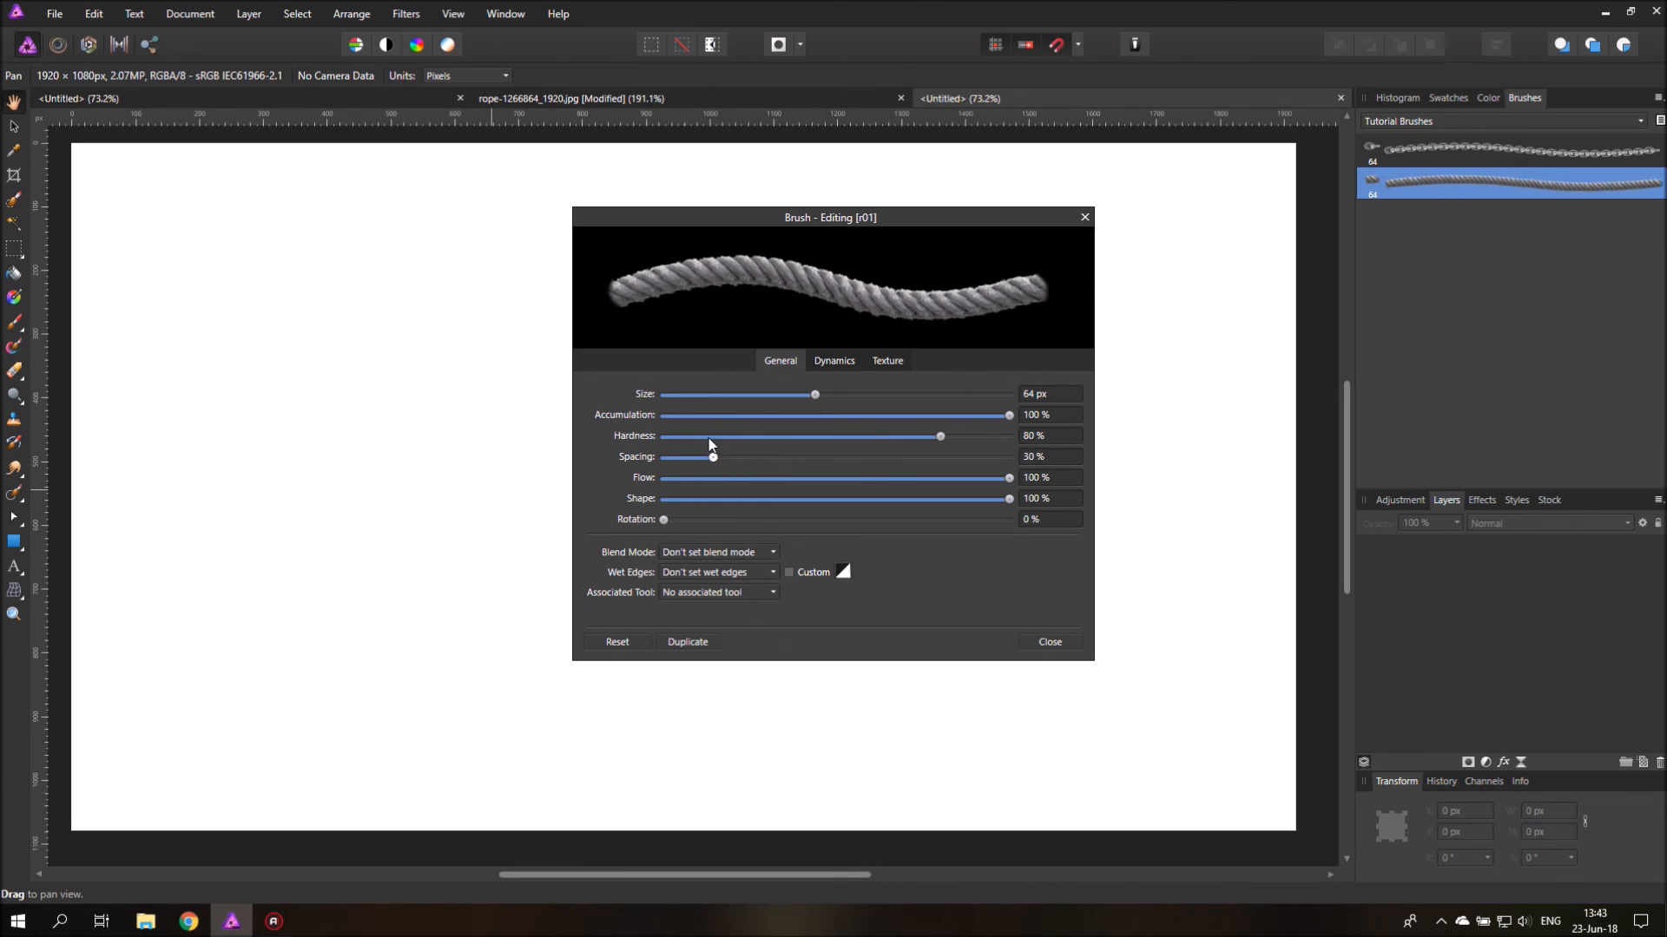
drag(713, 456, 704, 455)
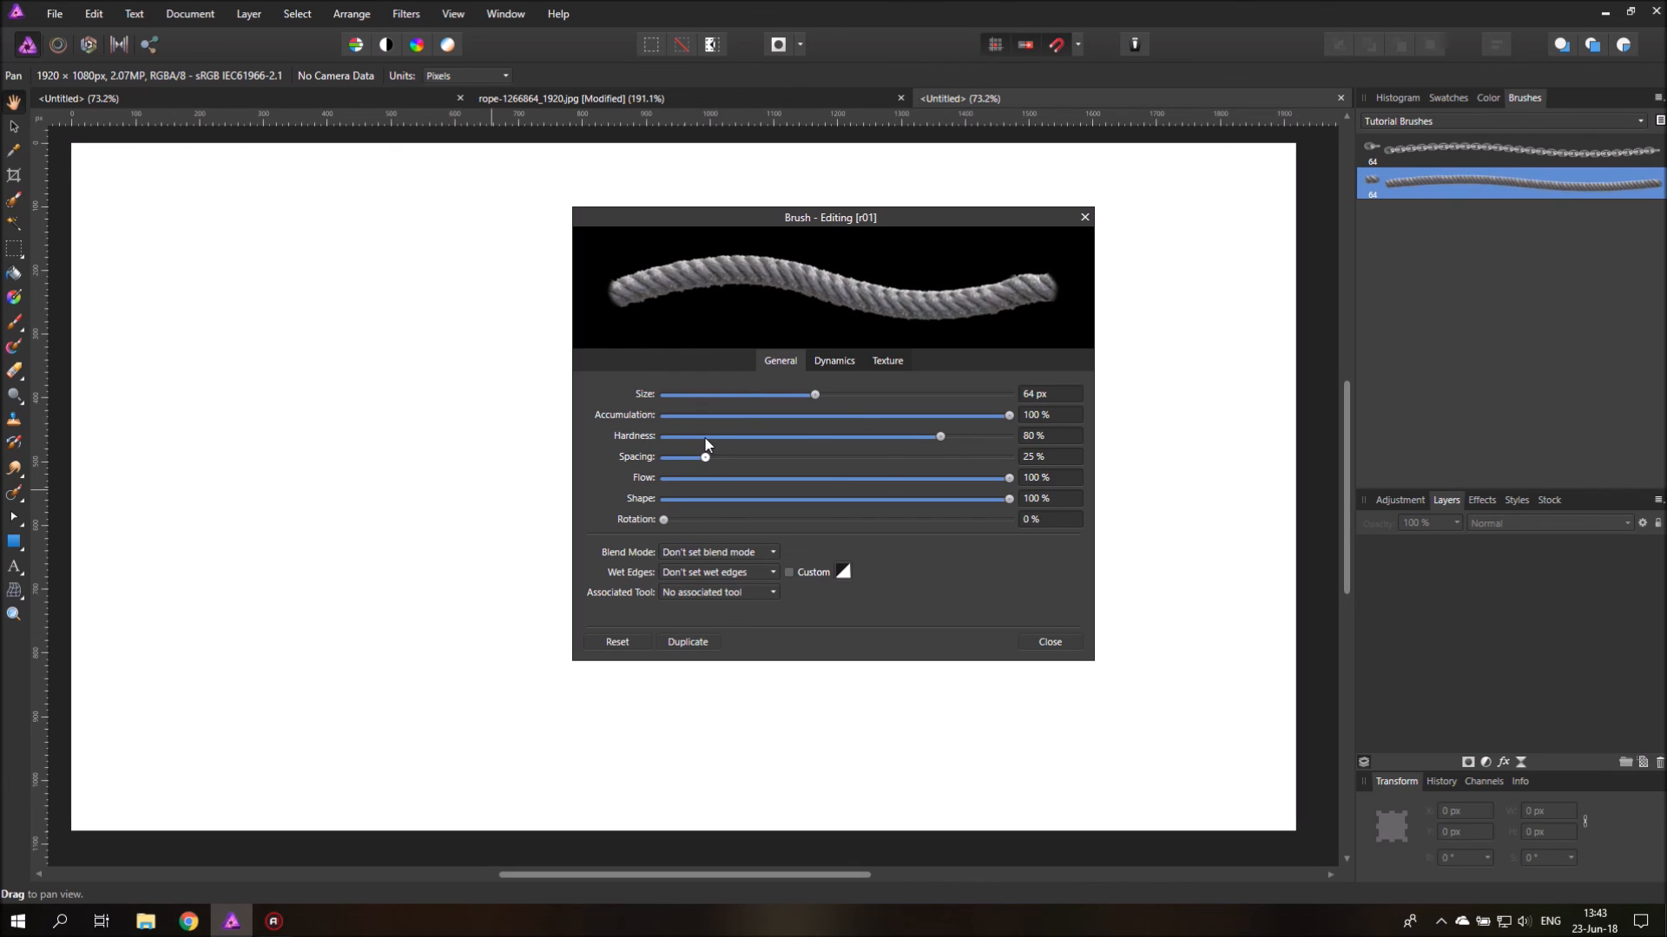
drag(704, 458, 715, 458)
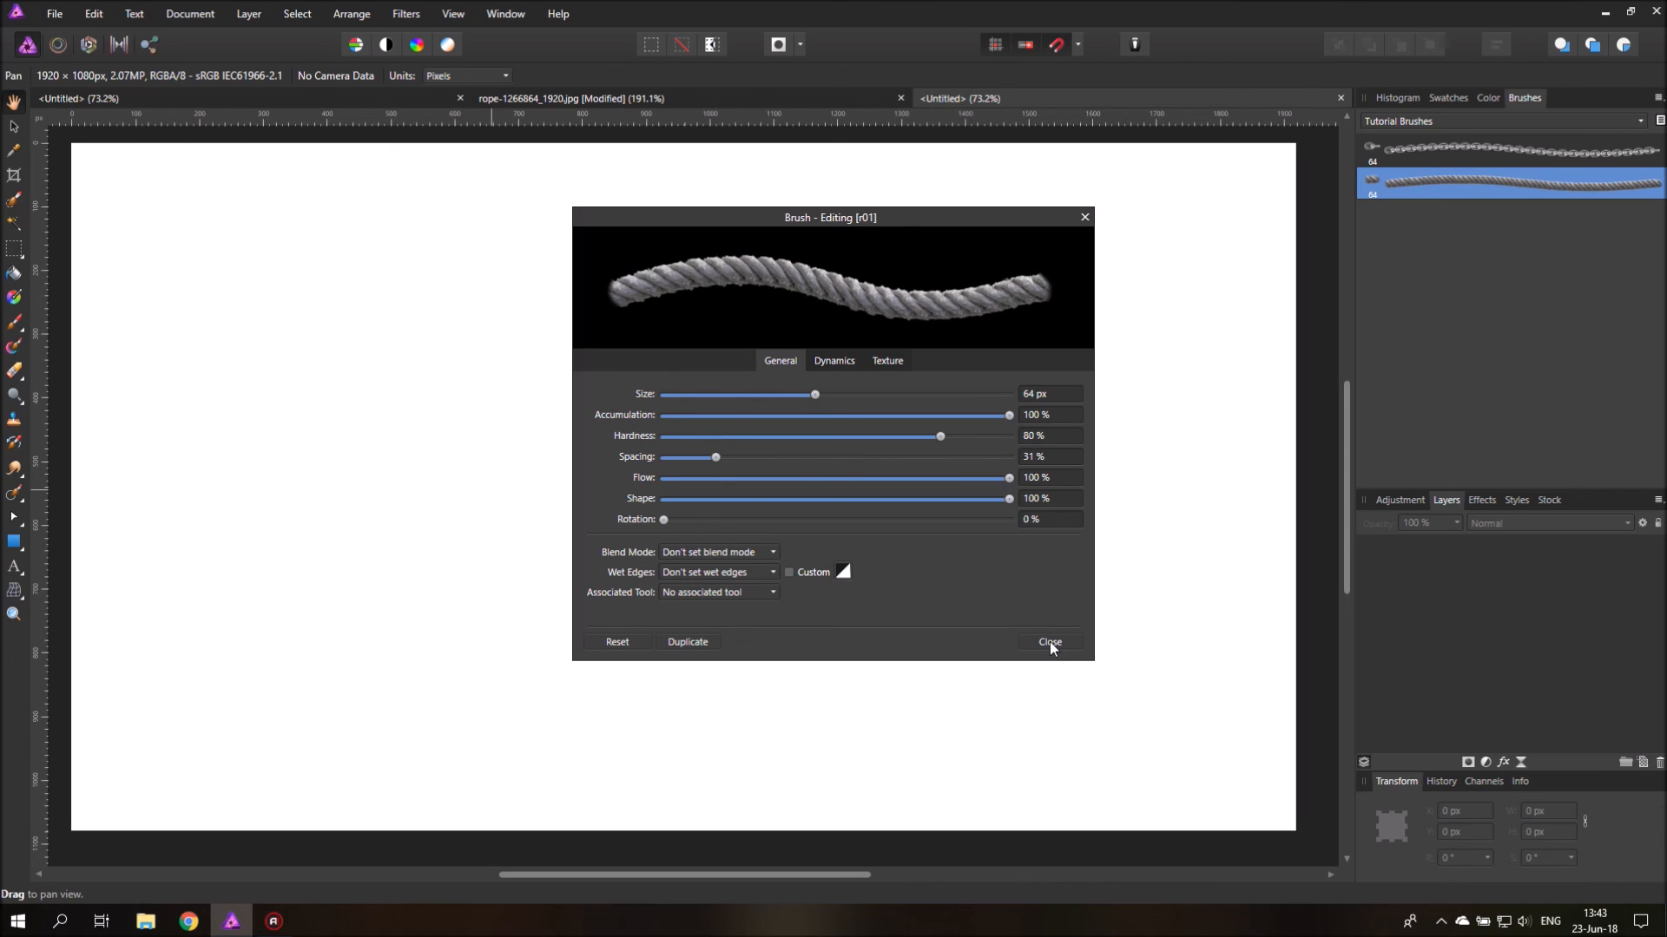
Step: With the Paint Brush Tool and Stabilizer on, paint looping rope strokes across the canvas
click(1048, 642)
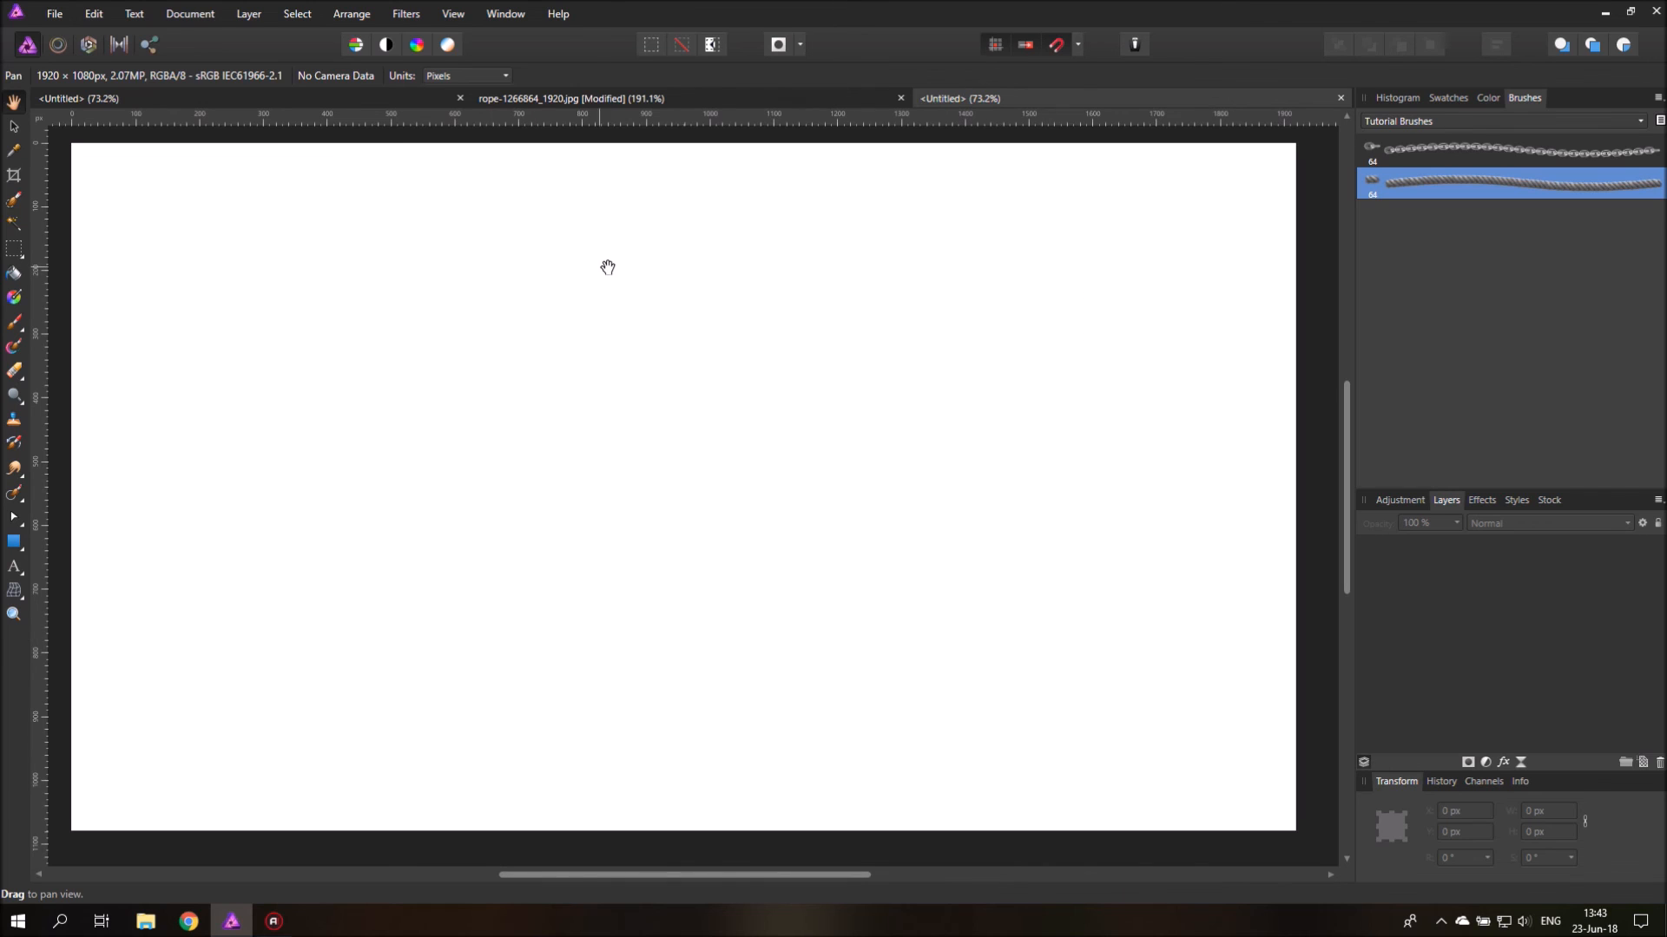
click(14, 324)
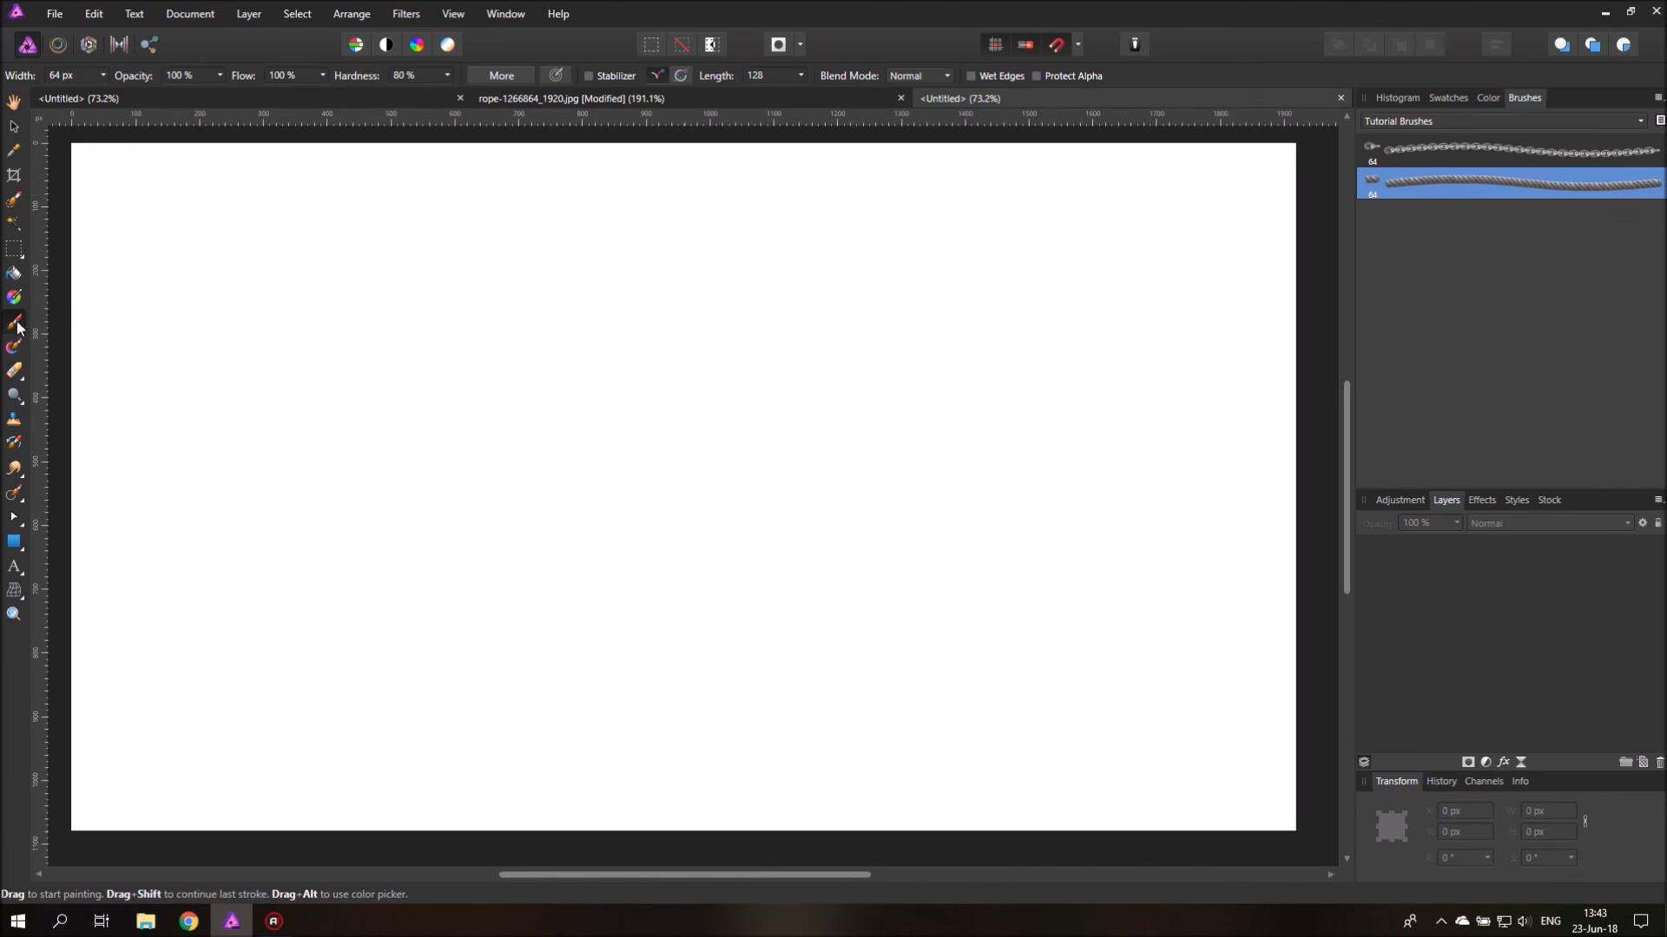
click(588, 76)
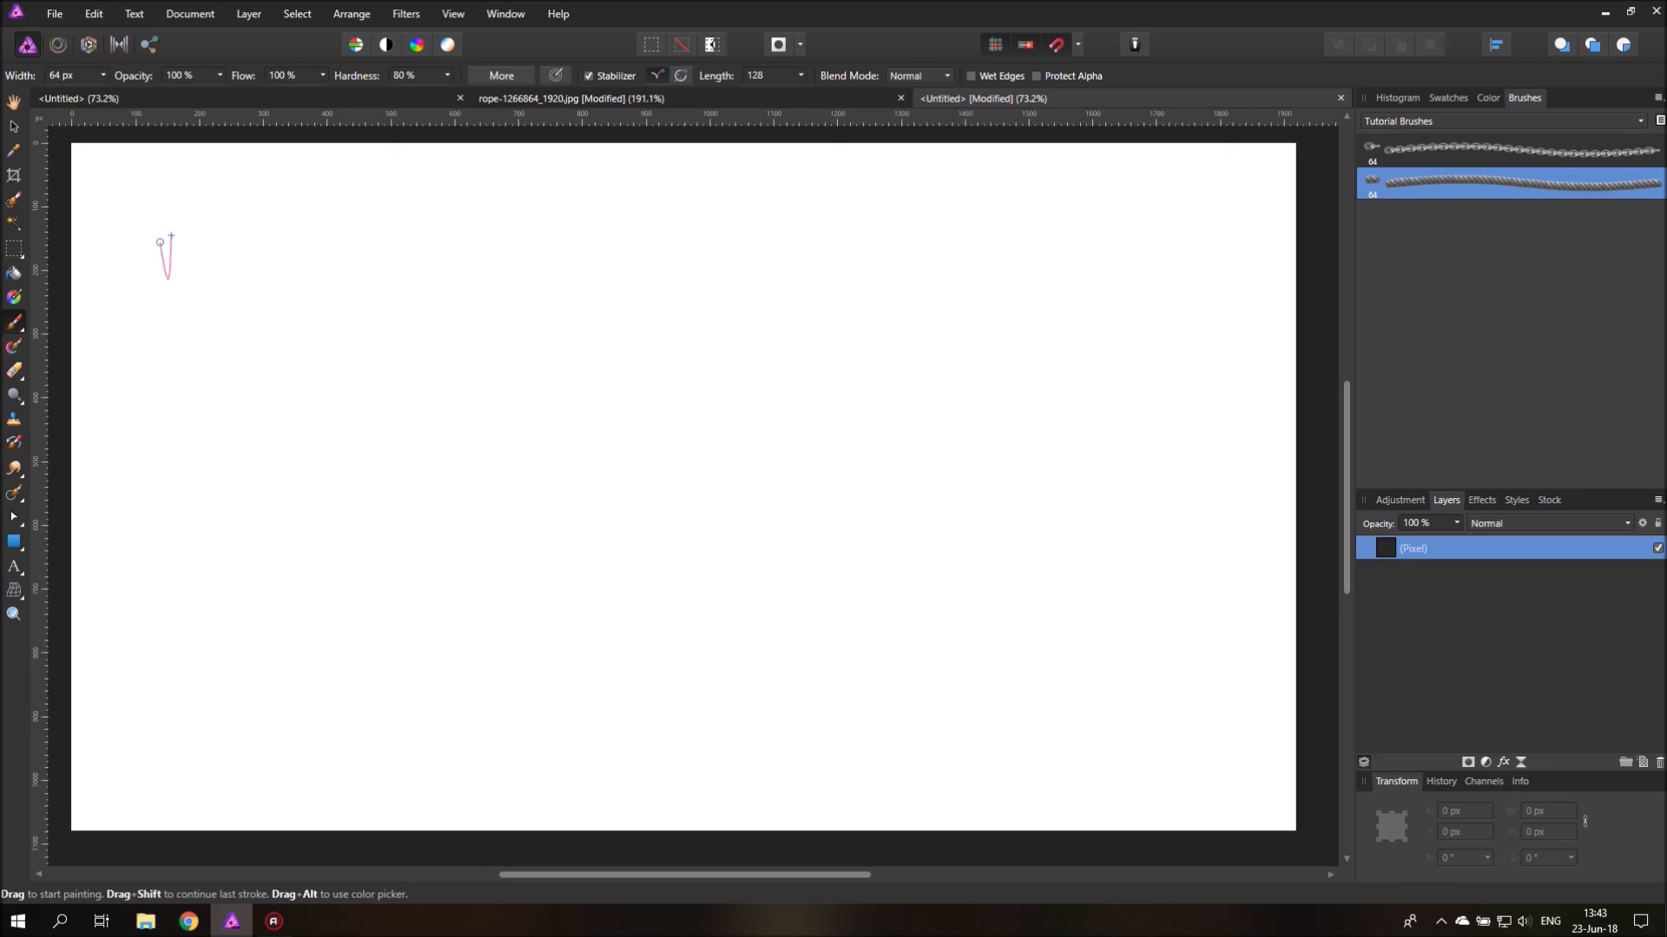
drag(165, 245, 517, 432)
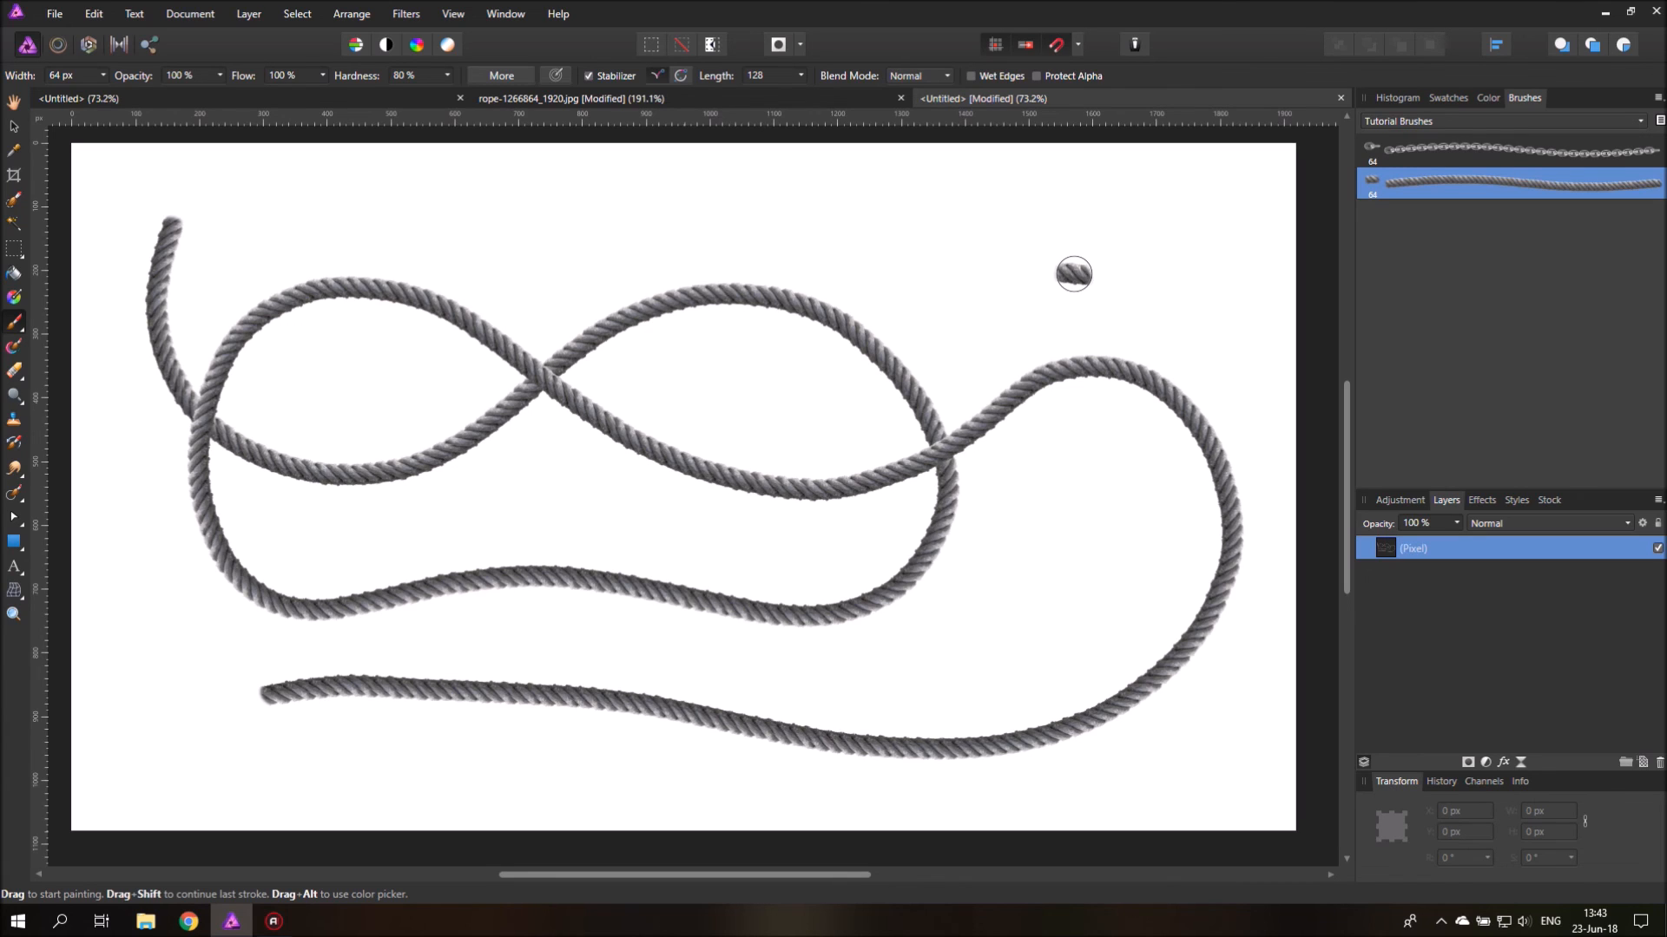
mouse_move(1074, 273)
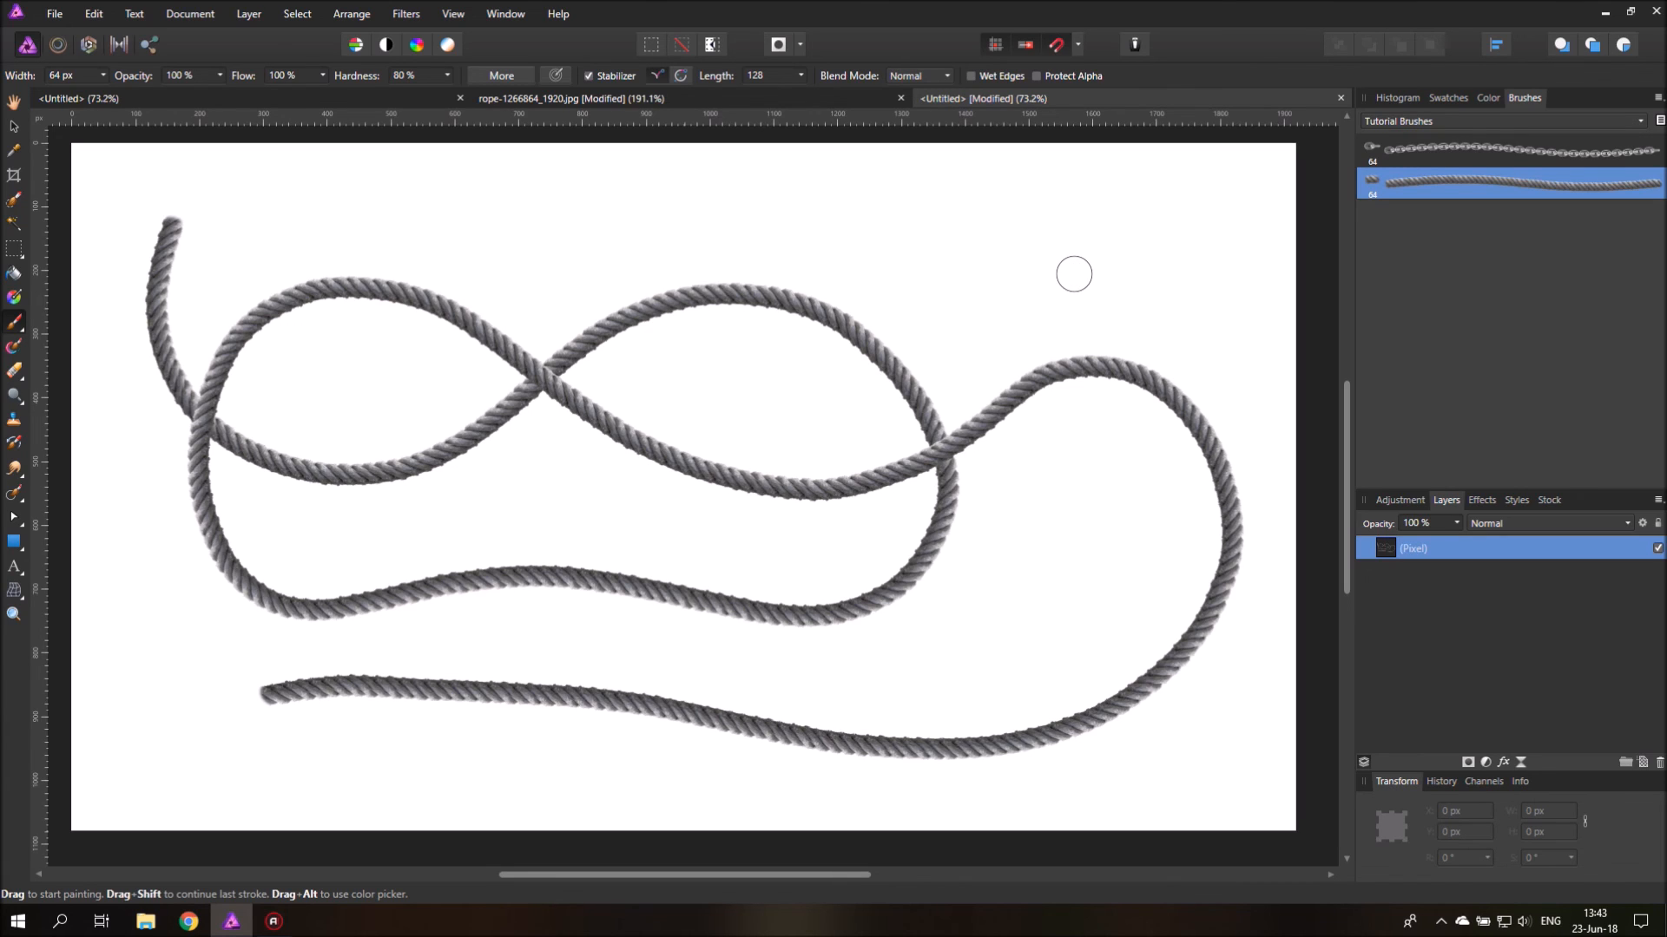